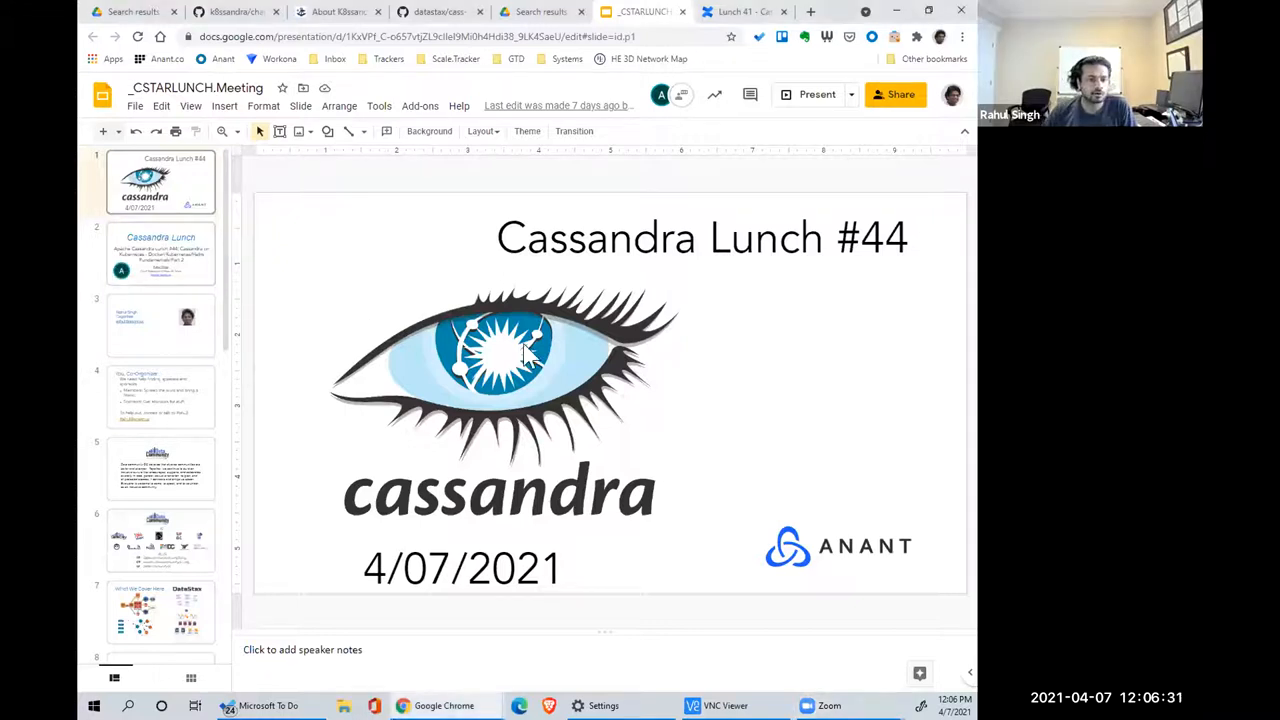
- Step through the Cassandra Lunch topic and organizer slides to You, Co-Organizer
{"action": "left_click", "coordinate": [160, 255]}
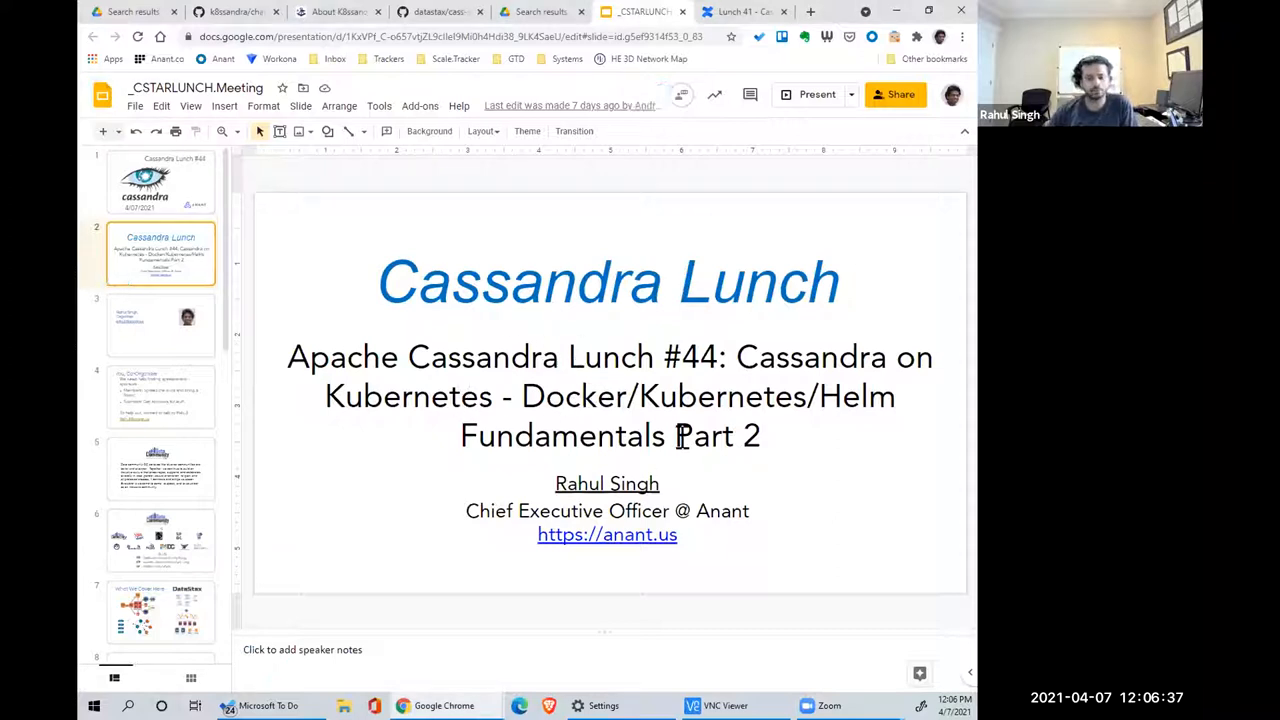
{"action": "mouse_move", "coordinate": [750, 450]}
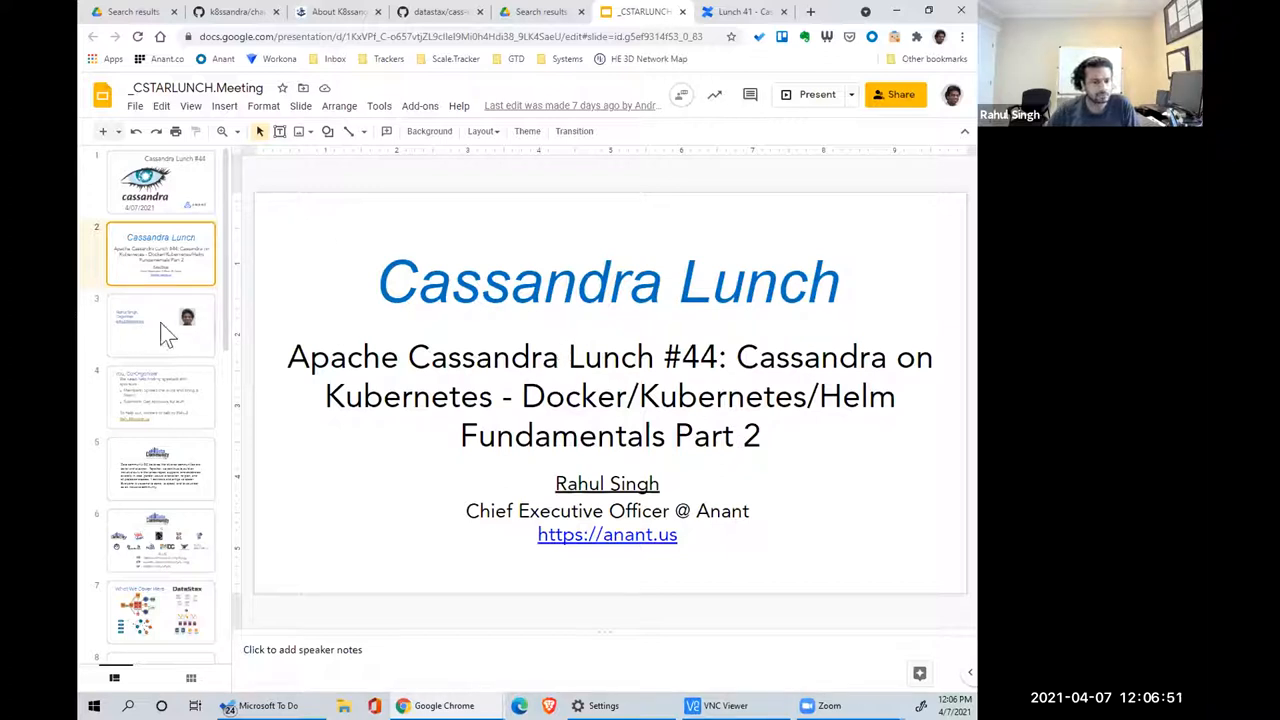
{"action": "left_click", "coordinate": [160, 325]}
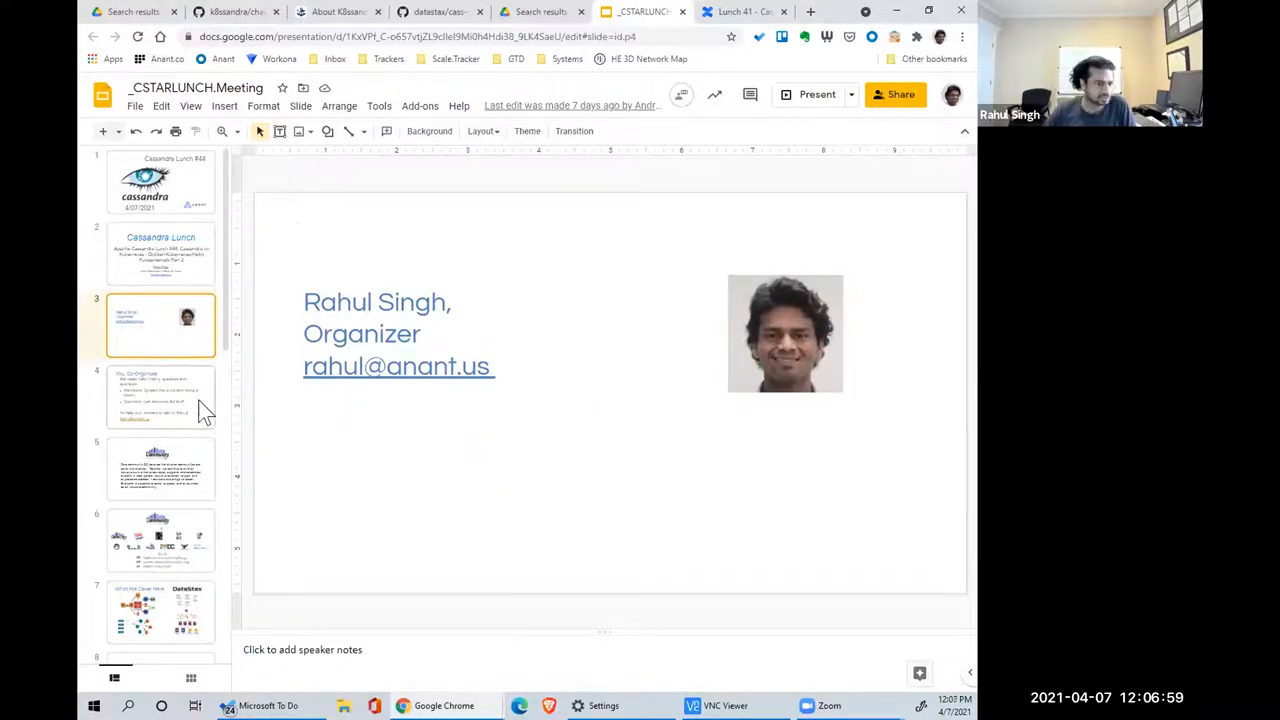
{"action": "left_click", "coordinate": [160, 396]}
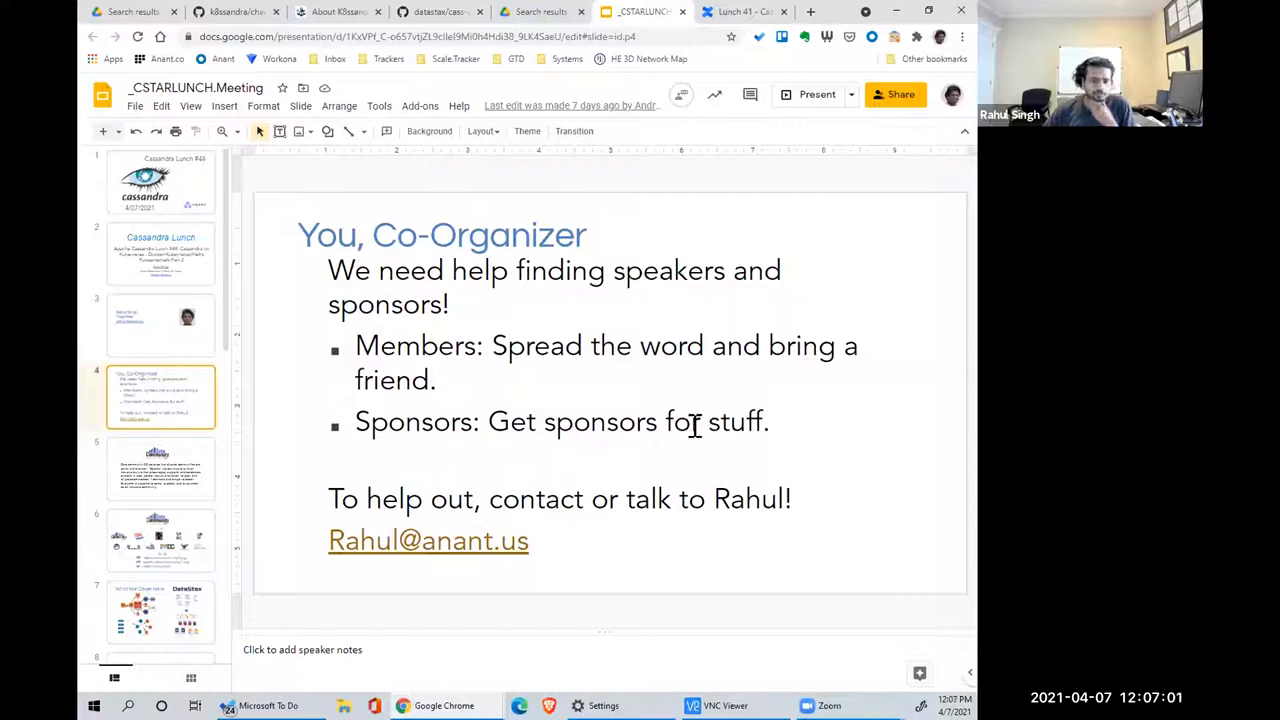
{"action": "mouse_move", "coordinate": [675, 440]}
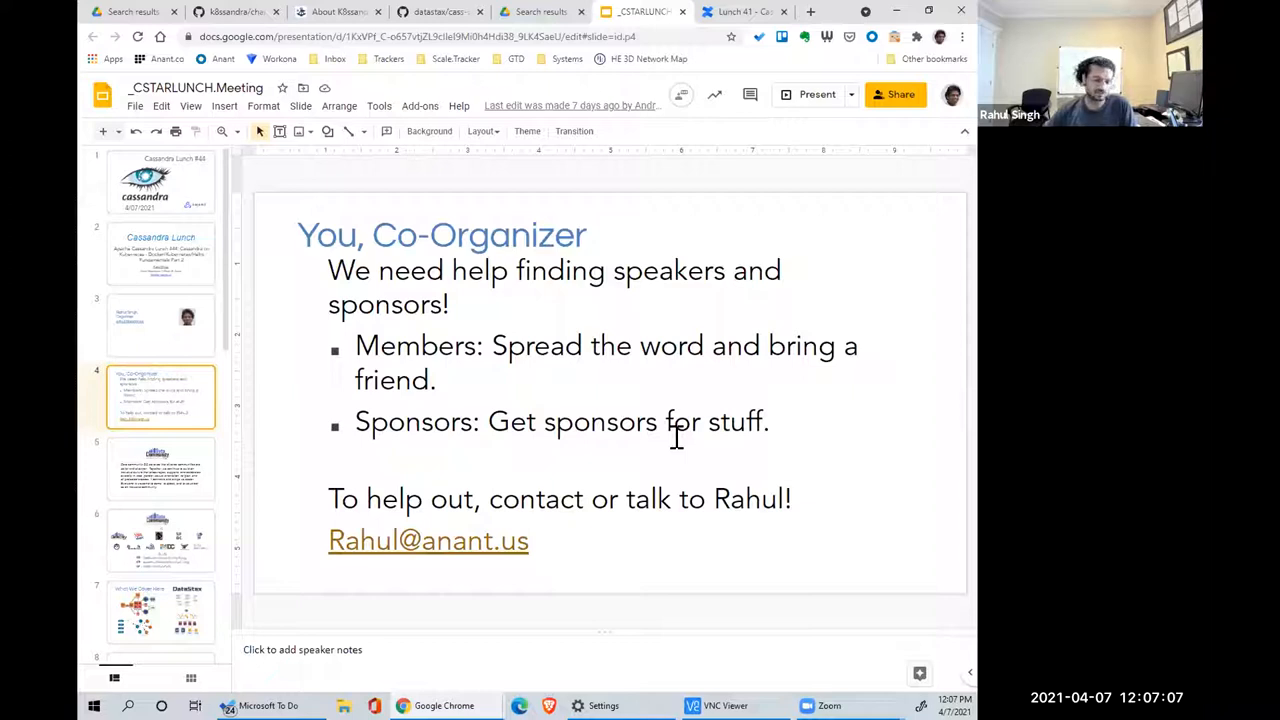
{"action": "mouse_move", "coordinate": [665, 432]}
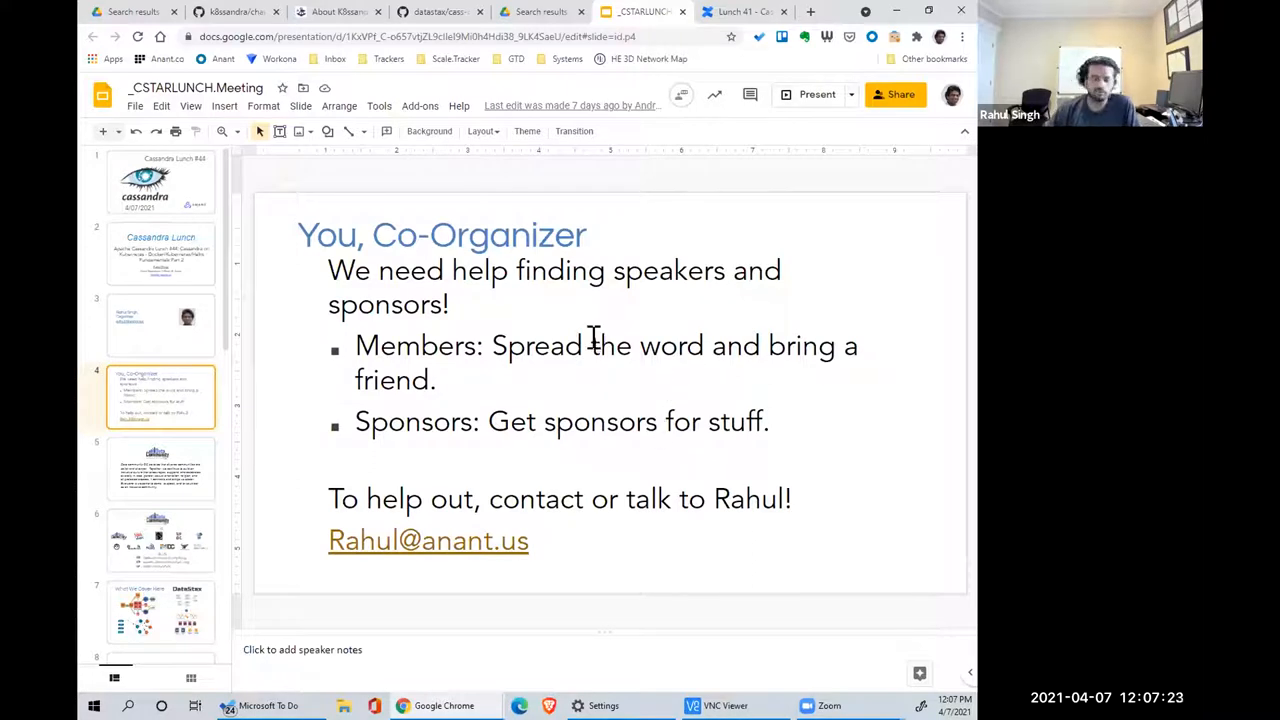
{"action": "mouse_move", "coordinate": [217, 507]}
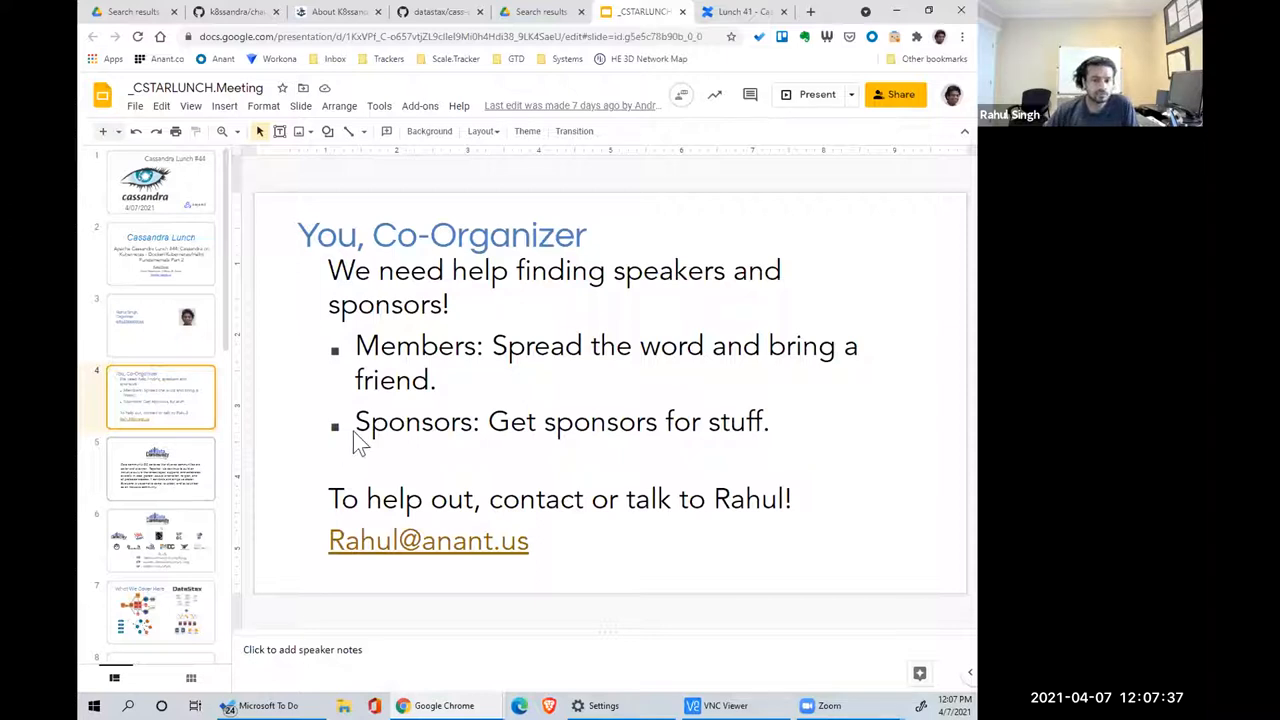
- Show slides 6, 7 and 8: Data Community DC, What We Cover Here, tin-can introductions
{"action": "left_click", "coordinate": [160, 468]}
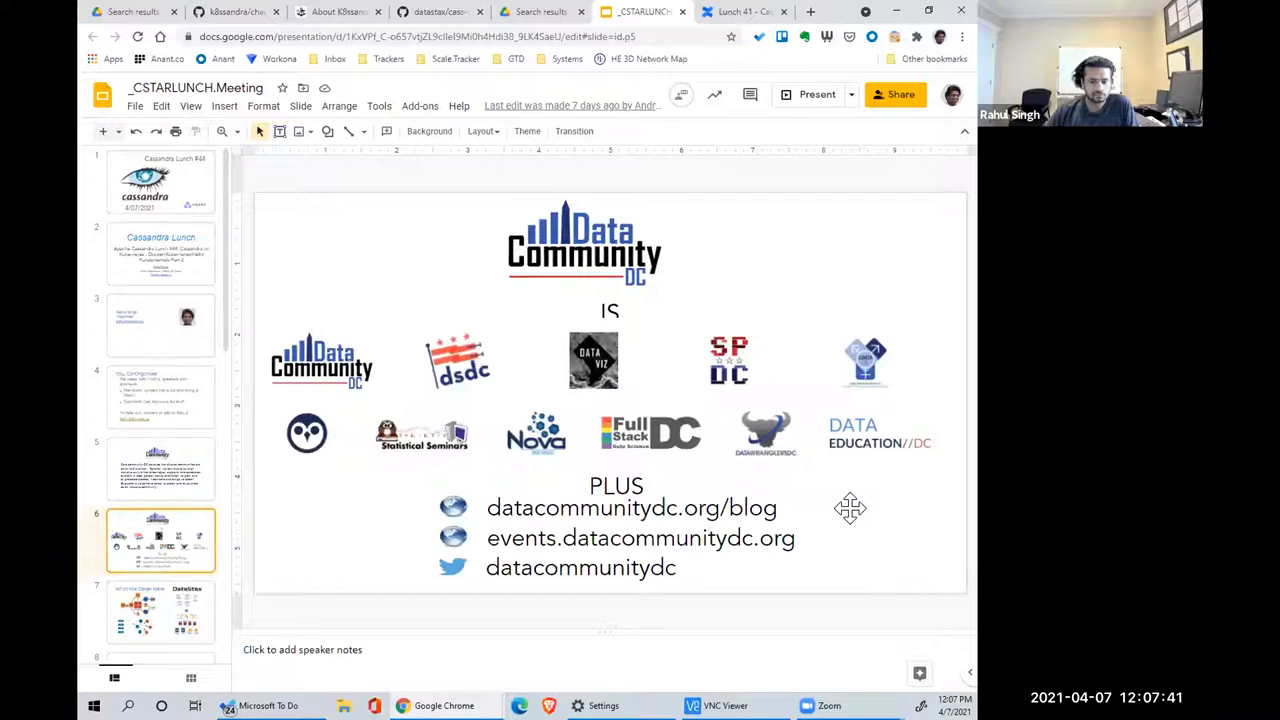
{"action": "mouse_move", "coordinate": [330, 568]}
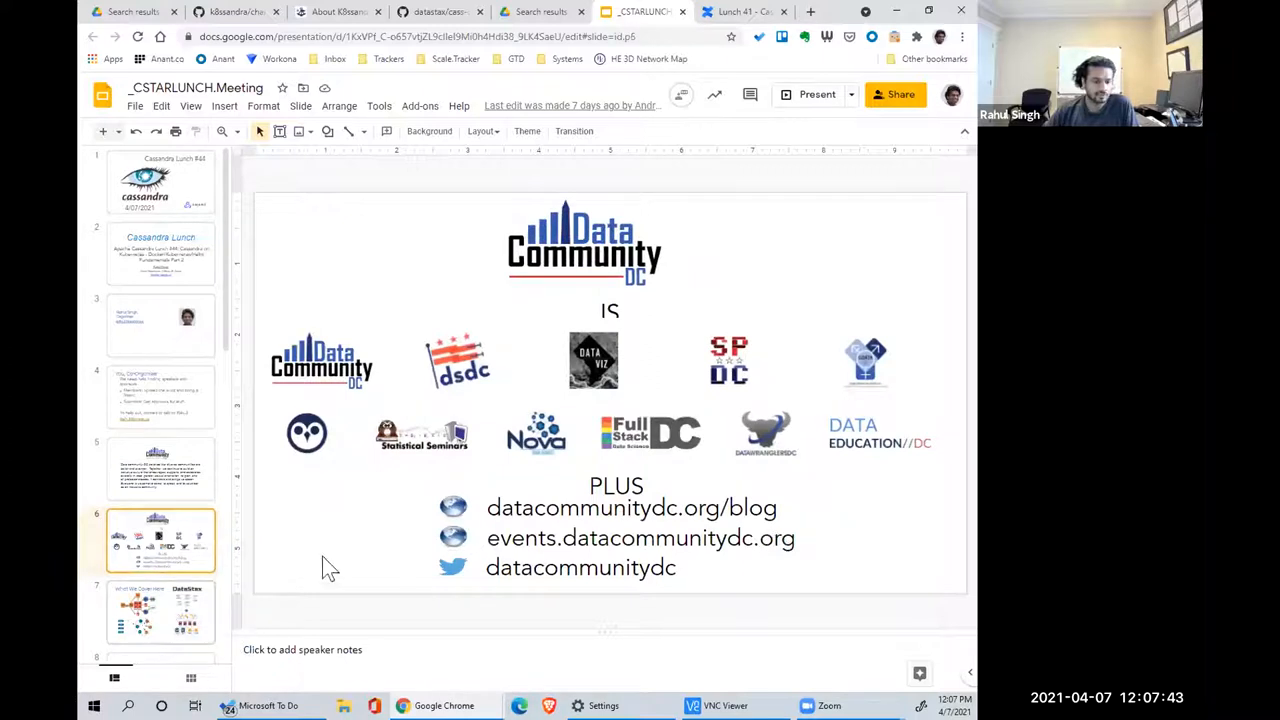
{"action": "left_click", "coordinate": [160, 612]}
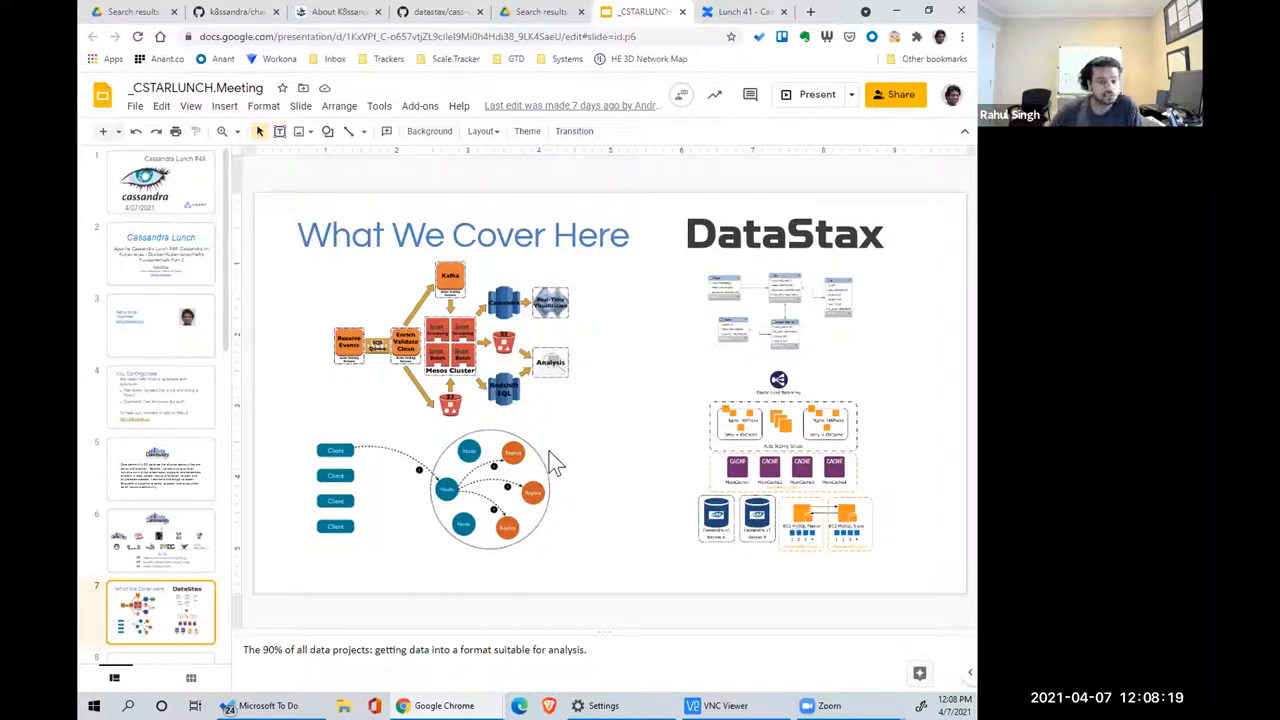
{"action": "mouse_move", "coordinate": [442, 465]}
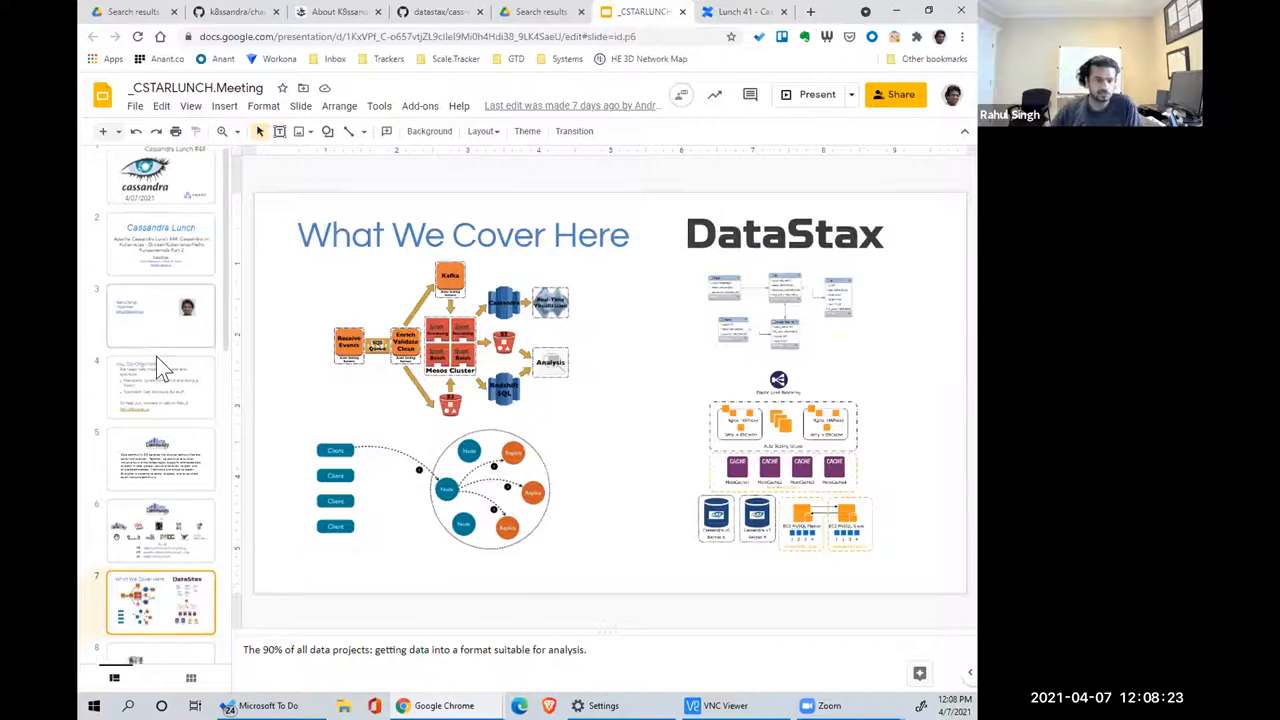
{"action": "scroll", "scroll_direction": "down", "scroll_amount": 3}
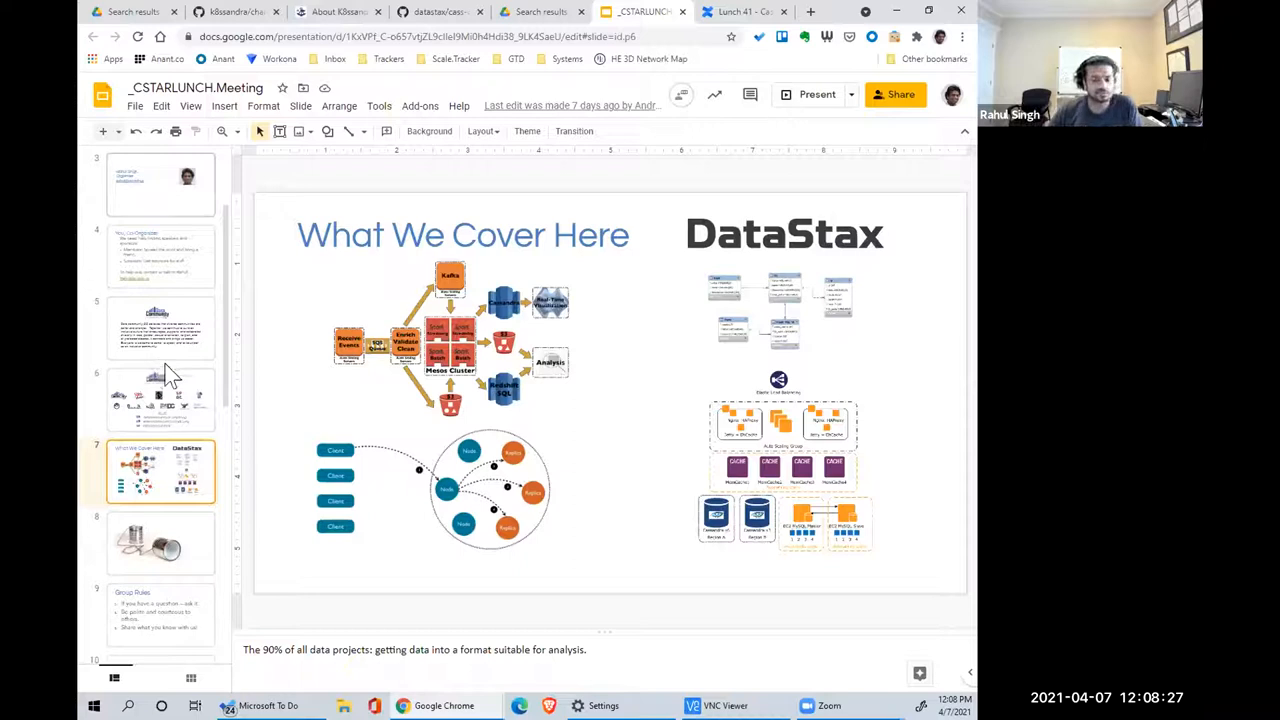
{"action": "mouse_move", "coordinate": [196, 548]}
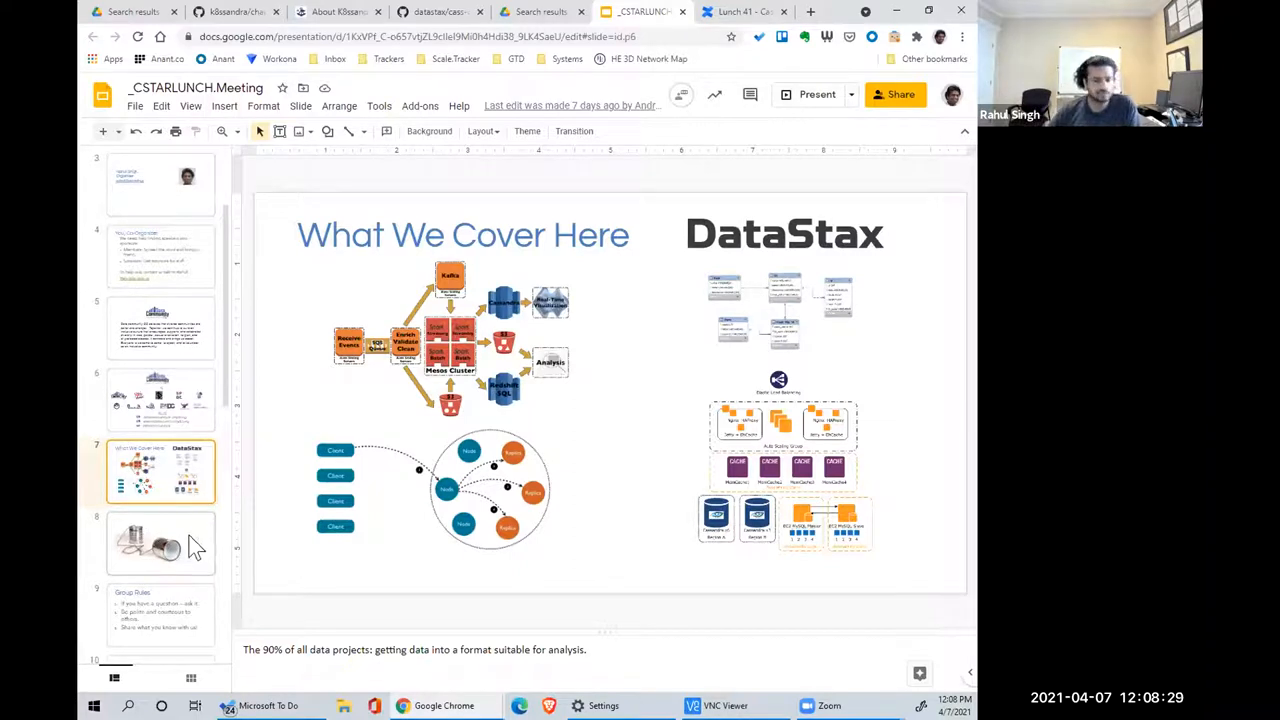
{"action": "left_click", "coordinate": [160, 543]}
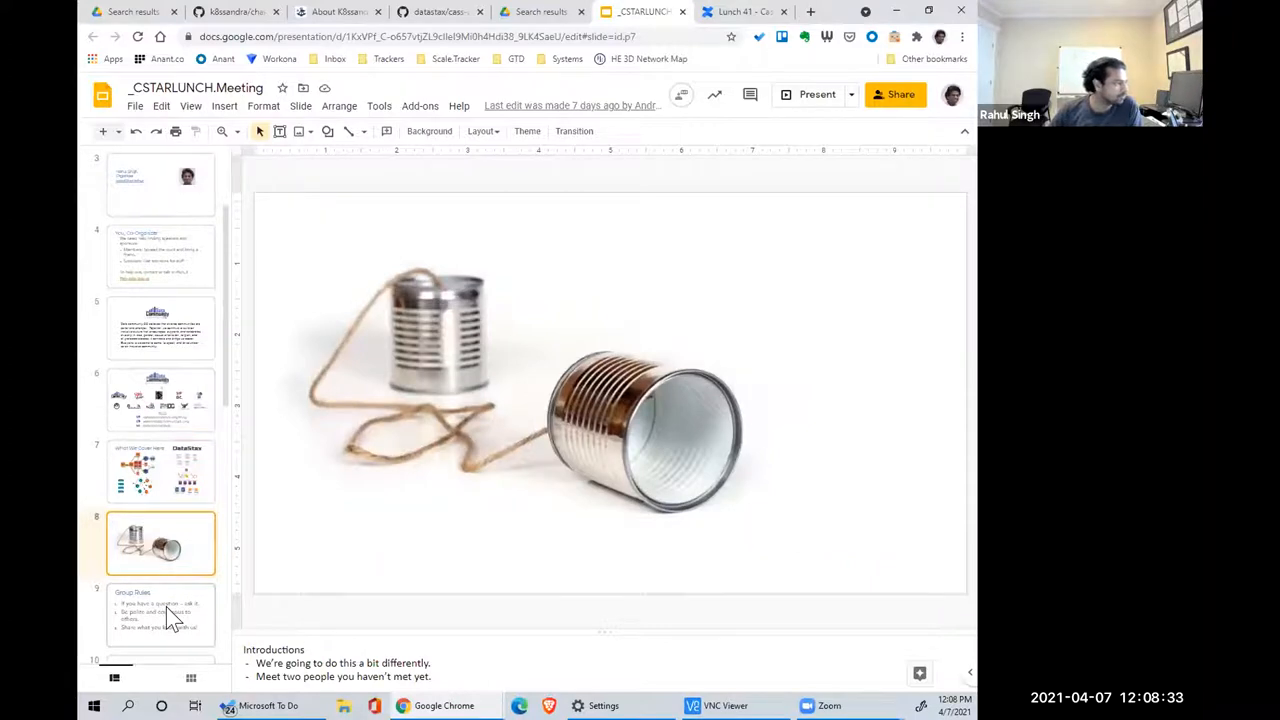
{"action": "mouse_move", "coordinate": [200, 583]}
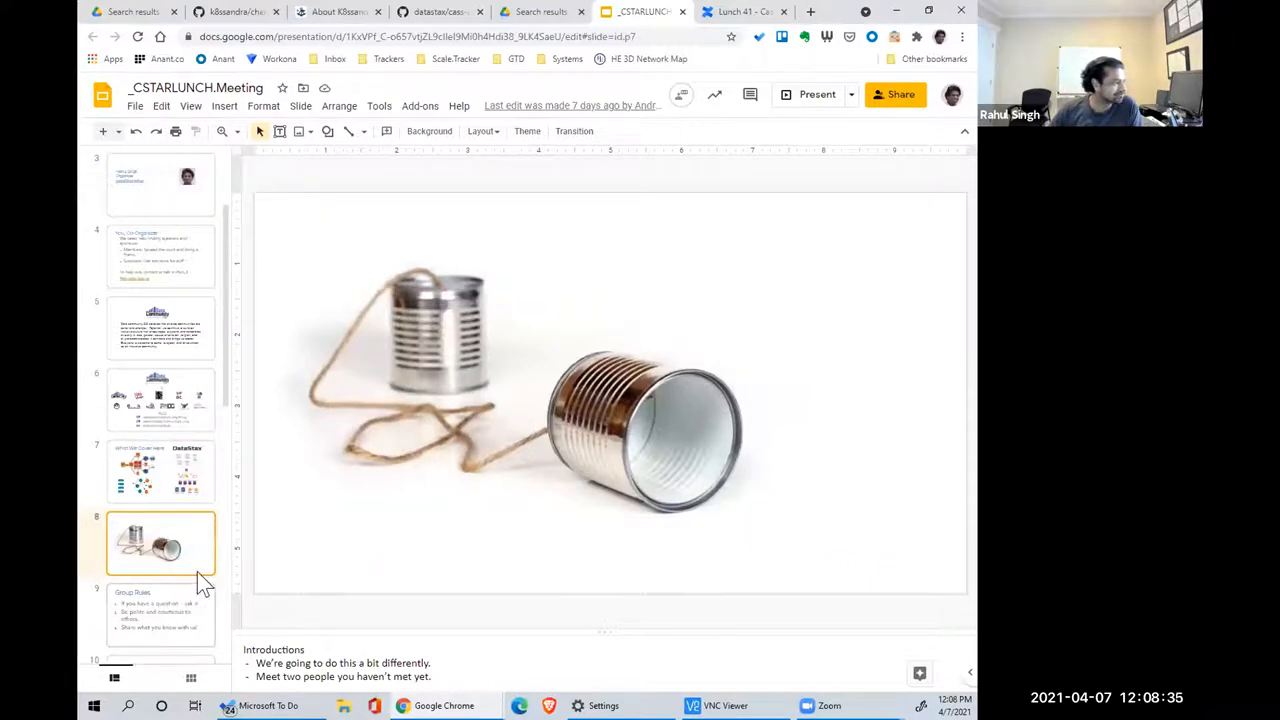
{"action": "mouse_move", "coordinate": [253, 407]}
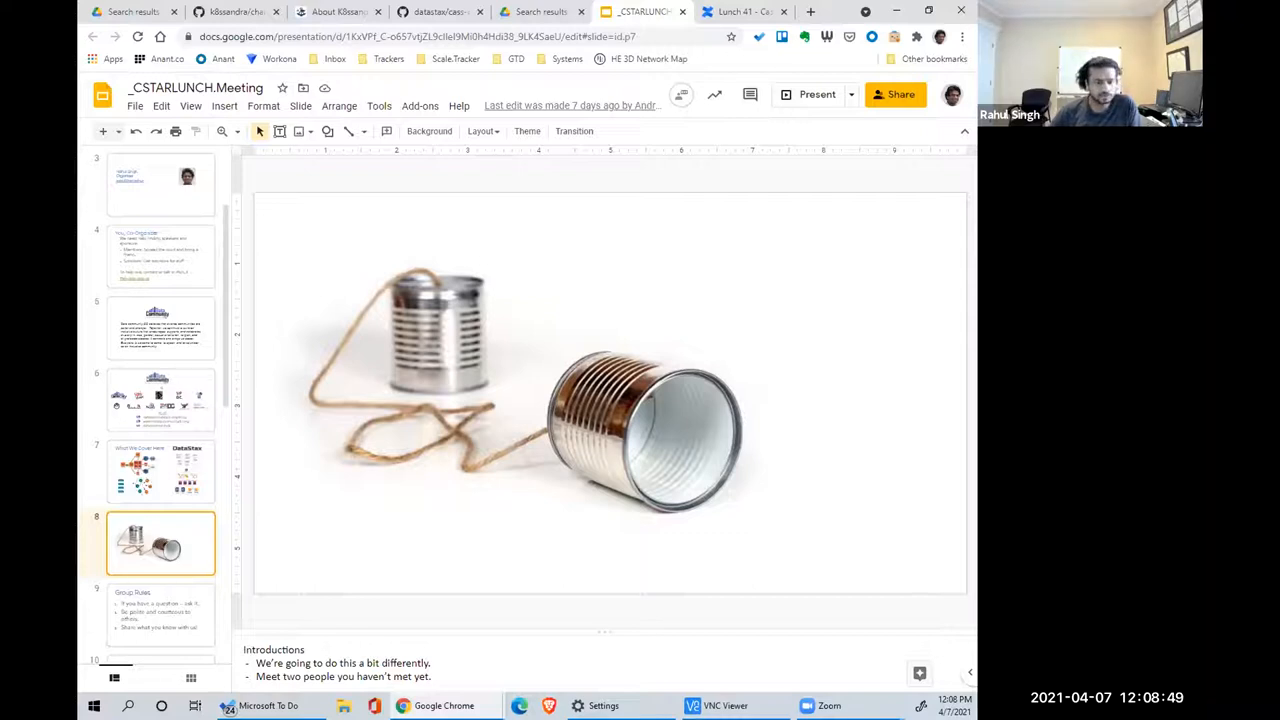
- View Group Rules, ANANT, program and organizational sponsor slides, ending at 15-Second Announcements
{"action": "left_click", "coordinate": [160, 613]}
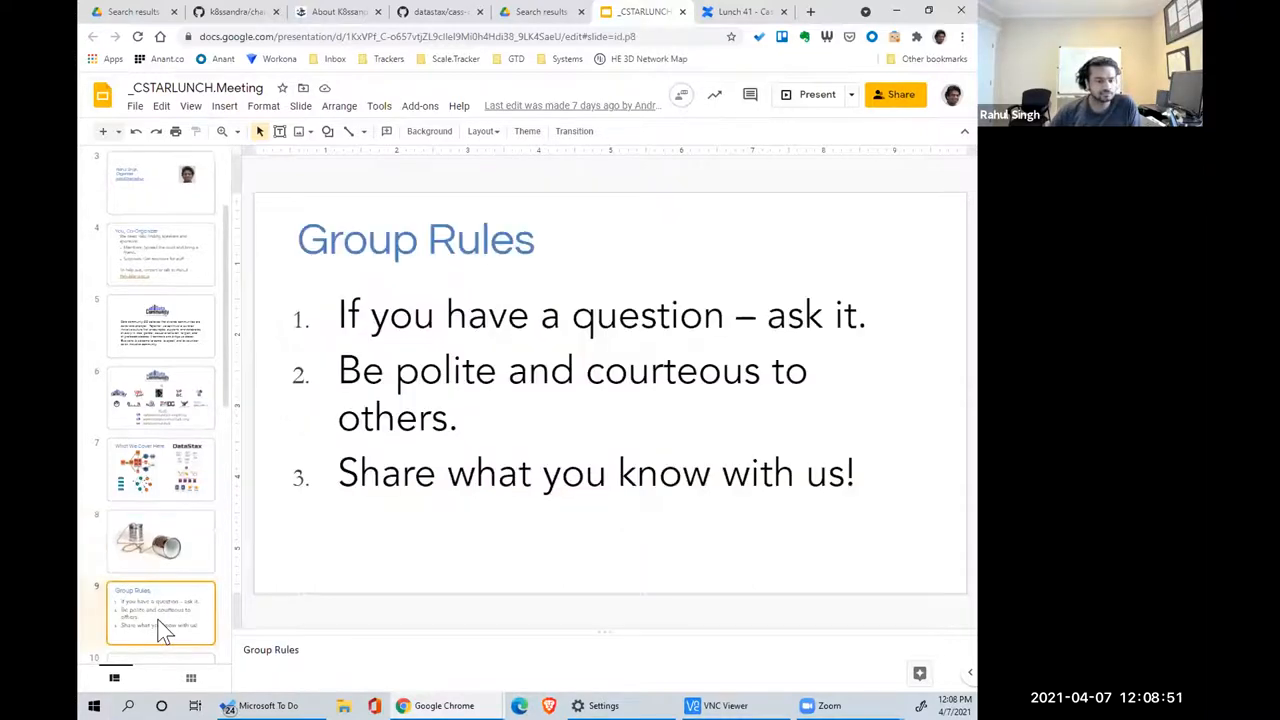
{"action": "scroll", "scroll_direction": "down", "scroll_amount": 3}
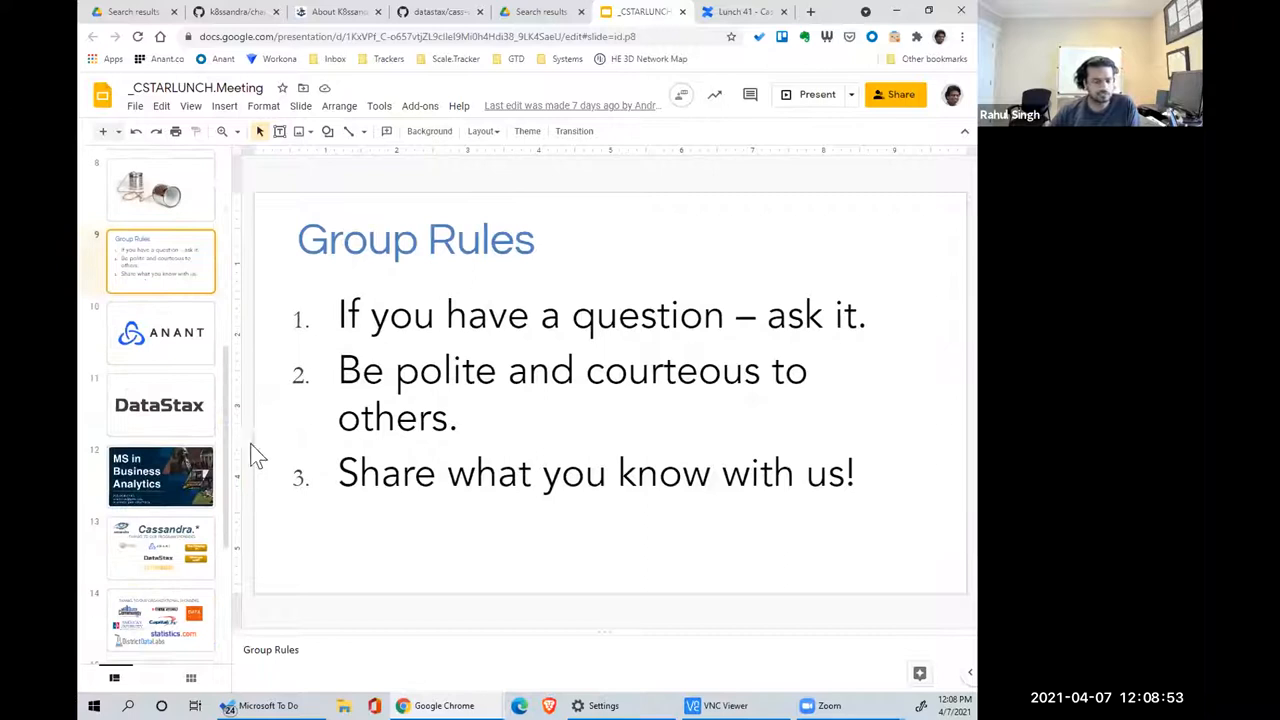
{"action": "mouse_move", "coordinate": [183, 363]}
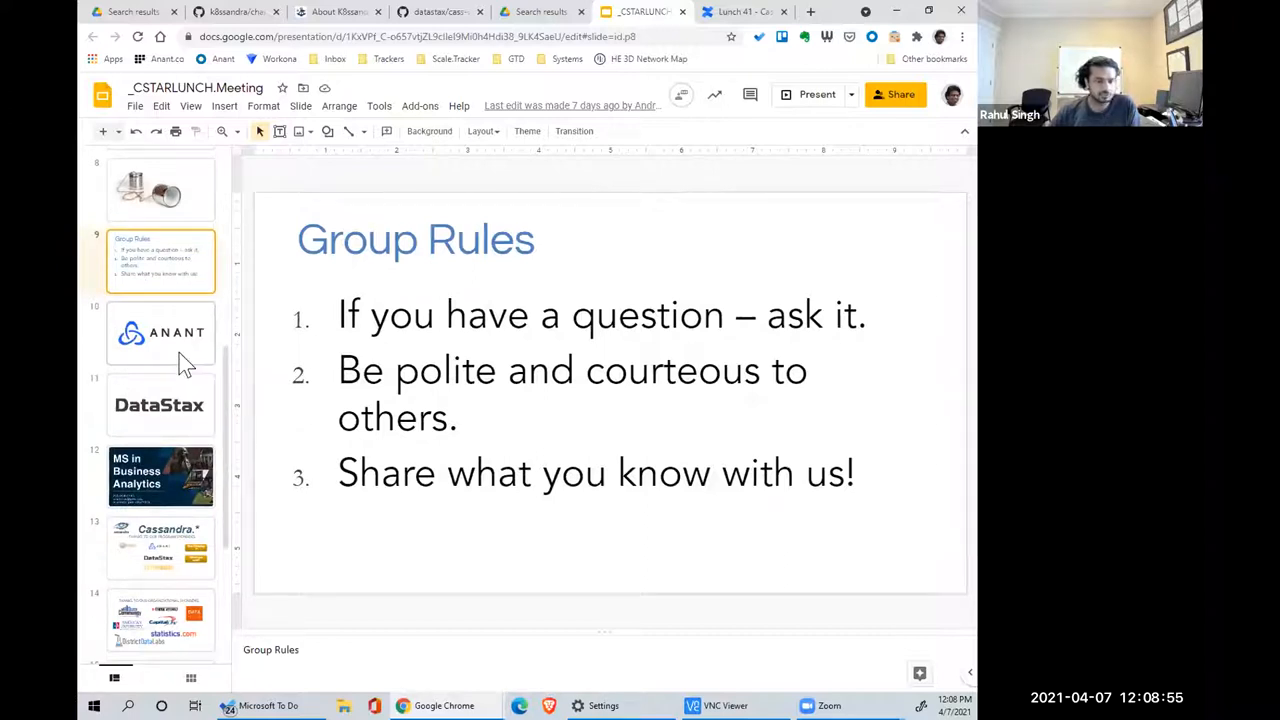
{"action": "left_click", "coordinate": [160, 332]}
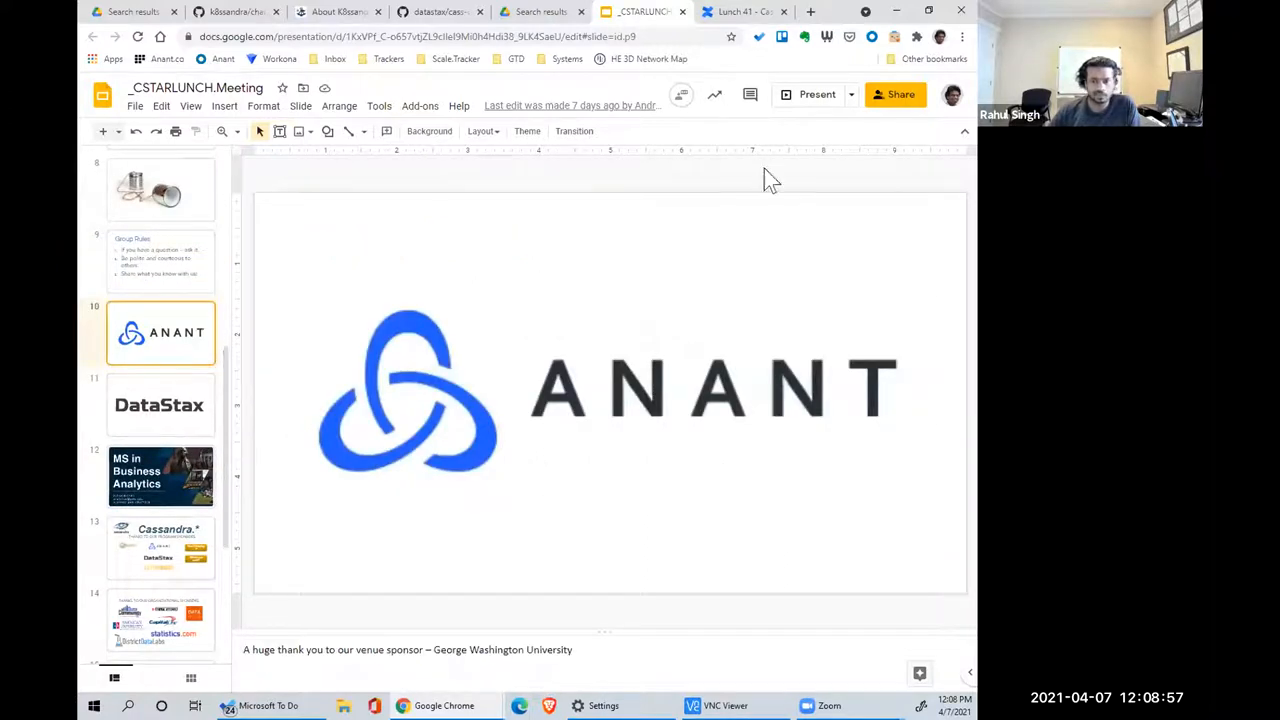
{"action": "mouse_move", "coordinate": [817, 94]}
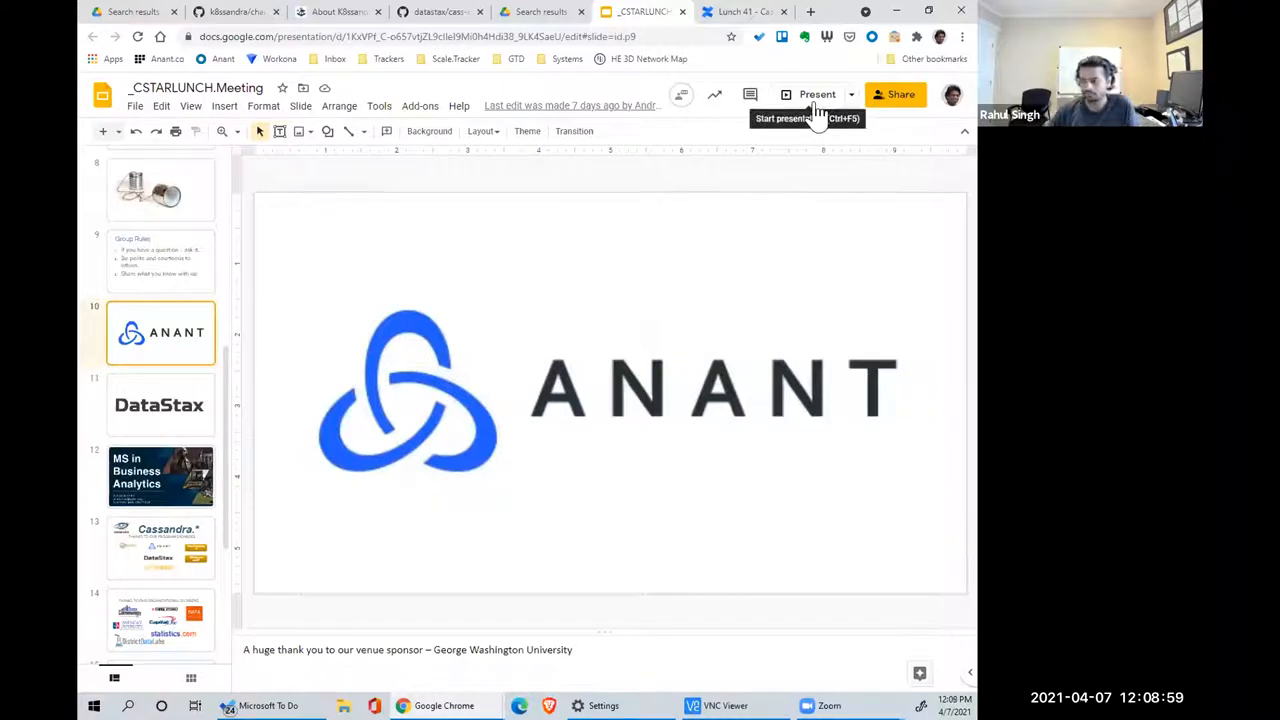
{"action": "mouse_move", "coordinate": [820, 183]}
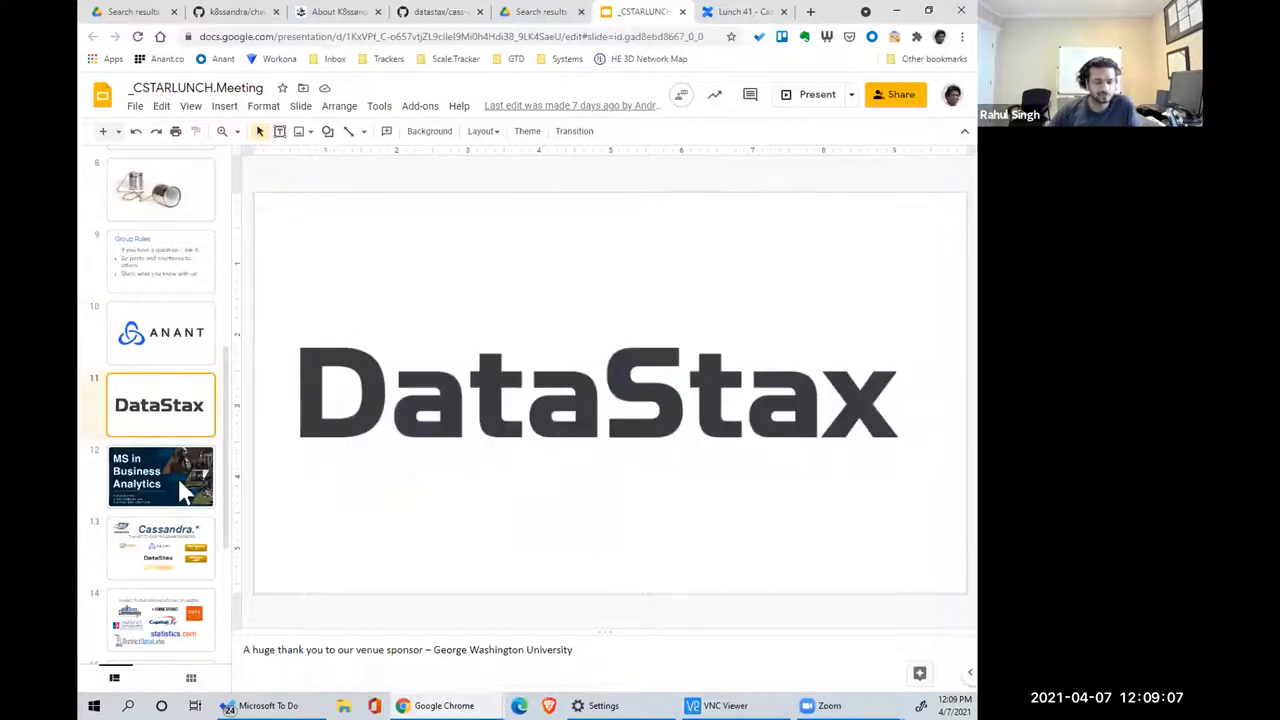
{"action": "left_click", "coordinate": [160, 548]}
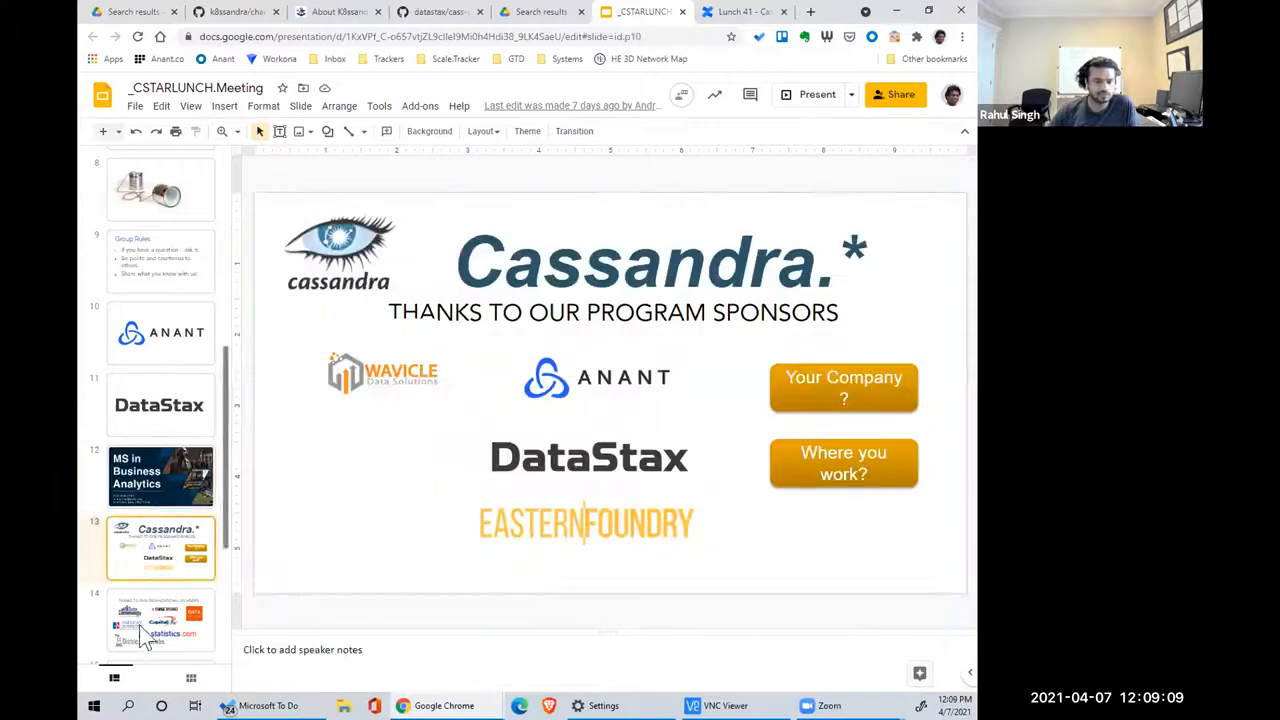
{"action": "scroll", "scroll_direction": "down", "scroll_amount": 3}
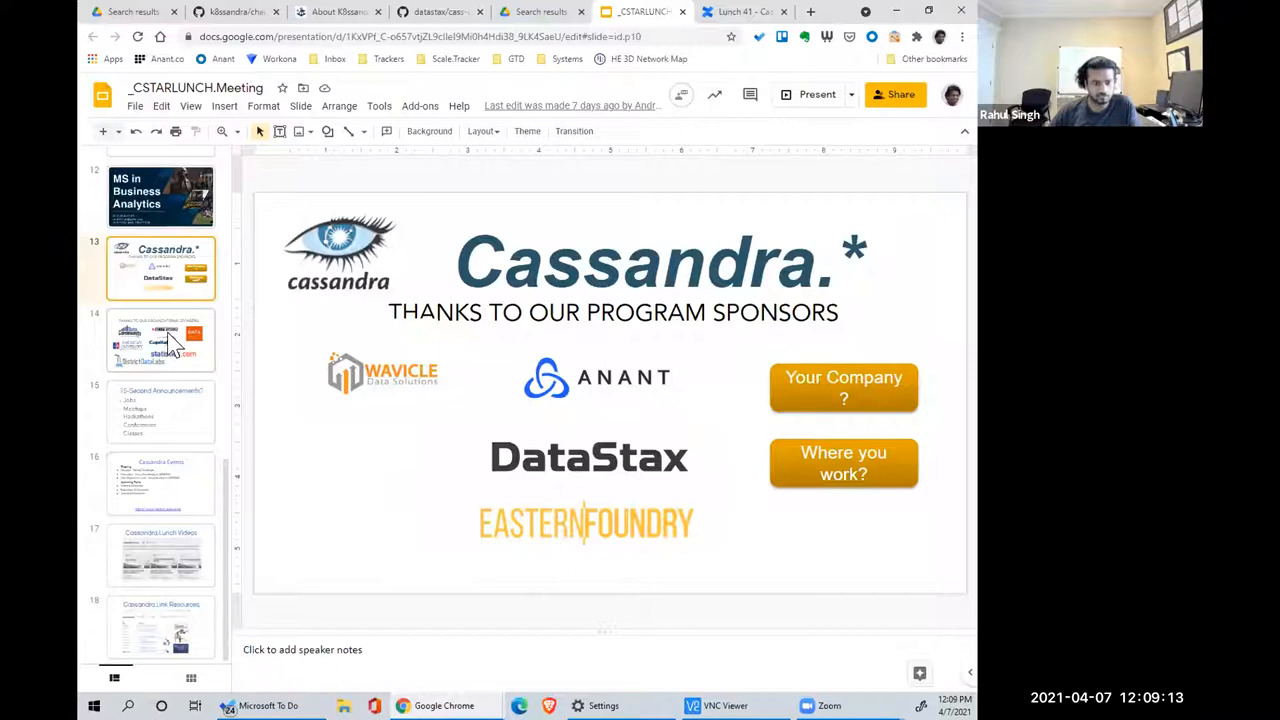
{"action": "left_click", "coordinate": [160, 340]}
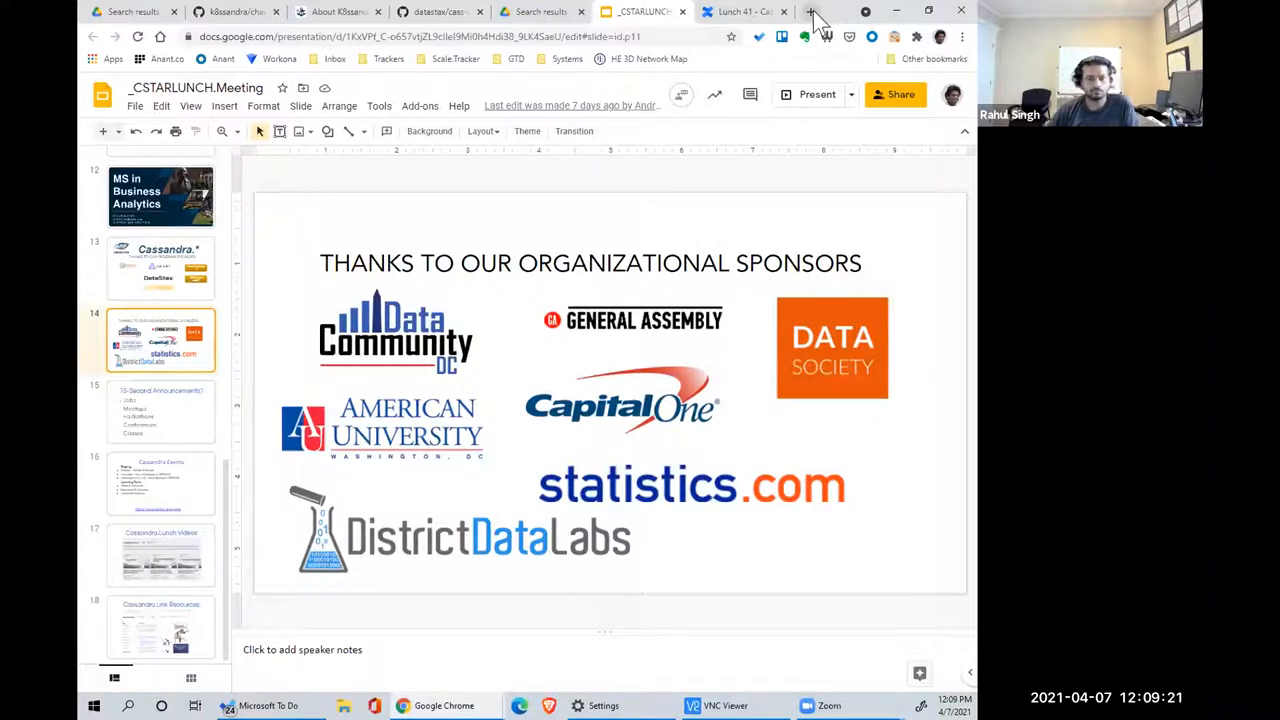
{"action": "left_click", "coordinate": [160, 412]}
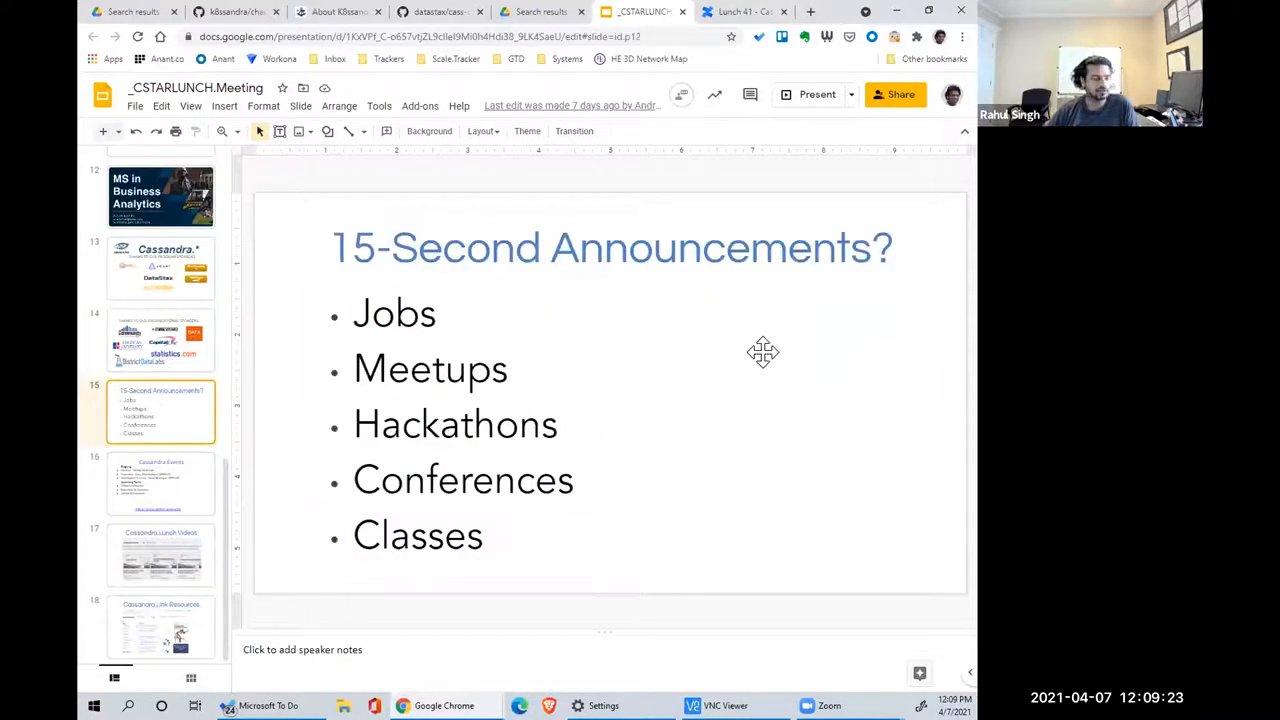
{"action": "mouse_move", "coordinate": [828, 324]}
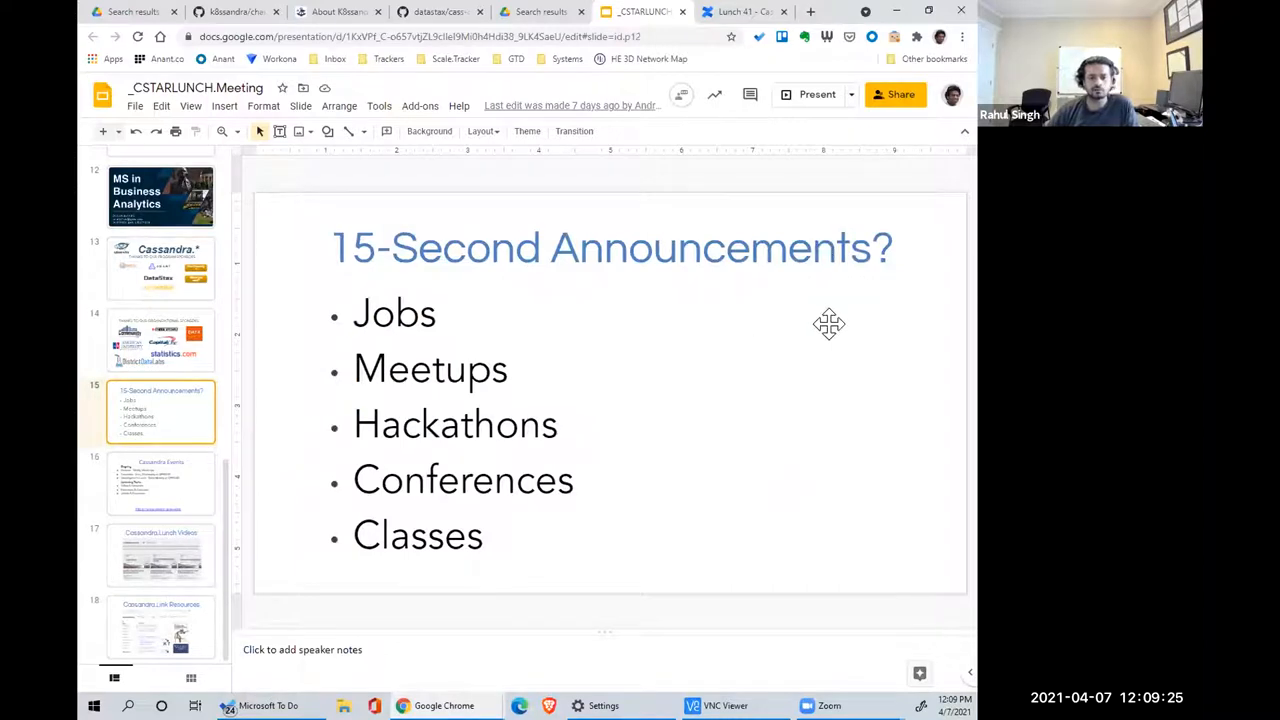
{"action": "mouse_move", "coordinate": [275, 281]}
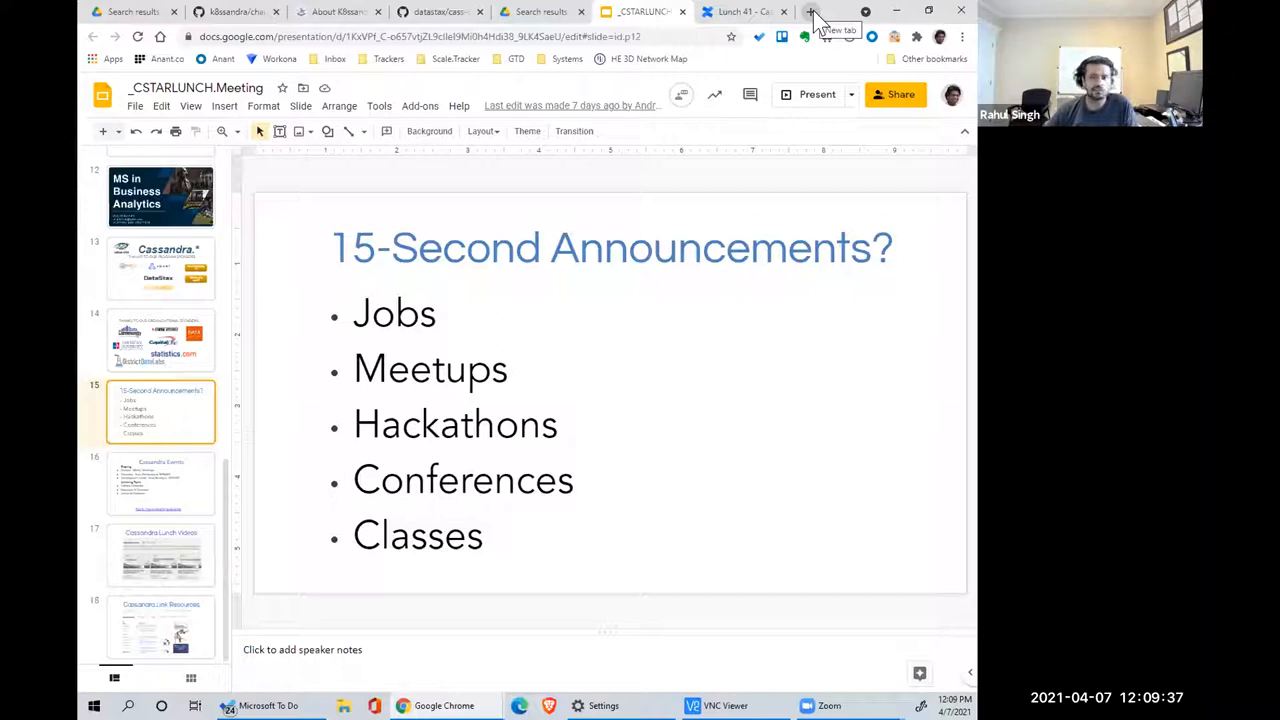
- Open dataweekdc.com in a new tab and scroll through its 2021 homepage
{"action": "left_click", "coordinate": [810, 11]}
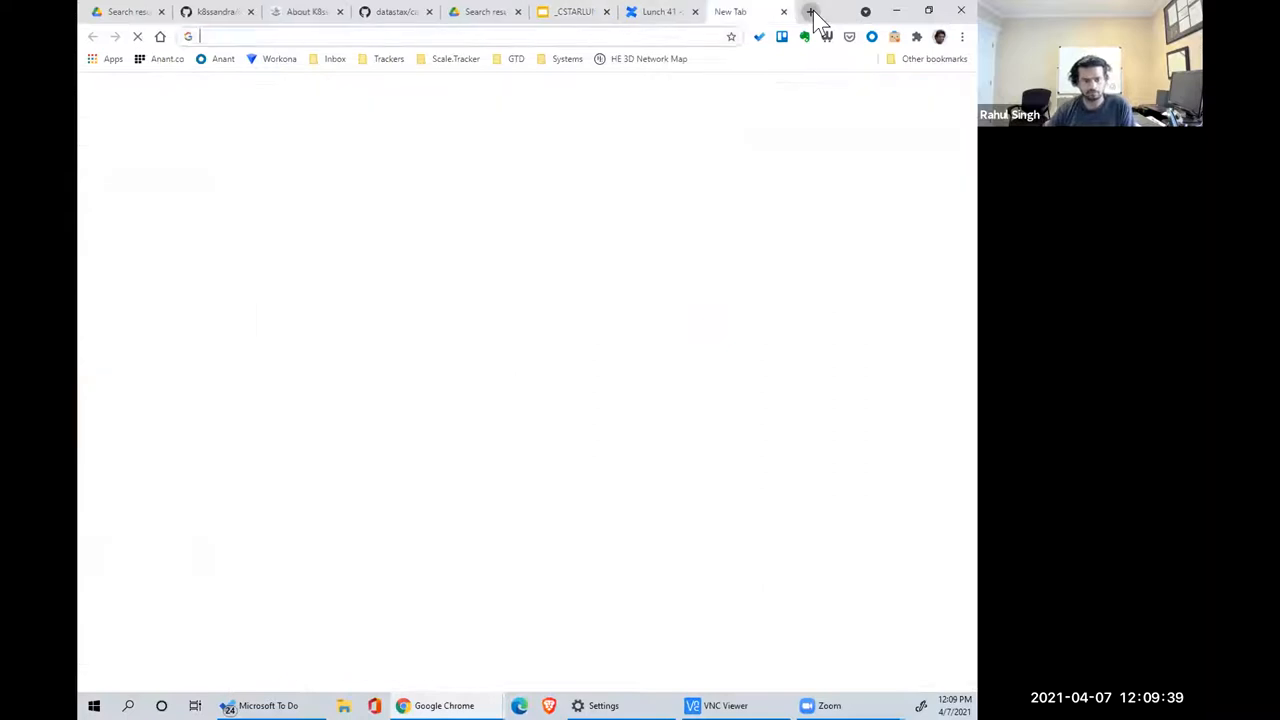
{"action": "type", "text": "dataweekdc.com"}
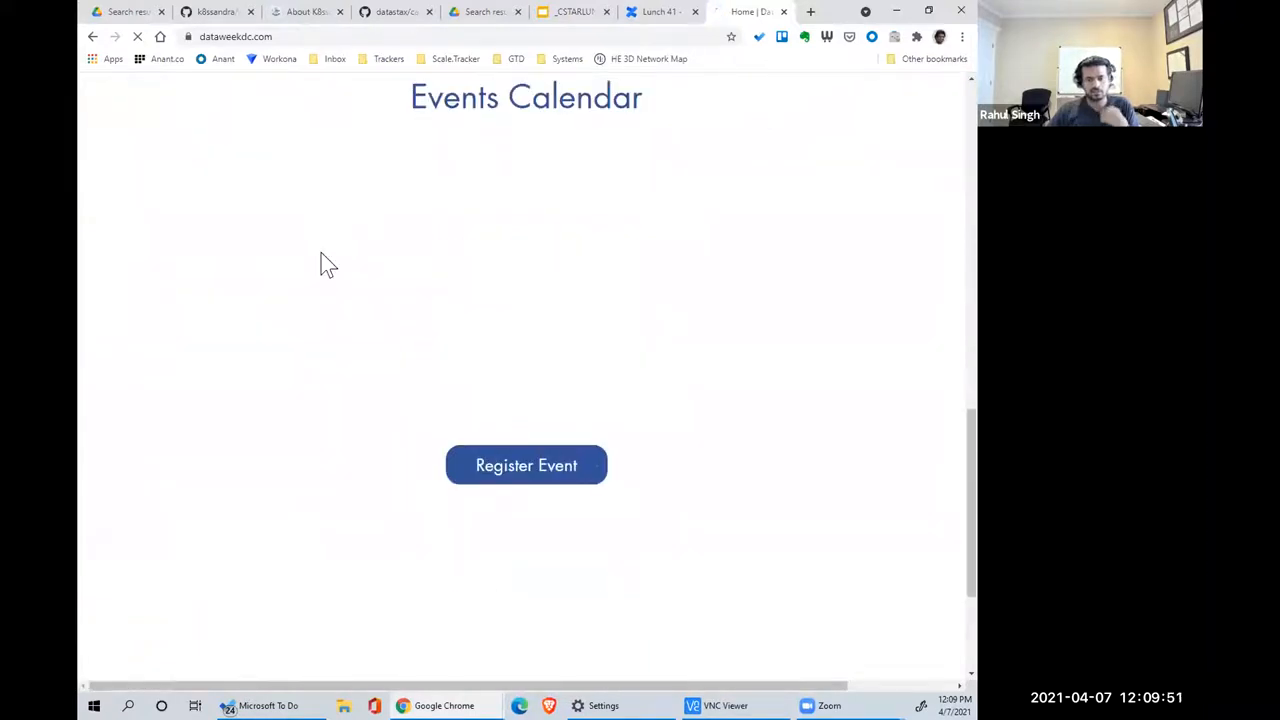
{"action": "scroll", "scroll_direction": "down", "scroll_amount": 3}
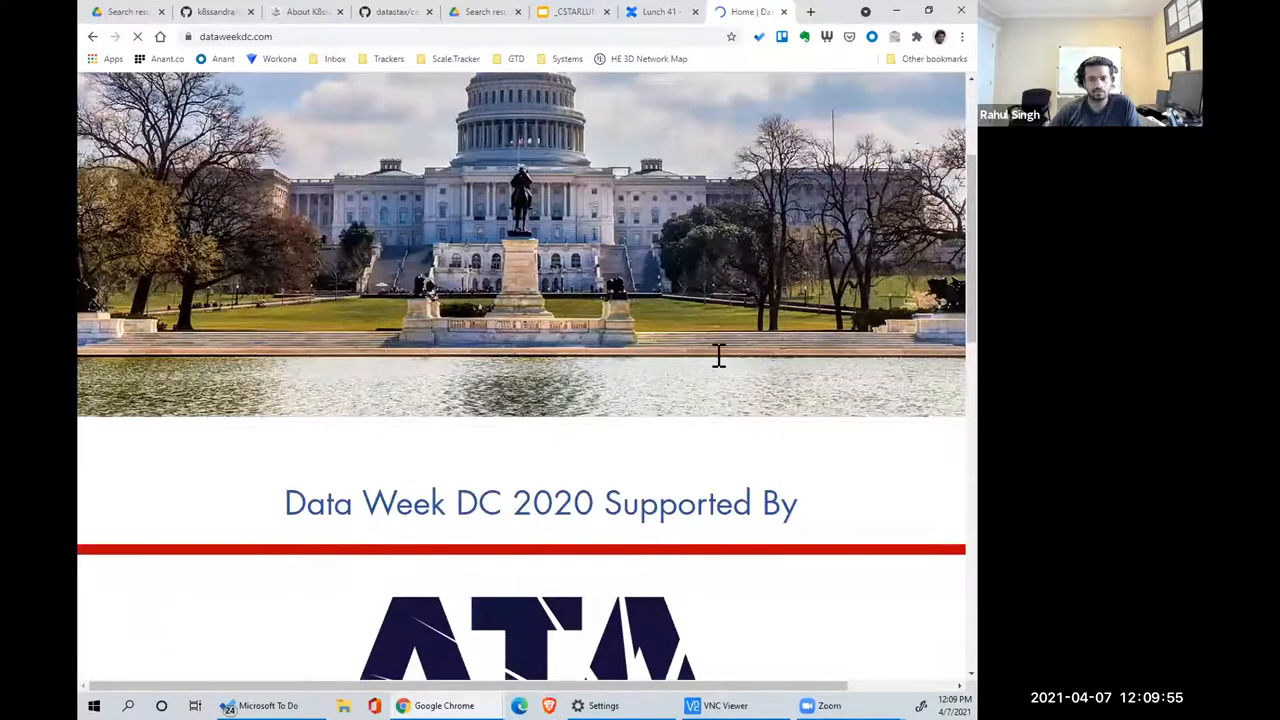
{"action": "scroll", "scroll_direction": "down", "scroll_amount": 3}
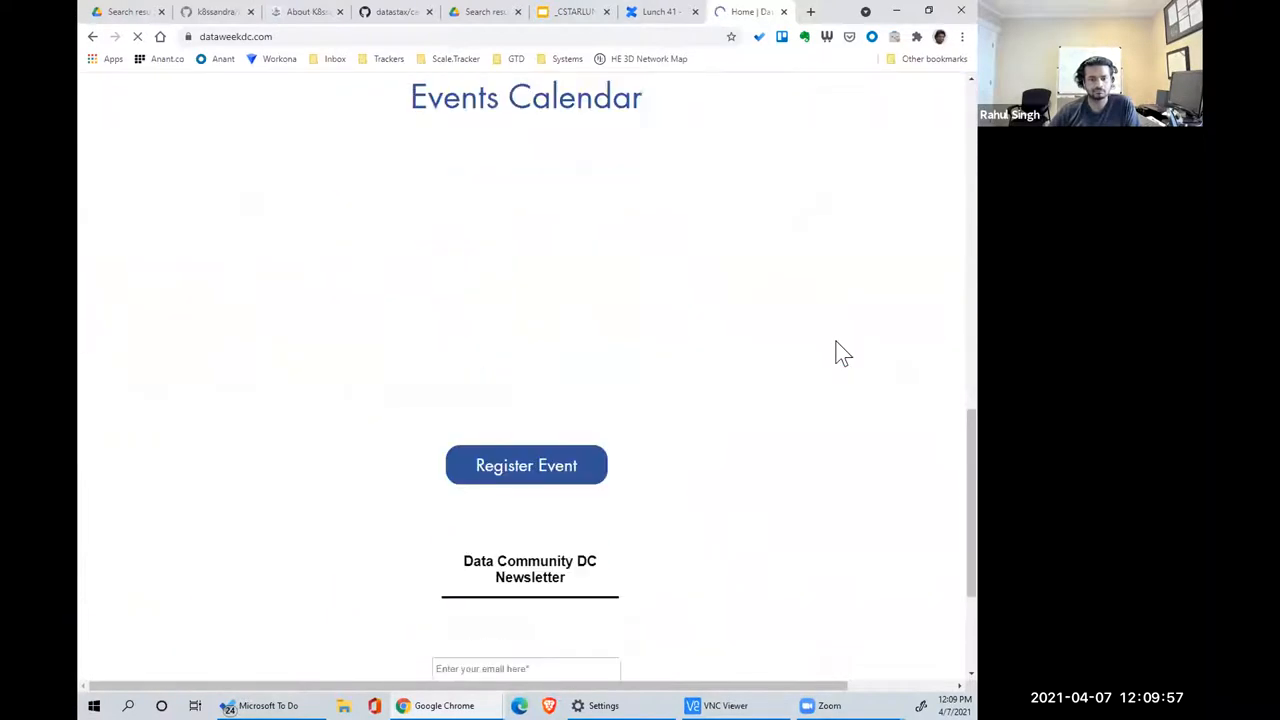
{"action": "scroll", "scroll_direction": "up", "scroll_amount": 3}
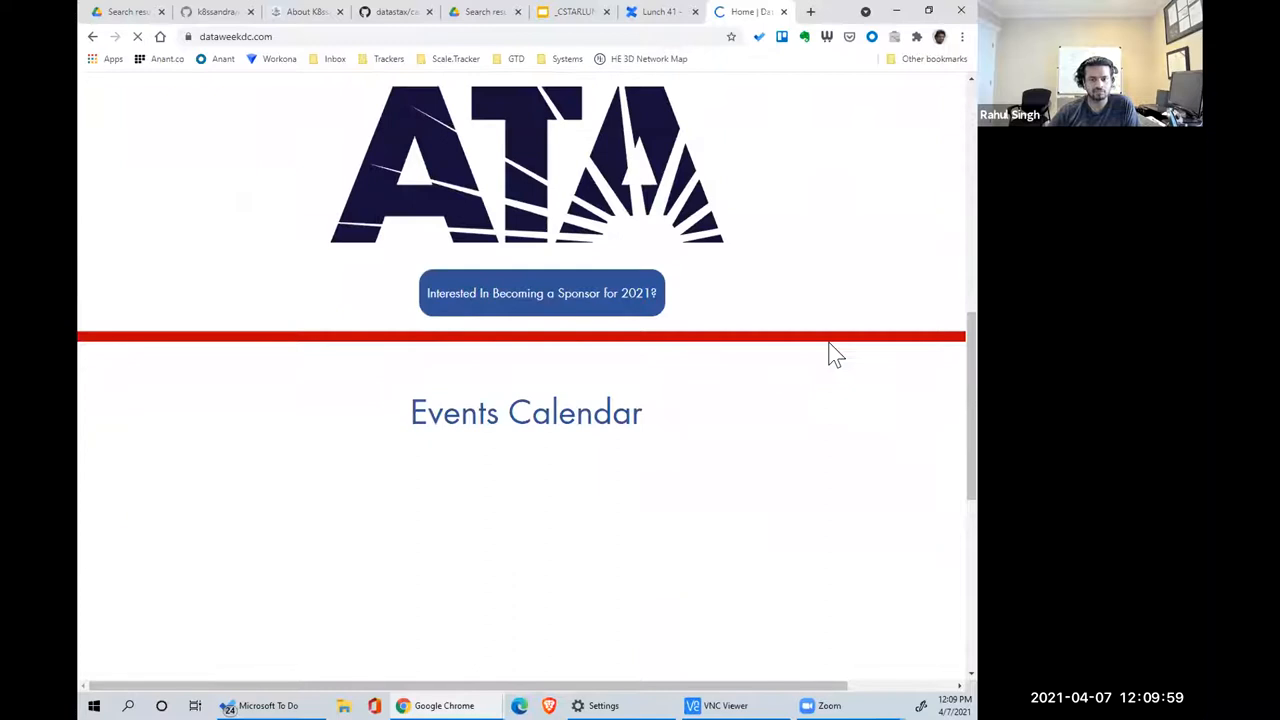
{"action": "scroll", "scroll_direction": "up", "scroll_amount": 3}
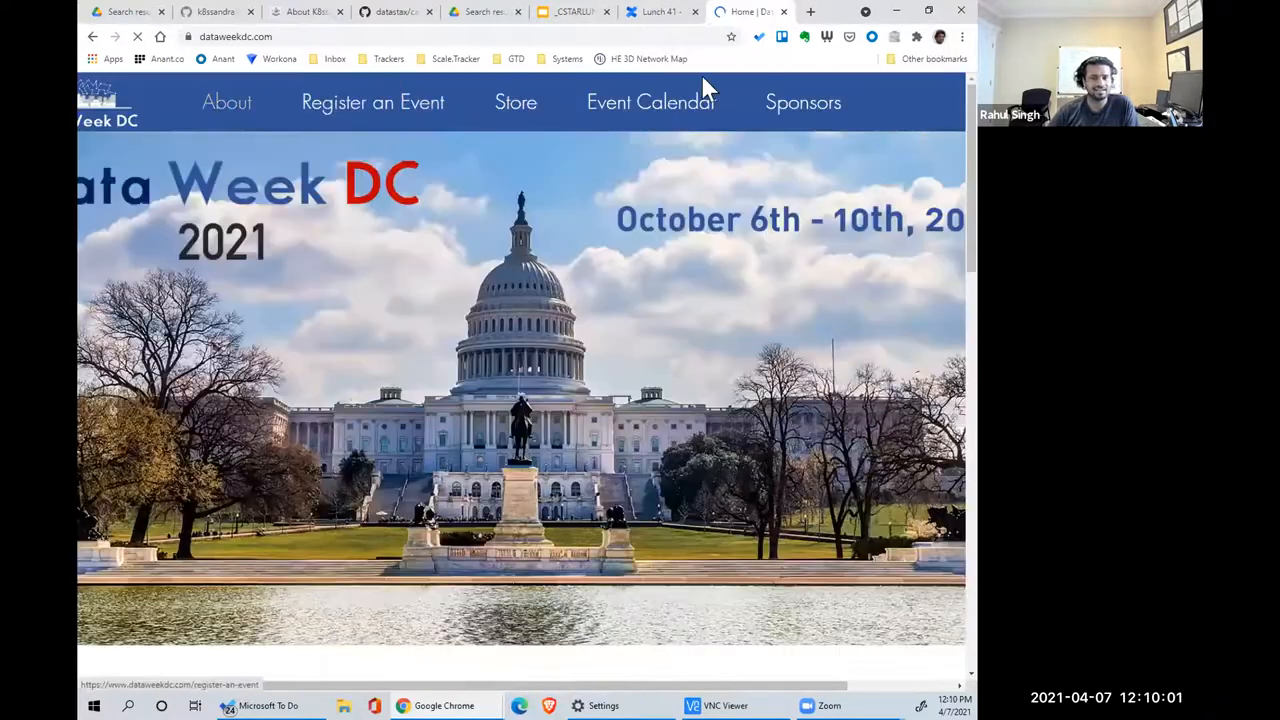
{"action": "mouse_move", "coordinate": [750, 20]}
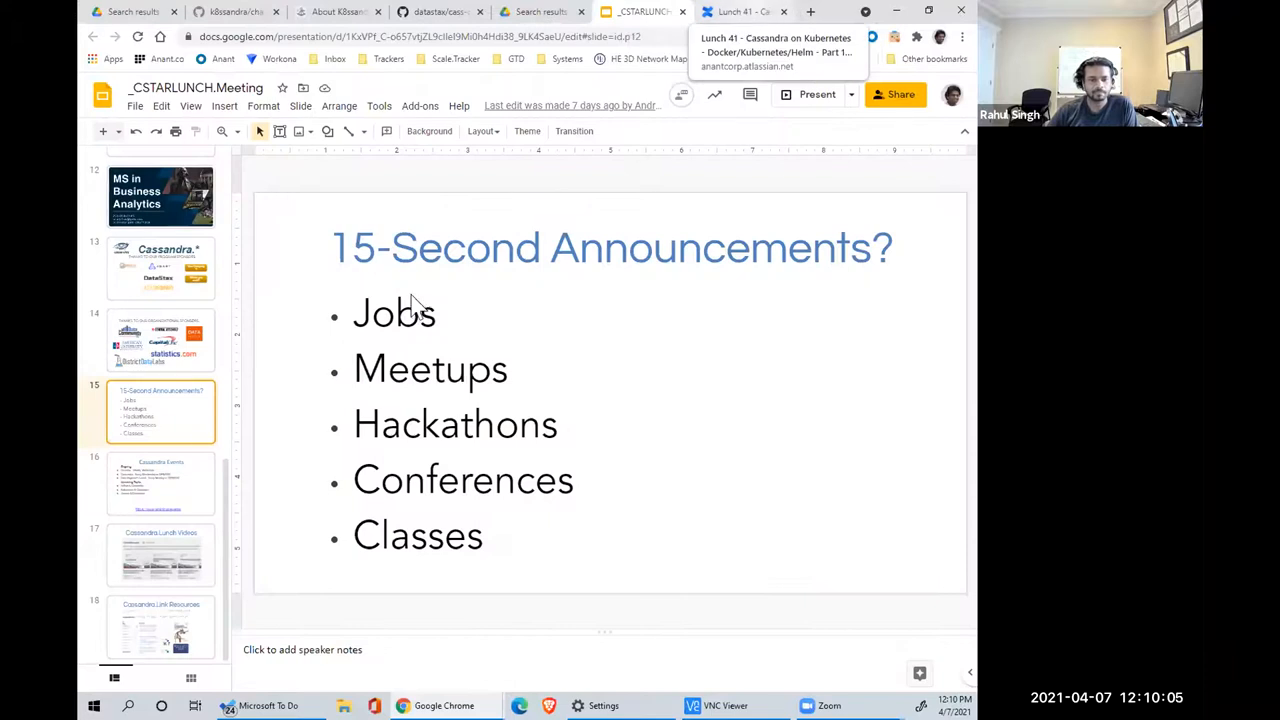
{"action": "left_click", "coordinate": [160, 483]}
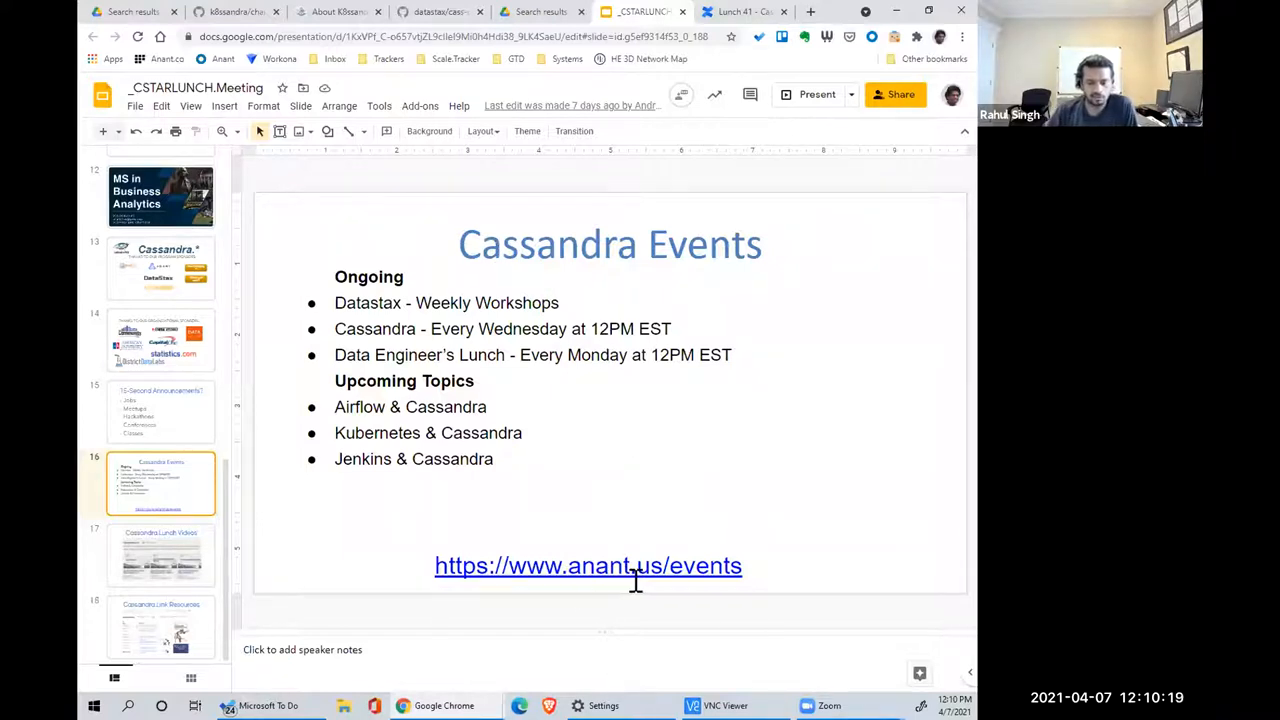
{"action": "left_click", "coordinate": [588, 565]}
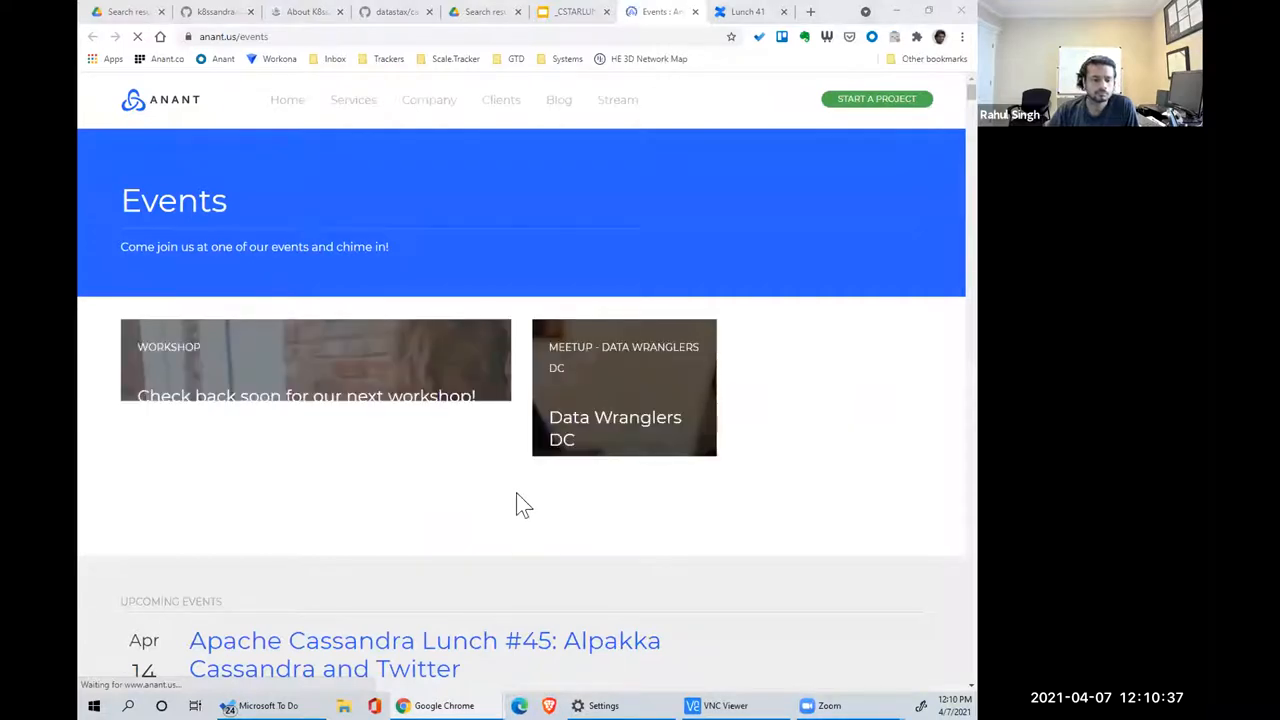
- Scroll the anant.us/events page through upcoming lunches down to past events
{"action": "scroll", "scroll_direction": "down", "scroll_amount": 3}
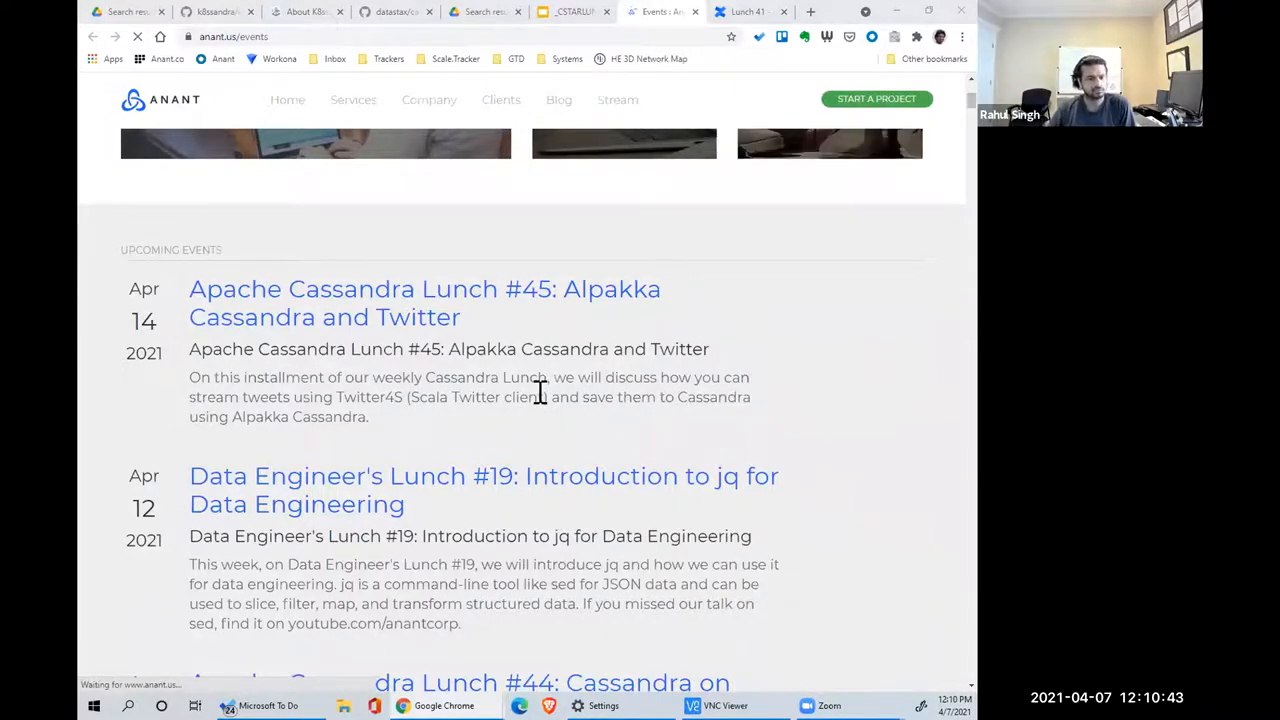
{"action": "scroll", "scroll_direction": "down", "scroll_amount": 3}
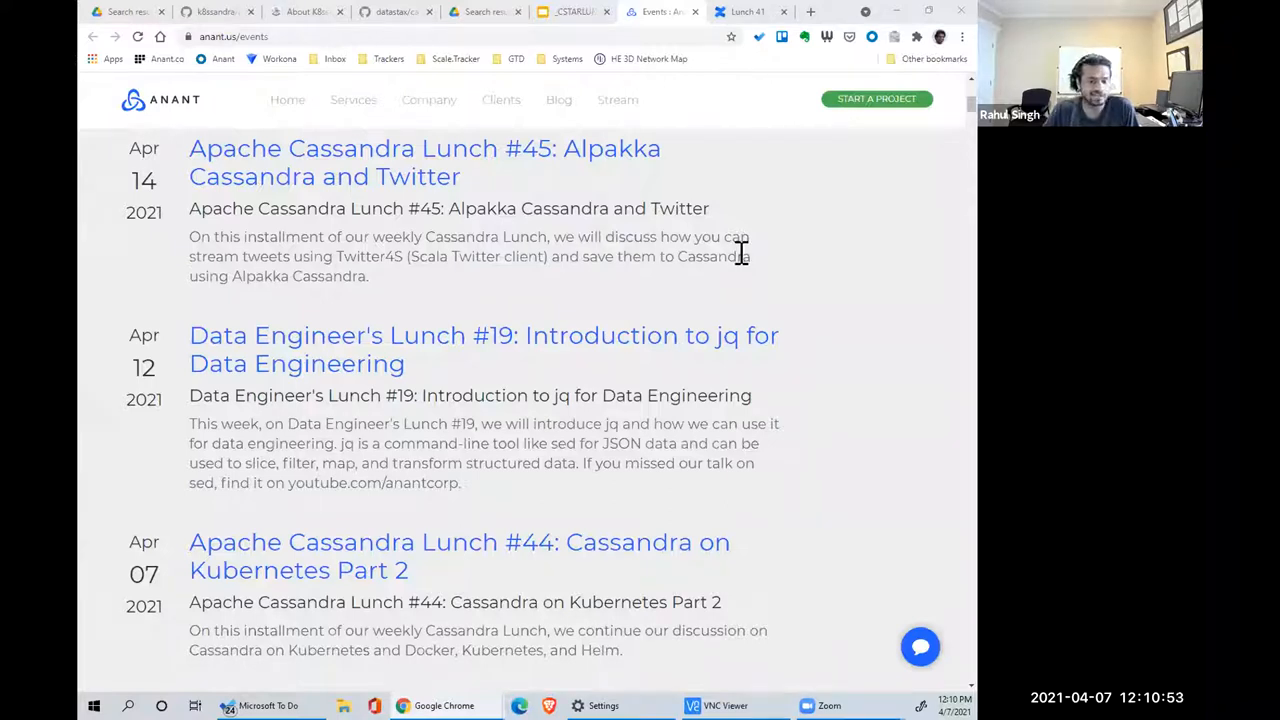
{"action": "mouse_move", "coordinate": [785, 215]}
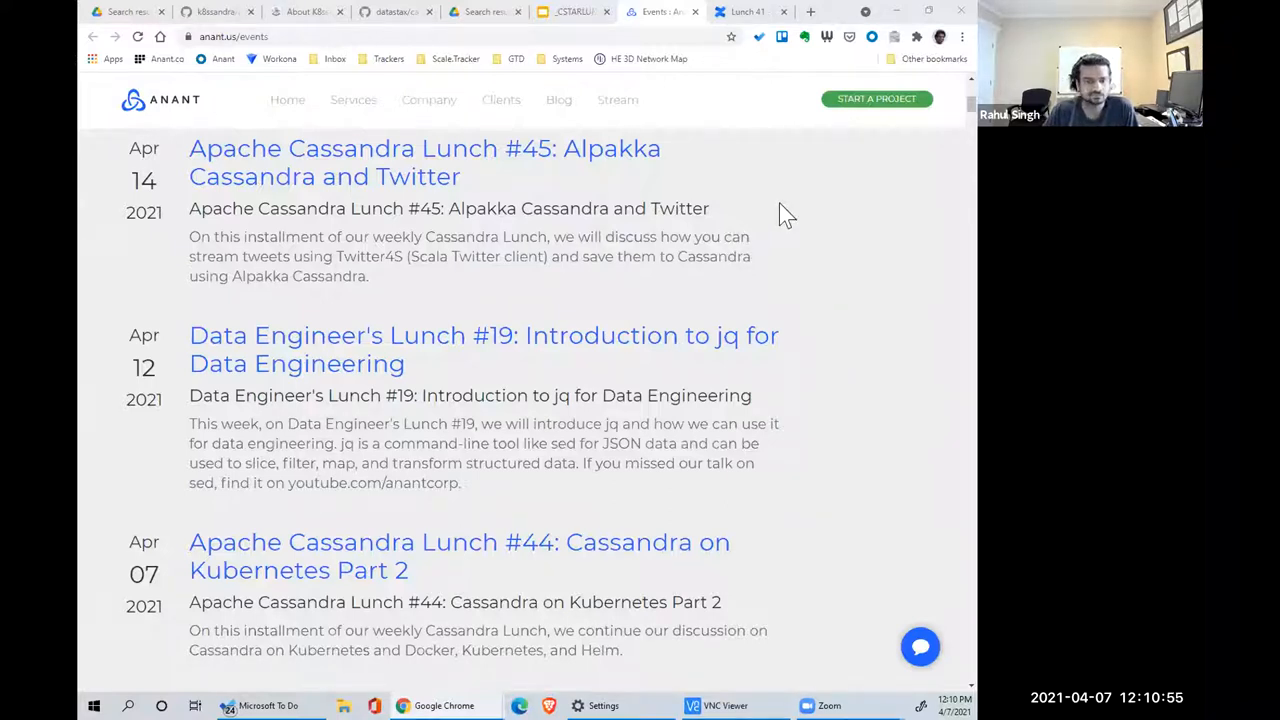
{"action": "scroll", "scroll_direction": "down", "scroll_amount": 3}
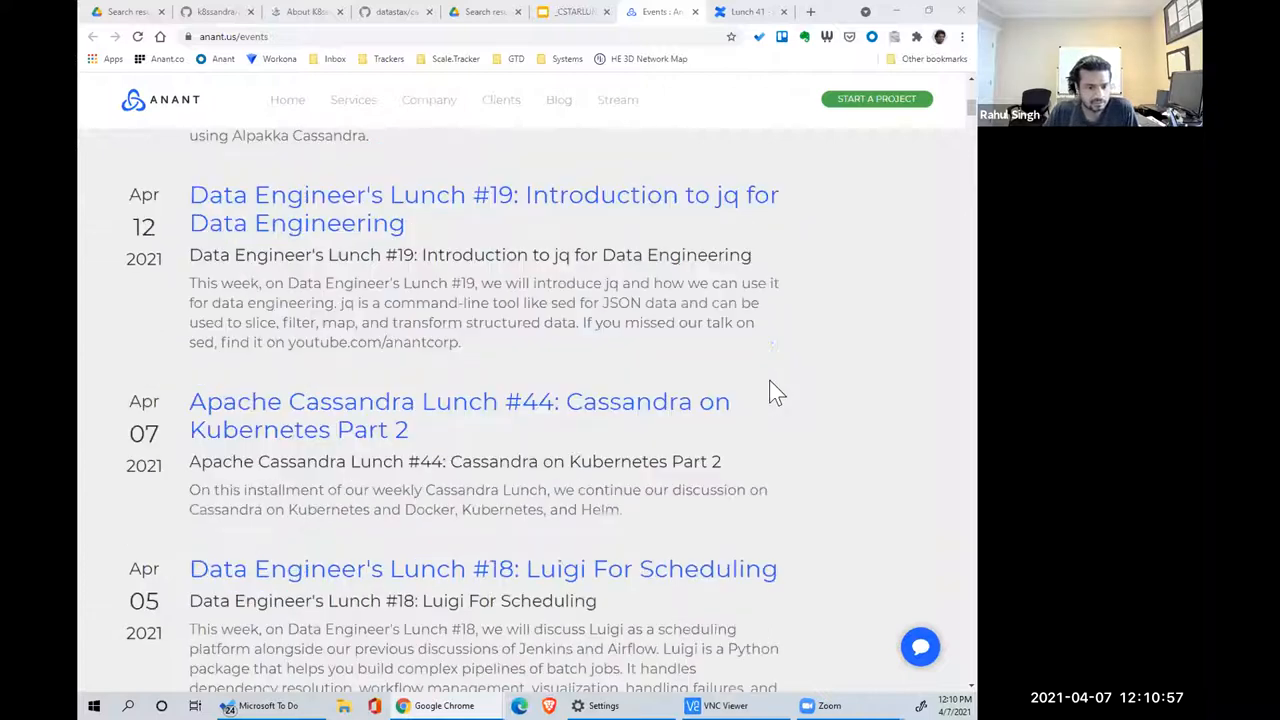
{"action": "scroll", "scroll_direction": "down", "scroll_amount": 3}
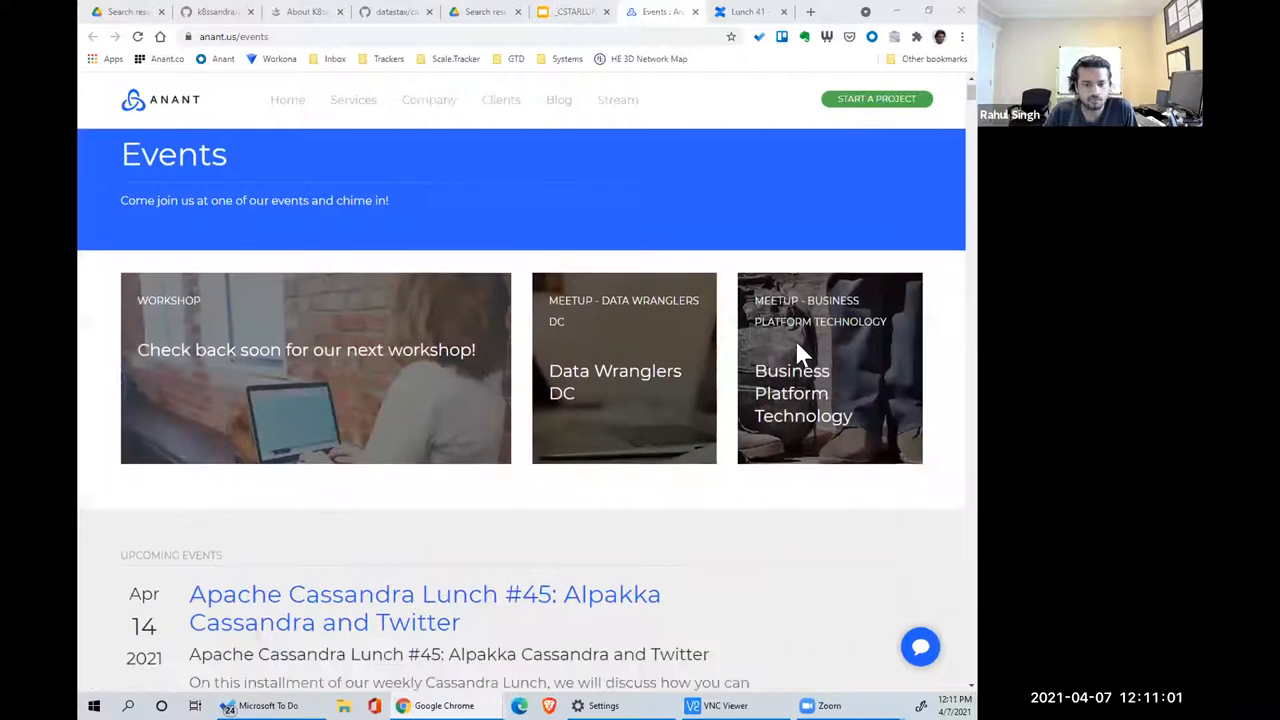
{"action": "scroll", "scroll_direction": "down", "scroll_amount": 3}
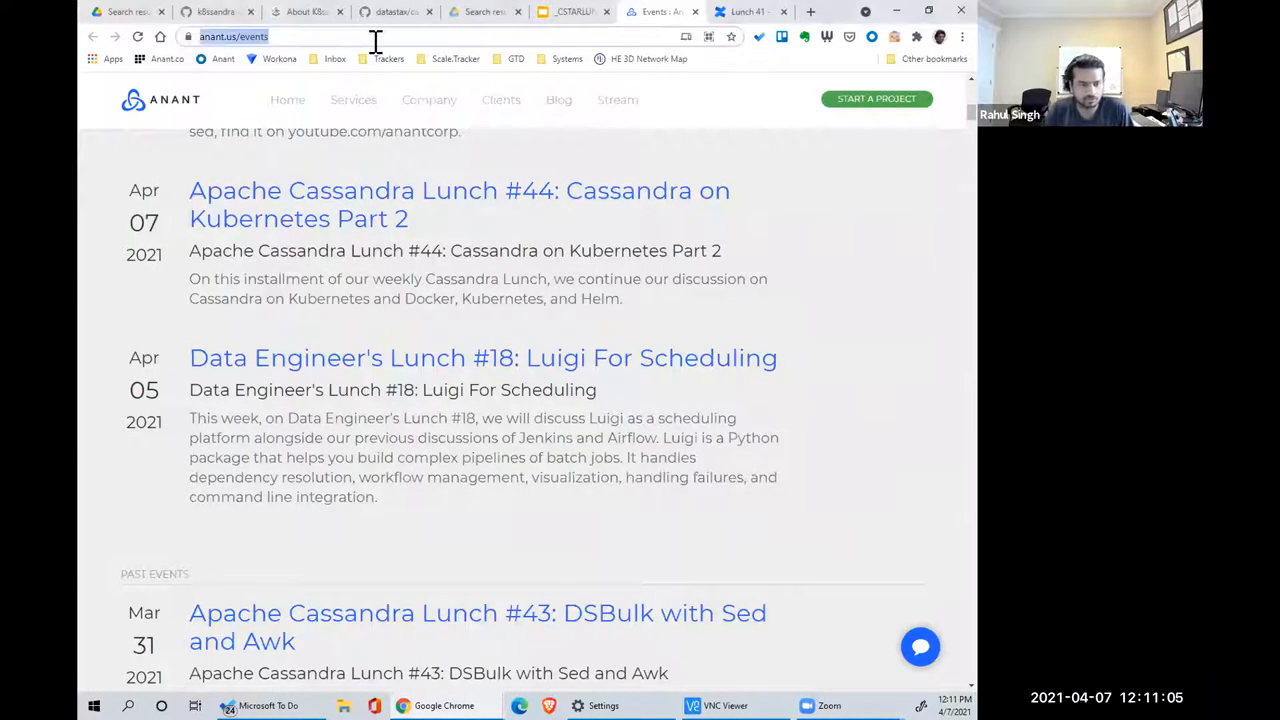
- Search 'cassandra lunch github' and open the Anant/Cassandra.Lunch repository result
{"action": "type", "text": "cassandra lunch github"}
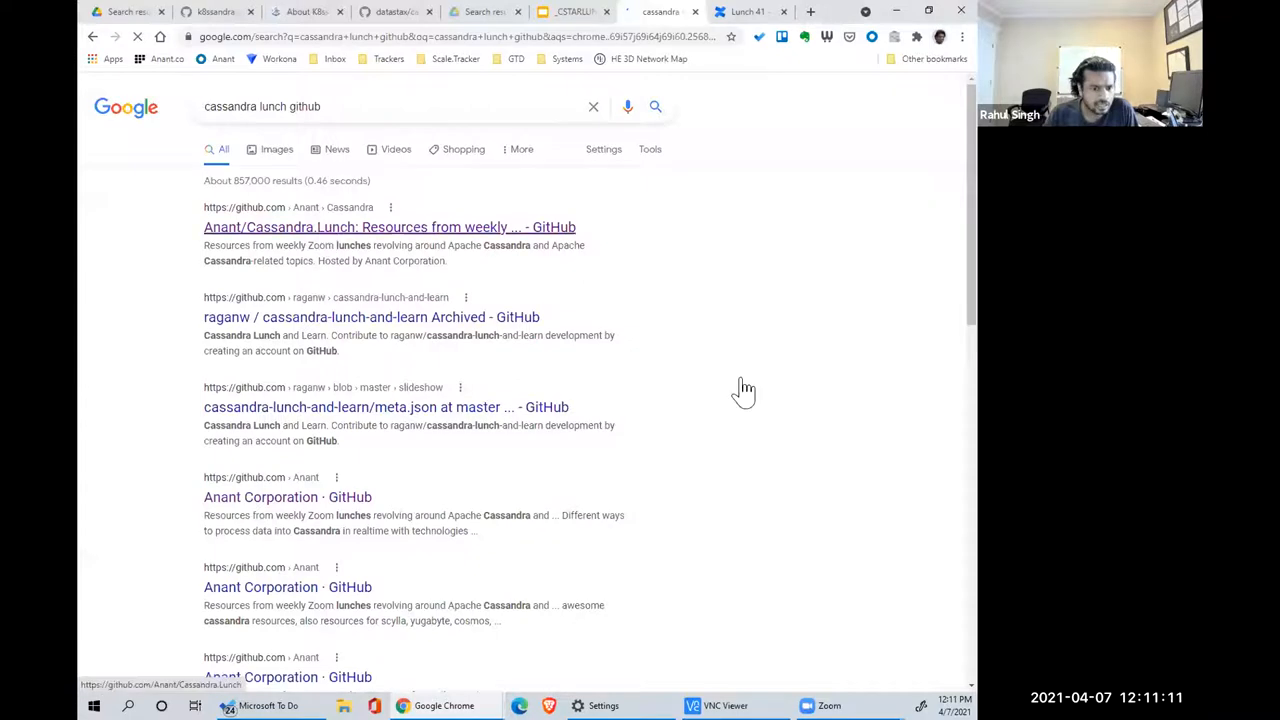
{"action": "left_click", "coordinate": [389, 227]}
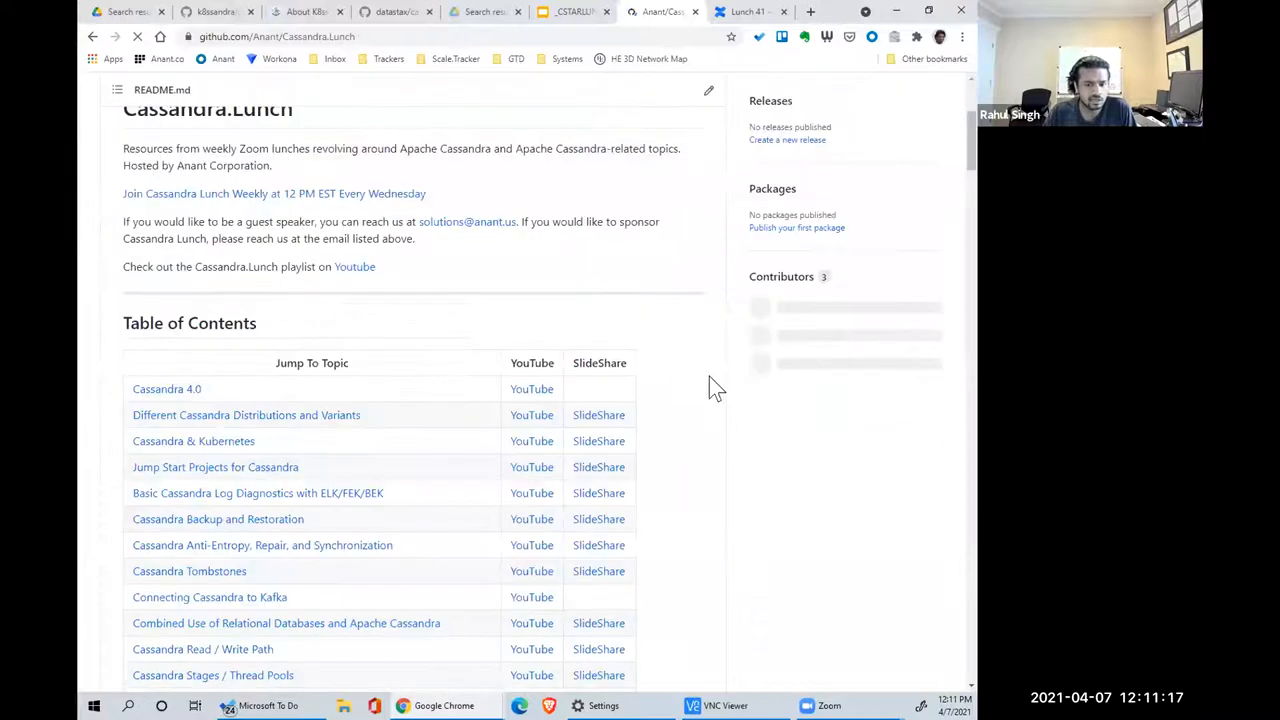
{"action": "scroll", "scroll_direction": "down", "scroll_amount": 3}
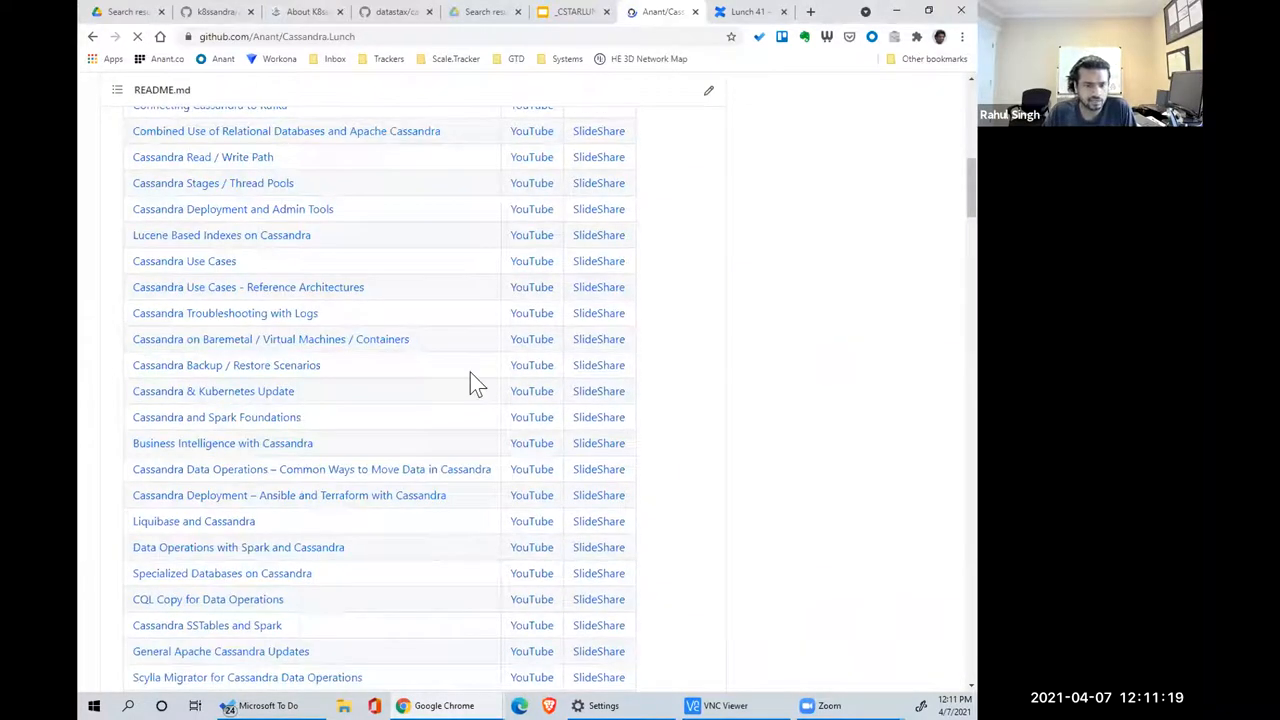
{"action": "scroll", "scroll_direction": "down", "scroll_amount": 3}
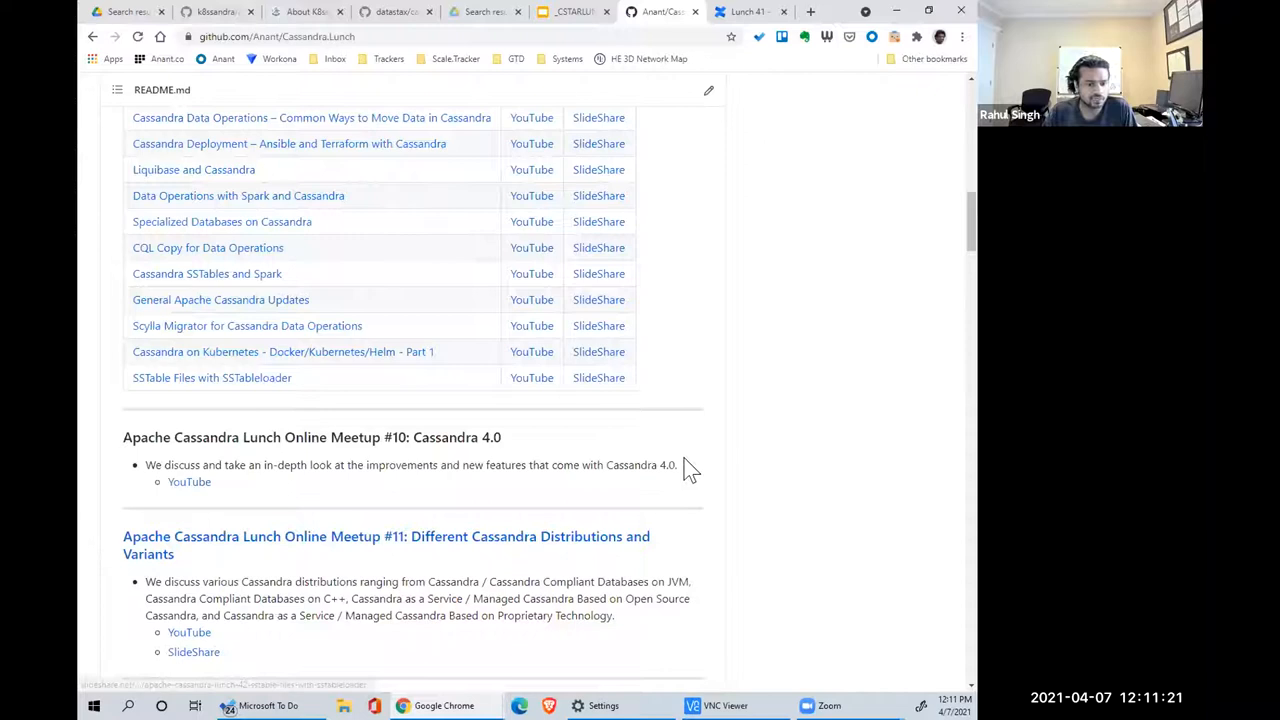
{"action": "scroll", "scroll_direction": "down", "scroll_amount": 3}
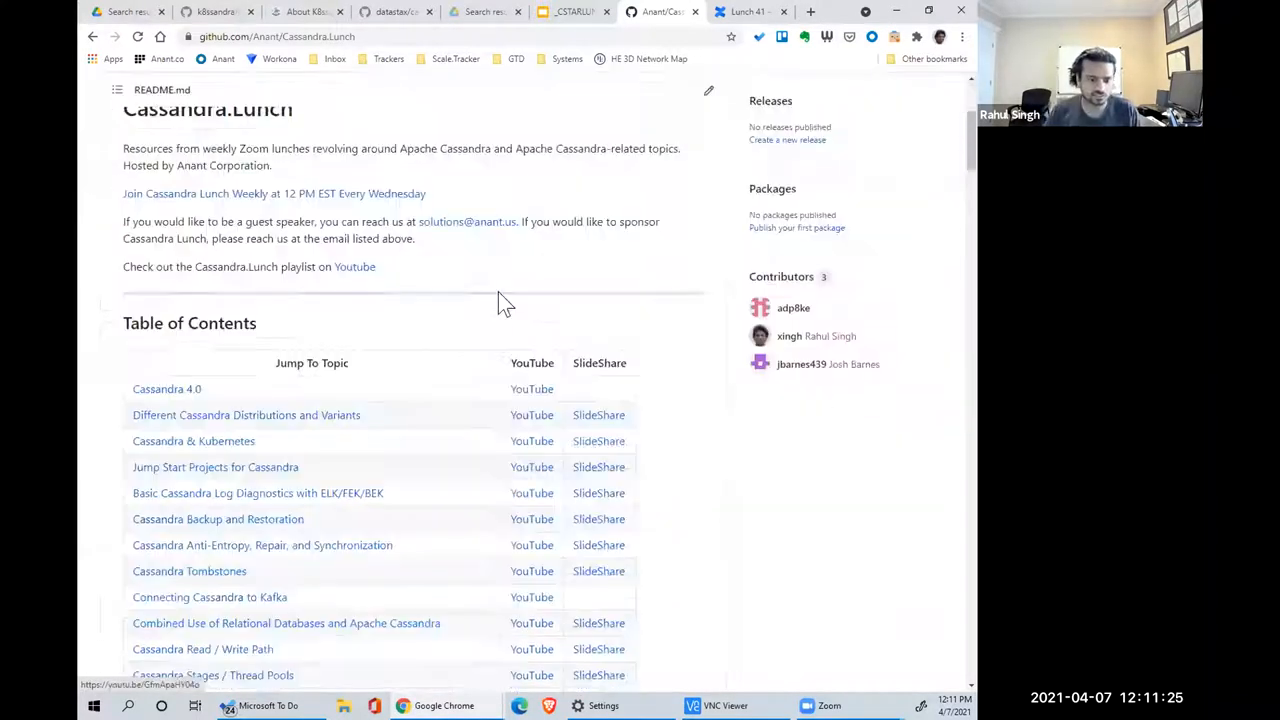
{"action": "scroll", "scroll_direction": "down", "scroll_amount": 3}
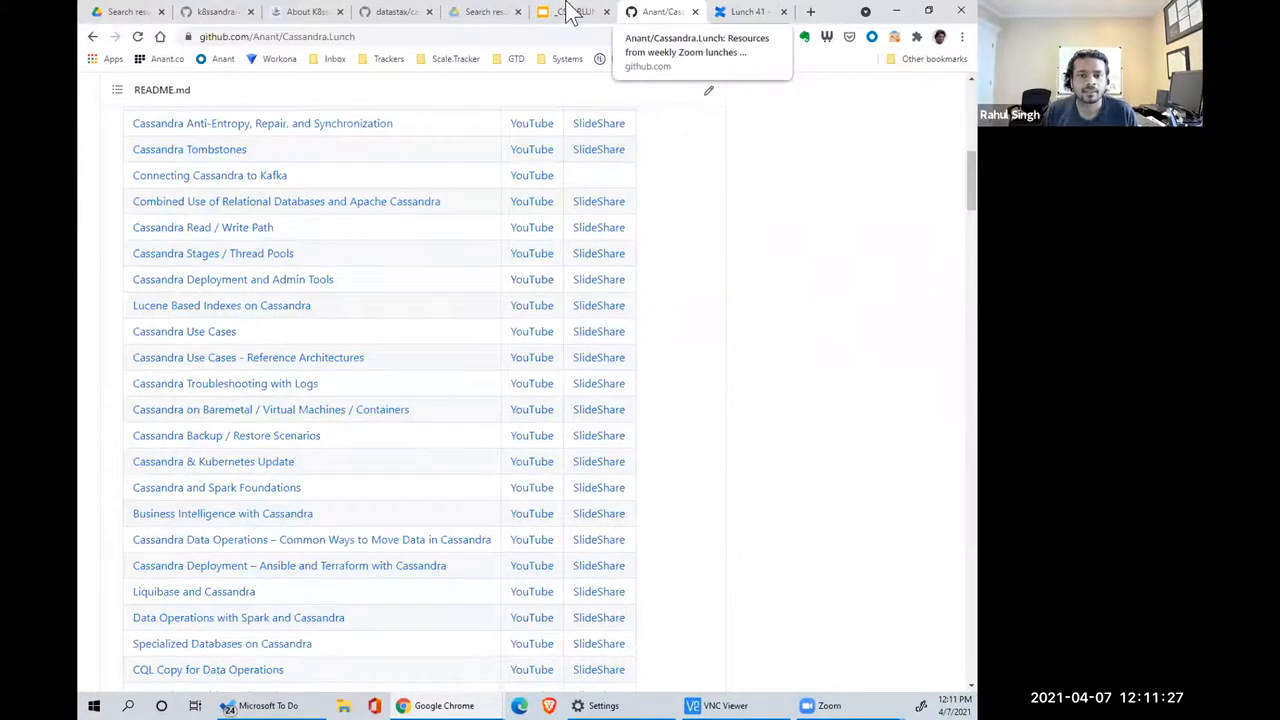
- Show slides 17 and 18, Cassandra.Lunch Videos and Cassandra.Link Resources, in the Slides tab
{"action": "left_click", "coordinate": [580, 11]}
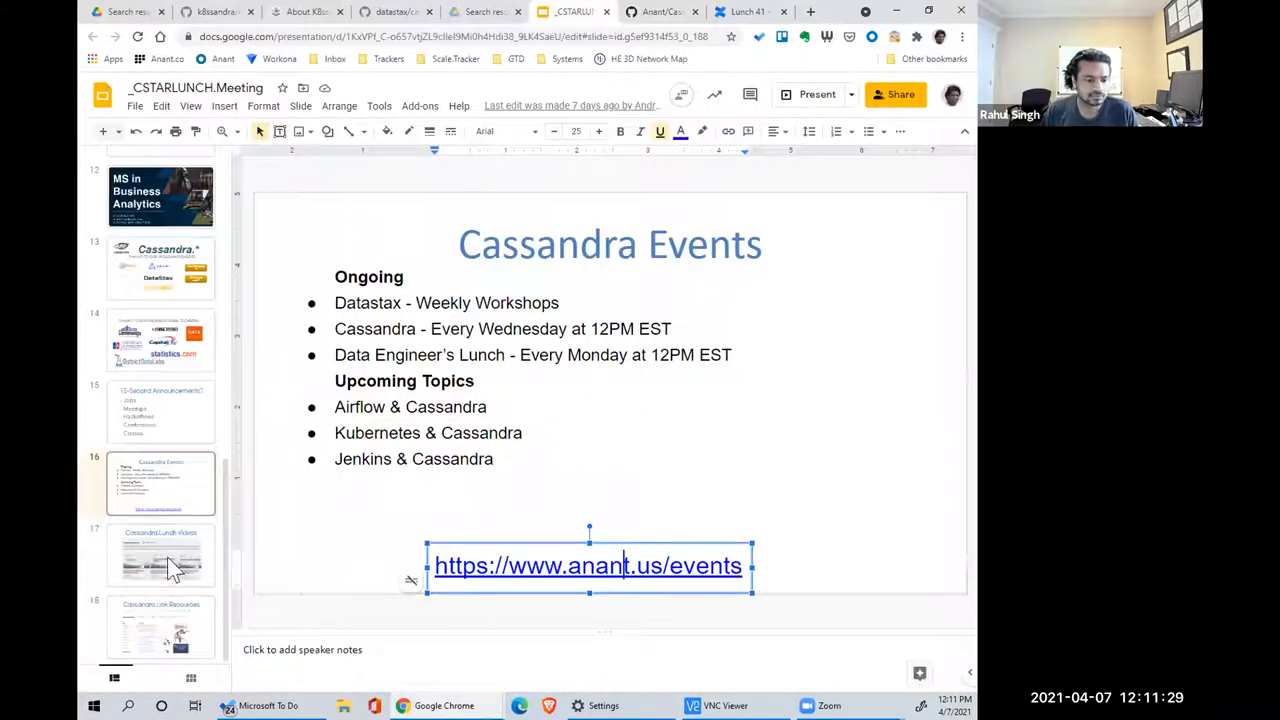
{"action": "left_click", "coordinate": [160, 555]}
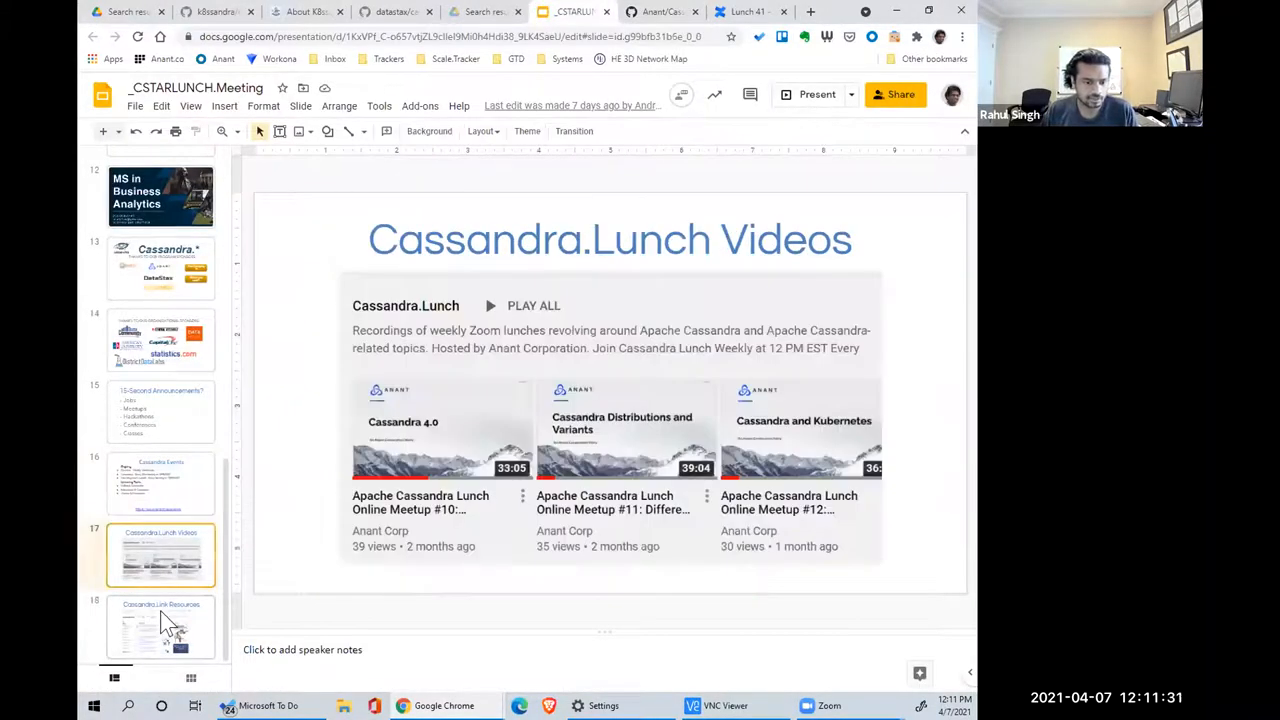
{"action": "left_click", "coordinate": [161, 627]}
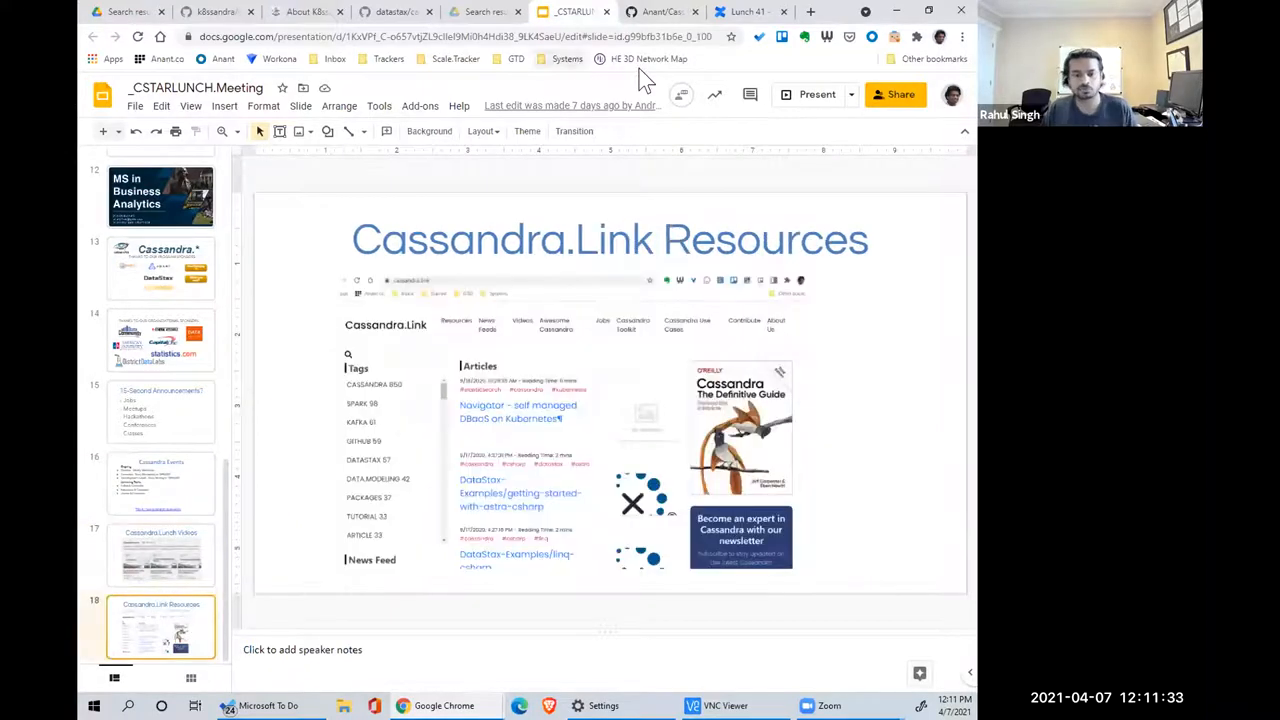
{"action": "mouse_move", "coordinate": [585, 63]}
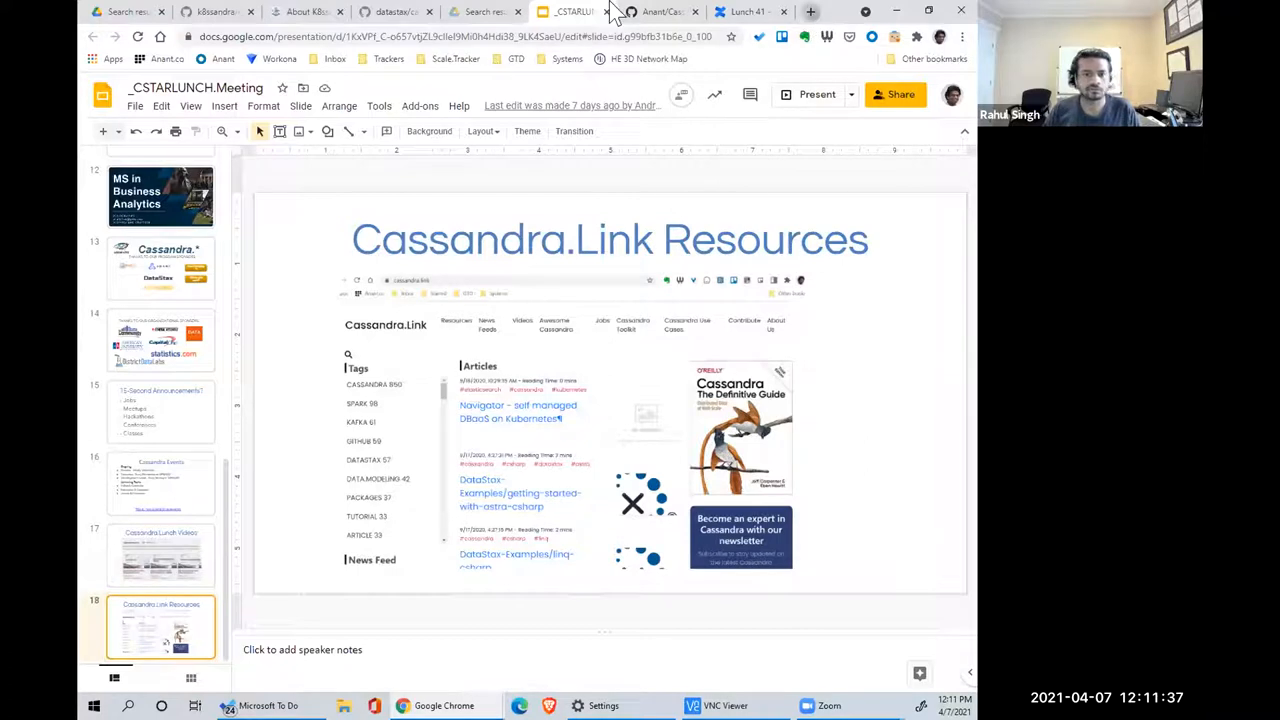
{"action": "left_click", "coordinate": [811, 11]}
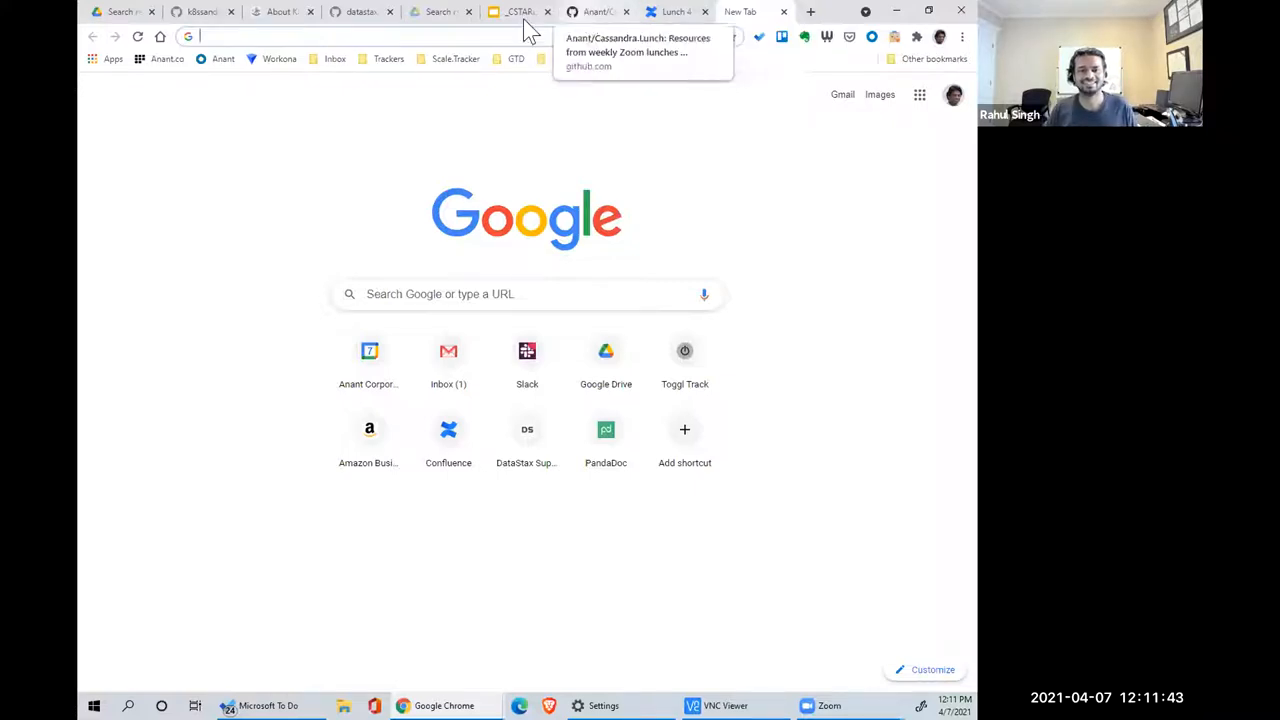
{"action": "left_click", "coordinate": [518, 11]}
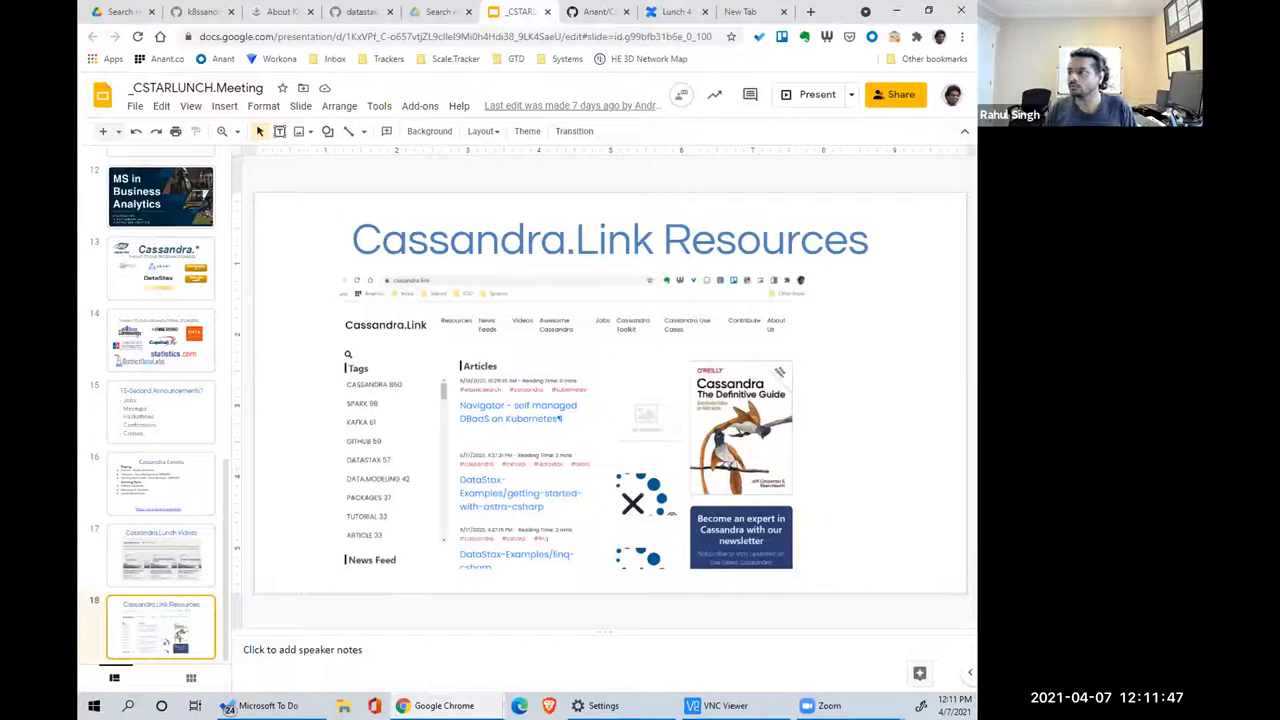
{"action": "mouse_move", "coordinate": [868, 82]}
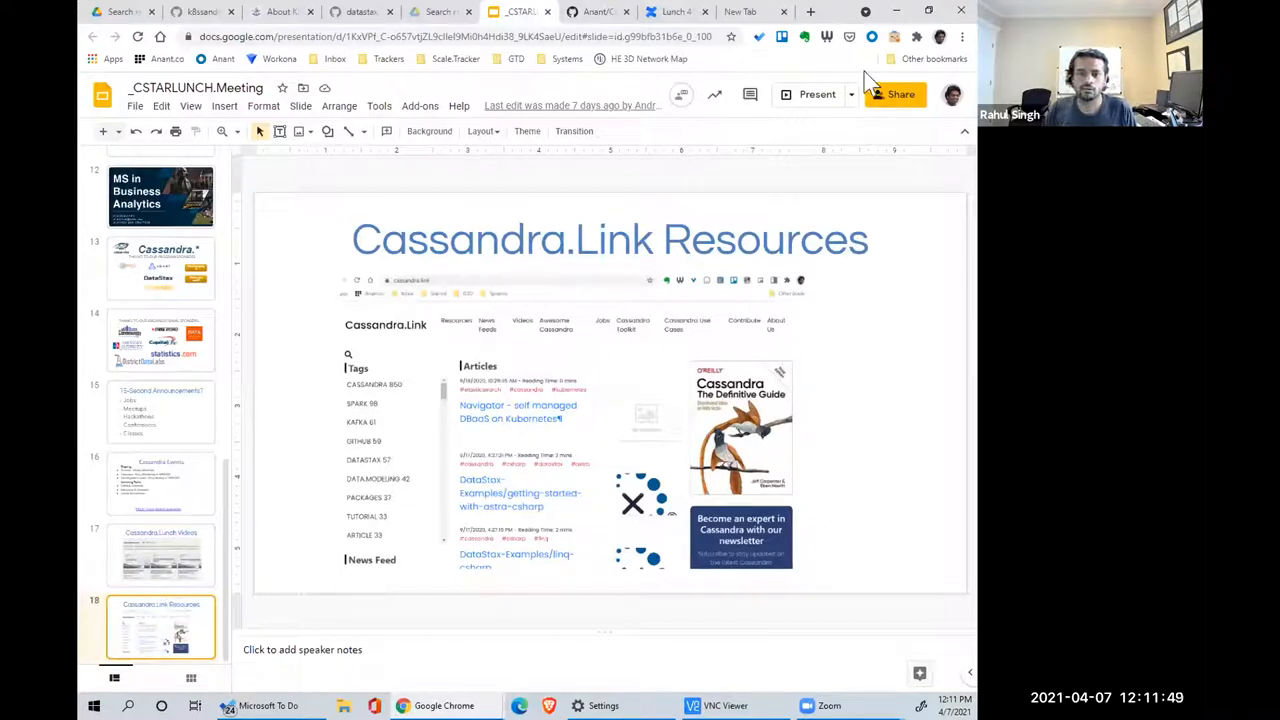
- Switch to the Lunch 41 Confluence tab and scroll to its containers overview
{"action": "left_click", "coordinate": [585, 11]}
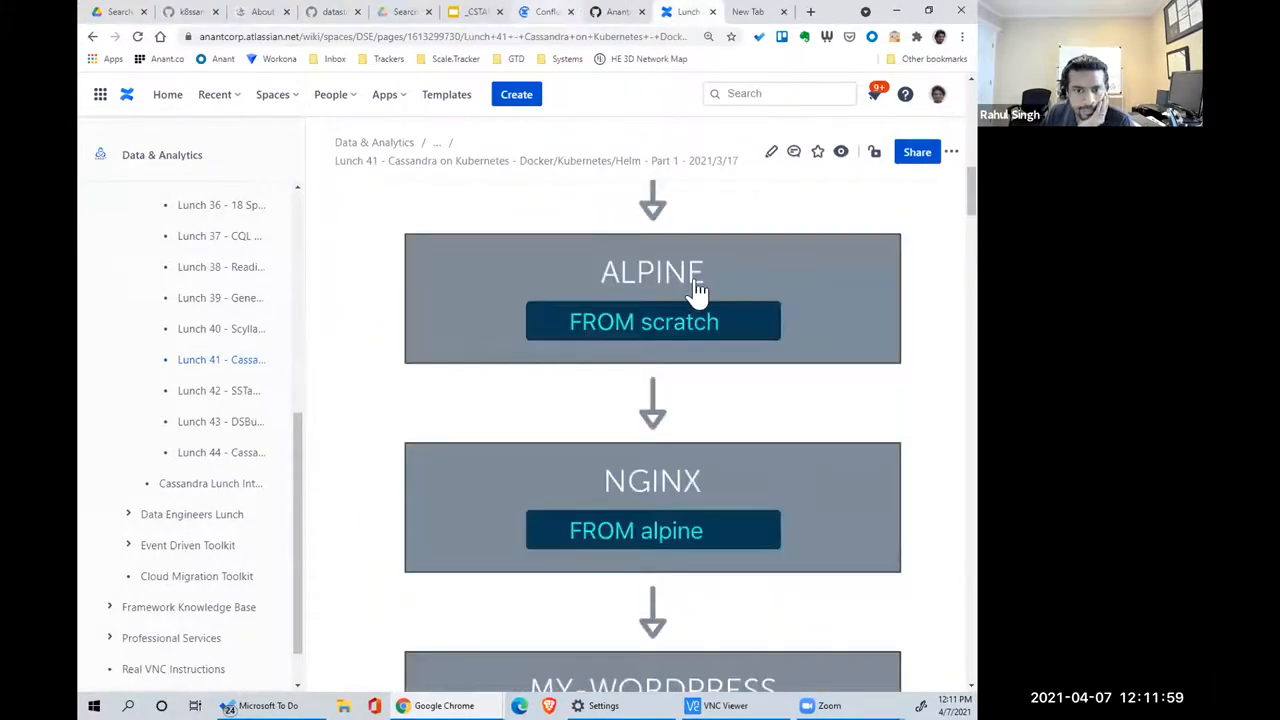
{"action": "scroll", "scroll_direction": "up", "scroll_amount": 3}
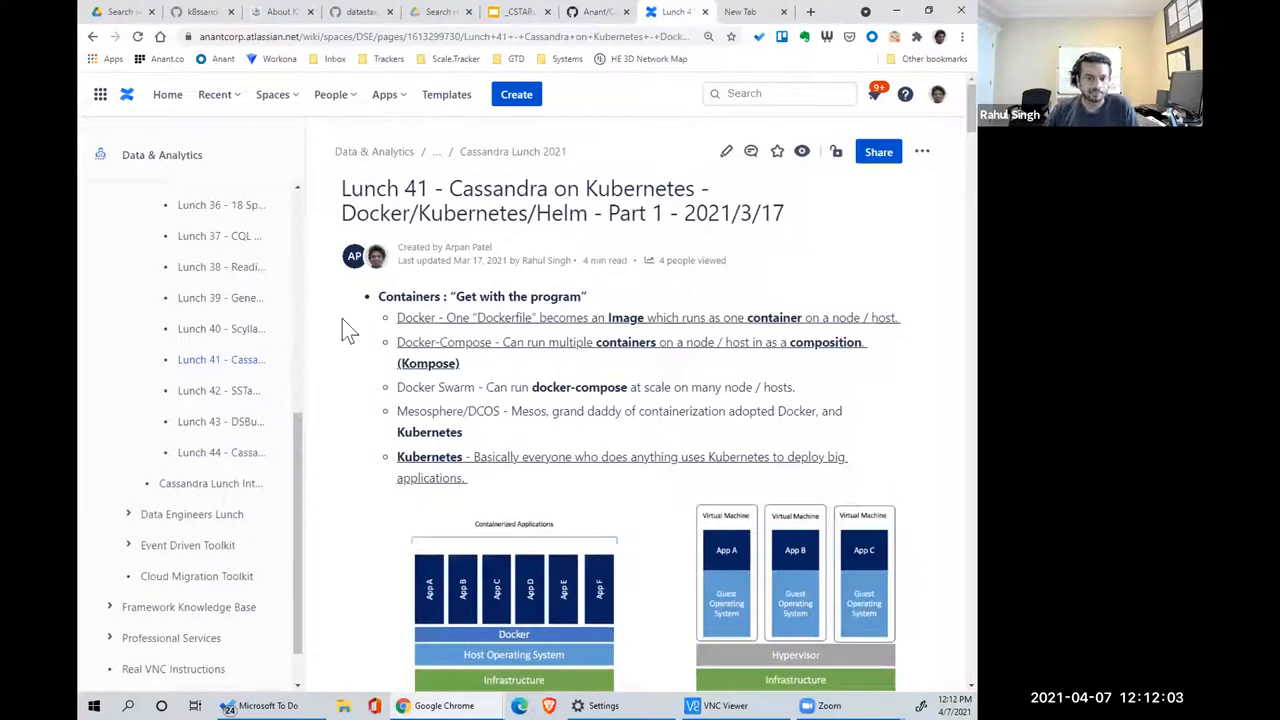
- Scroll past the containers-vs-VMs diagram to the layered Container/Image diagram
{"action": "scroll", "scroll_direction": "down", "scroll_amount": 3}
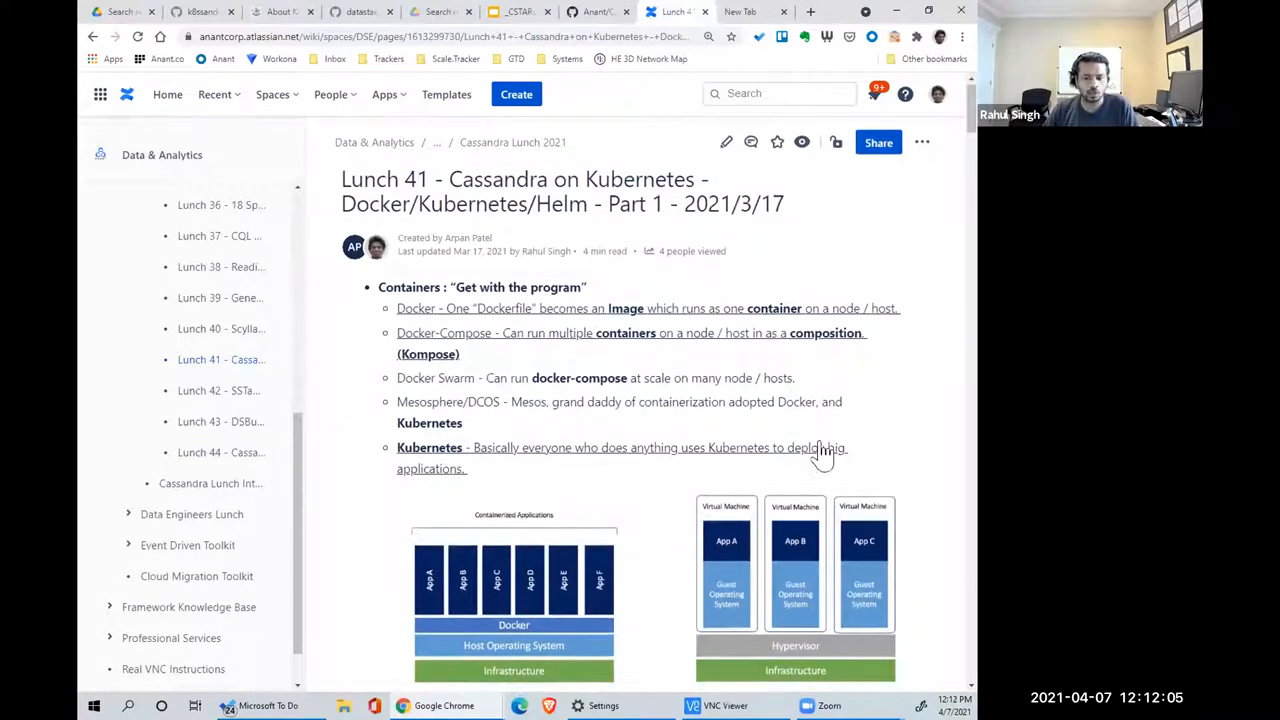
{"action": "scroll", "scroll_direction": "down", "scroll_amount": 3}
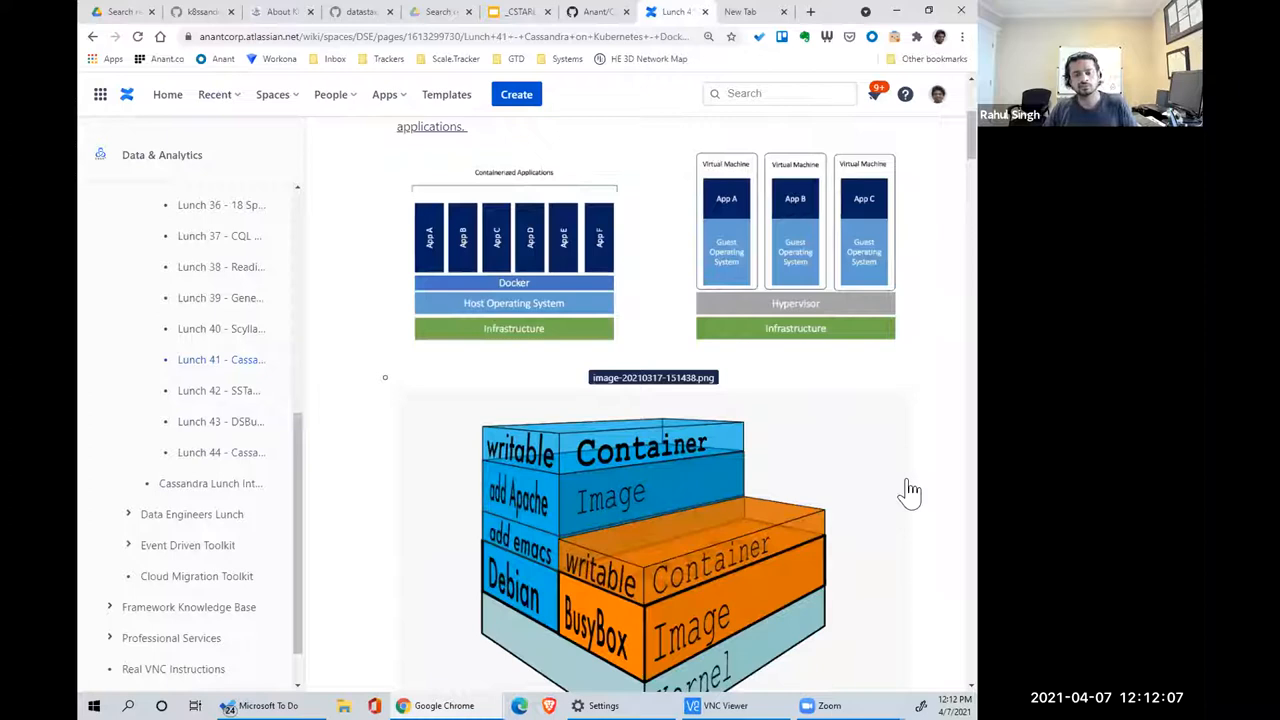
{"action": "mouse_move", "coordinate": [893, 467]}
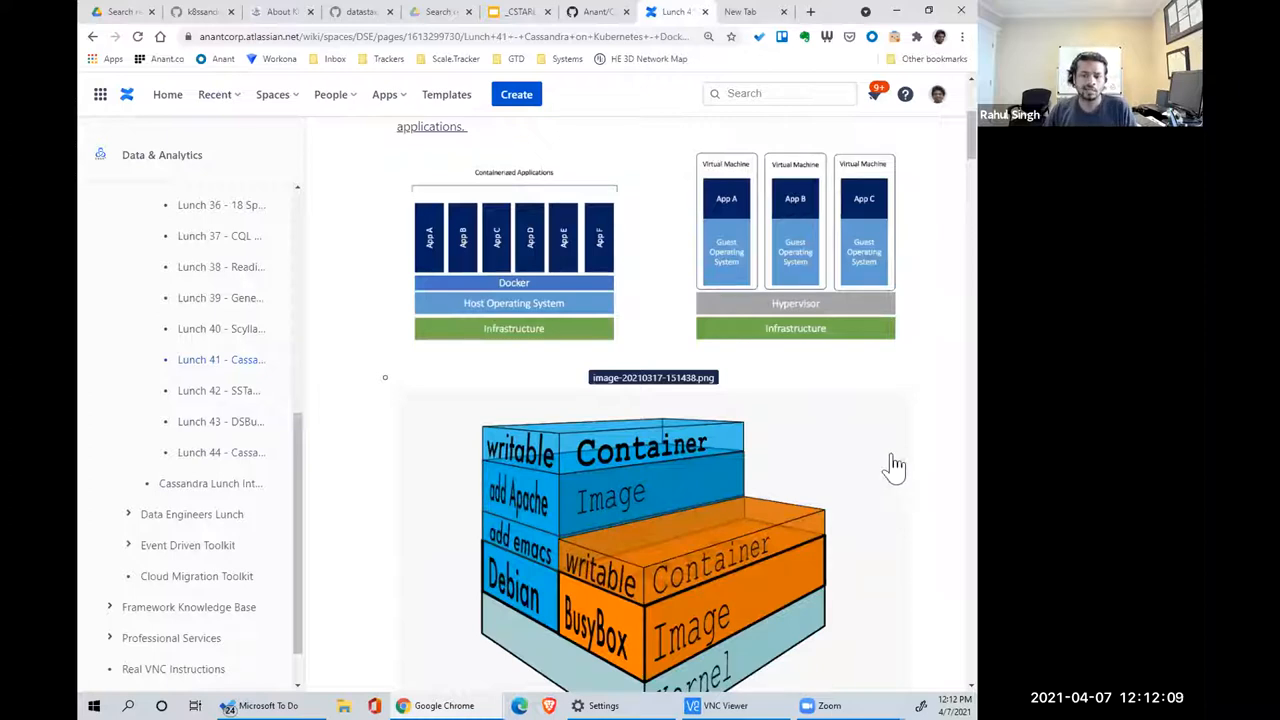
{"action": "mouse_move", "coordinate": [515, 420]}
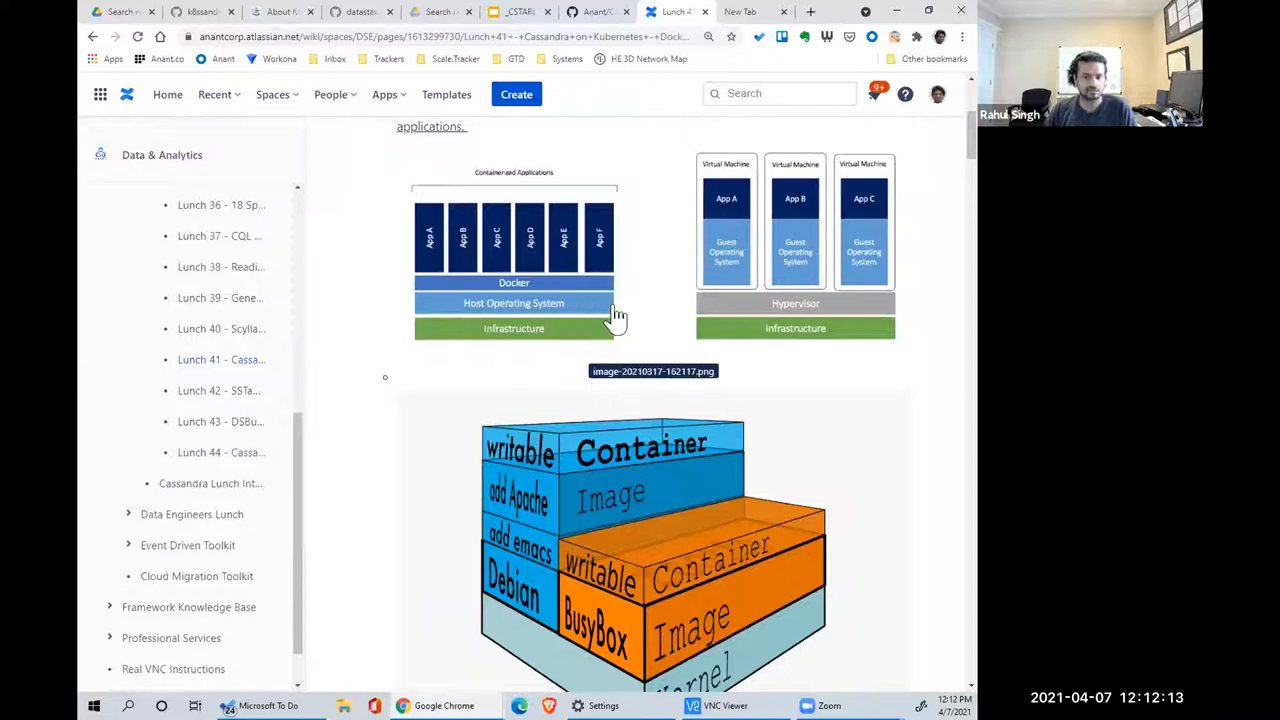
{"action": "mouse_move", "coordinate": [810, 270]}
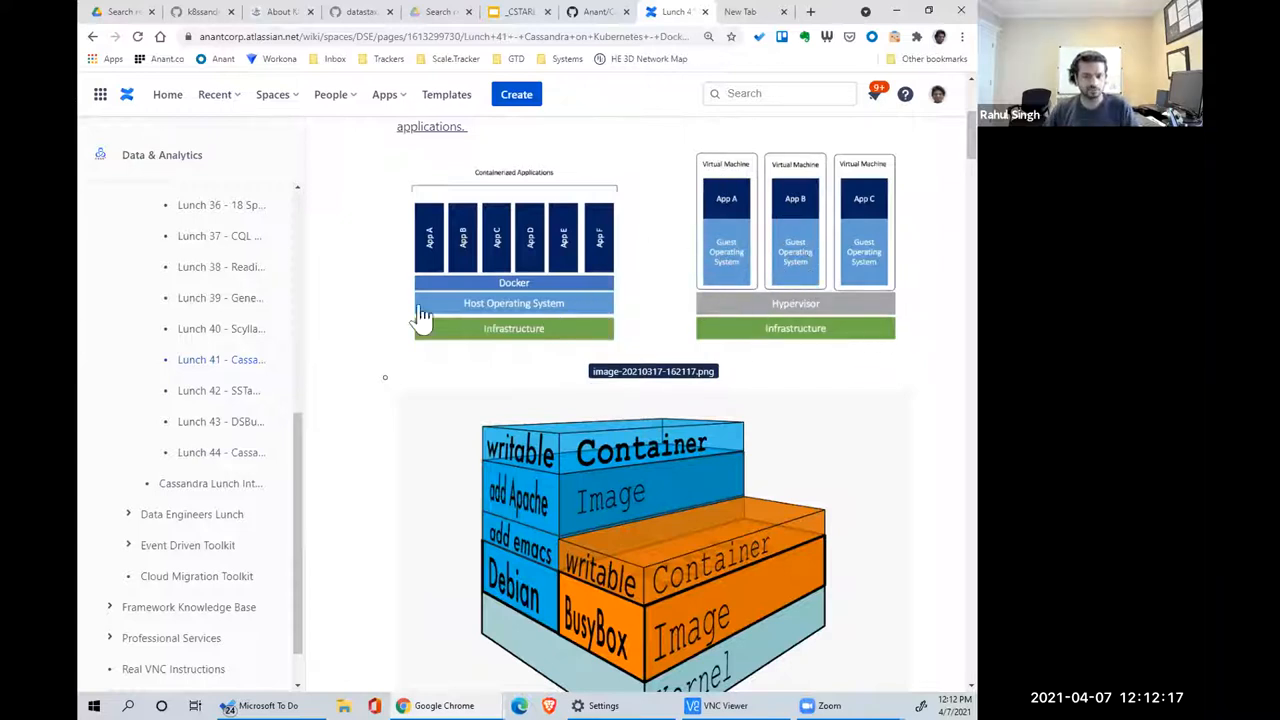
{"action": "mouse_move", "coordinate": [667, 327]}
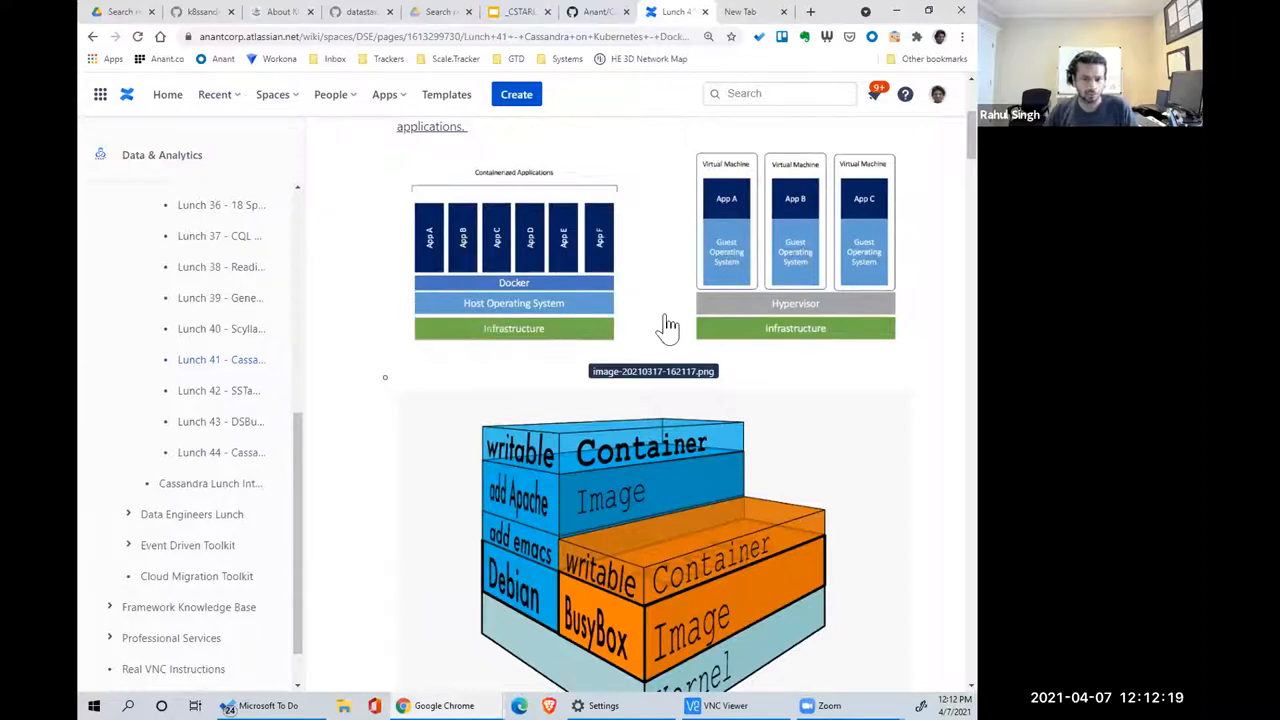
{"action": "mouse_move", "coordinate": [470, 285]}
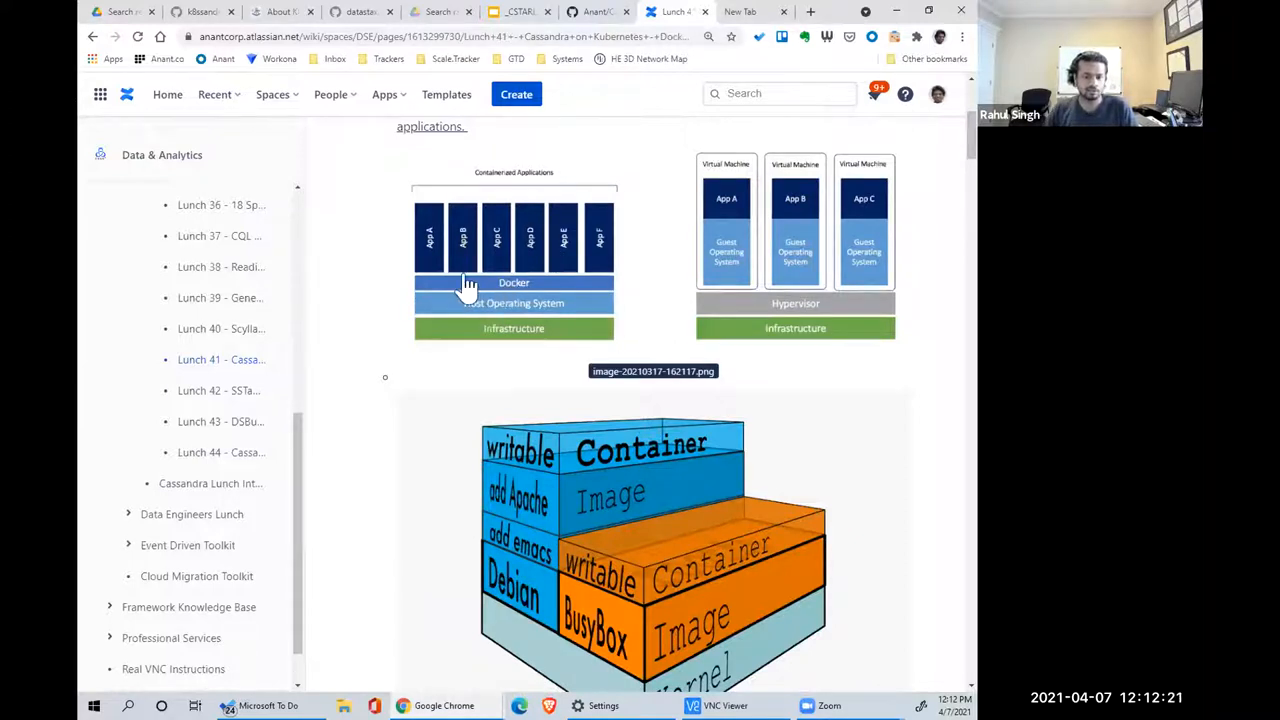
{"action": "mouse_move", "coordinate": [610, 305]}
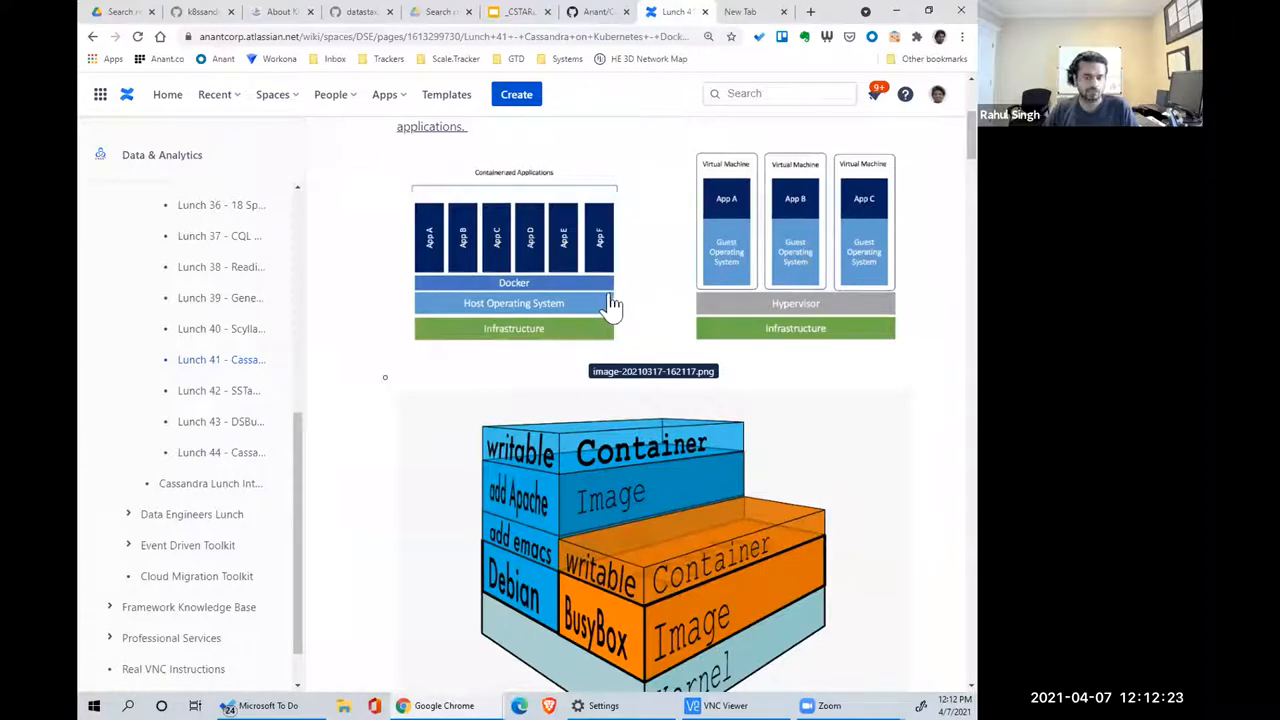
{"action": "mouse_move", "coordinate": [535, 300]}
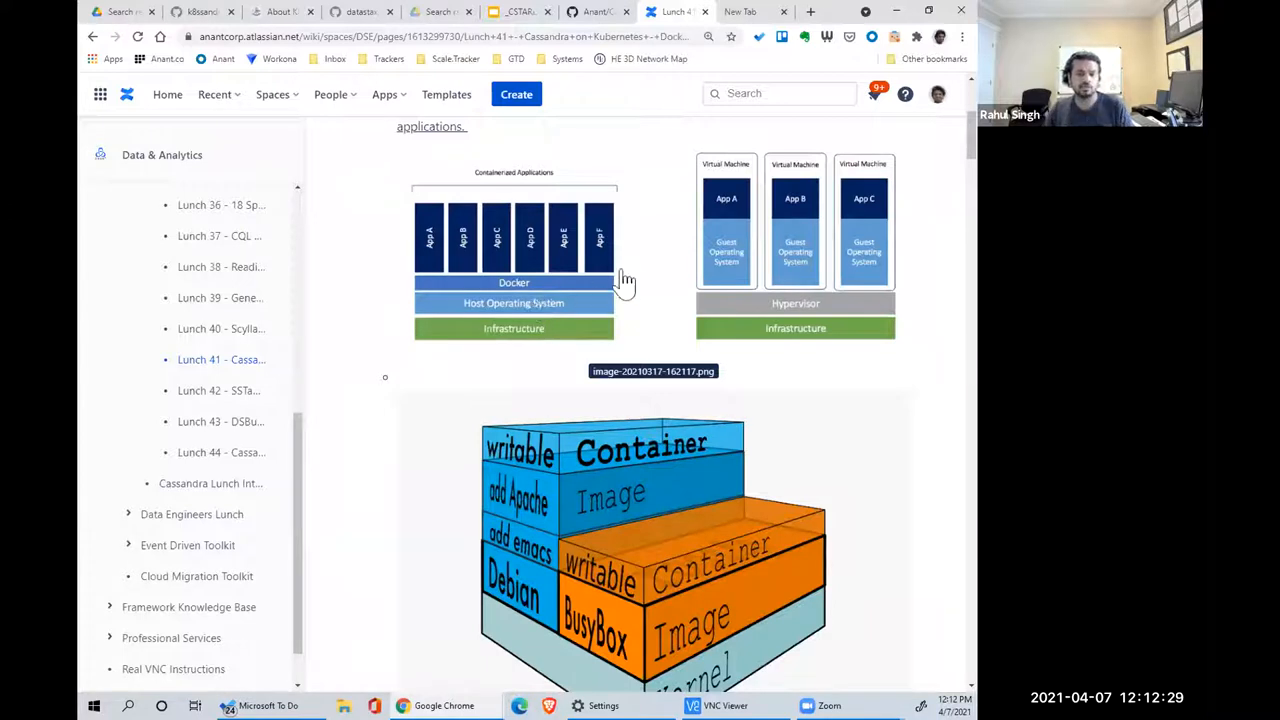
{"action": "mouse_move", "coordinate": [658, 290]}
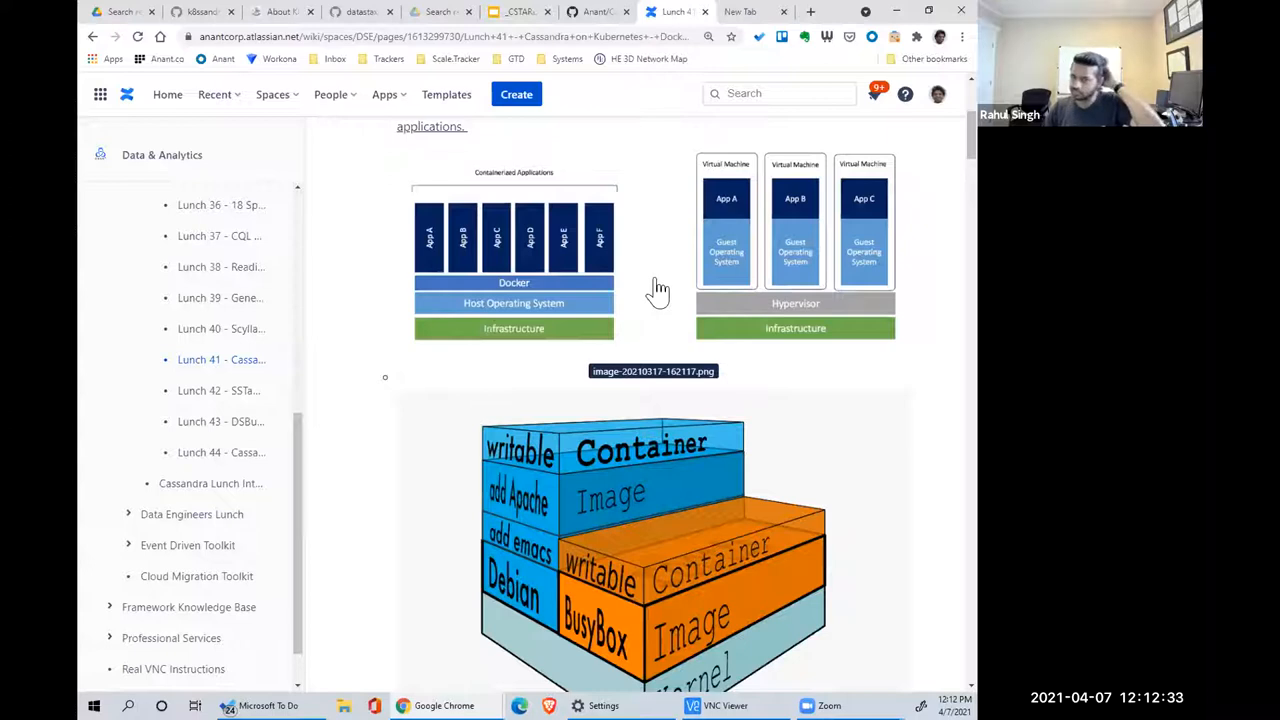
{"action": "mouse_move", "coordinate": [432, 258]}
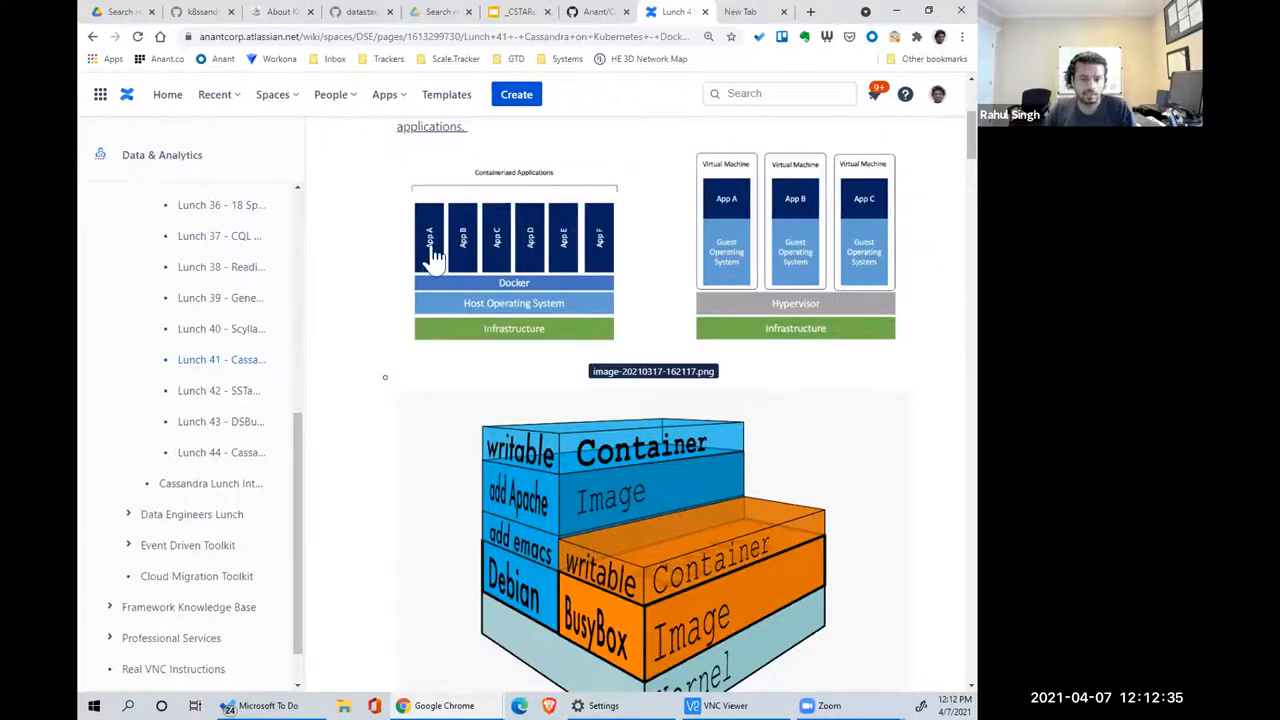
{"action": "mouse_move", "coordinate": [740, 410]}
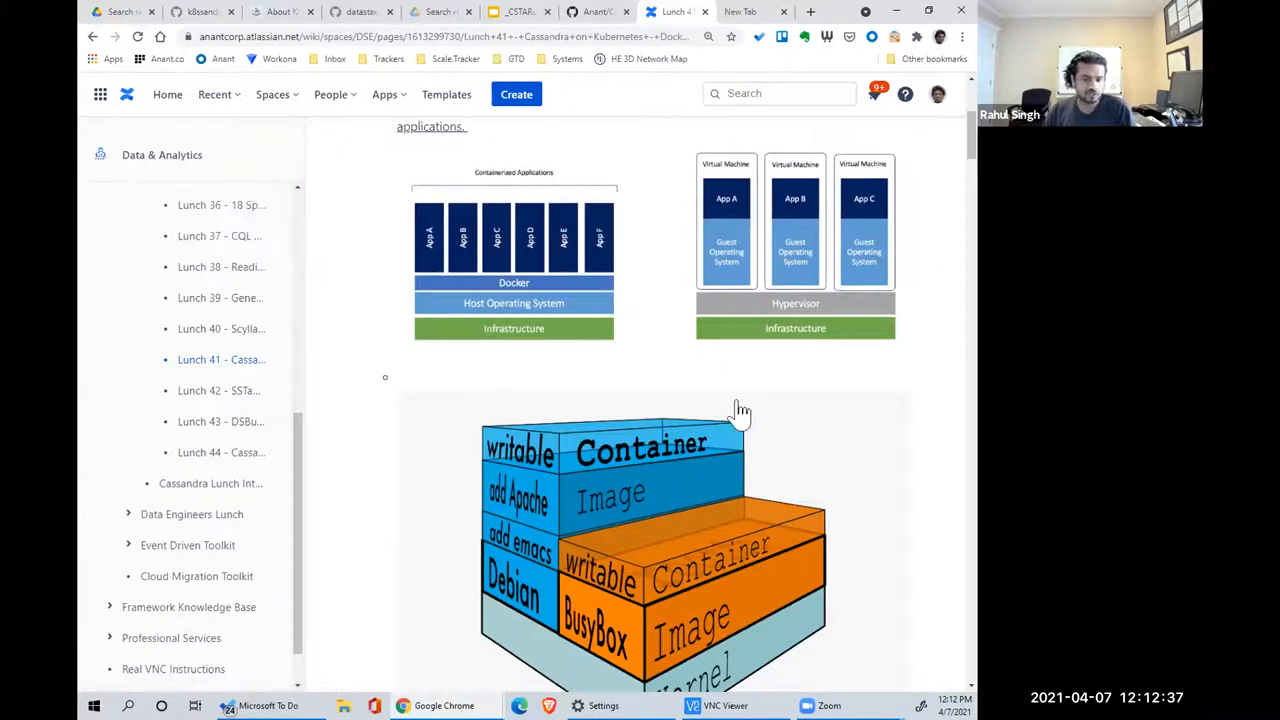
{"action": "mouse_move", "coordinate": [445, 410]}
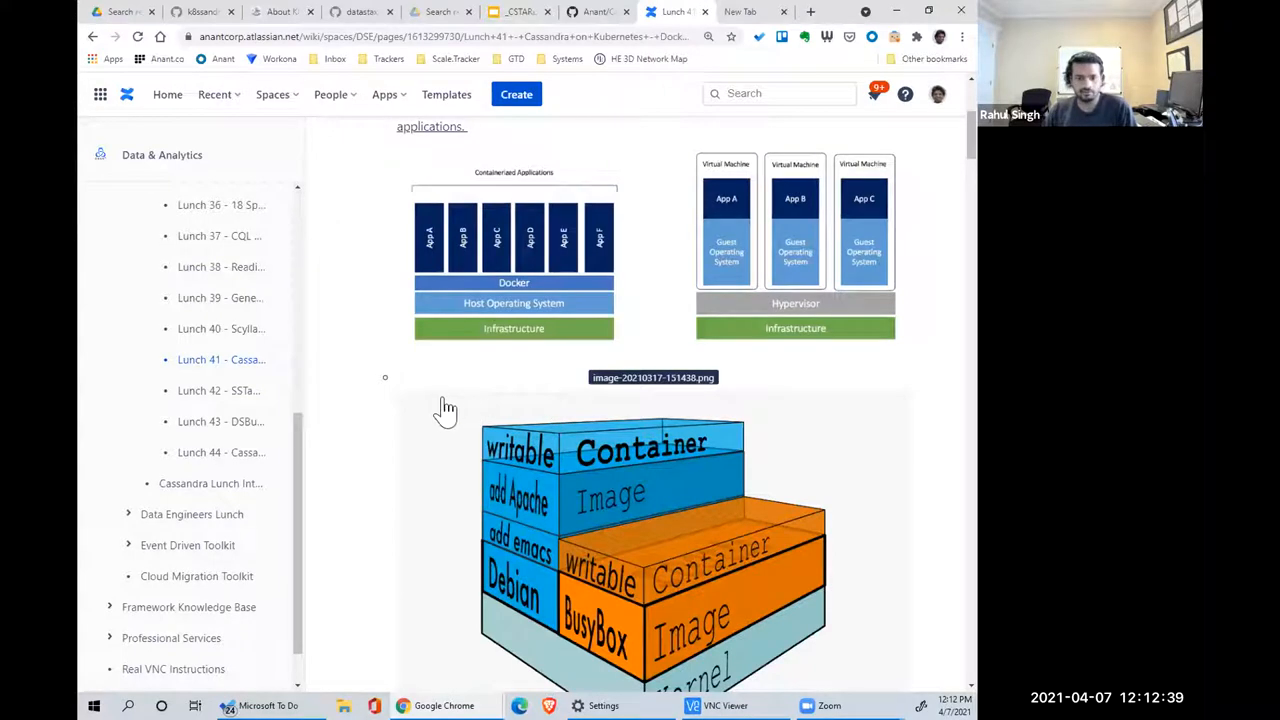
{"action": "scroll", "scroll_direction": "down", "scroll_amount": 3}
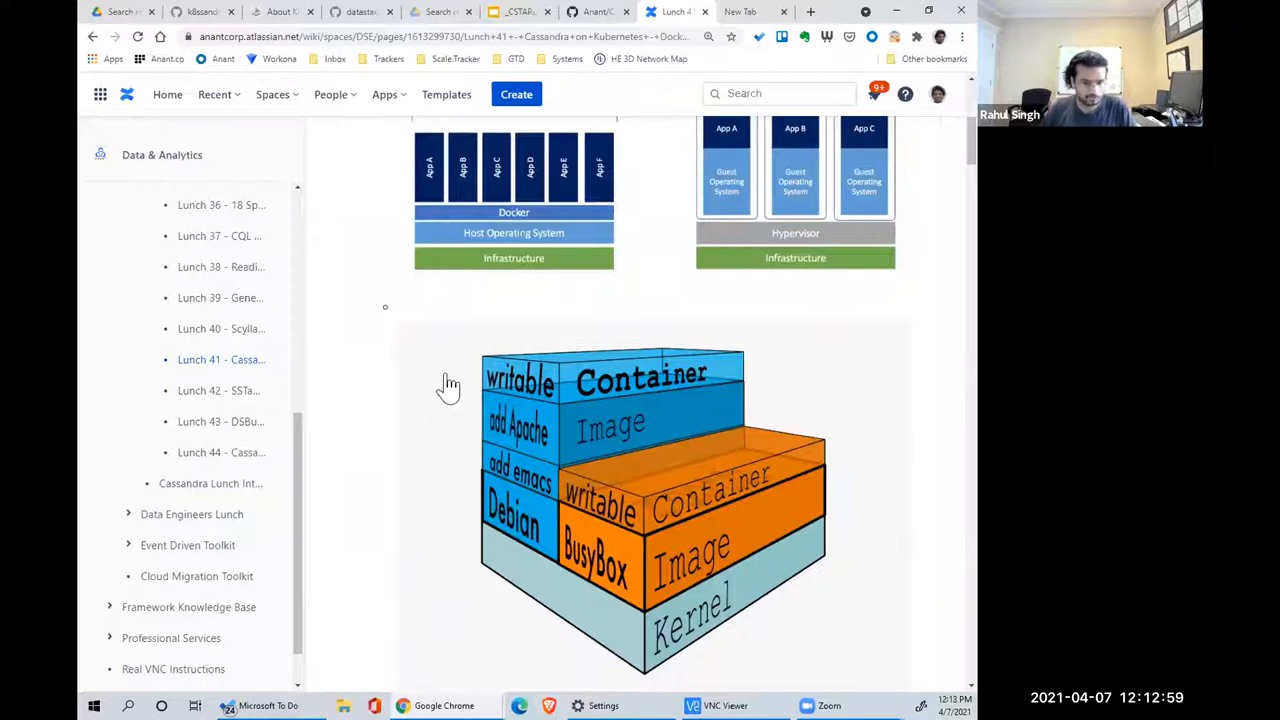
{"action": "mouse_move", "coordinate": [388, 318]}
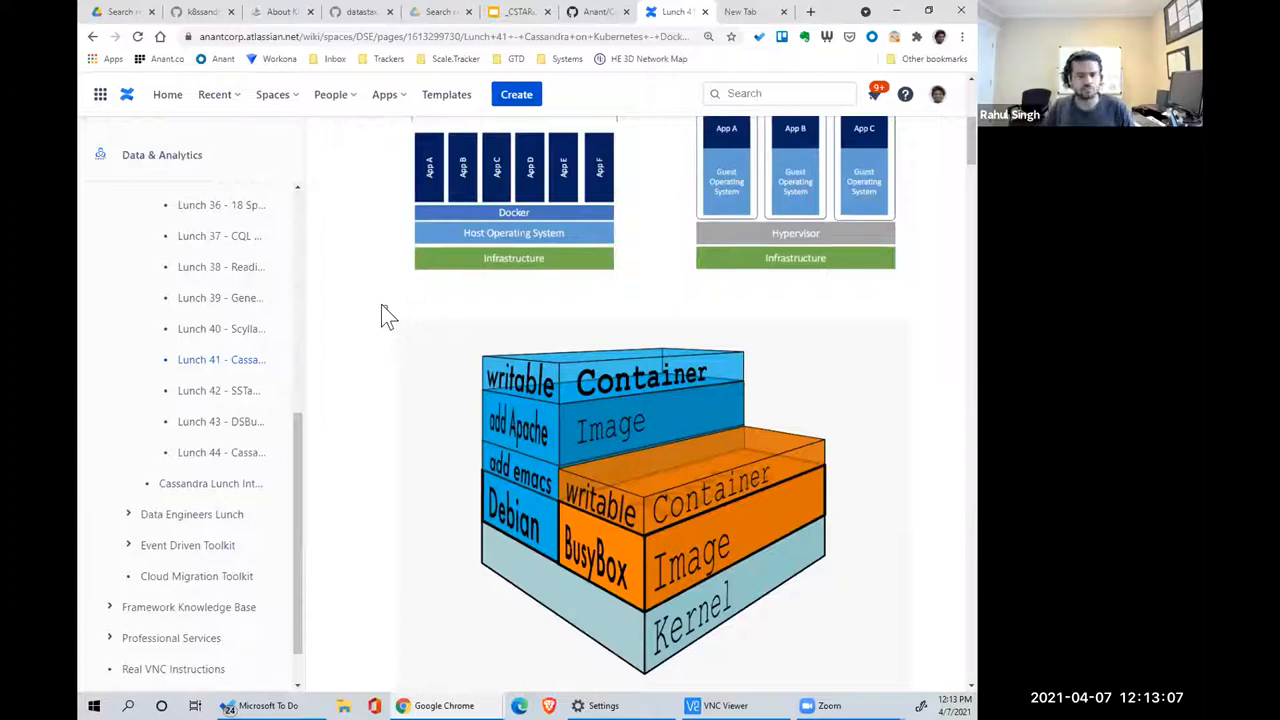
{"action": "scroll", "scroll_direction": "down", "scroll_amount": 3}
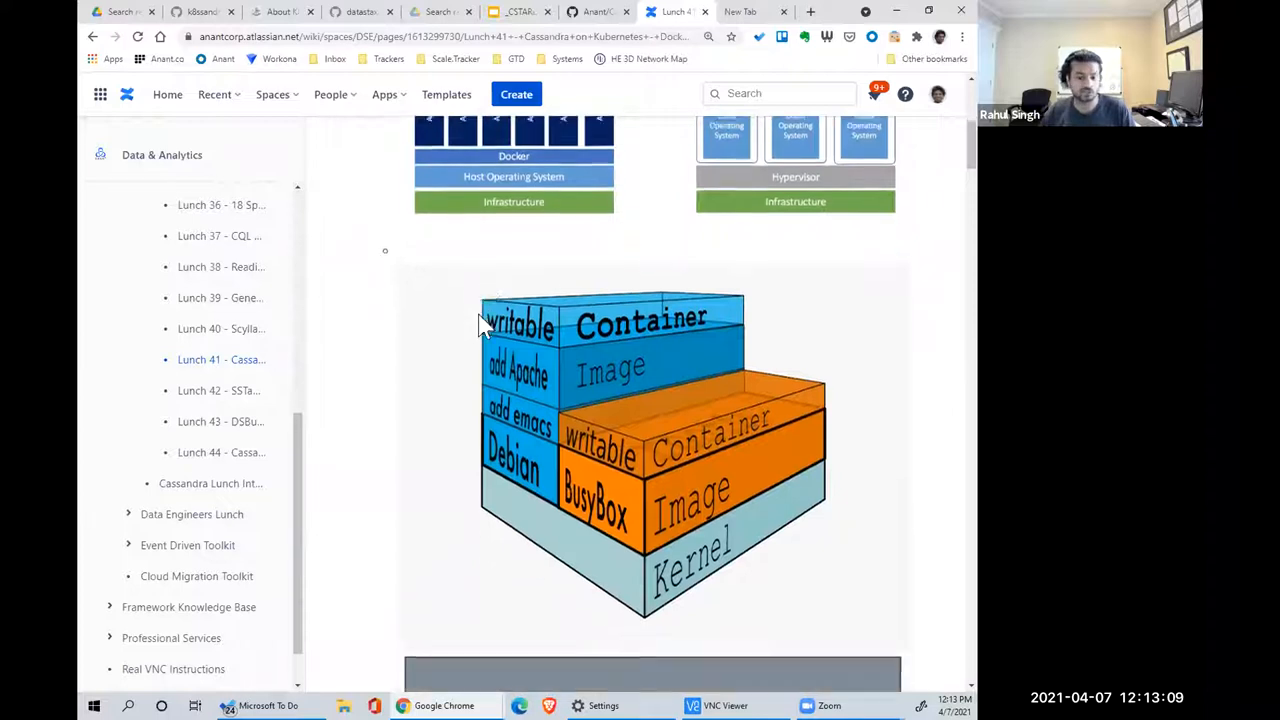
- Scroll through the SCRATCH, ALPINE, NGINX and MY-WORDPRESS image layers toward the Docker host diagram
{"action": "scroll", "scroll_direction": "down", "scroll_amount": 3}
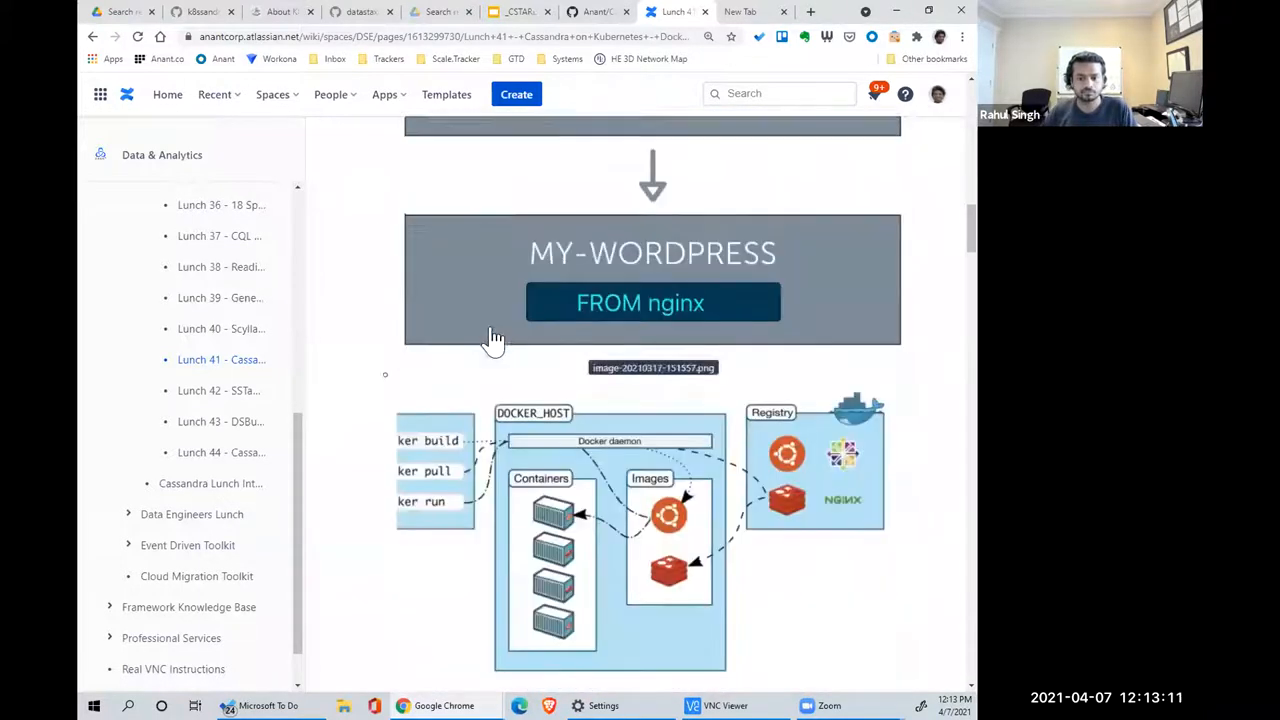
{"action": "scroll", "scroll_direction": "down", "scroll_amount": 3}
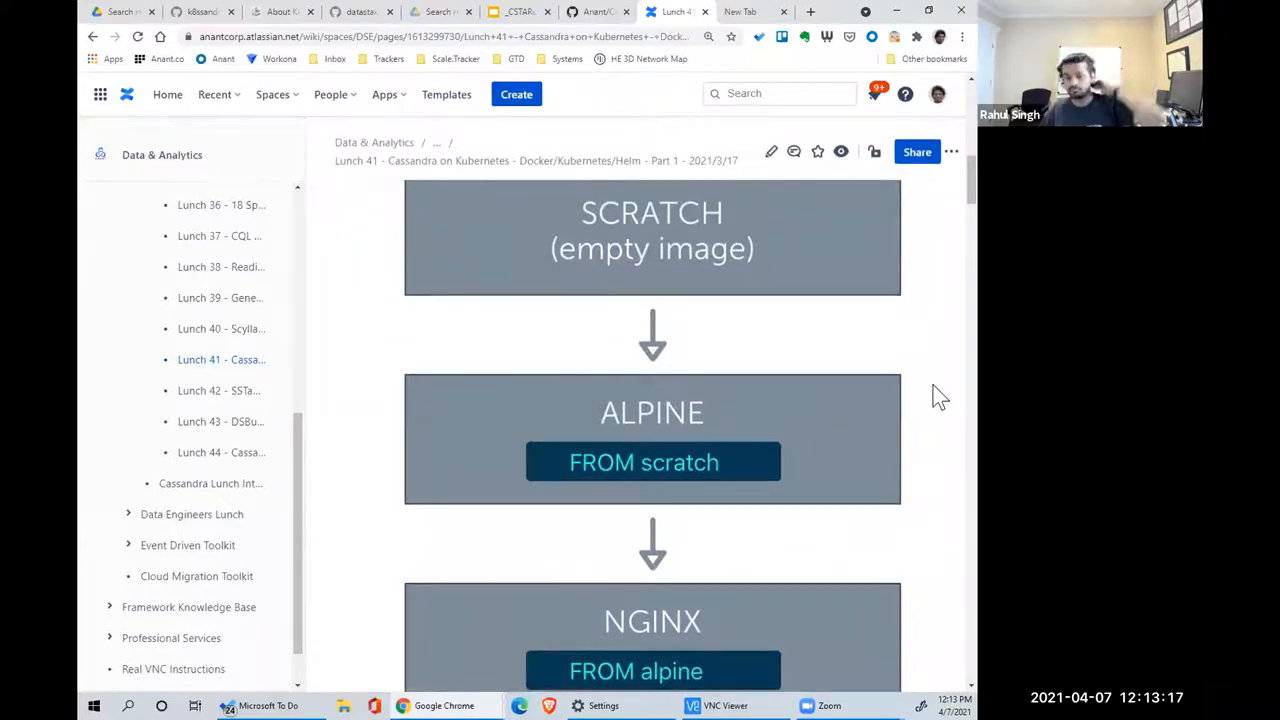
{"action": "scroll", "scroll_direction": "down", "scroll_amount": 3}
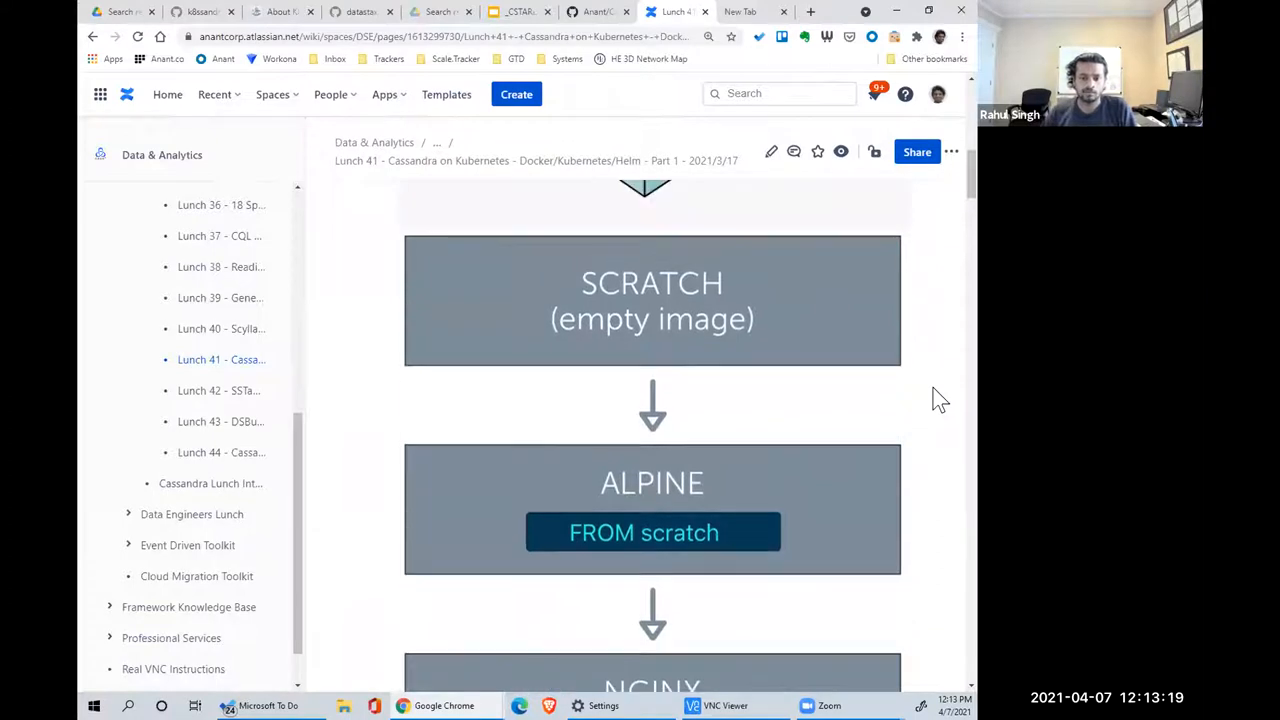
{"action": "scroll", "scroll_direction": "down", "scroll_amount": 3}
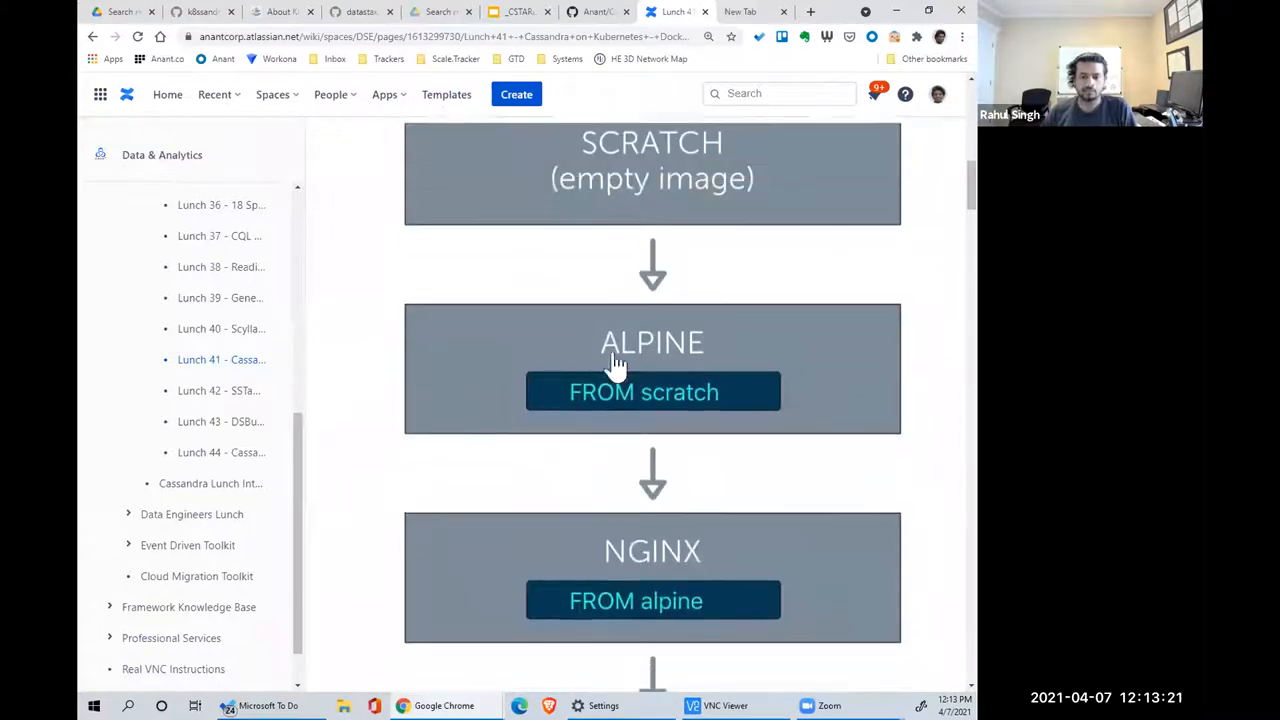
{"action": "mouse_move", "coordinate": [715, 343]}
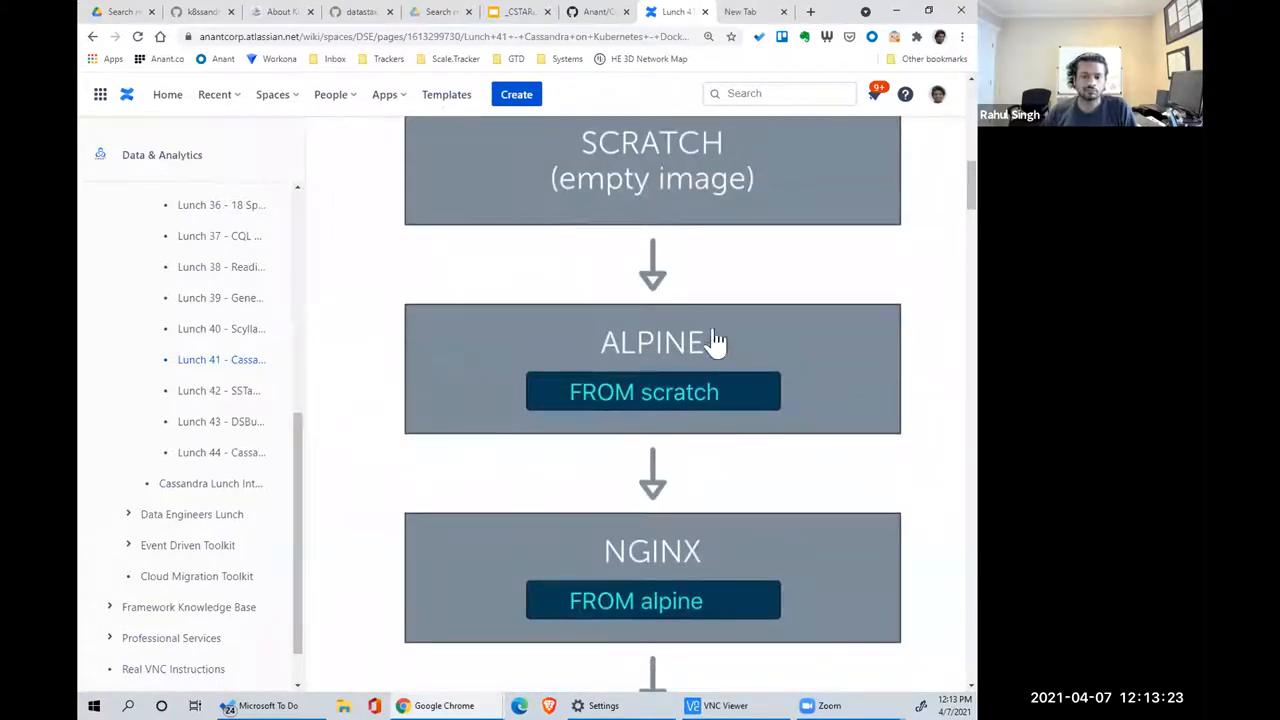
{"action": "scroll", "scroll_direction": "down", "scroll_amount": 3}
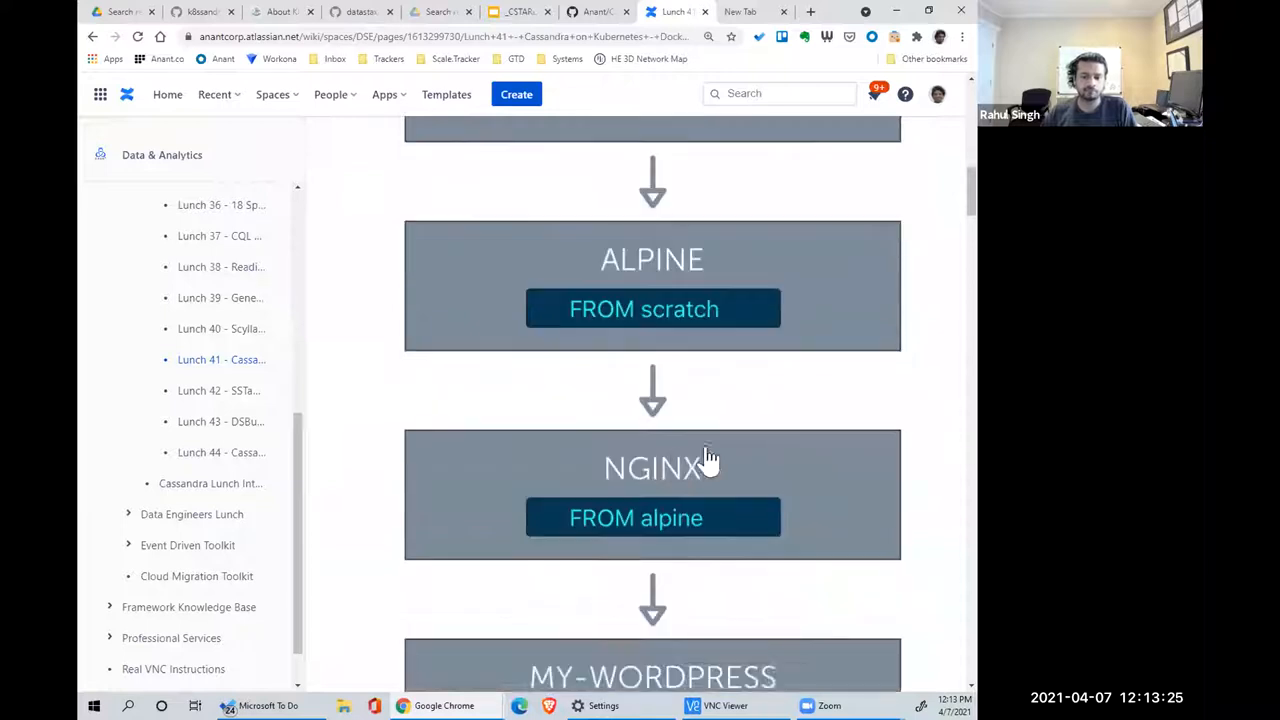
{"action": "scroll", "scroll_direction": "down", "scroll_amount": 3}
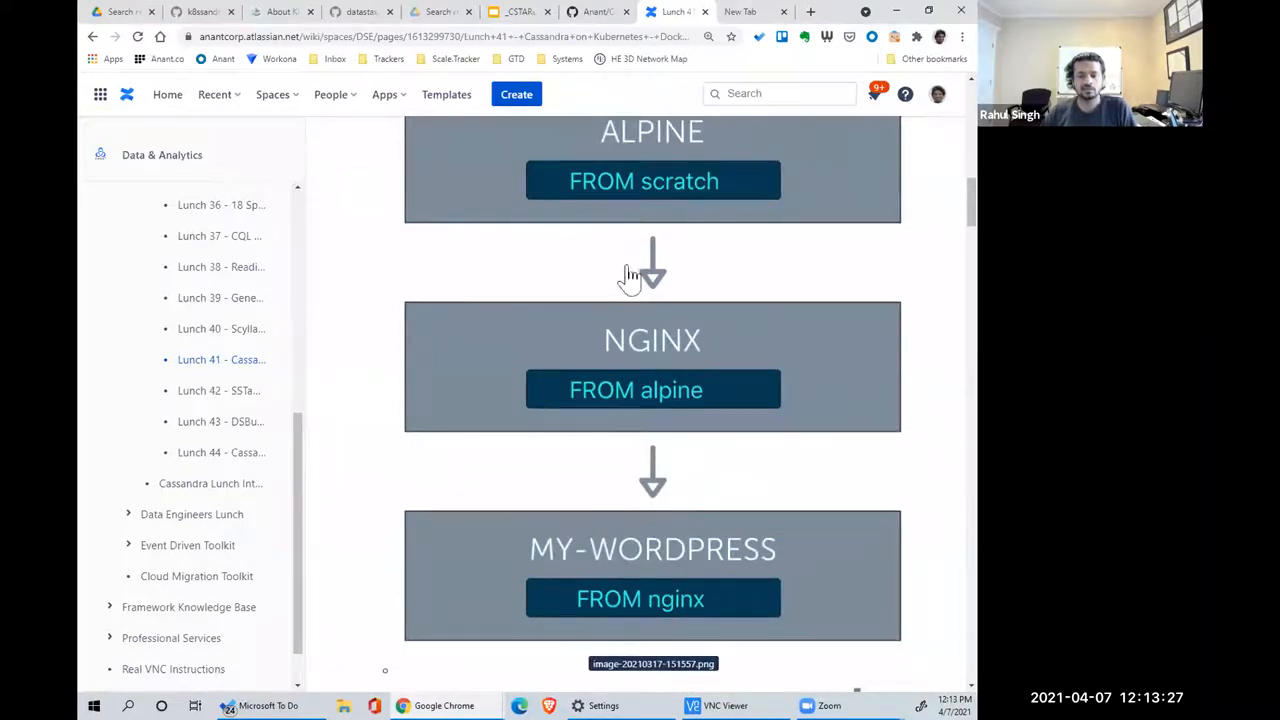
{"action": "mouse_move", "coordinate": [565, 293]}
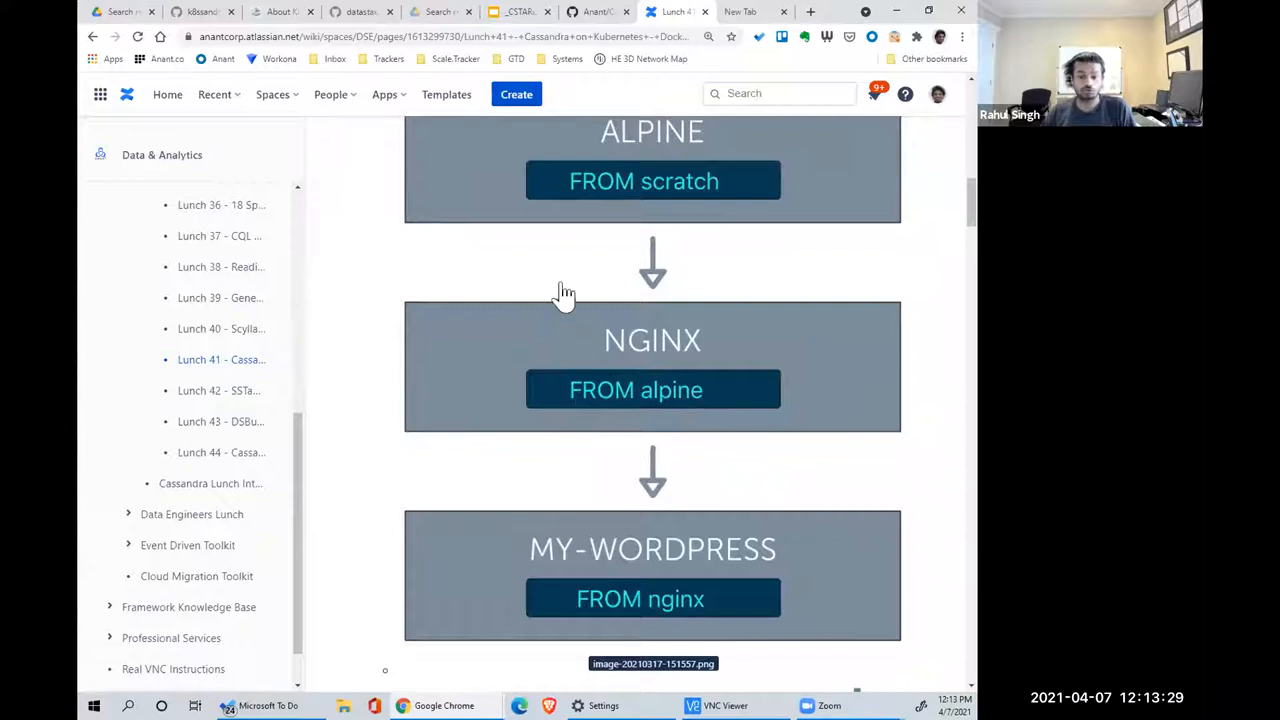
{"action": "mouse_move", "coordinate": [740, 415]}
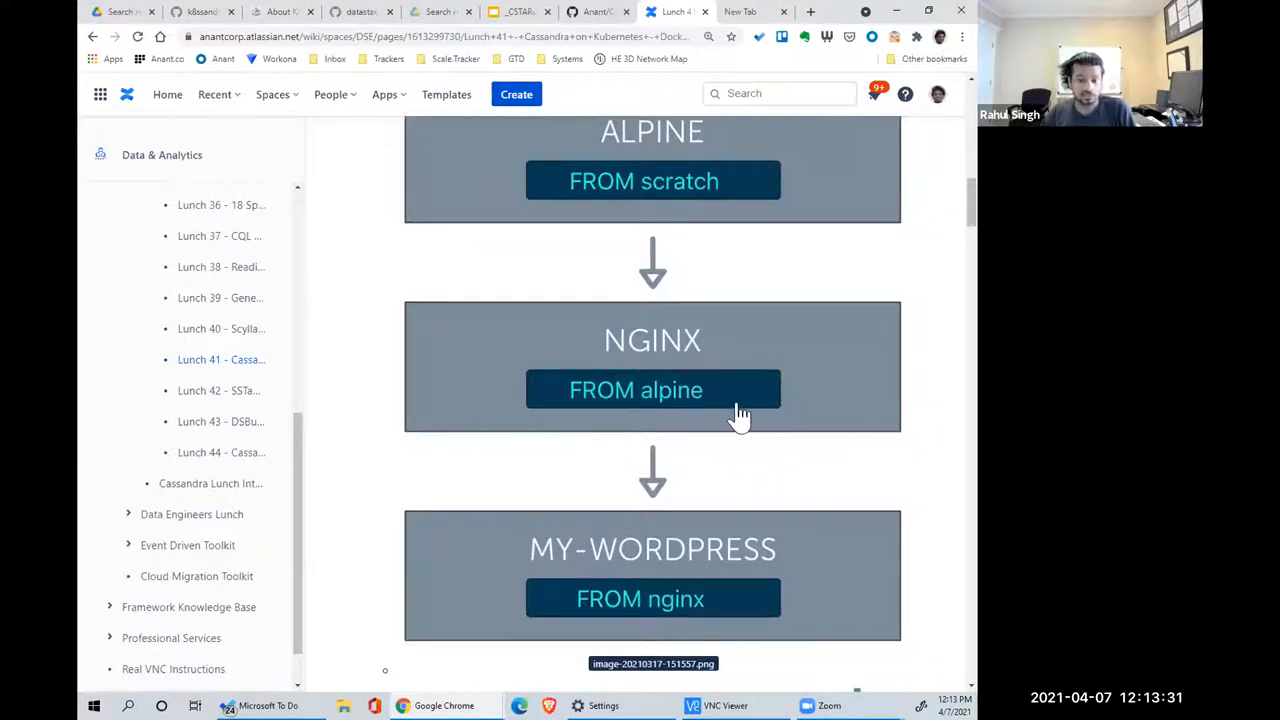
{"action": "scroll", "scroll_direction": "down", "scroll_amount": 3}
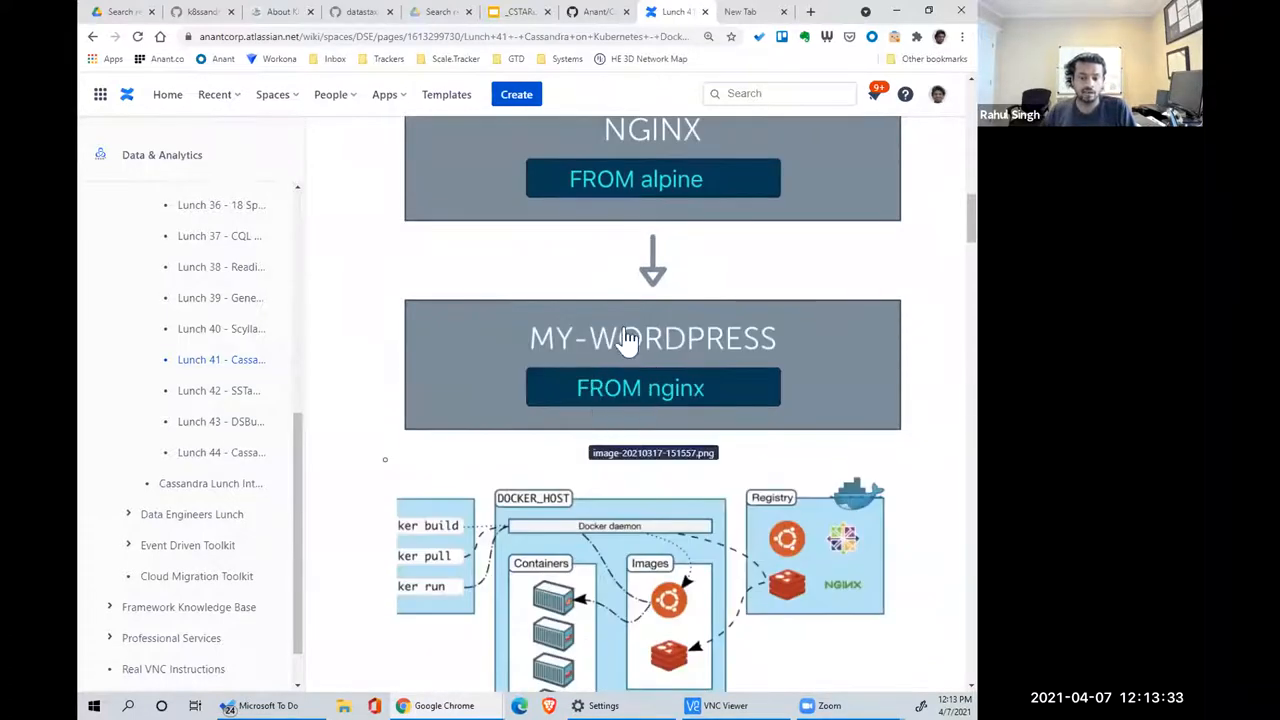
{"action": "mouse_move", "coordinate": [675, 415]}
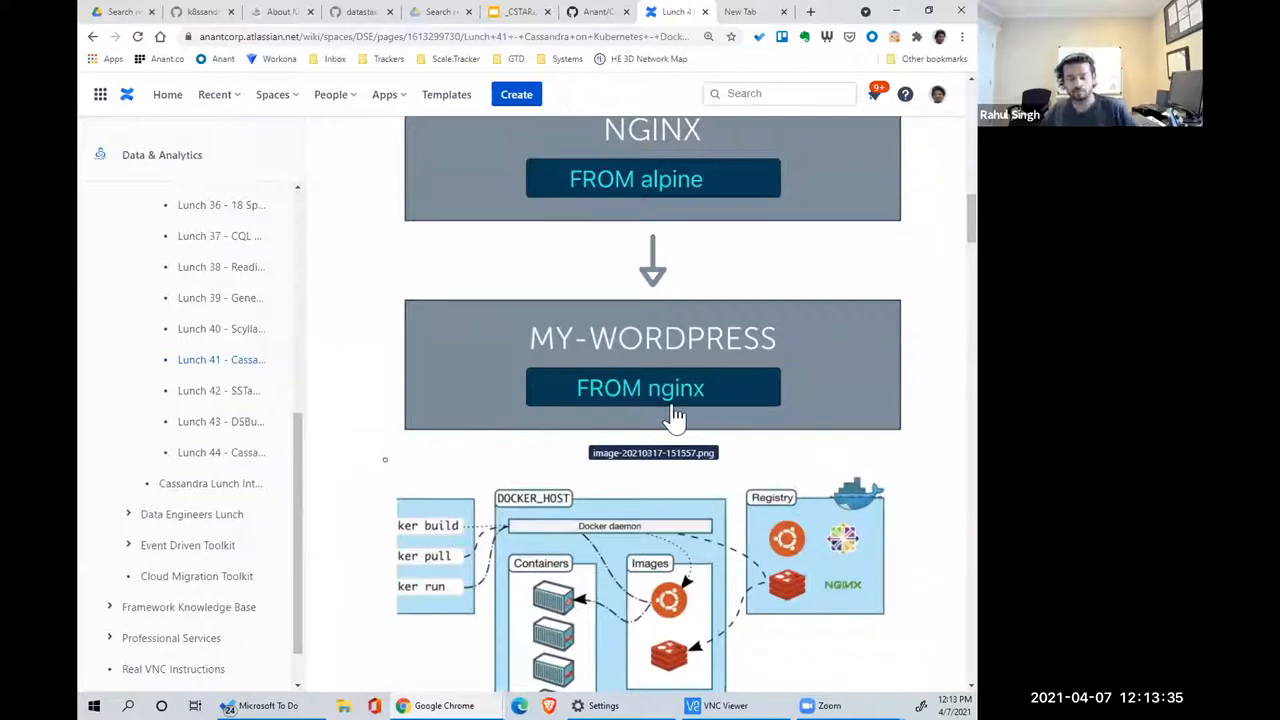
{"action": "mouse_move", "coordinate": [628, 445]}
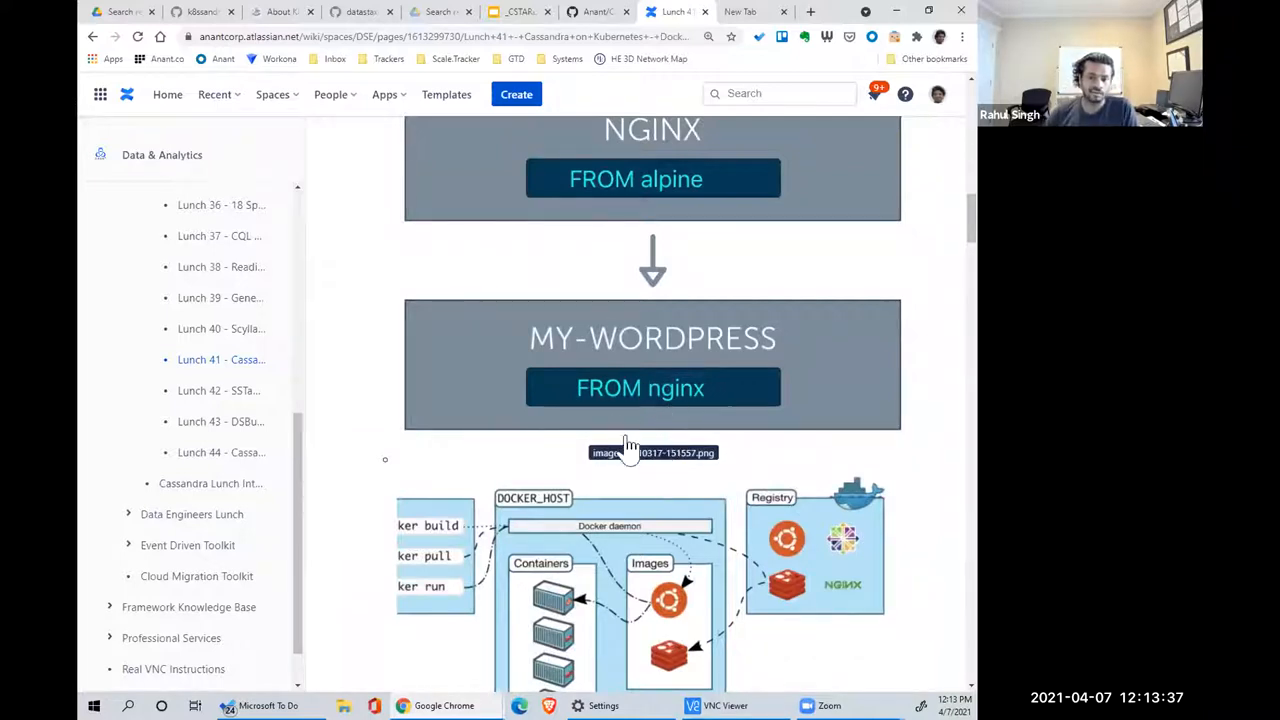
{"action": "mouse_move", "coordinate": [740, 485]}
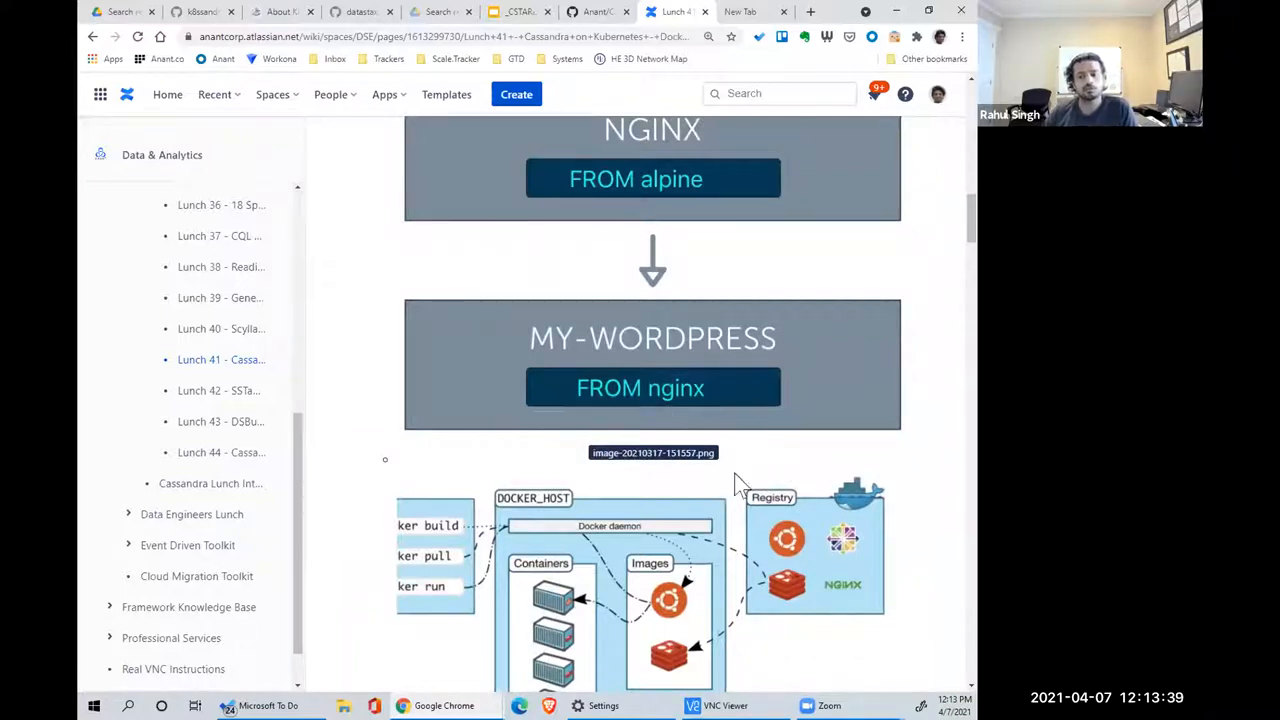
{"action": "mouse_move", "coordinate": [505, 460]}
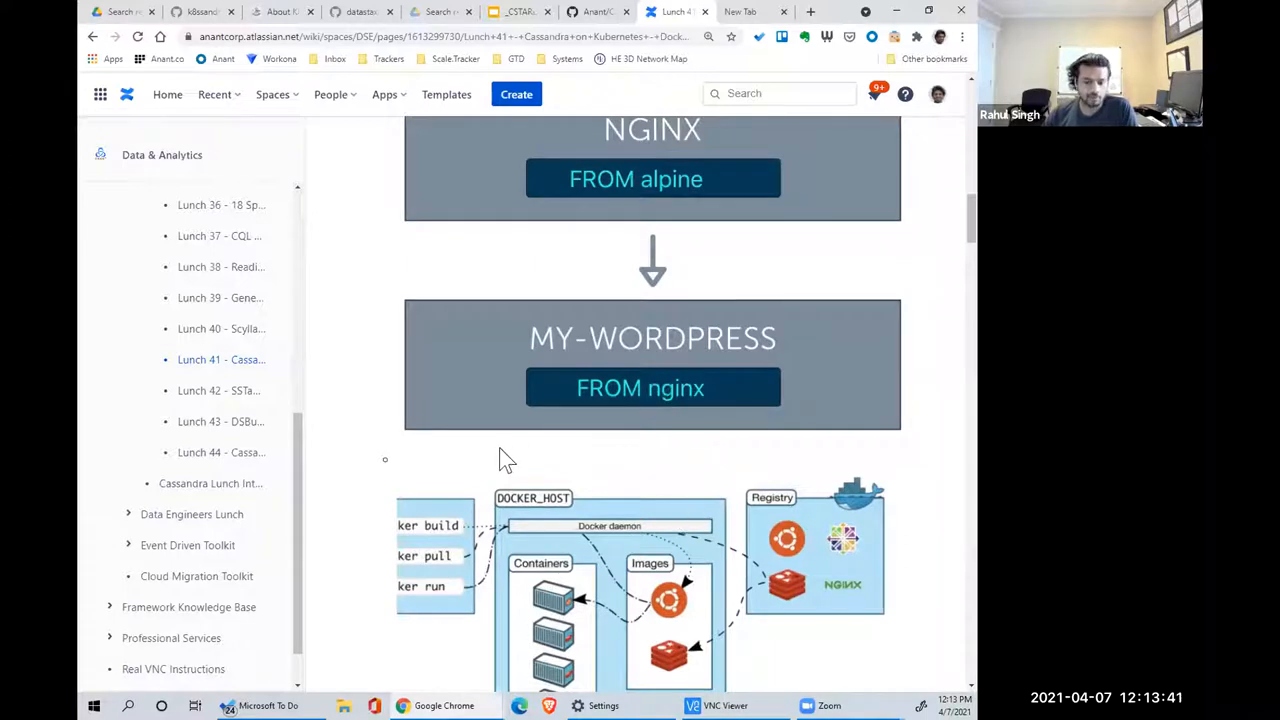
- Scroll slightly to show the full DOCKER_HOST diagram and the Kubernetes General Architecture heading
{"action": "scroll", "scroll_direction": "down", "scroll_amount": 3}
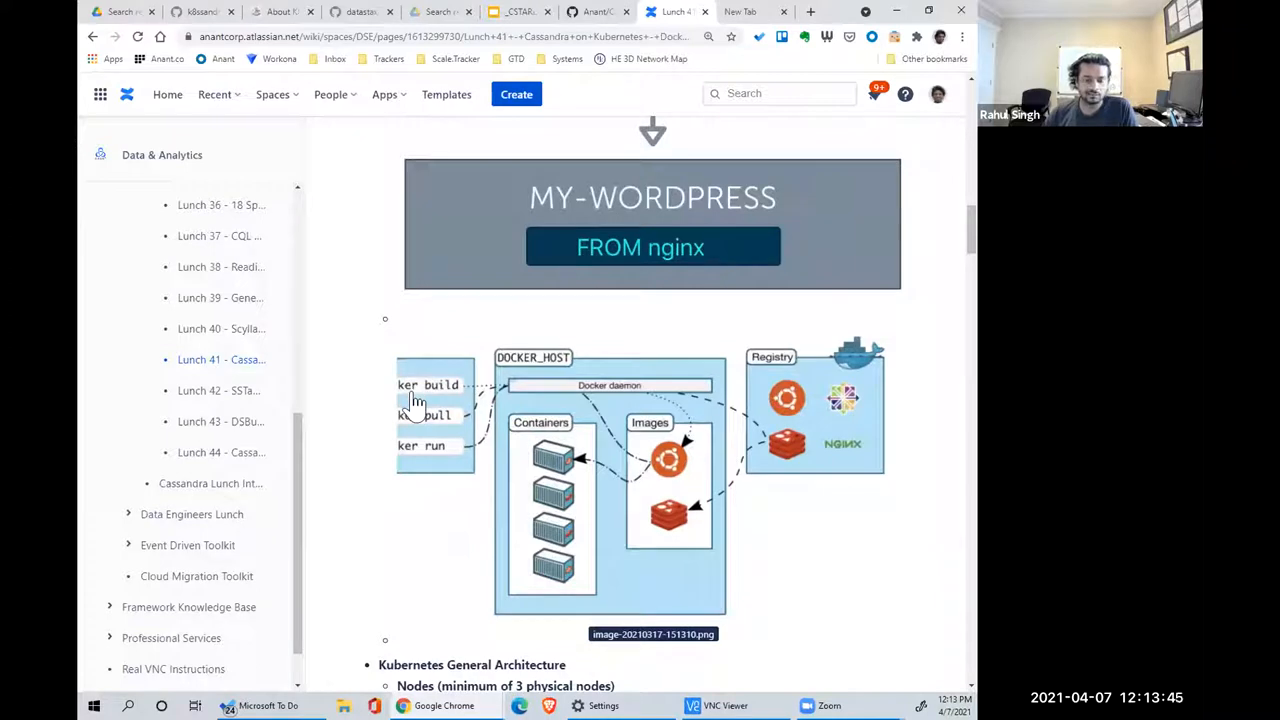
{"action": "mouse_move", "coordinate": [535, 350]}
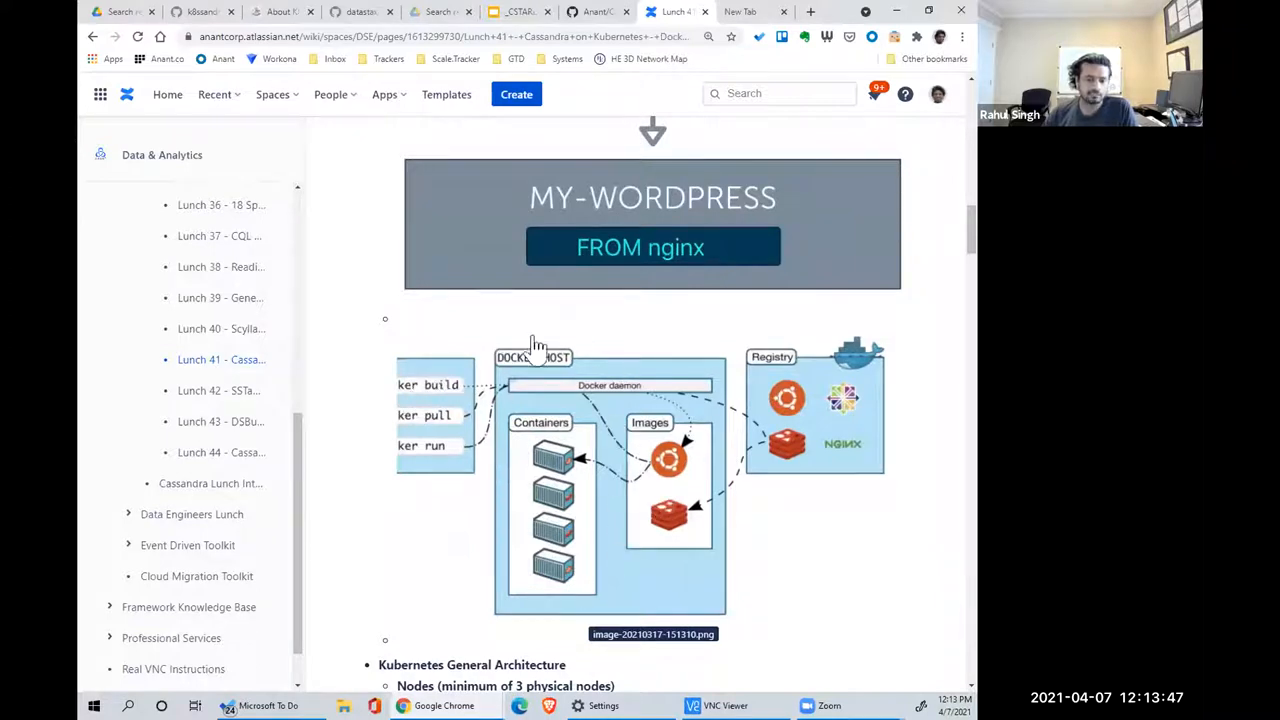
{"action": "mouse_move", "coordinate": [625, 325]}
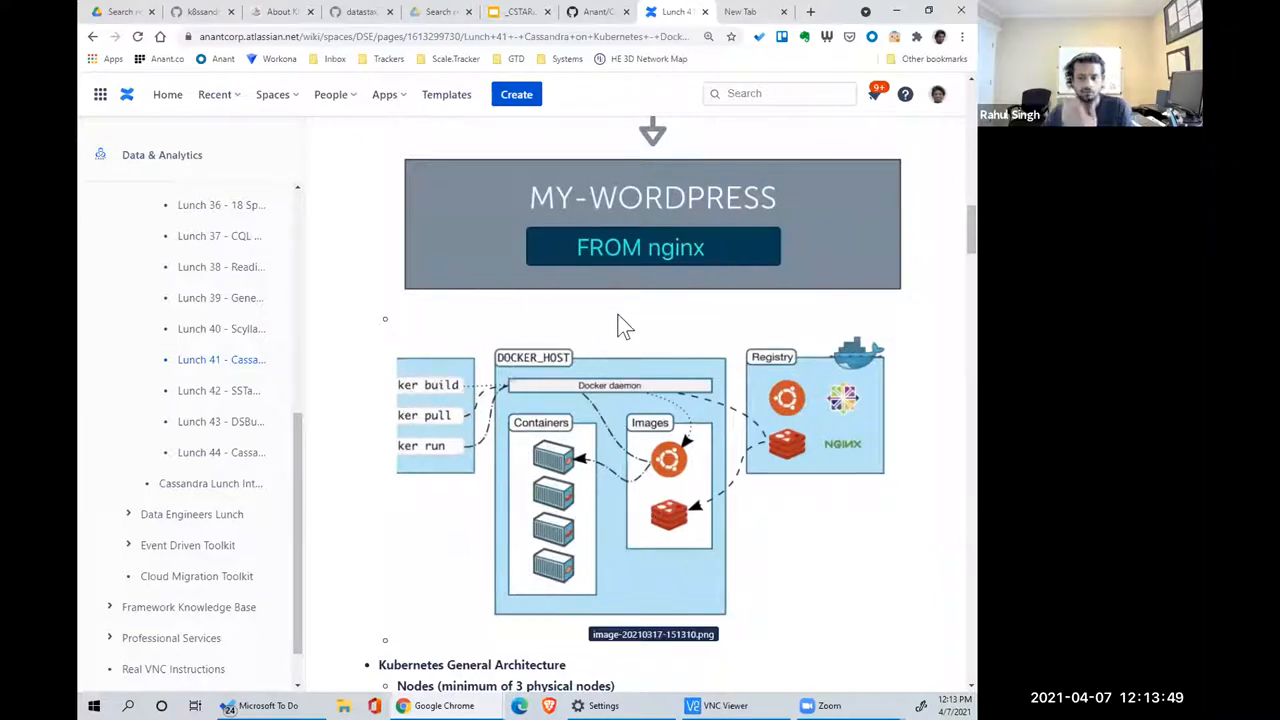
{"action": "mouse_move", "coordinate": [685, 400]}
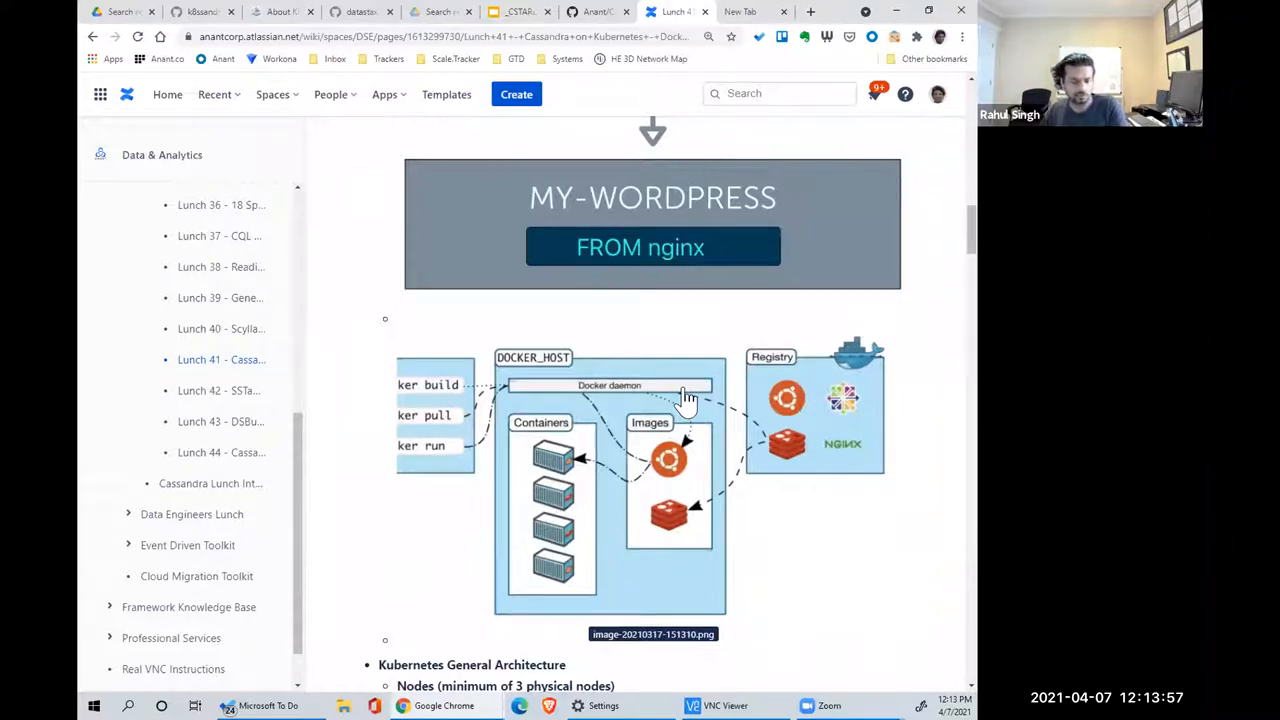
{"action": "mouse_move", "coordinate": [677, 347]}
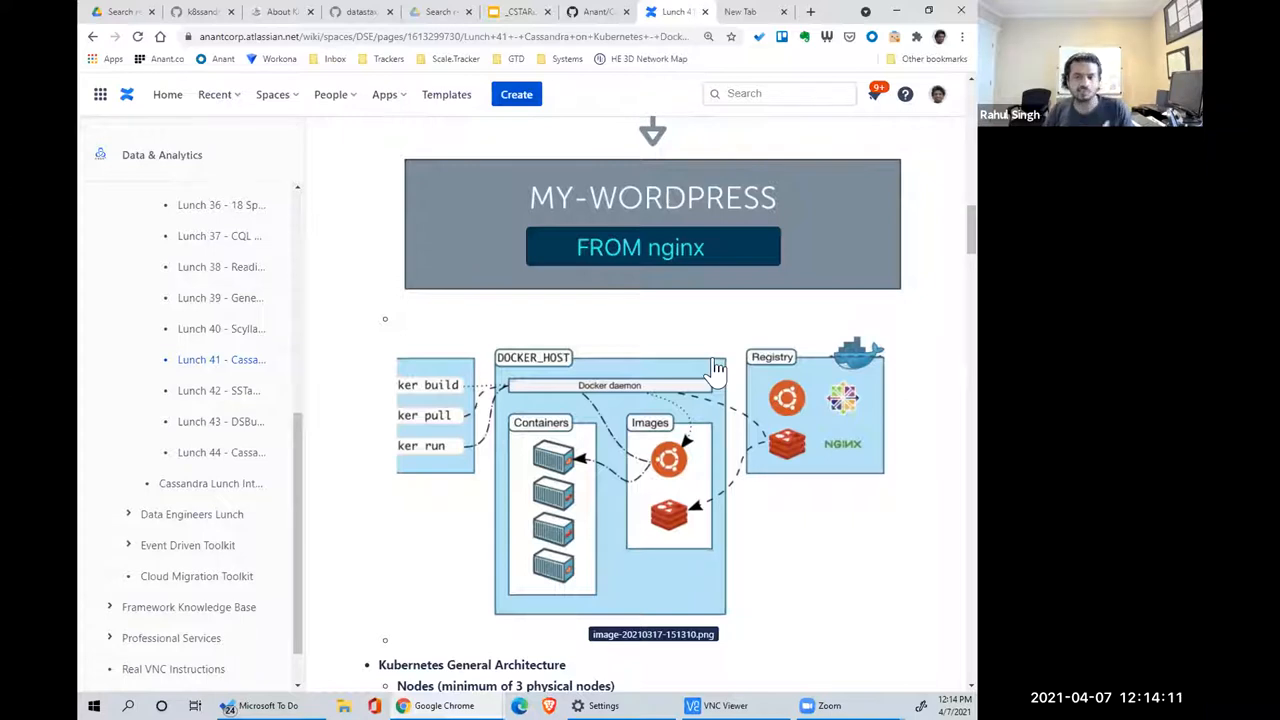
{"action": "mouse_move", "coordinate": [815, 545]}
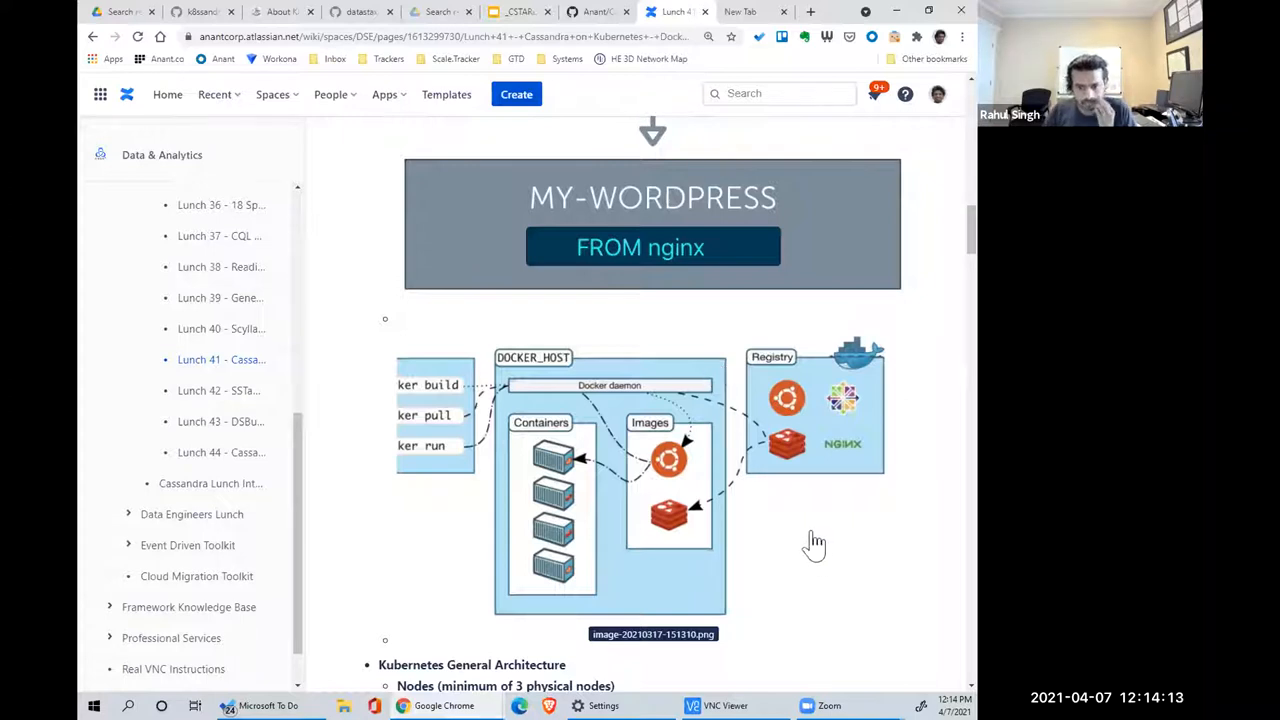
- Scroll past the master node and control plane diagram to the Worker Nodes pod diagram
{"action": "scroll", "scroll_direction": "down", "scroll_amount": 3}
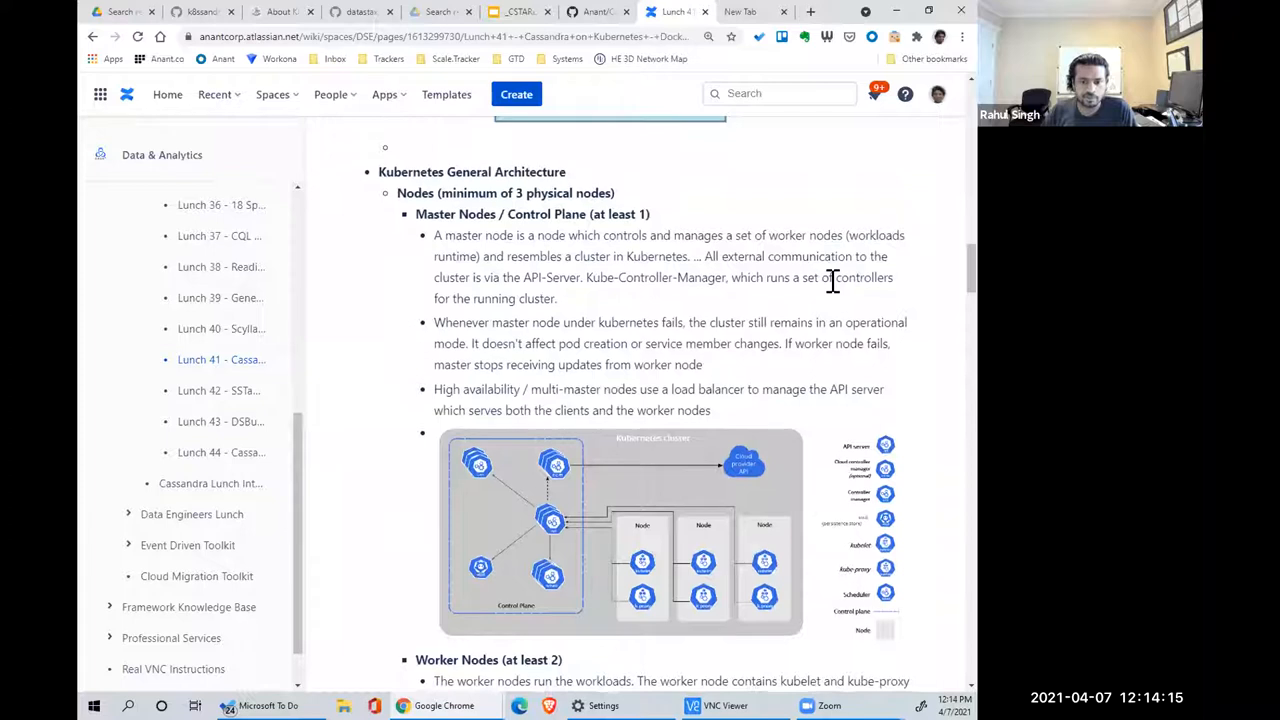
{"action": "scroll", "scroll_direction": "down", "scroll_amount": 3}
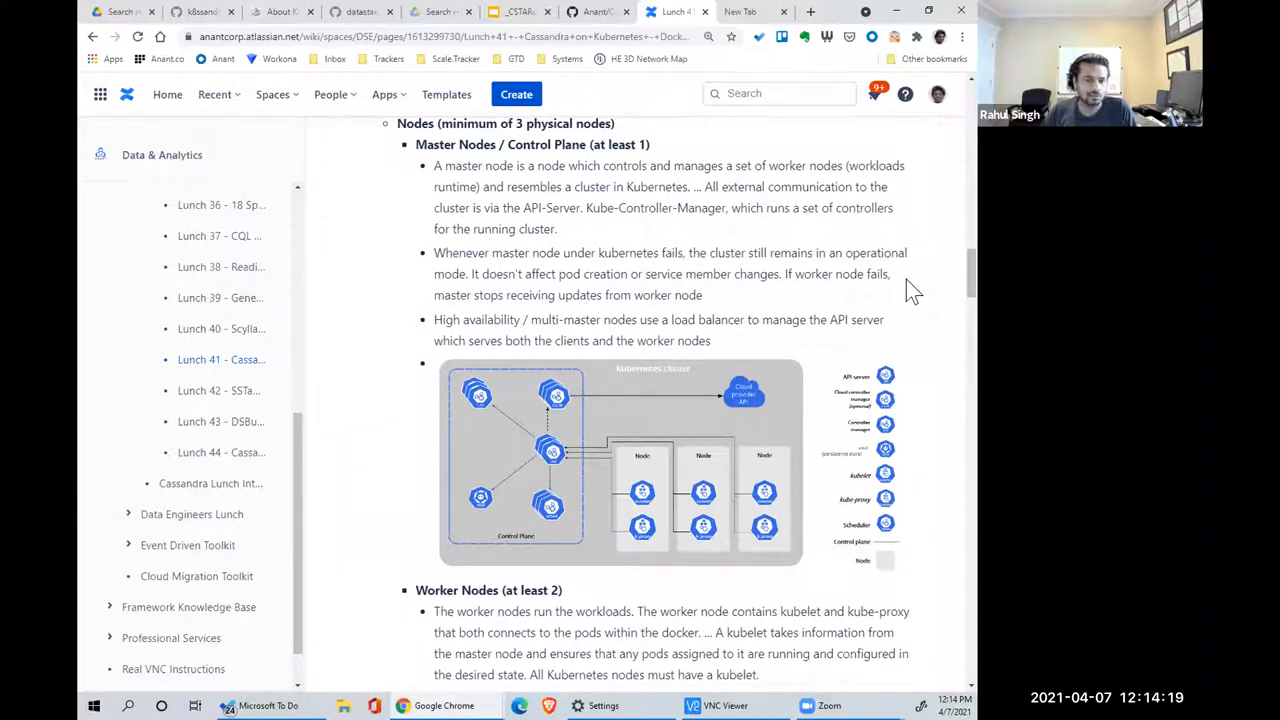
{"action": "mouse_move", "coordinate": [623, 487]}
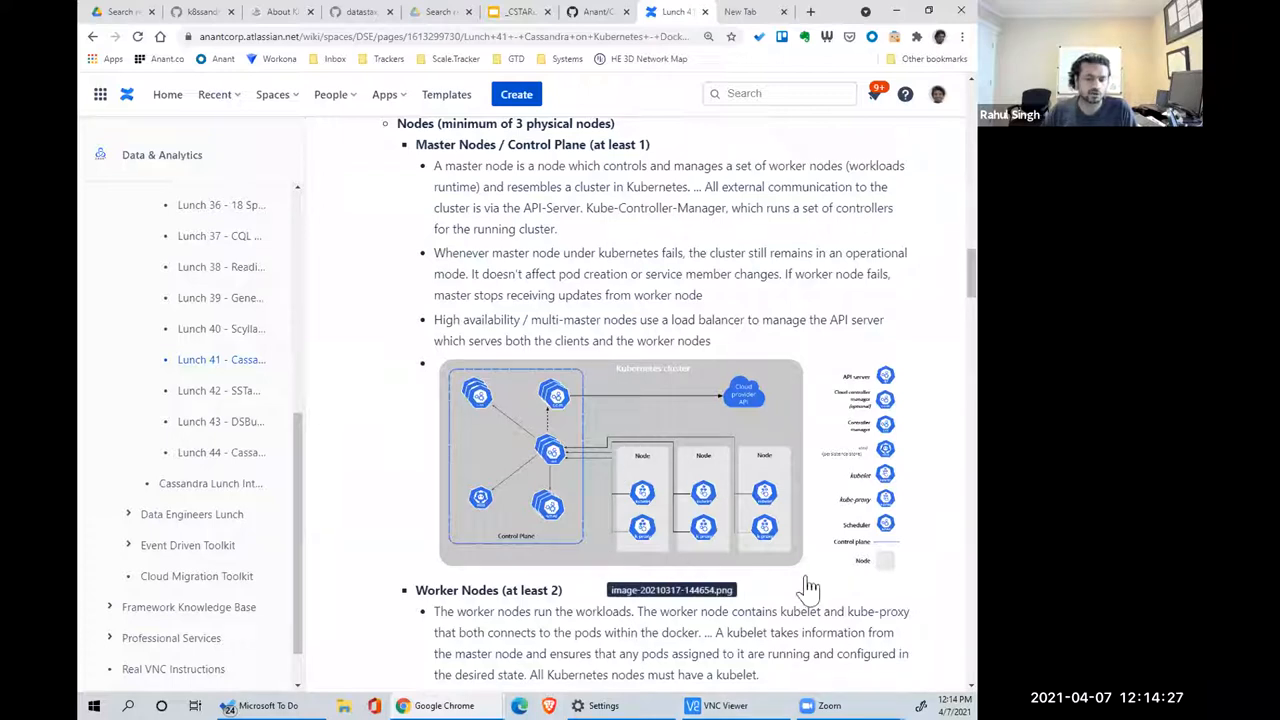
{"action": "mouse_move", "coordinate": [789, 656]}
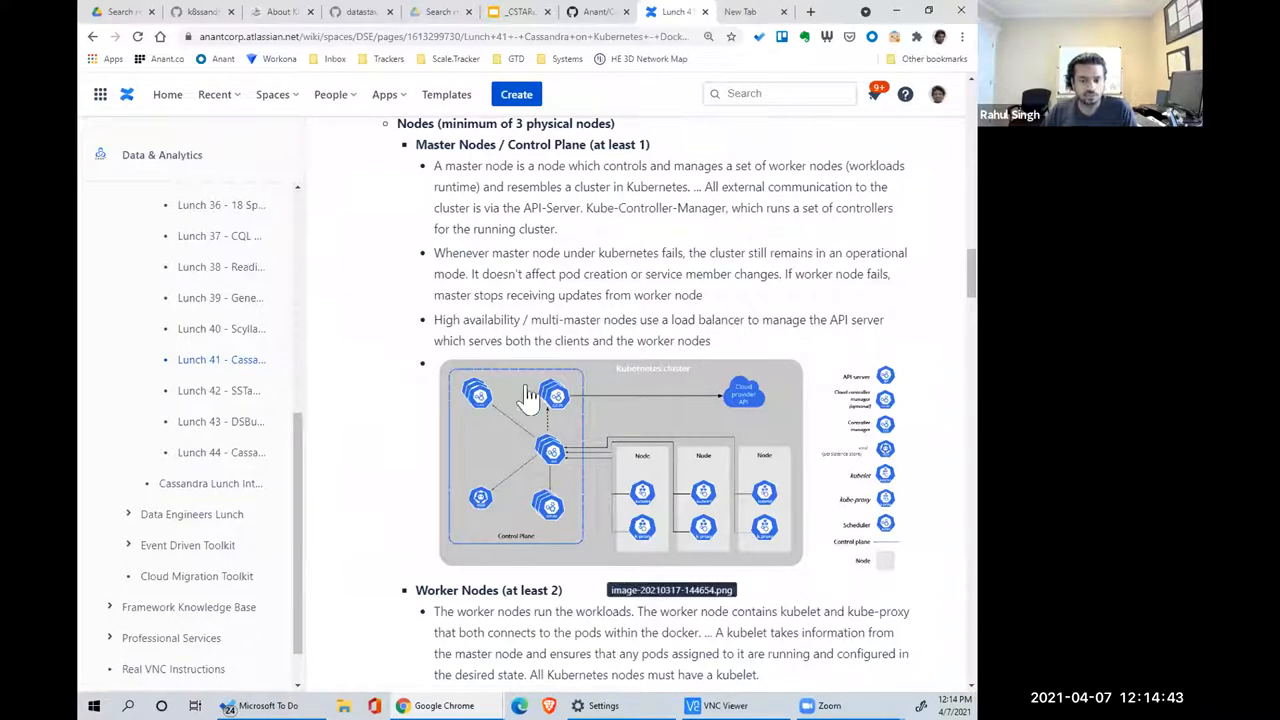
{"action": "mouse_move", "coordinate": [553, 470]}
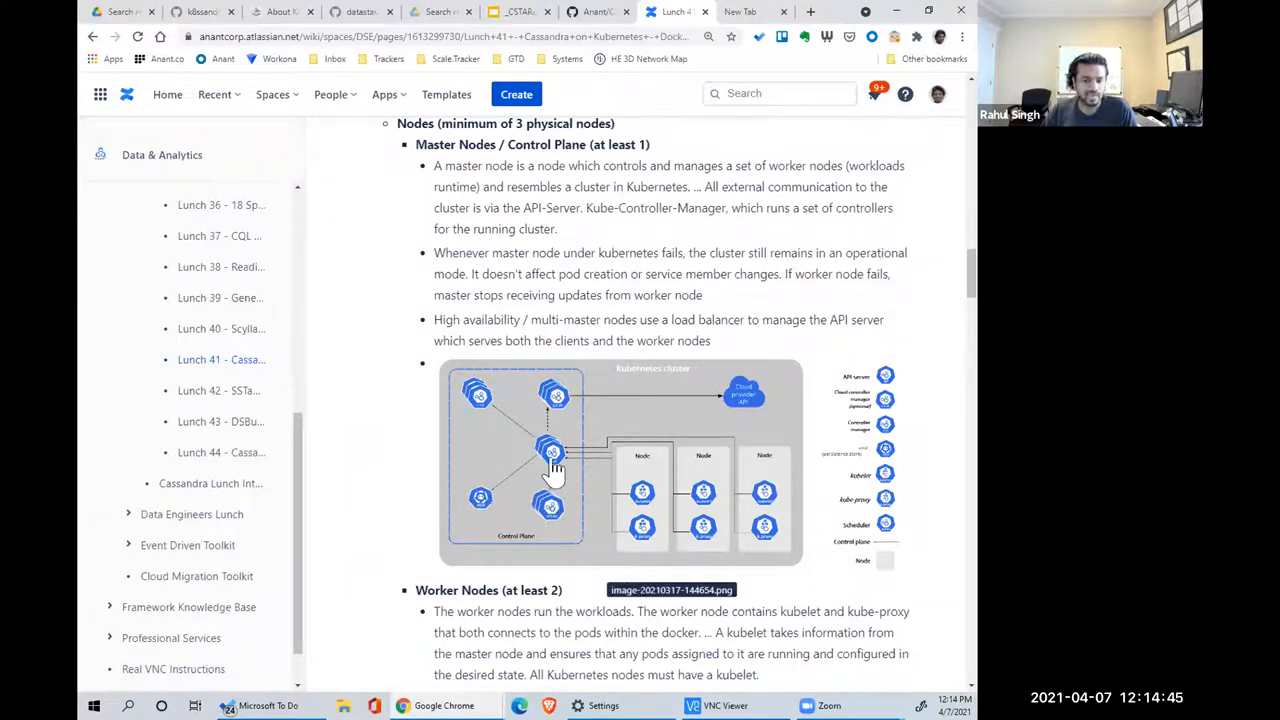
{"action": "mouse_move", "coordinate": [435, 405]}
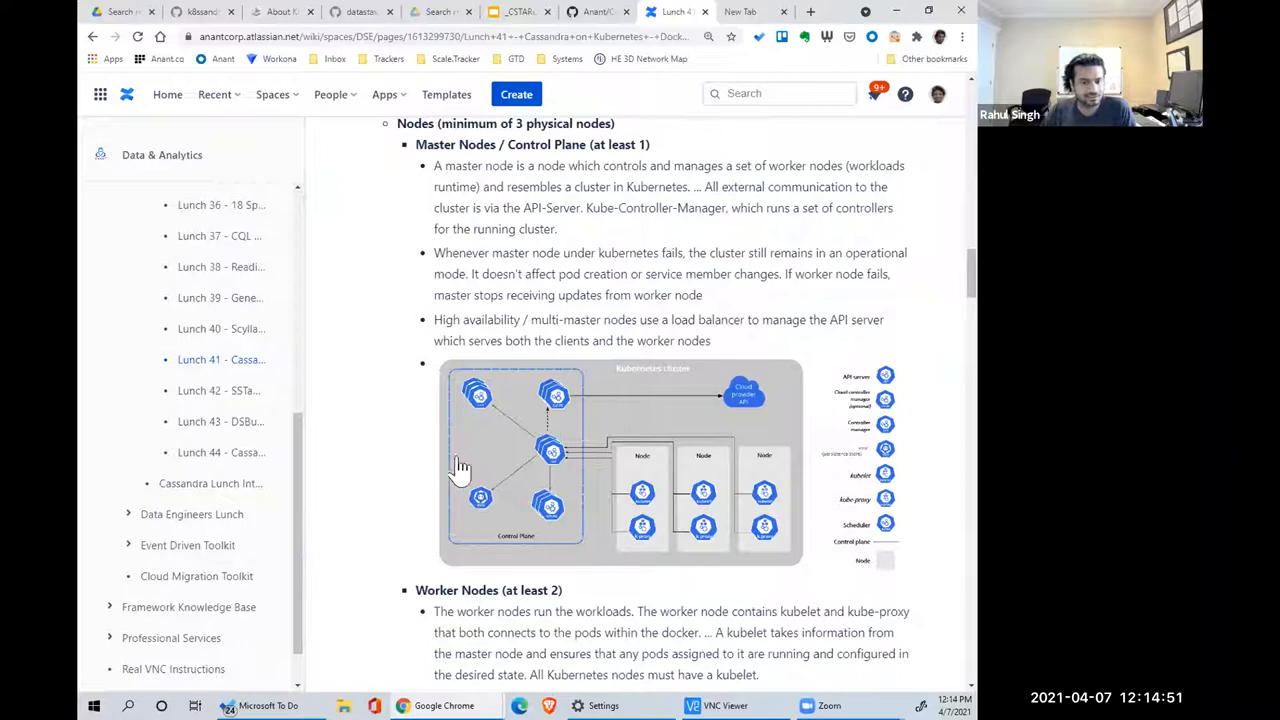
{"action": "mouse_move", "coordinate": [598, 262]}
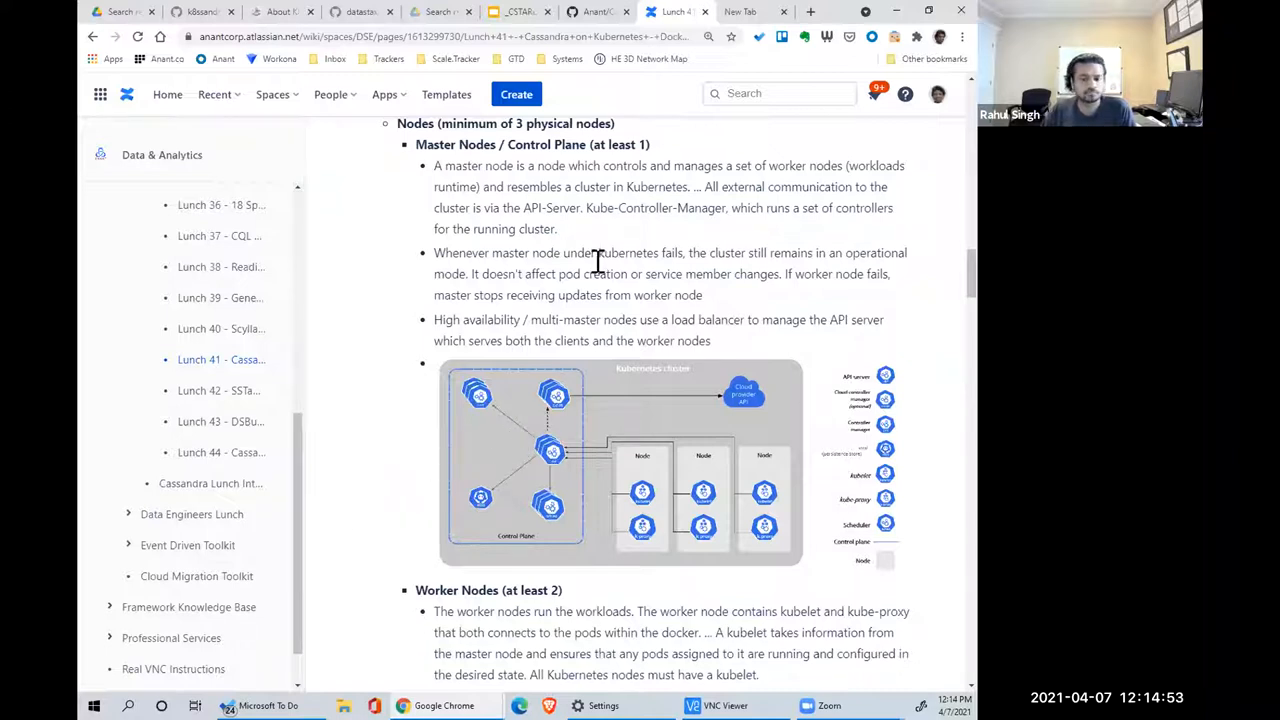
{"action": "scroll", "scroll_direction": "down", "scroll_amount": 3}
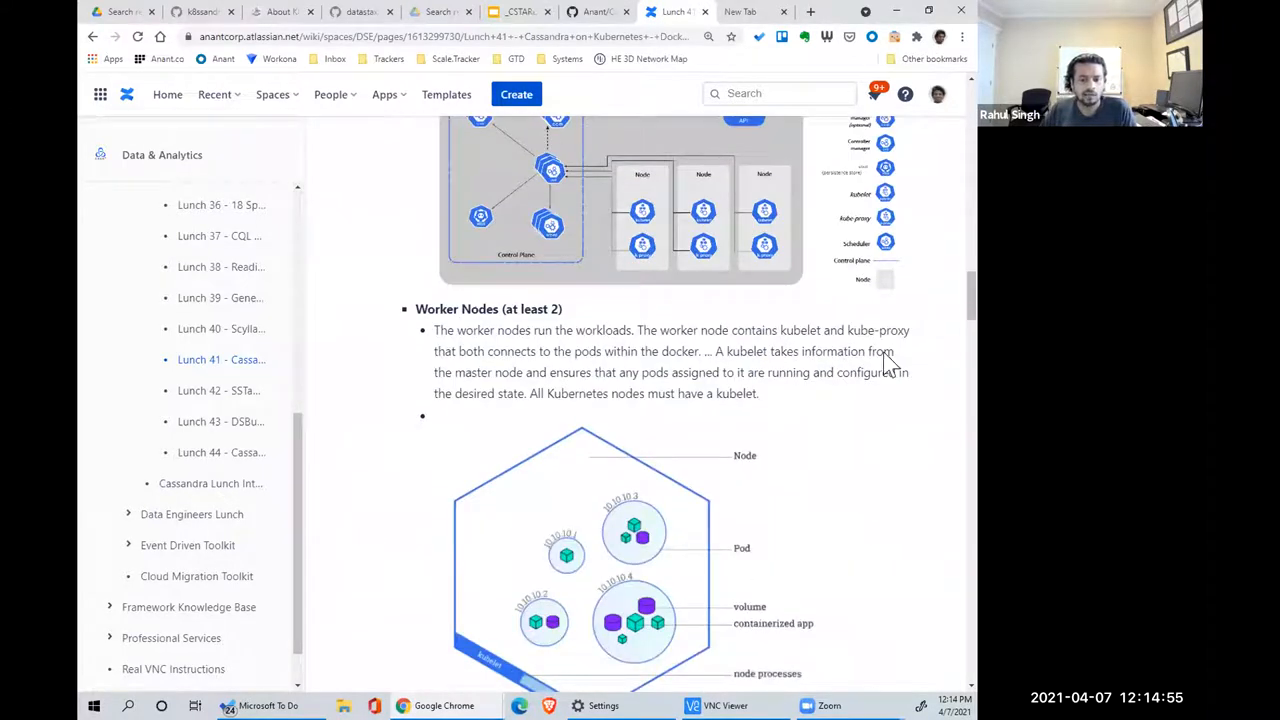
{"action": "scroll", "scroll_direction": "down", "scroll_amount": 3}
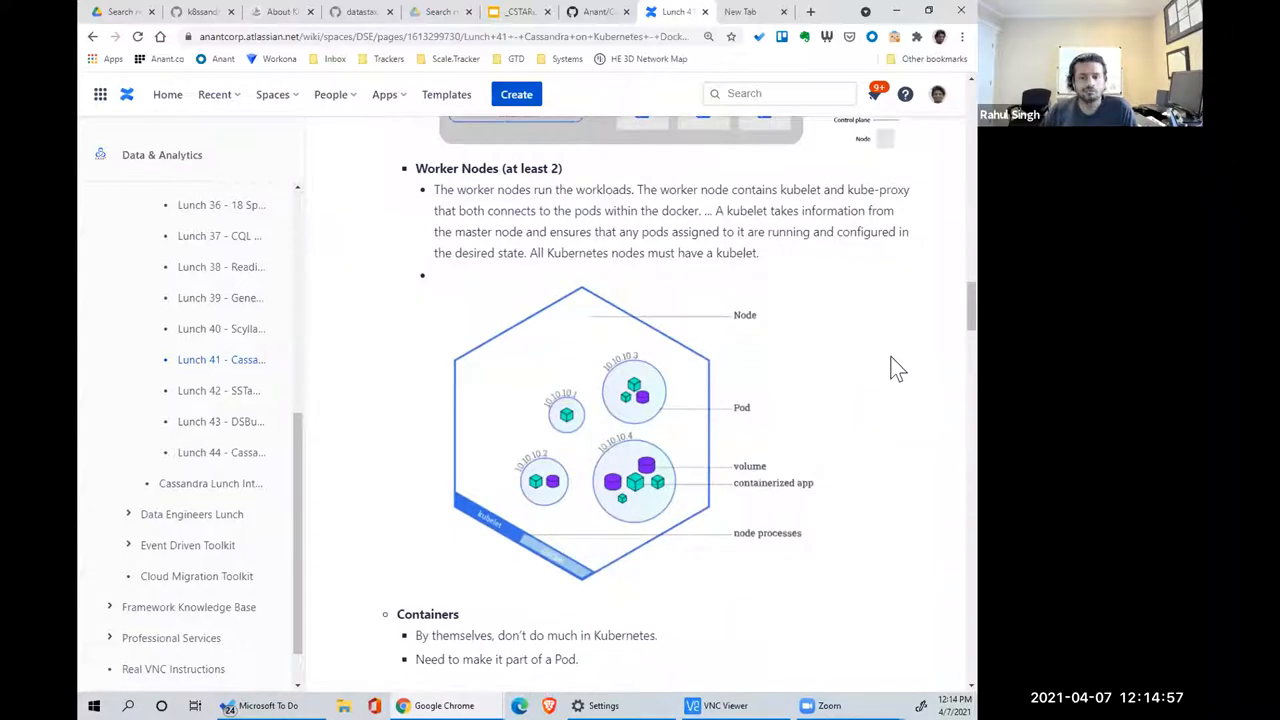
{"action": "mouse_move", "coordinate": [888, 363]}
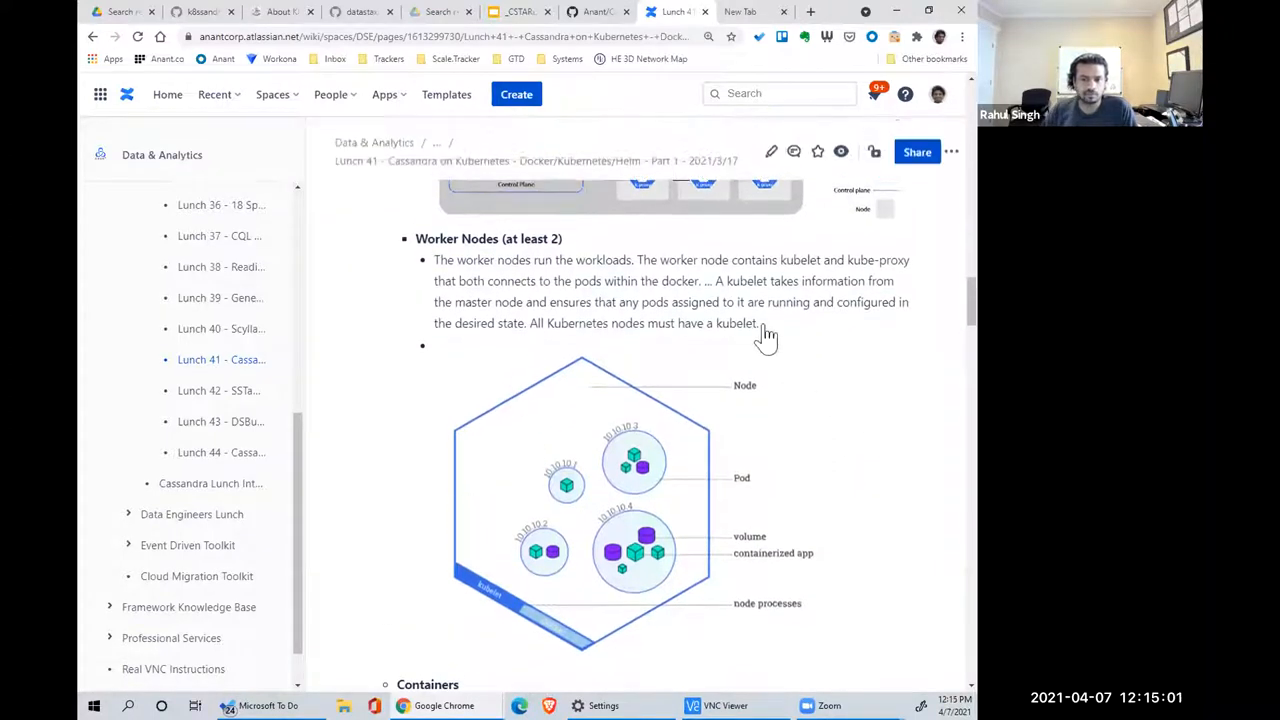
{"action": "scroll", "scroll_direction": "down", "scroll_amount": 3}
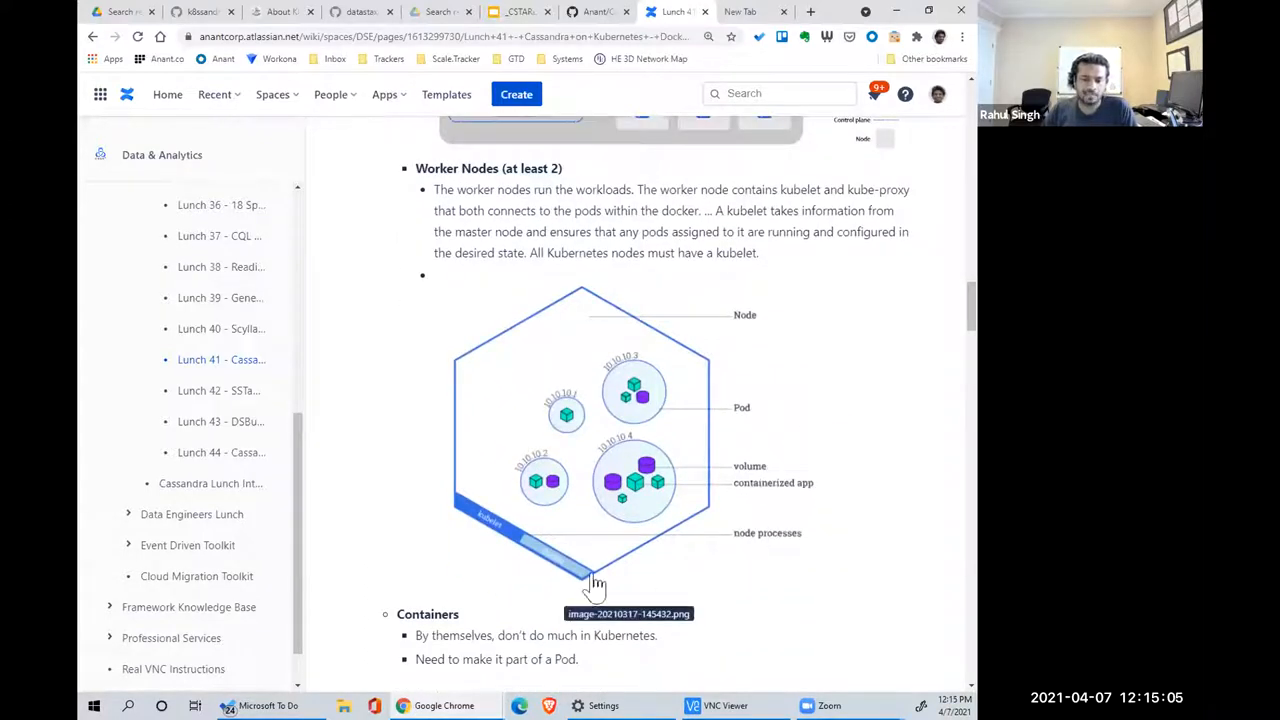
{"action": "mouse_move", "coordinate": [478, 573]}
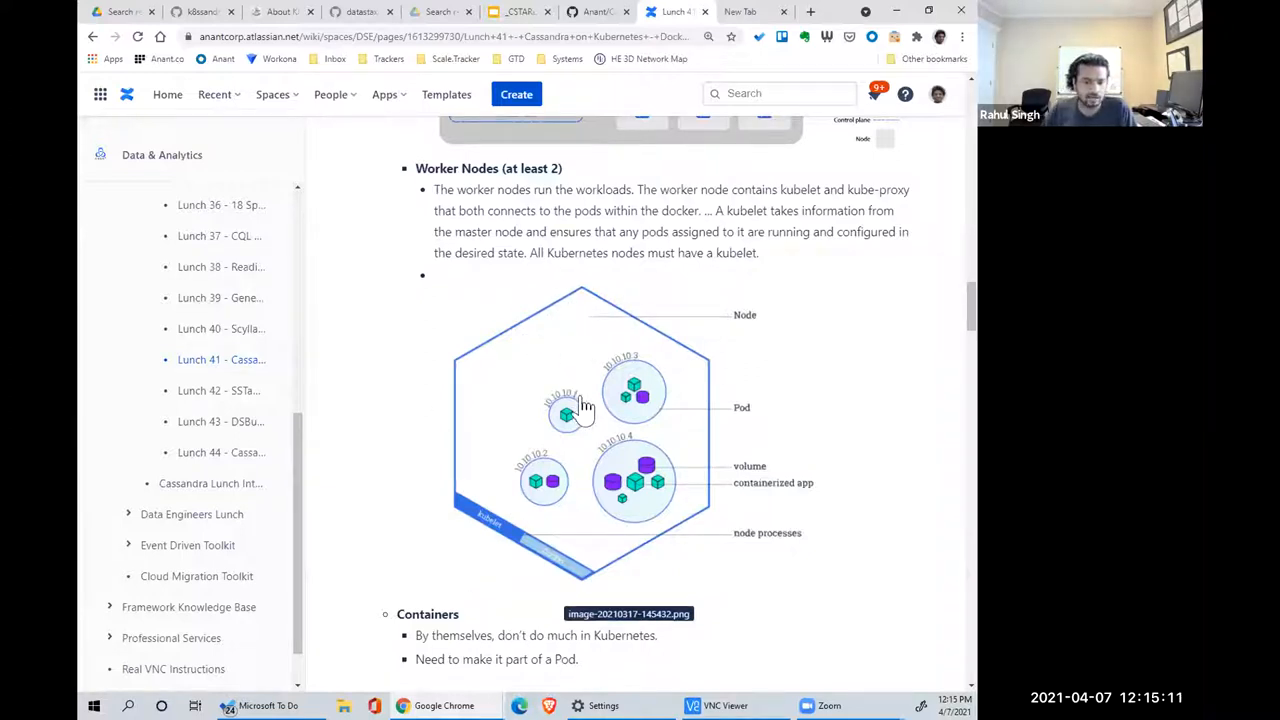
{"action": "mouse_move", "coordinate": [847, 390]}
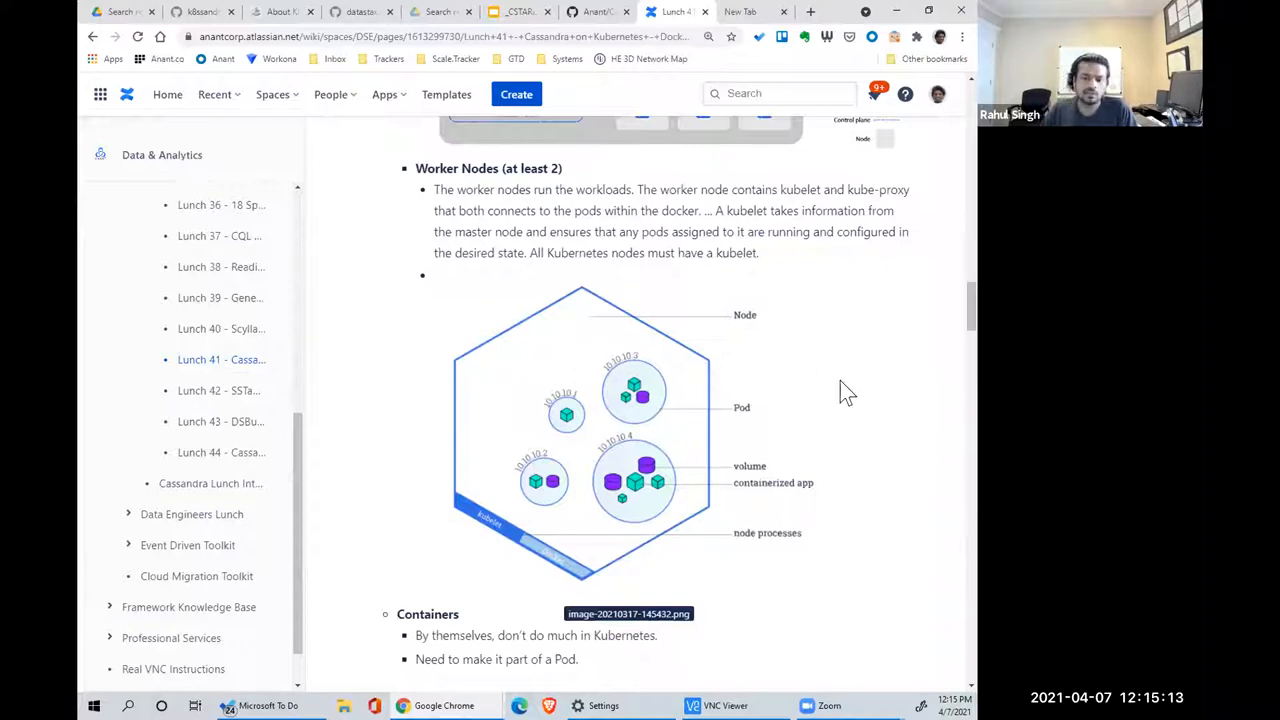
{"action": "mouse_move", "coordinate": [843, 428]}
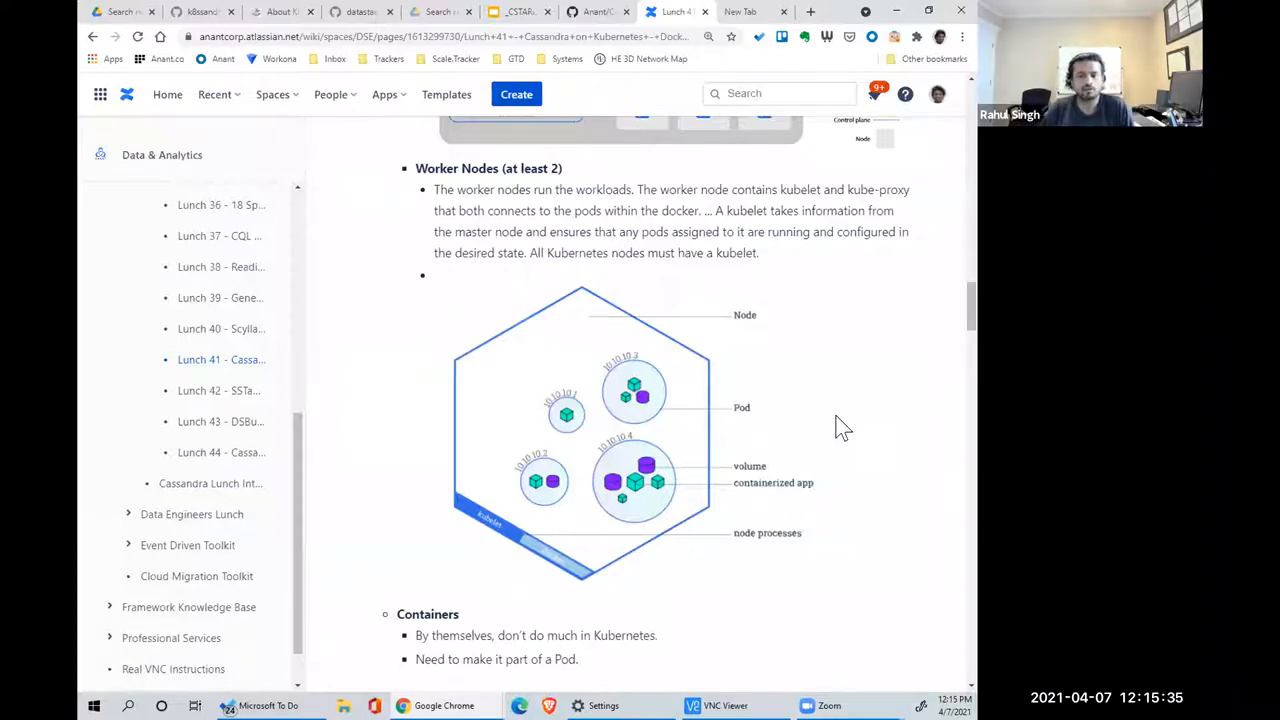
{"action": "mouse_move", "coordinate": [570, 430]}
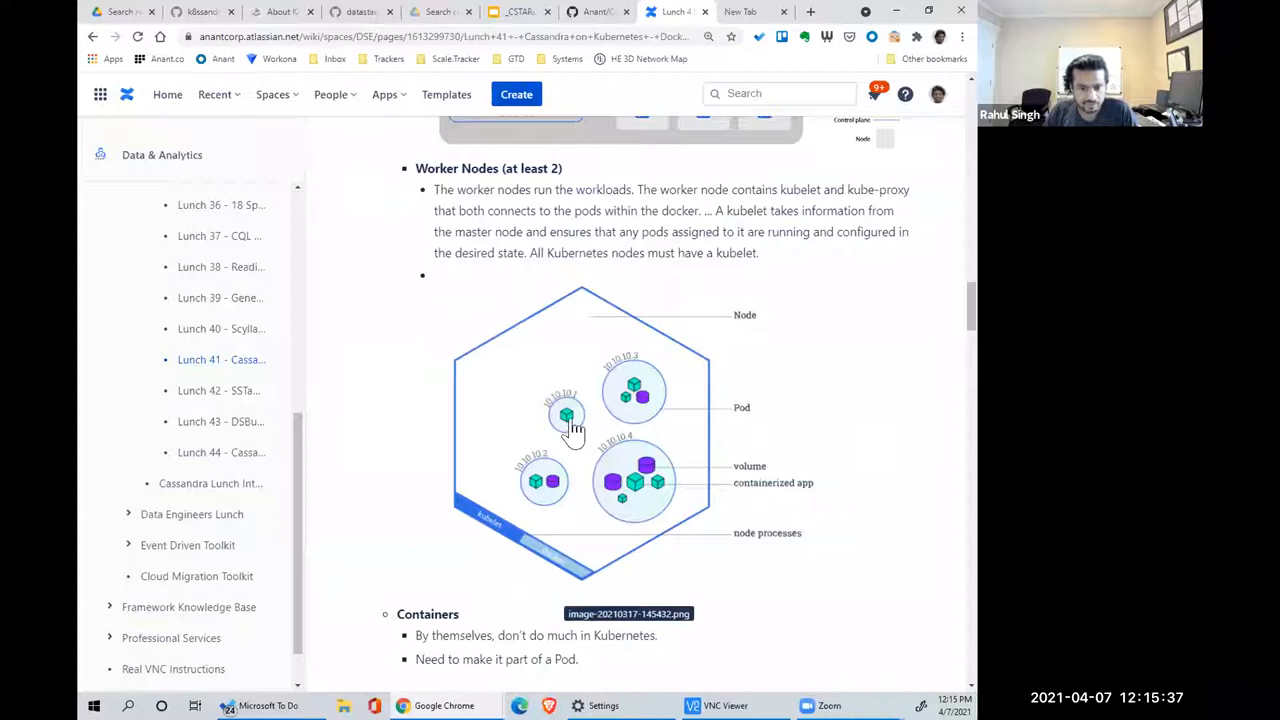
{"action": "mouse_move", "coordinate": [477, 442]}
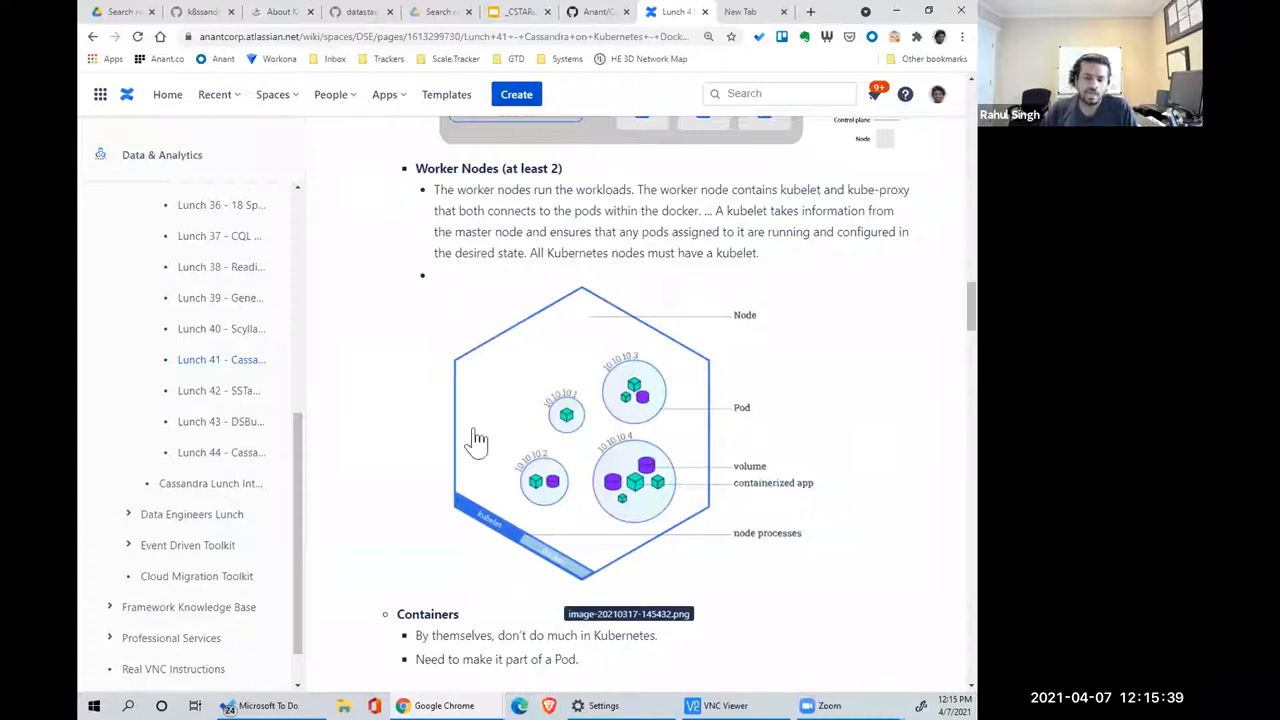
{"action": "mouse_move", "coordinate": [532, 492]}
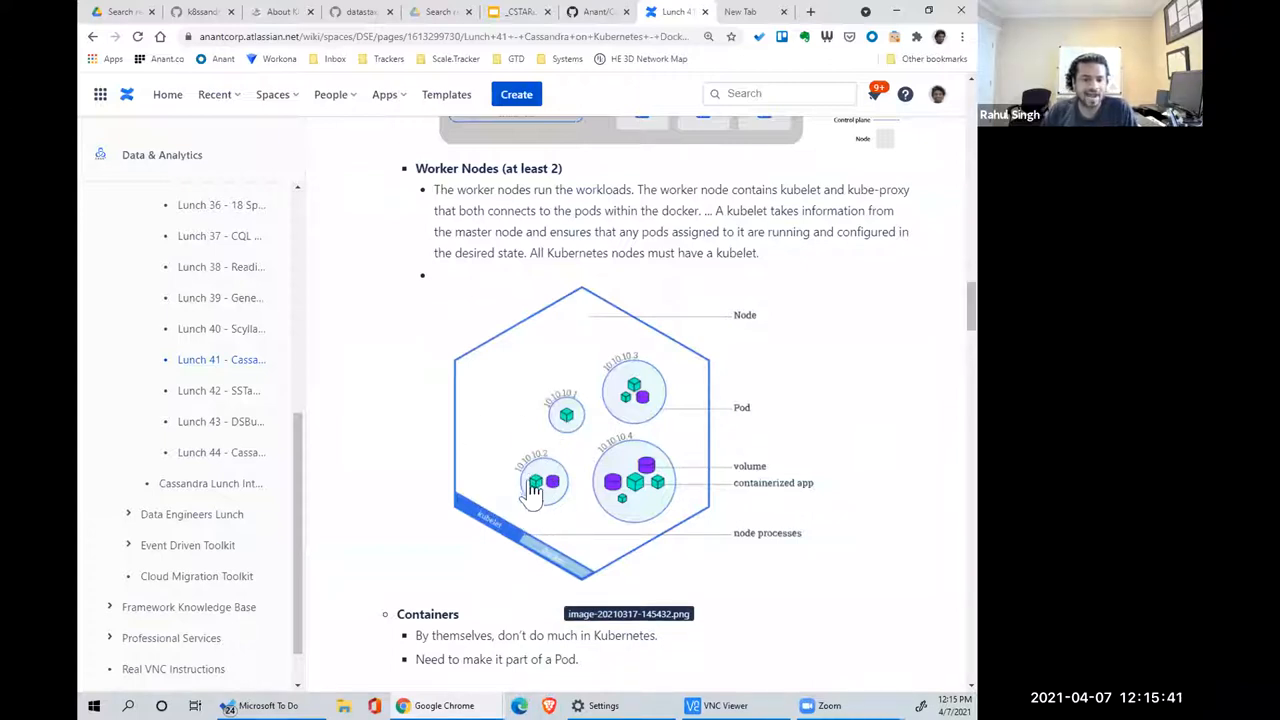
{"action": "mouse_move", "coordinate": [530, 473]}
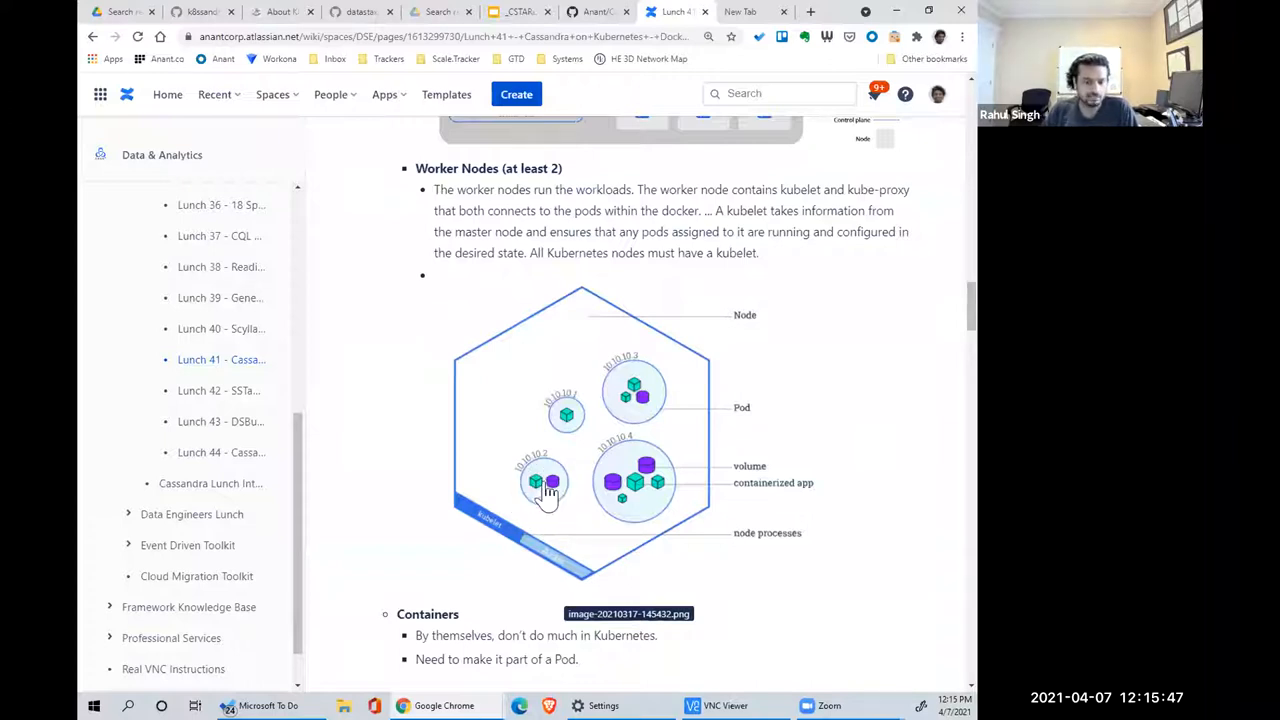
{"action": "mouse_move", "coordinate": [550, 505]}
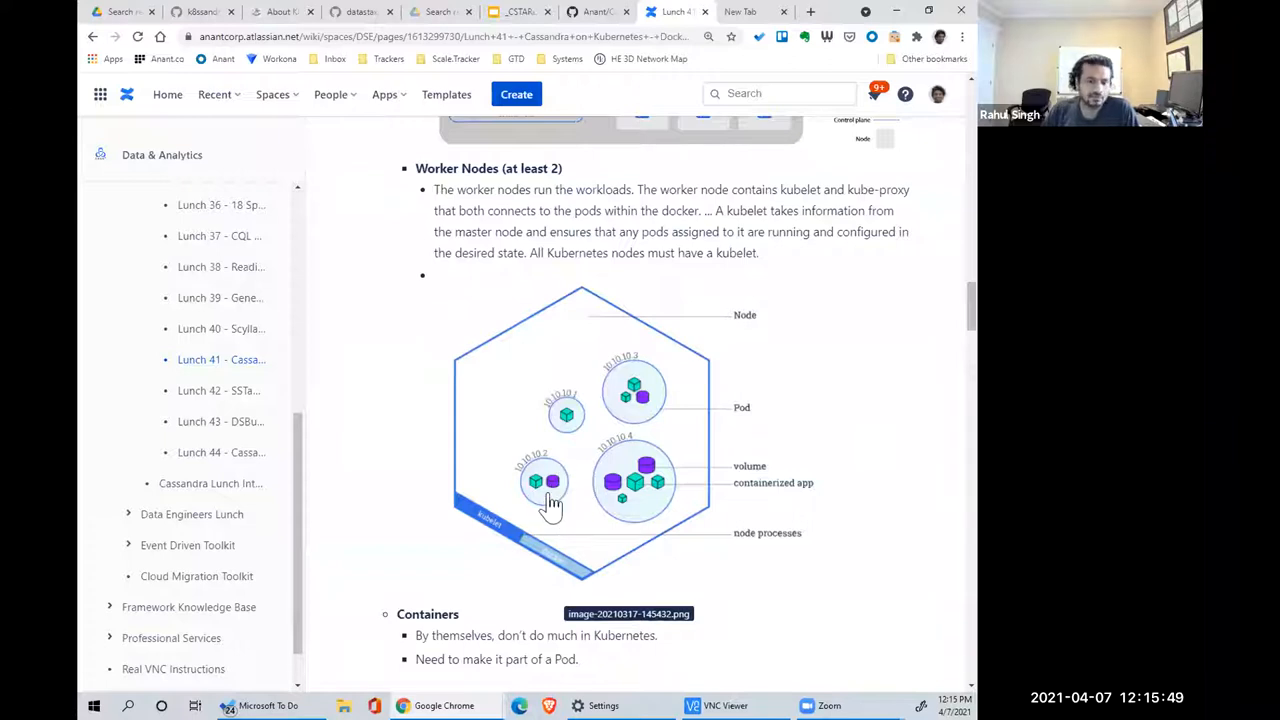
{"action": "mouse_move", "coordinate": [552, 500]}
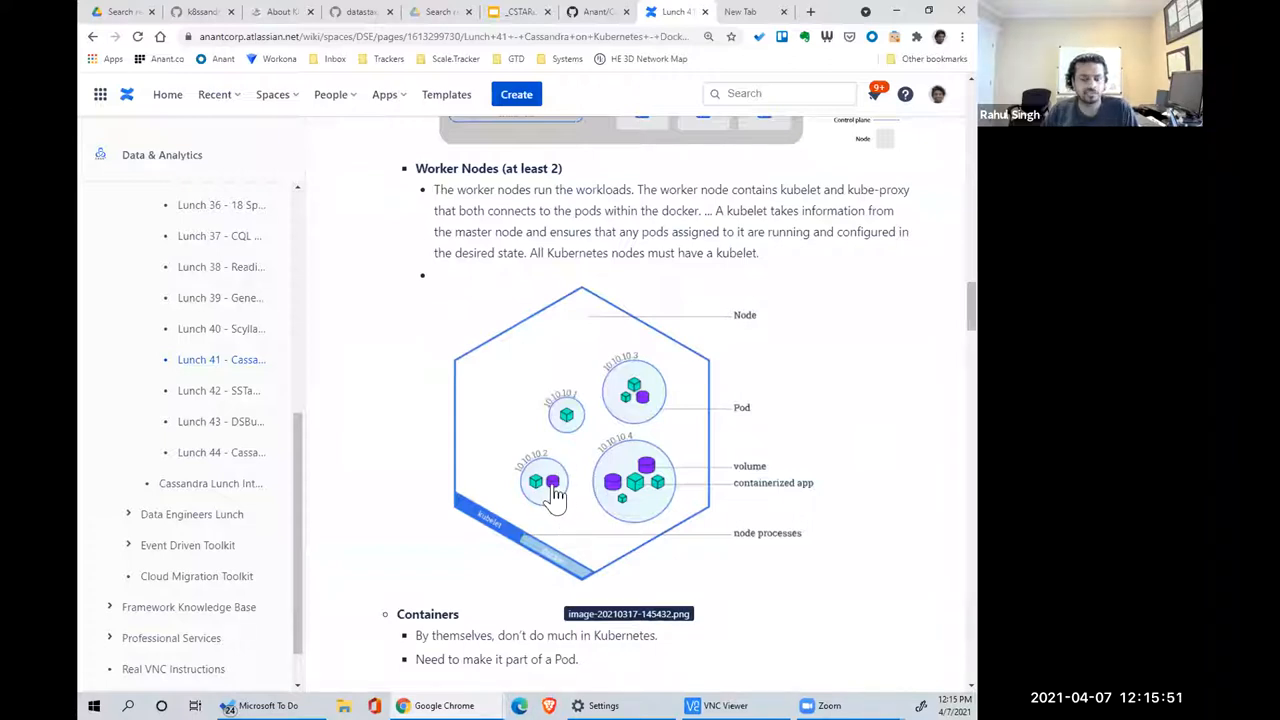
{"action": "mouse_move", "coordinate": [568, 483]}
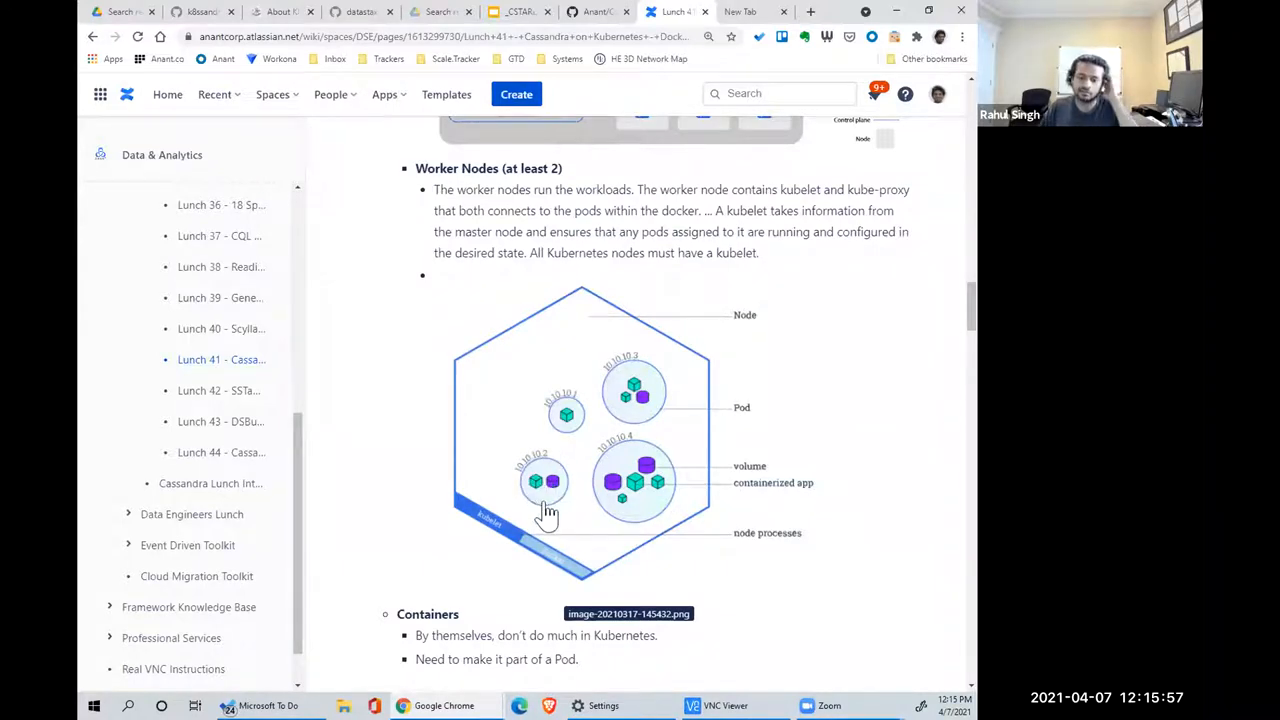
{"action": "mouse_move", "coordinate": [547, 505]}
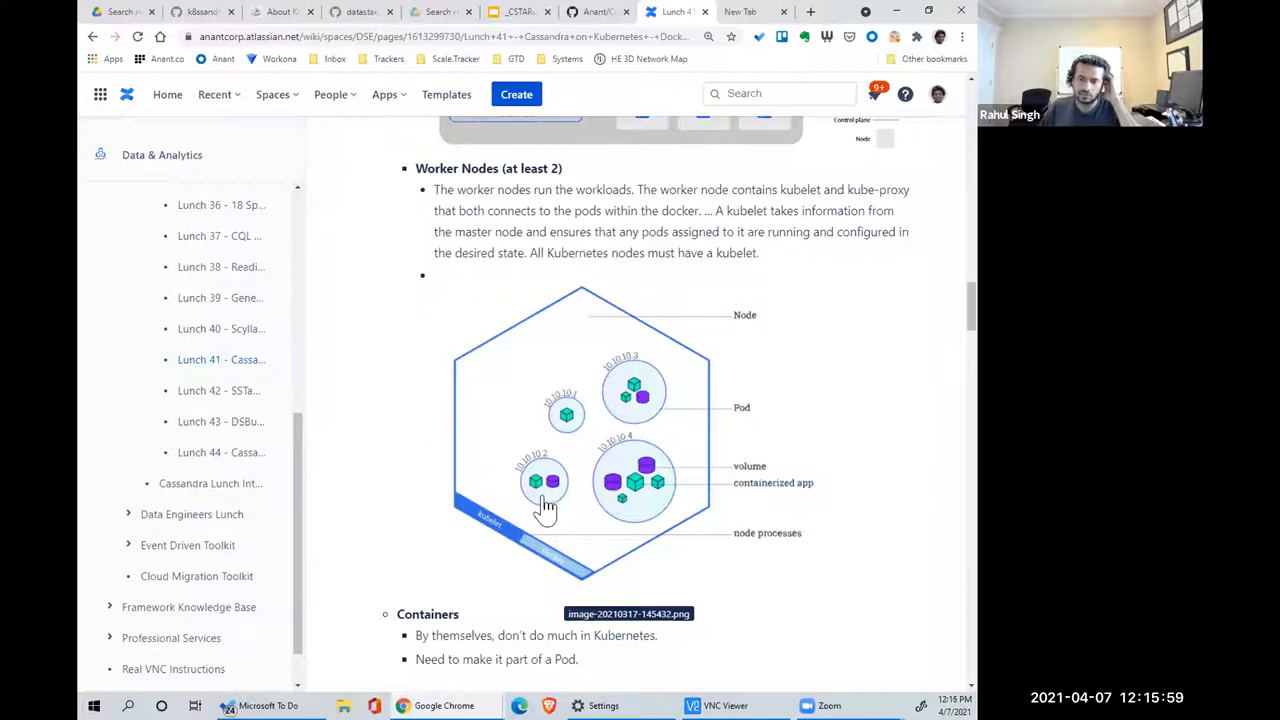
{"action": "mouse_move", "coordinate": [695, 465]}
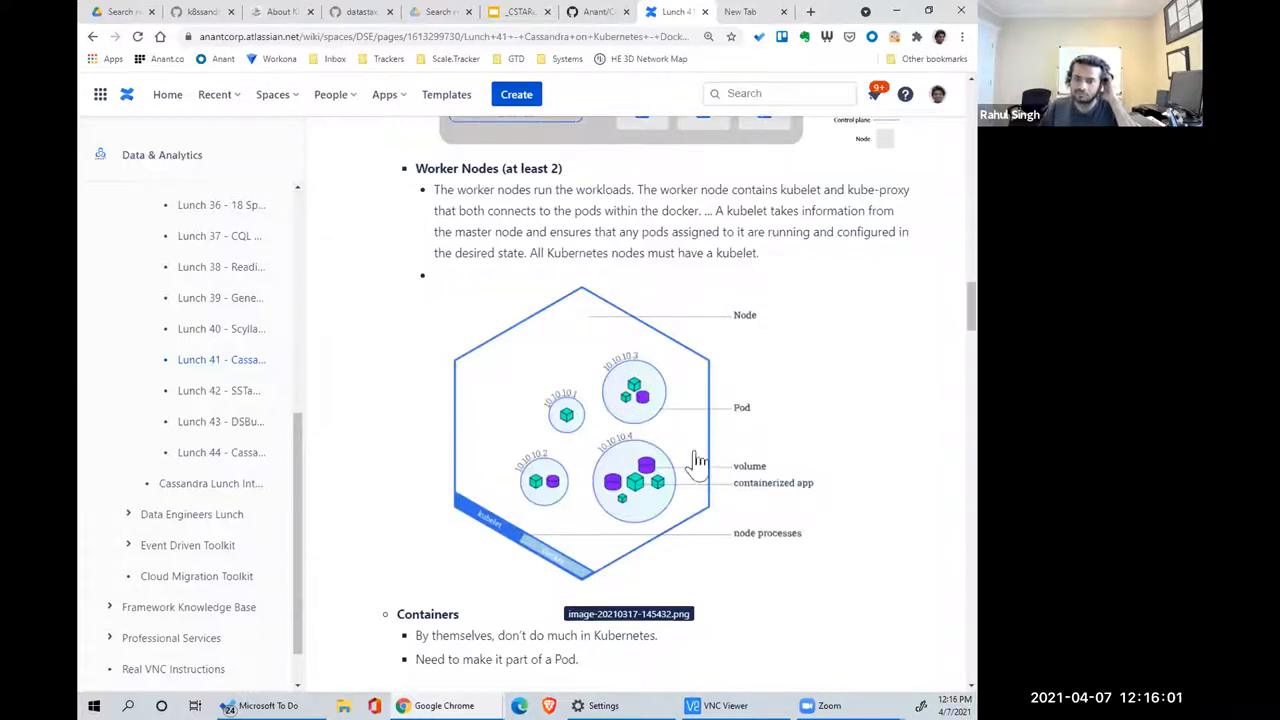
{"action": "mouse_move", "coordinate": [670, 502]}
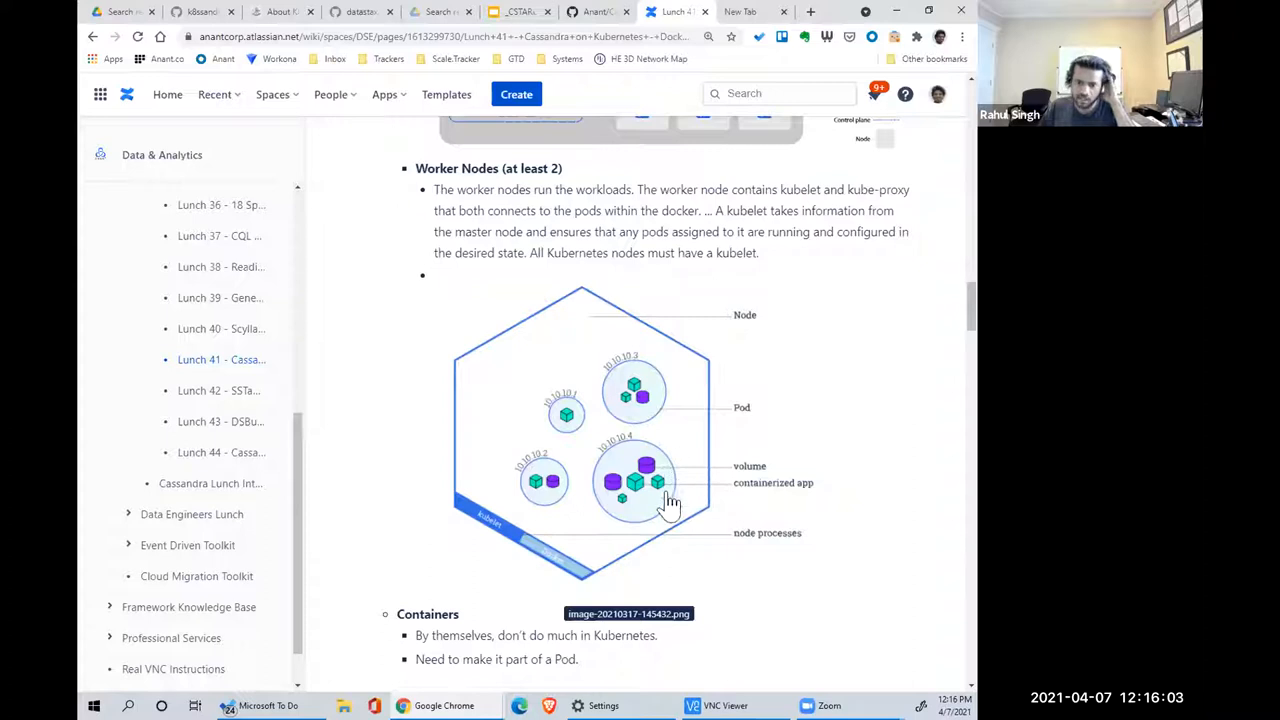
{"action": "mouse_move", "coordinate": [705, 485]}
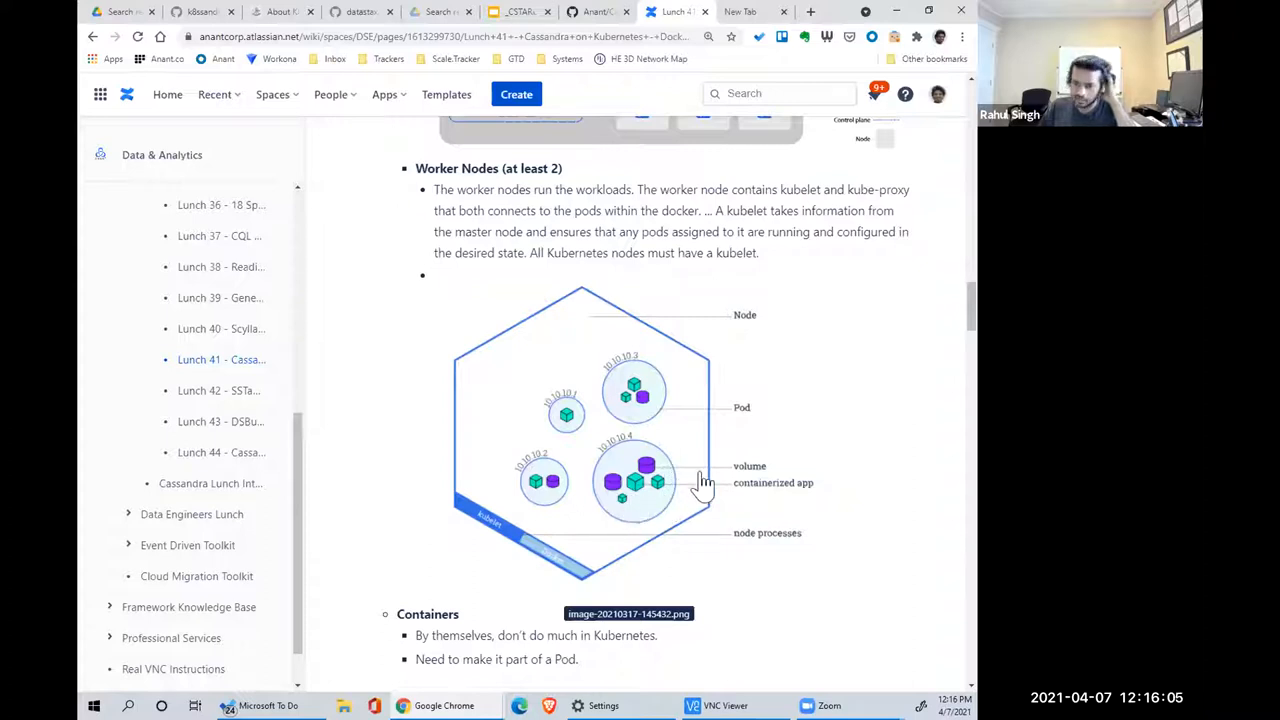
{"action": "mouse_move", "coordinate": [687, 488]}
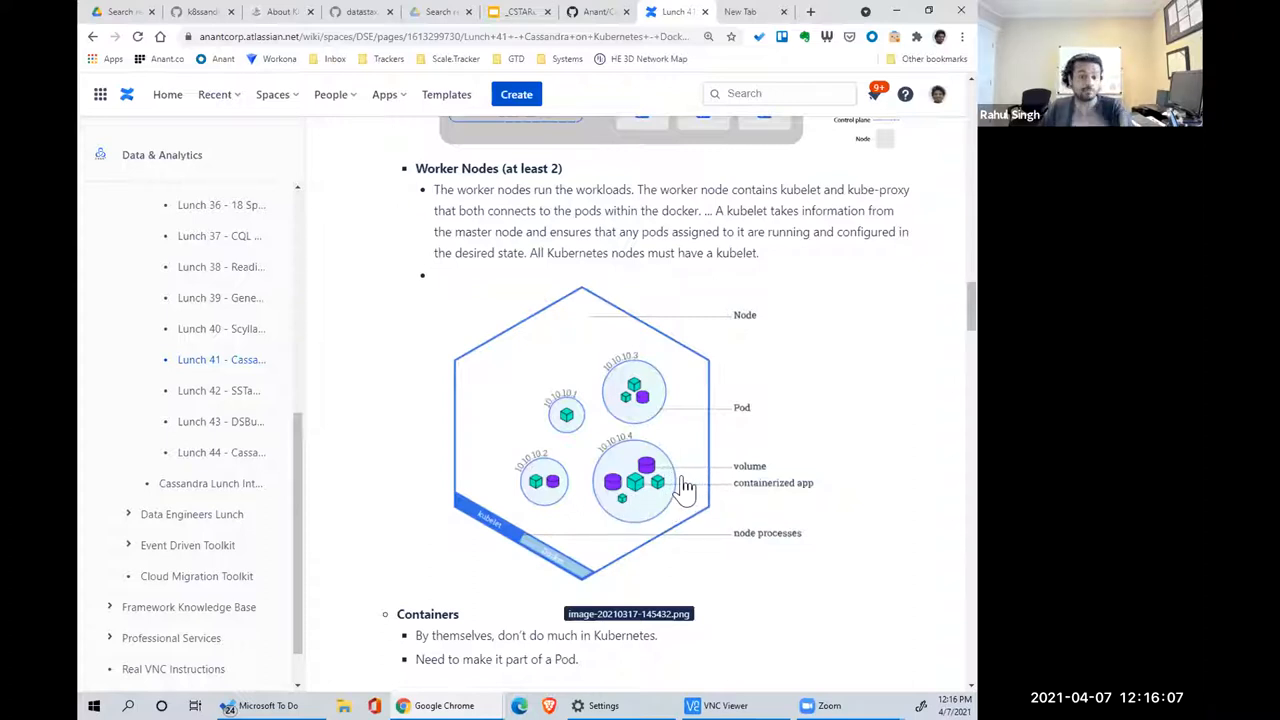
{"action": "mouse_move", "coordinate": [620, 450]}
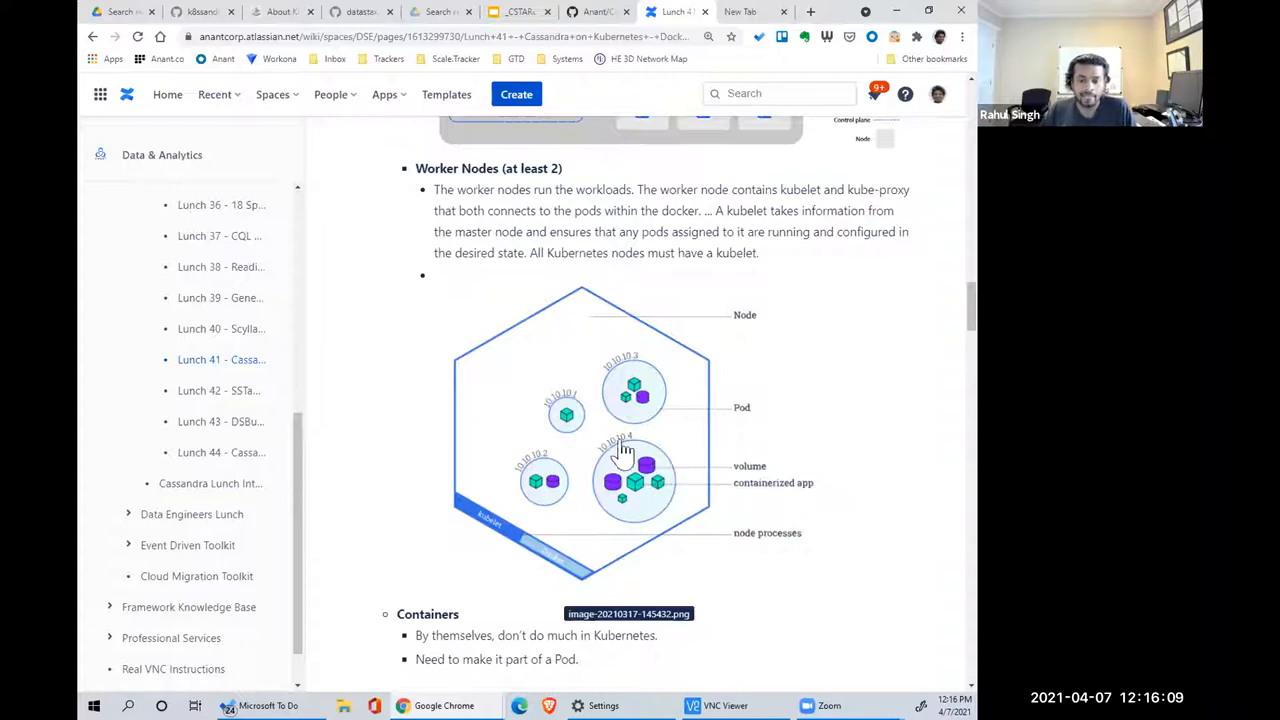
{"action": "mouse_move", "coordinate": [668, 487]}
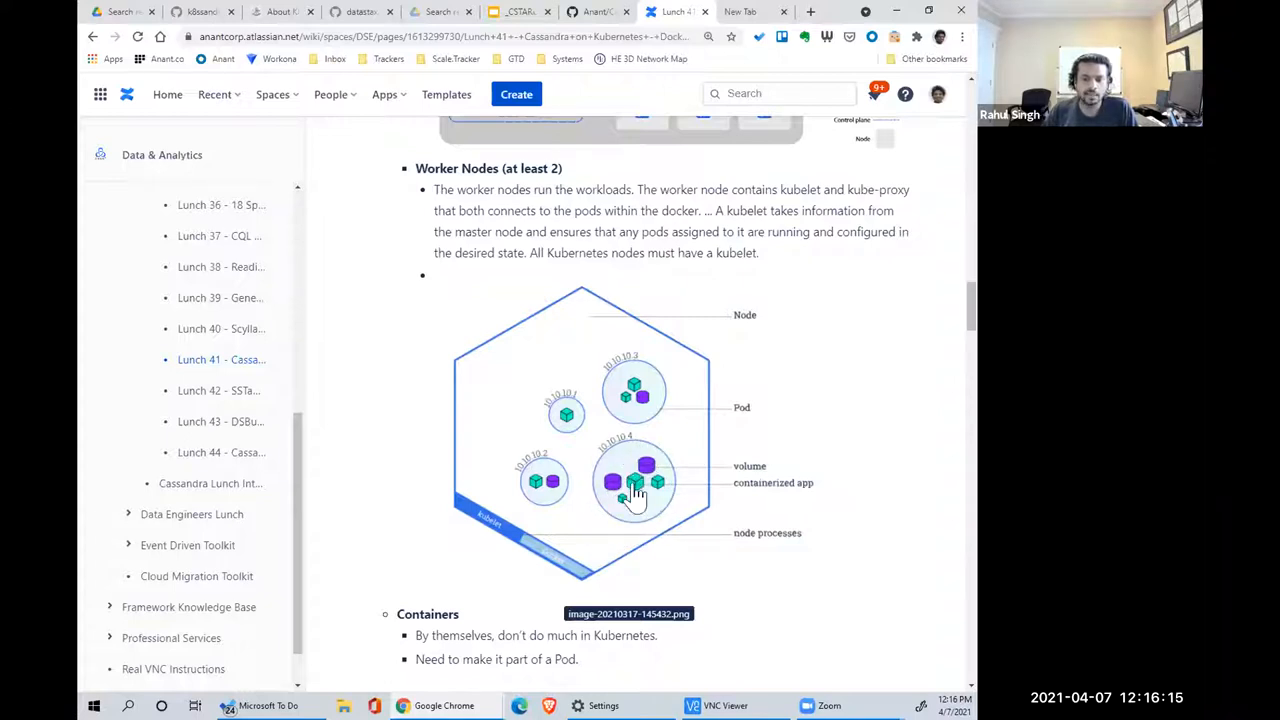
{"action": "mouse_move", "coordinate": [668, 493]}
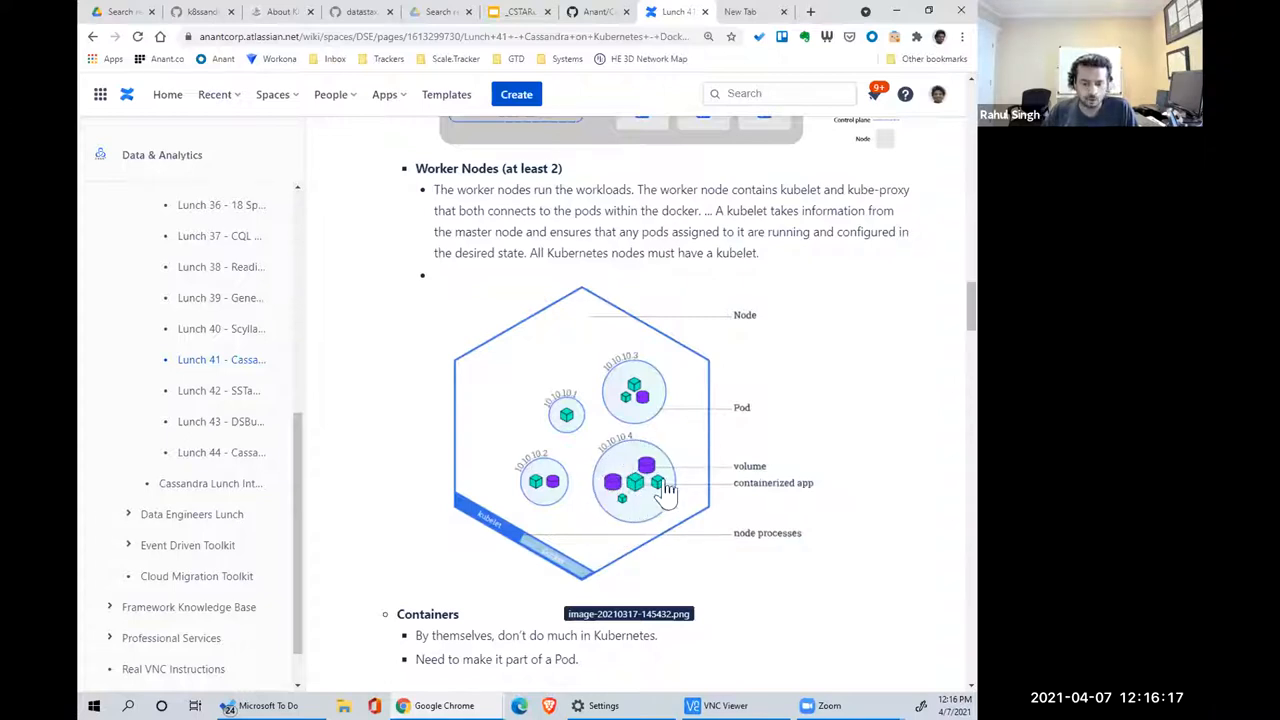
{"action": "mouse_move", "coordinate": [688, 487]}
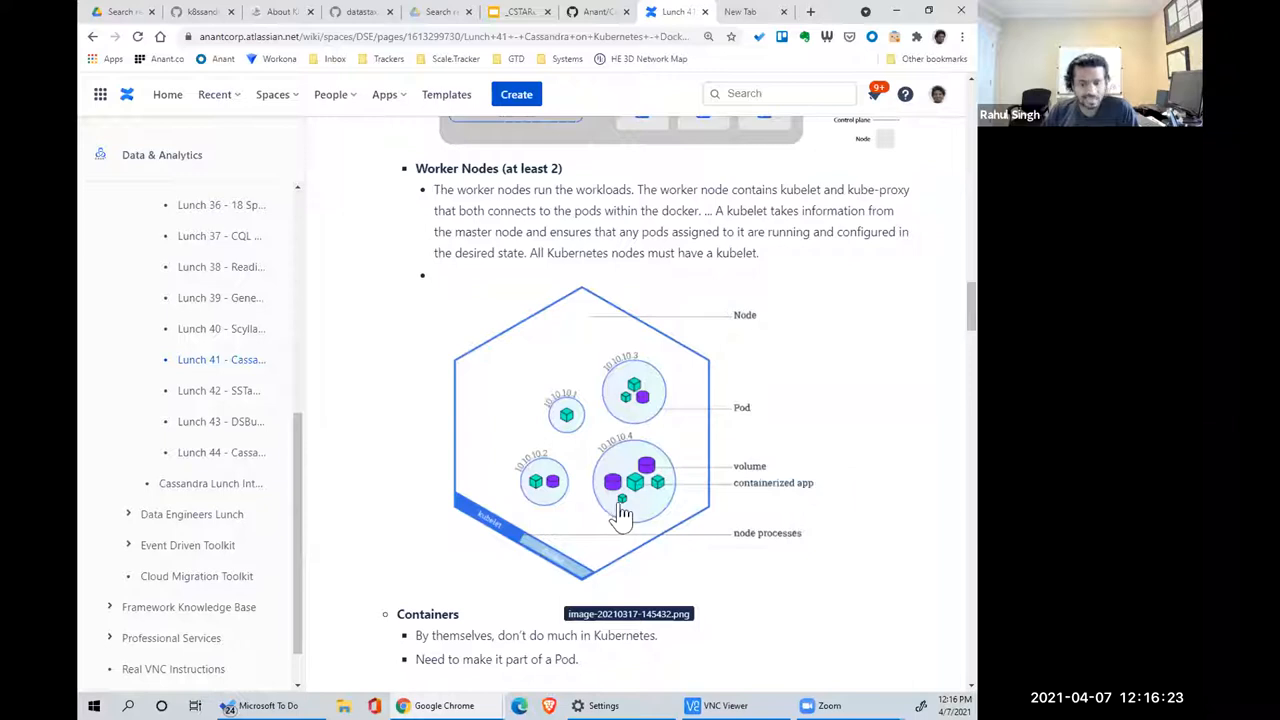
{"action": "mouse_move", "coordinate": [618, 500]}
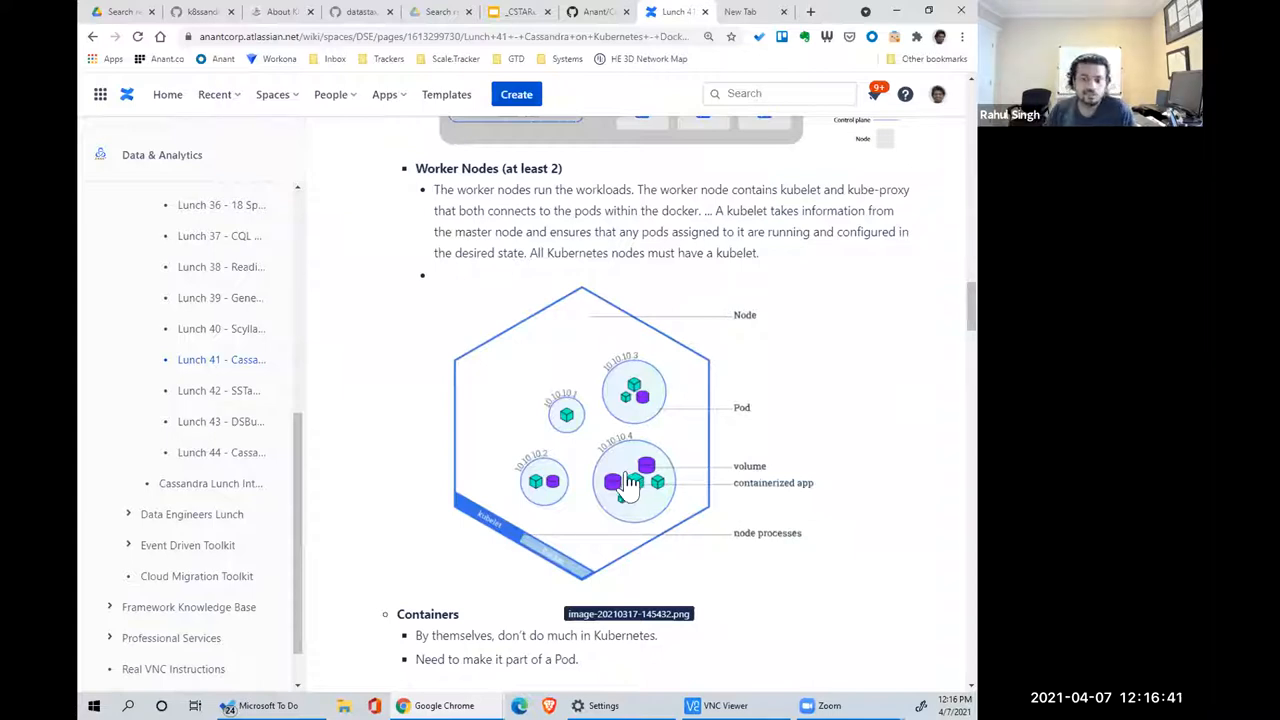
- Scroll past the Node diagram, Containers and Pods sections down to the Workloads list
{"action": "scroll", "scroll_direction": "down", "scroll_amount": 3}
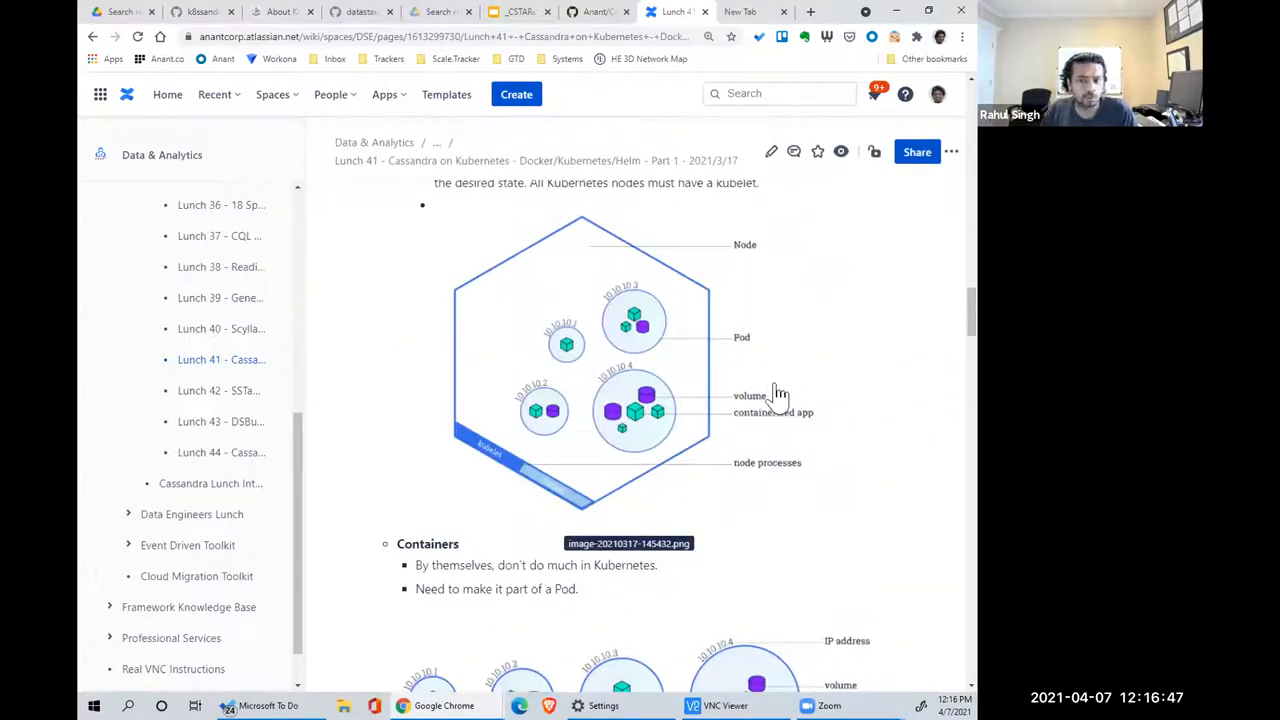
{"action": "mouse_move", "coordinate": [865, 430]}
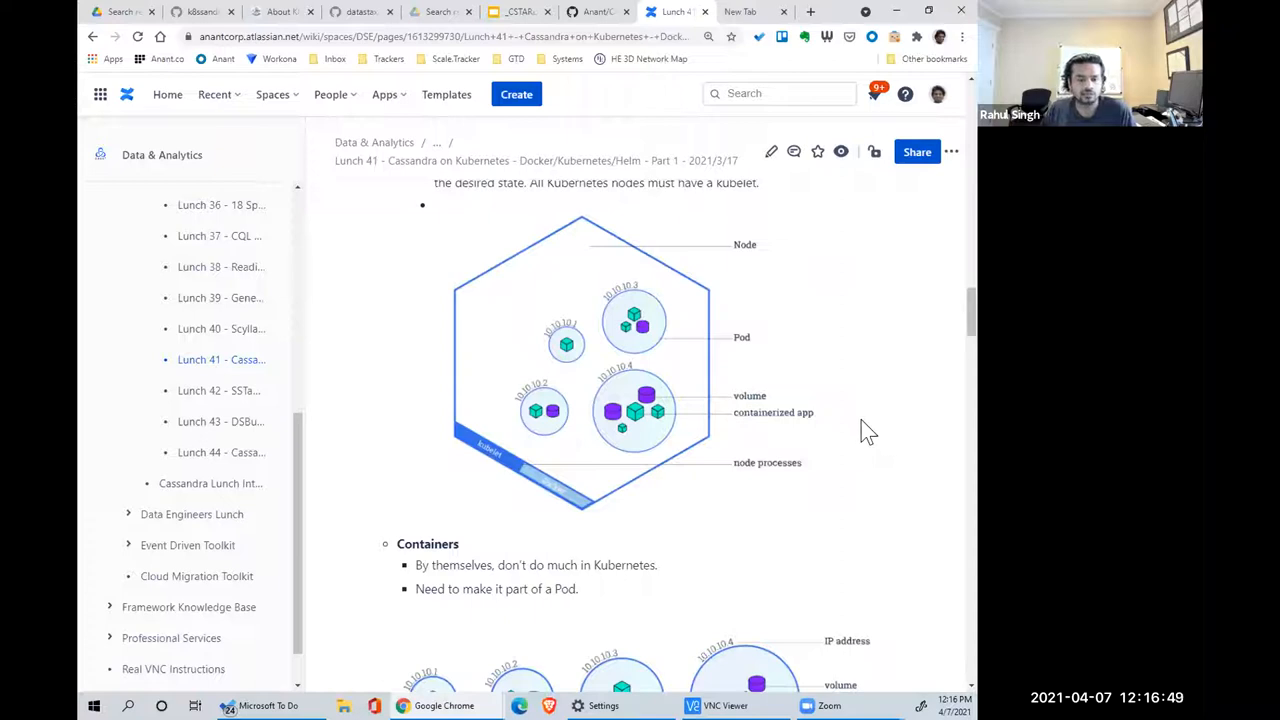
{"action": "mouse_move", "coordinate": [870, 425]}
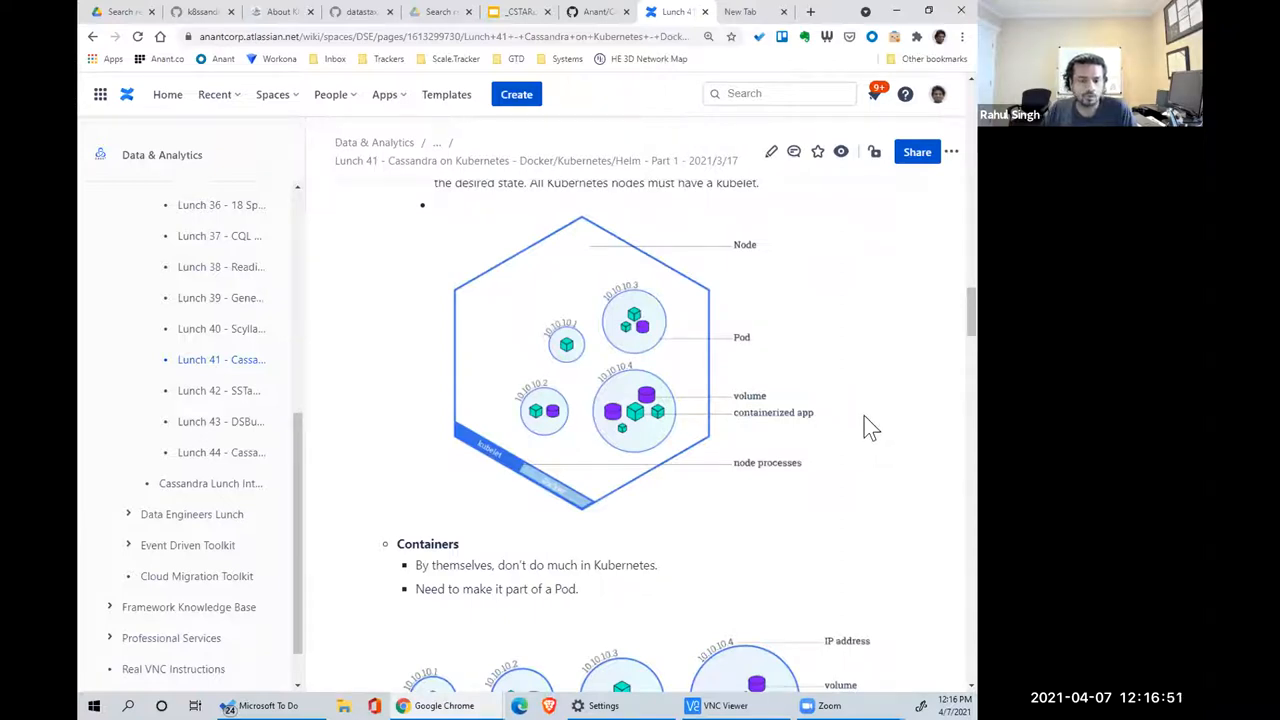
{"action": "mouse_move", "coordinate": [870, 392]}
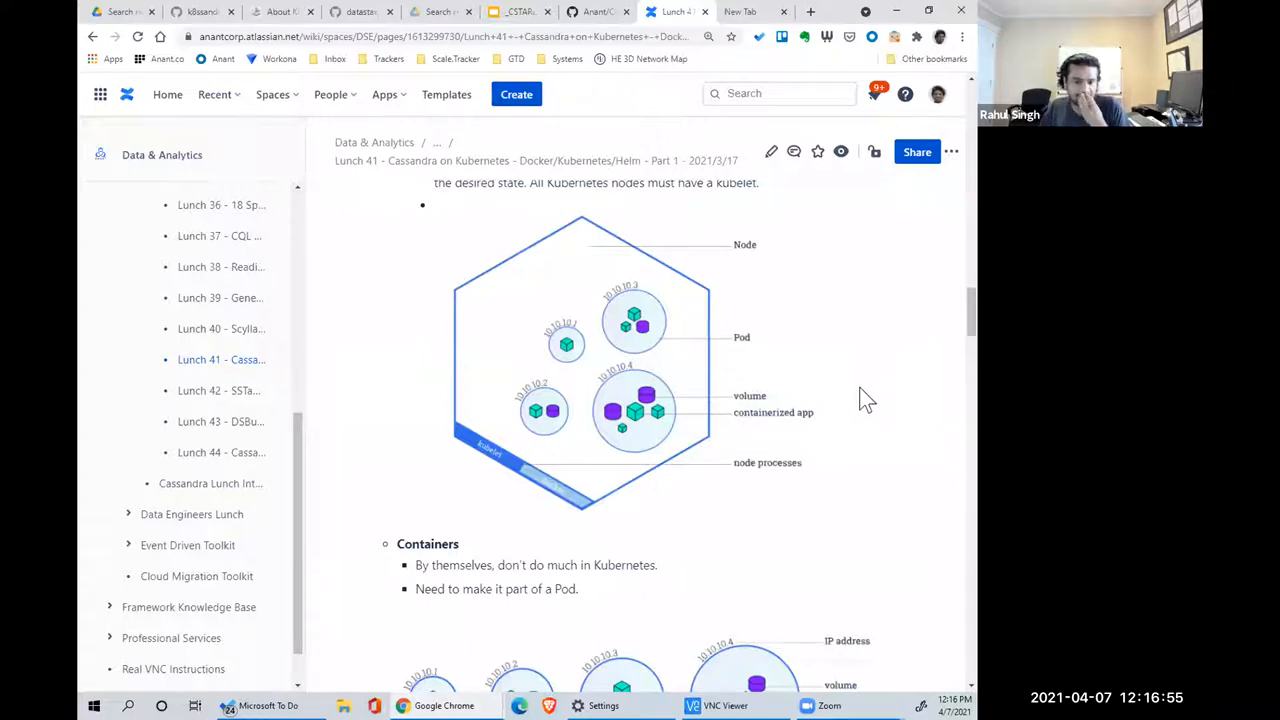
{"action": "scroll", "scroll_direction": "down", "scroll_amount": 3}
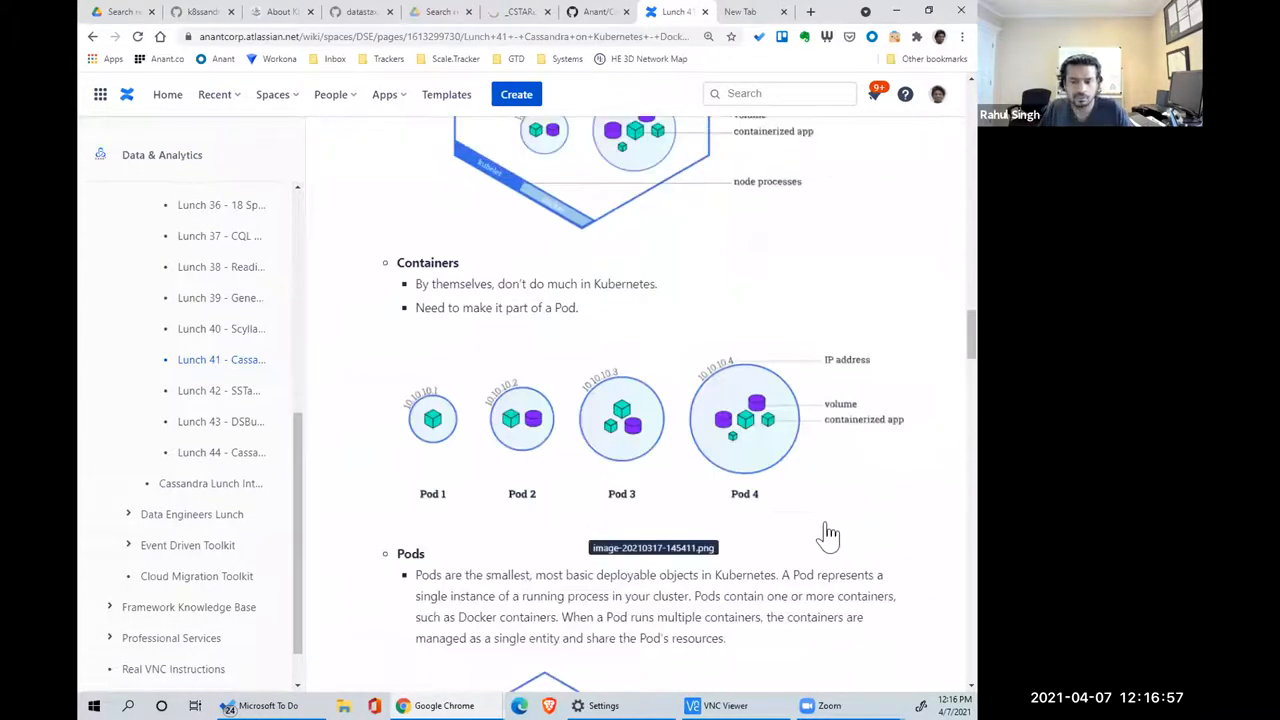
{"action": "scroll", "scroll_direction": "down", "scroll_amount": 3}
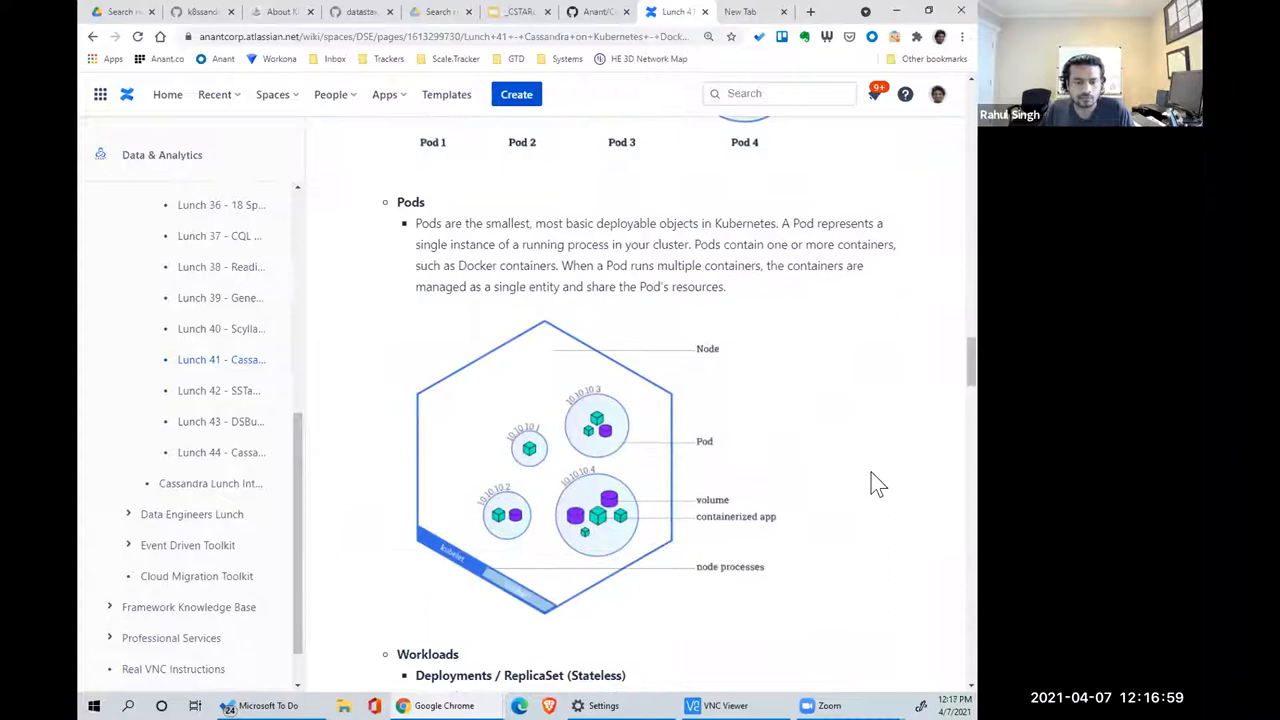
{"action": "scroll", "scroll_direction": "down", "scroll_amount": 3}
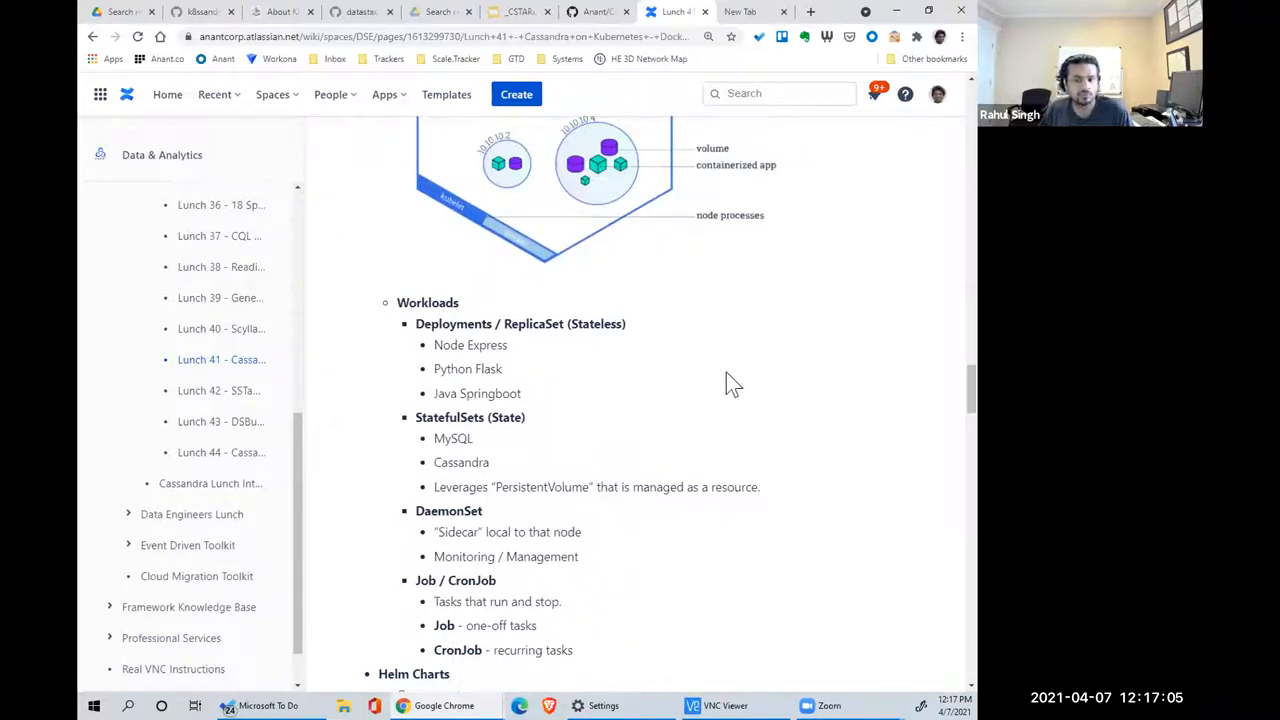
{"action": "mouse_move", "coordinate": [487, 345]}
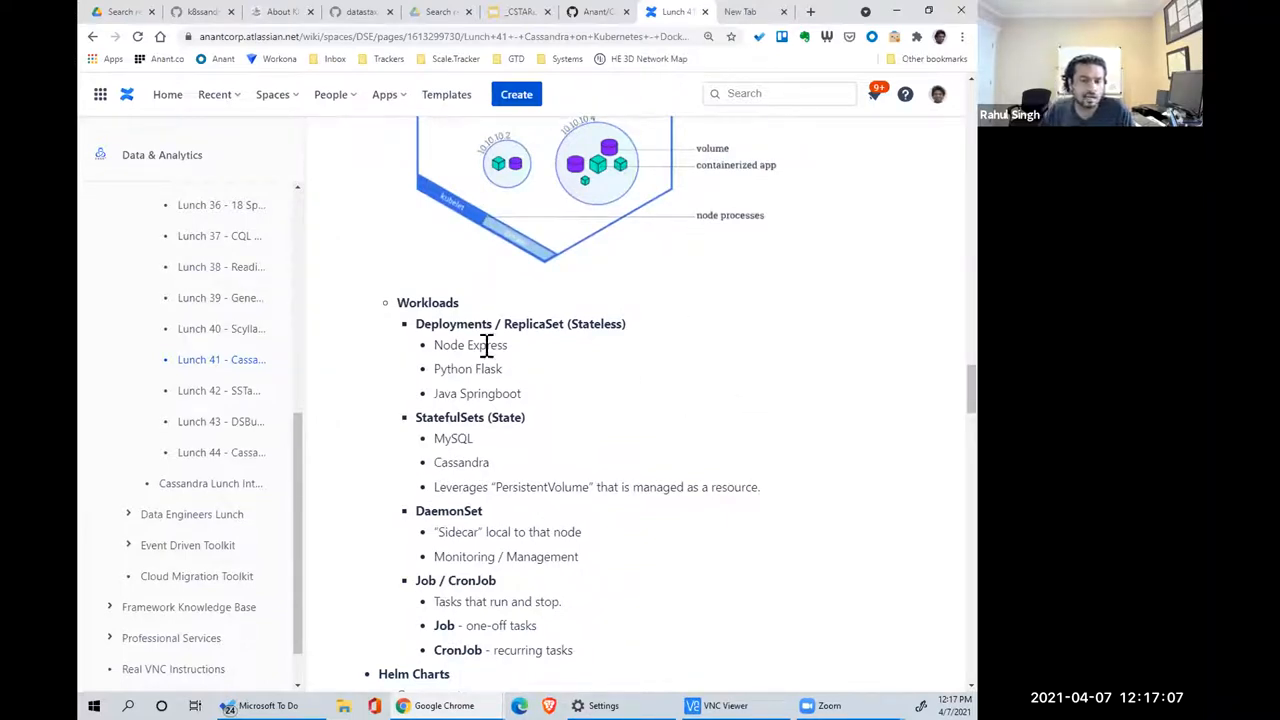
- Highlight the Deployments, StatefulSets, DaemonSet and Job workload entries, clearing the highlight between drags
{"action": "left_click_drag", "start_coordinate": [415, 323], "coordinate": [537, 625]}
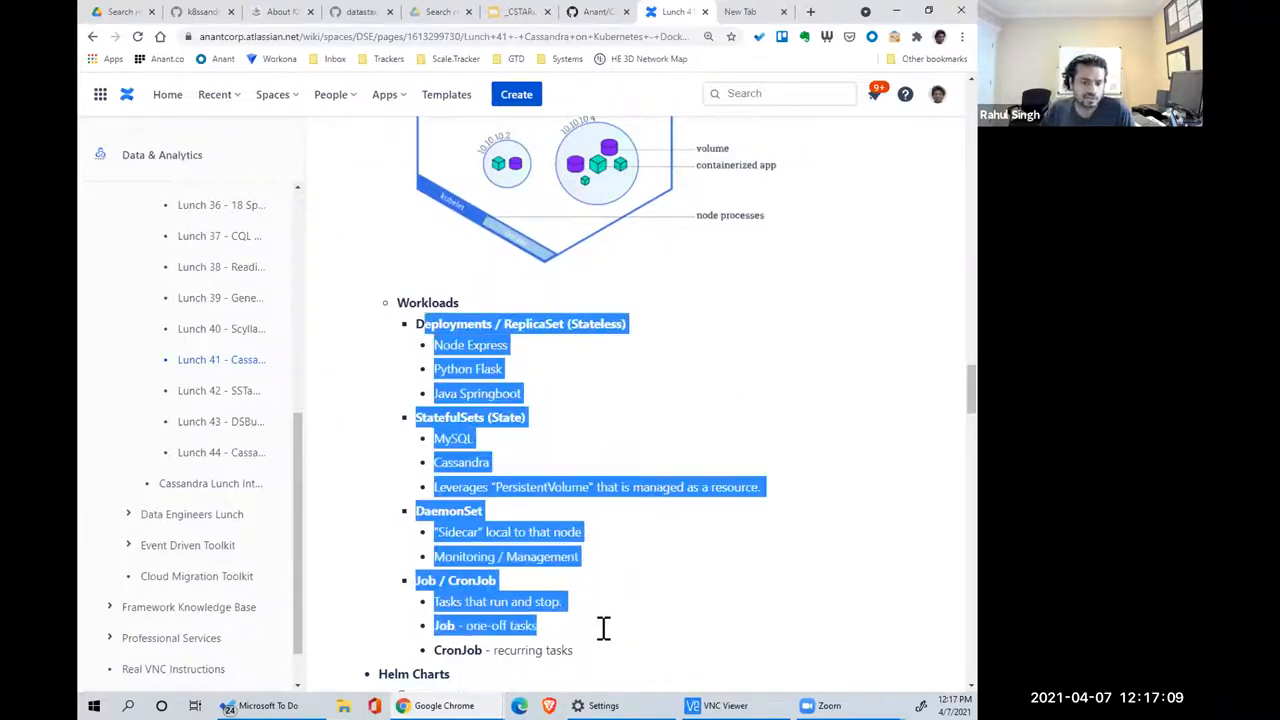
{"action": "left_click", "coordinate": [622, 334]}
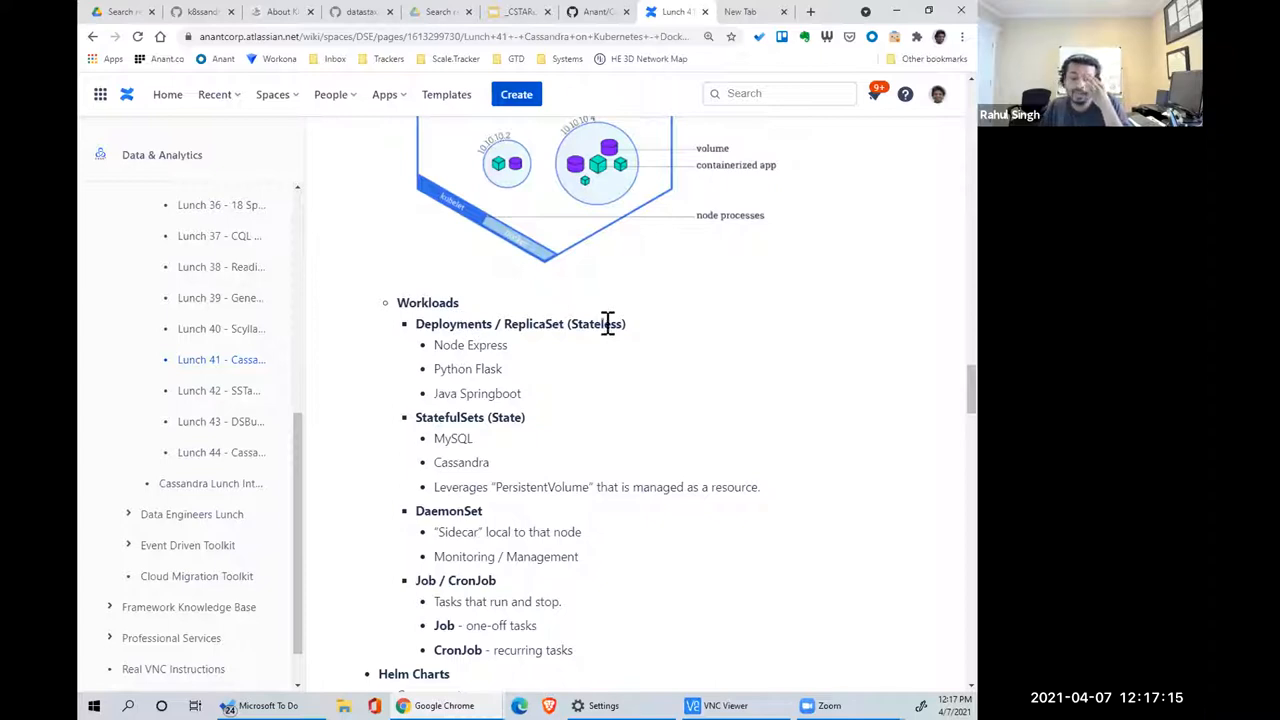
{"action": "left_click_drag", "start_coordinate": [434, 345], "coordinate": [520, 393]}
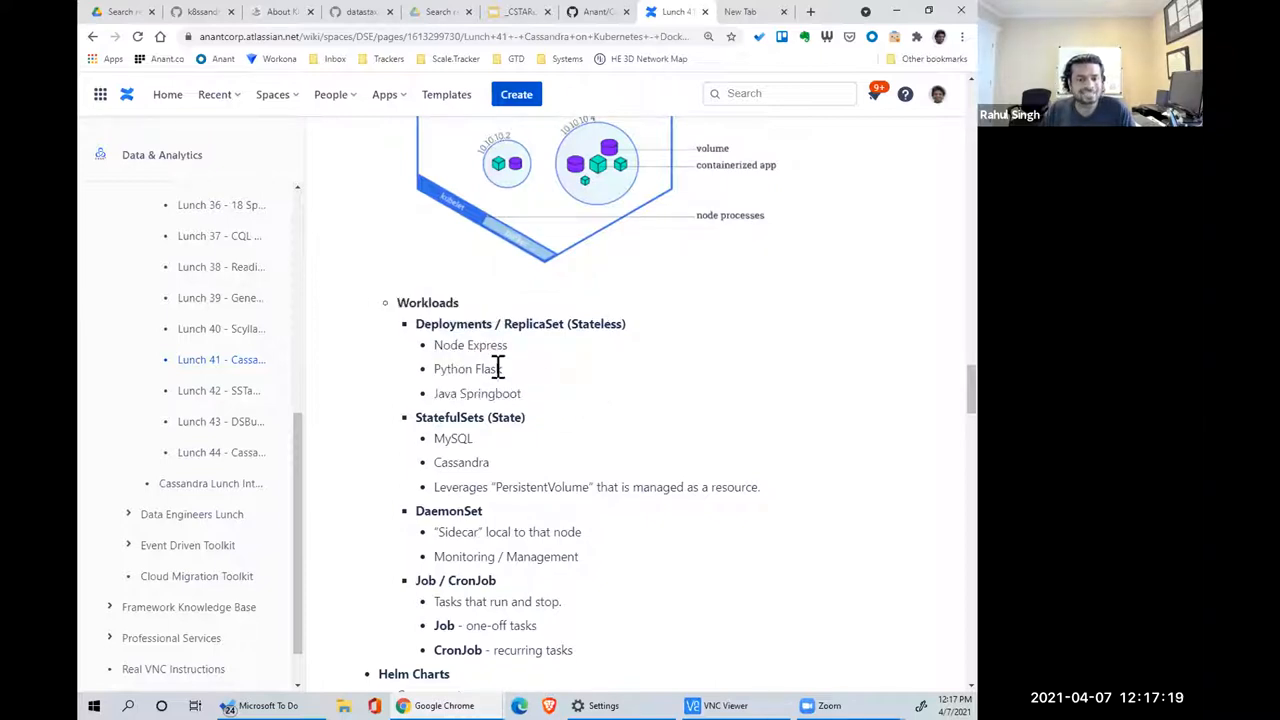
{"action": "mouse_move", "coordinate": [535, 362]}
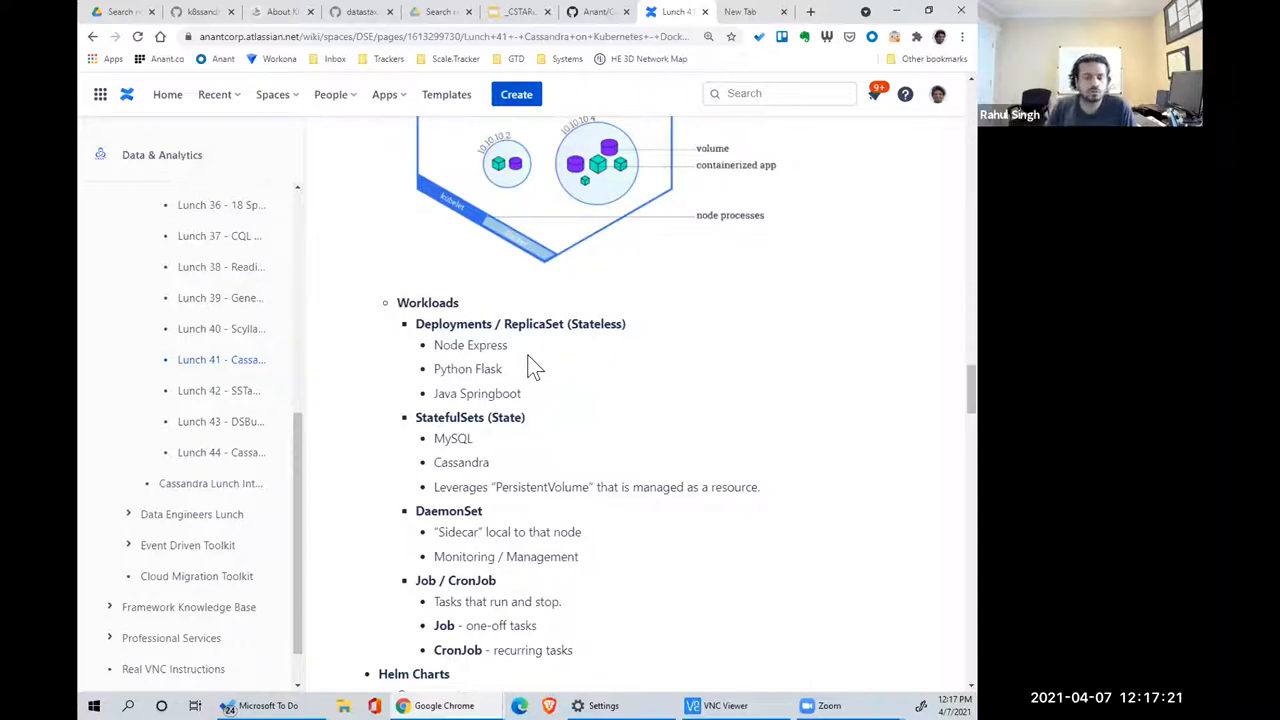
{"action": "mouse_move", "coordinate": [565, 370]}
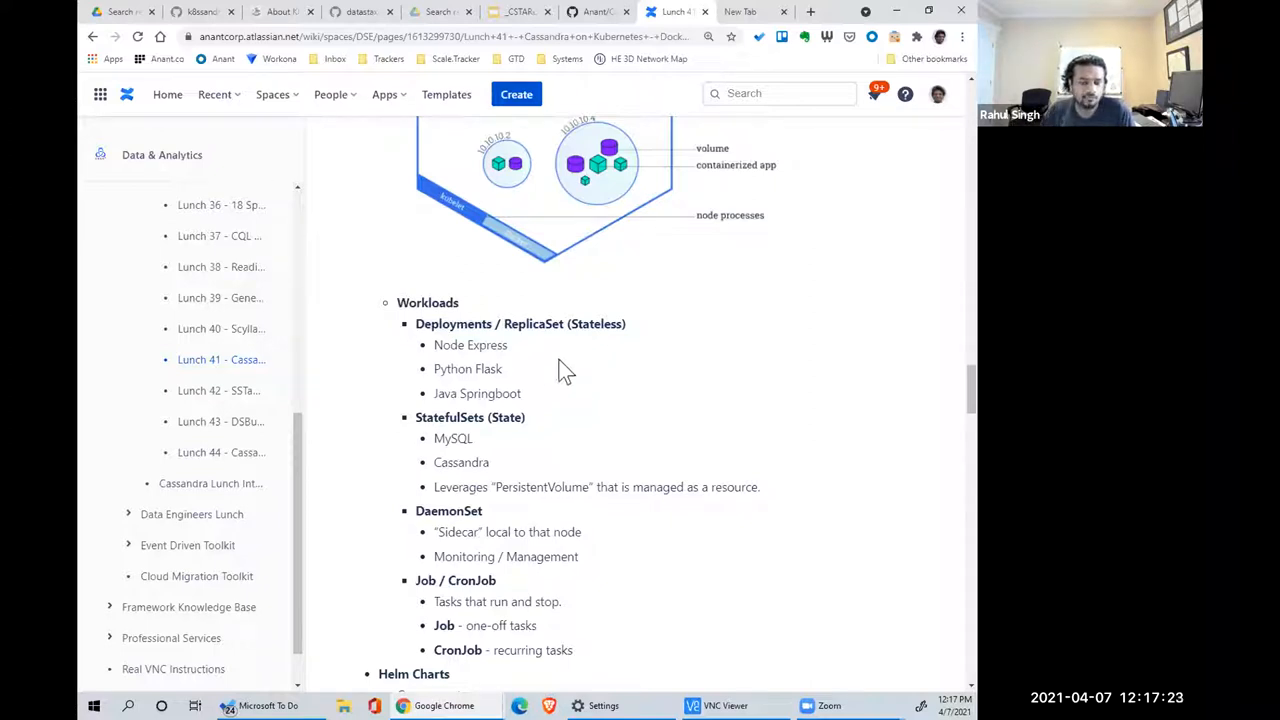
{"action": "mouse_move", "coordinate": [505, 505]}
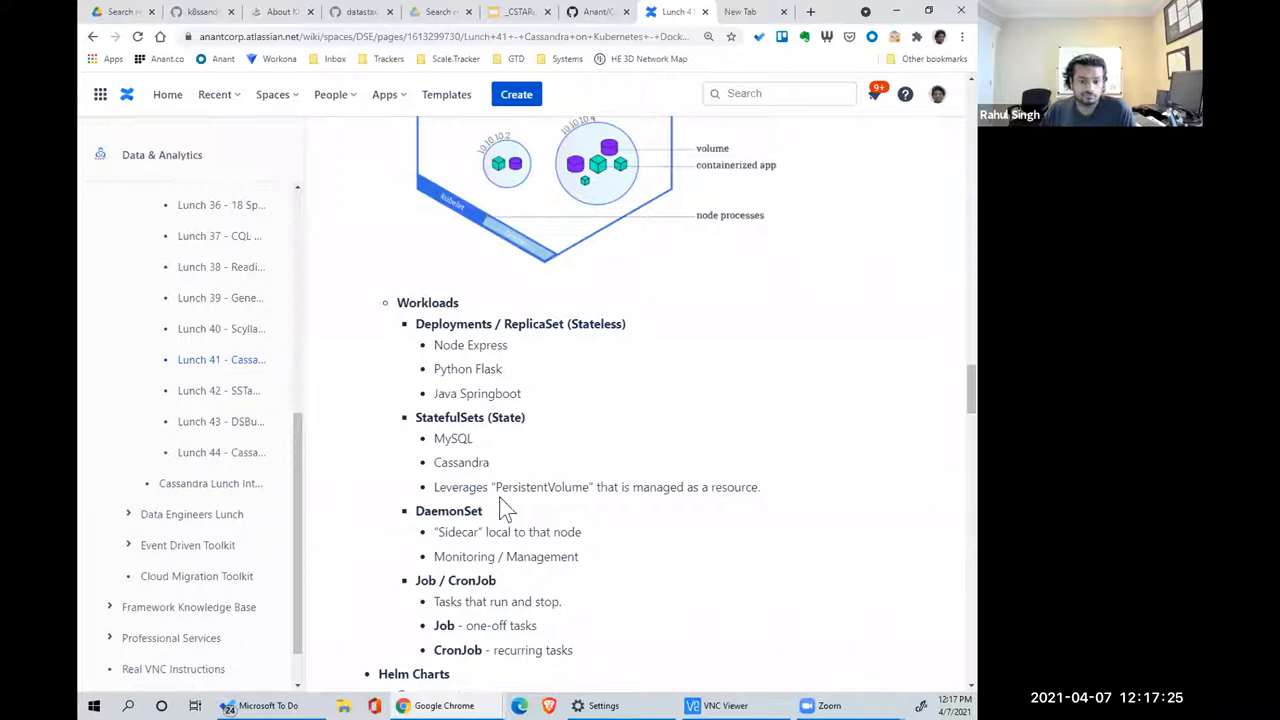
{"action": "left_click_drag", "start_coordinate": [435, 438], "coordinate": [489, 462]}
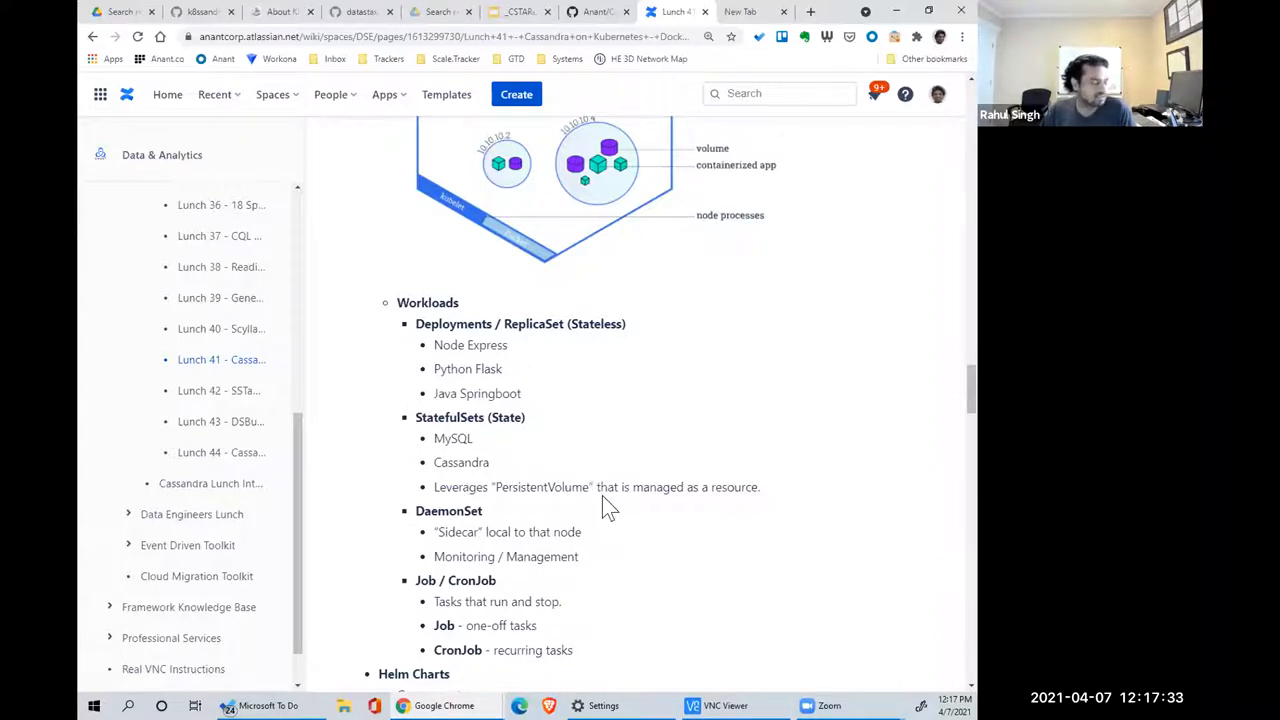
- Scroll below Workloads to the Helm Charts section's components and concepts
{"action": "scroll", "scroll_direction": "down", "scroll_amount": 3}
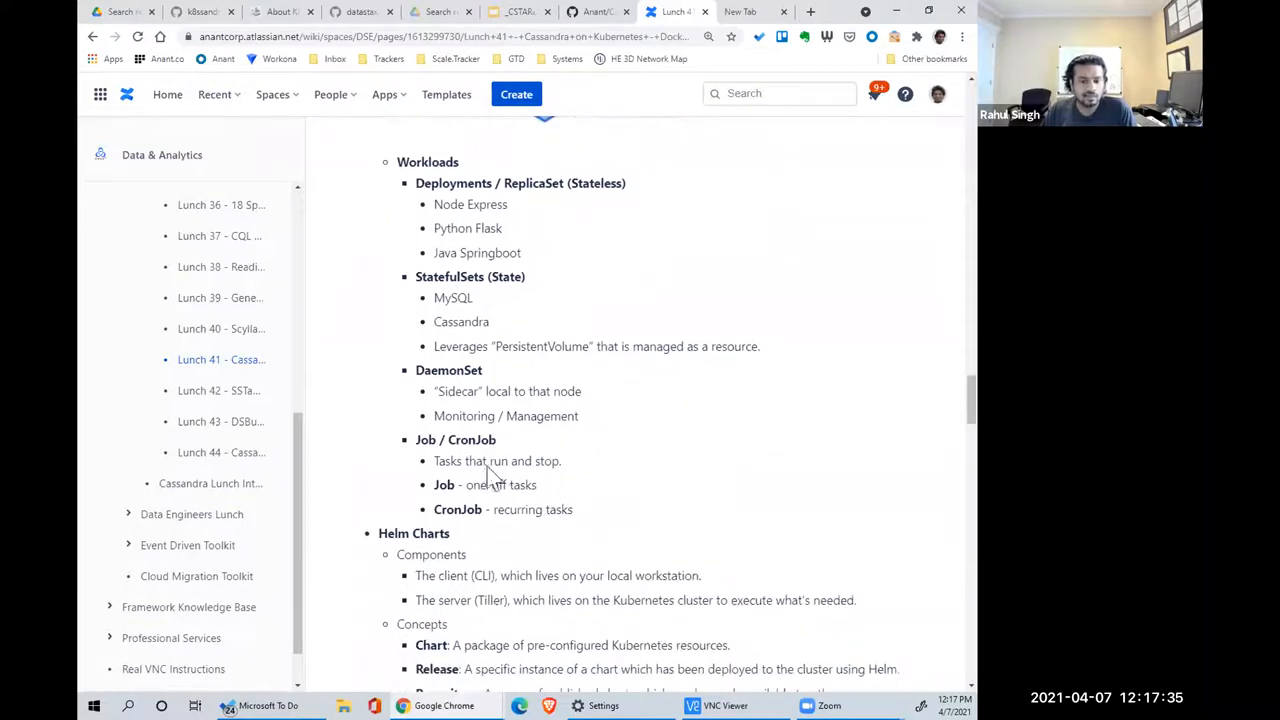
{"action": "mouse_move", "coordinate": [505, 413]}
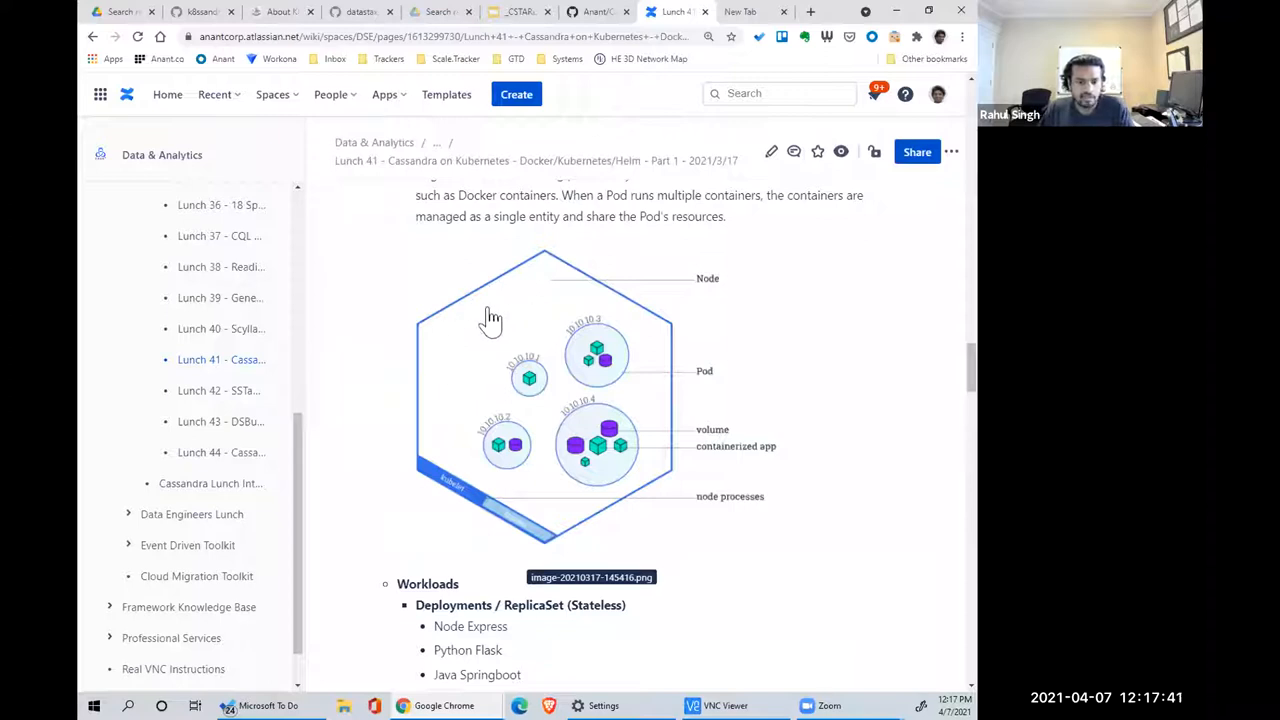
{"action": "mouse_move", "coordinate": [540, 295]}
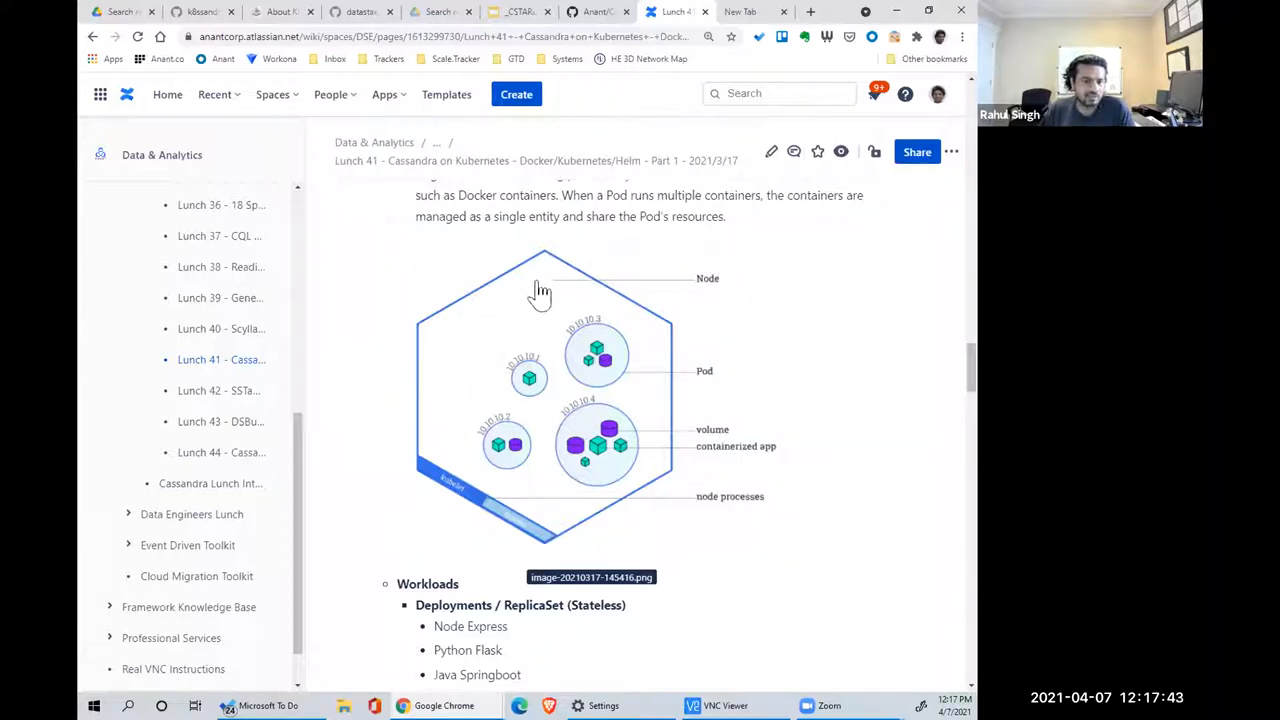
{"action": "mouse_move", "coordinate": [585, 322]}
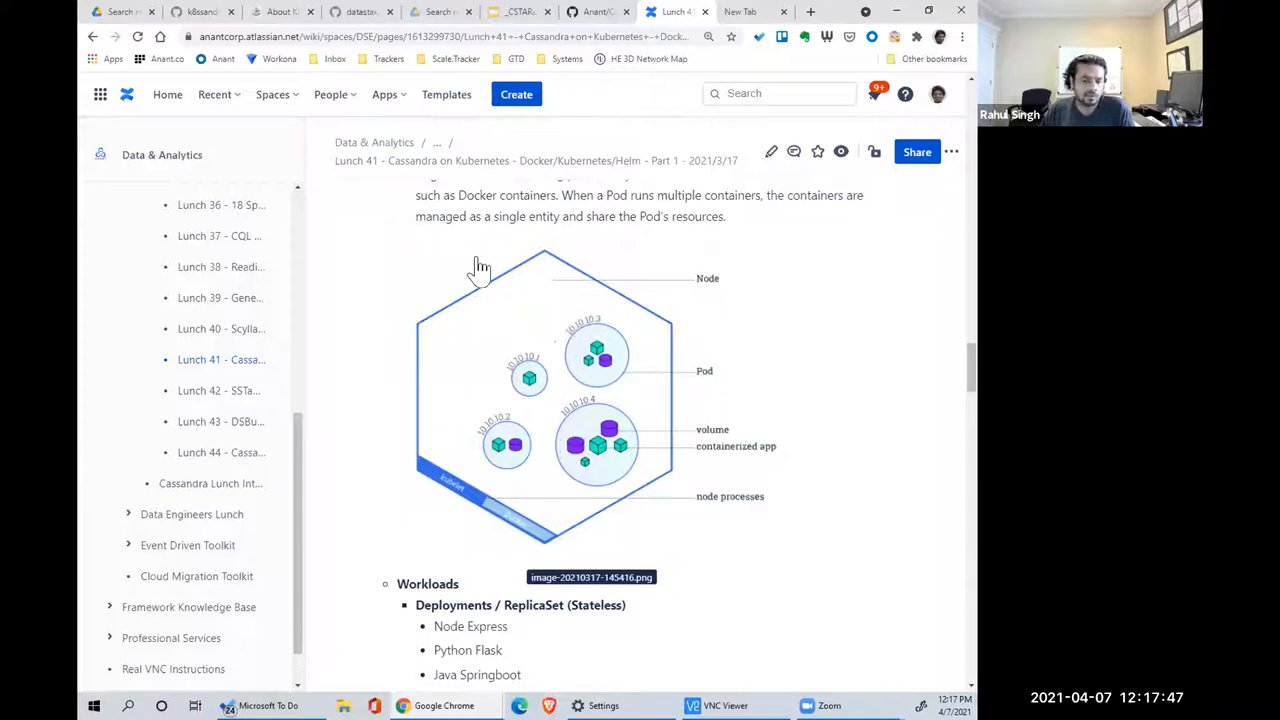
{"action": "mouse_move", "coordinate": [538, 305]}
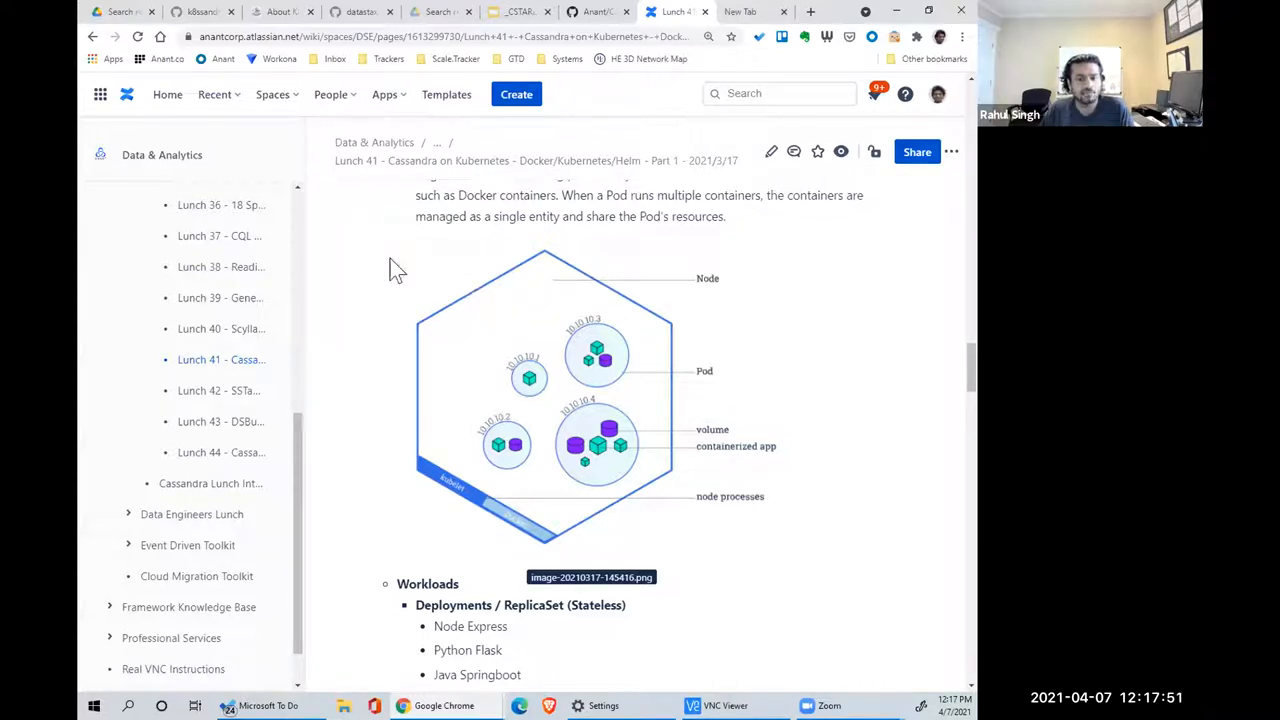
{"action": "mouse_move", "coordinate": [565, 305]}
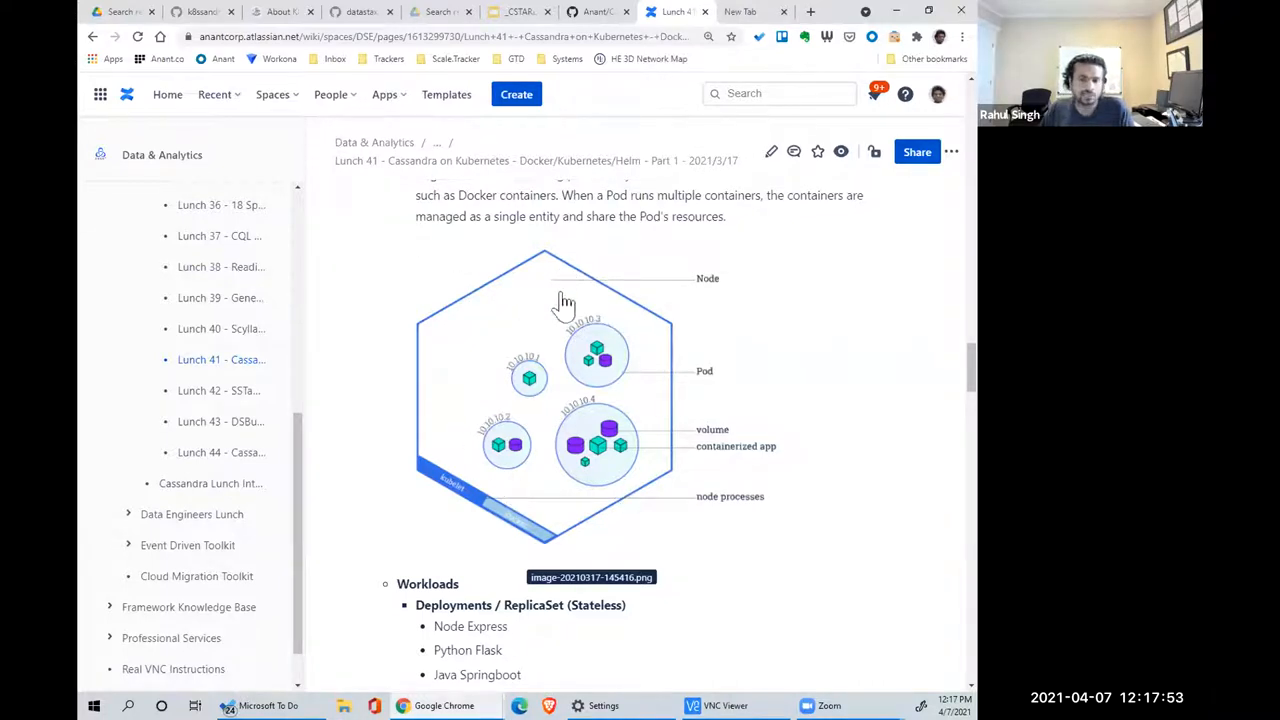
{"action": "mouse_move", "coordinate": [490, 348]}
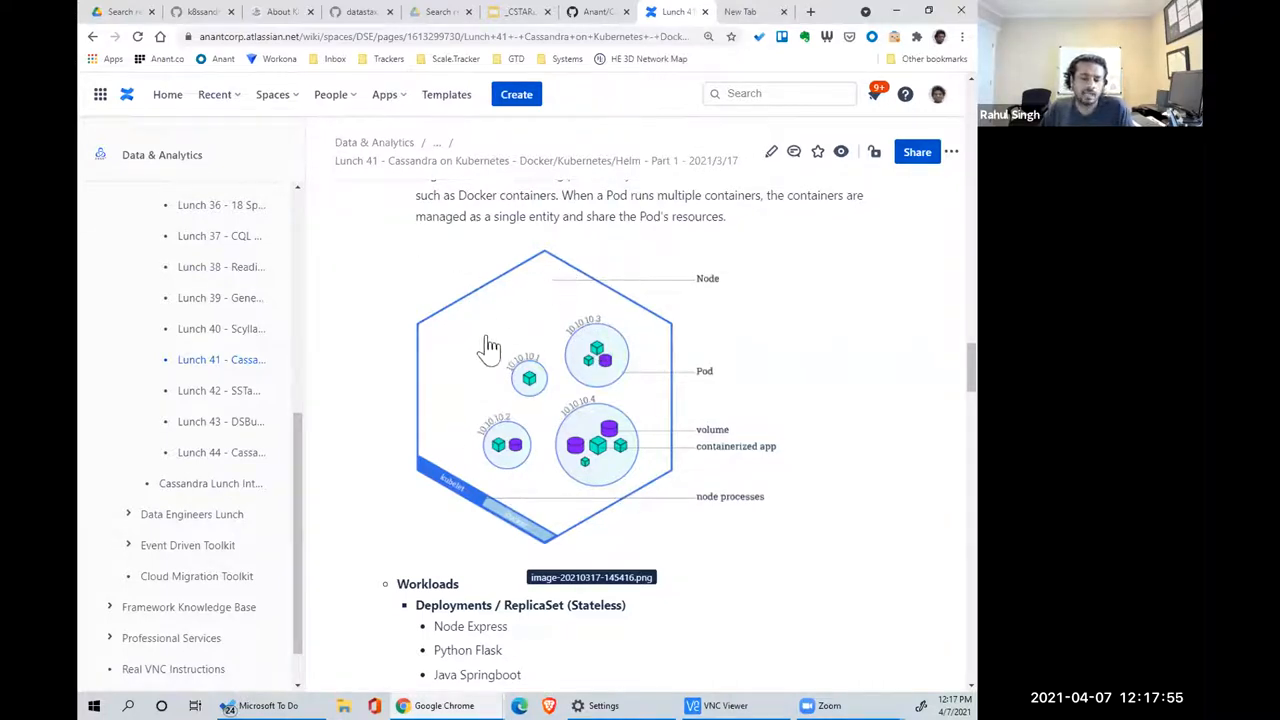
{"action": "mouse_move", "coordinate": [507, 303]}
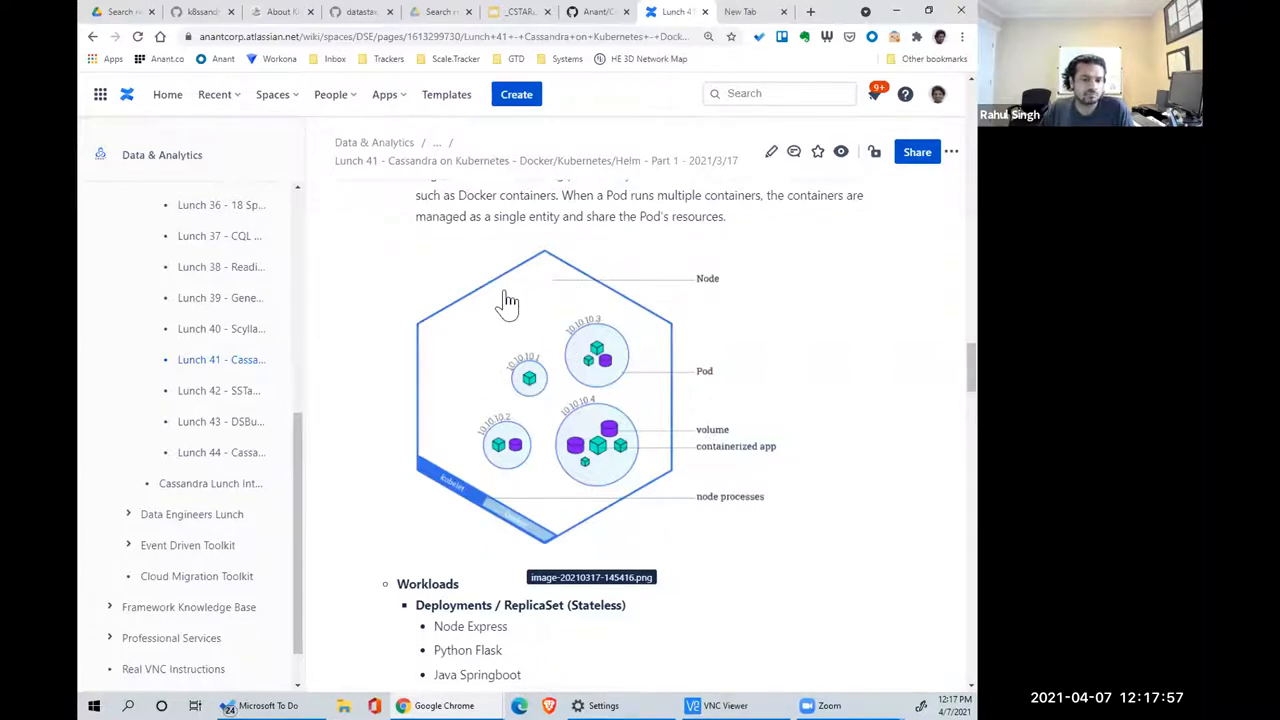
{"action": "mouse_move", "coordinate": [738, 260]}
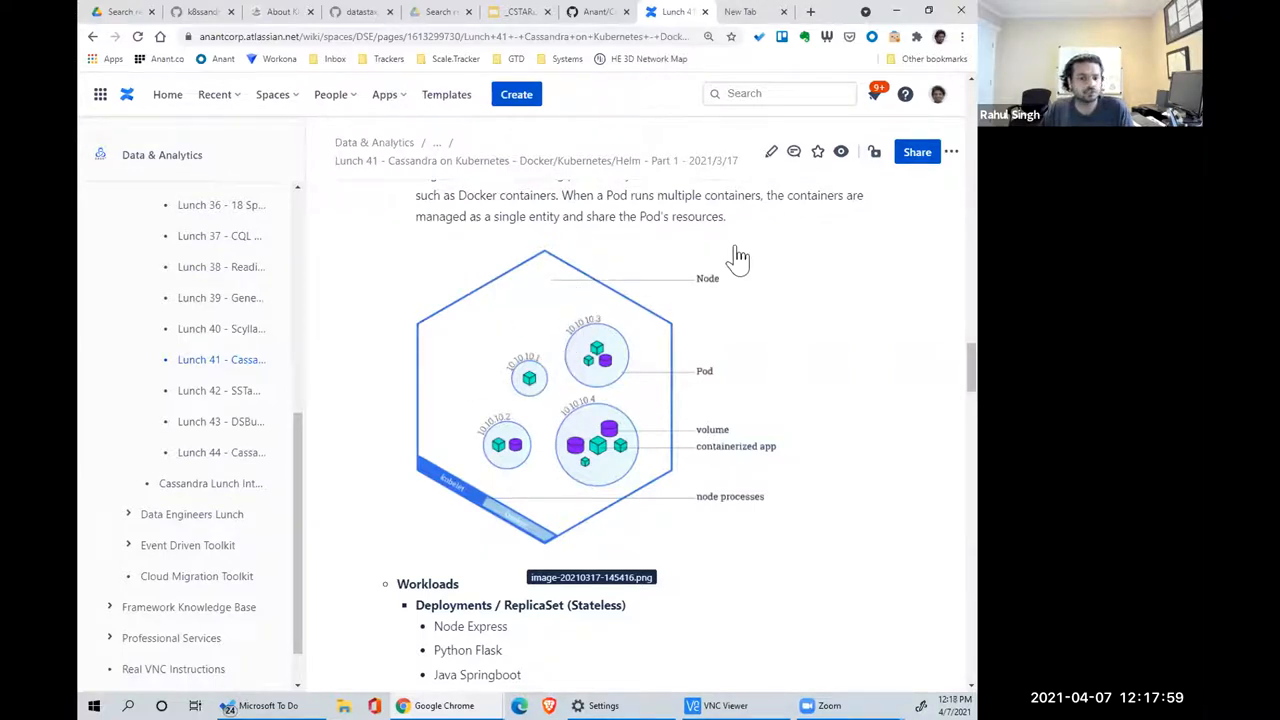
- Scroll further into Helm Charts to reach its Why? benefits and tiered resource diagram
{"action": "scroll", "scroll_direction": "down", "scroll_amount": 3}
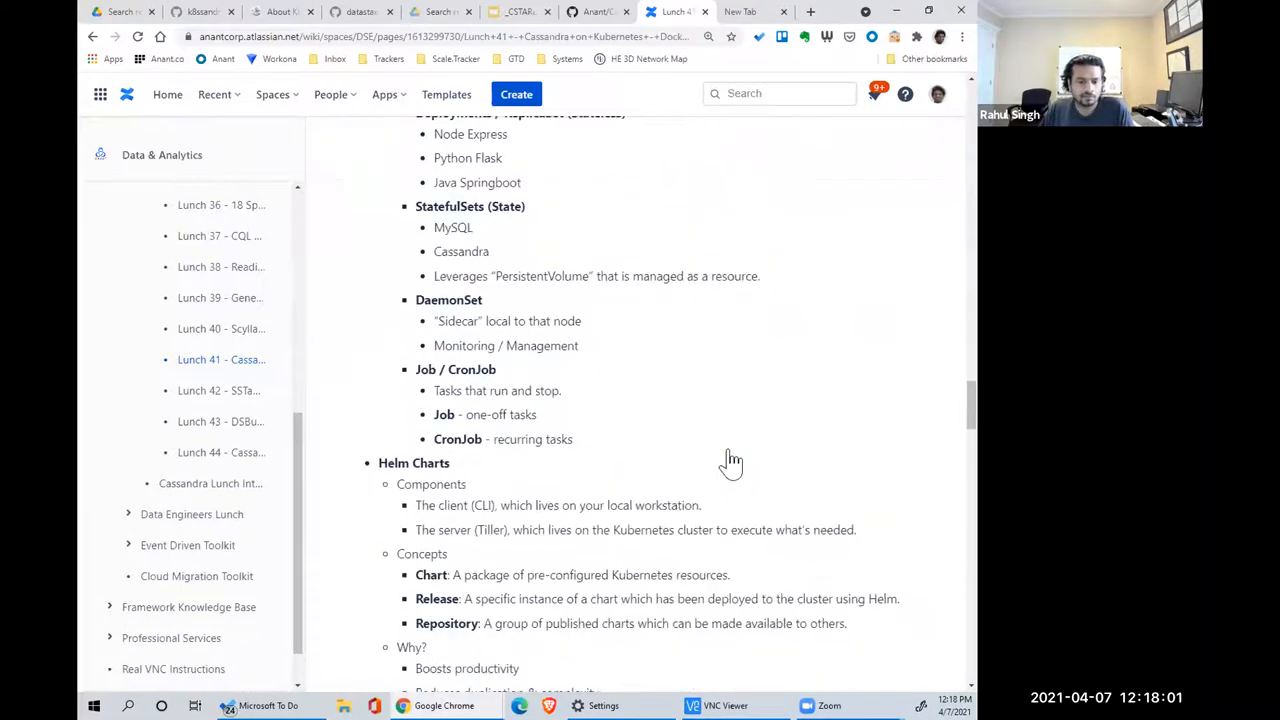
{"action": "mouse_move", "coordinate": [588, 405]}
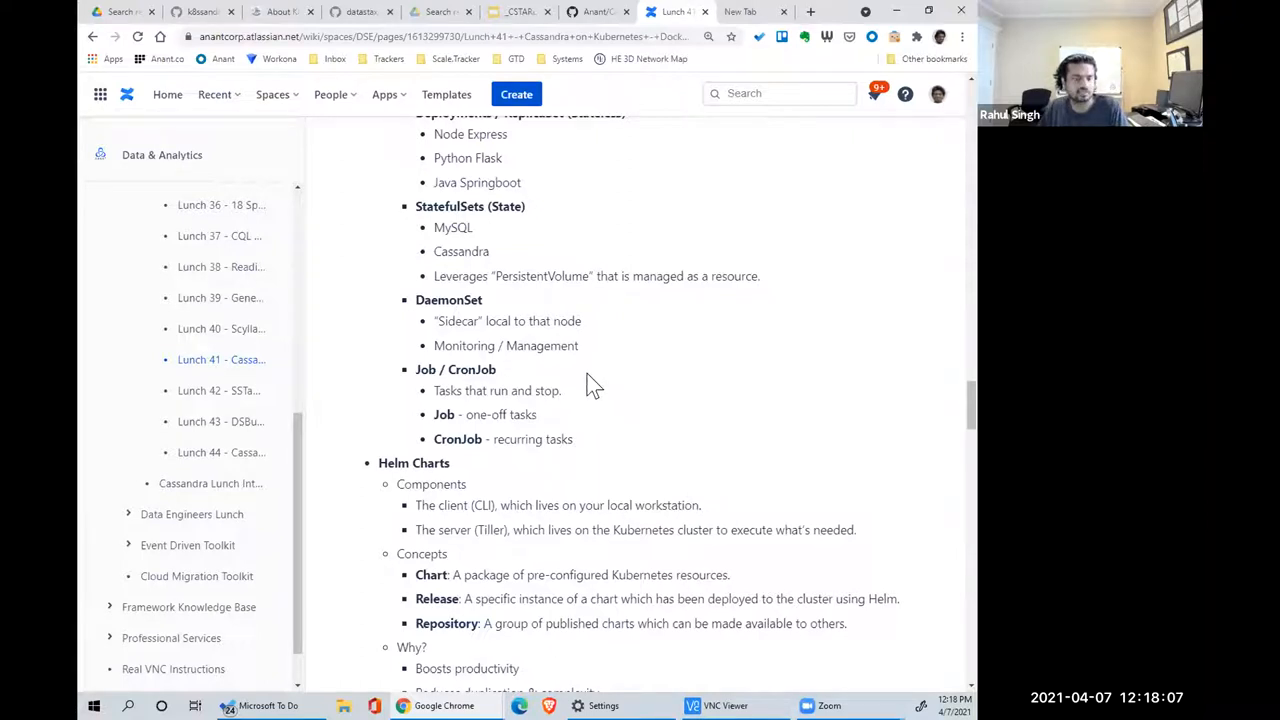
{"action": "mouse_move", "coordinate": [470, 425]}
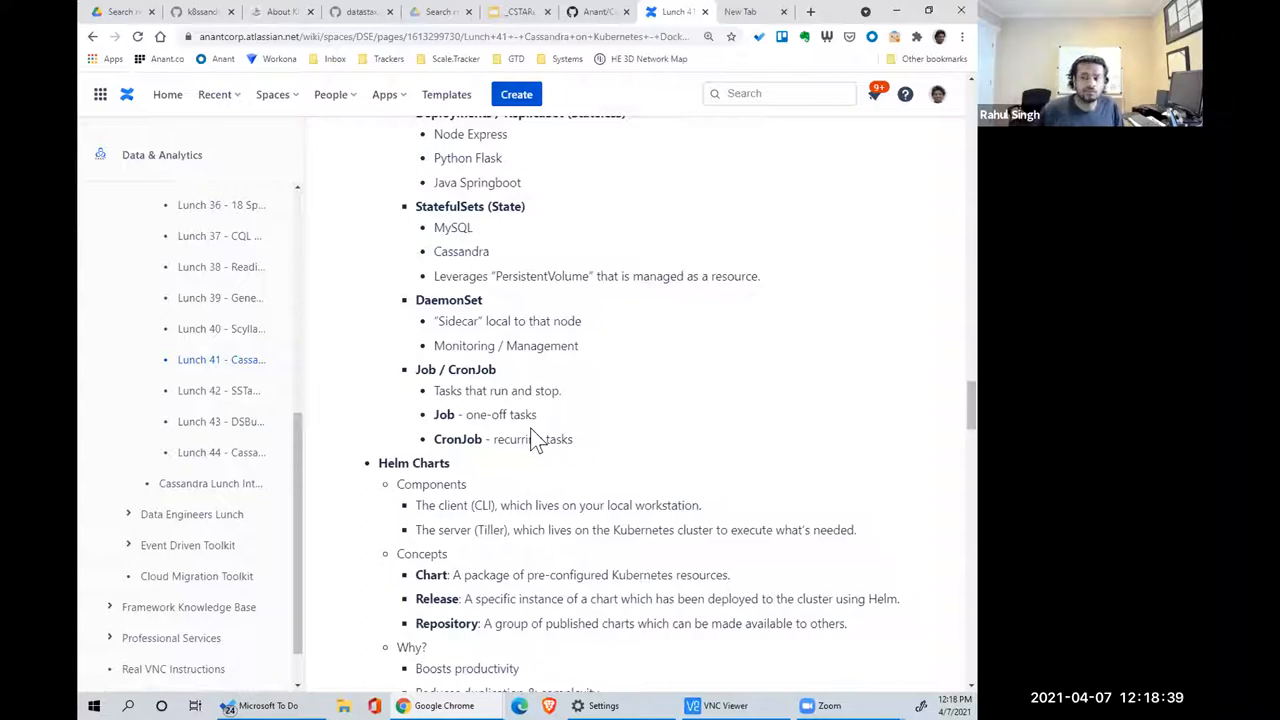
{"action": "mouse_move", "coordinate": [530, 438]}
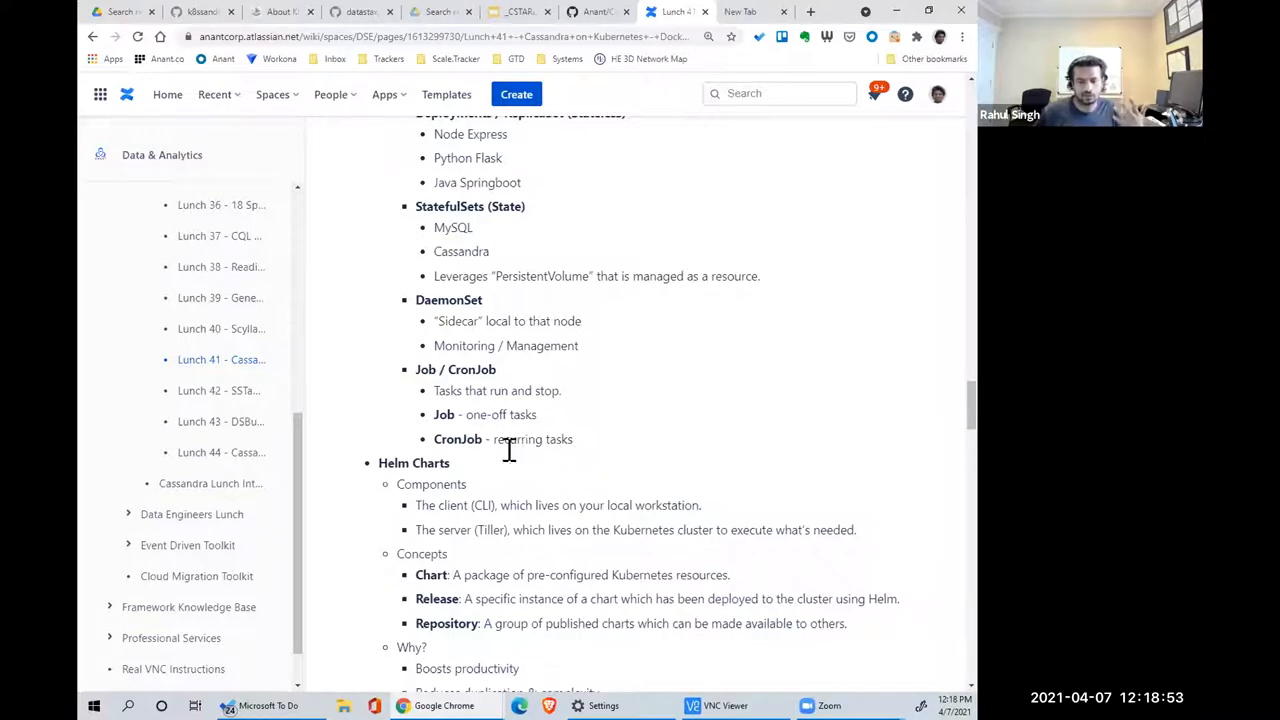
{"action": "mouse_move", "coordinate": [468, 439]}
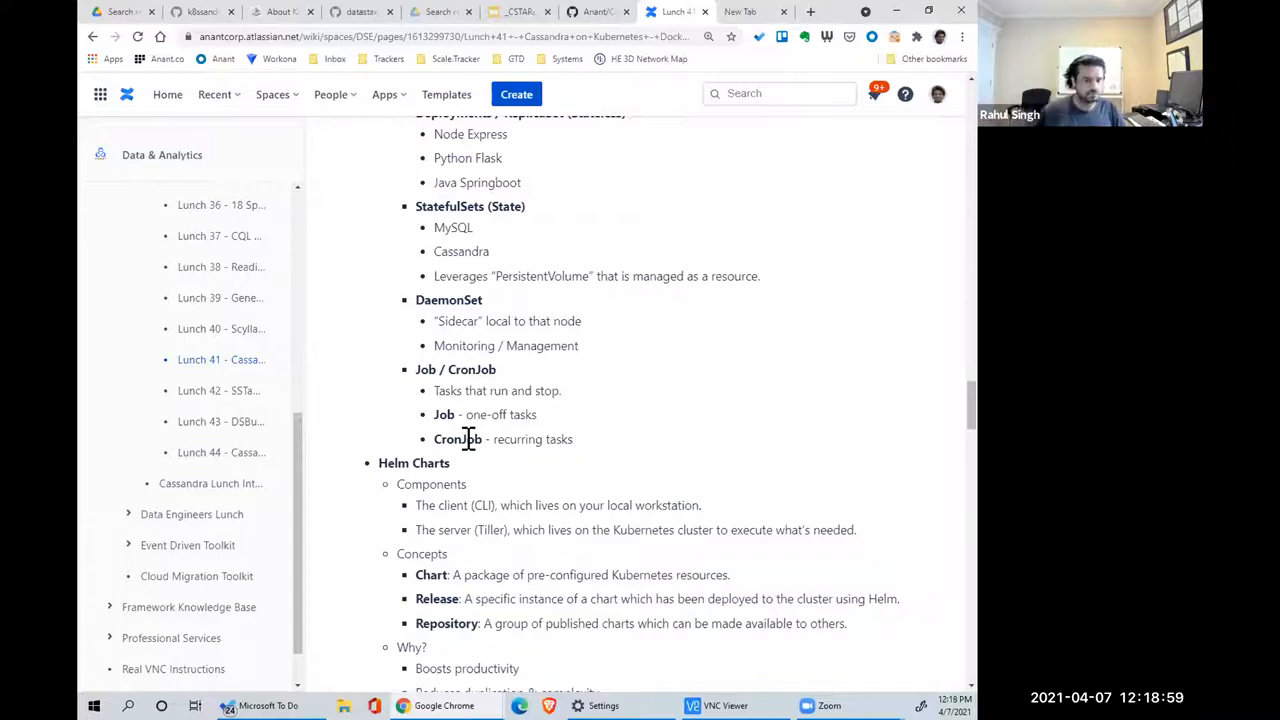
{"action": "mouse_move", "coordinate": [525, 440]}
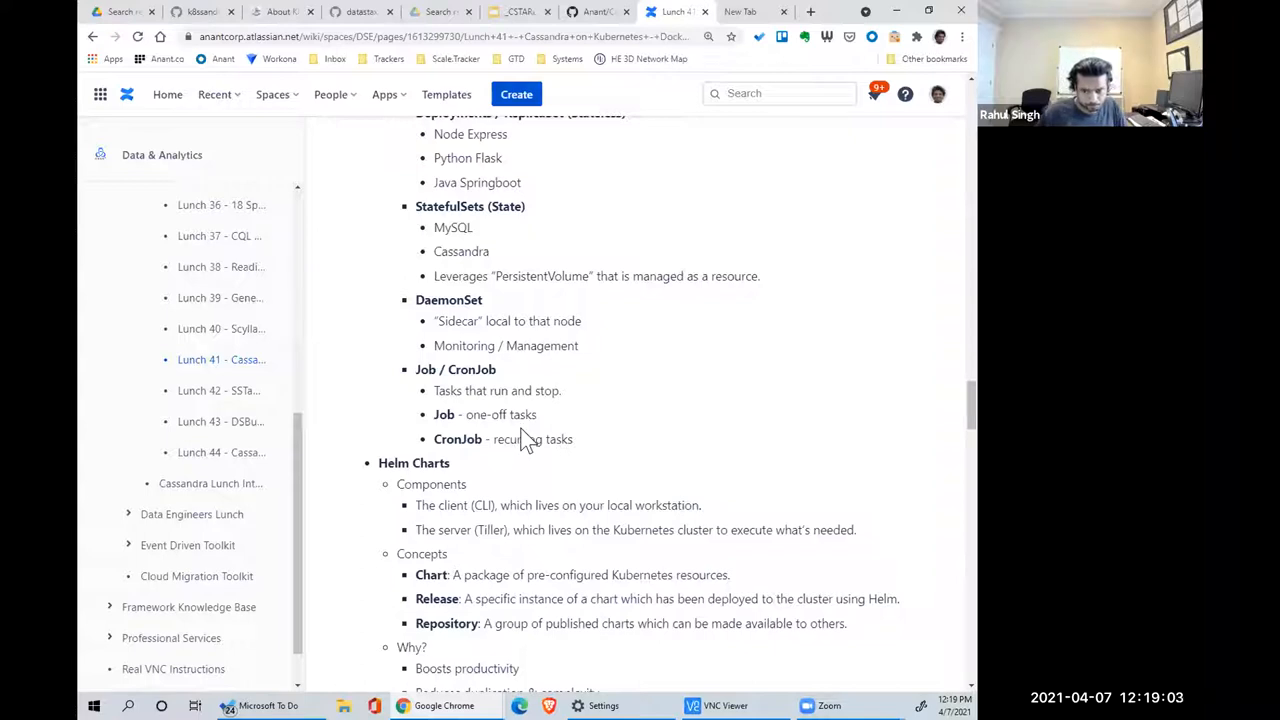
{"action": "scroll", "scroll_direction": "down", "scroll_amount": 3}
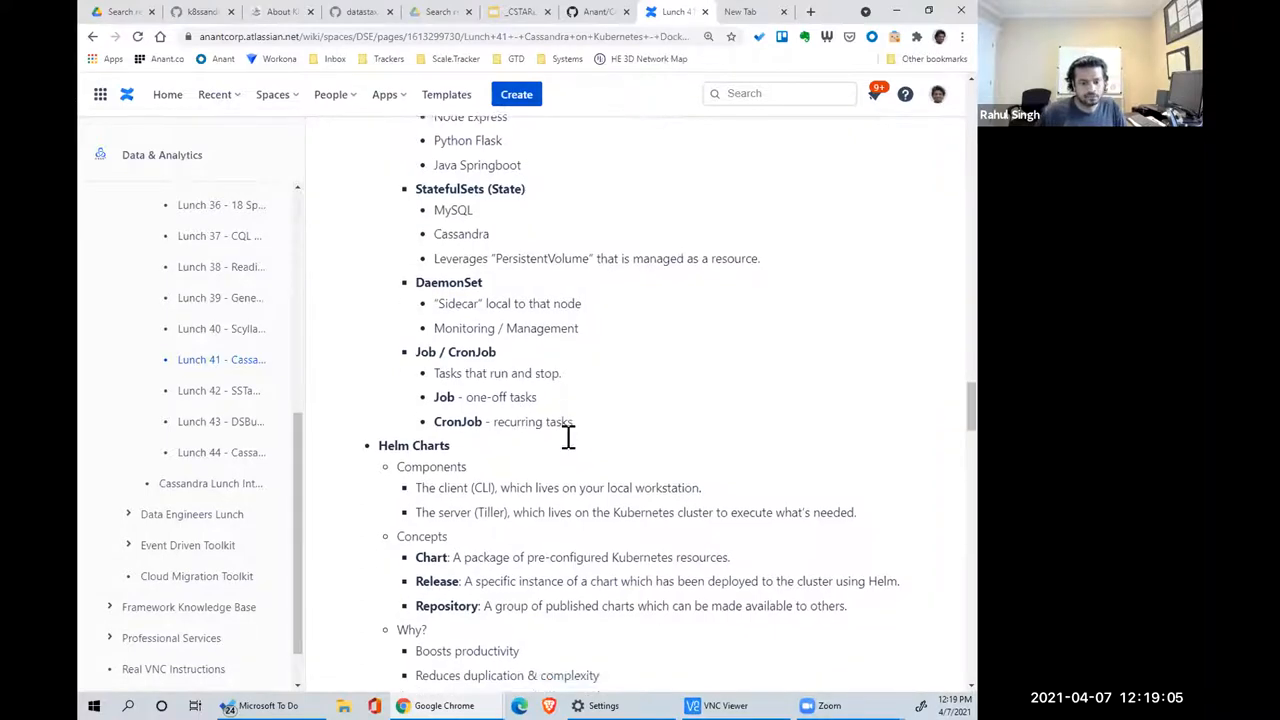
{"action": "scroll", "scroll_direction": "down", "scroll_amount": 3}
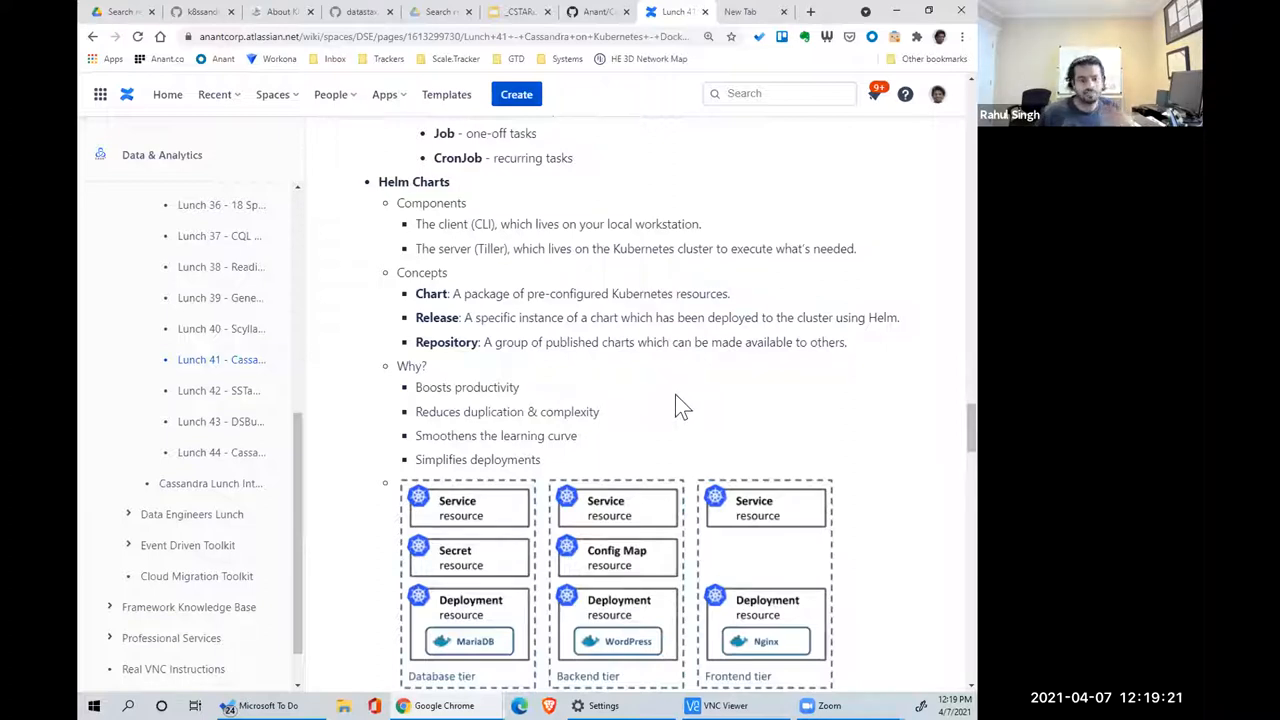
- Return to the Helm Charts benefits and the three-tier resource diagram
{"action": "scroll", "scroll_direction": "down", "scroll_amount": 3}
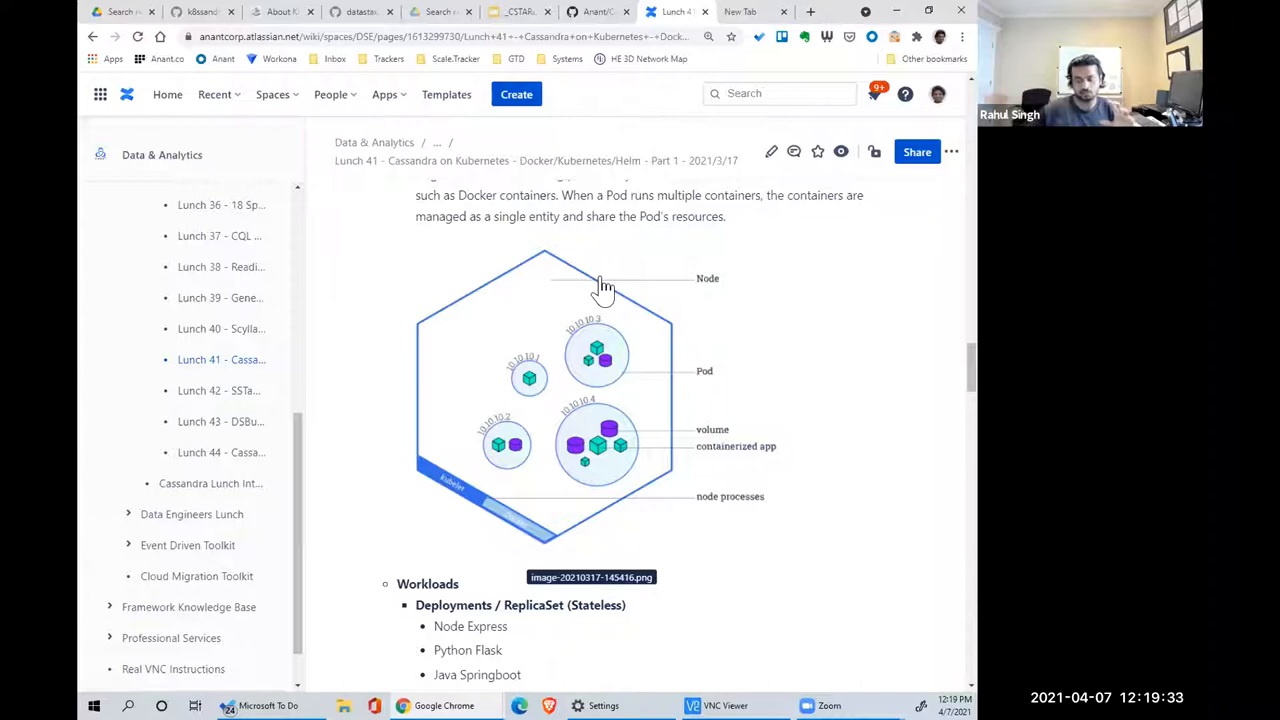
{"action": "mouse_move", "coordinate": [735, 312]}
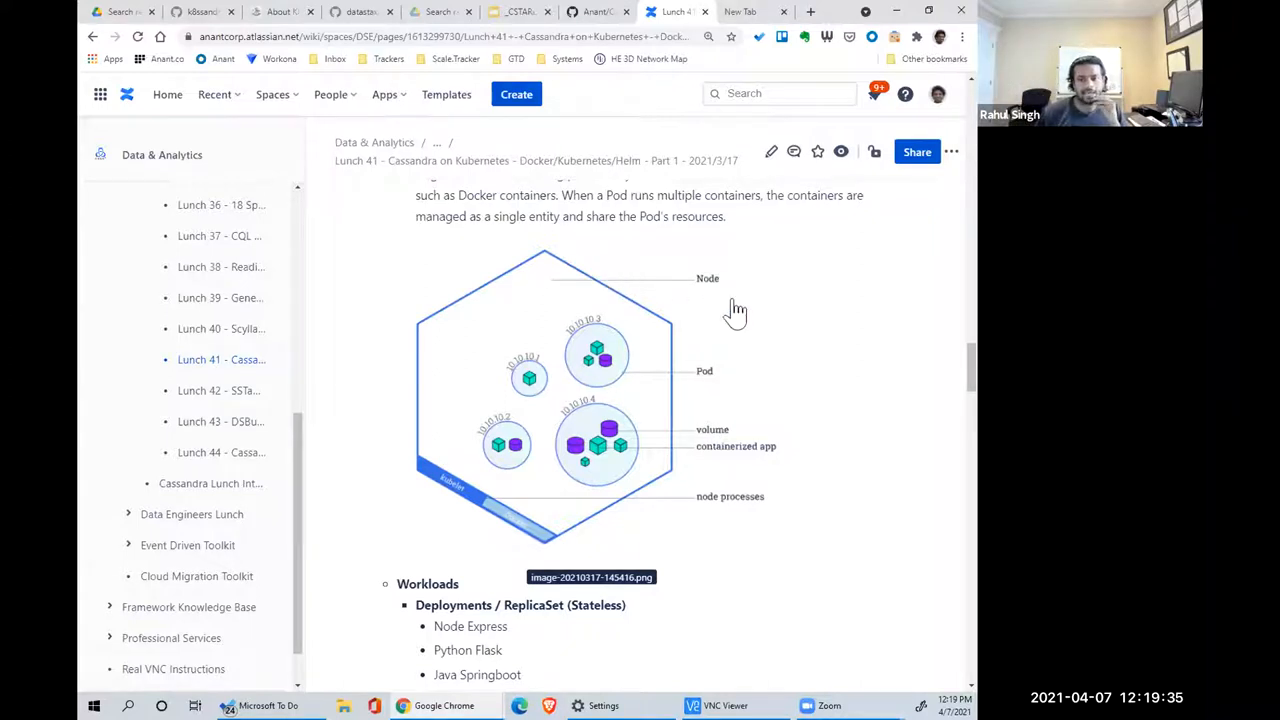
{"action": "mouse_move", "coordinate": [790, 365]}
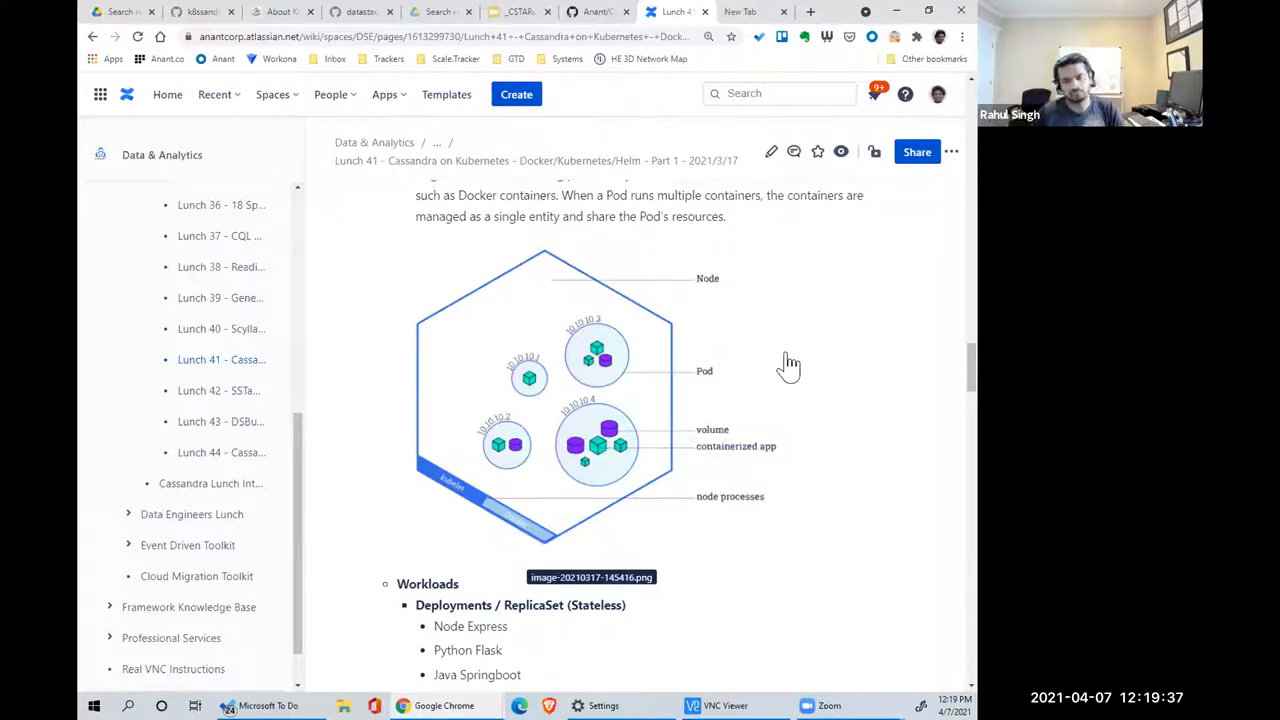
{"action": "scroll", "scroll_direction": "down", "scroll_amount": 3}
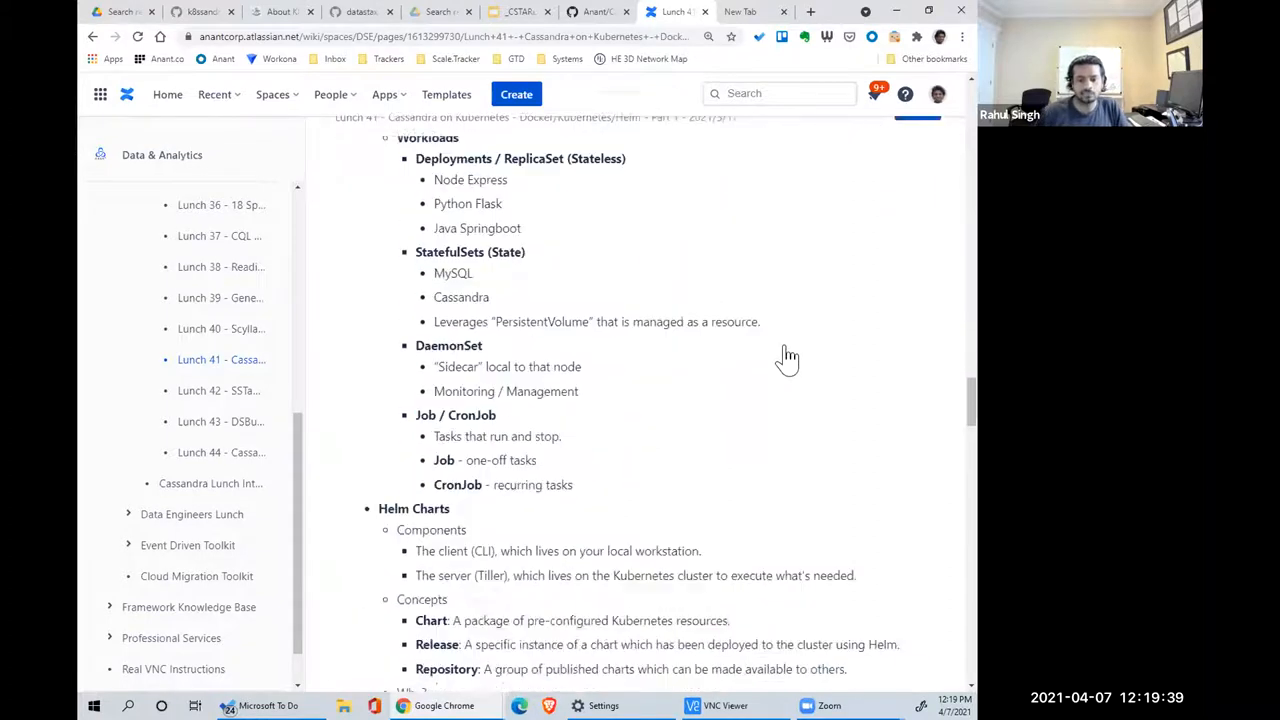
{"action": "scroll", "scroll_direction": "down", "scroll_amount": 3}
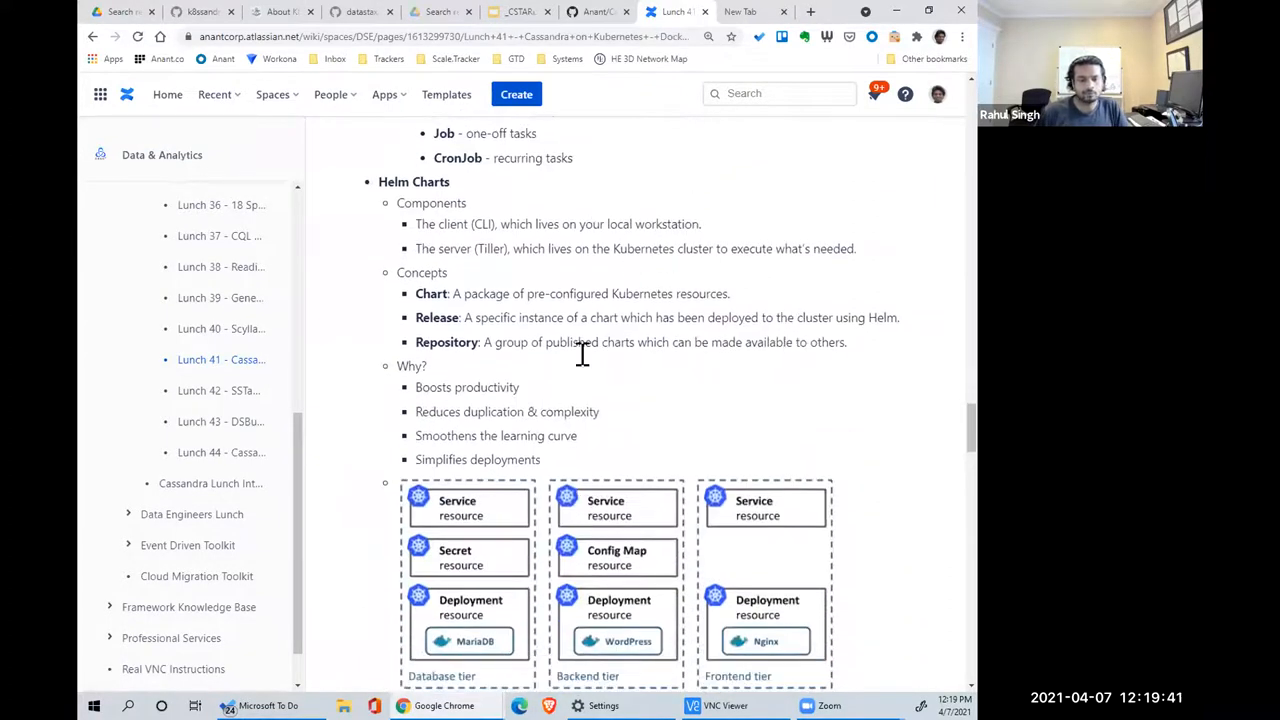
{"action": "mouse_move", "coordinate": [612, 218]}
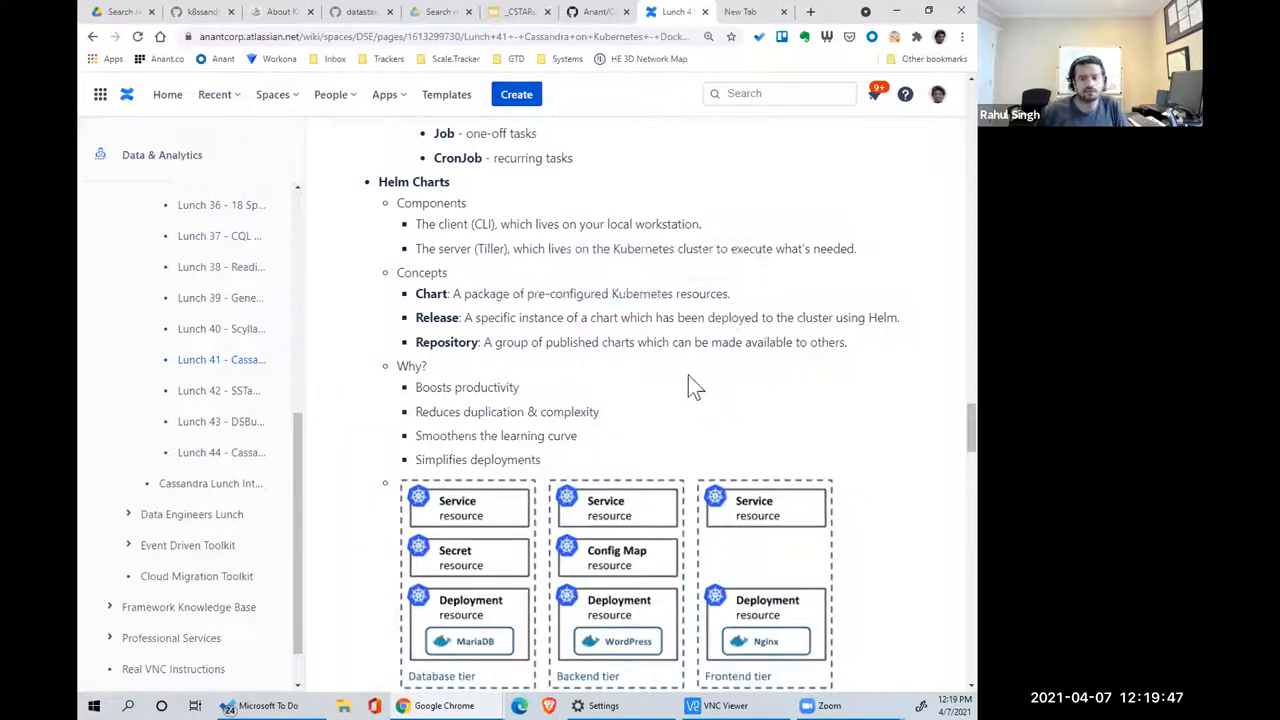
{"action": "mouse_move", "coordinate": [670, 378]}
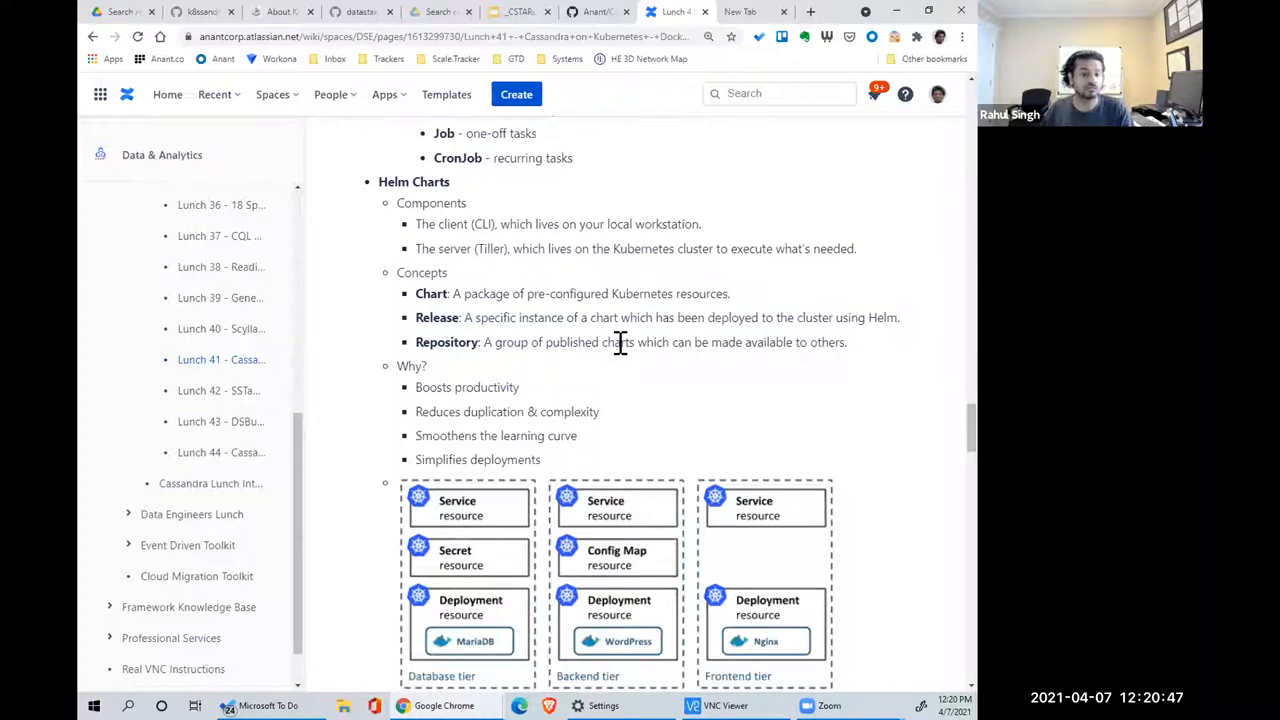
- Scroll past the Operators section and search Google for 'helm chart' in a new tab
{"action": "scroll", "scroll_direction": "down", "scroll_amount": 3}
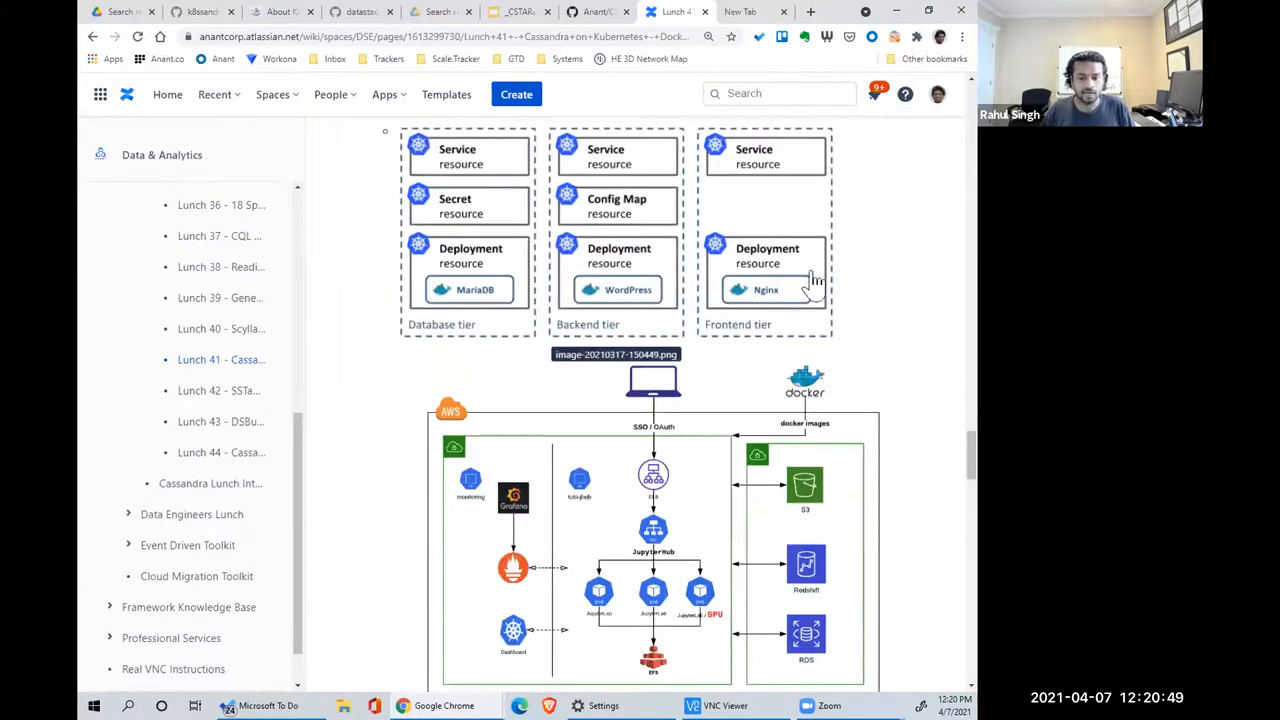
{"action": "scroll", "scroll_direction": "down", "scroll_amount": 3}
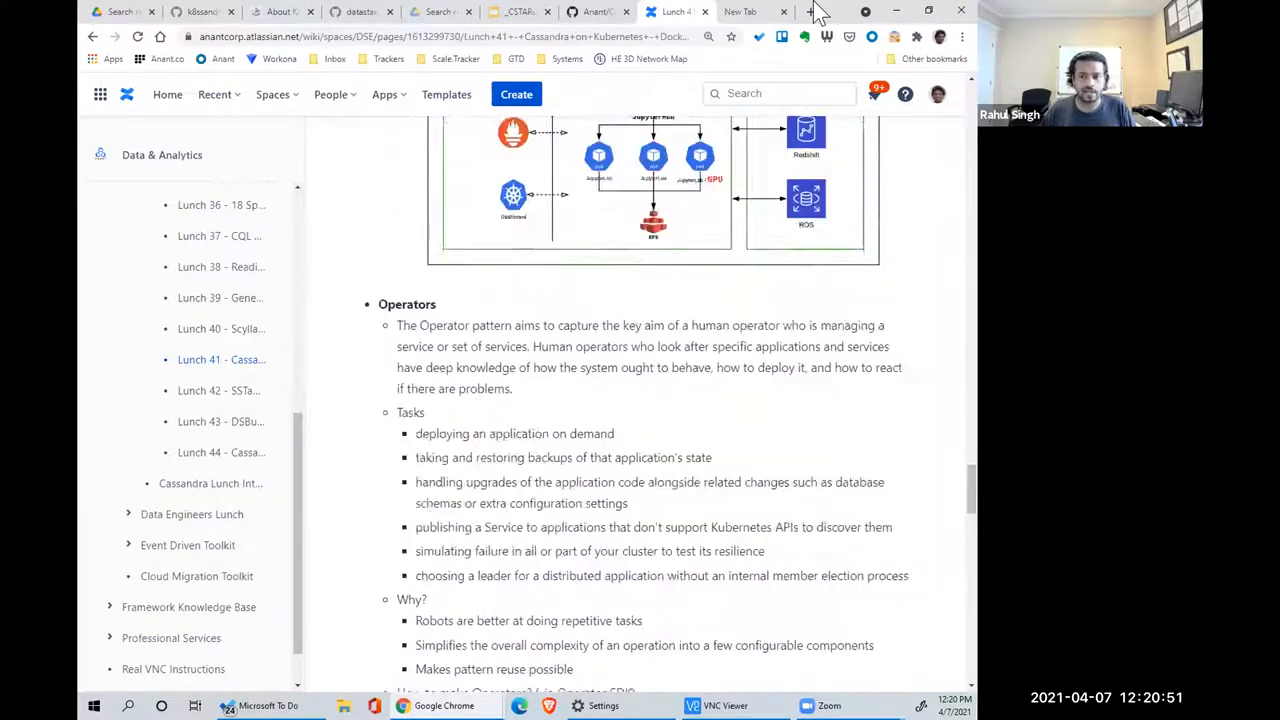
{"action": "type", "text": "helm chart"}
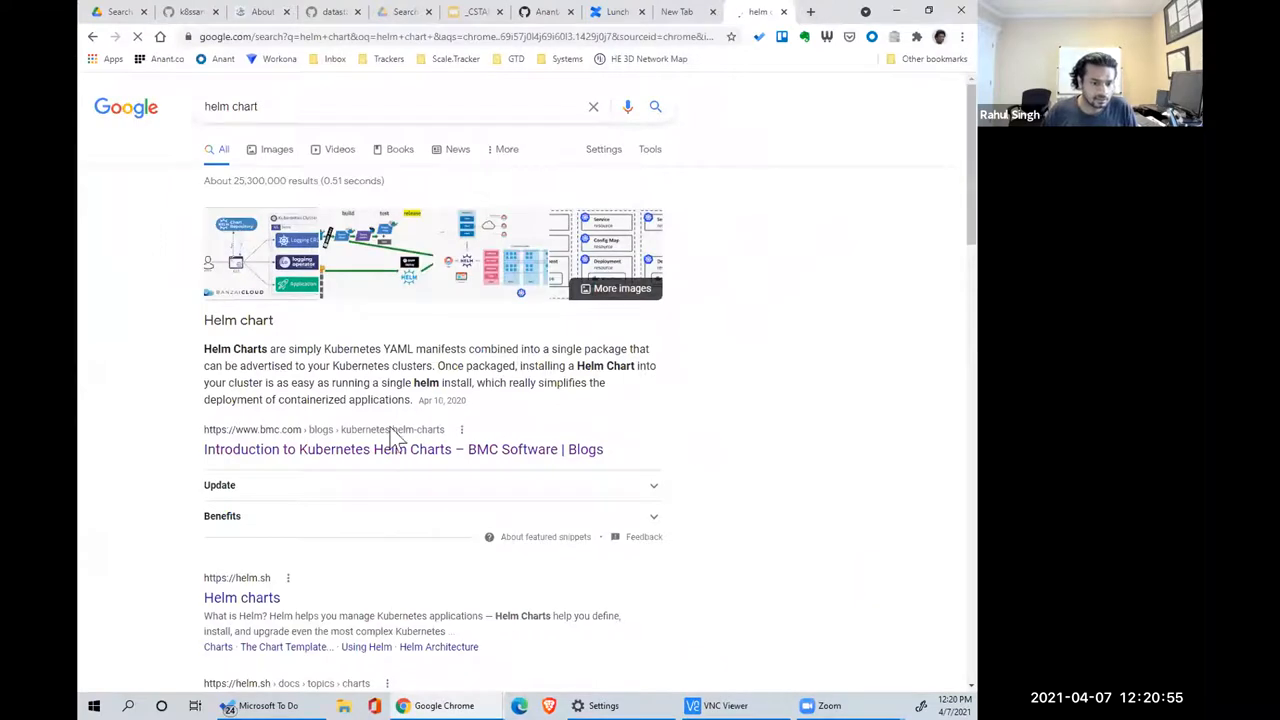
- Follow the helm chart results through to Artifact Hub's package search listing
{"action": "scroll", "scroll_direction": "down", "scroll_amount": 3}
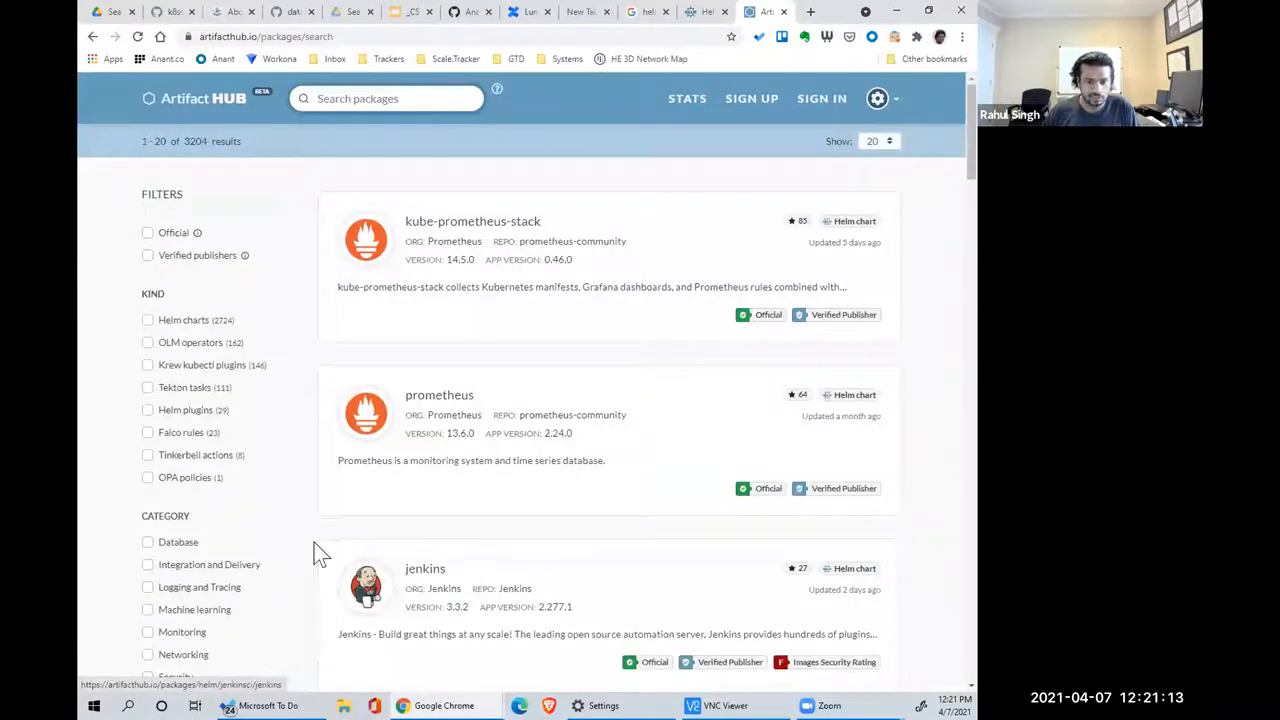
{"action": "scroll", "scroll_direction": "down", "scroll_amount": 3}
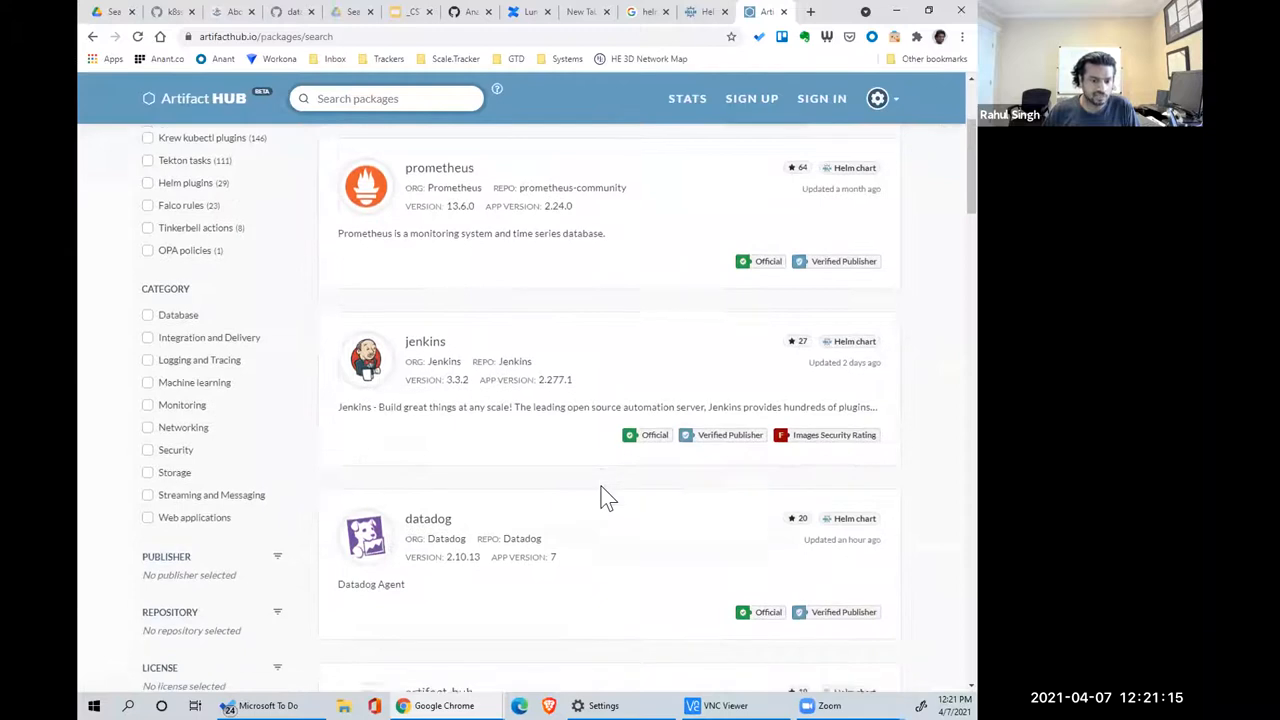
{"action": "scroll", "scroll_direction": "down", "scroll_amount": 3}
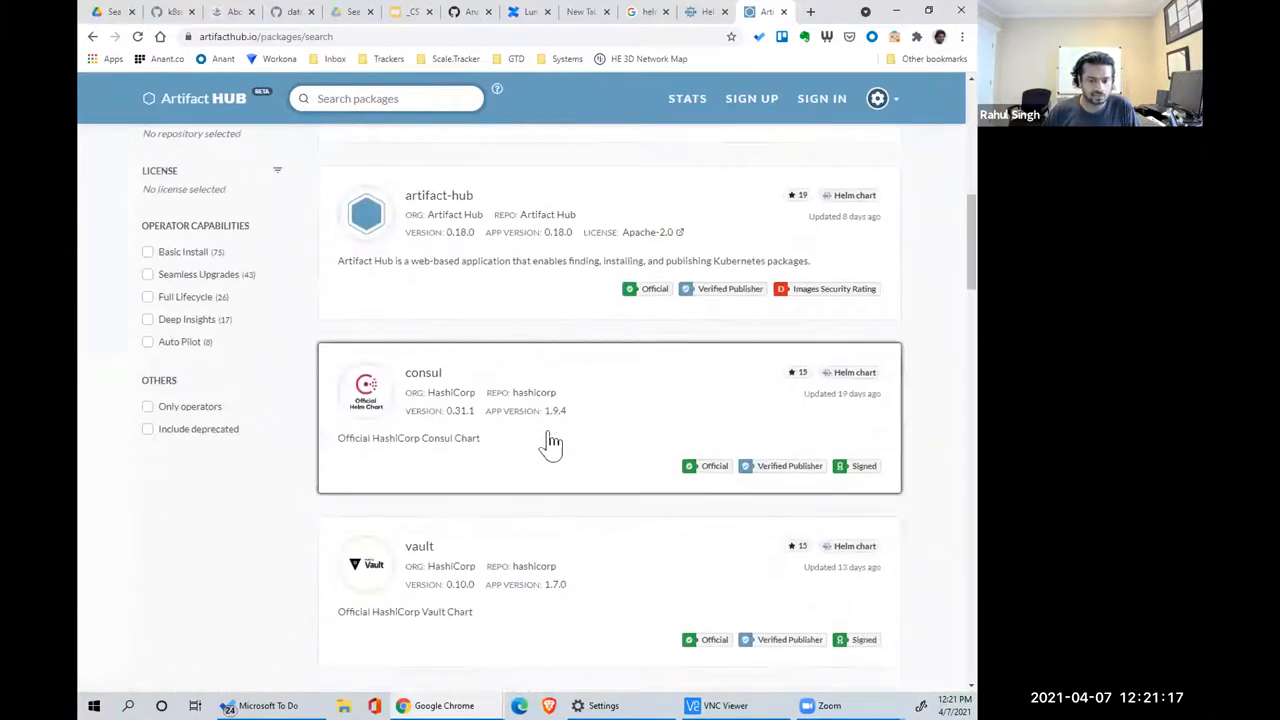
{"action": "scroll", "scroll_direction": "down", "scroll_amount": 3}
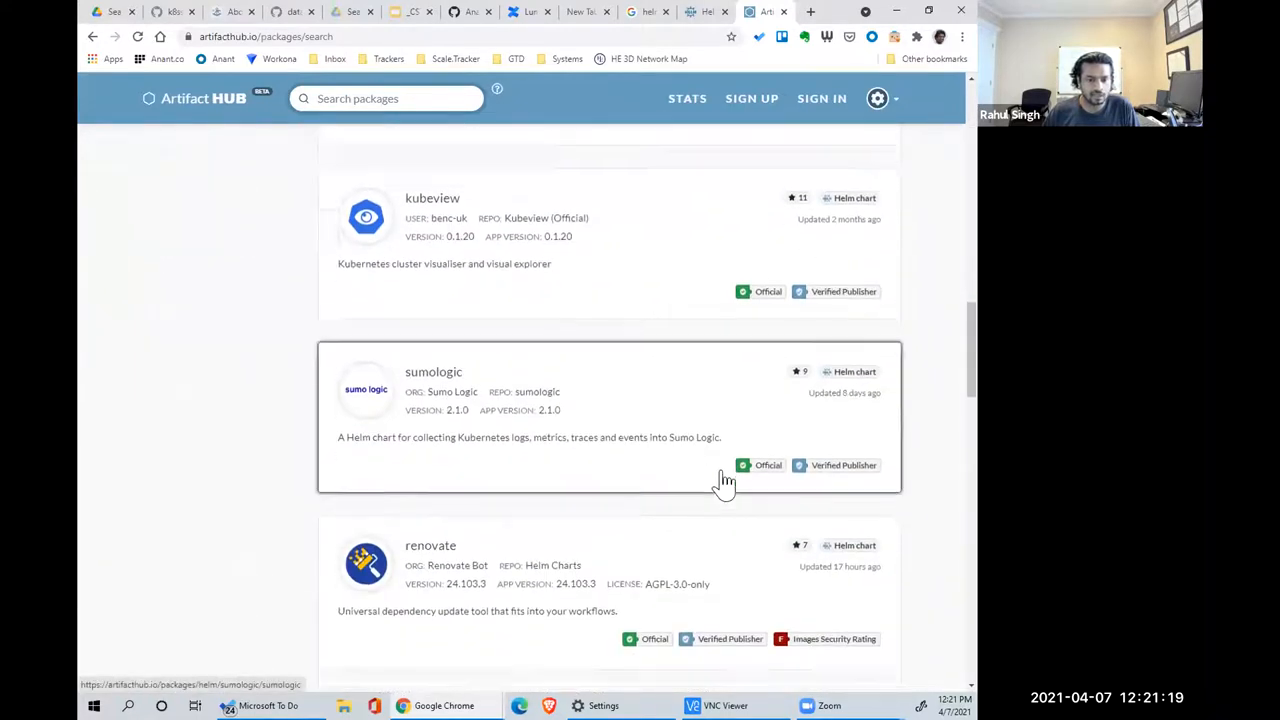
{"action": "scroll", "scroll_direction": "down", "scroll_amount": 3}
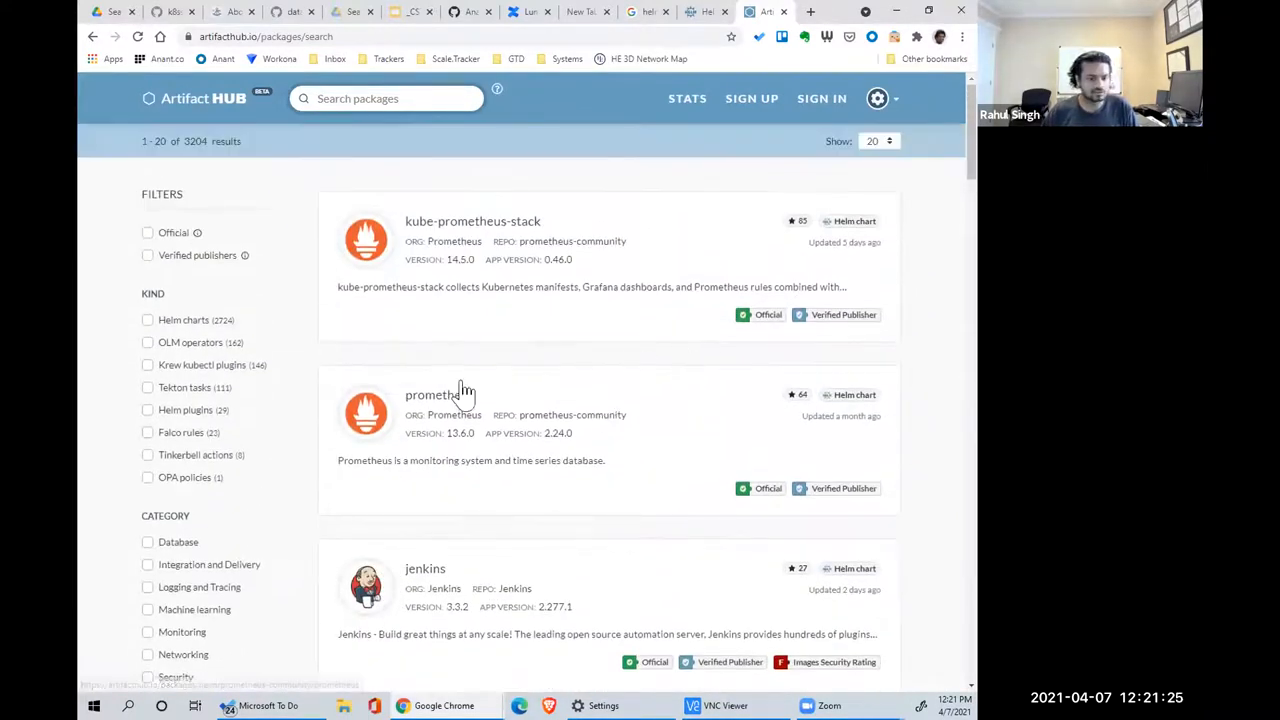
{"action": "mouse_move", "coordinate": [460, 392]}
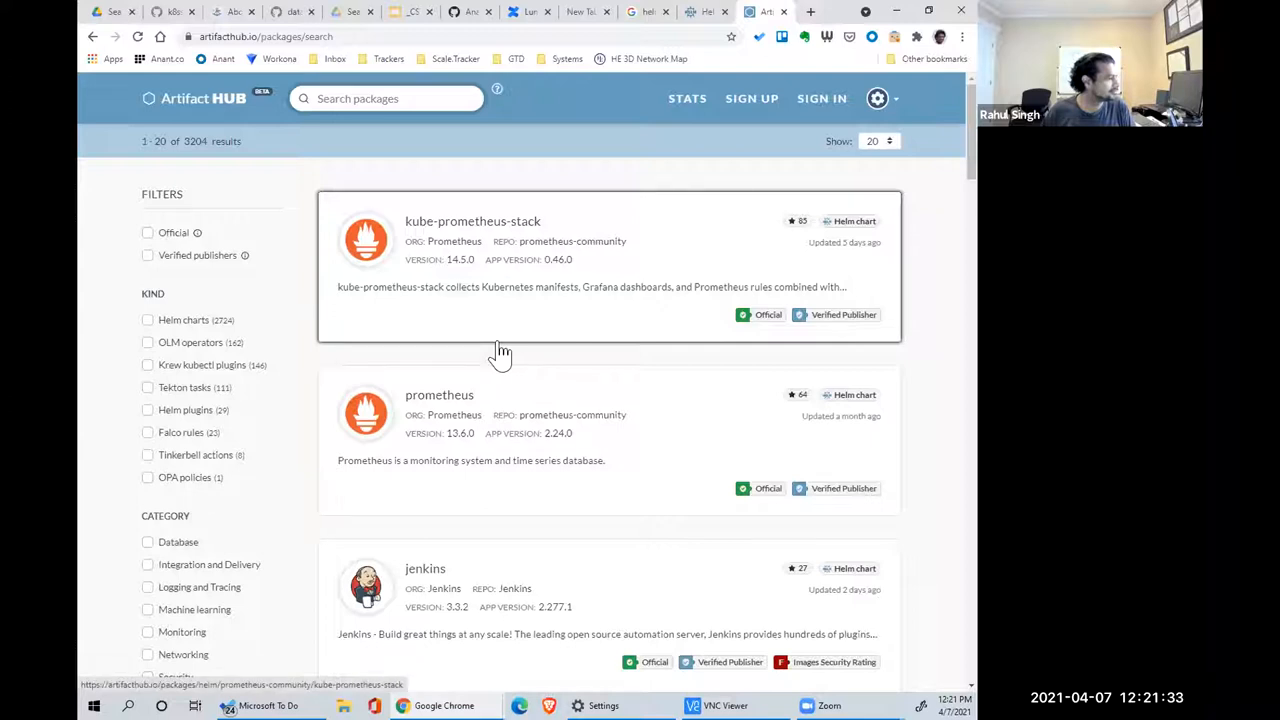
{"action": "mouse_move", "coordinate": [505, 355]}
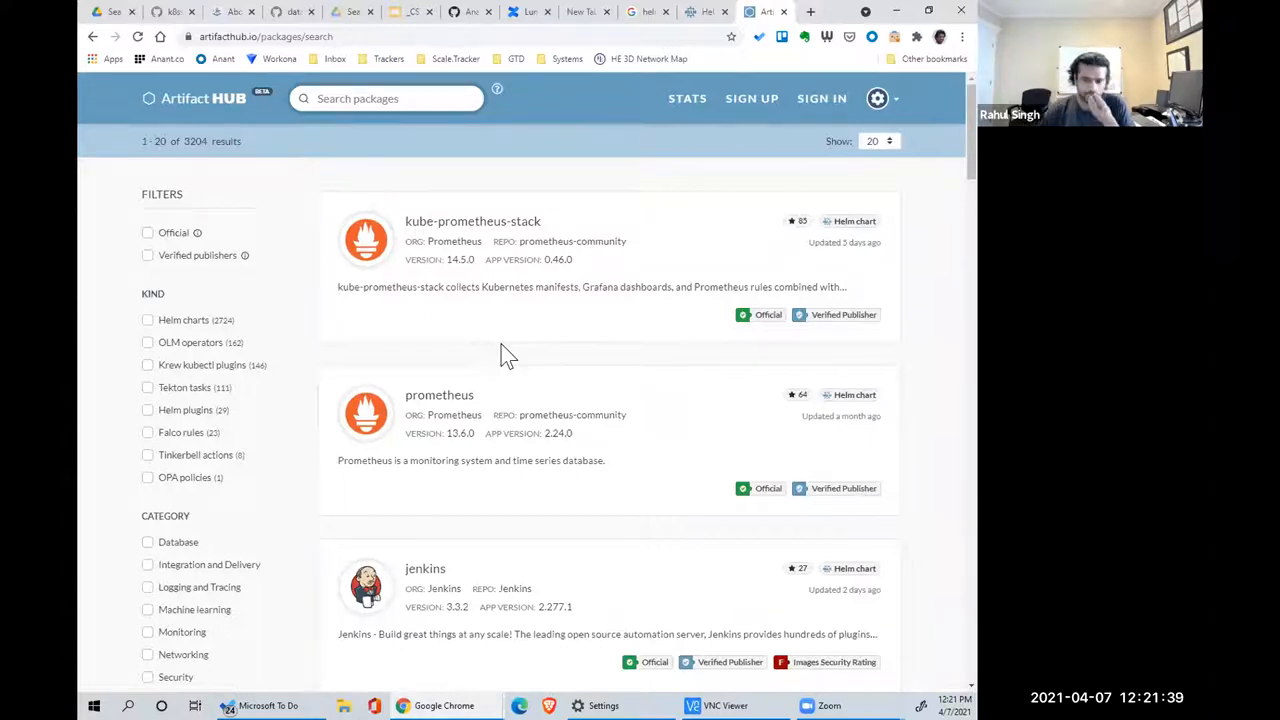
{"action": "left_click", "coordinate": [385, 98]}
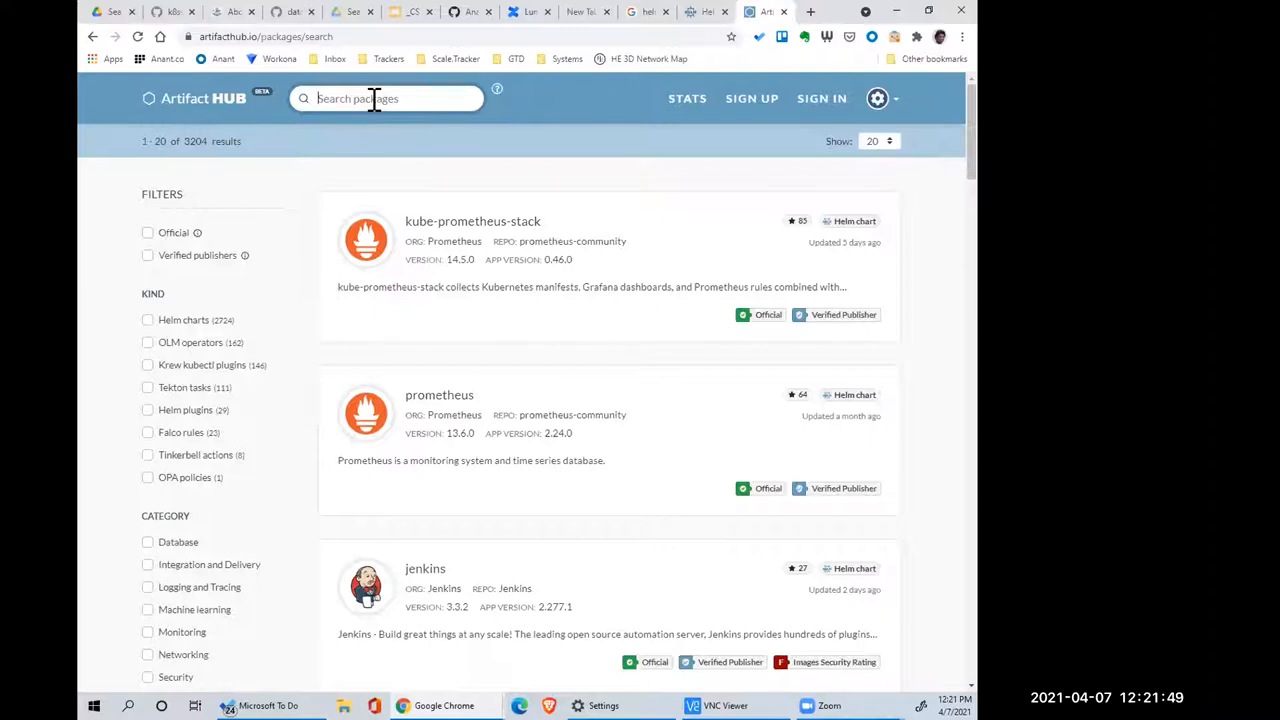
- Search Artifact Hub for 'cassandra' and browse the 10 results, including the K8ssandra operators
{"action": "type", "text": "cassandra"}
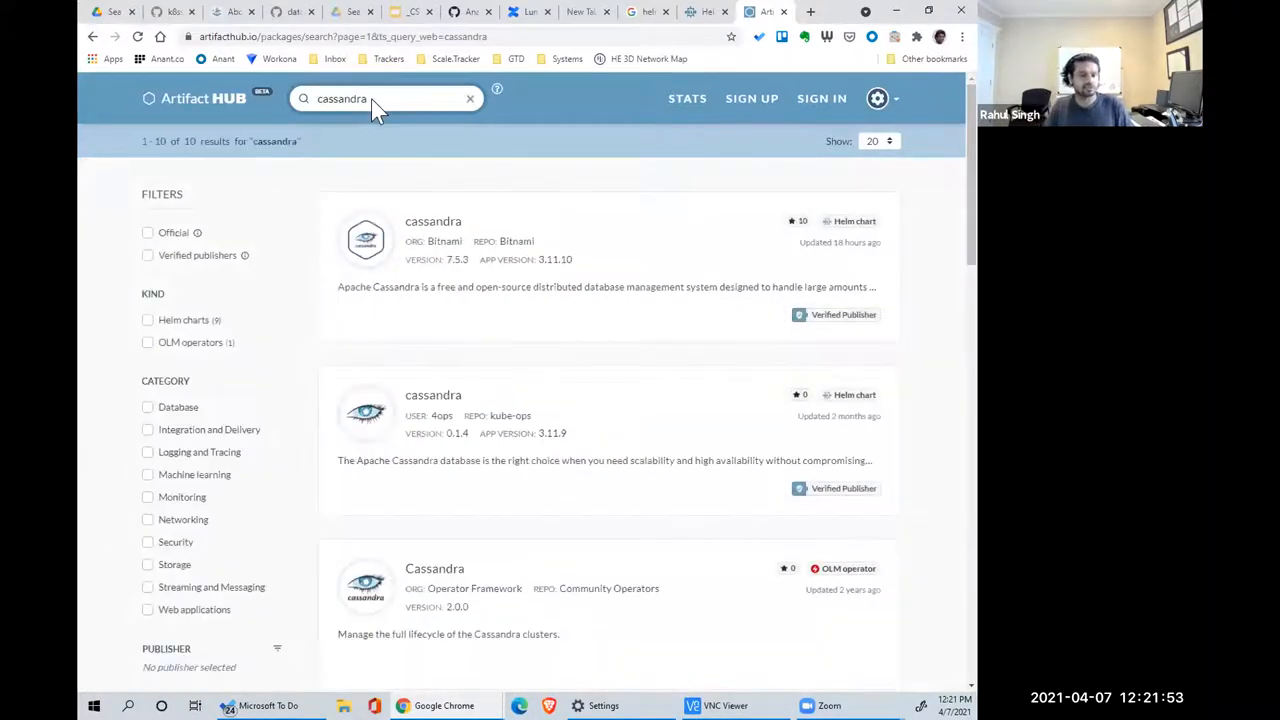
{"action": "mouse_move", "coordinate": [582, 389]}
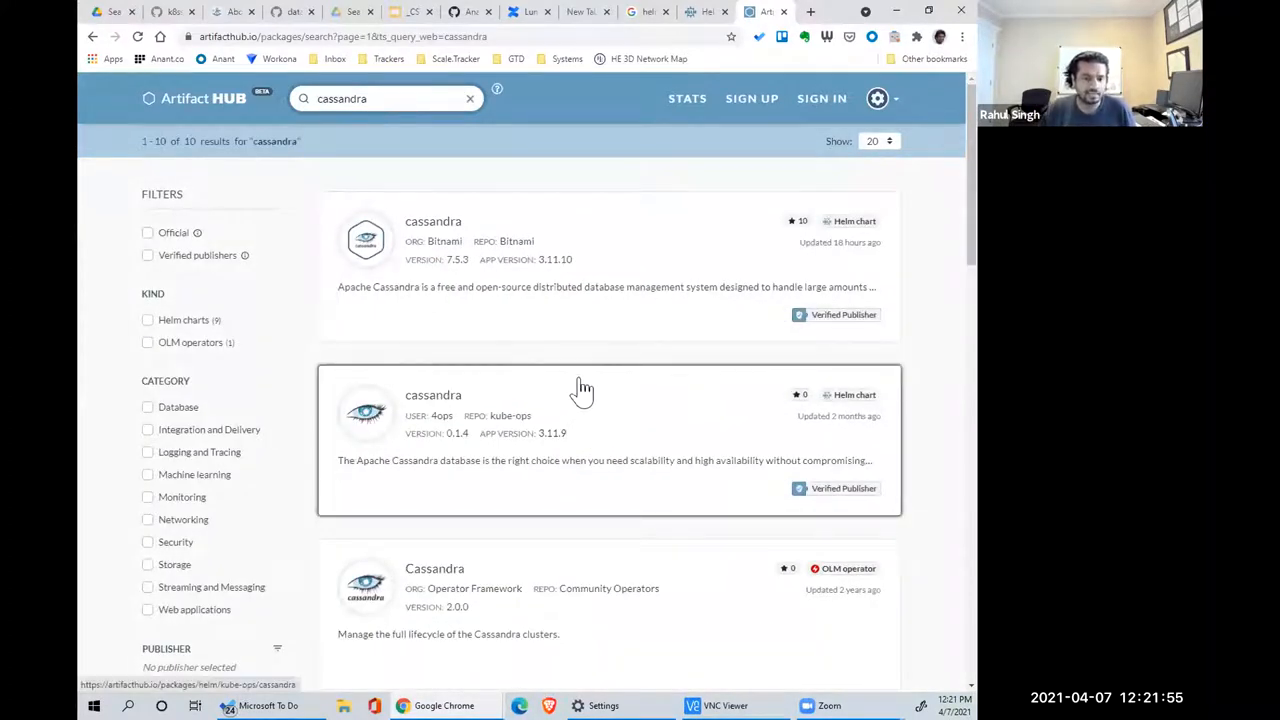
{"action": "mouse_move", "coordinate": [455, 221]}
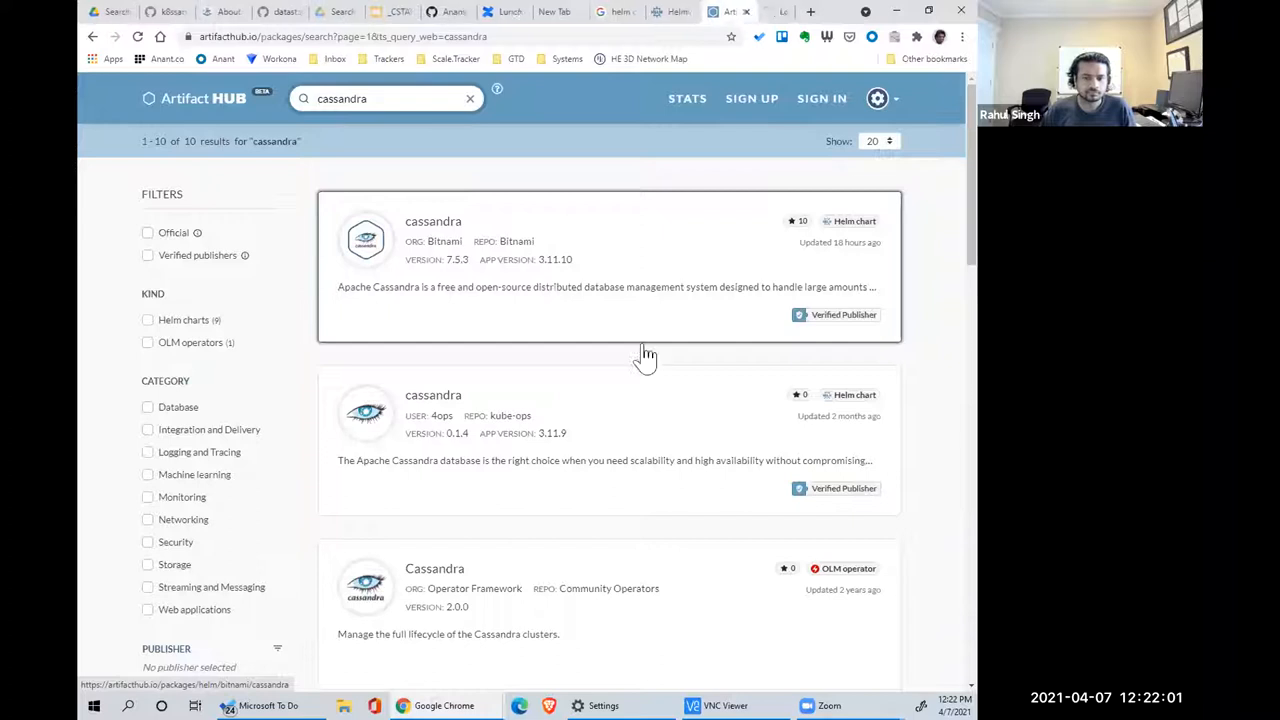
{"action": "scroll", "scroll_direction": "down", "scroll_amount": 3}
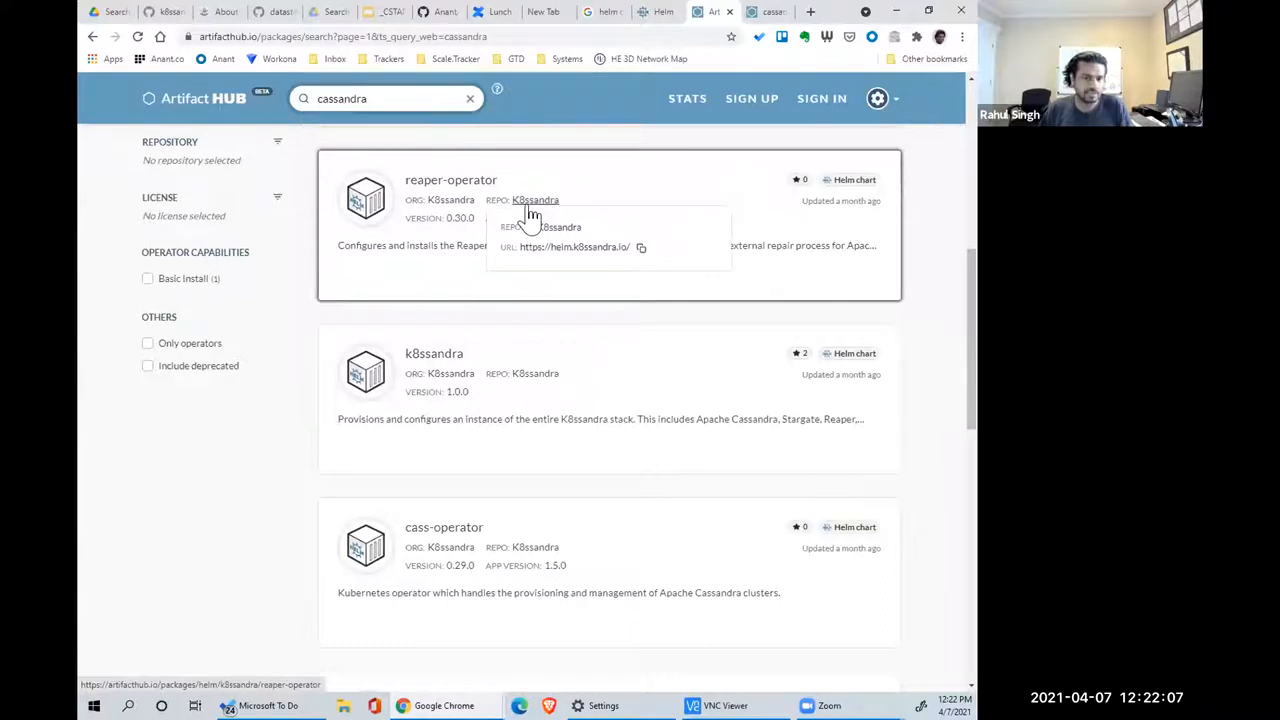
{"action": "scroll", "scroll_direction": "down", "scroll_amount": 3}
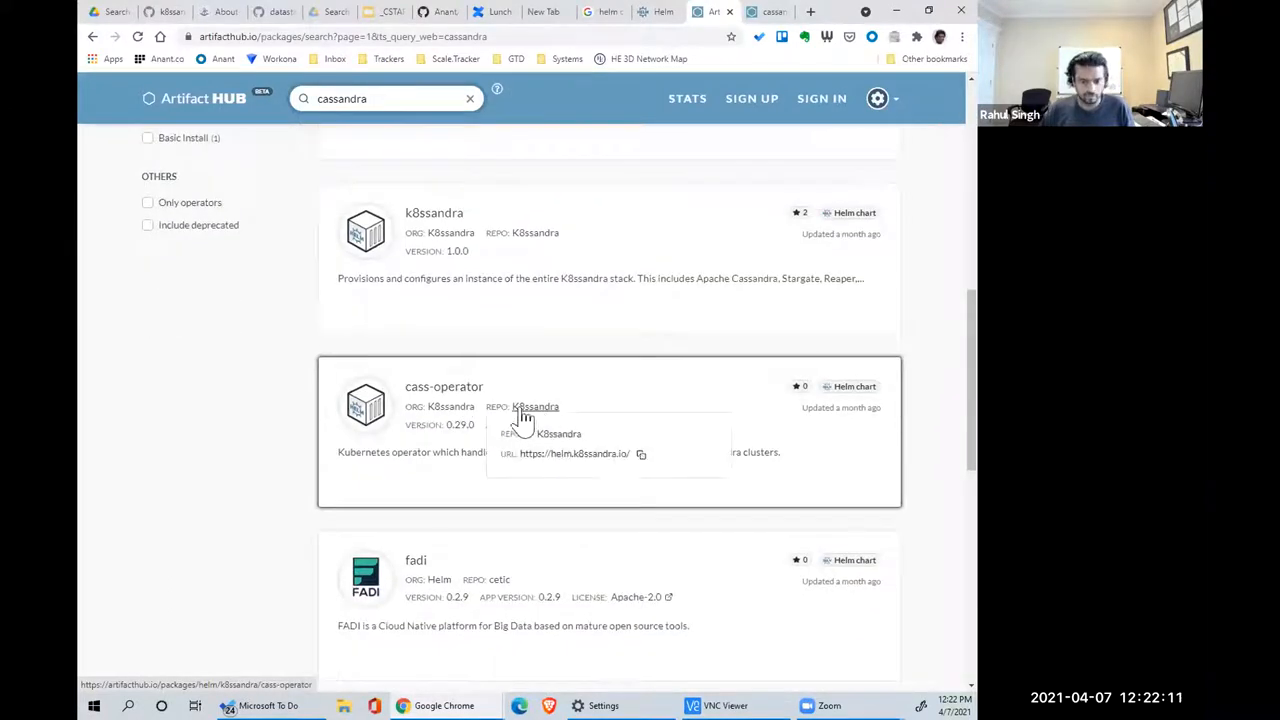
{"action": "mouse_move", "coordinate": [610, 440]}
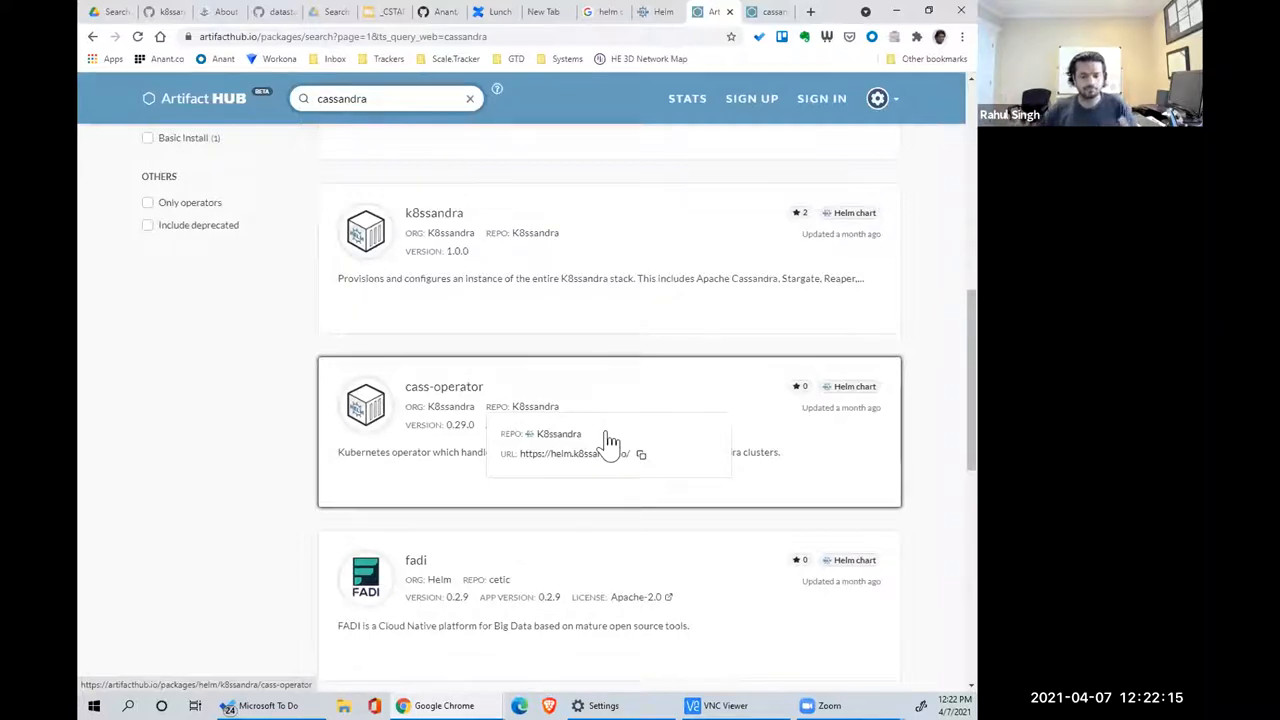
{"action": "scroll", "scroll_direction": "down", "scroll_amount": 3}
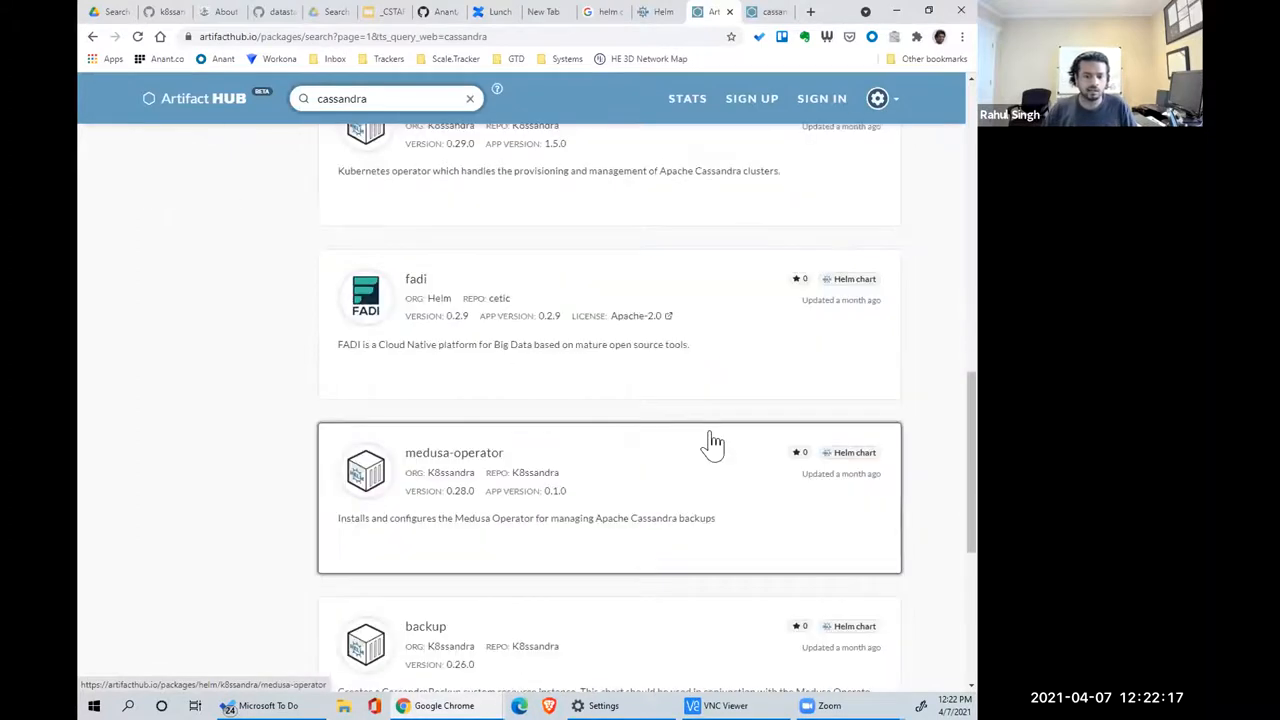
{"action": "scroll", "scroll_direction": "down", "scroll_amount": 3}
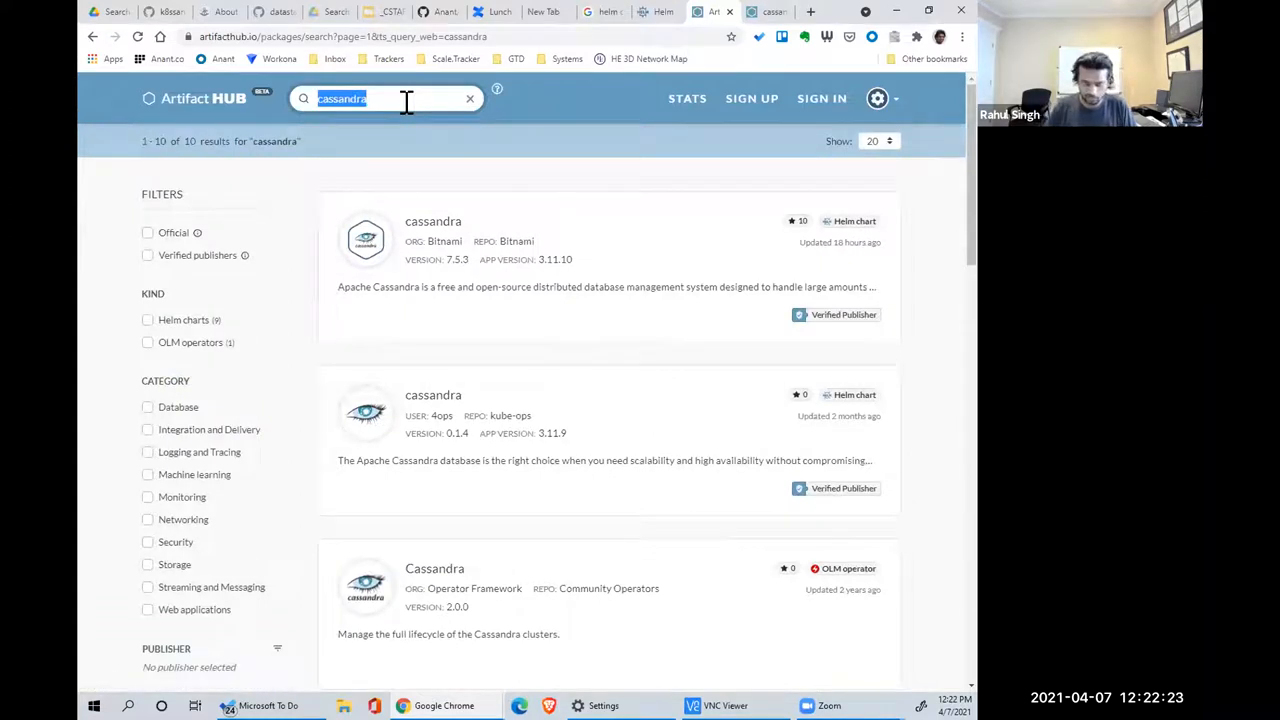
- Search Artifact Hub for 'mongo' and browse the 27 results, including mongo-express and Bitnami mongodb
{"action": "type", "text": "mongo"}
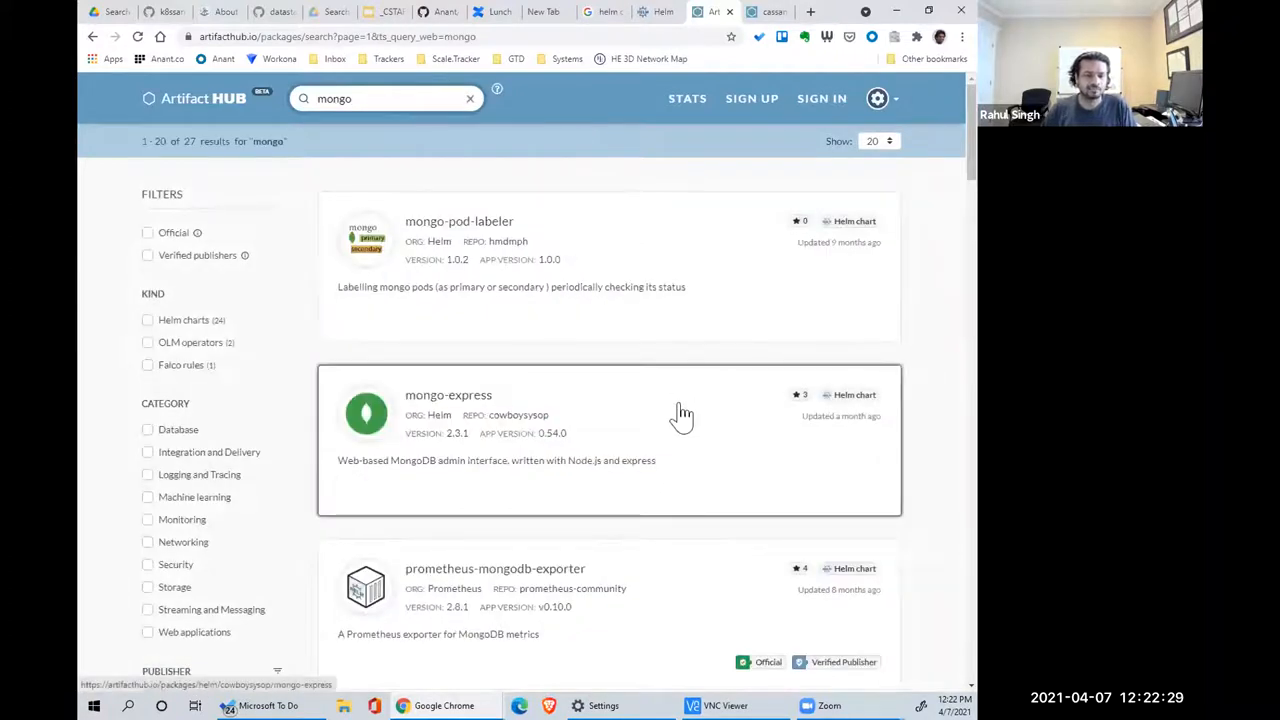
{"action": "scroll", "scroll_direction": "down", "scroll_amount": 3}
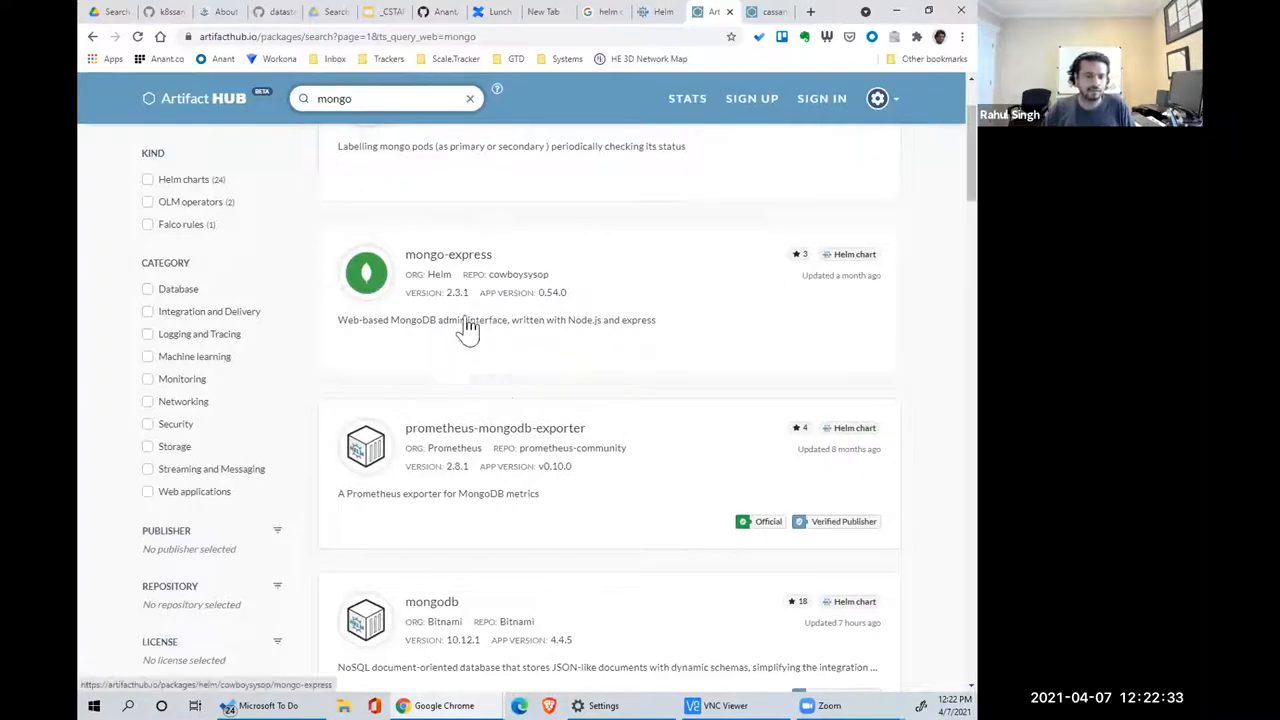
{"action": "mouse_move", "coordinate": [715, 355]}
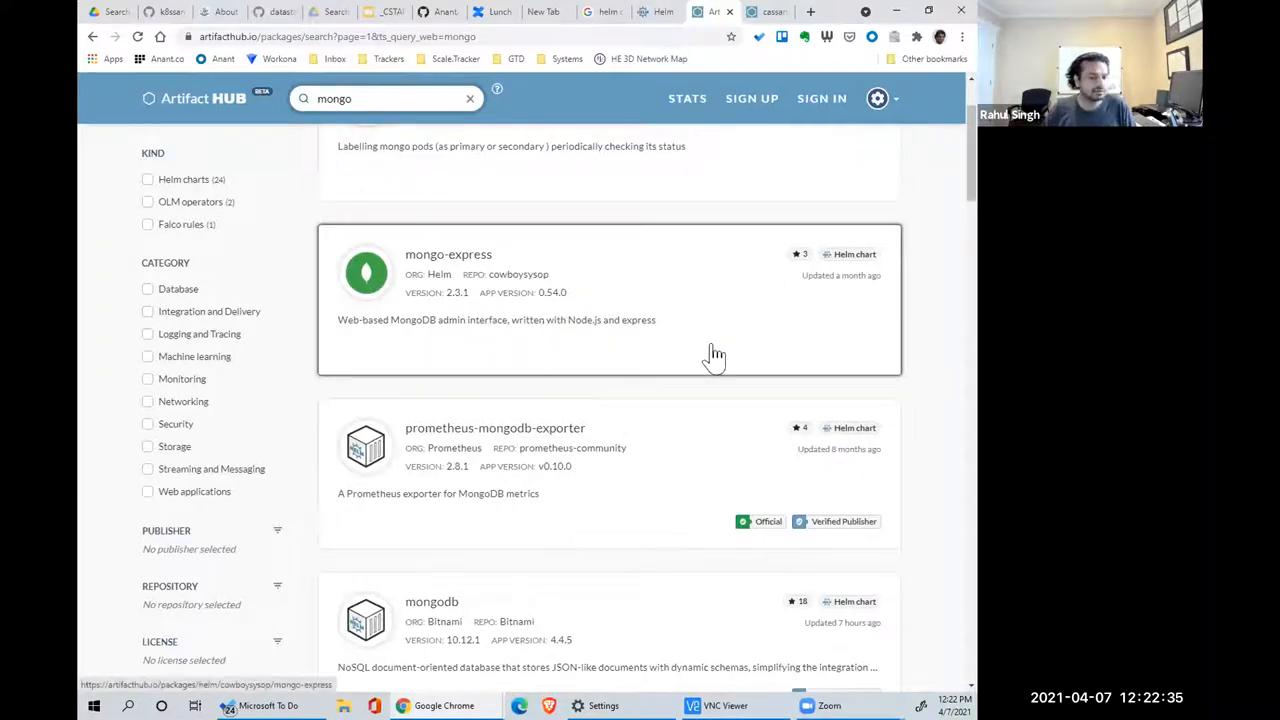
{"action": "scroll", "scroll_direction": "down", "scroll_amount": 3}
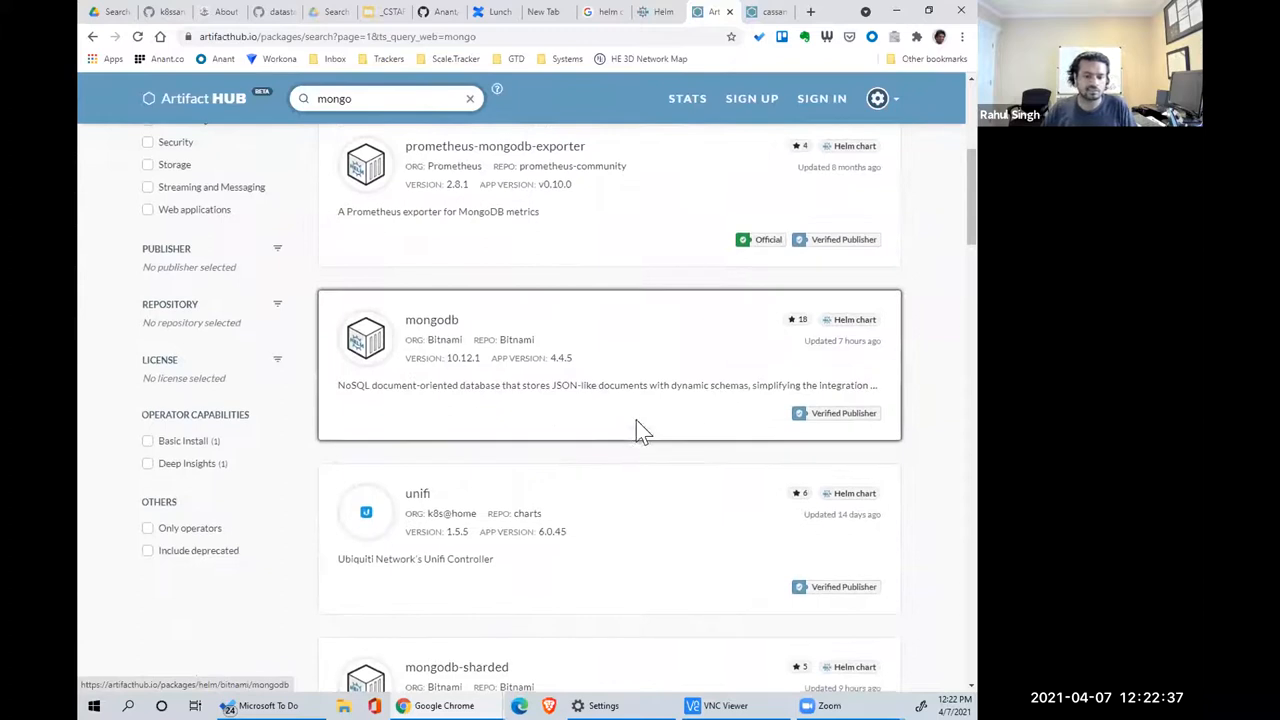
{"action": "scroll", "scroll_direction": "down", "scroll_amount": 3}
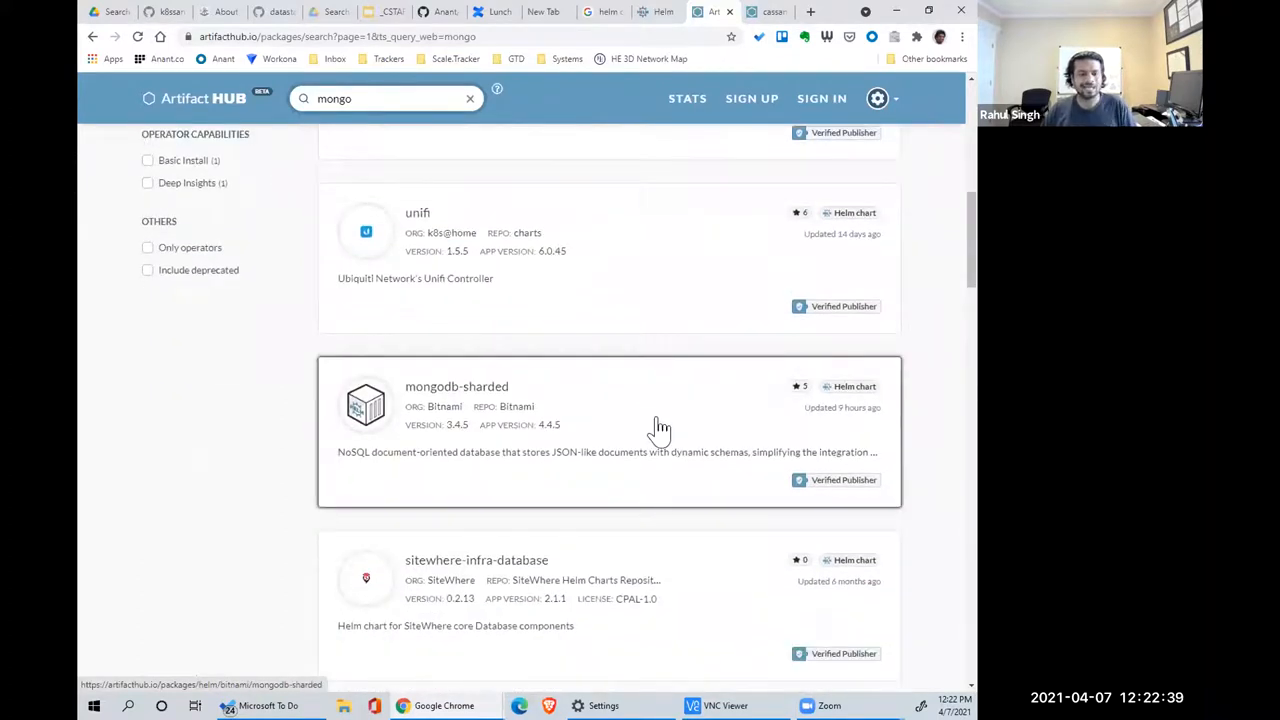
{"action": "scroll", "scroll_direction": "up", "scroll_amount": 3}
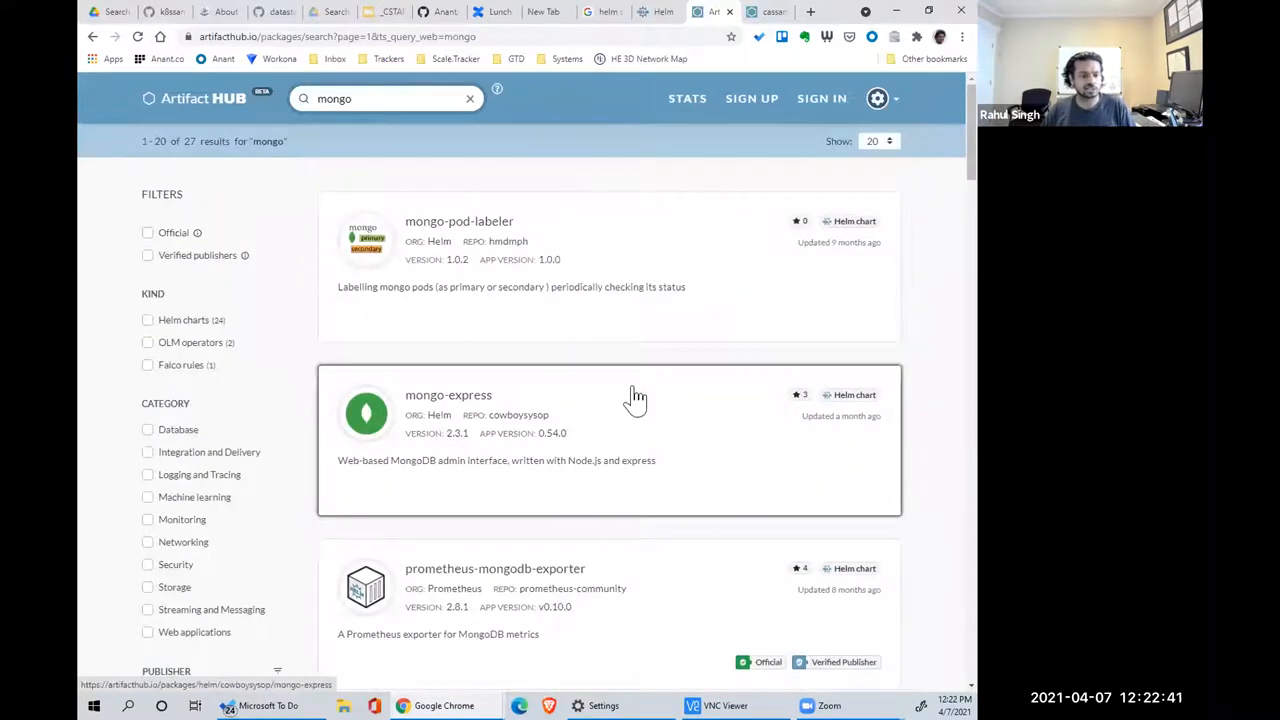
{"action": "mouse_move", "coordinate": [587, 355]}
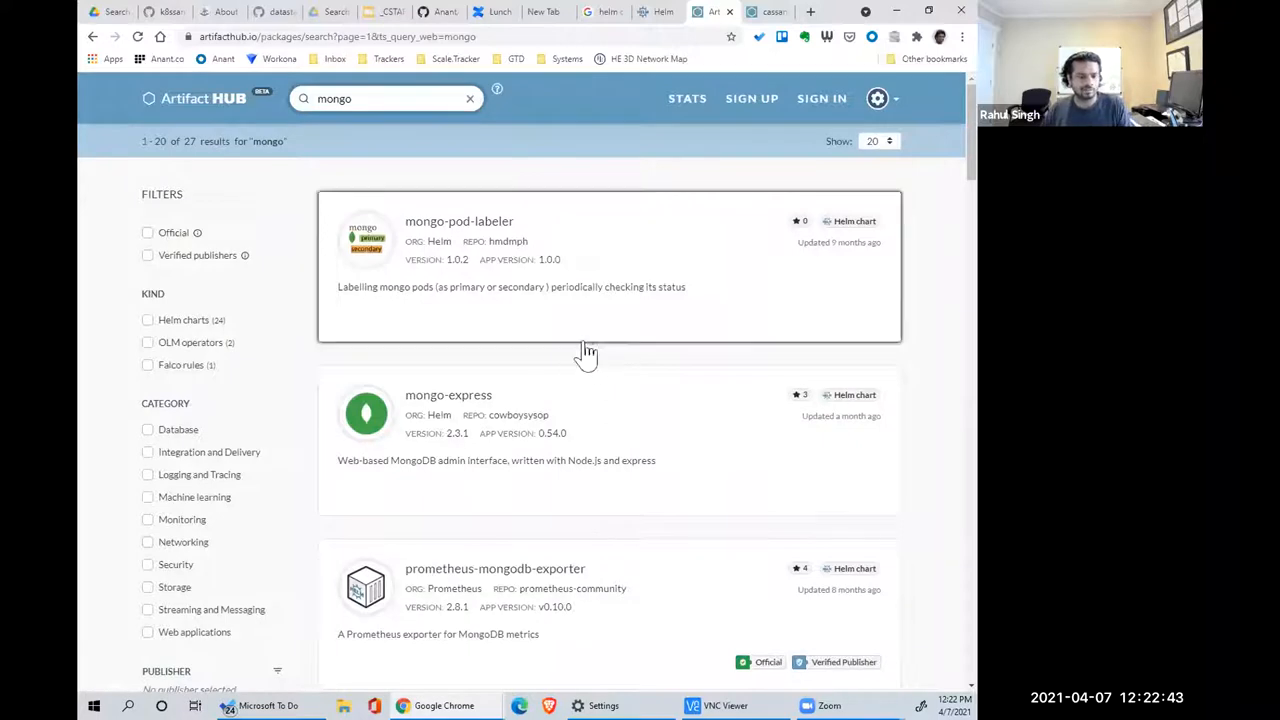
{"action": "mouse_move", "coordinate": [600, 338]}
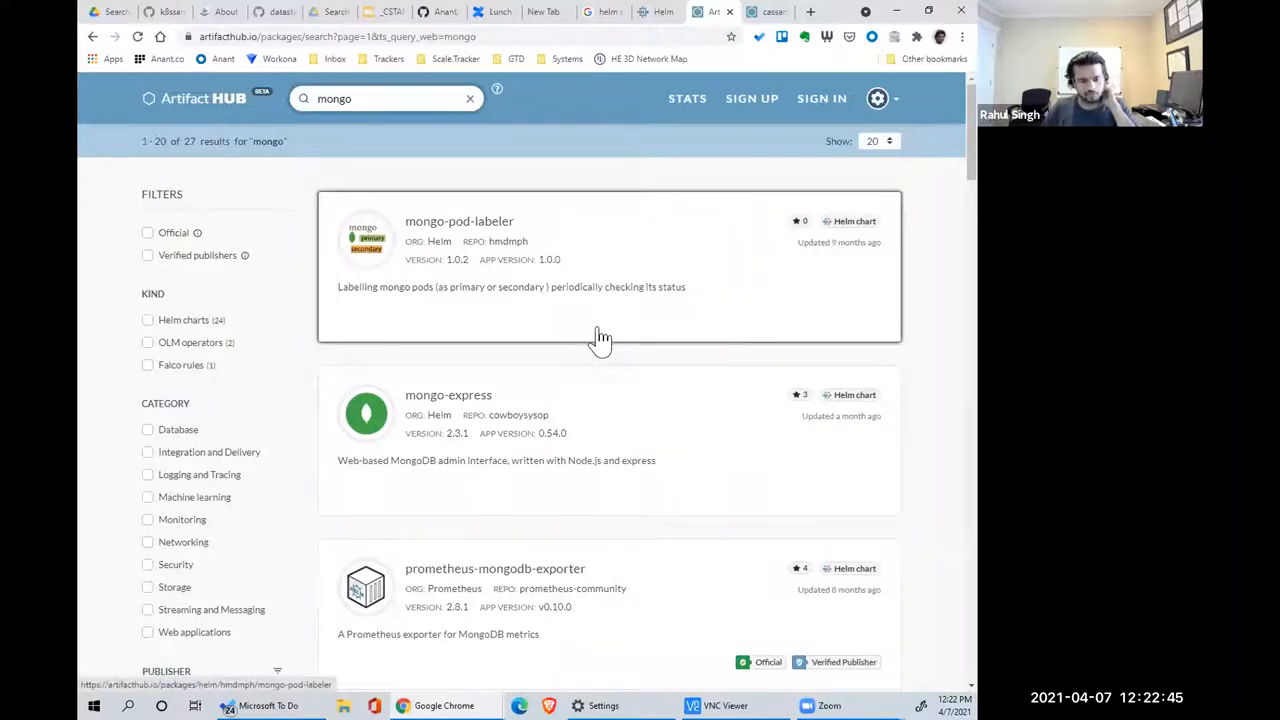
{"action": "mouse_move", "coordinate": [940, 358]}
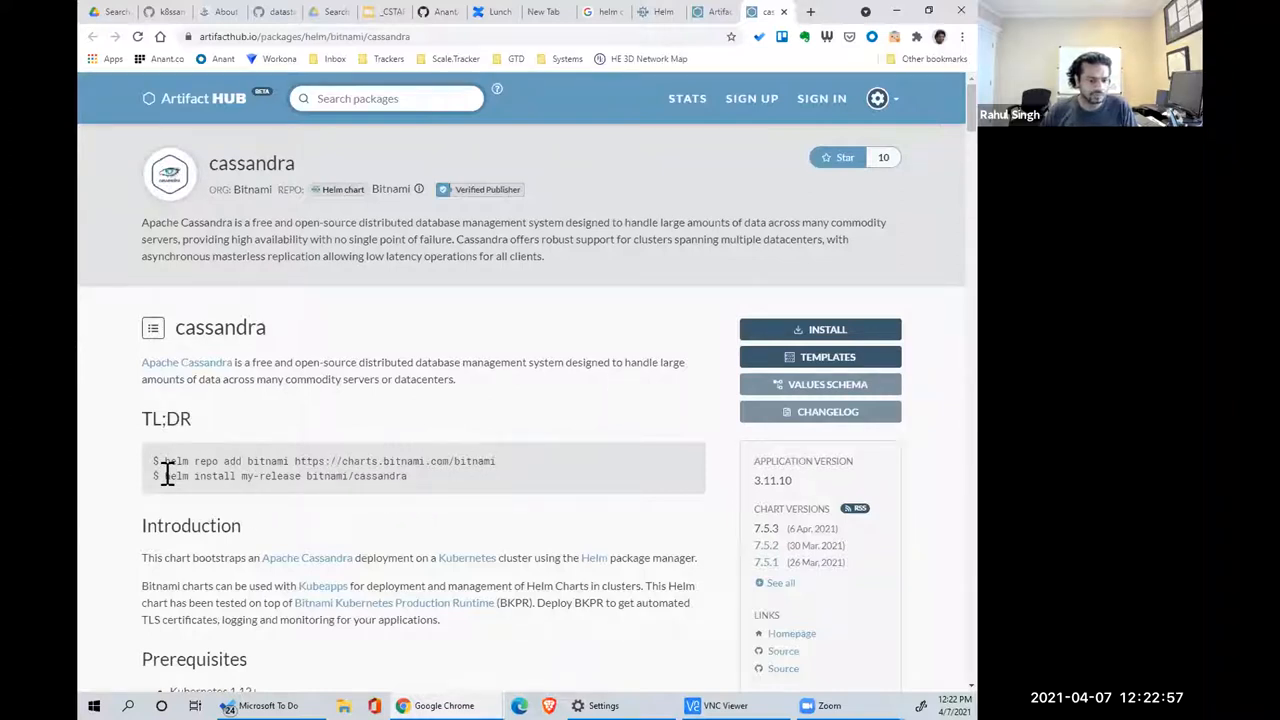
{"action": "mouse_move", "coordinate": [600, 518]}
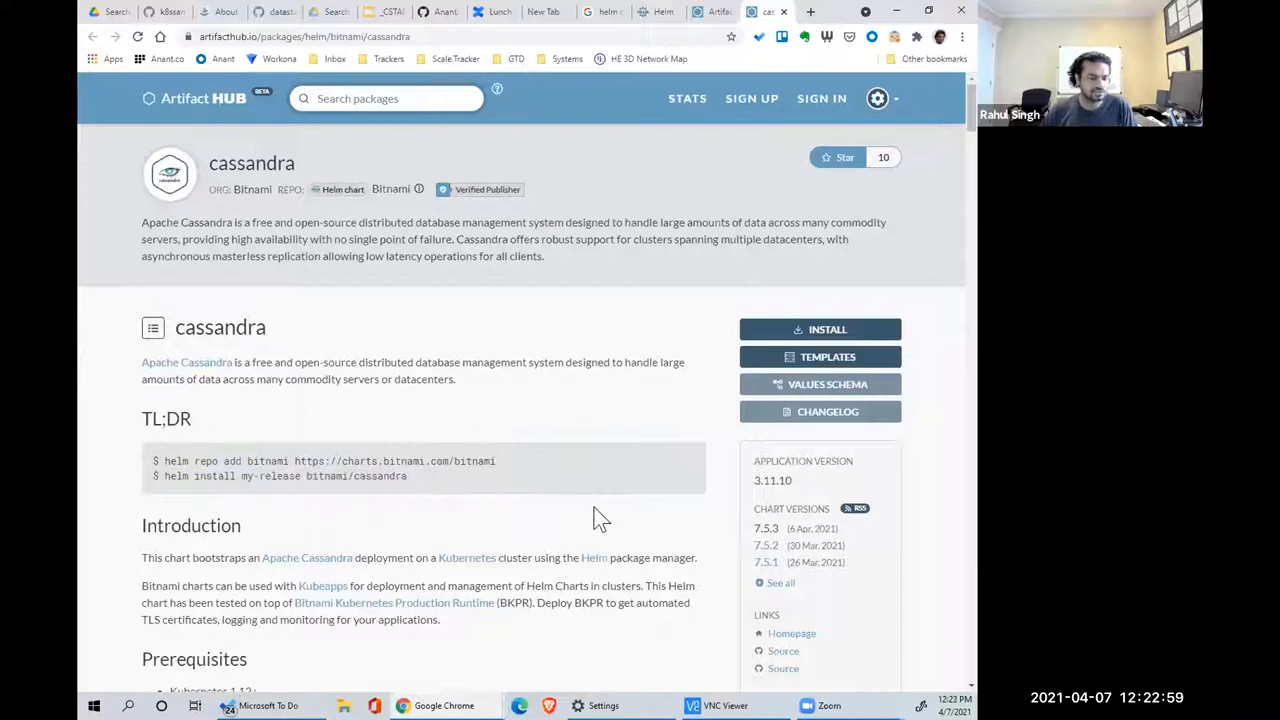
{"action": "mouse_move", "coordinate": [605, 522]}
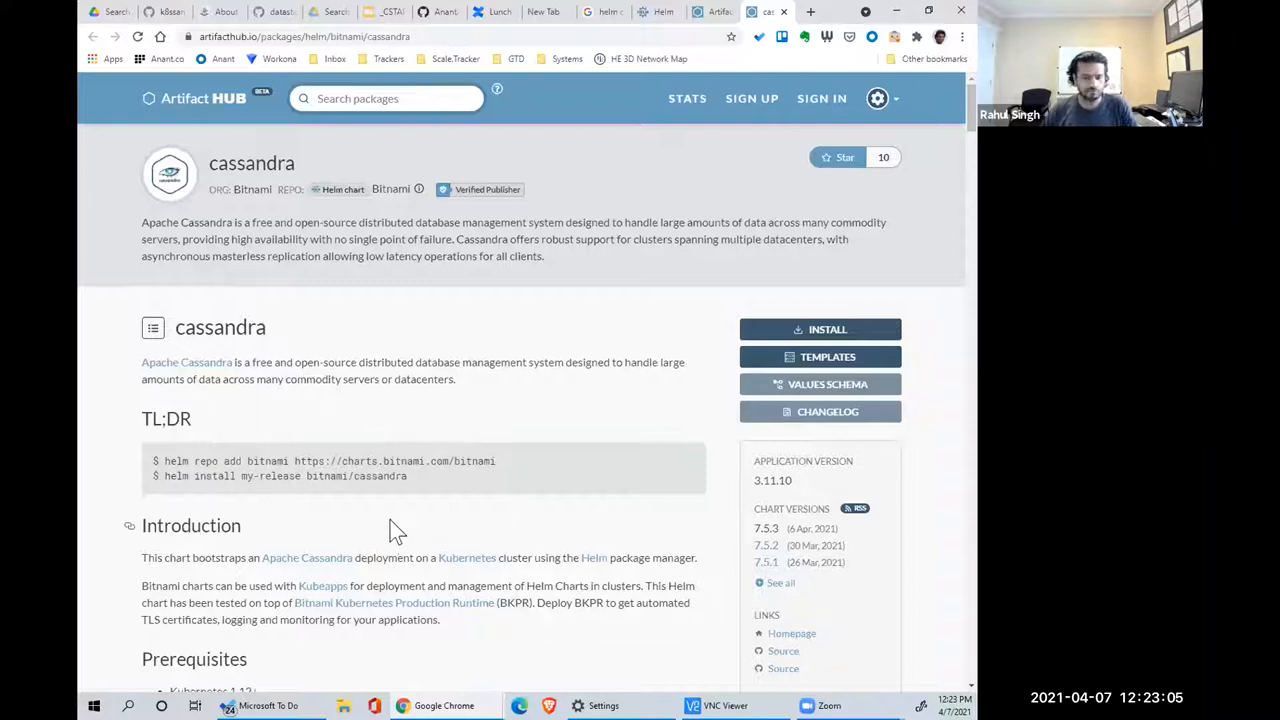
{"action": "mouse_move", "coordinate": [410, 505]}
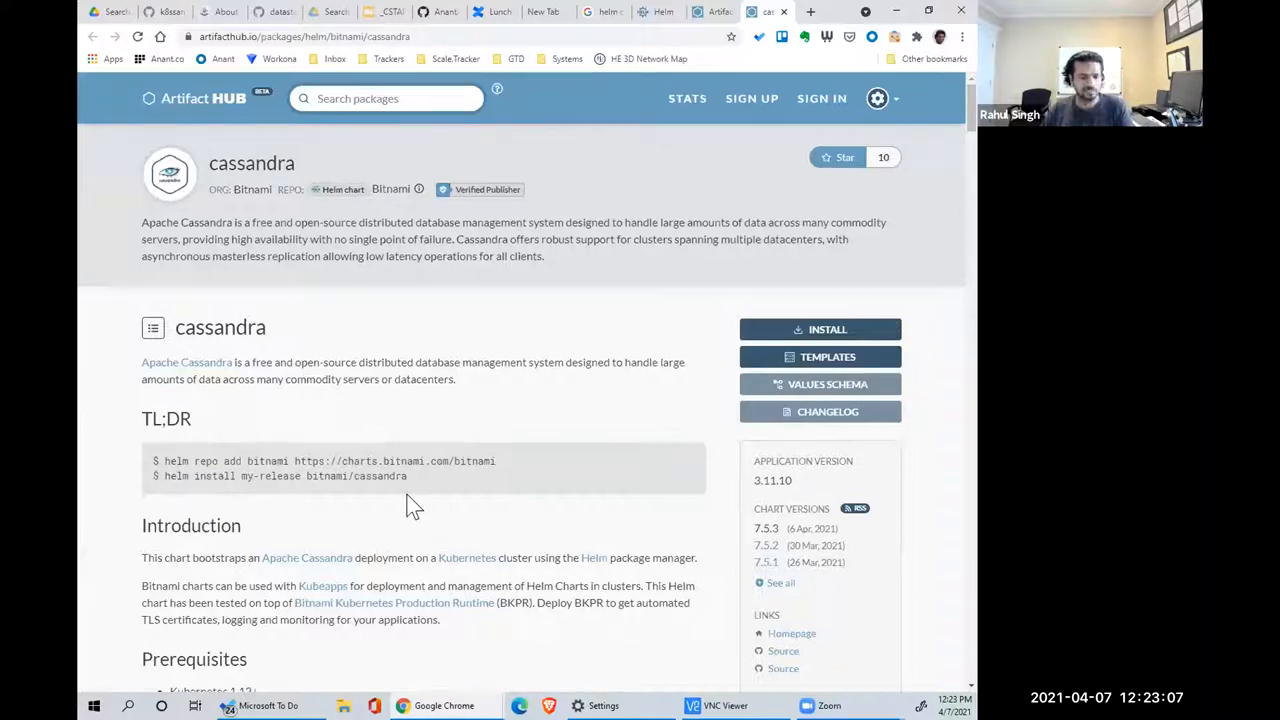
{"action": "scroll", "scroll_direction": "down", "scroll_amount": 3}
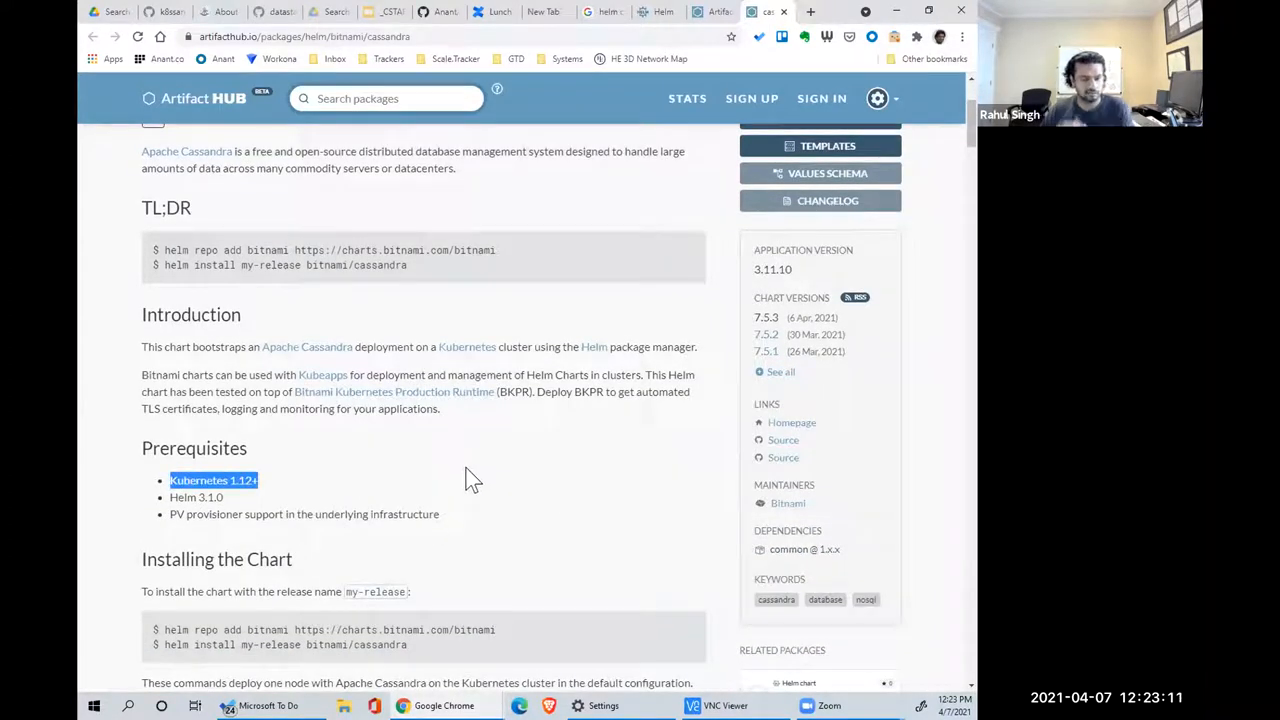
{"action": "mouse_move", "coordinate": [463, 490]}
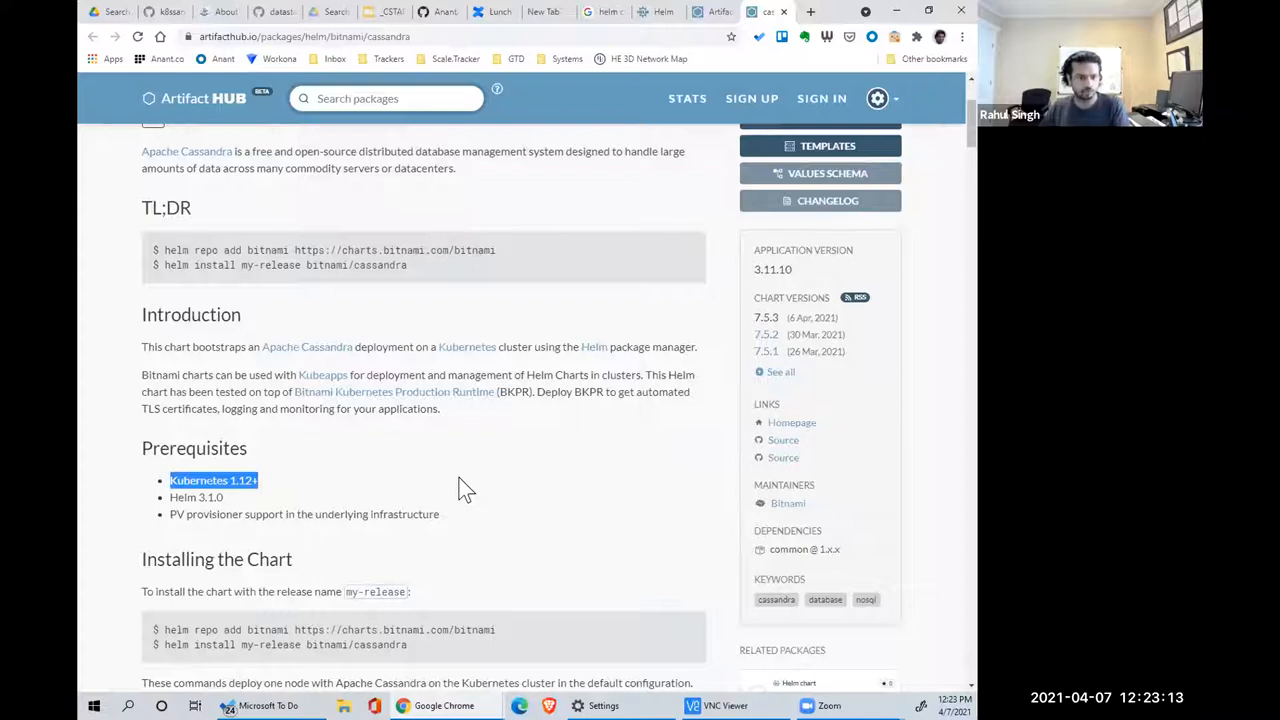
{"action": "mouse_move", "coordinate": [312, 415]}
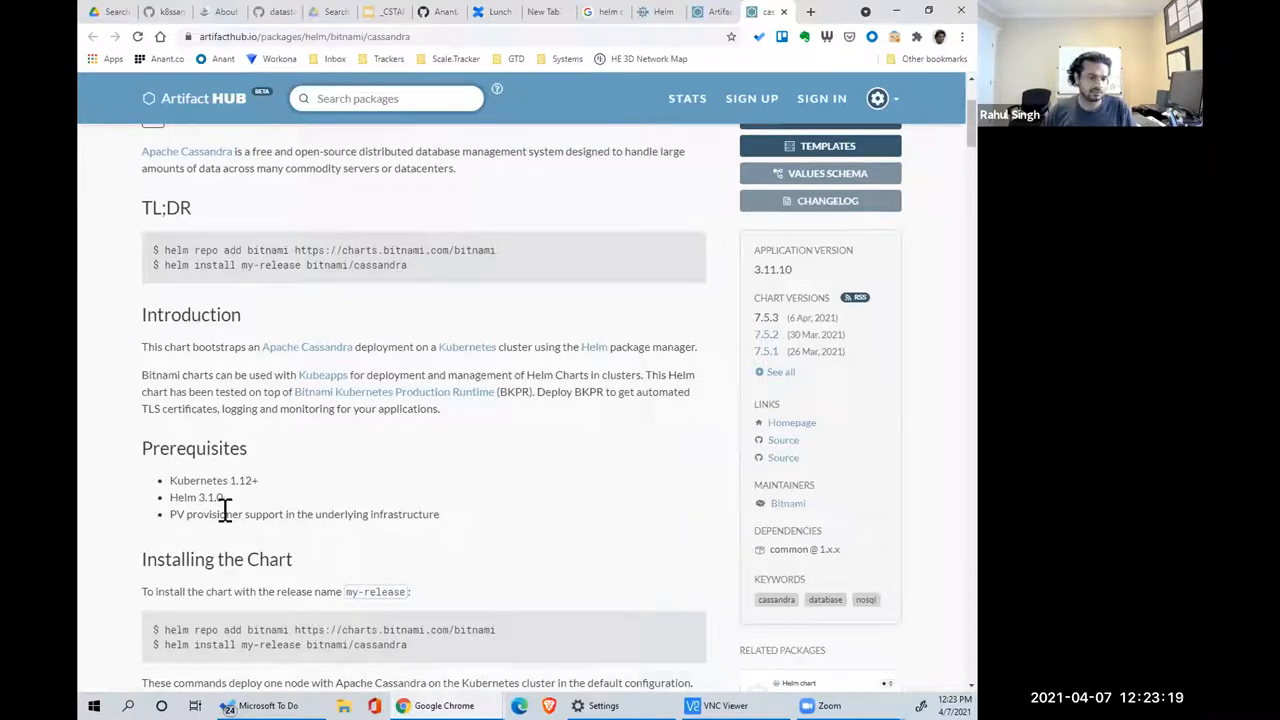
{"action": "mouse_move", "coordinate": [575, 507]}
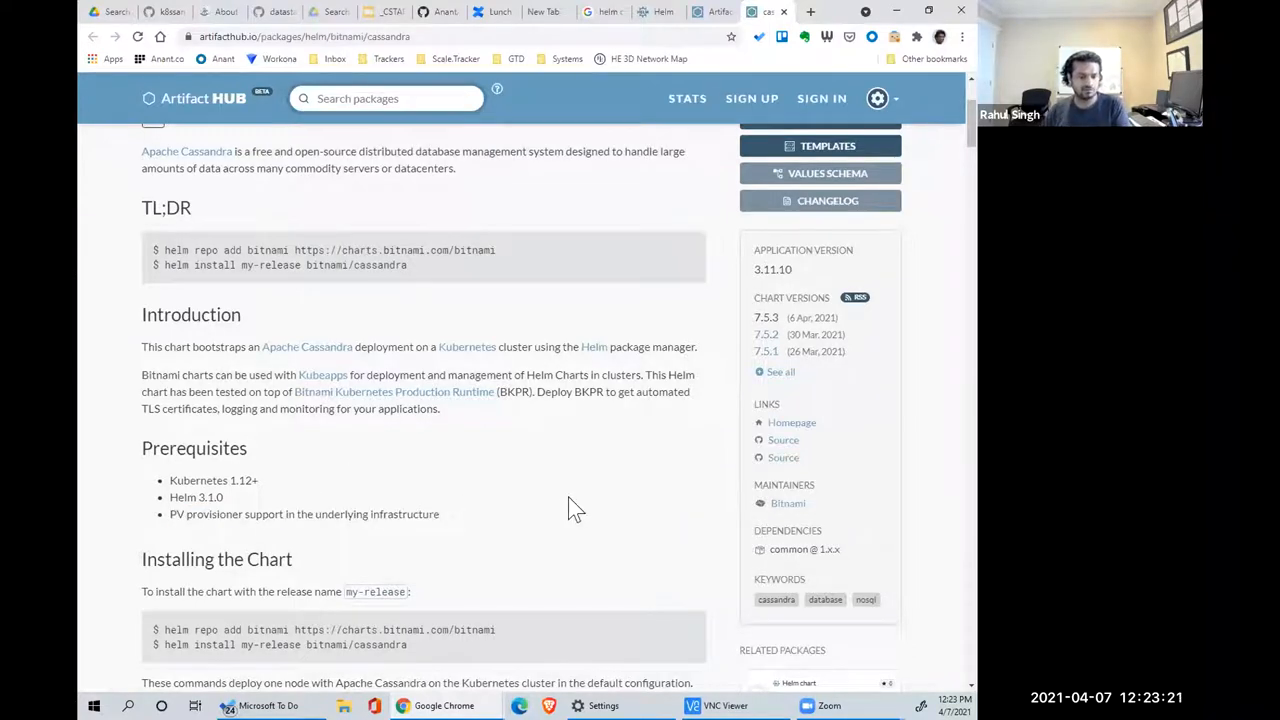
{"action": "mouse_move", "coordinate": [407, 515]}
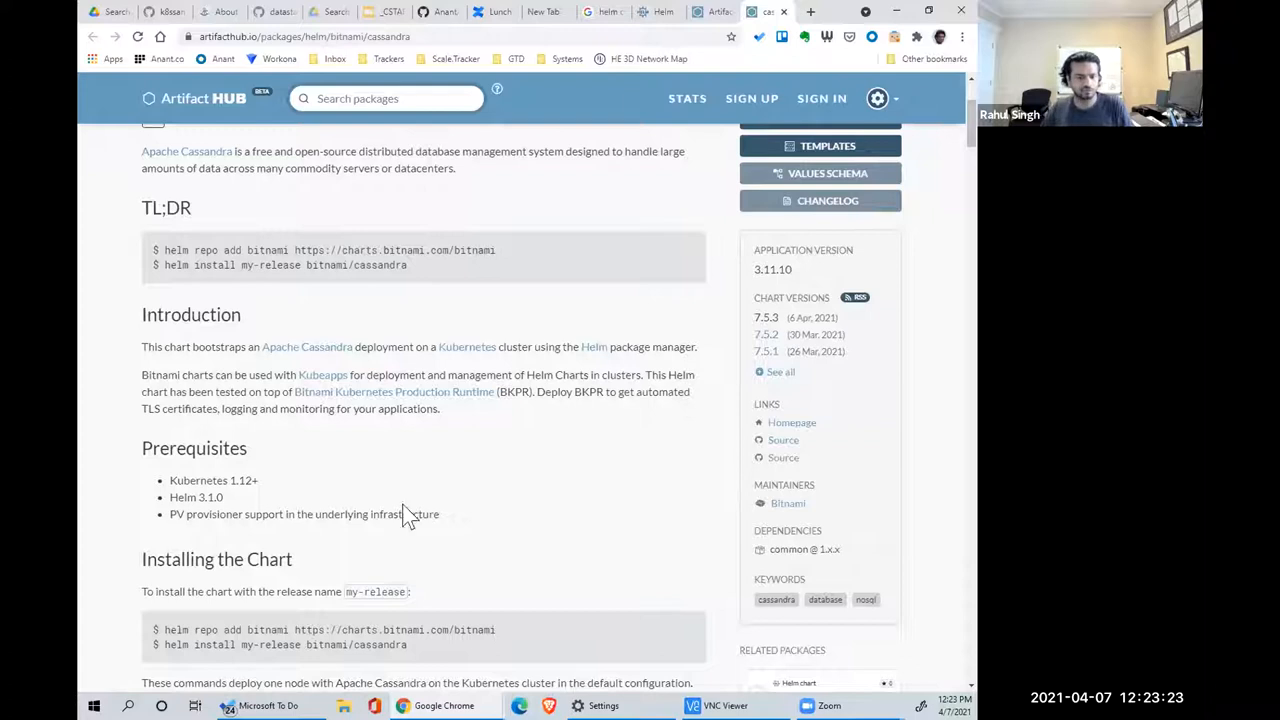
{"action": "double_click", "coordinate": [180, 514]}
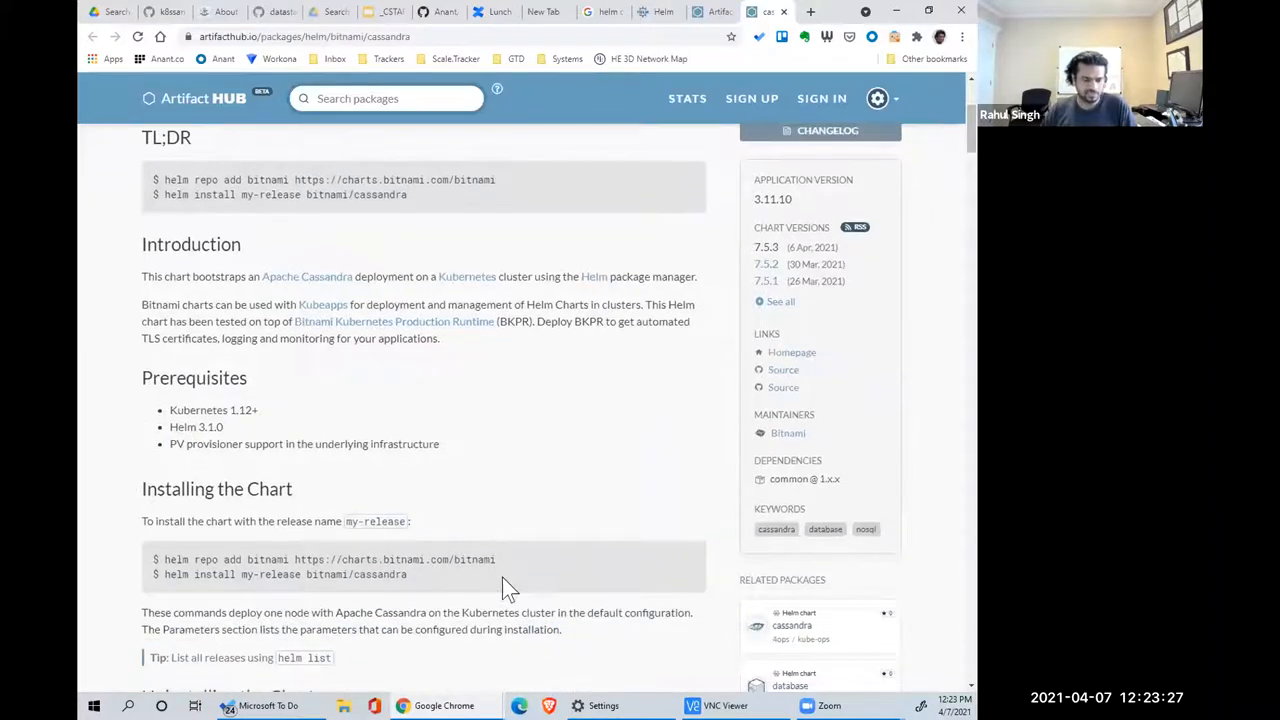
{"action": "scroll", "scroll_direction": "down", "scroll_amount": 3}
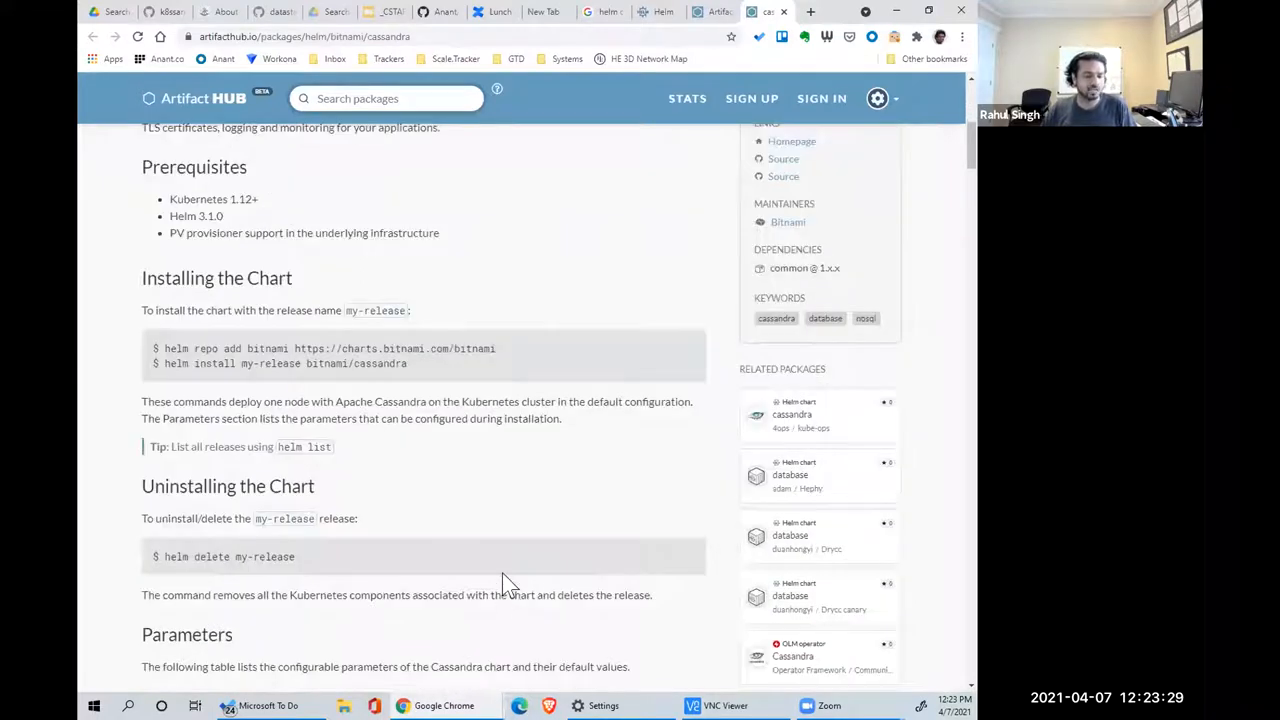
{"action": "scroll", "scroll_direction": "up", "scroll_amount": 3}
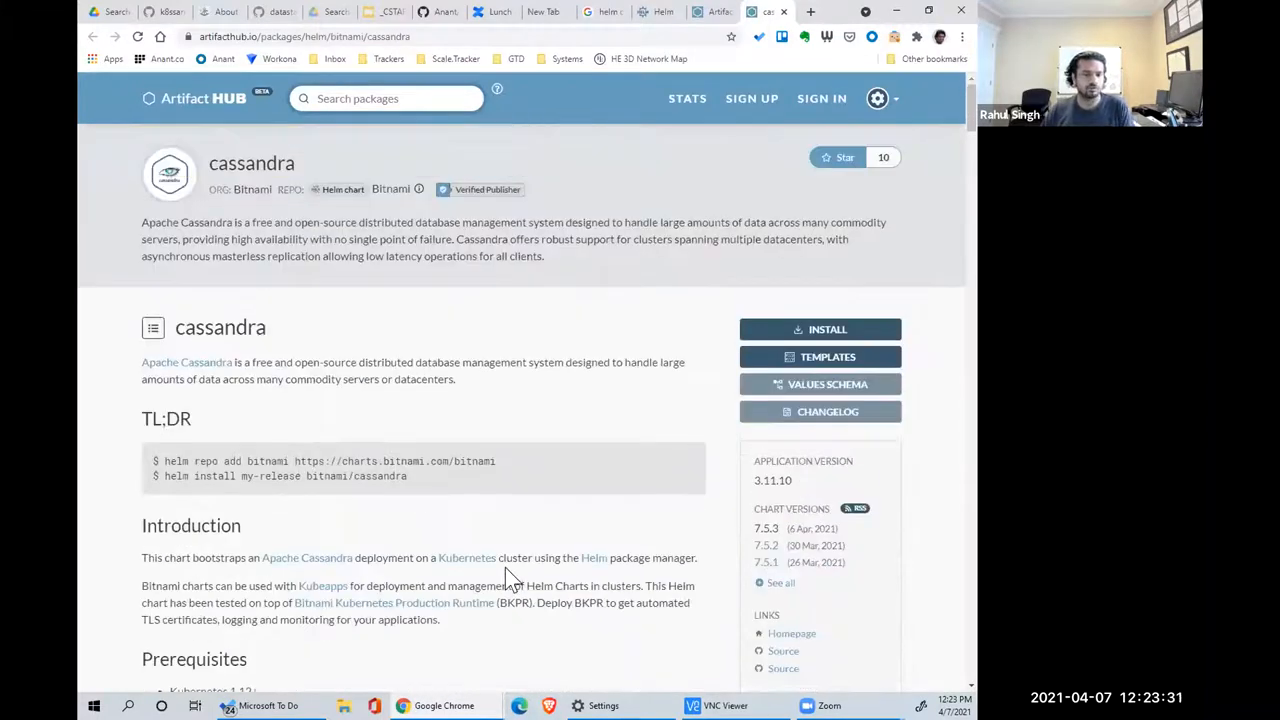
{"action": "scroll", "scroll_direction": "down", "scroll_amount": 3}
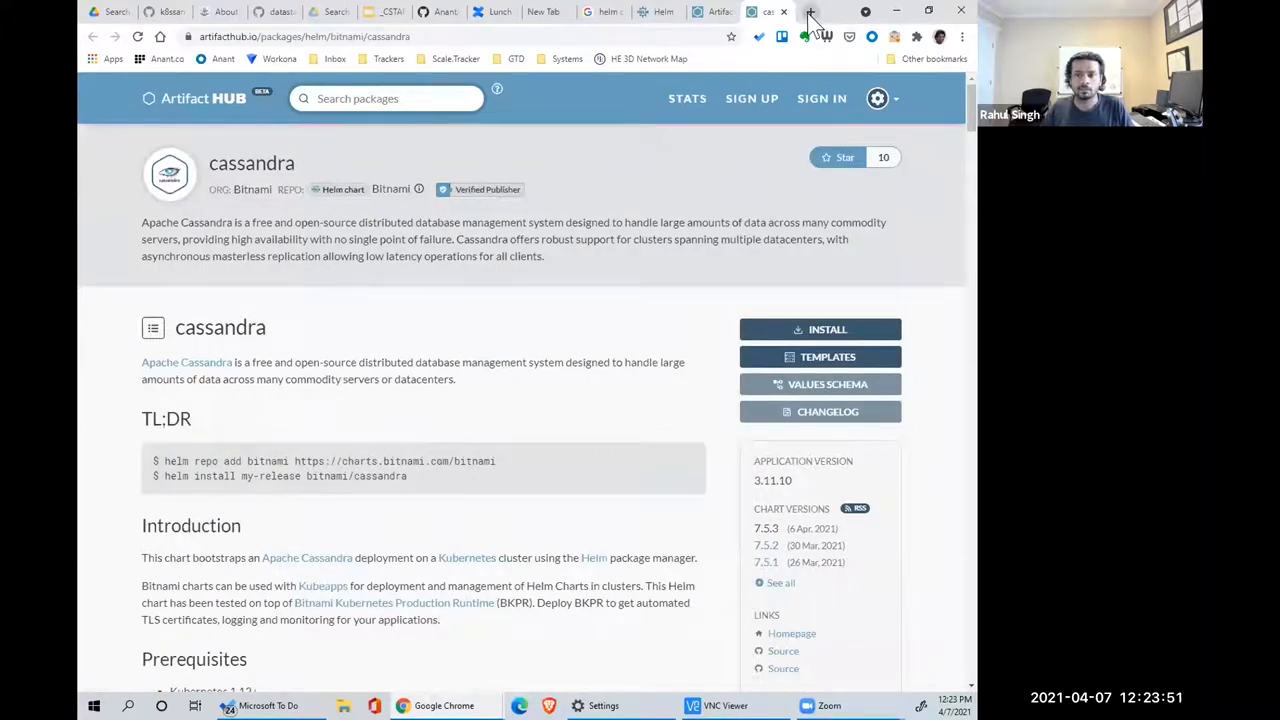
- Open the official cassandra image on Docker Hub and scroll to its supported tags list
{"action": "type", "text": "dockerfile cassandra"}
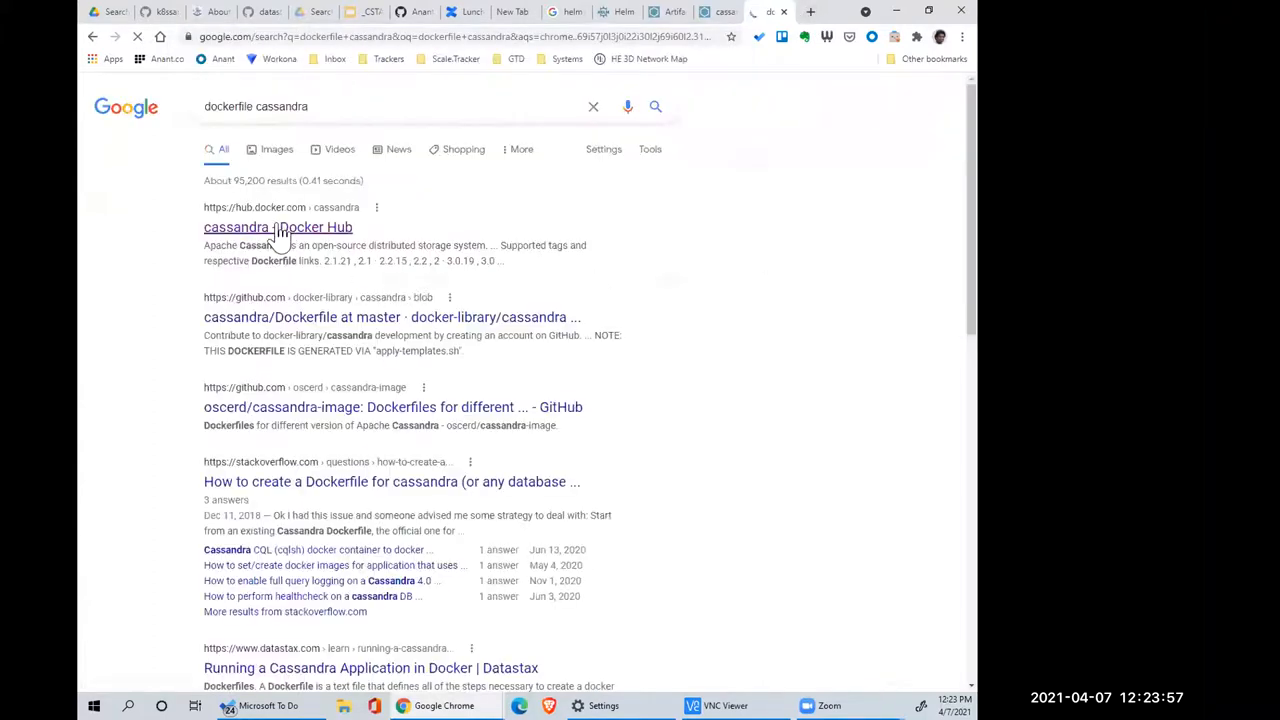
{"action": "left_click", "coordinate": [277, 227]}
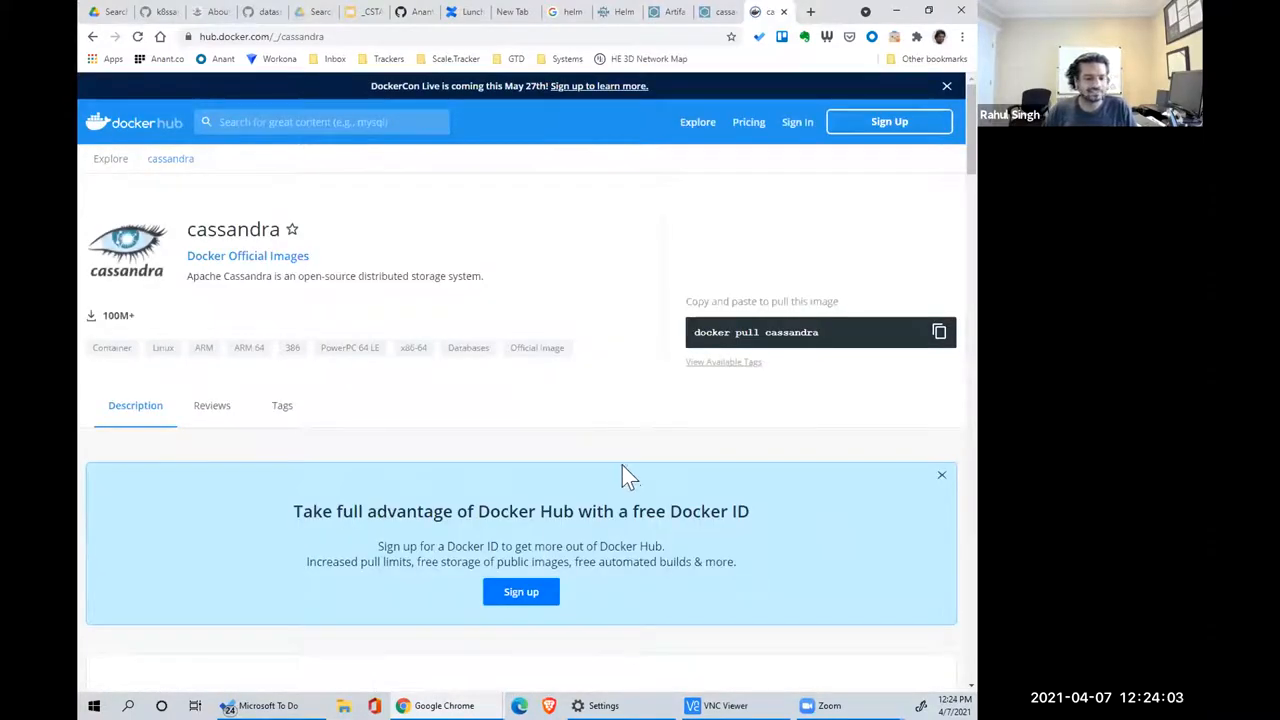
{"action": "mouse_move", "coordinate": [640, 475]}
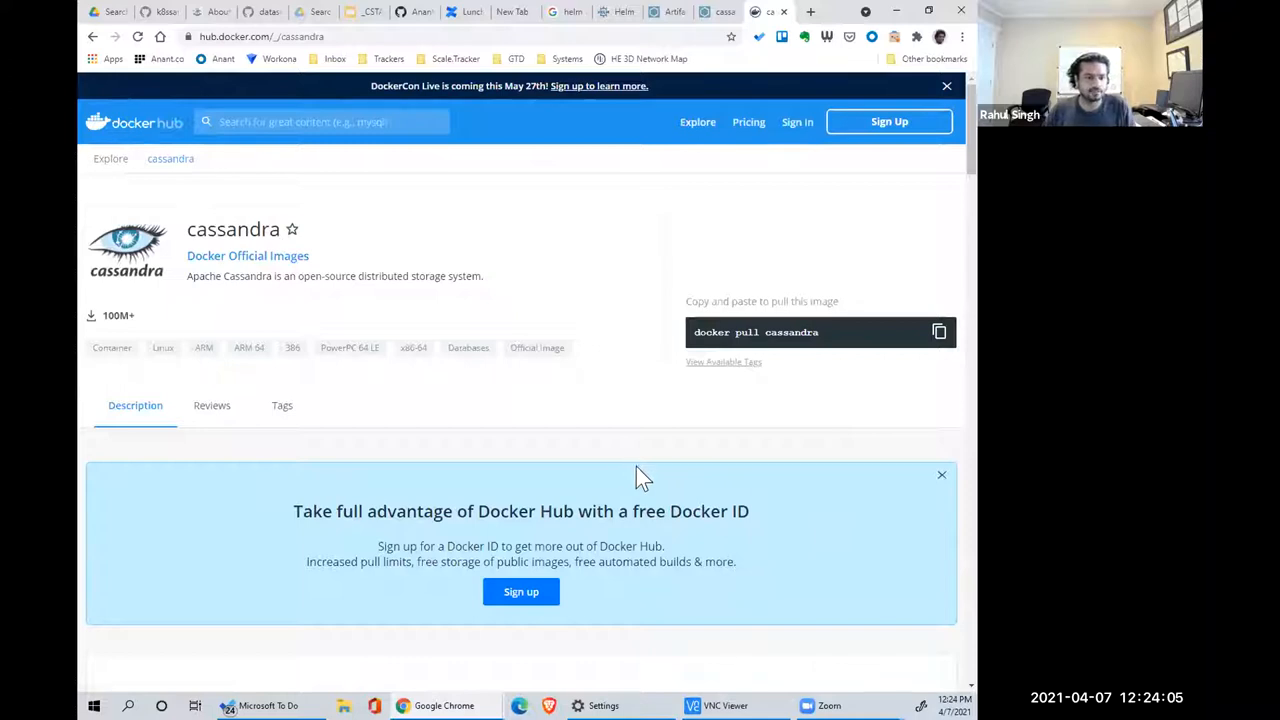
{"action": "mouse_move", "coordinate": [605, 322]}
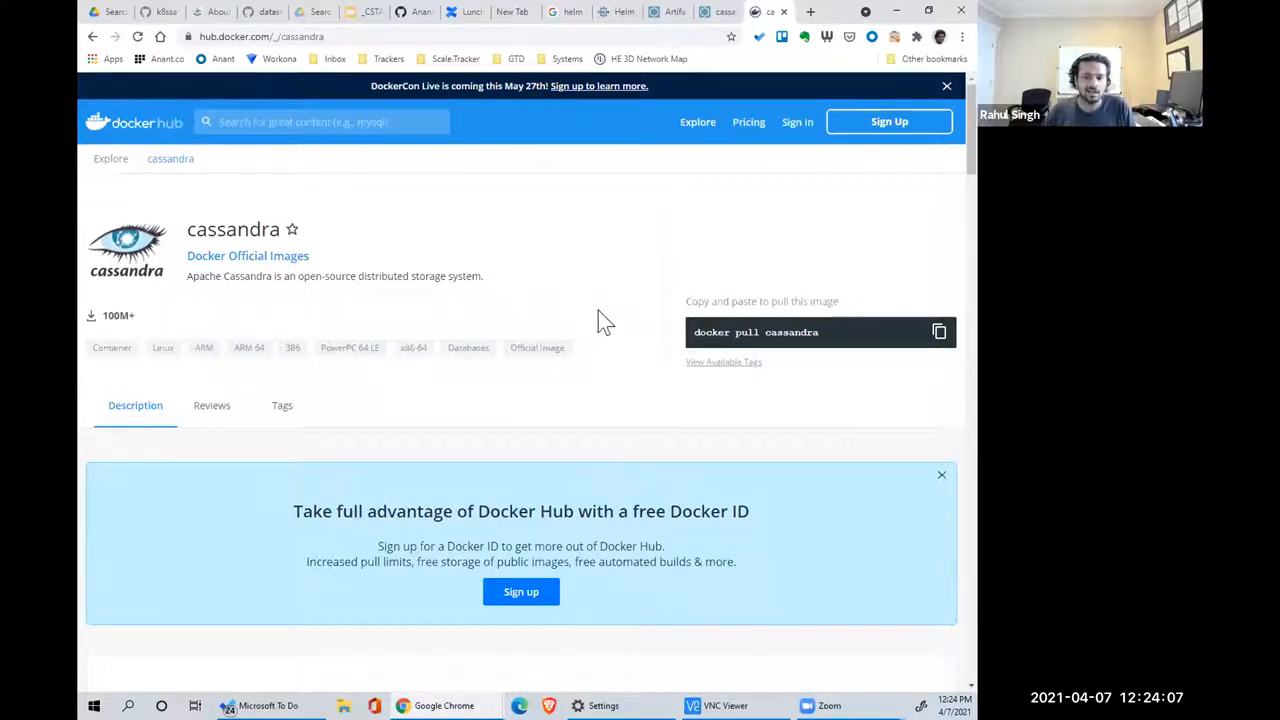
{"action": "mouse_move", "coordinate": [547, 315]}
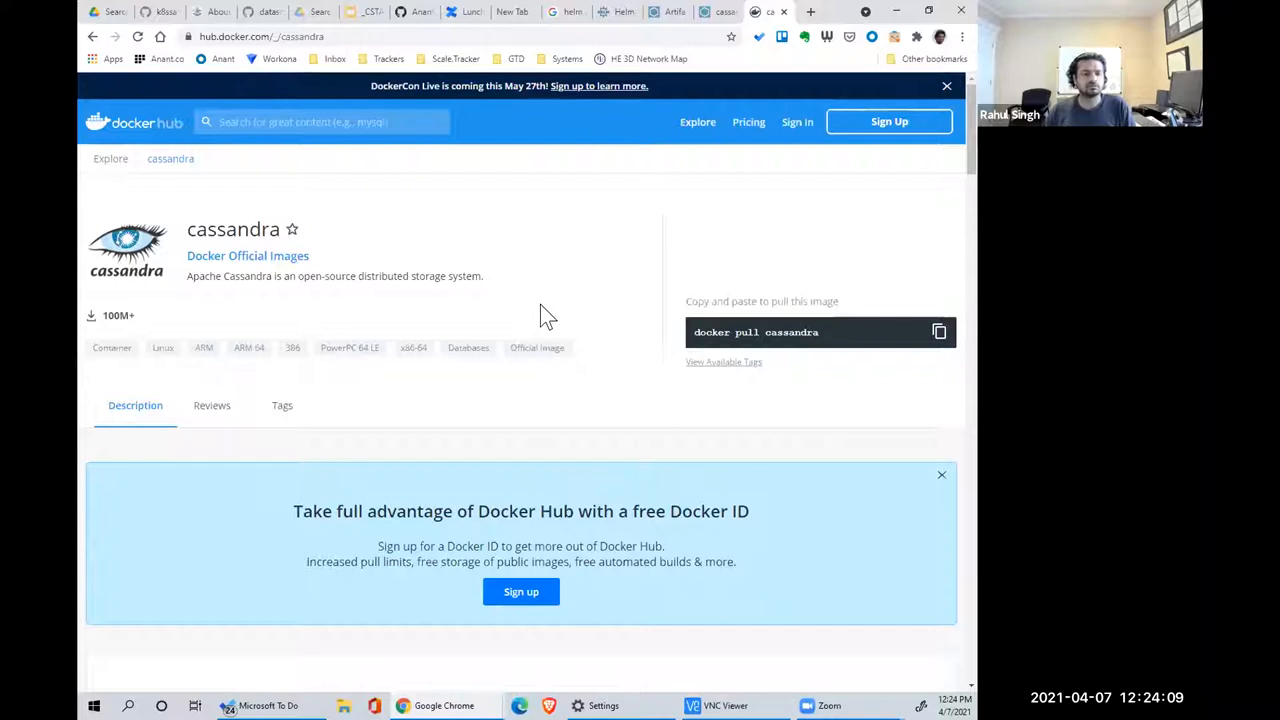
{"action": "mouse_move", "coordinate": [757, 322]}
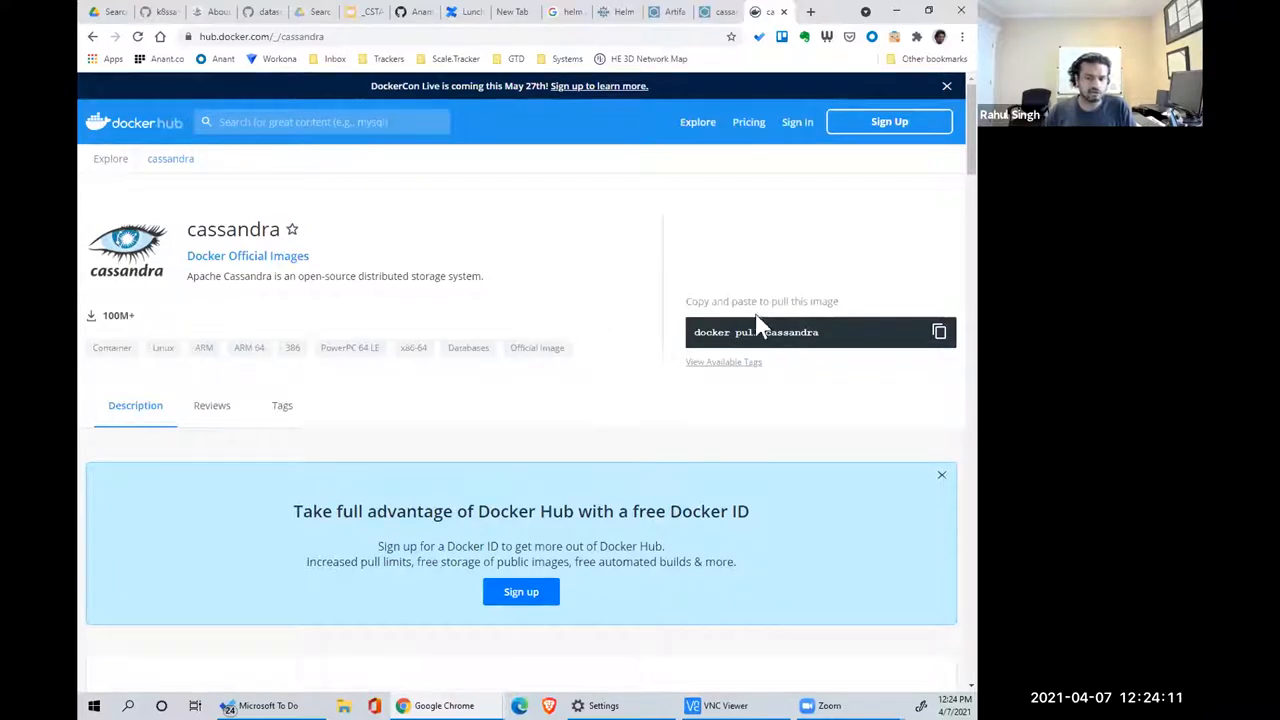
{"action": "mouse_move", "coordinate": [451, 379]}
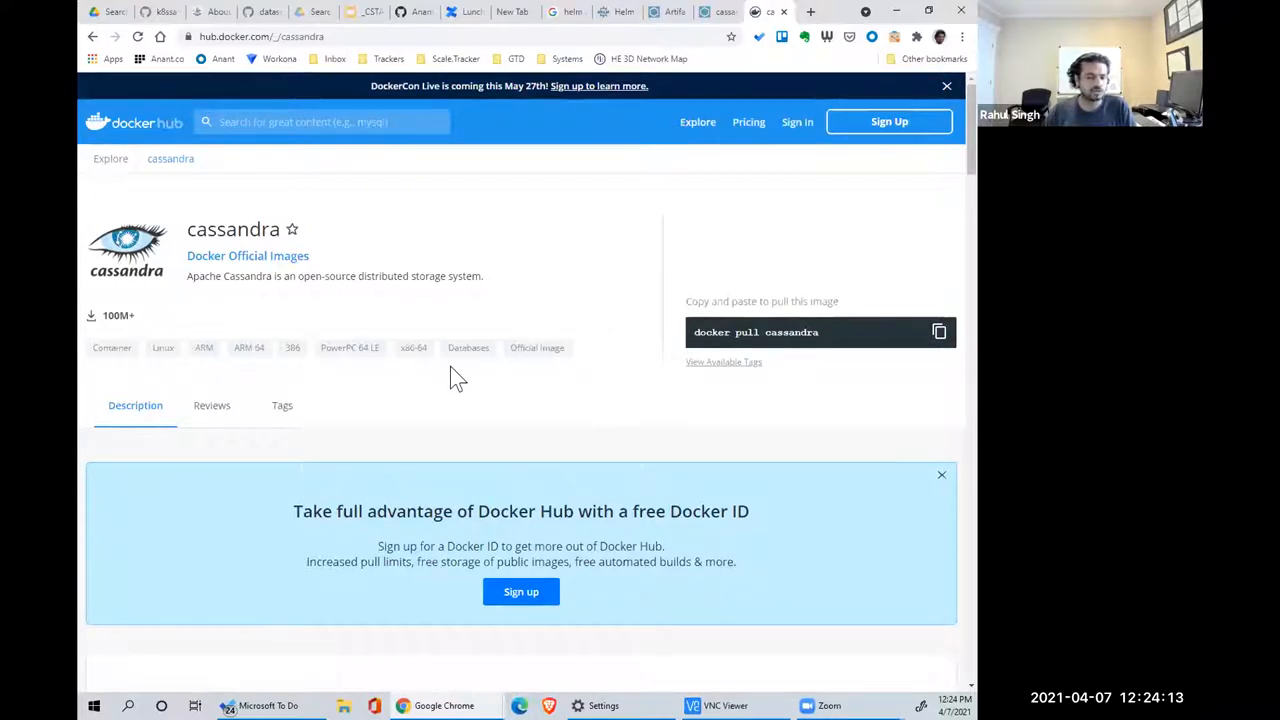
{"action": "scroll", "scroll_direction": "down", "scroll_amount": 3}
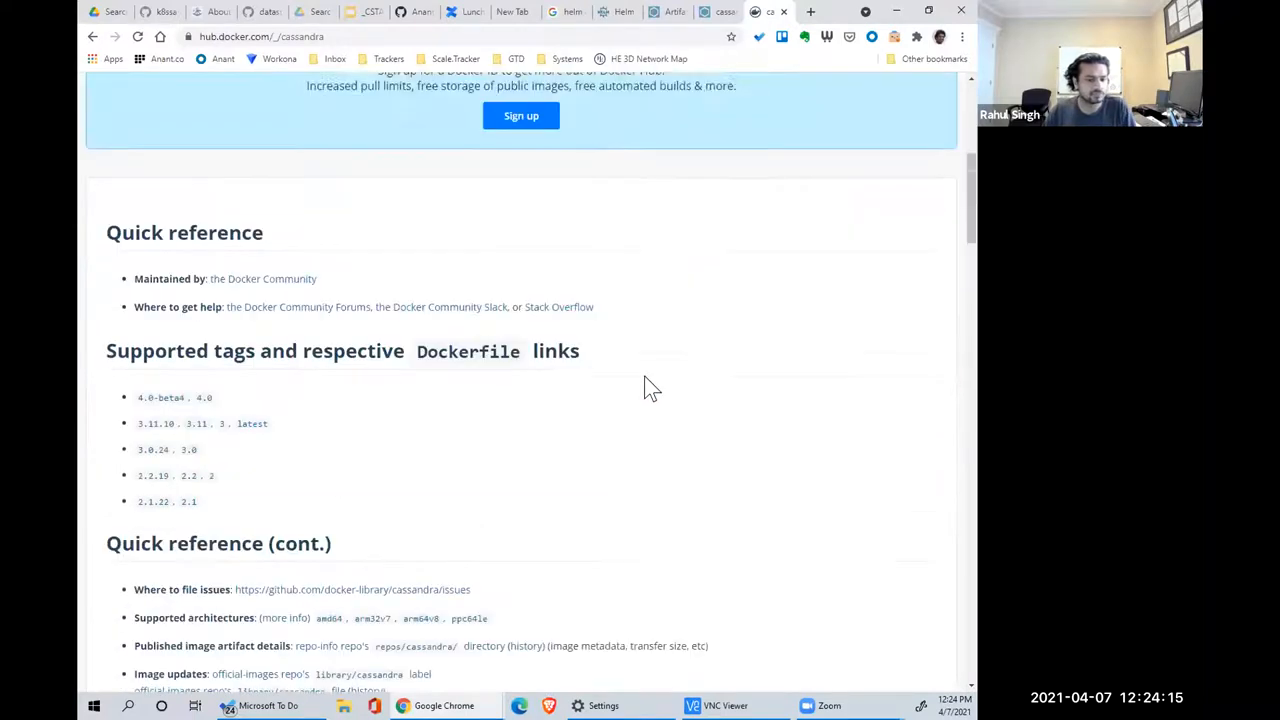
{"action": "scroll", "scroll_direction": "down", "scroll_amount": 3}
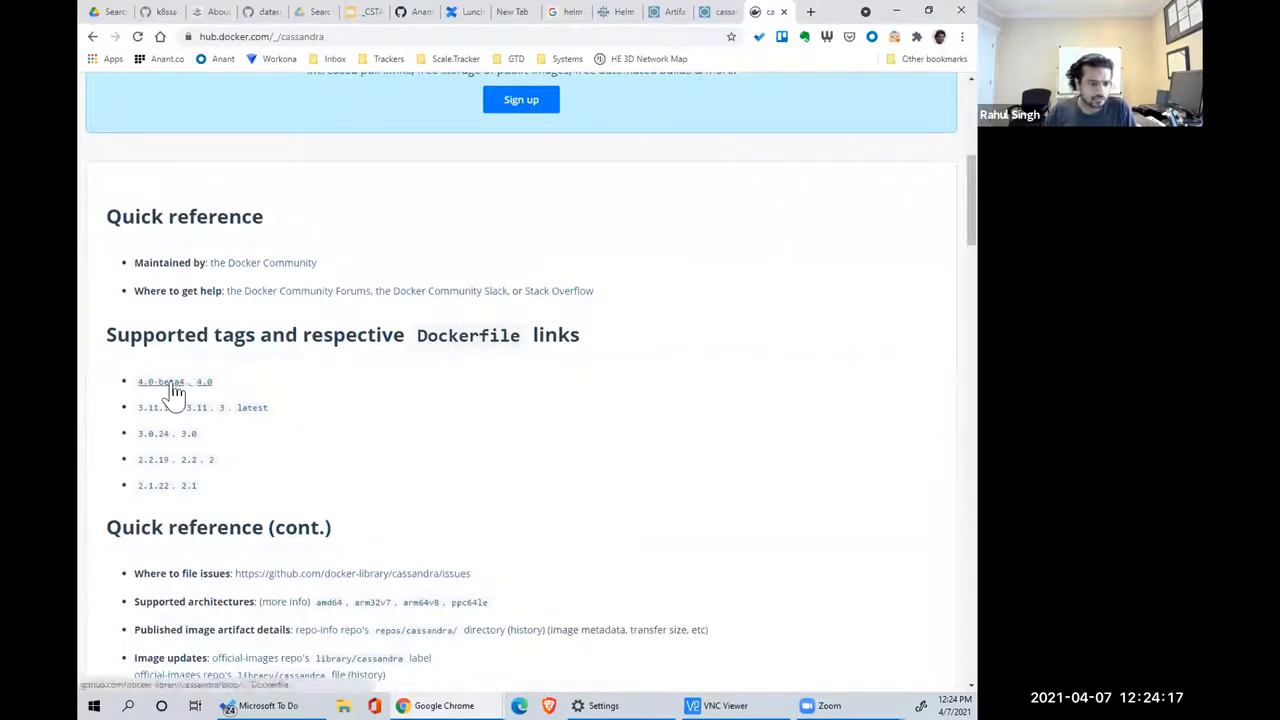
- Open the cassandra 4.0-beta4 Dockerfile and select its adoptopenjdk:11-jre-hotspot-focal base image
{"action": "left_click", "coordinate": [160, 381]}
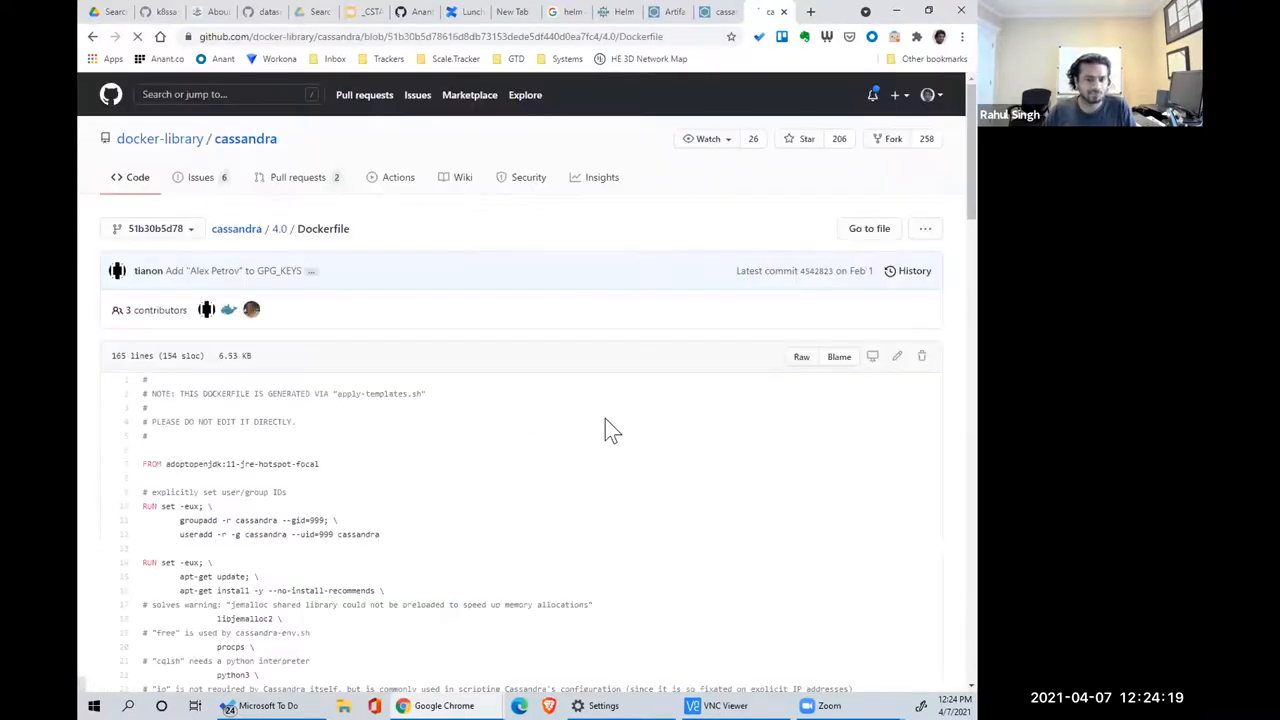
{"action": "scroll", "scroll_direction": "down", "scroll_amount": 3}
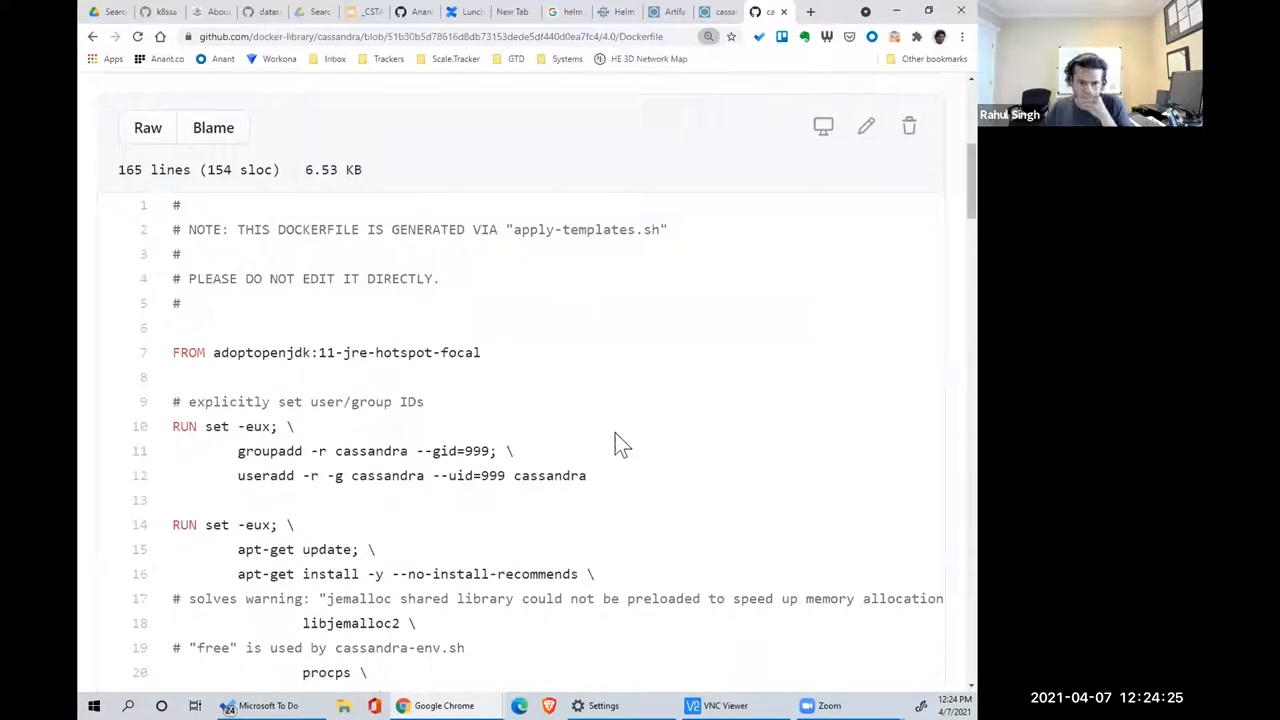
{"action": "mouse_move", "coordinate": [550, 360]}
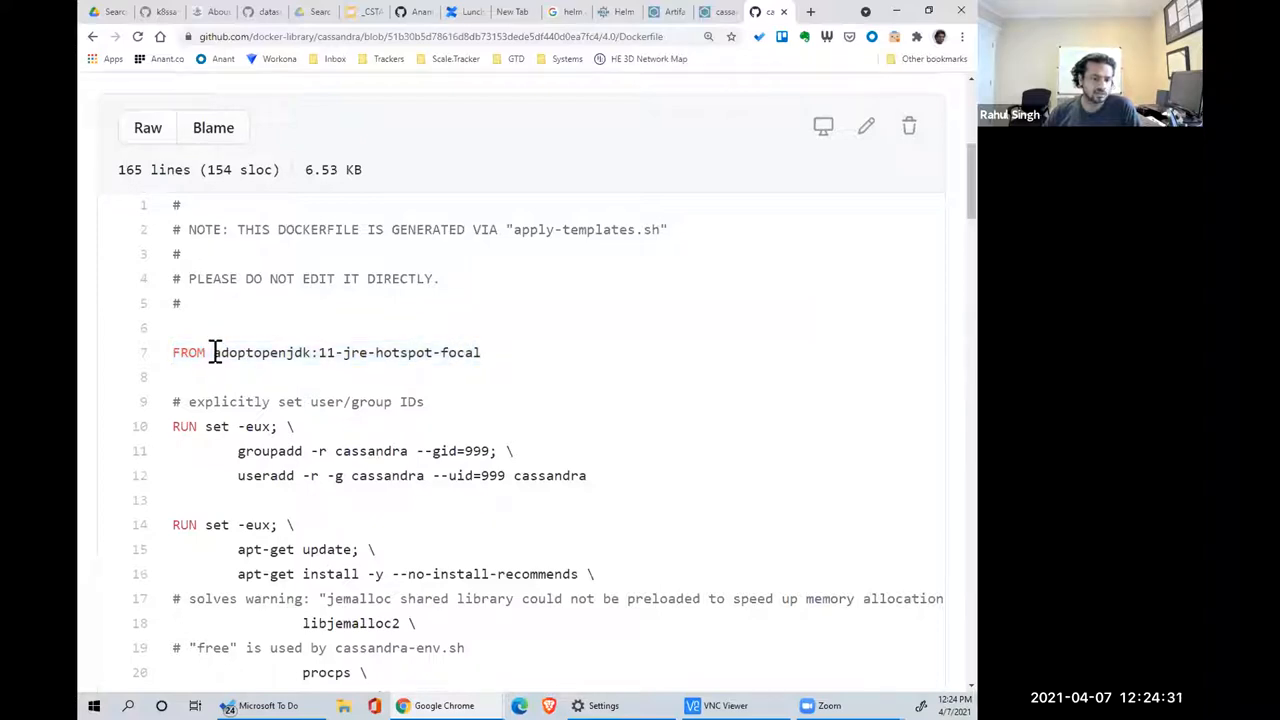
{"action": "double_click", "coordinate": [258, 352]}
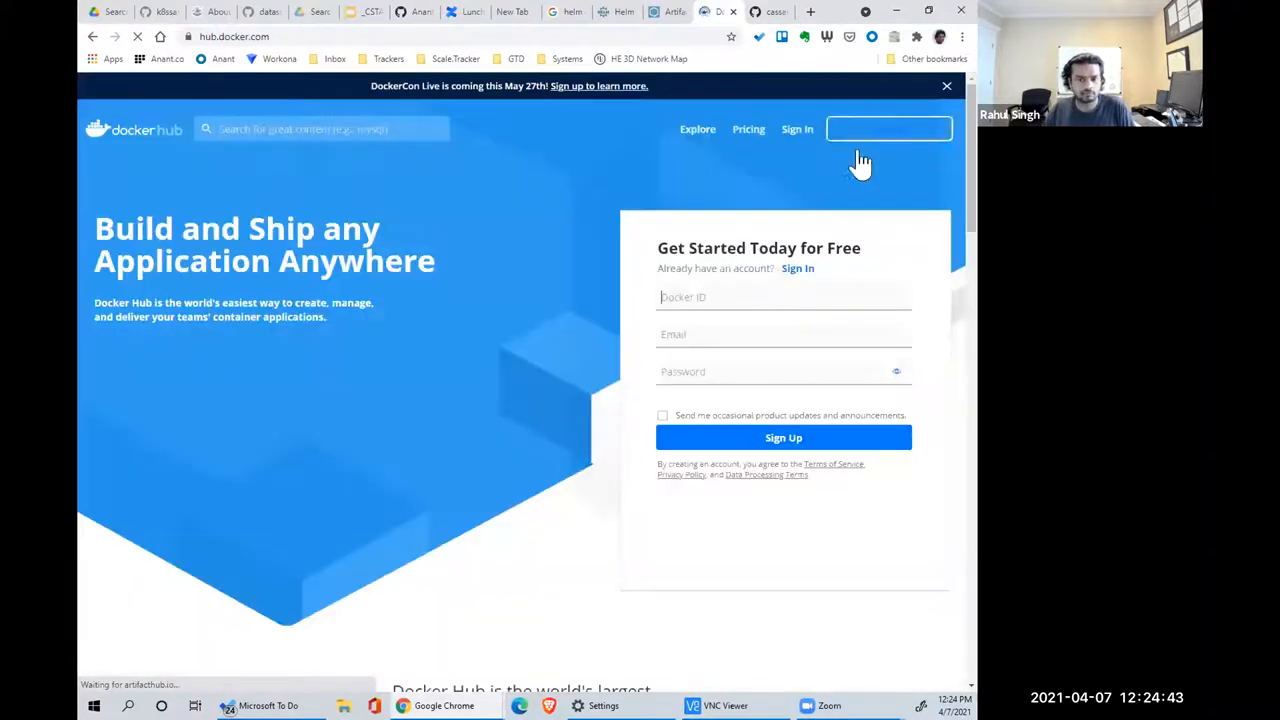
- Search Docker Hub for adoptopenjdk, open the official image page and browse its description
{"action": "type", "text": "adoptopenjdk"}
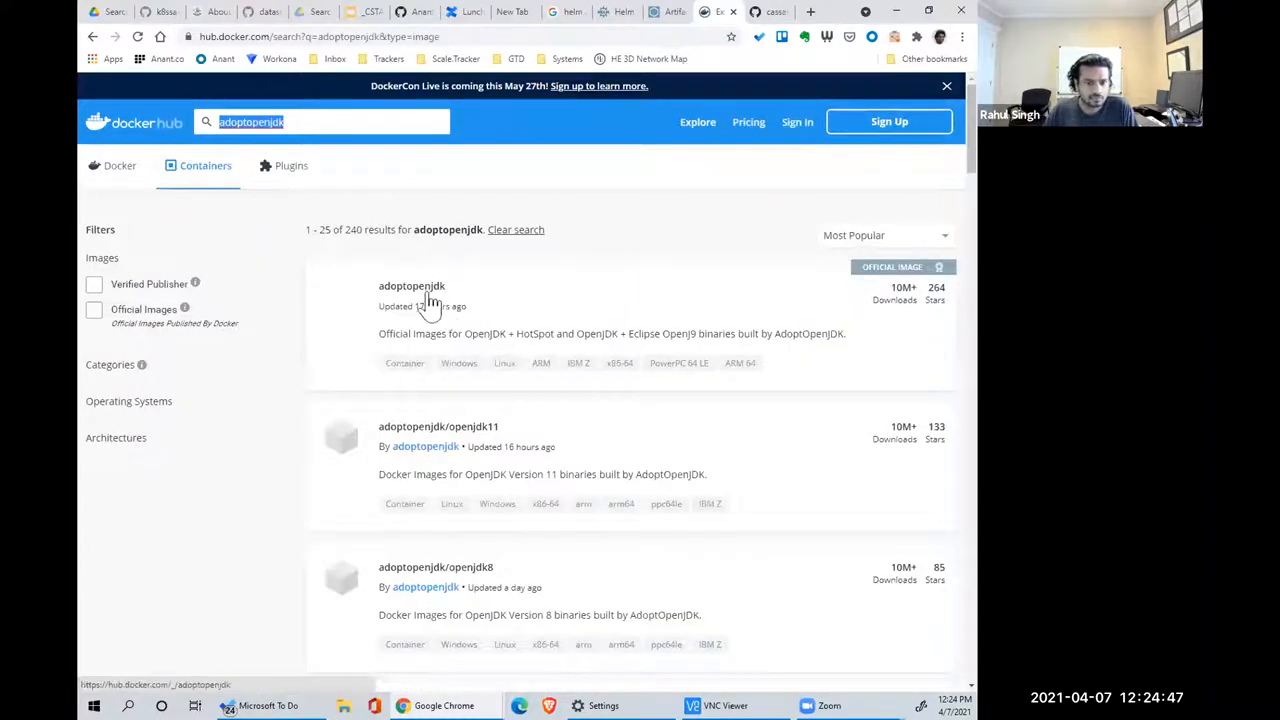
{"action": "left_click", "coordinate": [946, 85]}
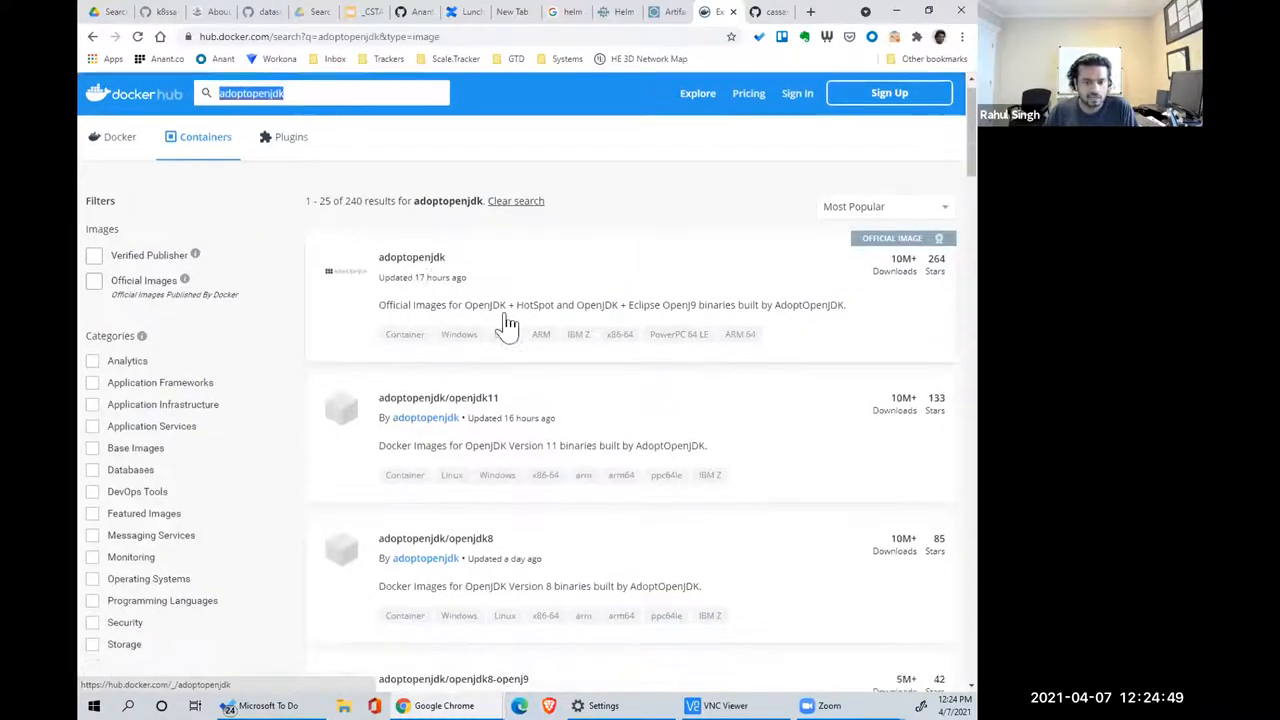
{"action": "scroll", "scroll_direction": "down", "scroll_amount": 3}
{"action": "type", "text": ":11-jre-hotspot-focal"}
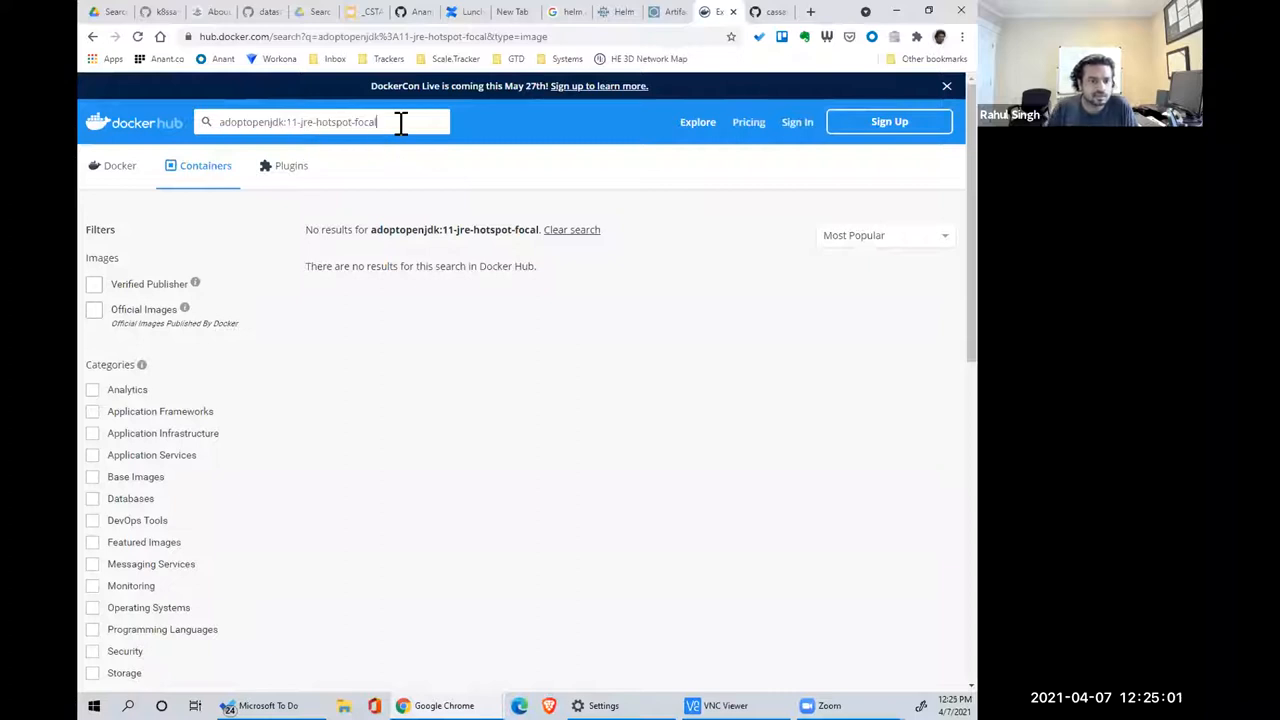
{"action": "key", "text": "Backspace"}
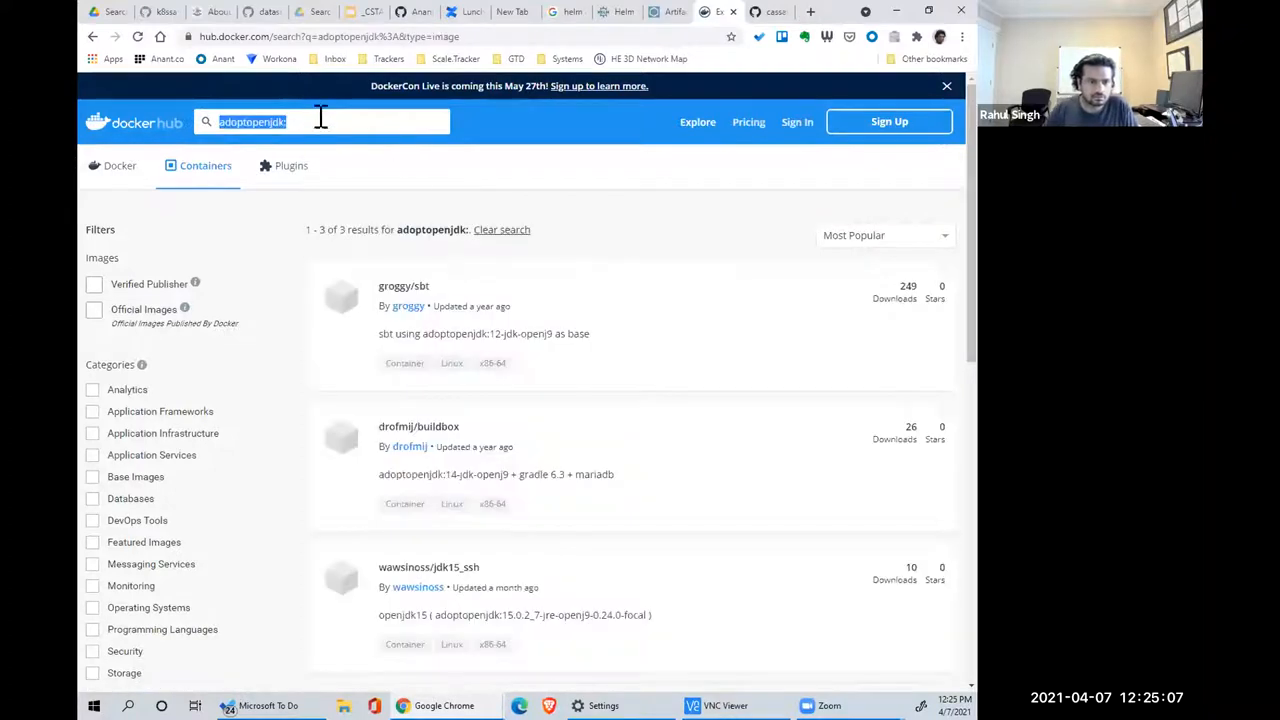
{"action": "left_click", "coordinate": [320, 121]}
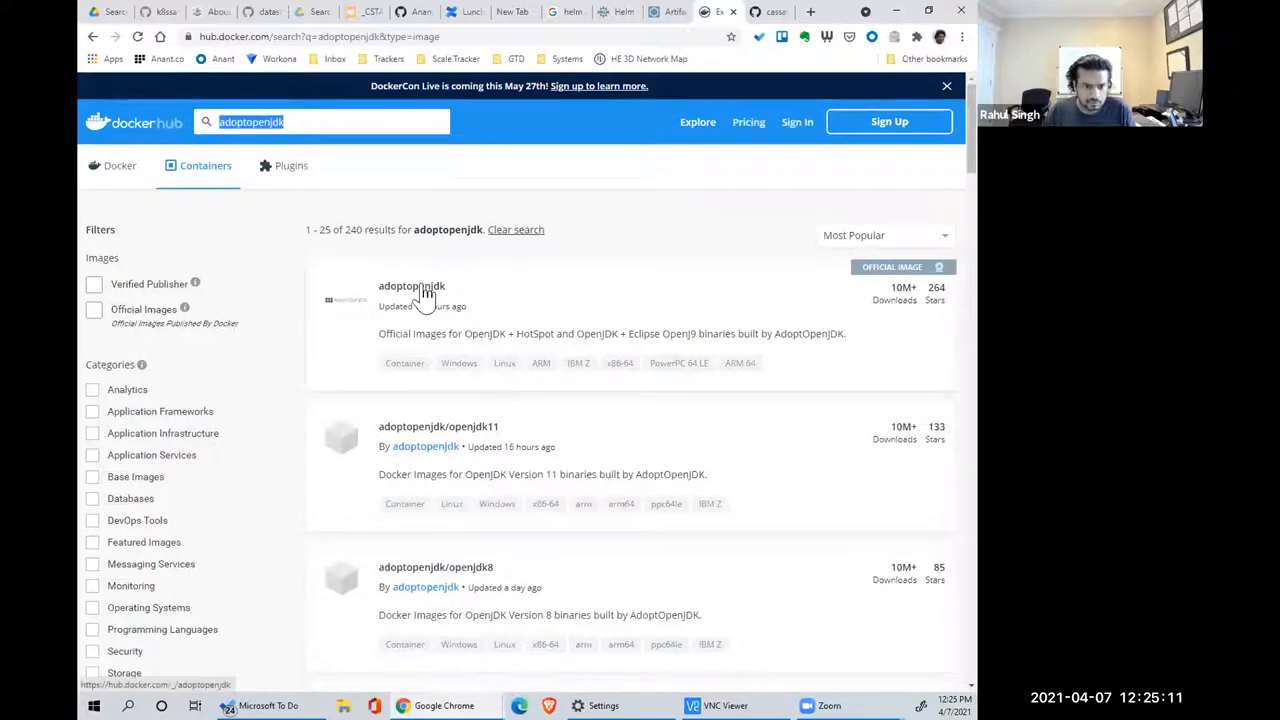
{"action": "left_click", "coordinate": [411, 286]}
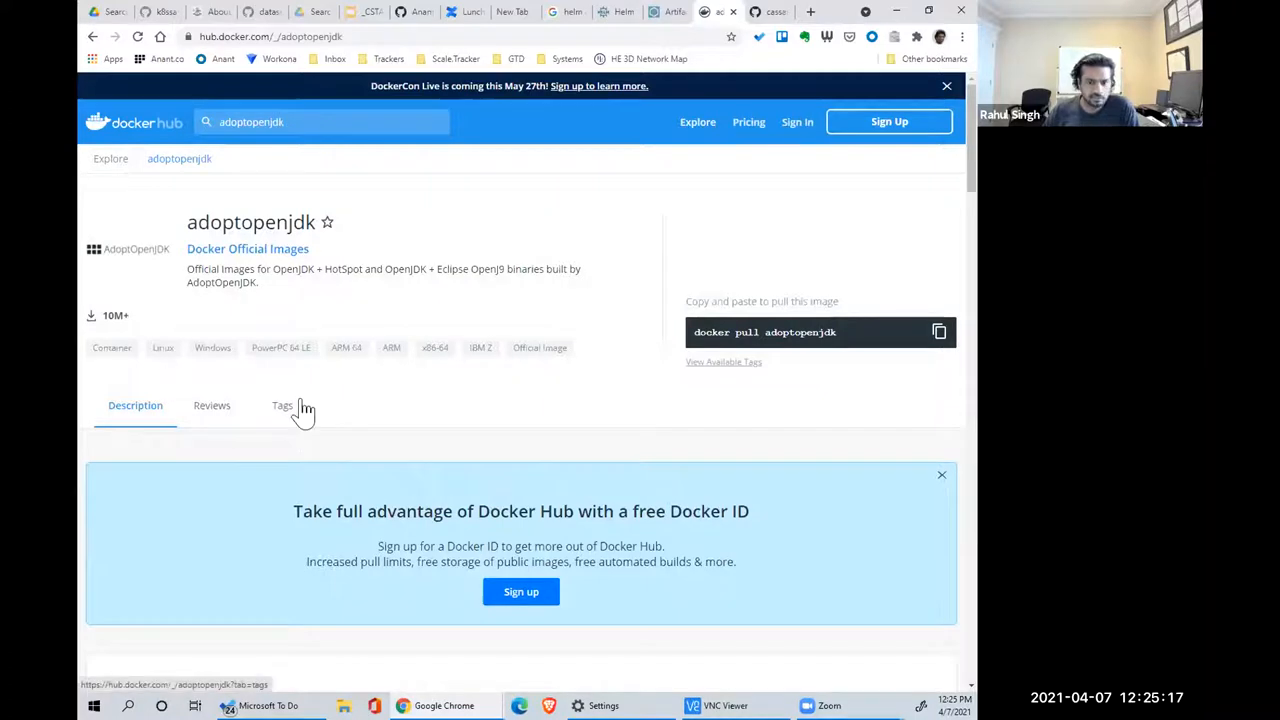
{"action": "scroll", "scroll_direction": "down", "scroll_amount": 3}
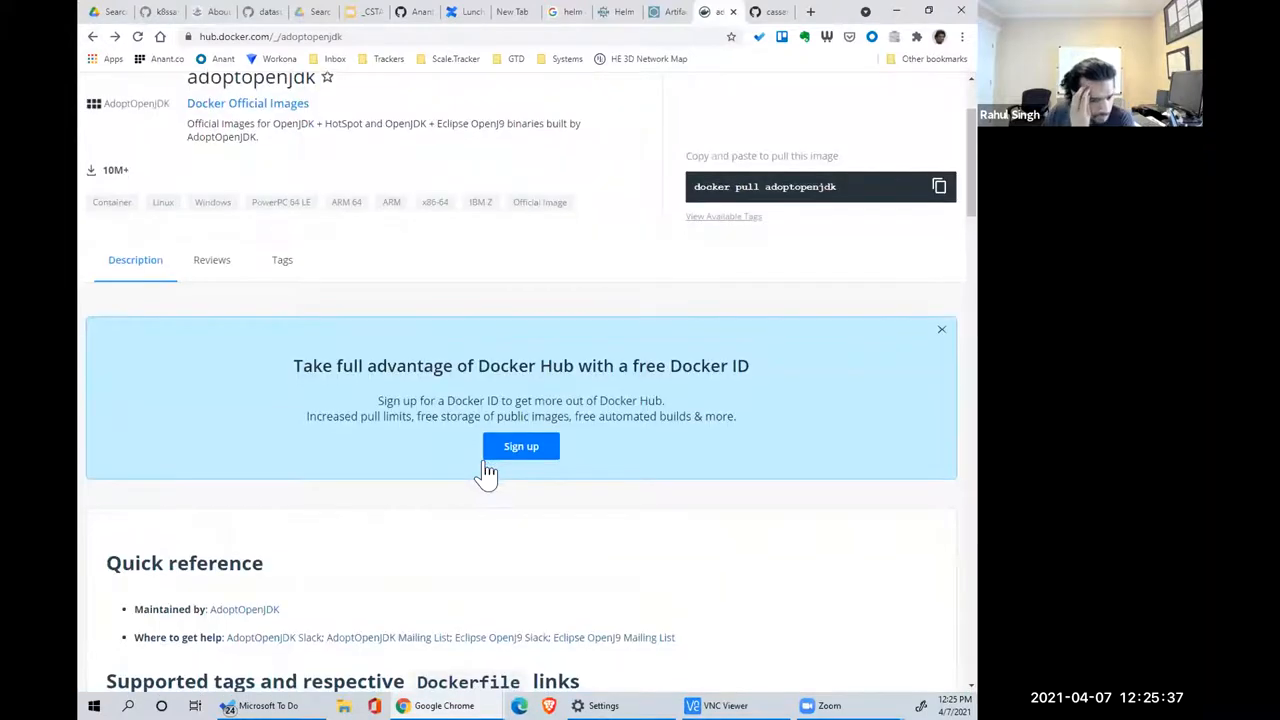
{"action": "scroll", "scroll_direction": "down", "scroll_amount": 3}
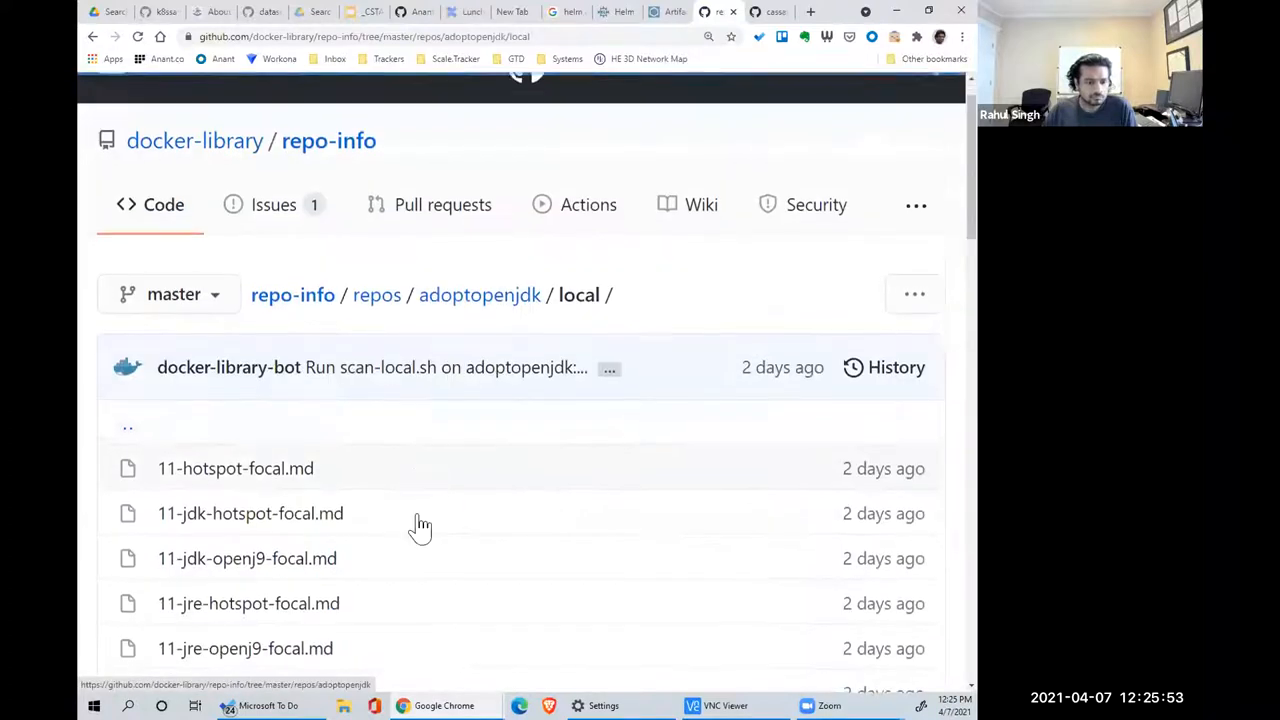
- Scroll the adoptopenjdk Docker Hub page to the Supported tags note linking the README
{"action": "scroll", "scroll_direction": "down", "scroll_amount": 3}
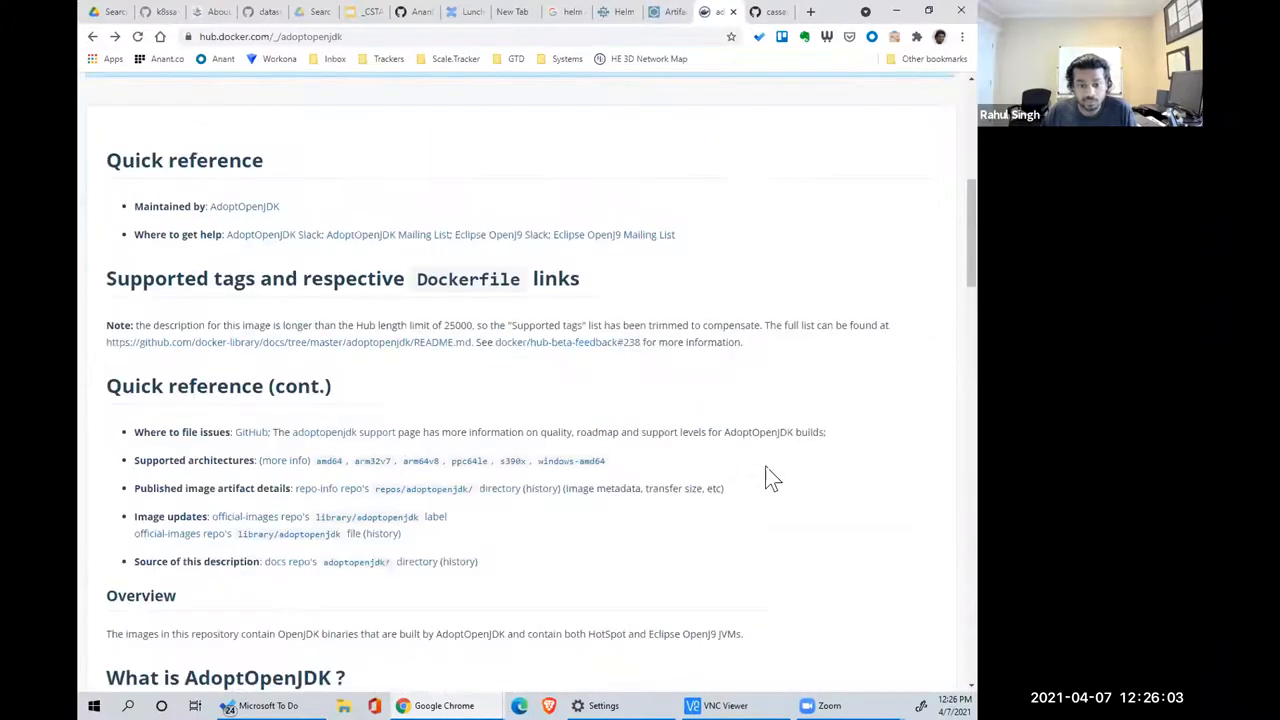
{"action": "scroll", "scroll_direction": "up", "scroll_amount": 3}
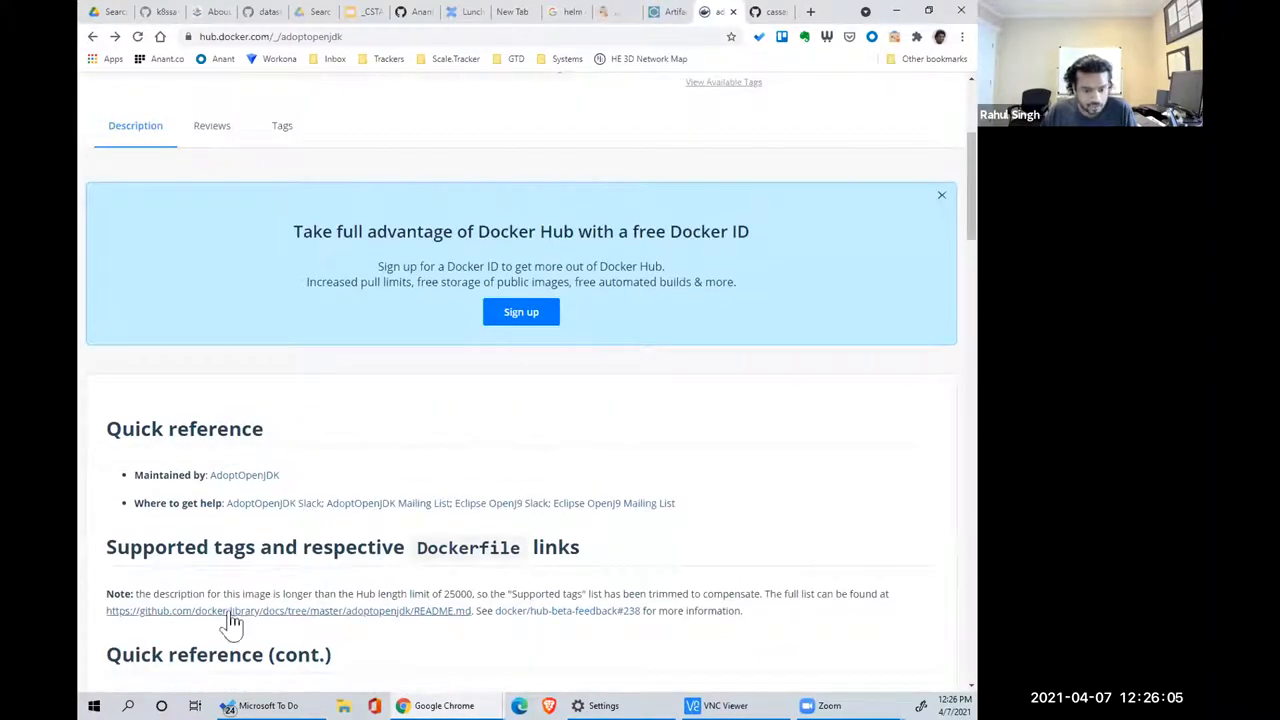
{"action": "mouse_move", "coordinate": [410, 620]}
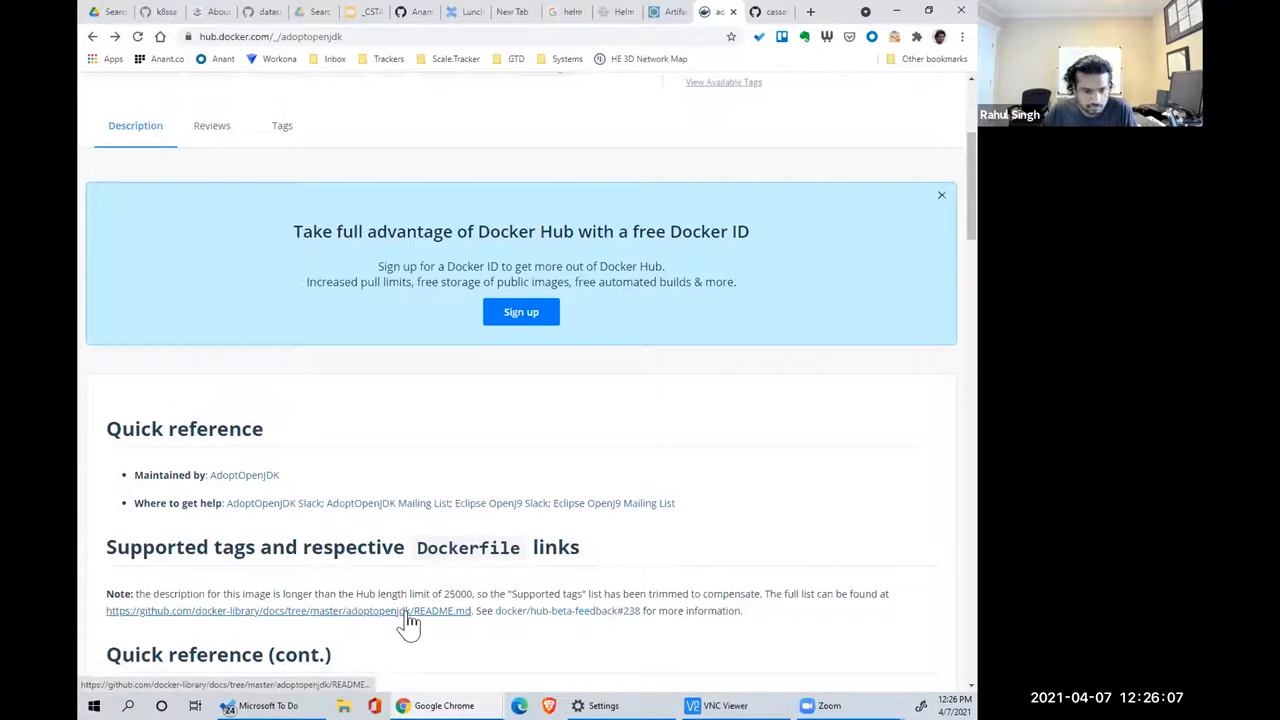
- Open the 8u282-b08-jdk-hotspot-focal Dockerfile from the tags README and select ubuntu:20.04
{"action": "left_click", "coordinate": [289, 611]}
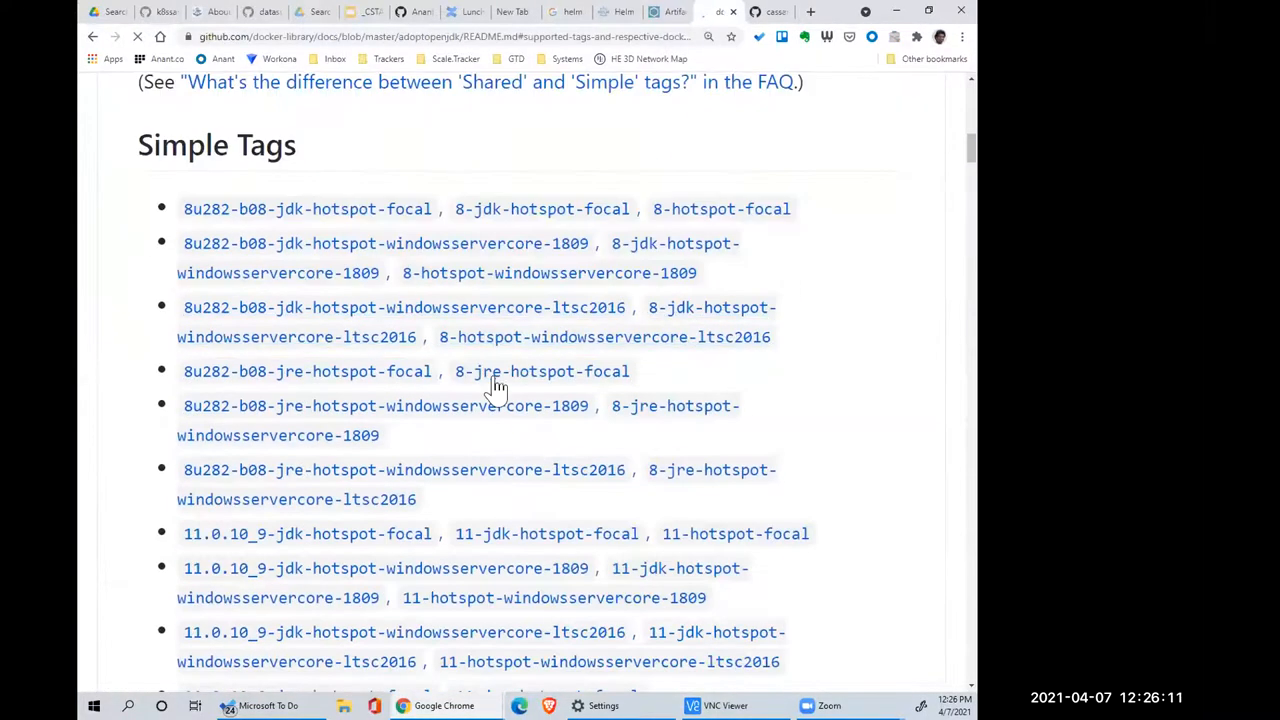
{"action": "scroll", "scroll_direction": "down", "scroll_amount": 3}
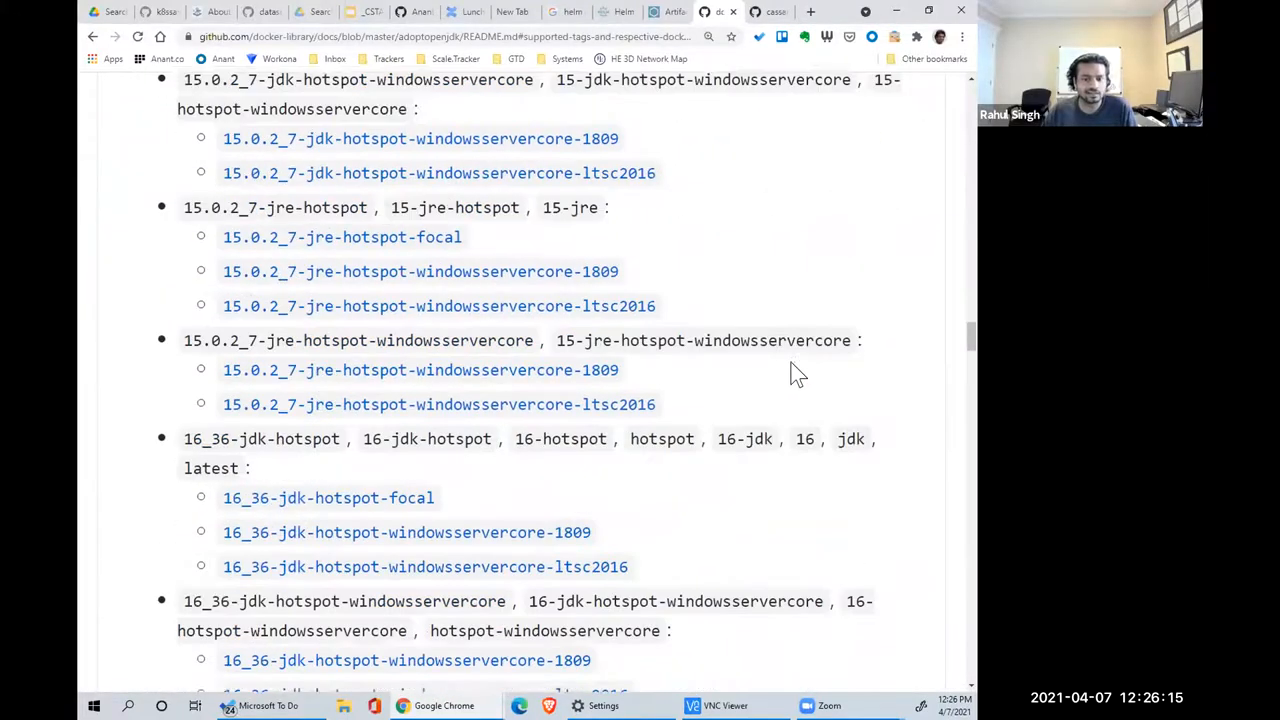
{"action": "scroll", "scroll_direction": "down", "scroll_amount": 3}
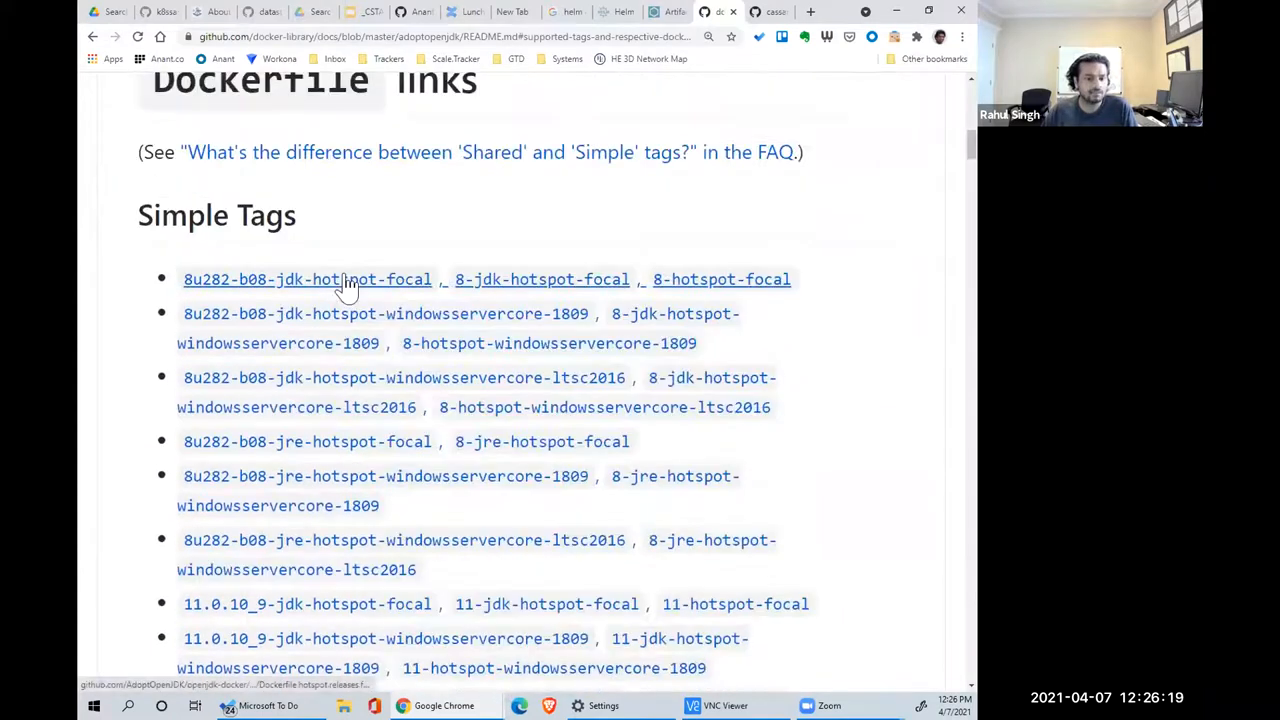
{"action": "left_click", "coordinate": [307, 279]}
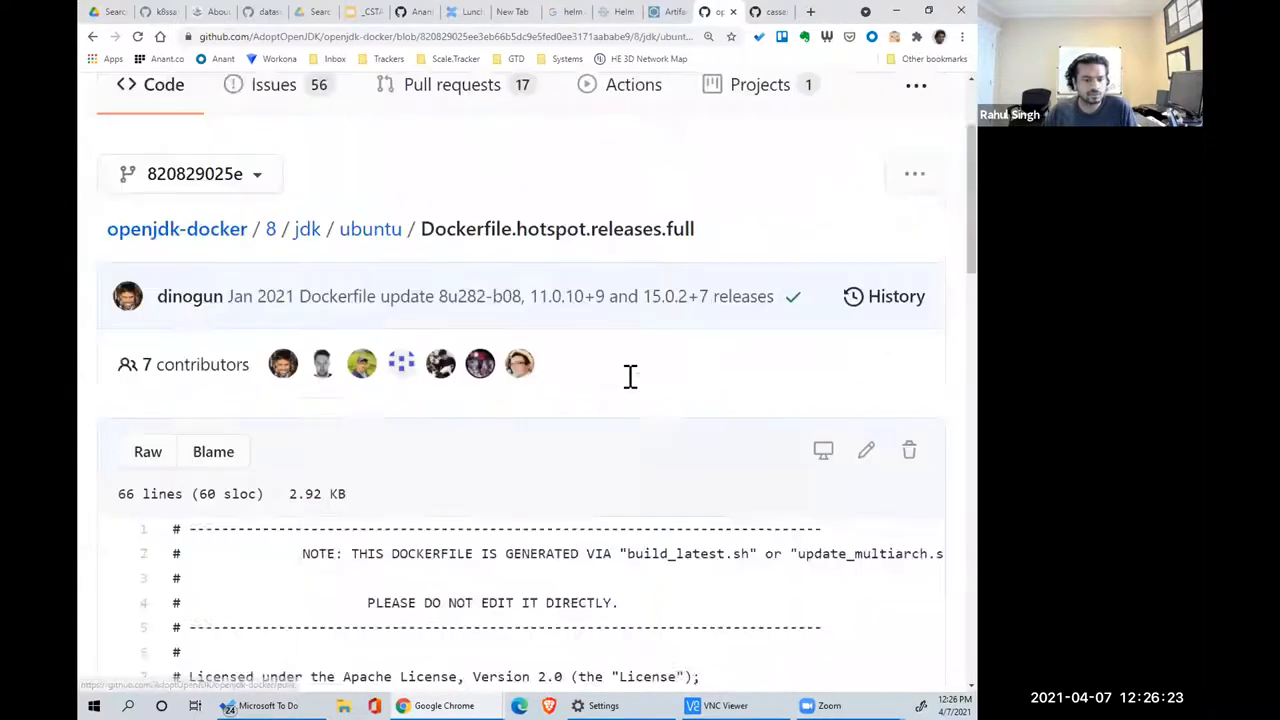
{"action": "scroll", "scroll_direction": "down", "scroll_amount": 3}
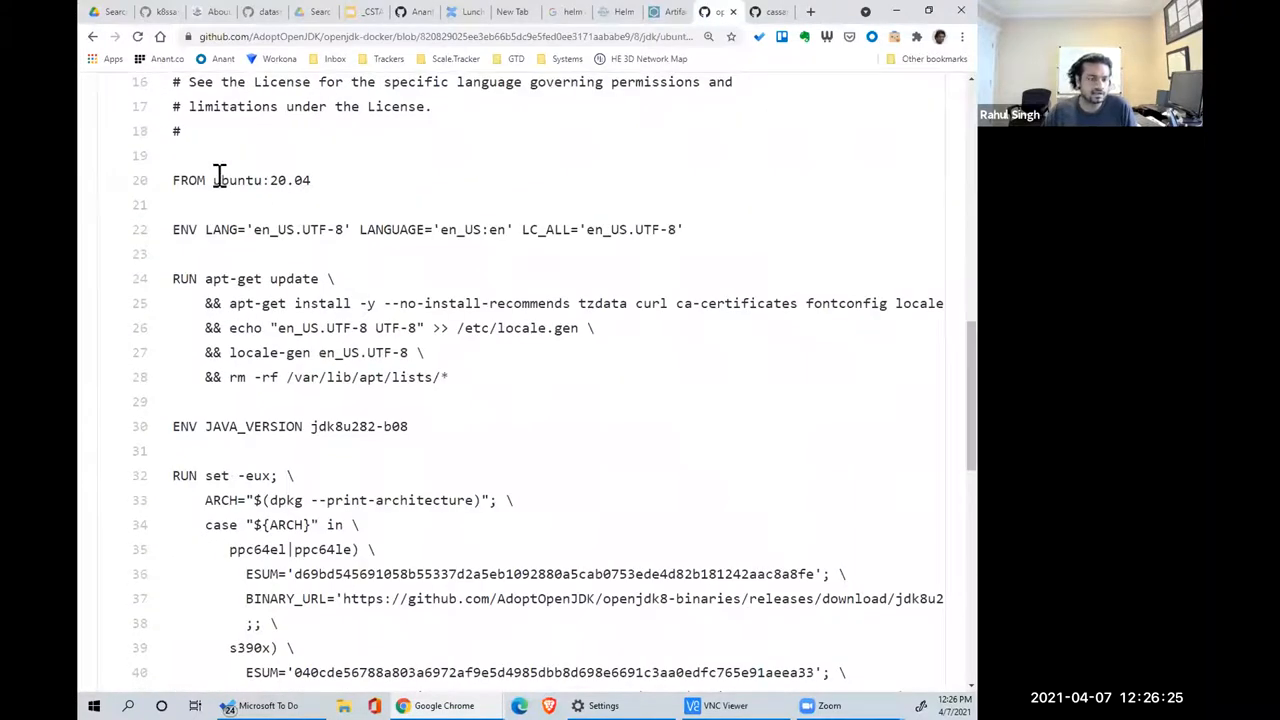
{"action": "double_click", "coordinate": [240, 180]}
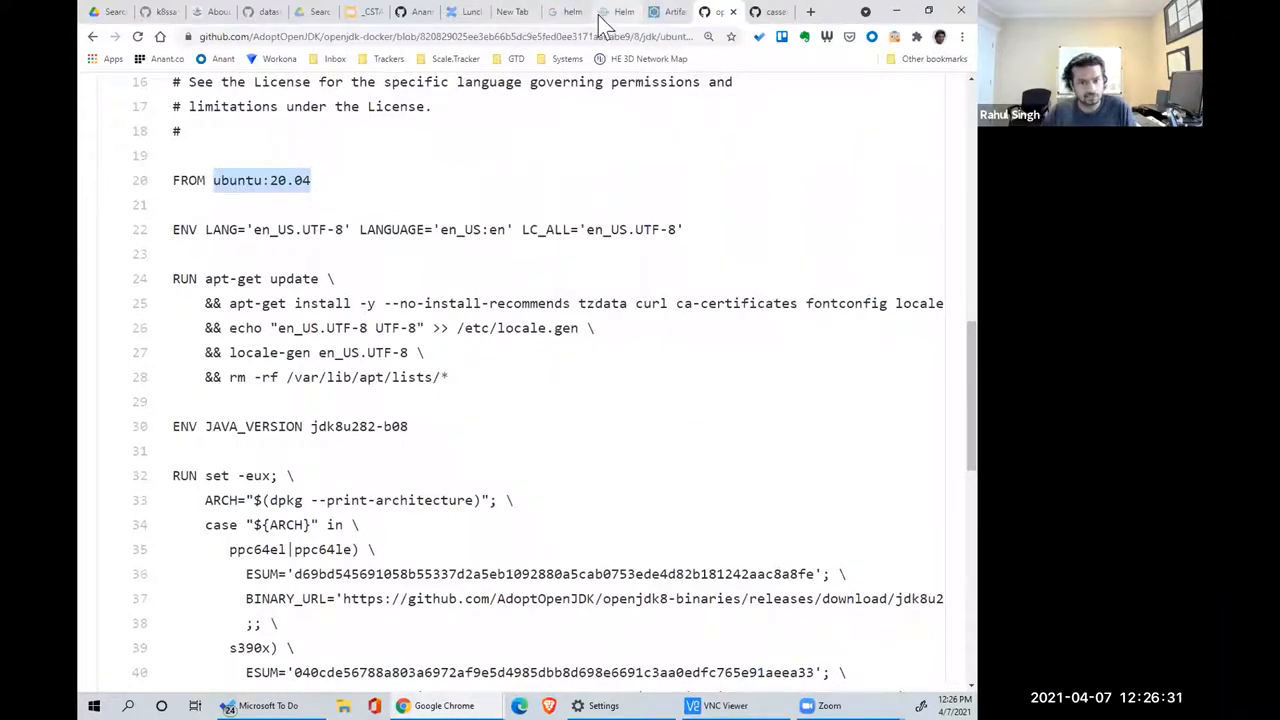
{"action": "left_click", "coordinate": [455, 58]}
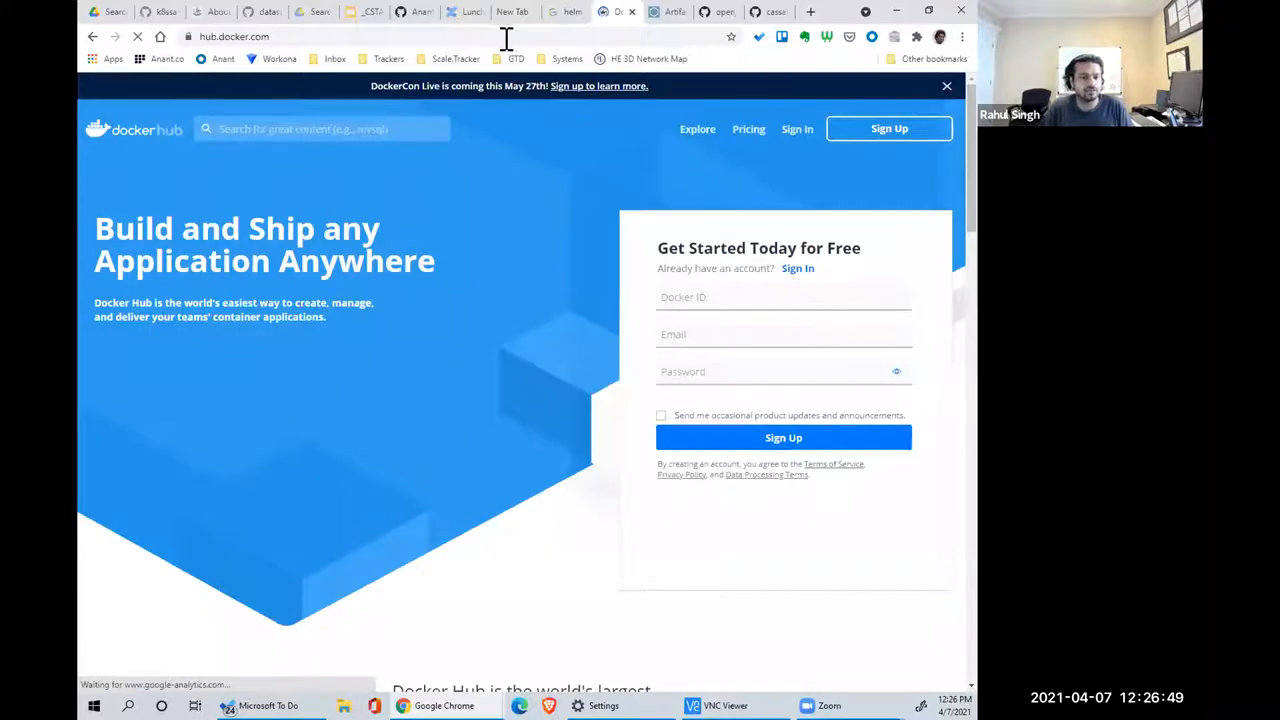
- Search Docker Hub for ubuntu, open the official ubuntu image and its 20.04 Dockerfile
{"action": "type", "text": "ubuntu:20.04"}
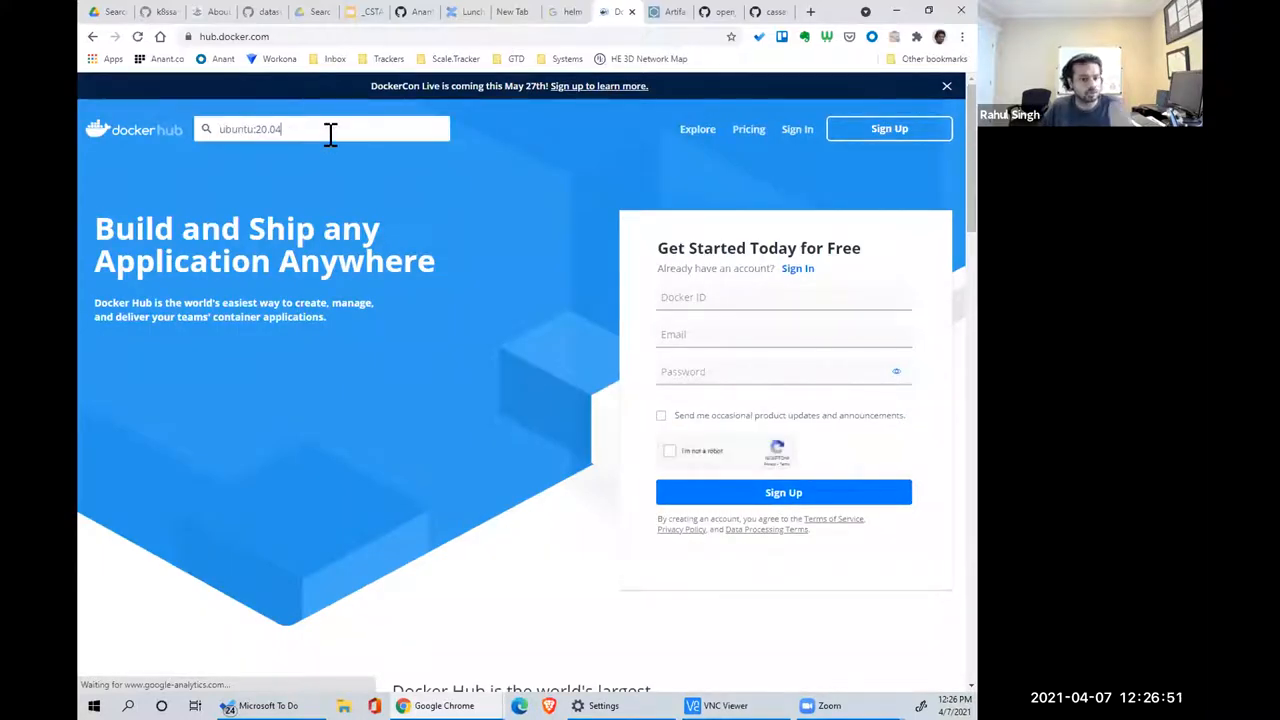
{"action": "key", "text": "Enter"}
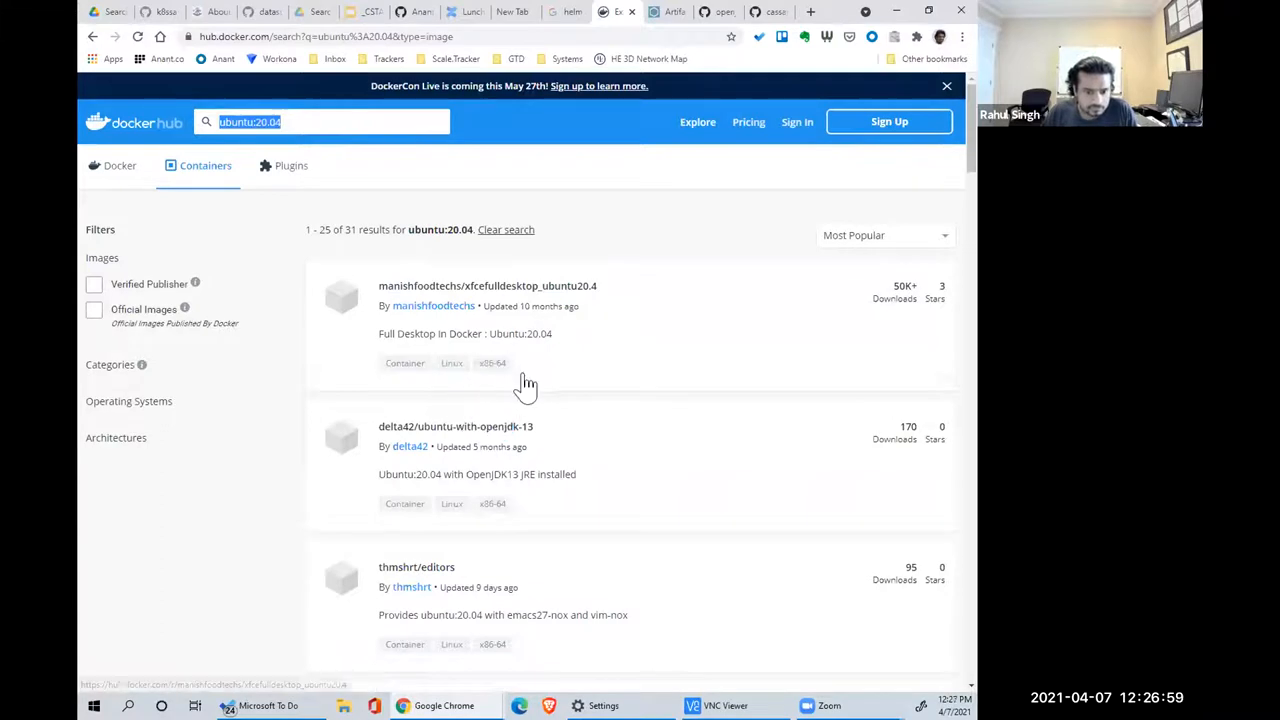
{"action": "left_click", "coordinate": [110, 364]}
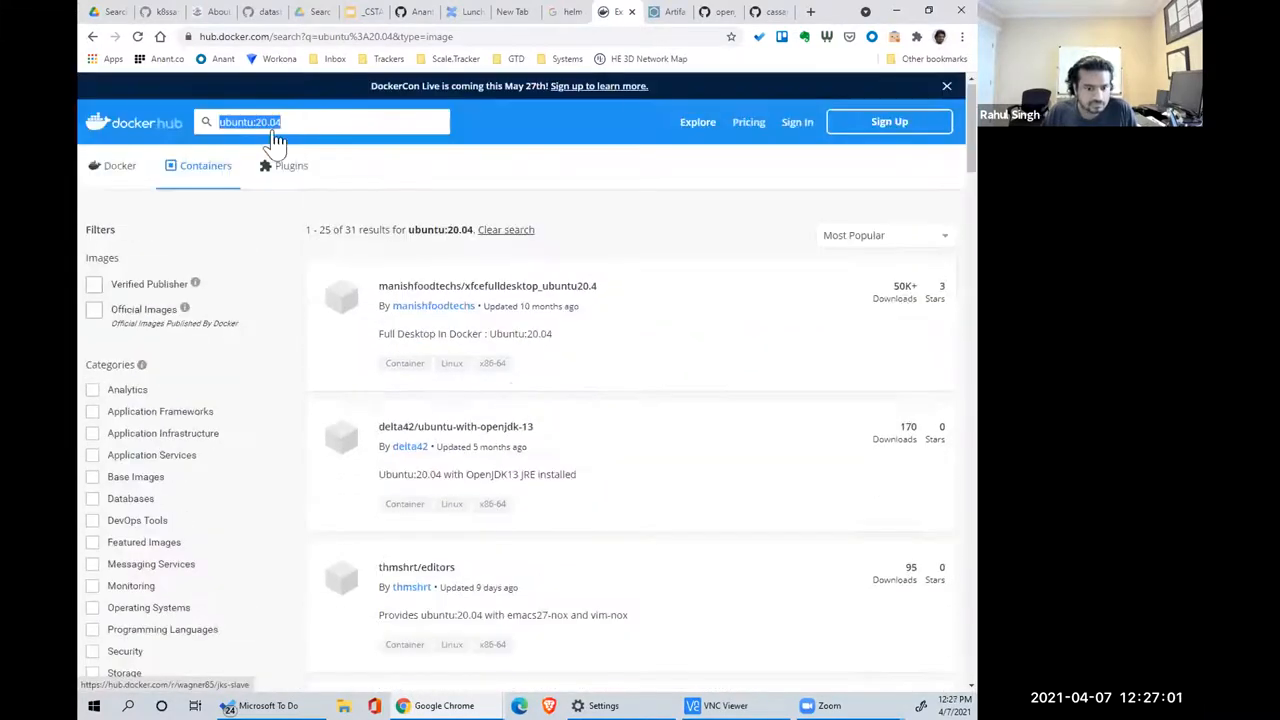
{"action": "left_click", "coordinate": [320, 122]}
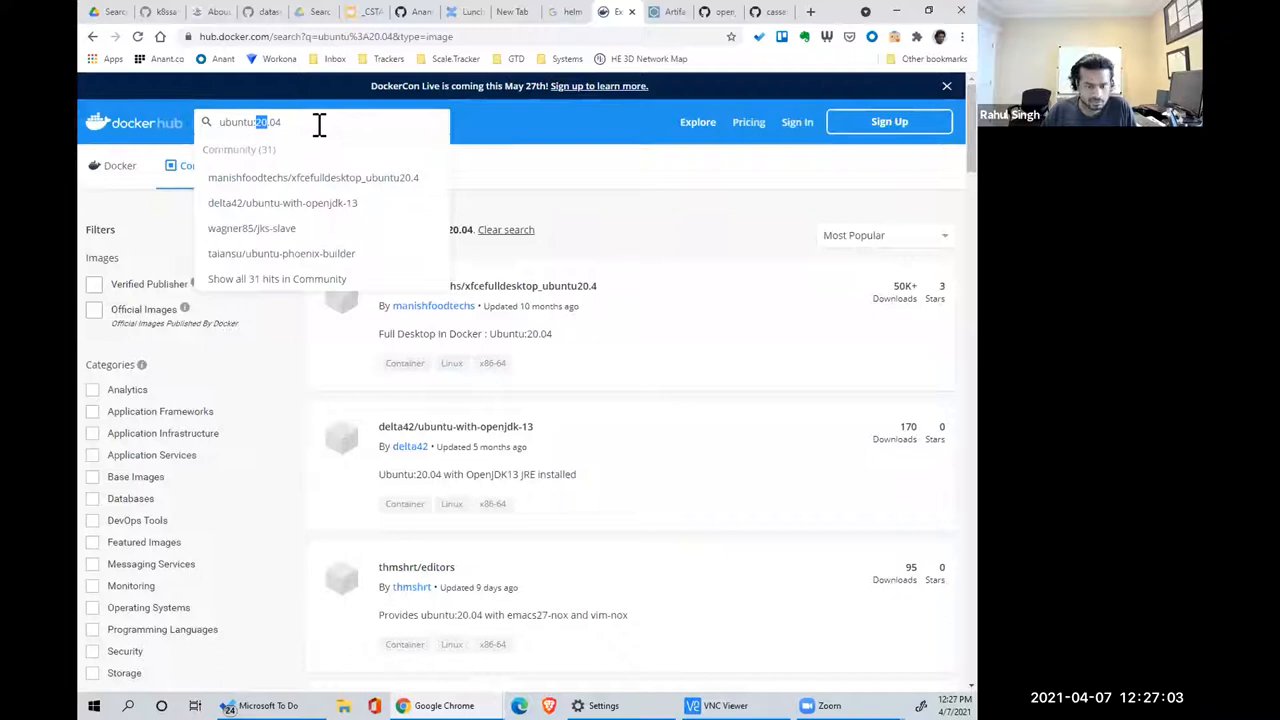
{"action": "key", "text": "Backspace"}
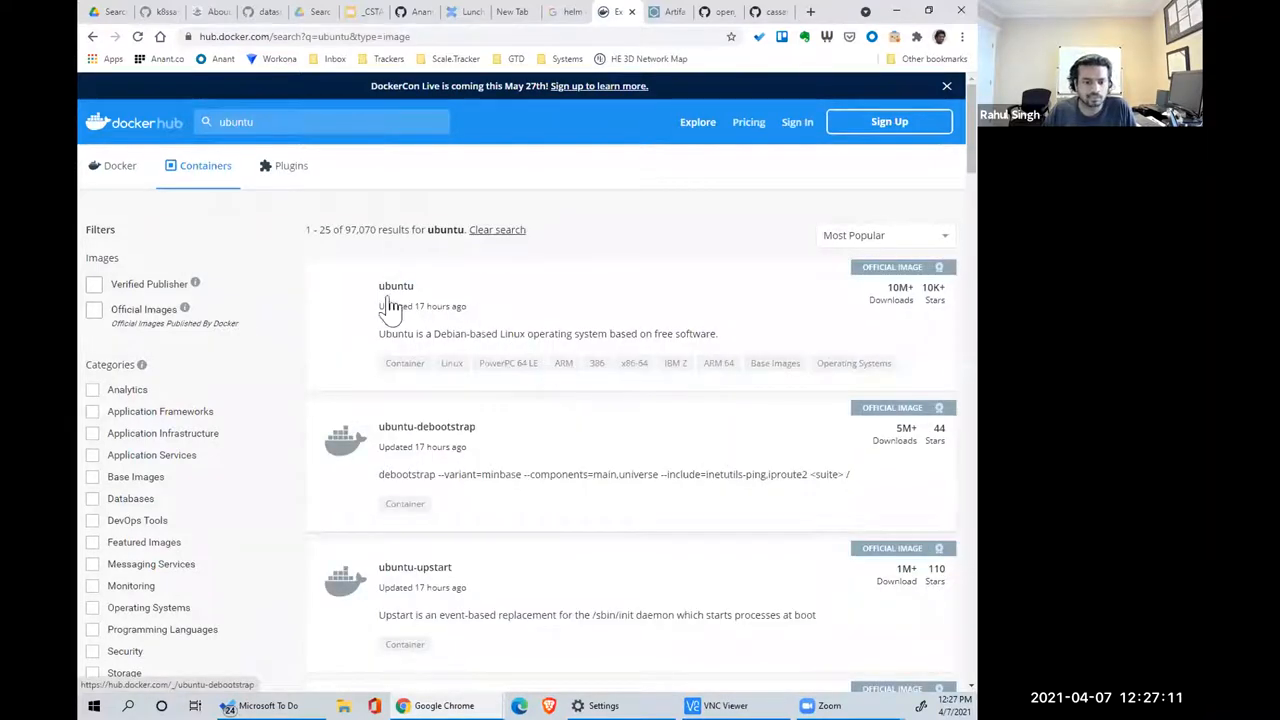
{"action": "left_click", "coordinate": [396, 286]}
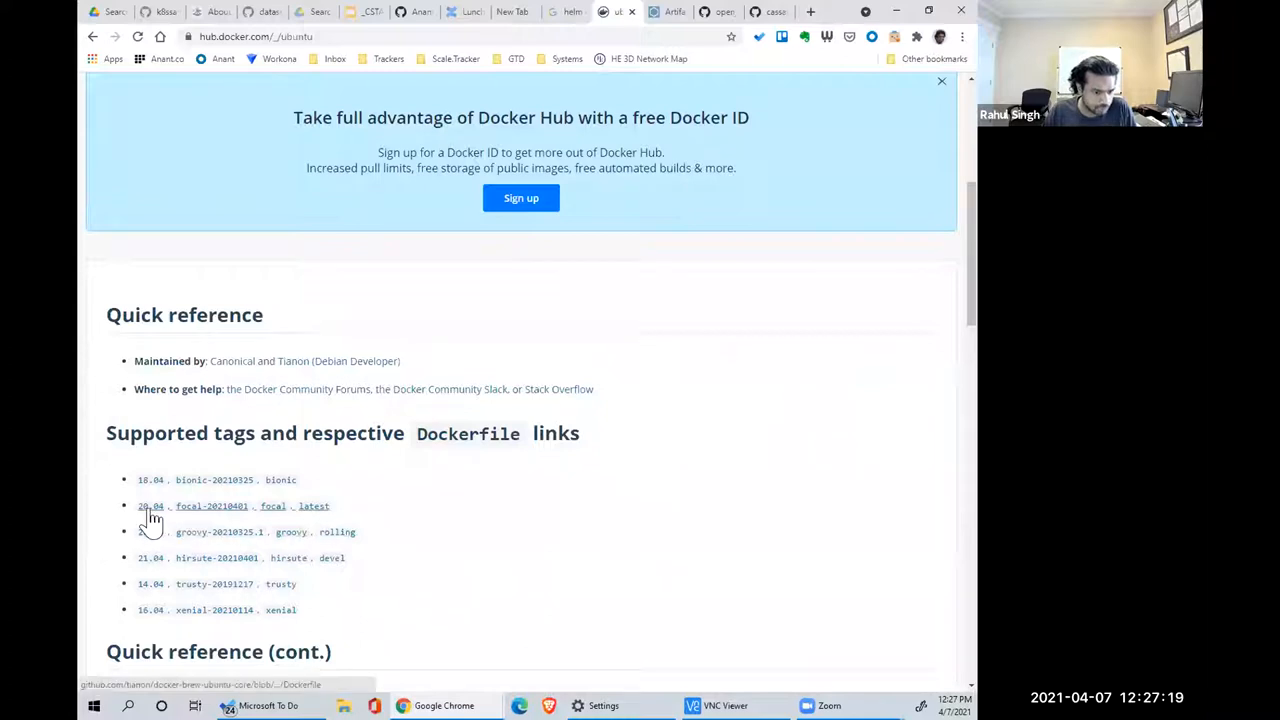
{"action": "left_click", "coordinate": [211, 505]}
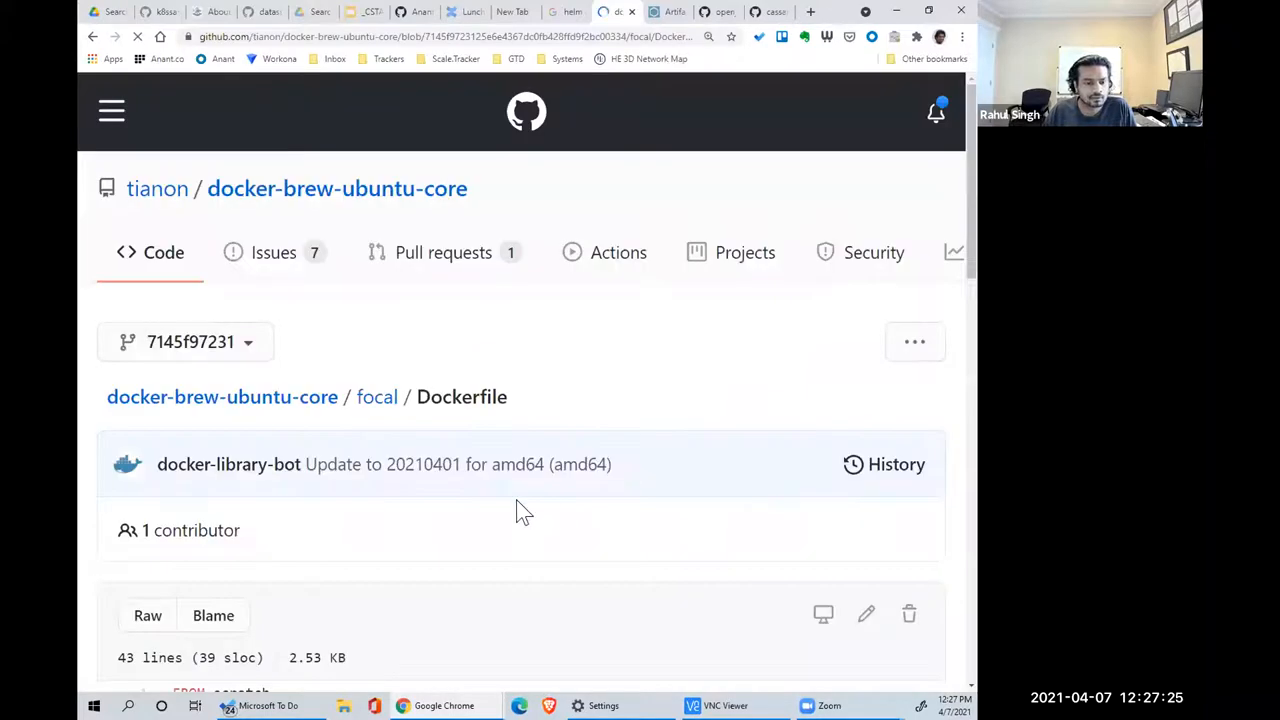
- Read the ubuntu focal Dockerfile from FROM scratch and the rootfs tarball to CMD bash
{"action": "scroll", "scroll_direction": "down", "scroll_amount": 3}
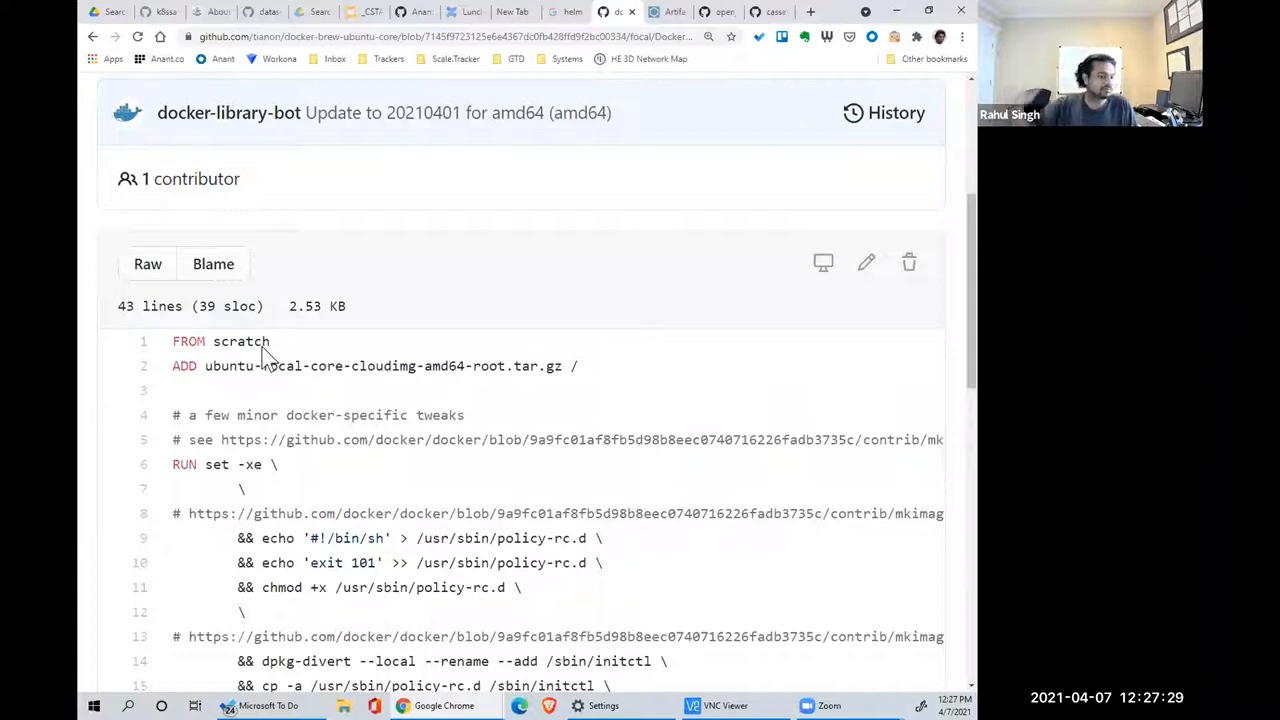
{"action": "mouse_move", "coordinate": [400, 435]}
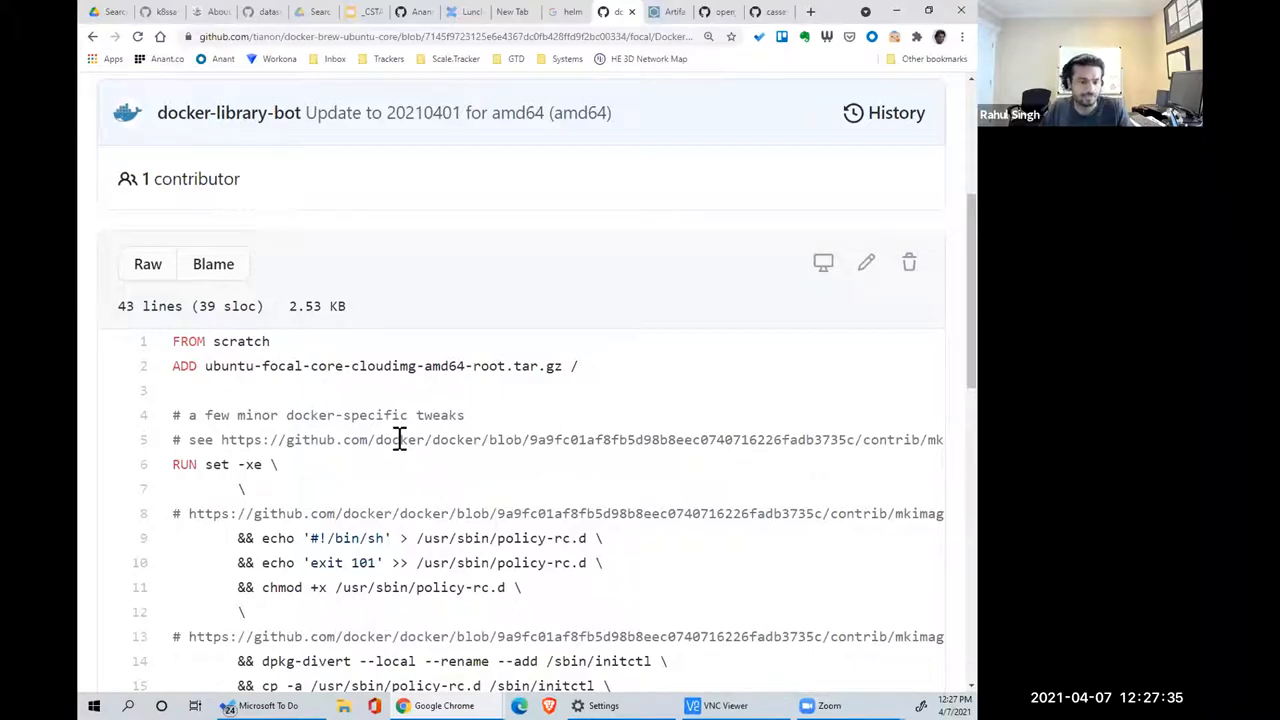
{"action": "mouse_move", "coordinate": [176, 341]}
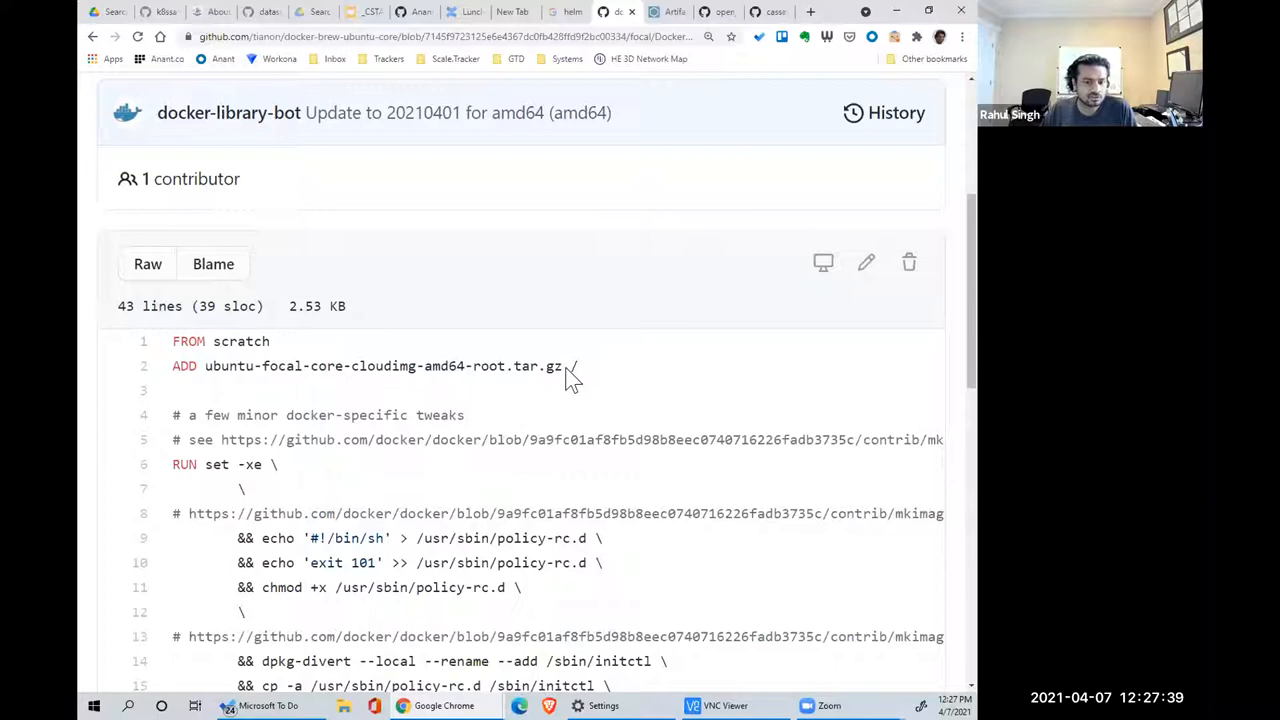
{"action": "triple_click", "coordinate": [370, 365]}
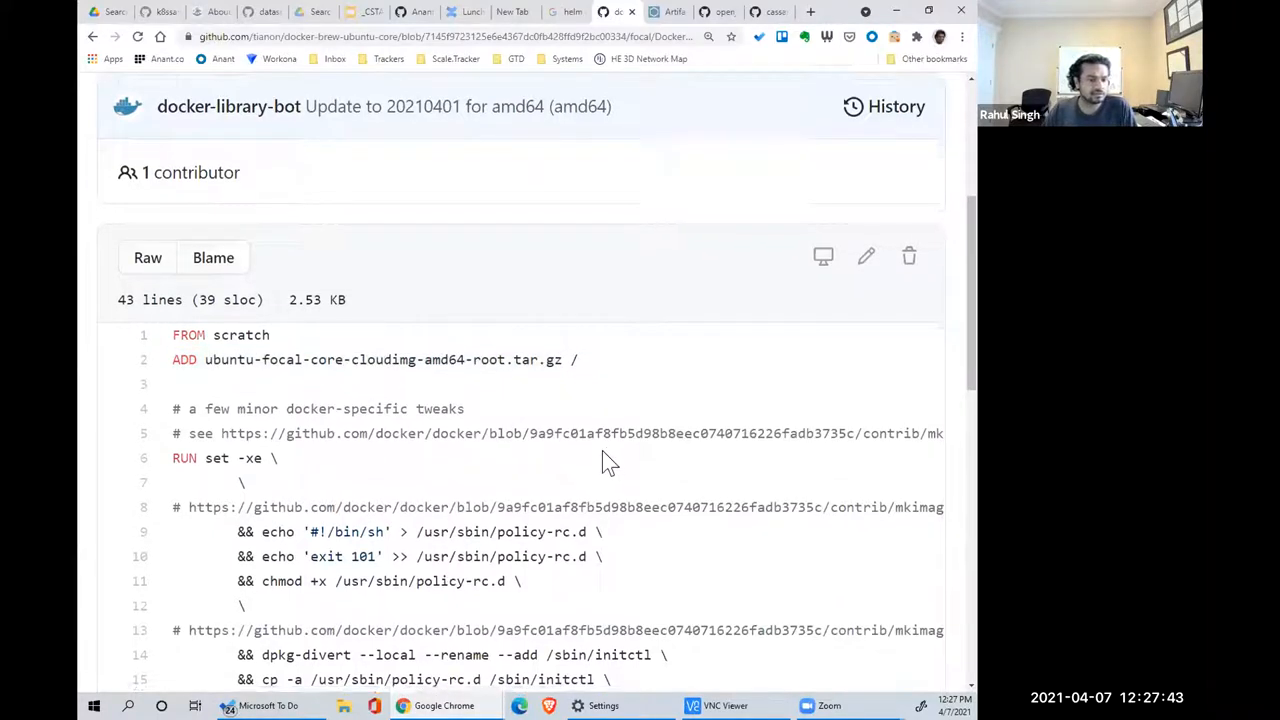
{"action": "scroll", "scroll_direction": "down", "scroll_amount": 3}
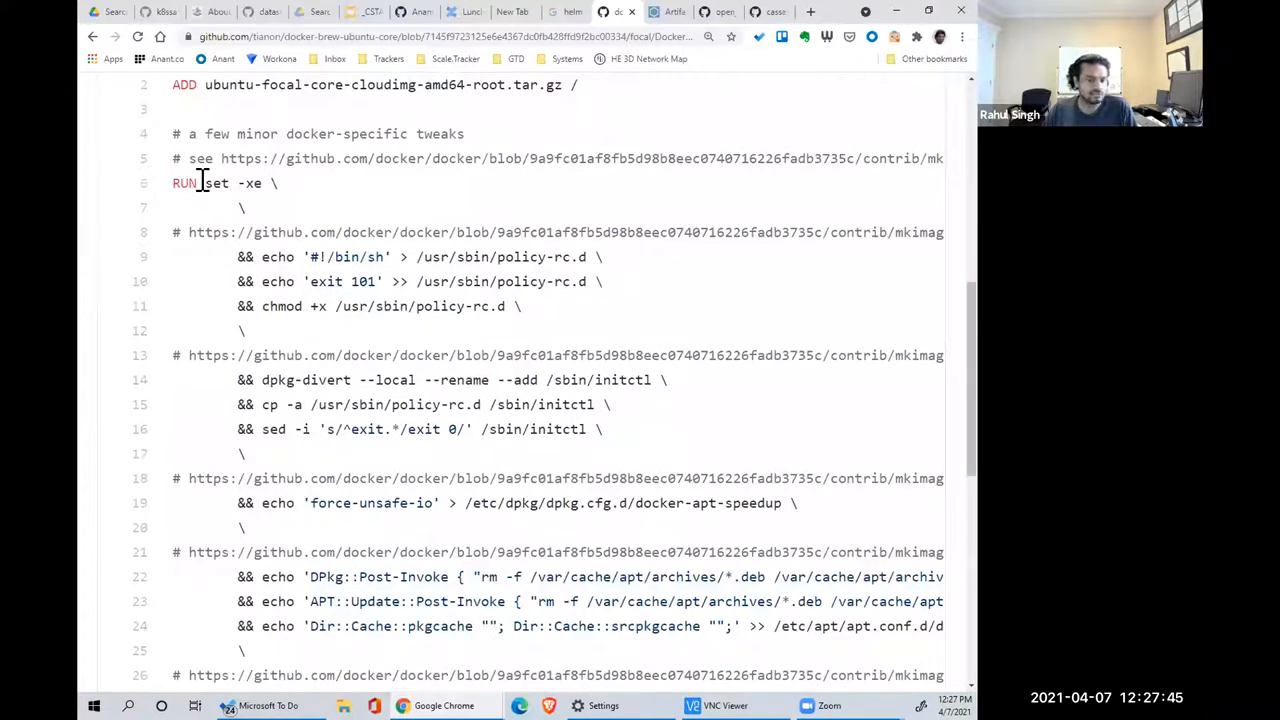
{"action": "mouse_move", "coordinate": [537, 552]}
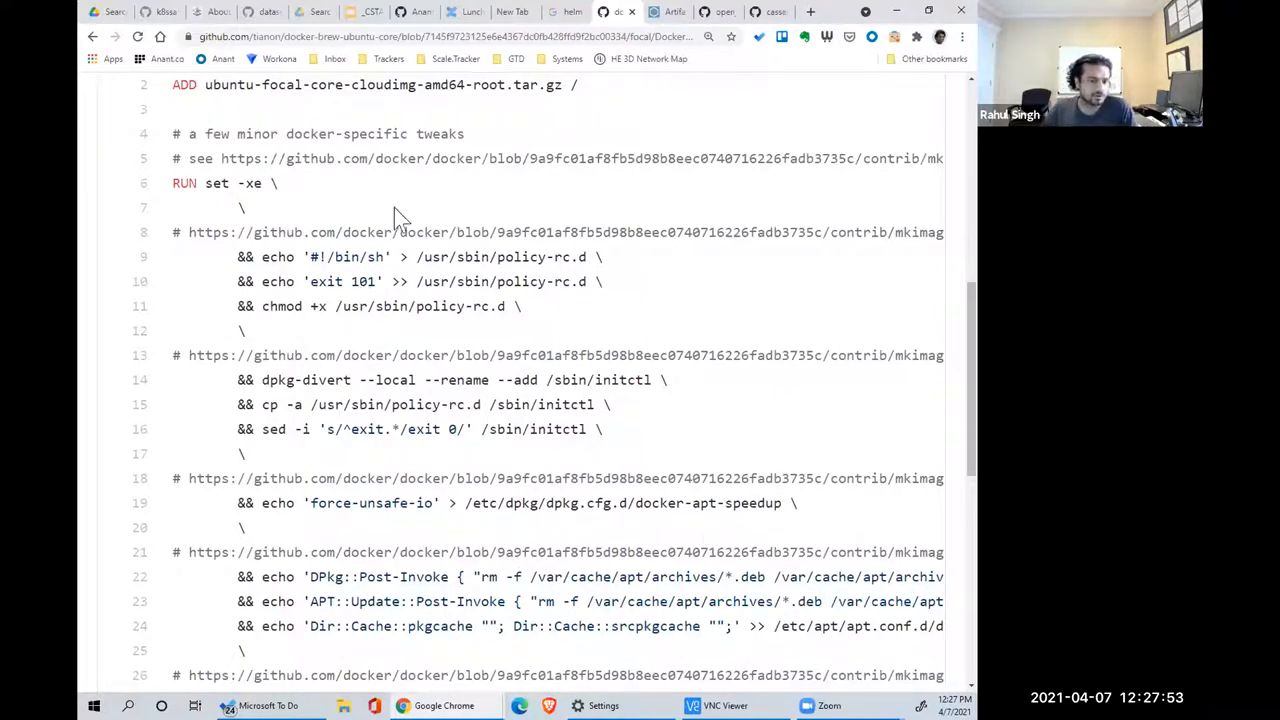
{"action": "mouse_move", "coordinate": [400, 388]}
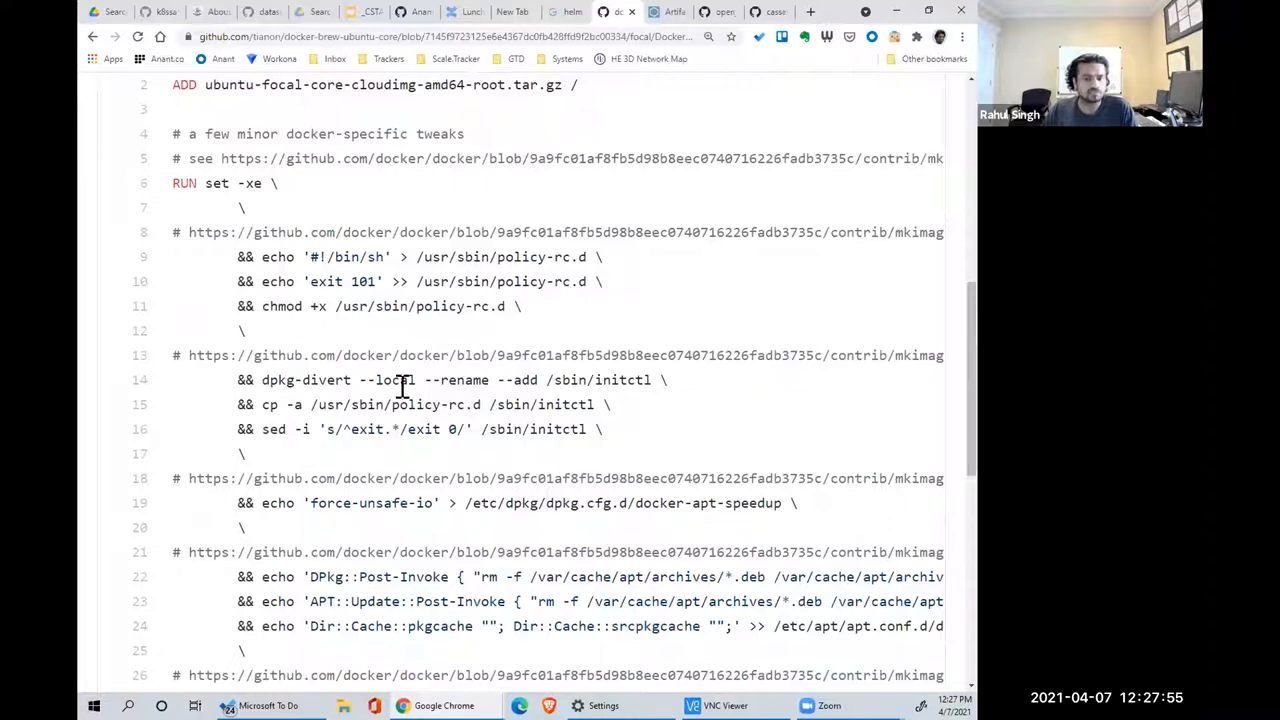
{"action": "scroll", "scroll_direction": "down", "scroll_amount": 3}
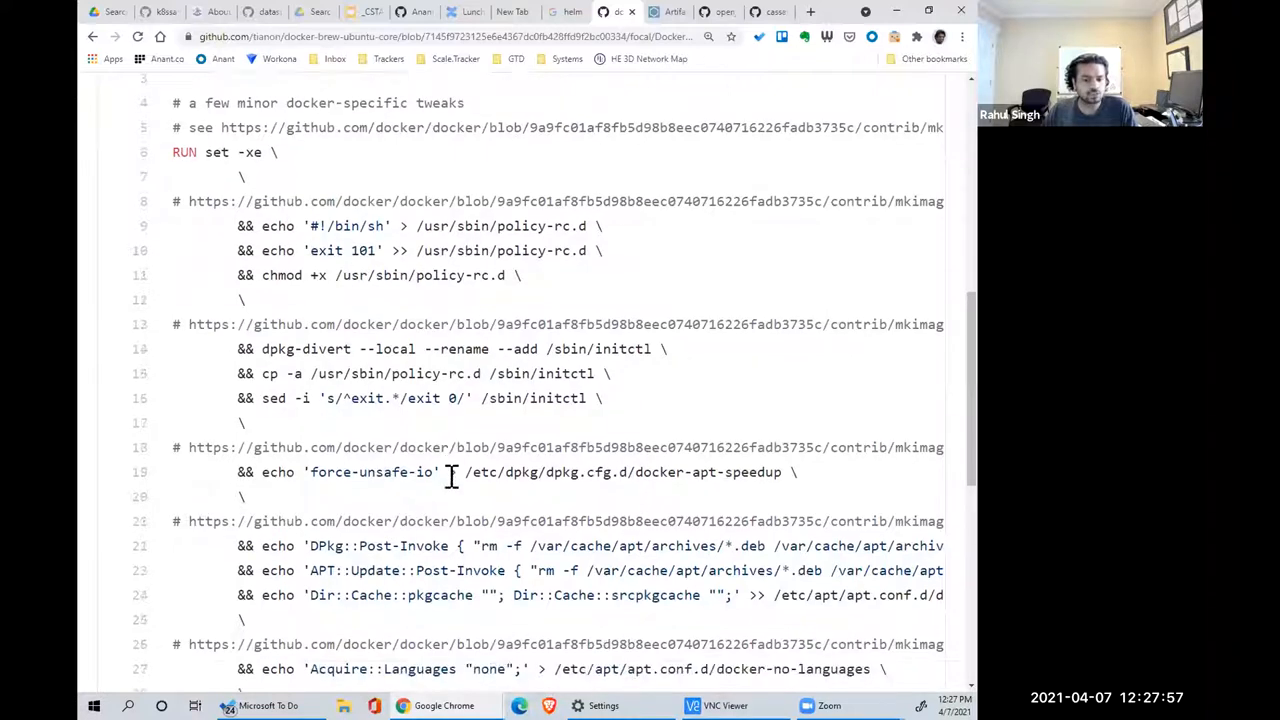
{"action": "scroll", "scroll_direction": "down", "scroll_amount": 3}
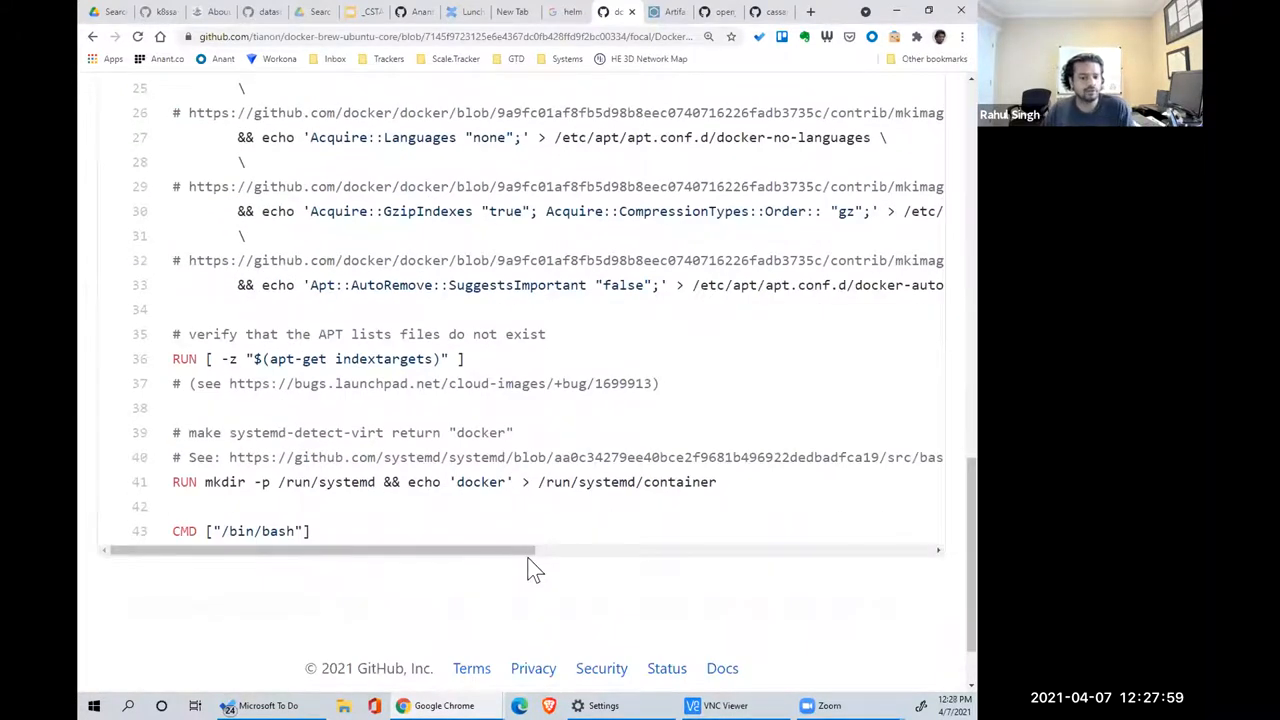
{"action": "mouse_move", "coordinate": [220, 420]}
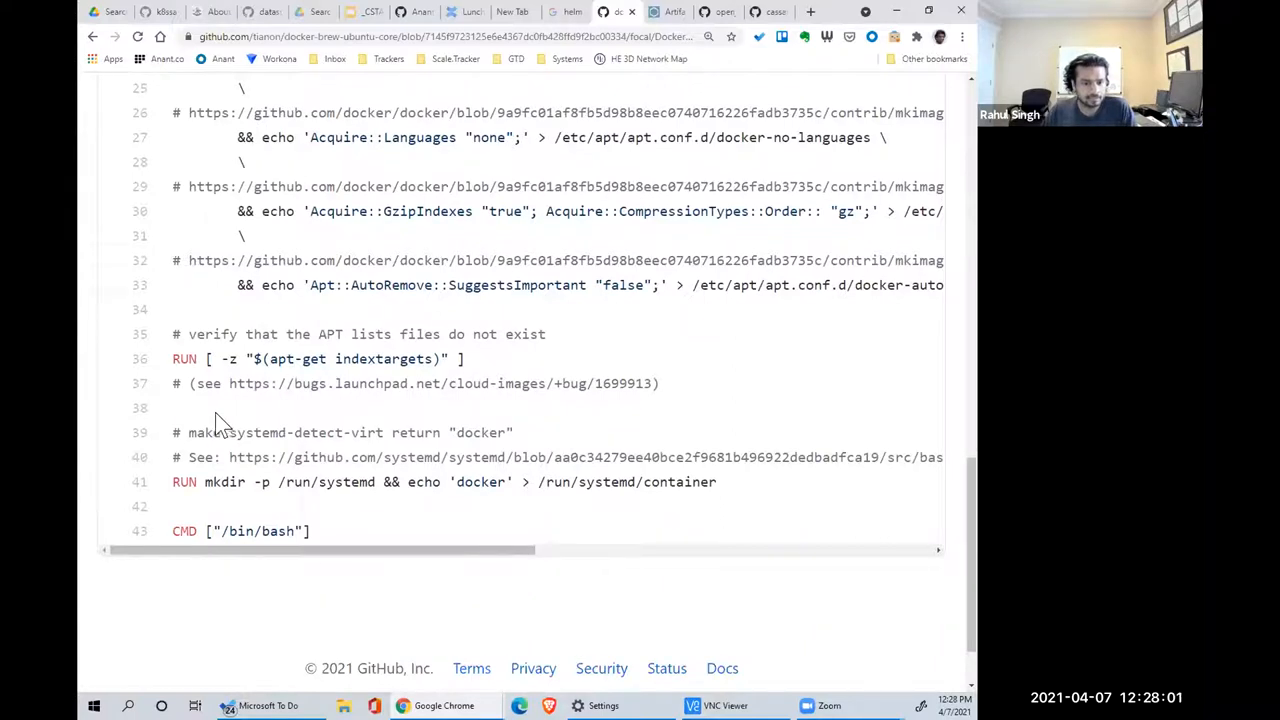
{"action": "scroll", "scroll_direction": "down", "scroll_amount": 3}
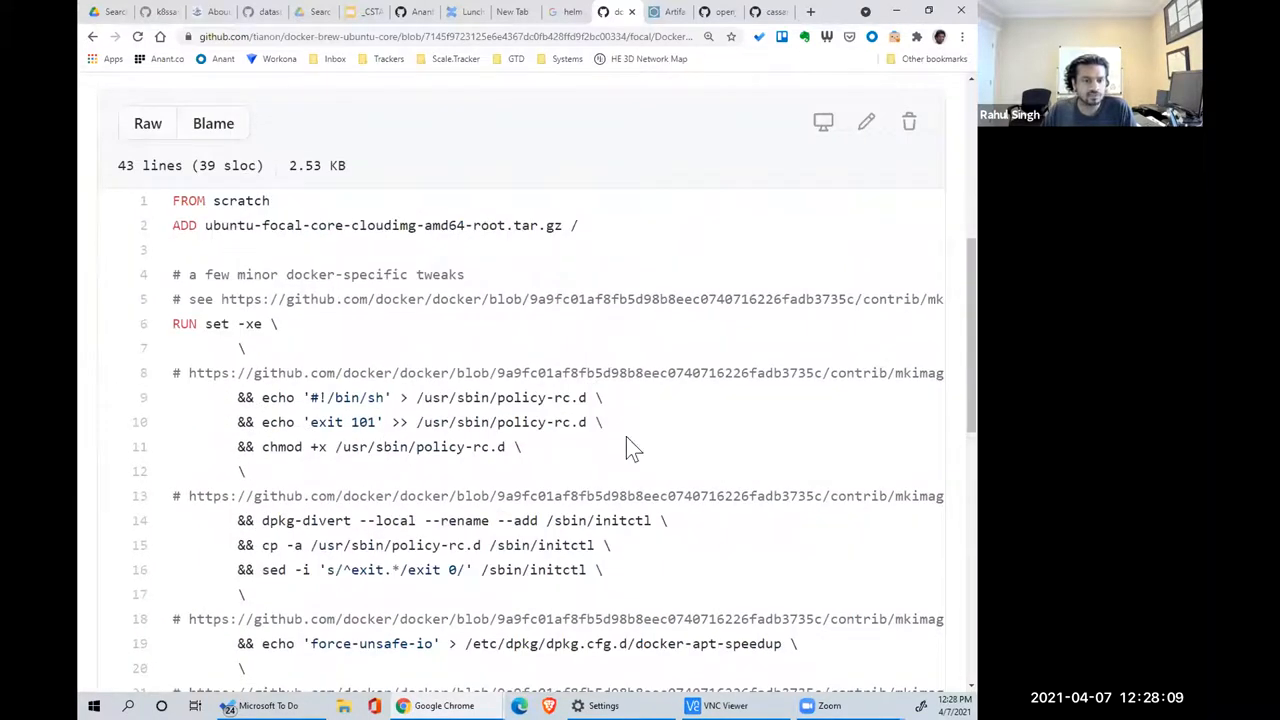
{"action": "scroll", "scroll_direction": "down", "scroll_amount": 3}
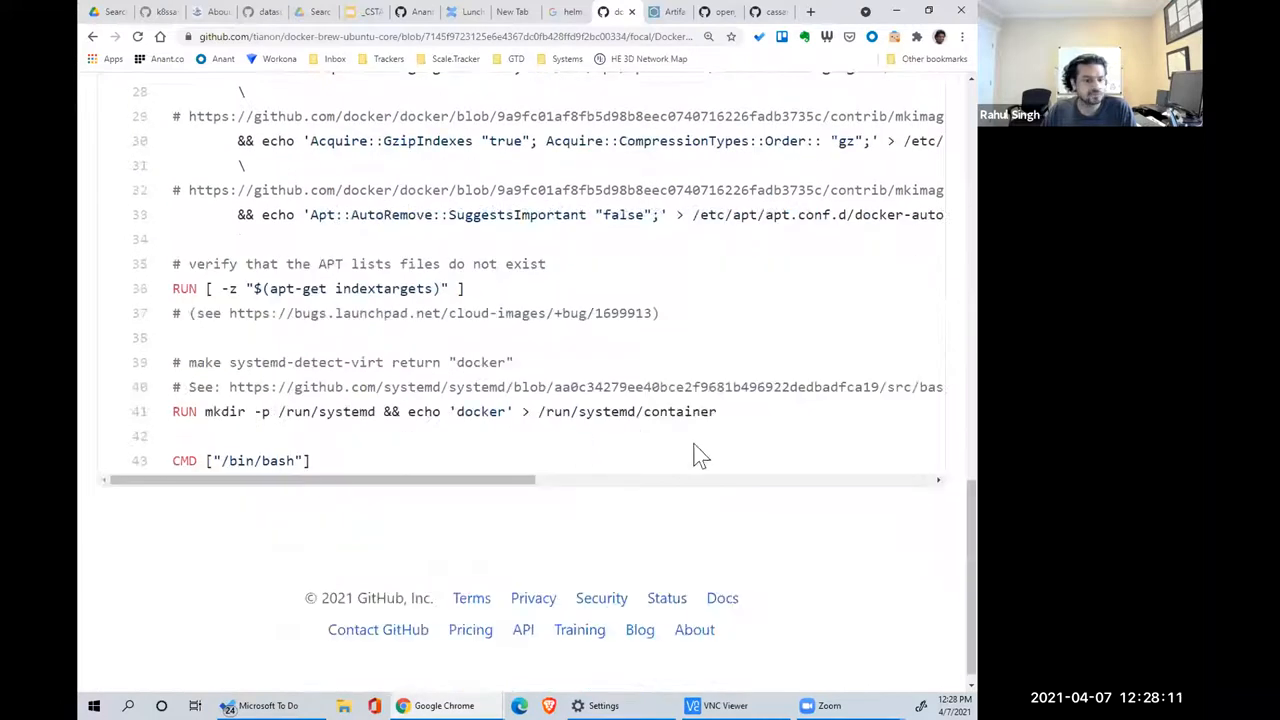
{"action": "mouse_move", "coordinate": [632, 113]}
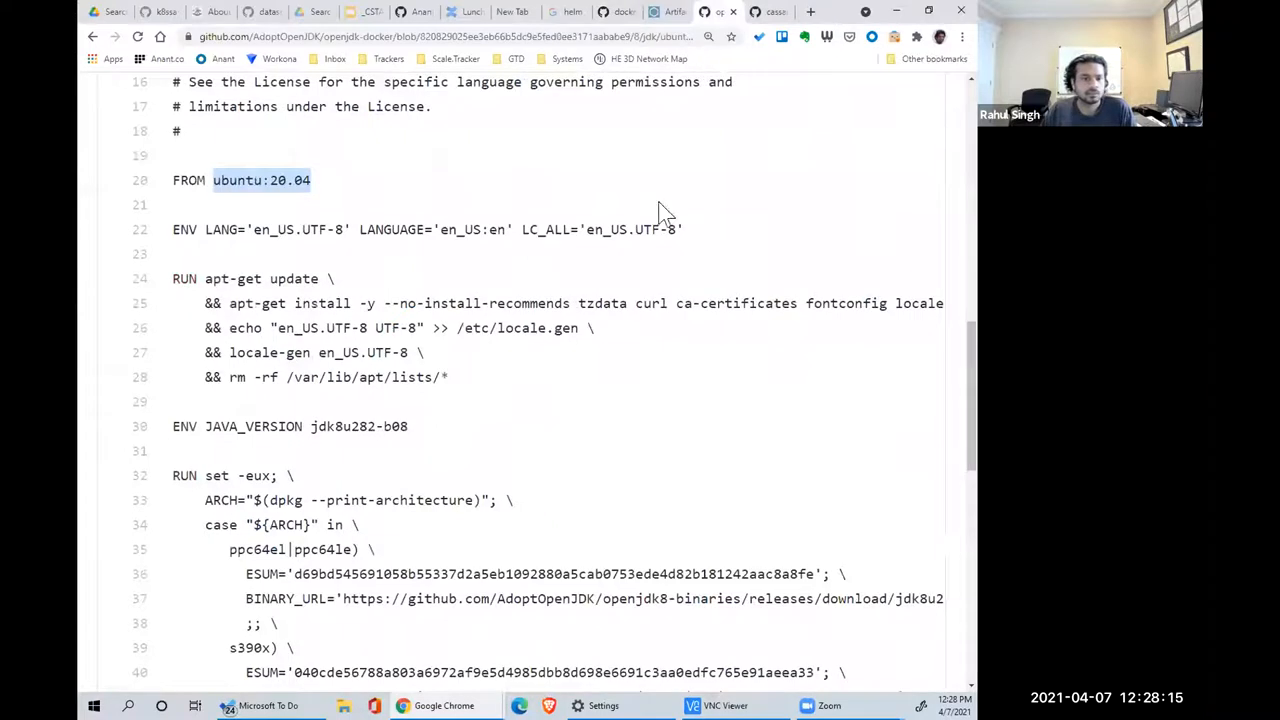
{"action": "scroll", "scroll_direction": "down", "scroll_amount": 3}
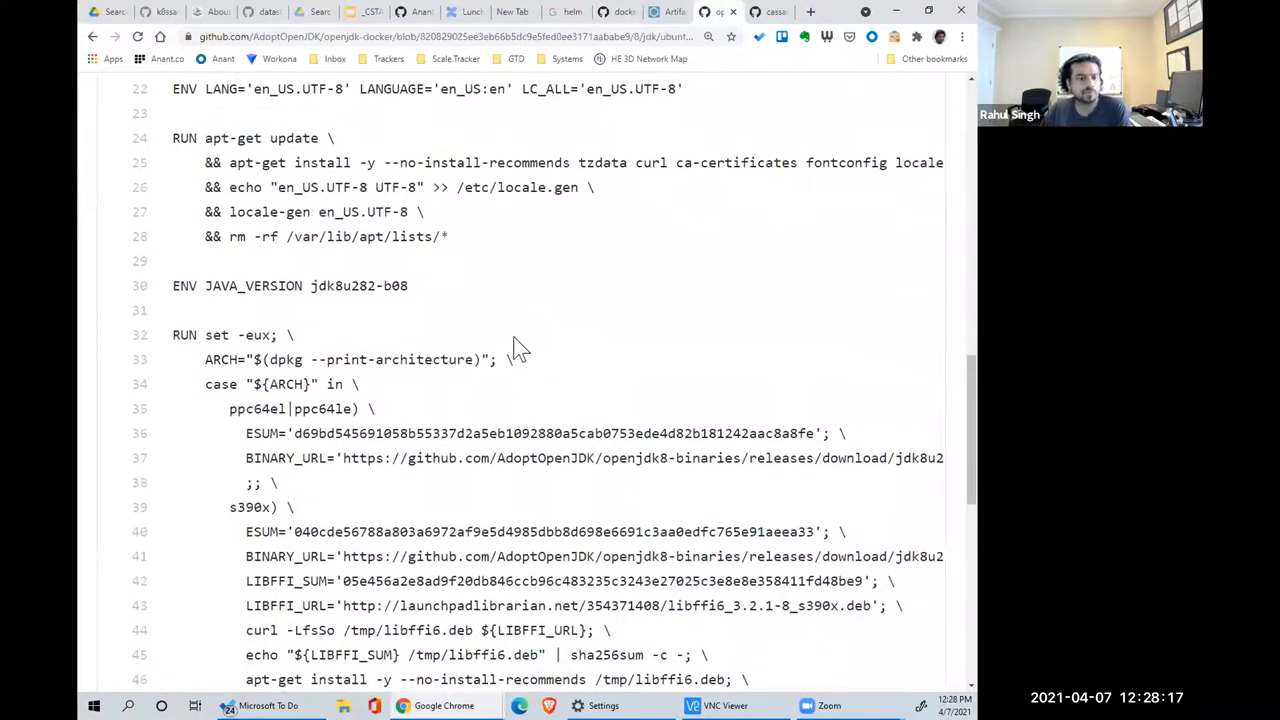
{"action": "scroll", "scroll_direction": "up", "scroll_amount": 3}
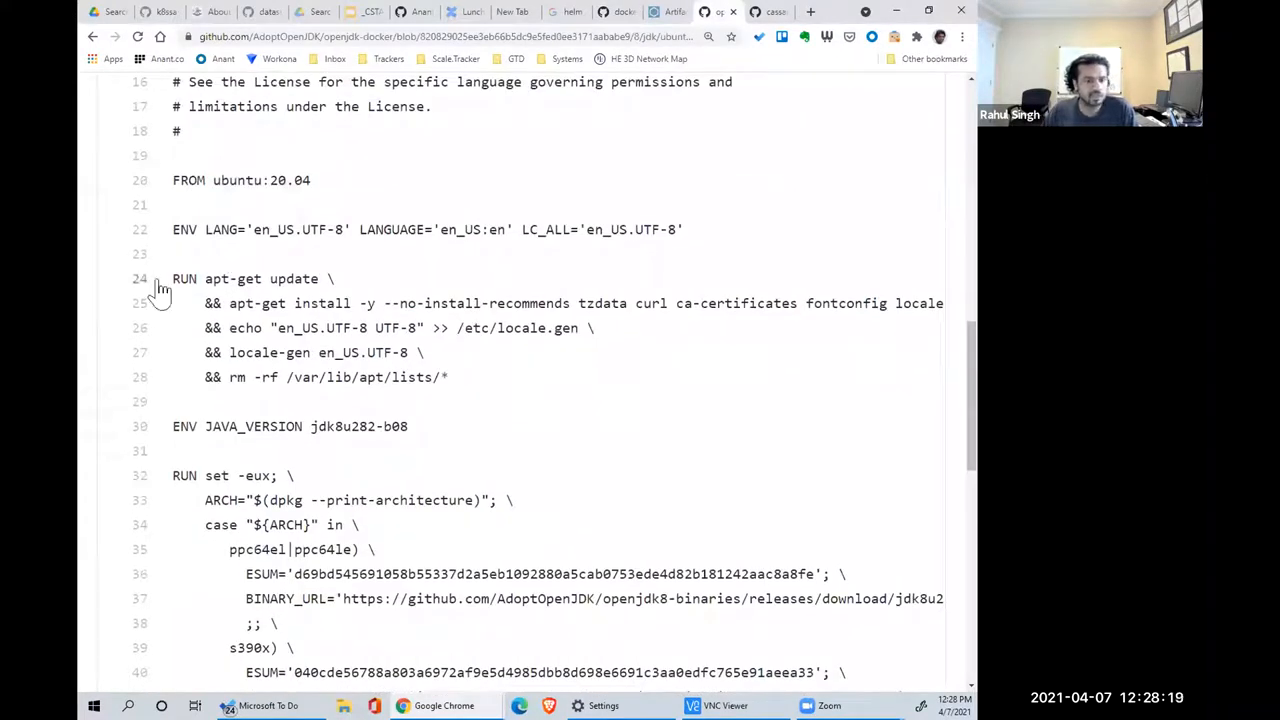
{"action": "mouse_move", "coordinate": [933, 350]}
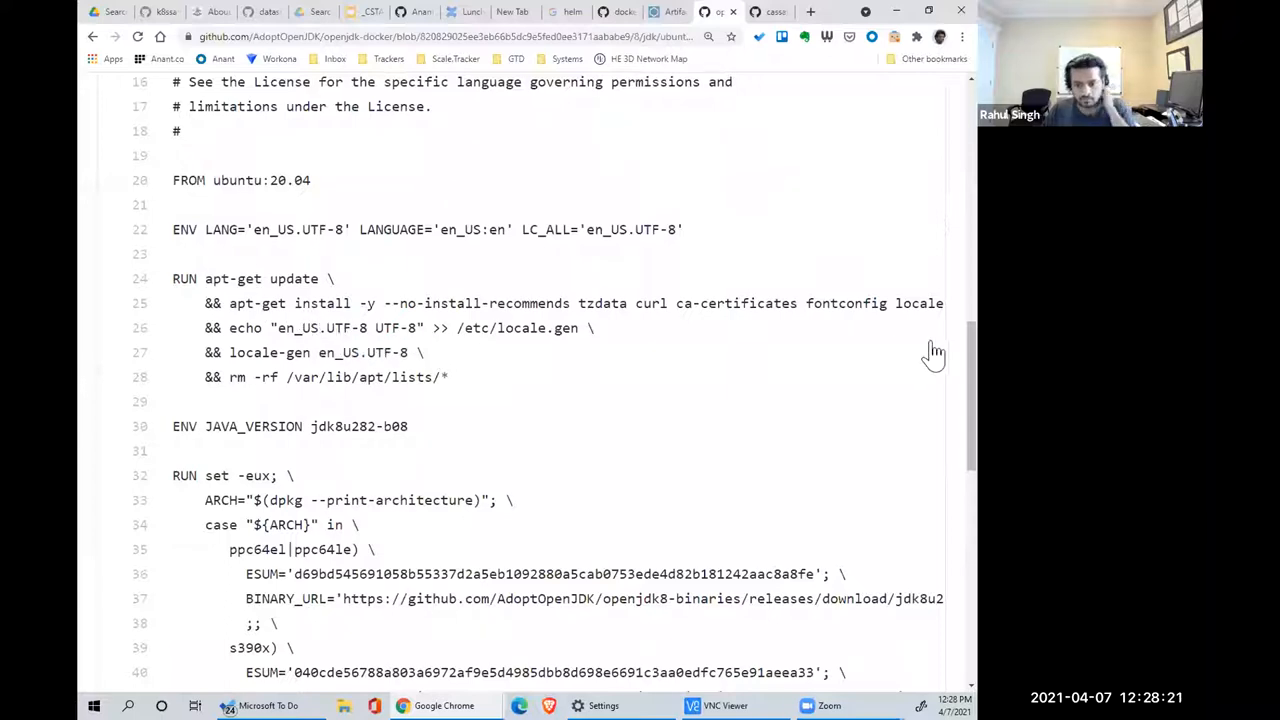
{"action": "scroll", "scroll_direction": "down", "scroll_amount": 3}
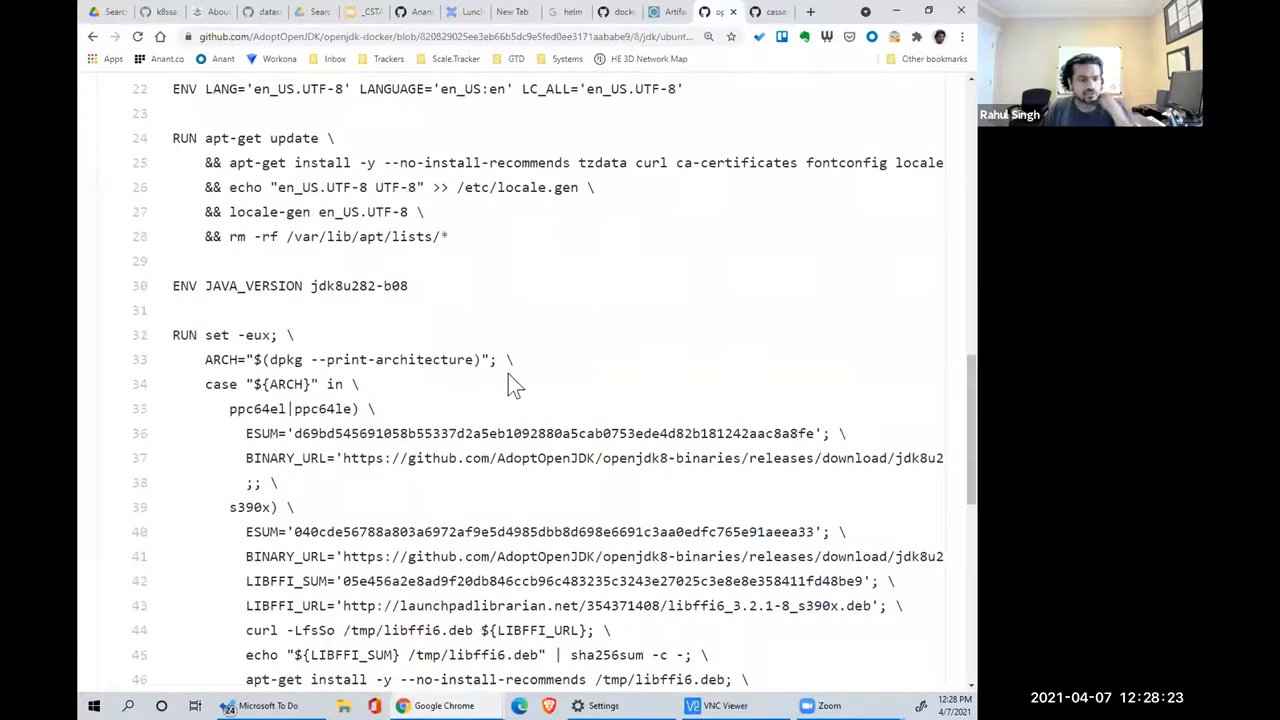
{"action": "scroll", "scroll_direction": "down", "scroll_amount": 3}
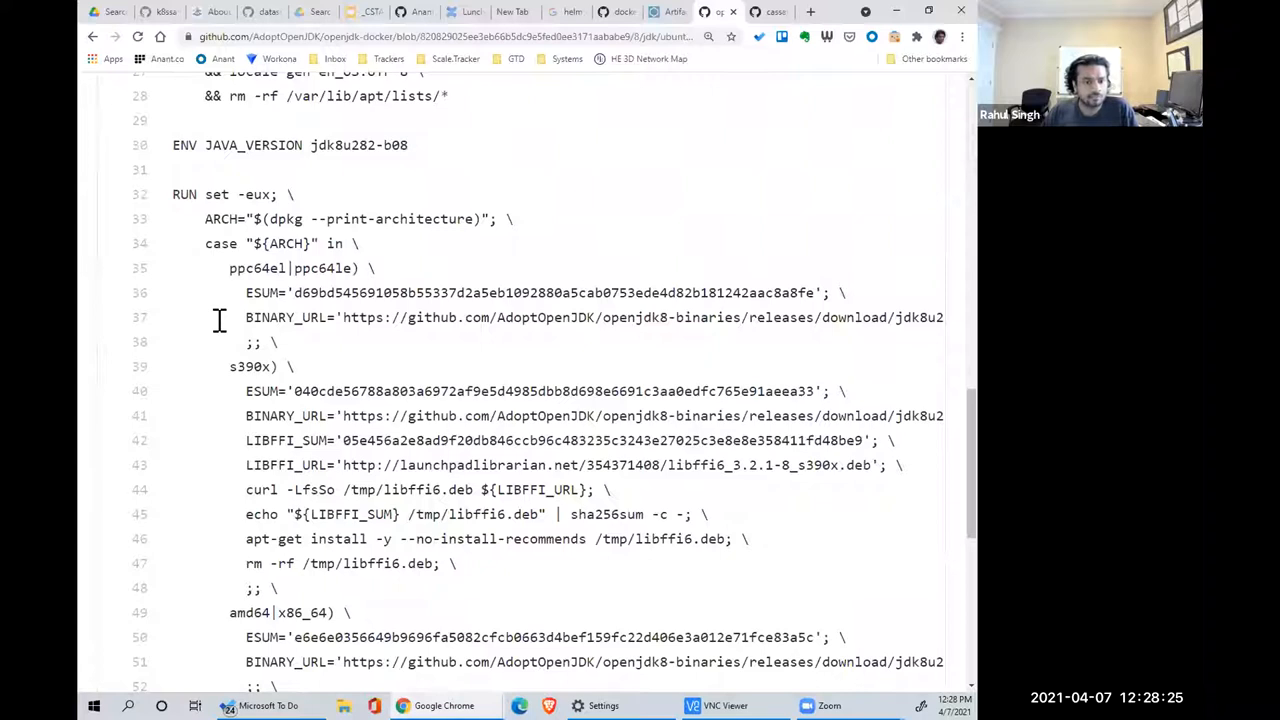
{"action": "scroll", "scroll_direction": "down", "scroll_amount": 3}
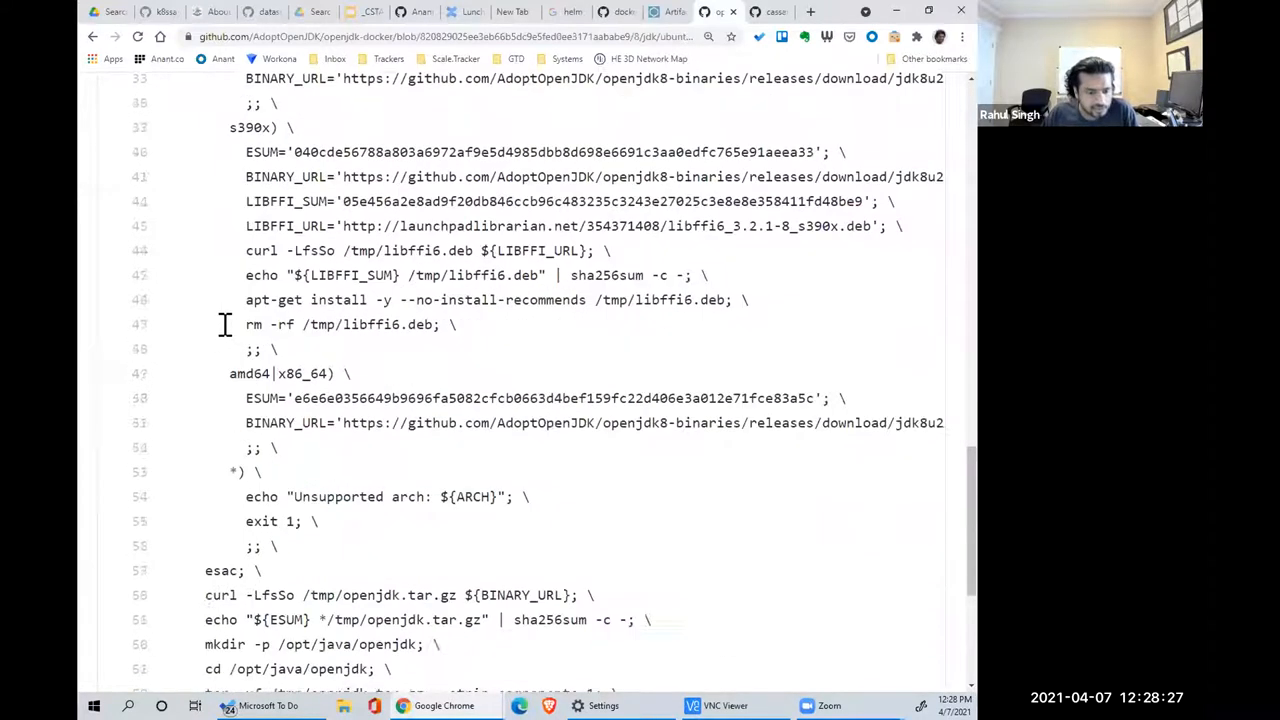
{"action": "scroll", "scroll_direction": "up", "scroll_amount": 3}
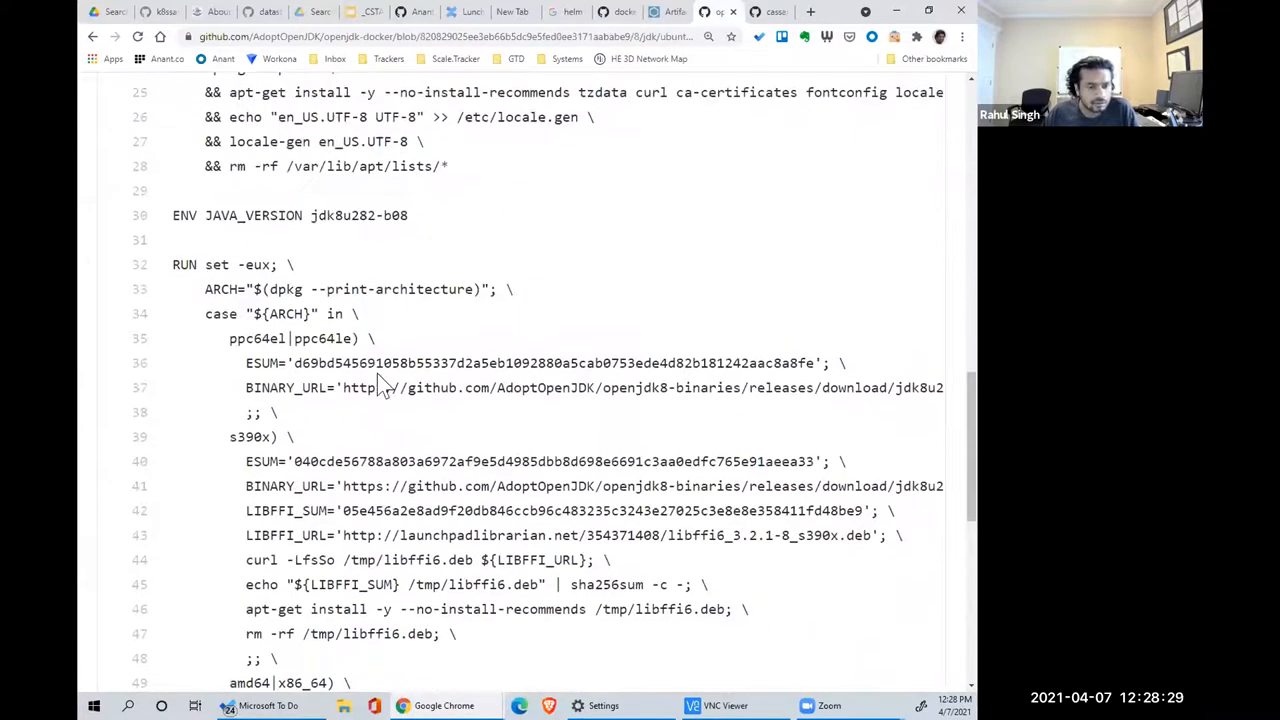
{"action": "scroll", "scroll_direction": "down", "scroll_amount": 3}
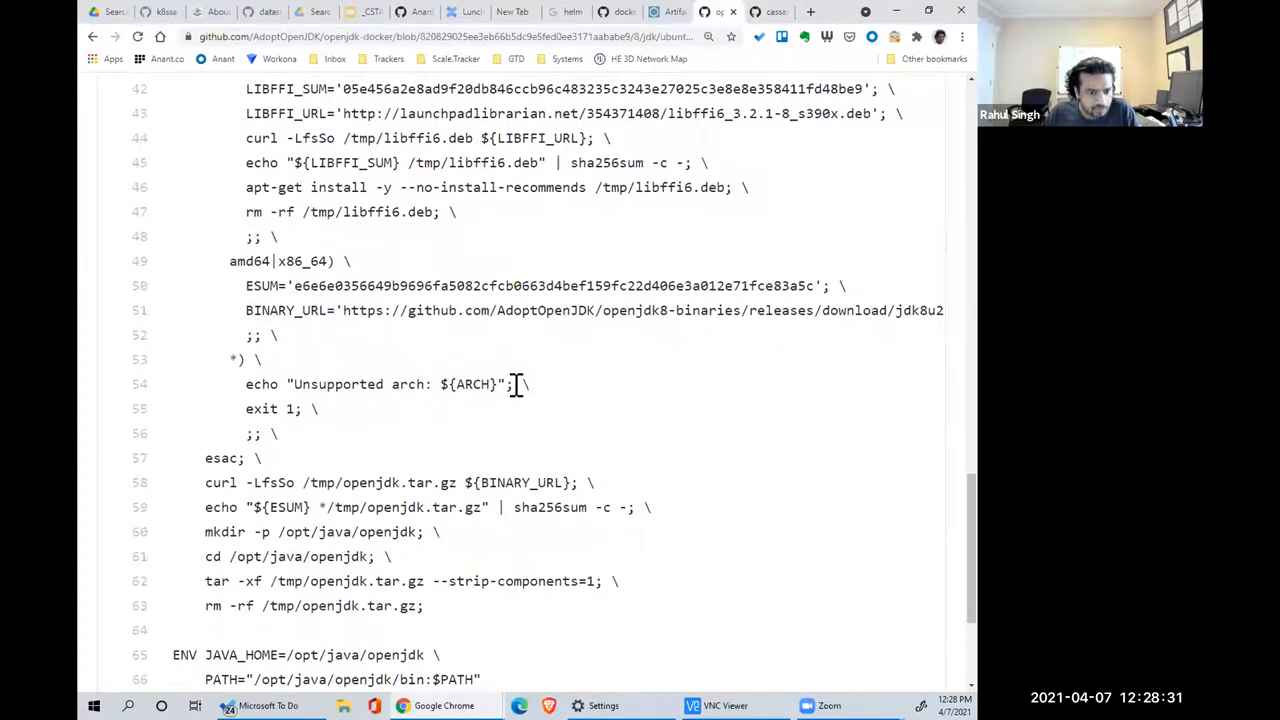
{"action": "scroll", "scroll_direction": "down", "scroll_amount": 3}
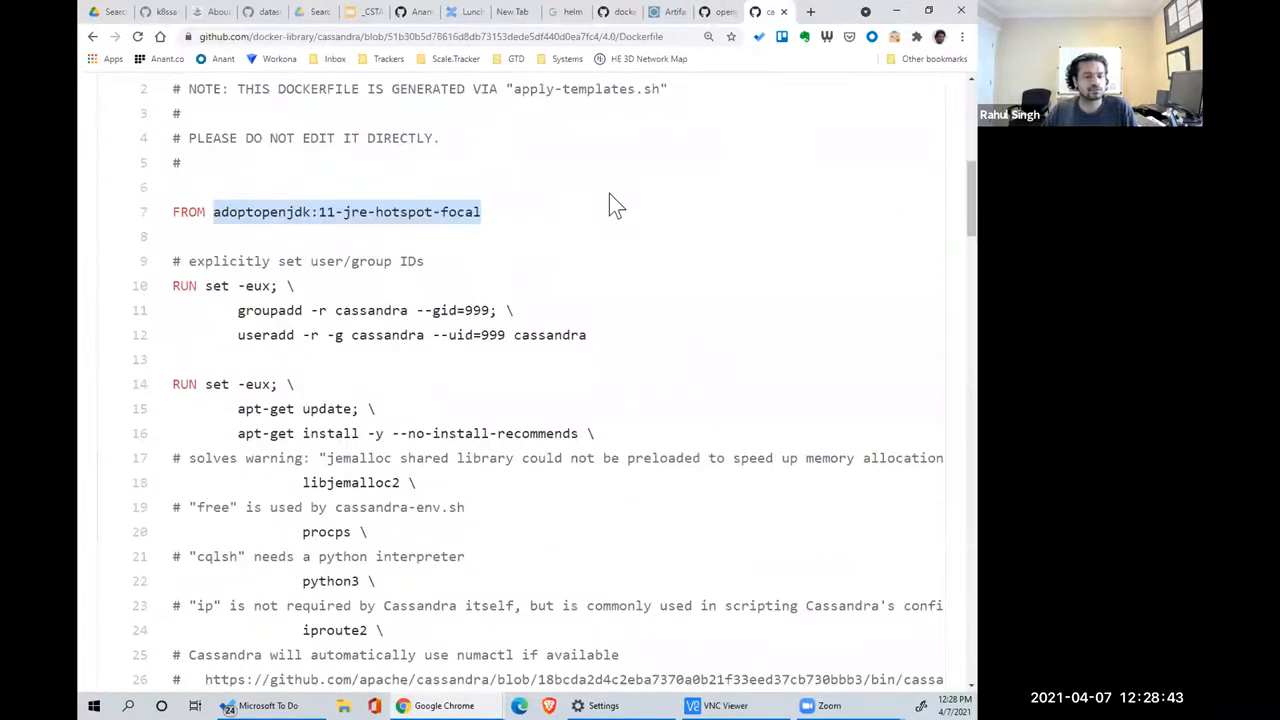
{"action": "mouse_move", "coordinate": [593, 207]}
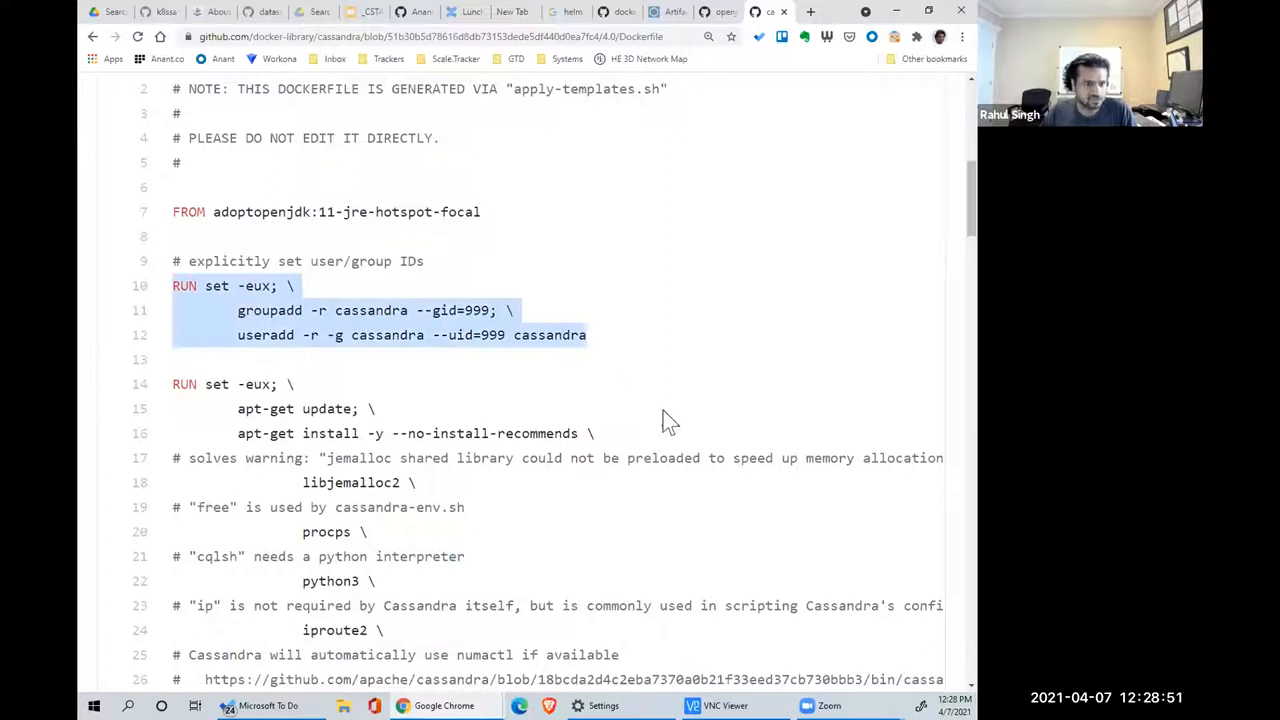
{"action": "scroll", "scroll_direction": "down", "scroll_amount": 3}
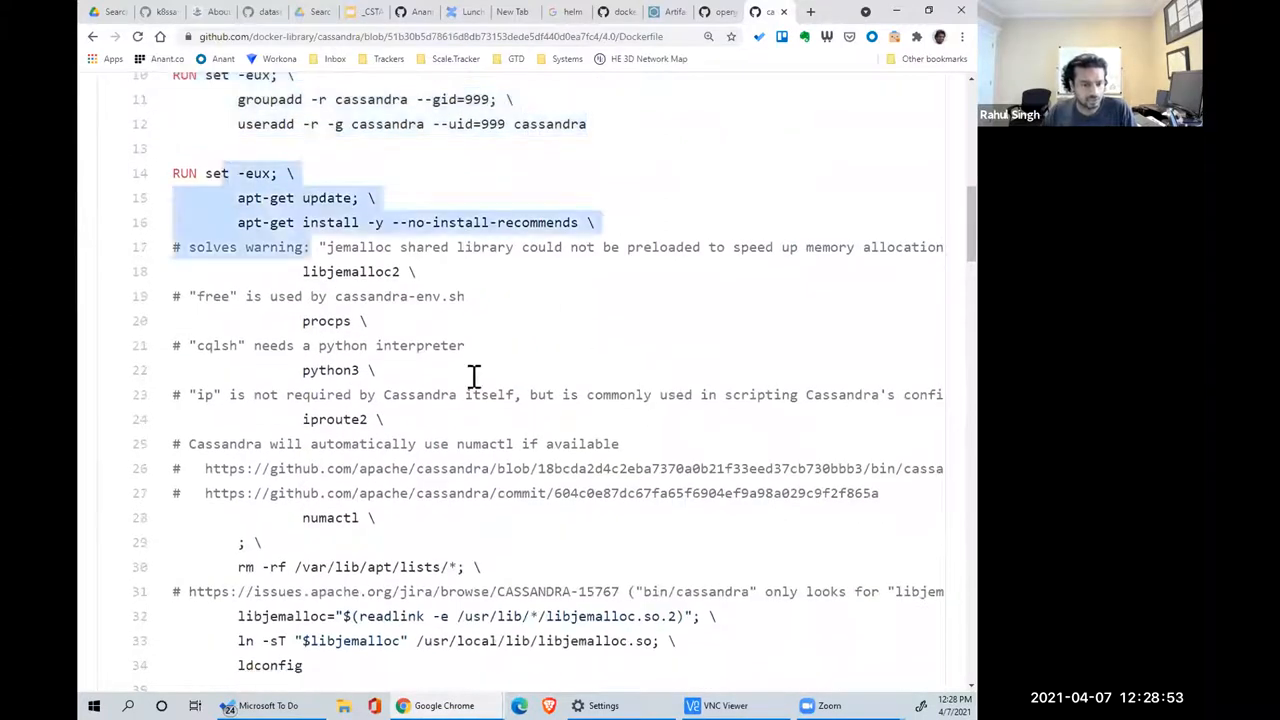
{"action": "scroll", "scroll_direction": "down", "scroll_amount": 3}
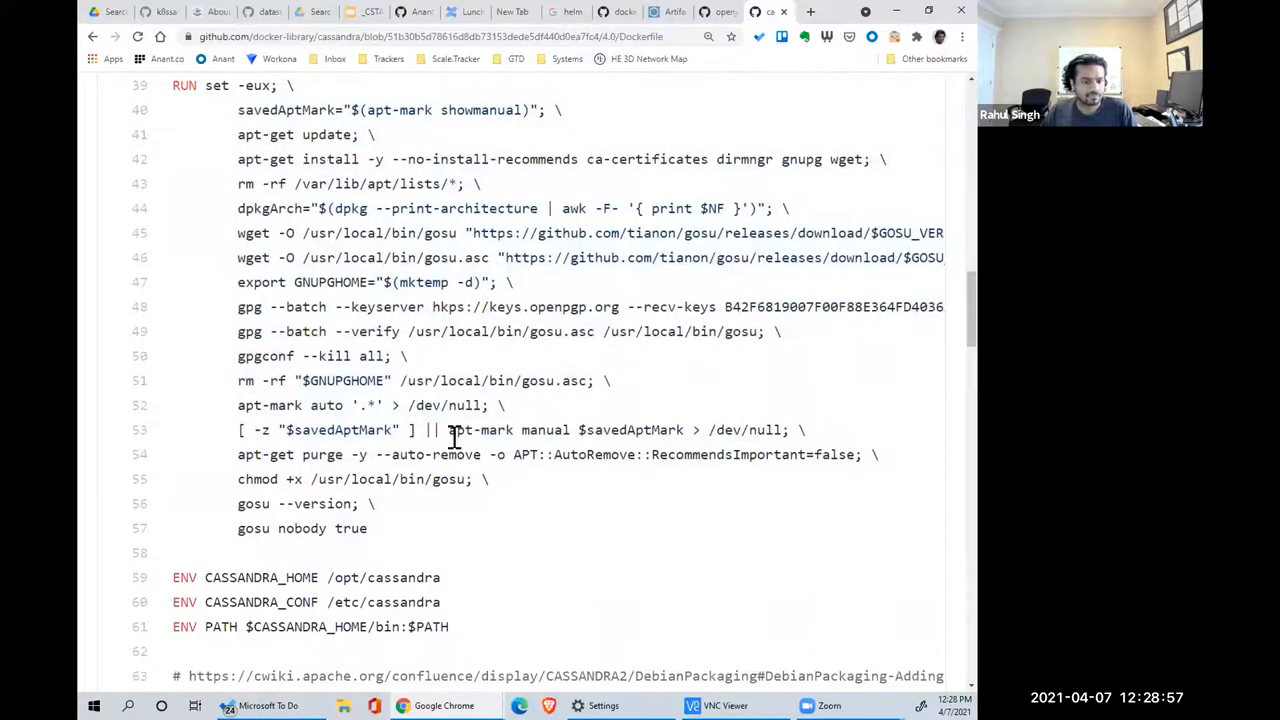
{"action": "scroll", "scroll_direction": "down", "scroll_amount": 3}
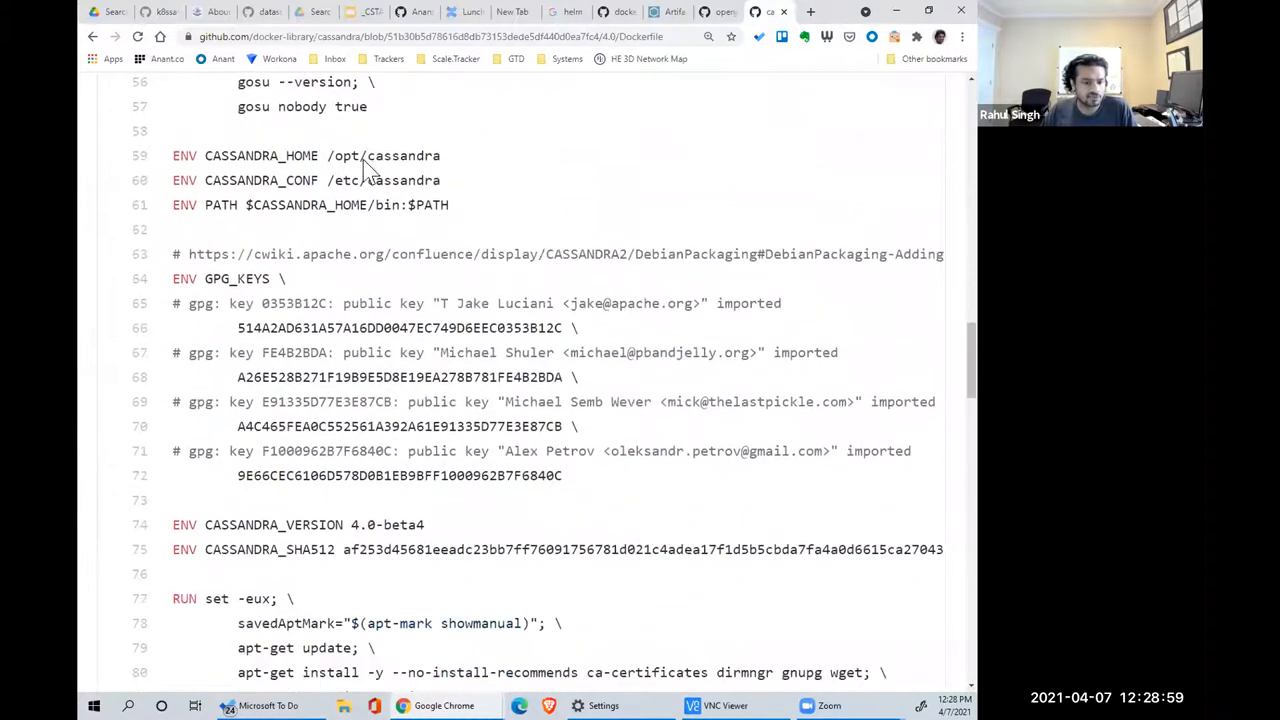
{"action": "scroll", "scroll_direction": "down", "scroll_amount": 3}
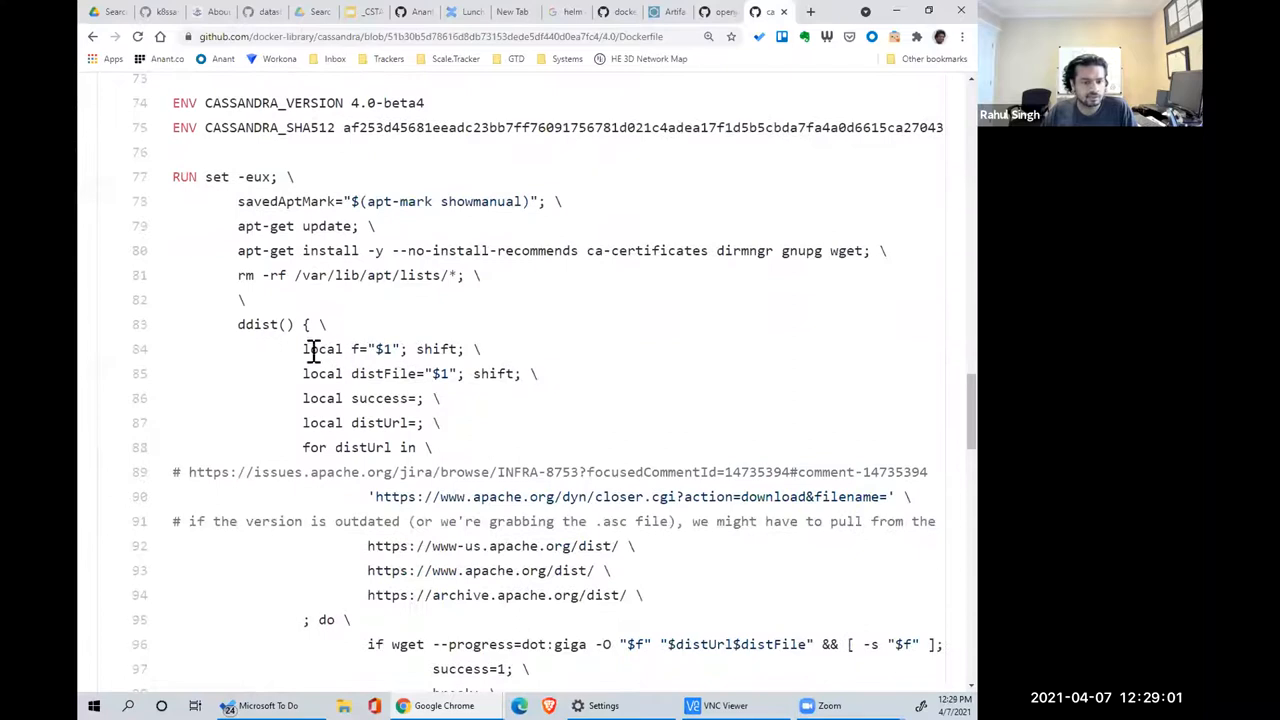
{"action": "scroll", "scroll_direction": "down", "scroll_amount": 3}
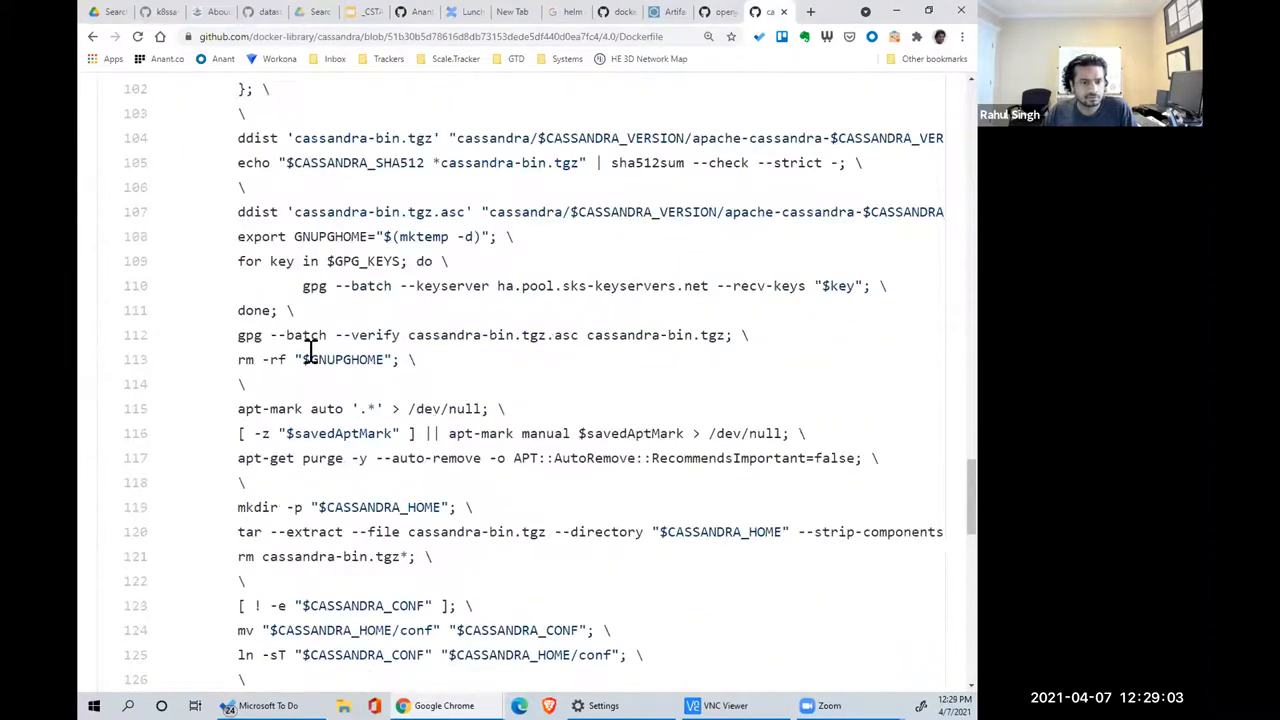
{"action": "scroll", "scroll_direction": "down", "scroll_amount": 3}
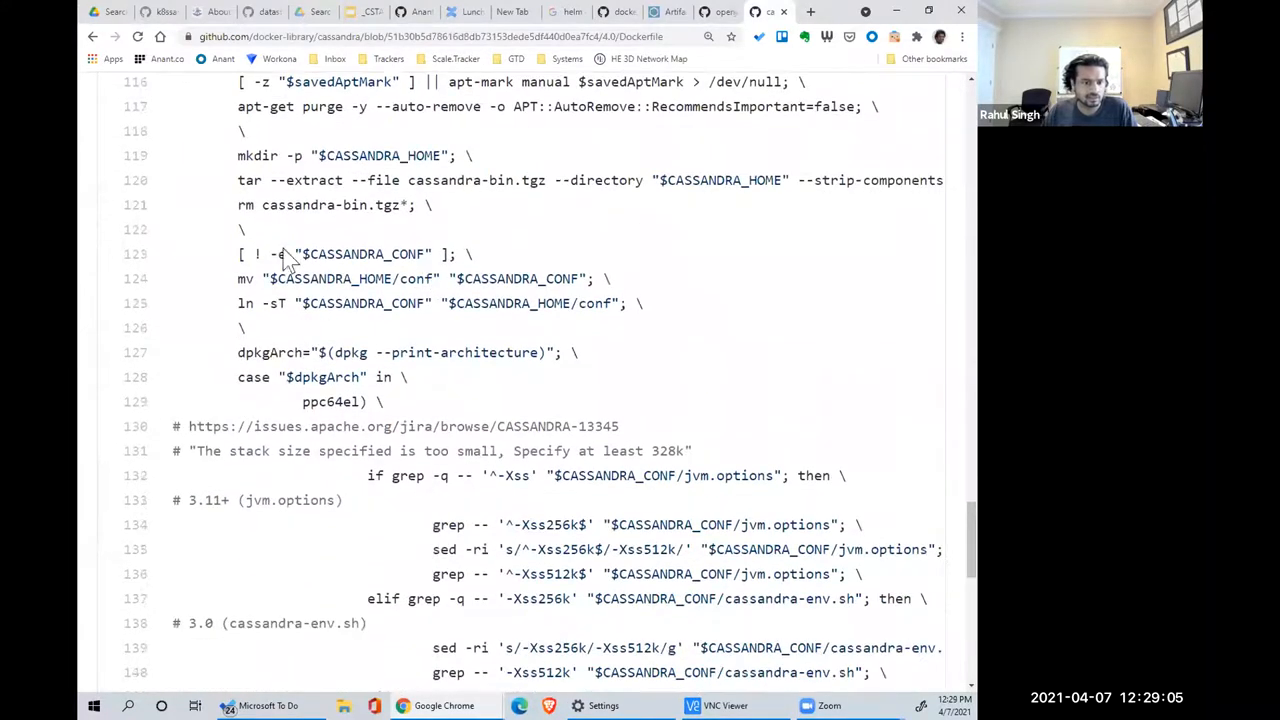
{"action": "scroll", "scroll_direction": "down", "scroll_amount": 3}
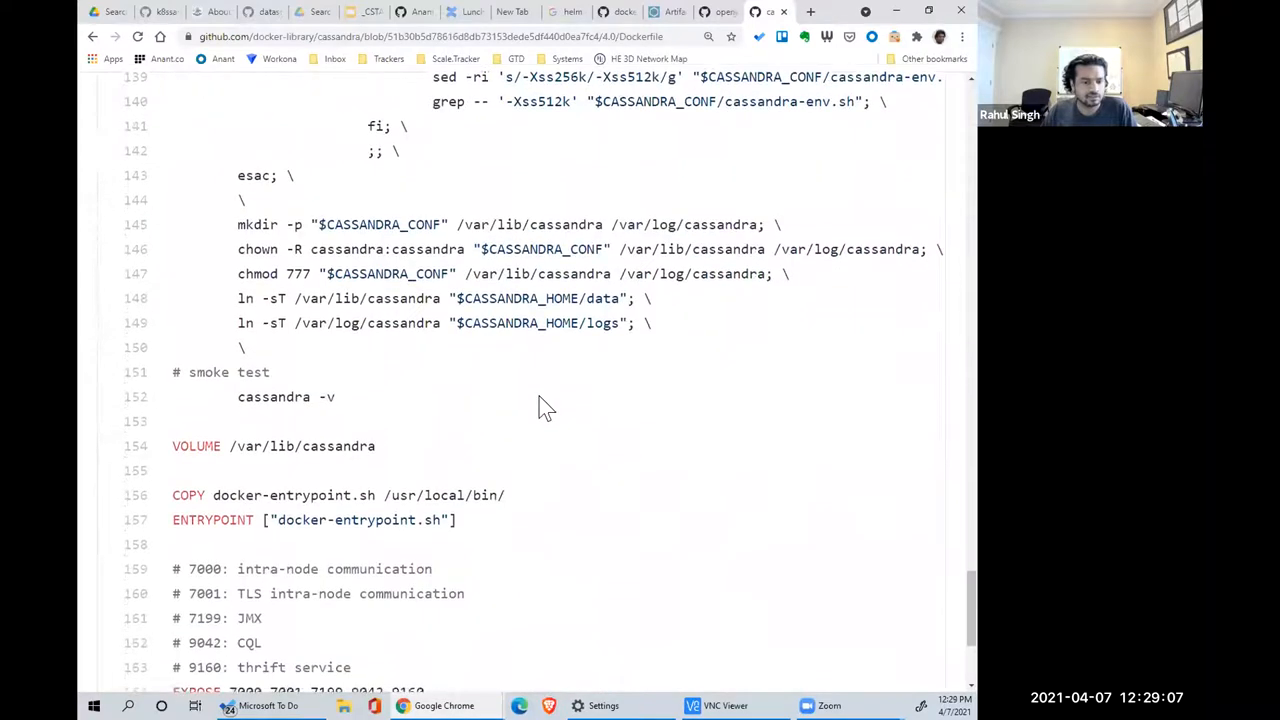
{"action": "scroll", "scroll_direction": "down", "scroll_amount": 3}
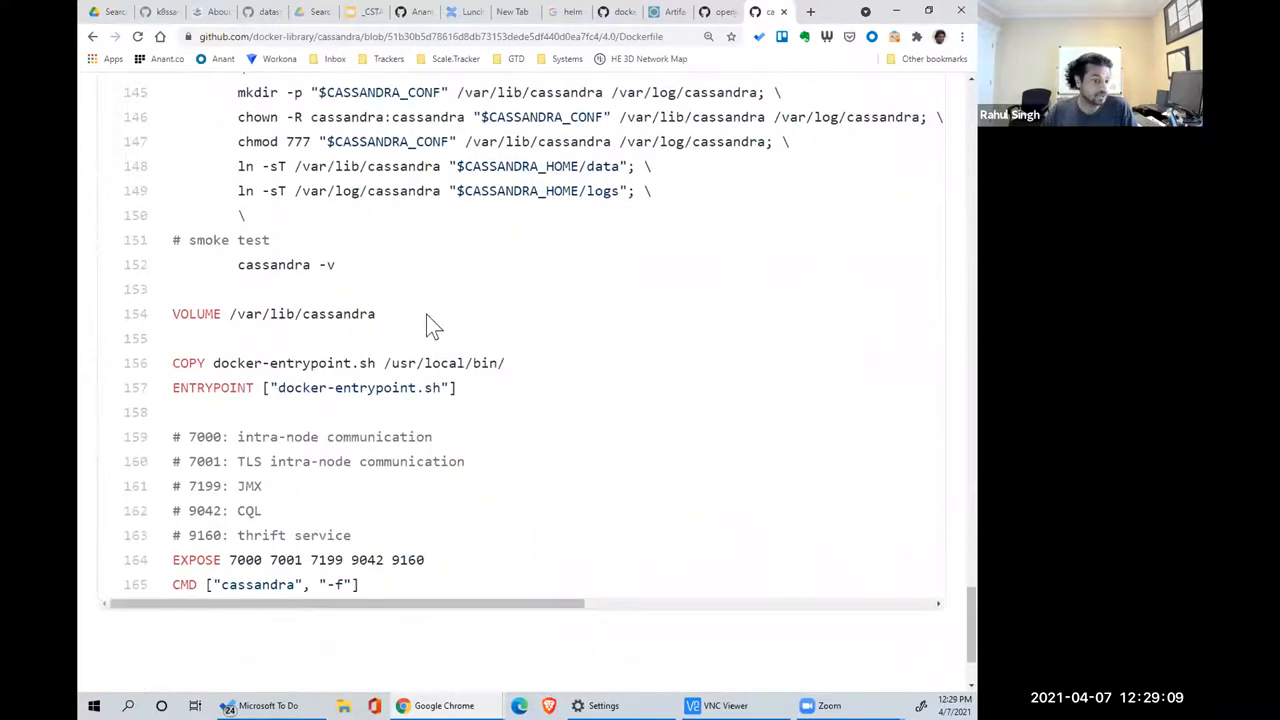
{"action": "mouse_move", "coordinate": [440, 350]}
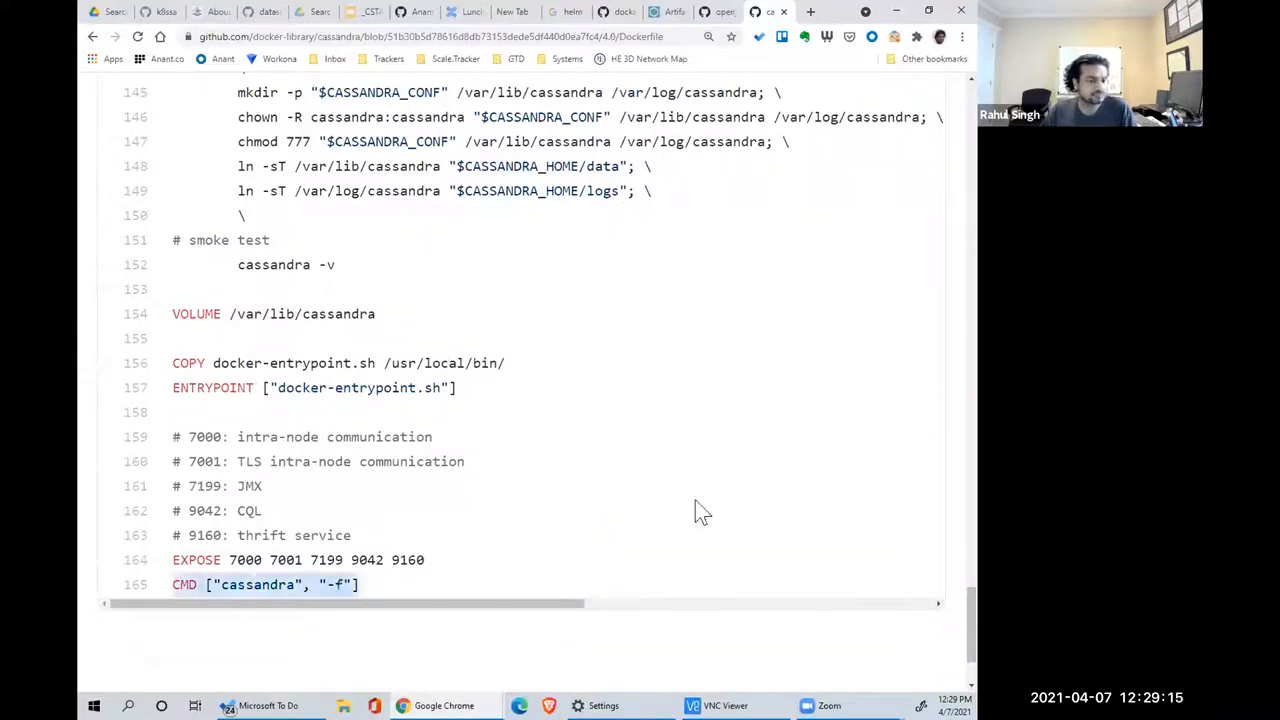
{"action": "mouse_move", "coordinate": [695, 507]}
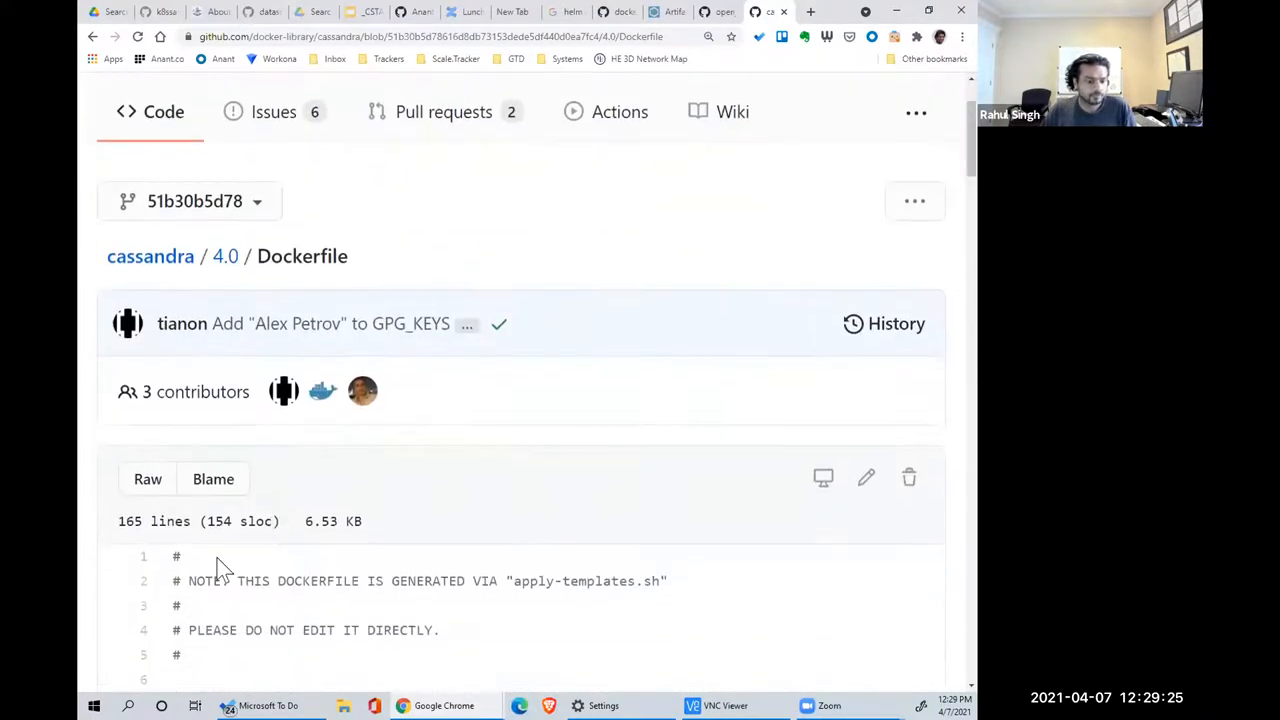
- Scroll the Cassandra 4.0 Dockerfile down to the final CMD line that starts cassandra
{"action": "scroll", "scroll_direction": "down", "scroll_amount": 3}
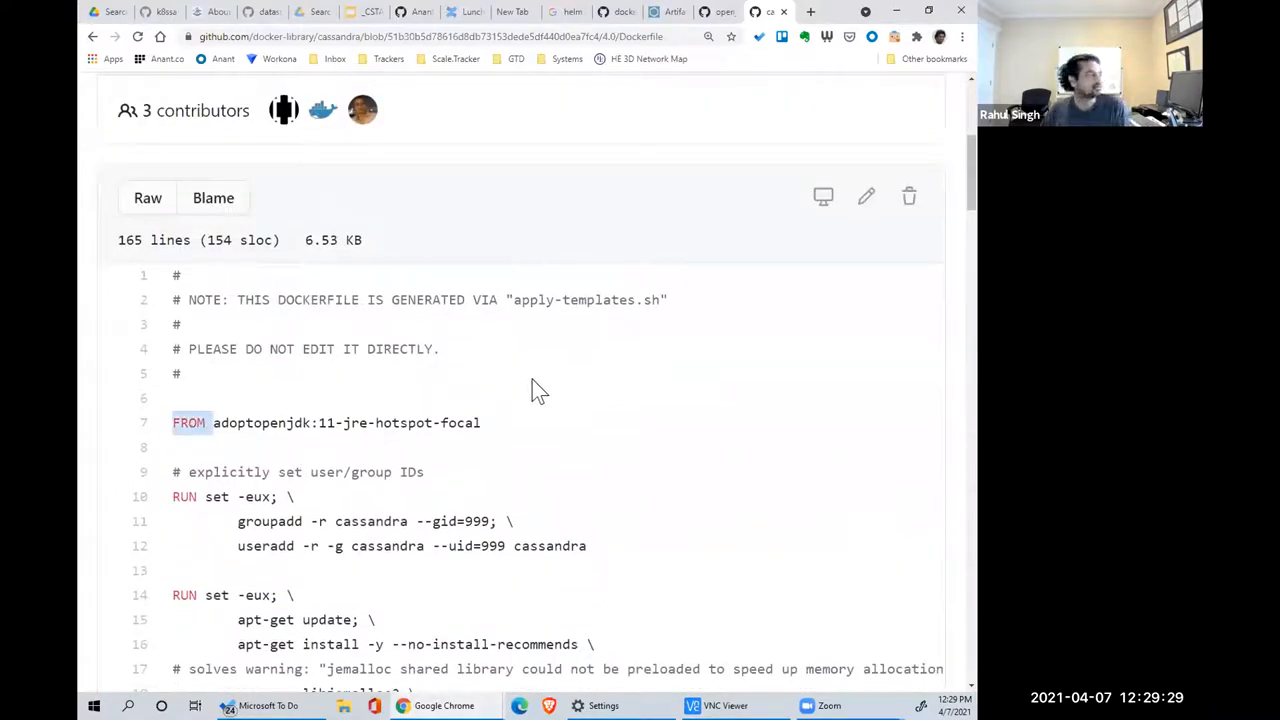
{"action": "scroll", "scroll_direction": "down", "scroll_amount": 3}
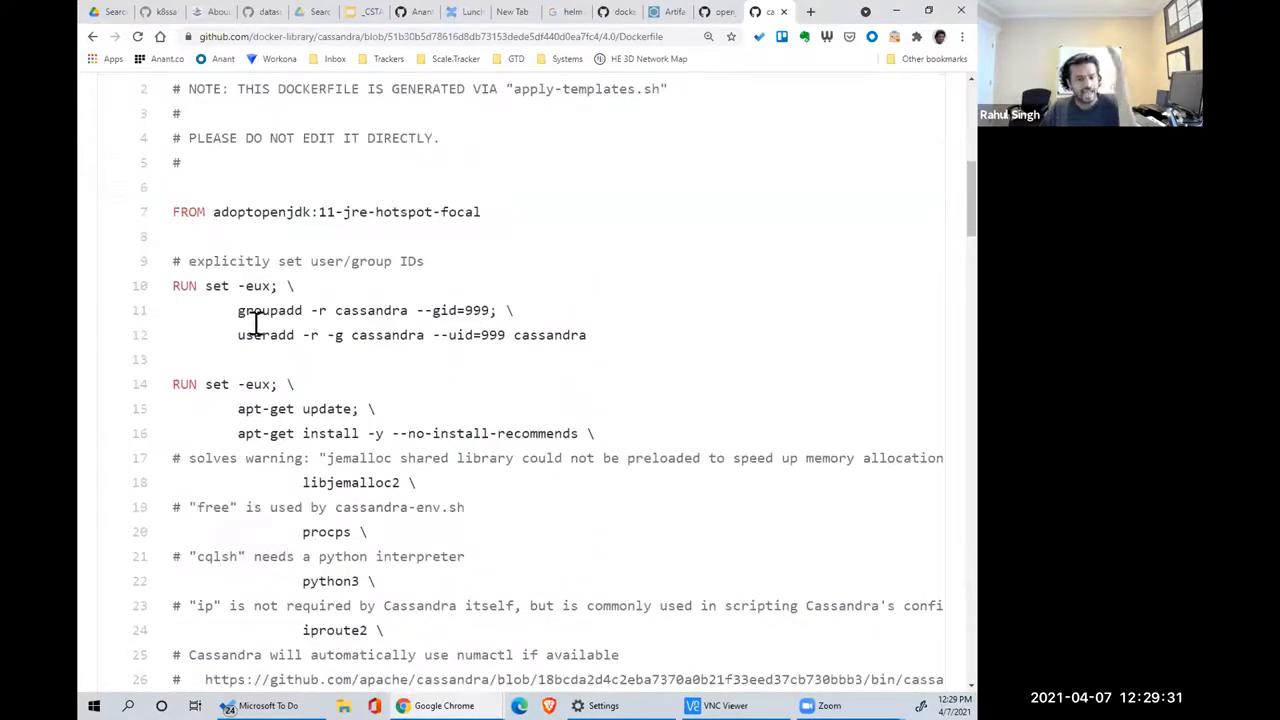
{"action": "scroll", "scroll_direction": "down", "scroll_amount": 3}
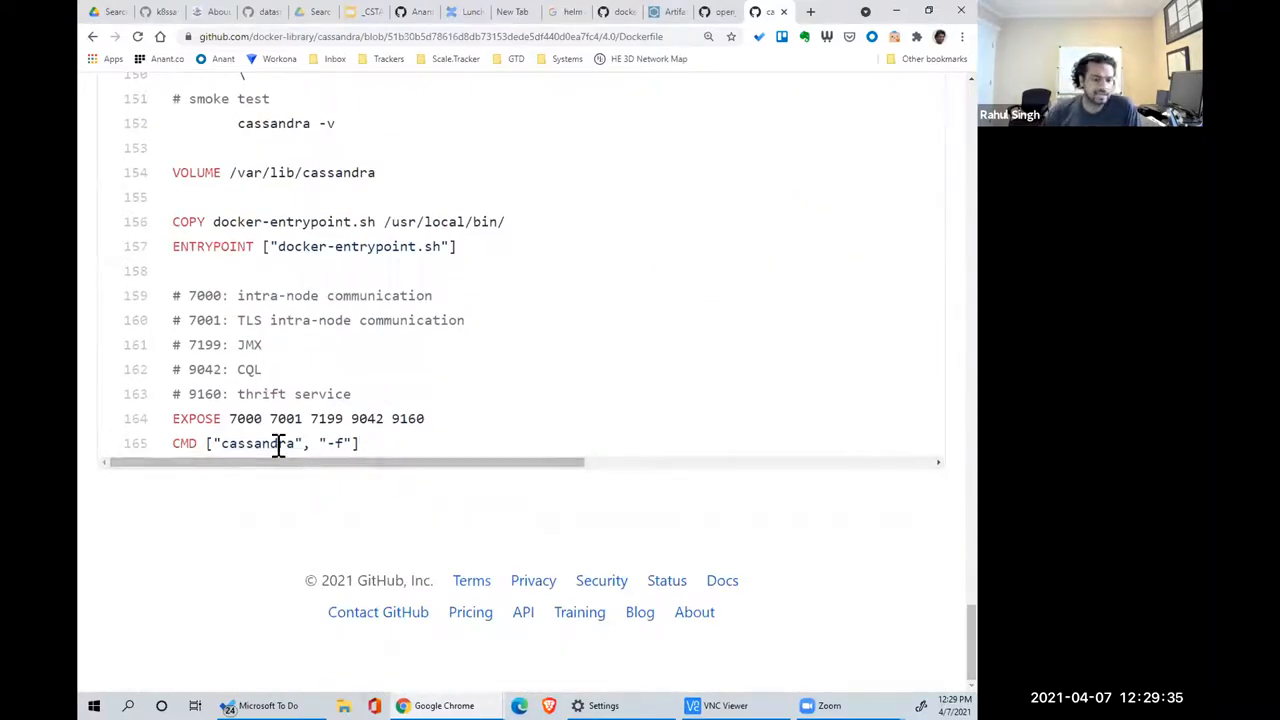
{"action": "triple_click", "coordinate": [265, 443]}
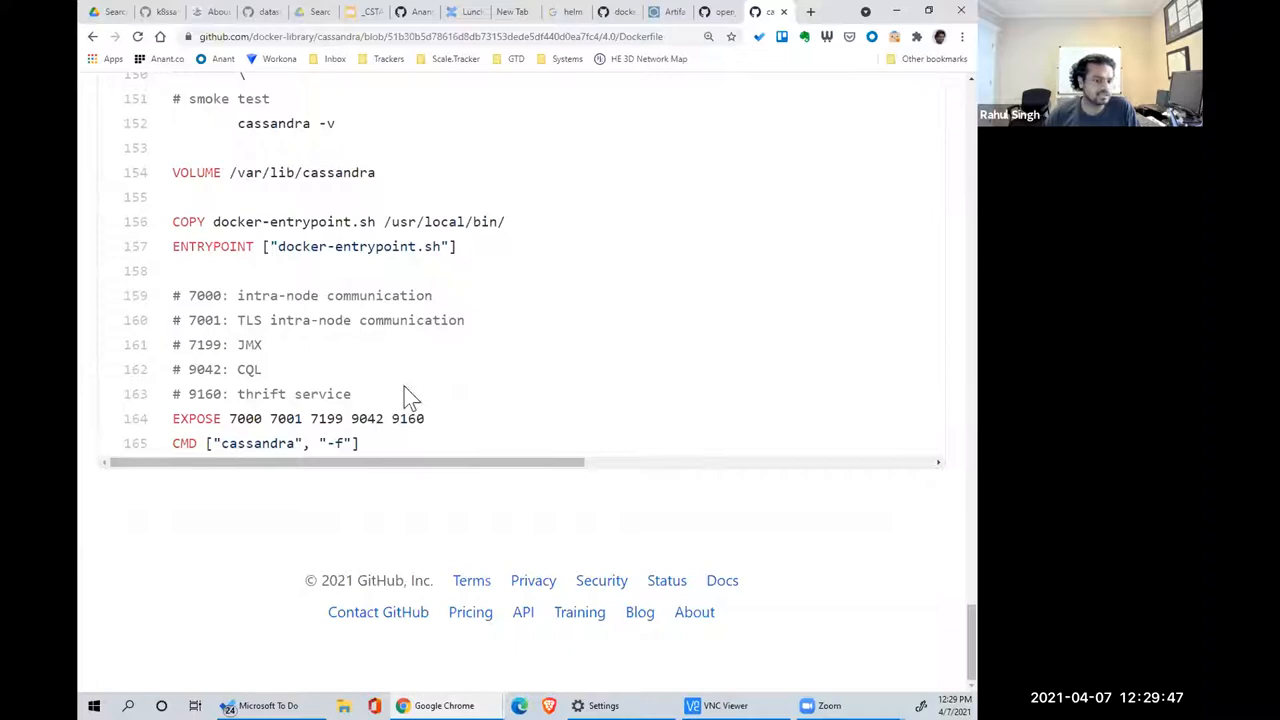
{"action": "scroll", "scroll_direction": "up", "scroll_amount": 3}
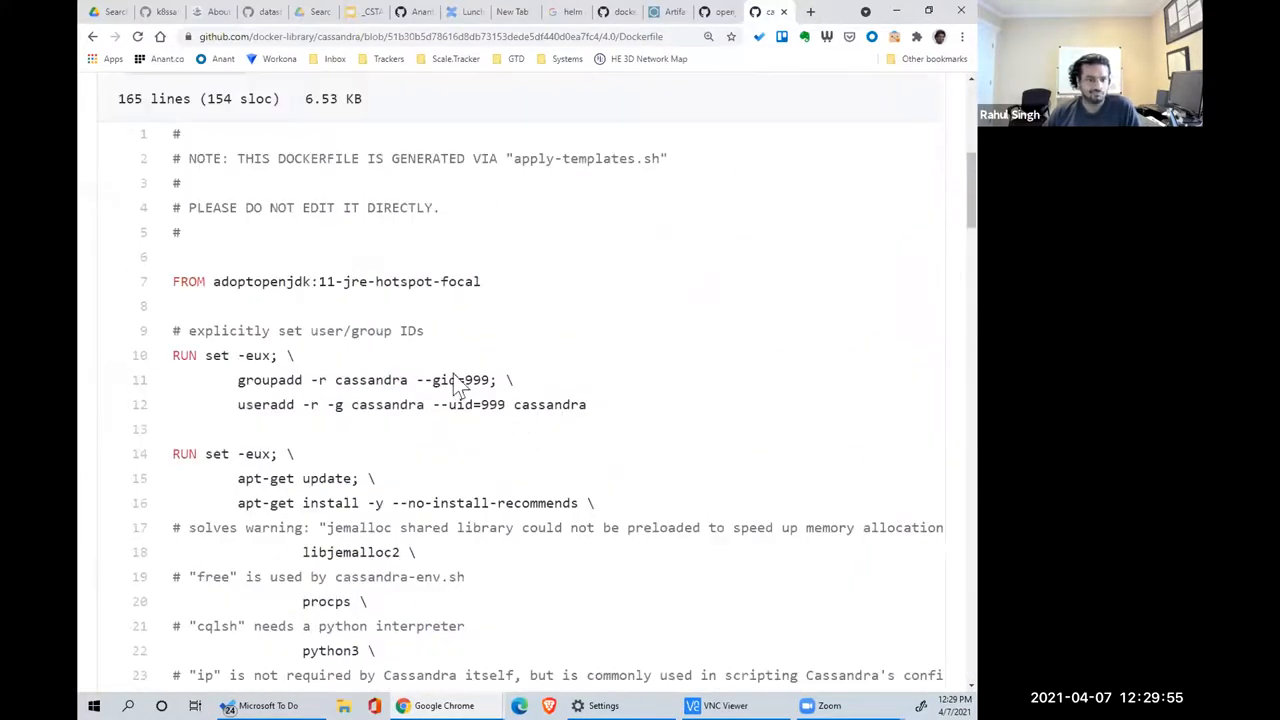
{"action": "mouse_move", "coordinate": [656, 482]}
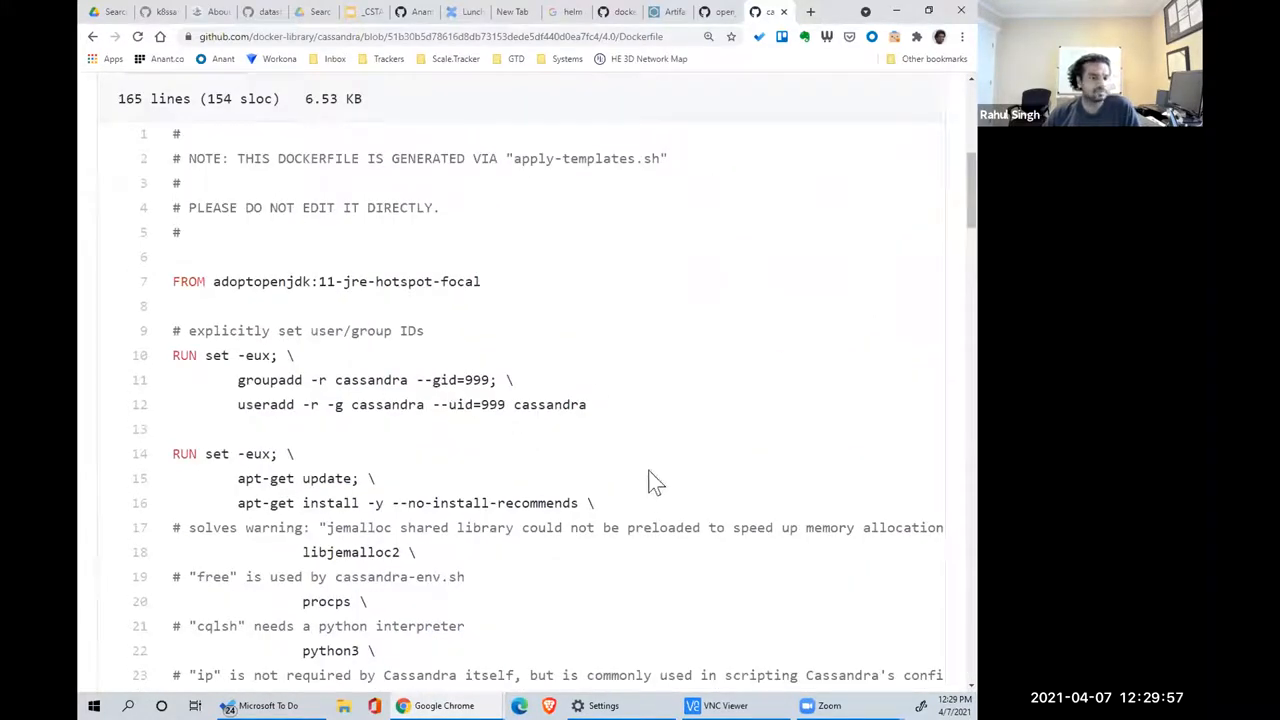
{"action": "scroll", "scroll_direction": "down", "scroll_amount": 3}
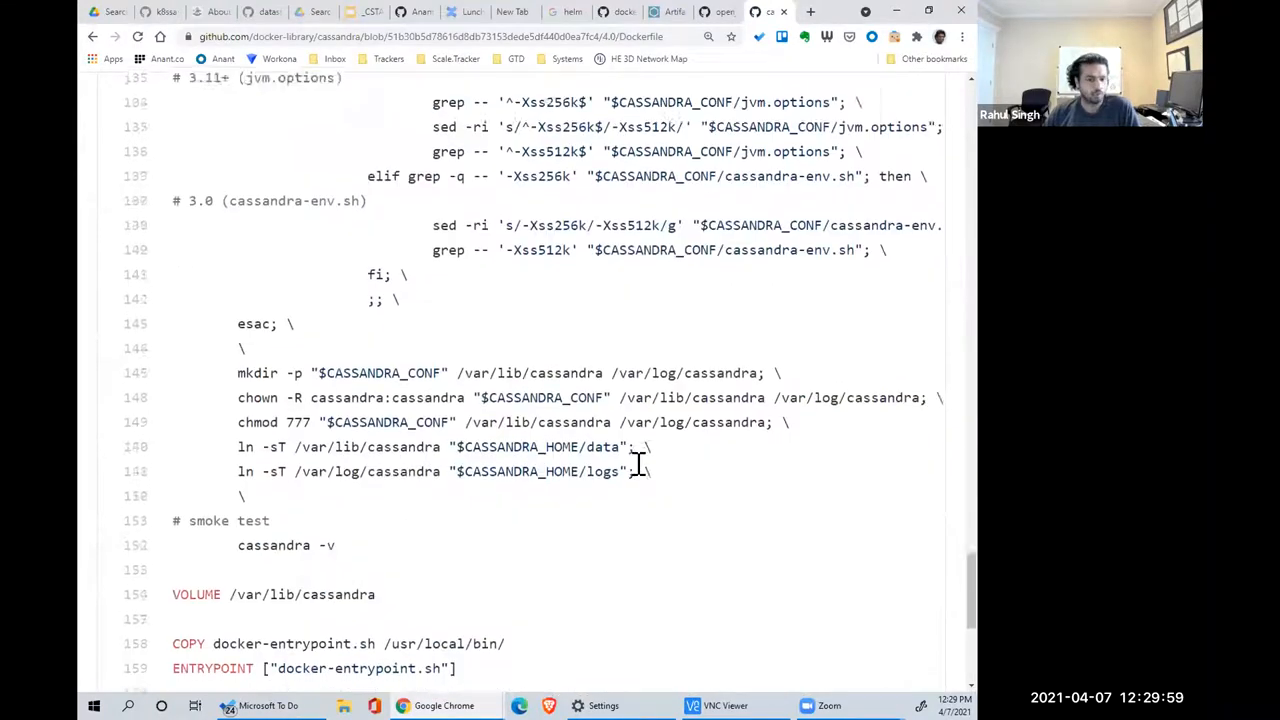
{"action": "scroll", "scroll_direction": "down", "scroll_amount": 3}
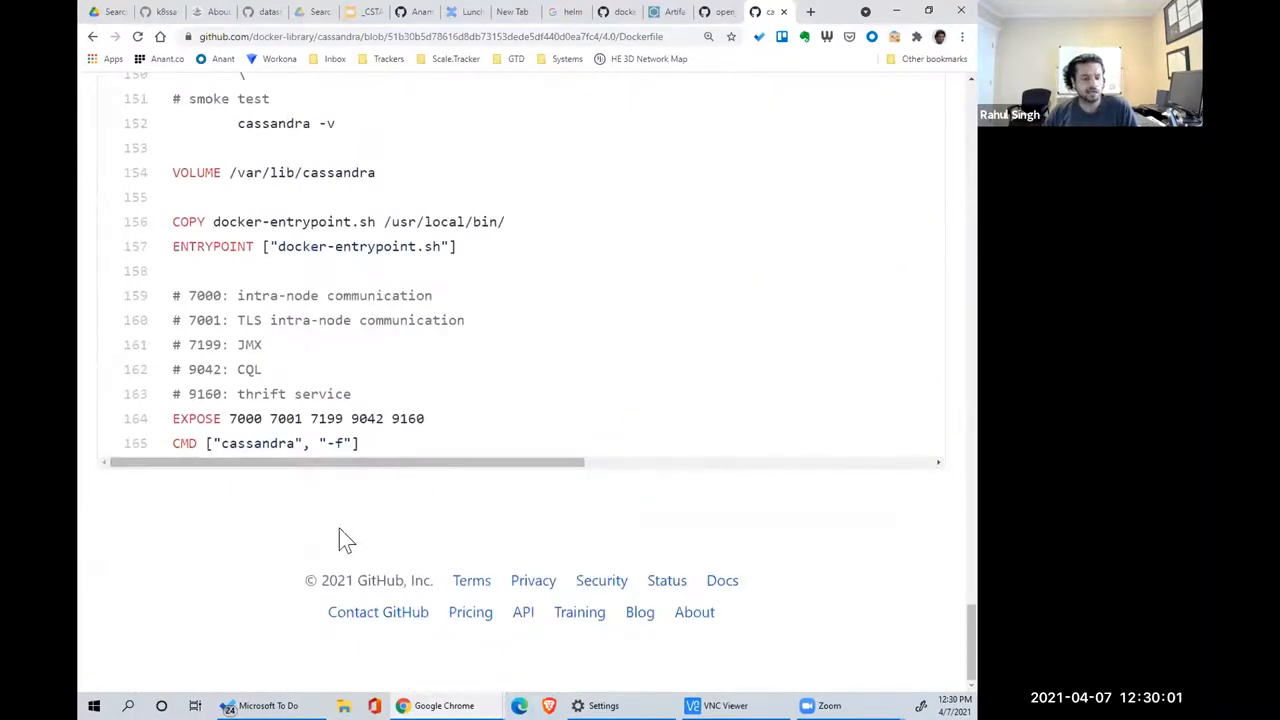
{"action": "mouse_move", "coordinate": [280, 520]}
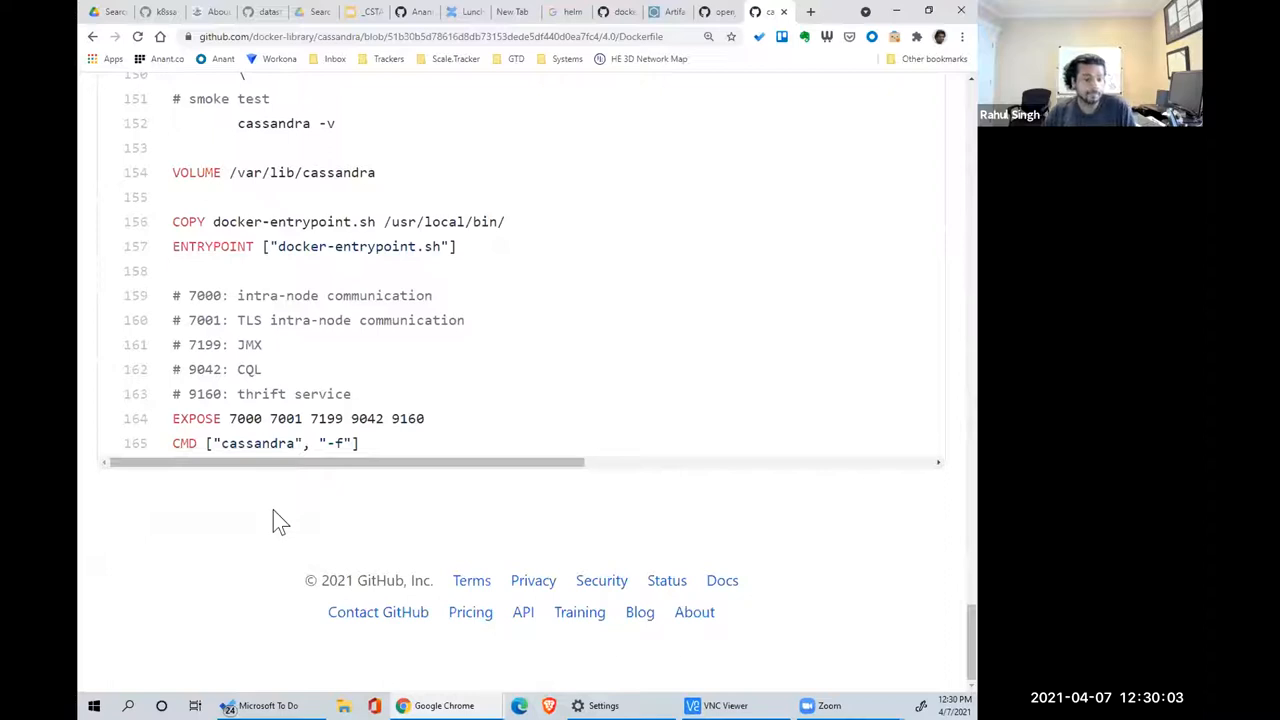
{"action": "mouse_move", "coordinate": [328, 490]}
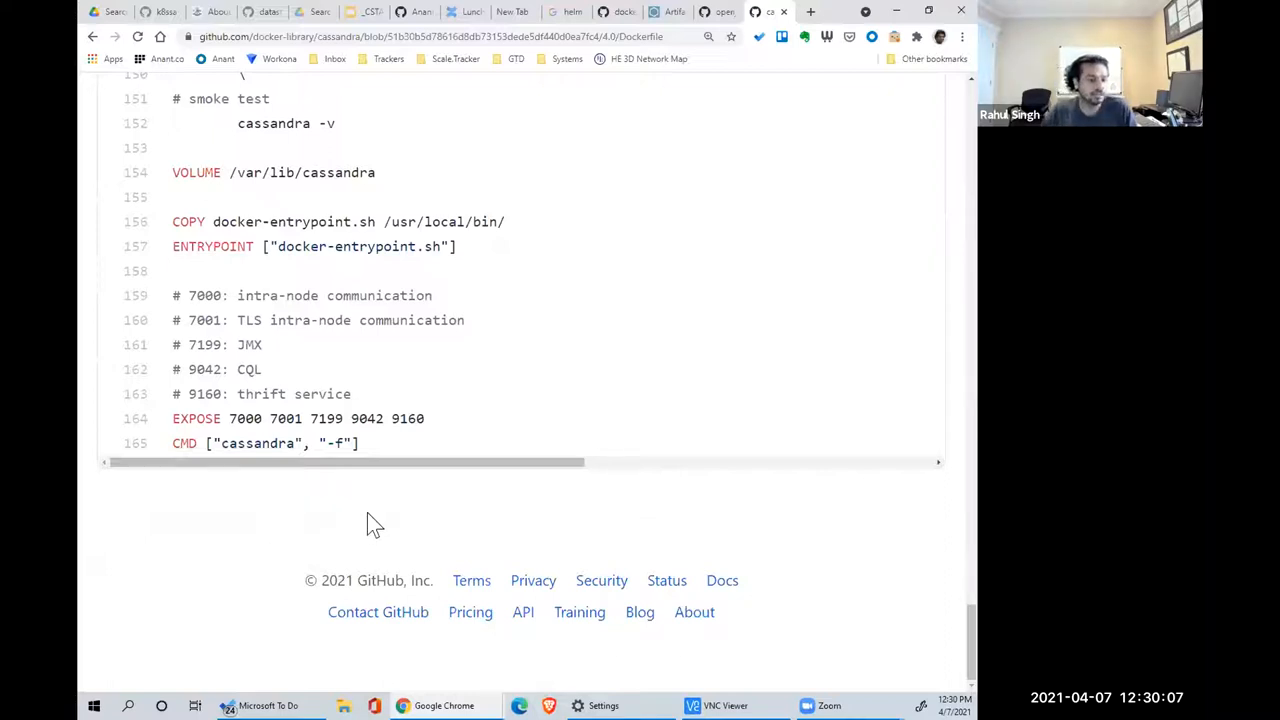
{"action": "mouse_move", "coordinate": [390, 515]}
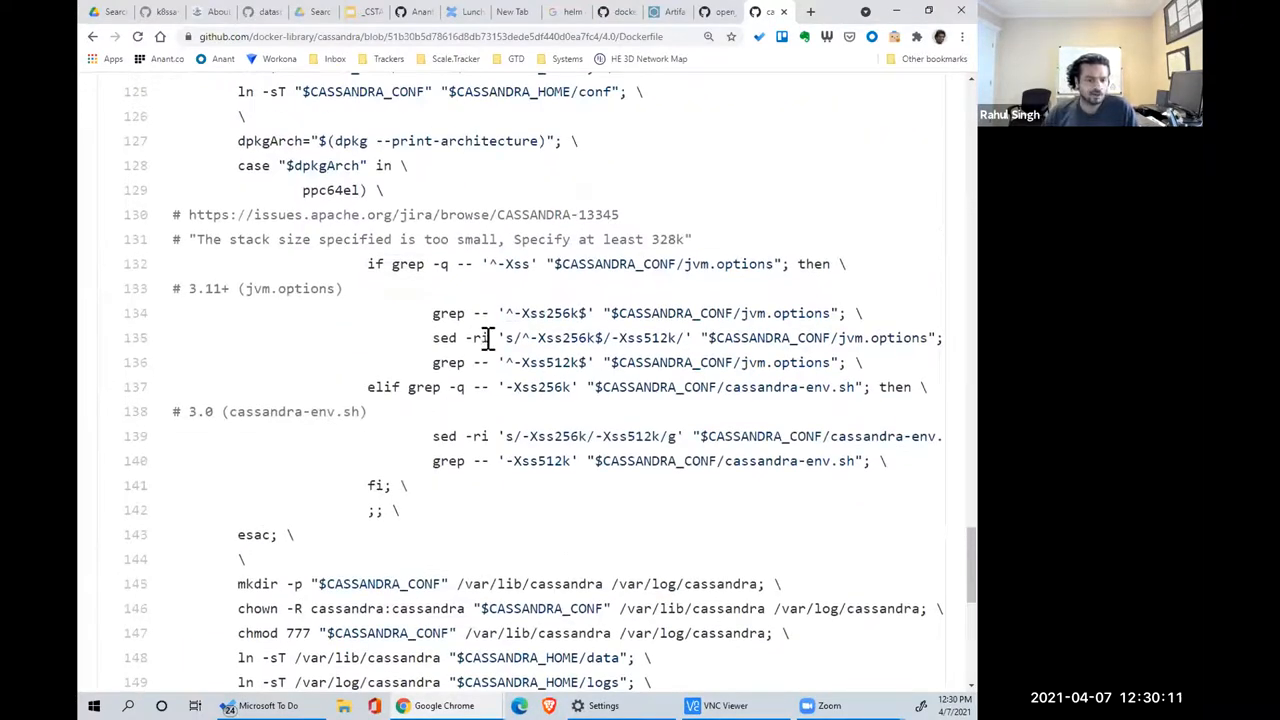
- Review the CASSANDRA_CONF and download-helper sections, then select the page address
{"action": "scroll", "scroll_direction": "up", "scroll_amount": 3}
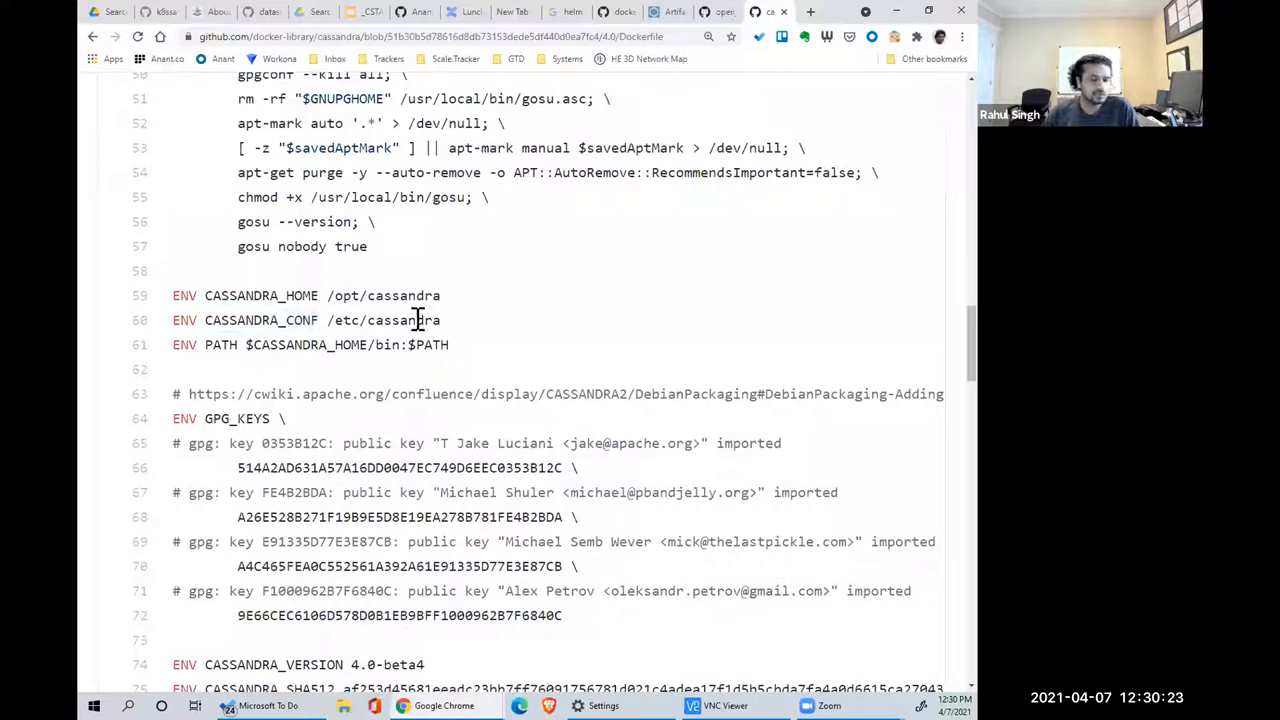
{"action": "double_click", "coordinate": [405, 320]}
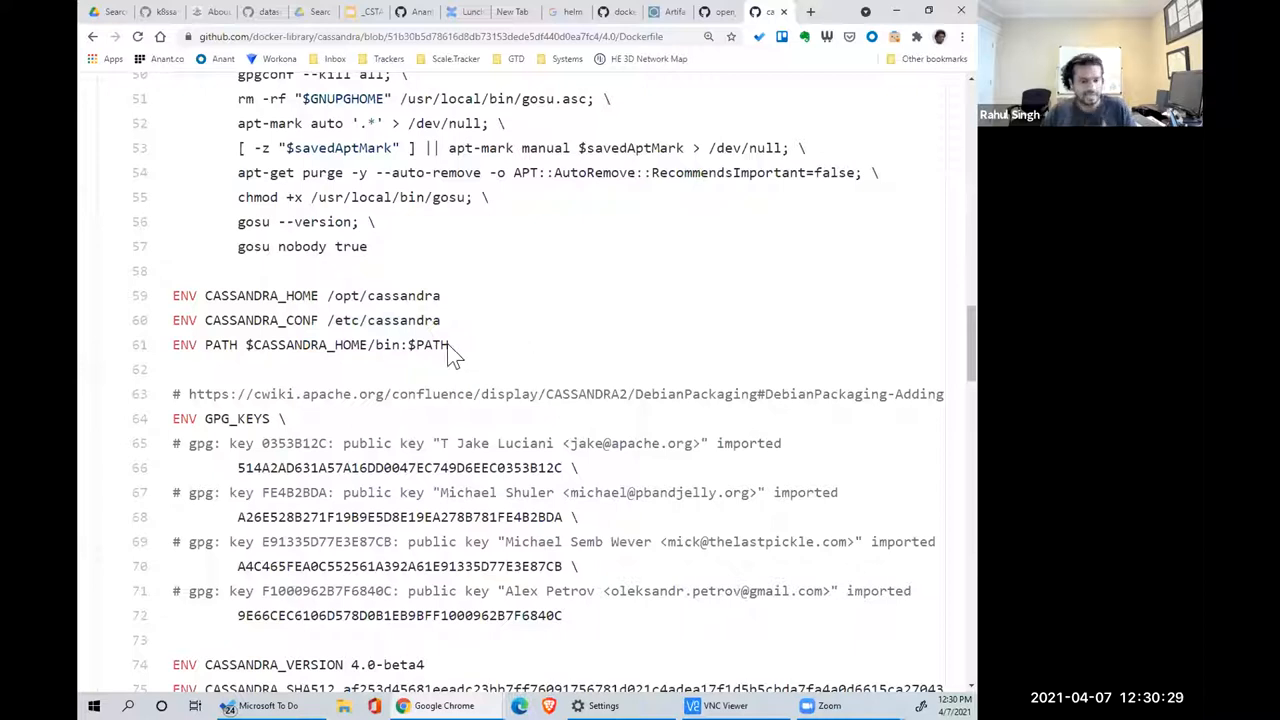
{"action": "scroll", "scroll_direction": "down", "scroll_amount": 3}
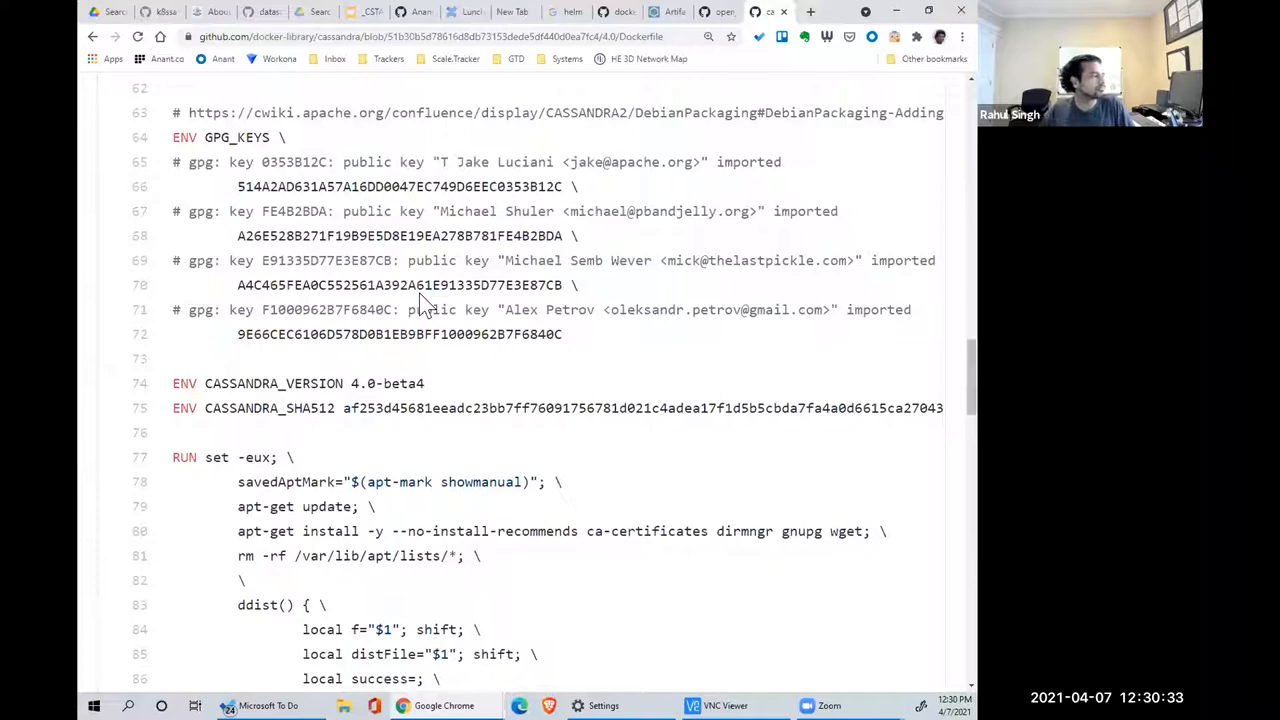
{"action": "mouse_move", "coordinate": [550, 438]}
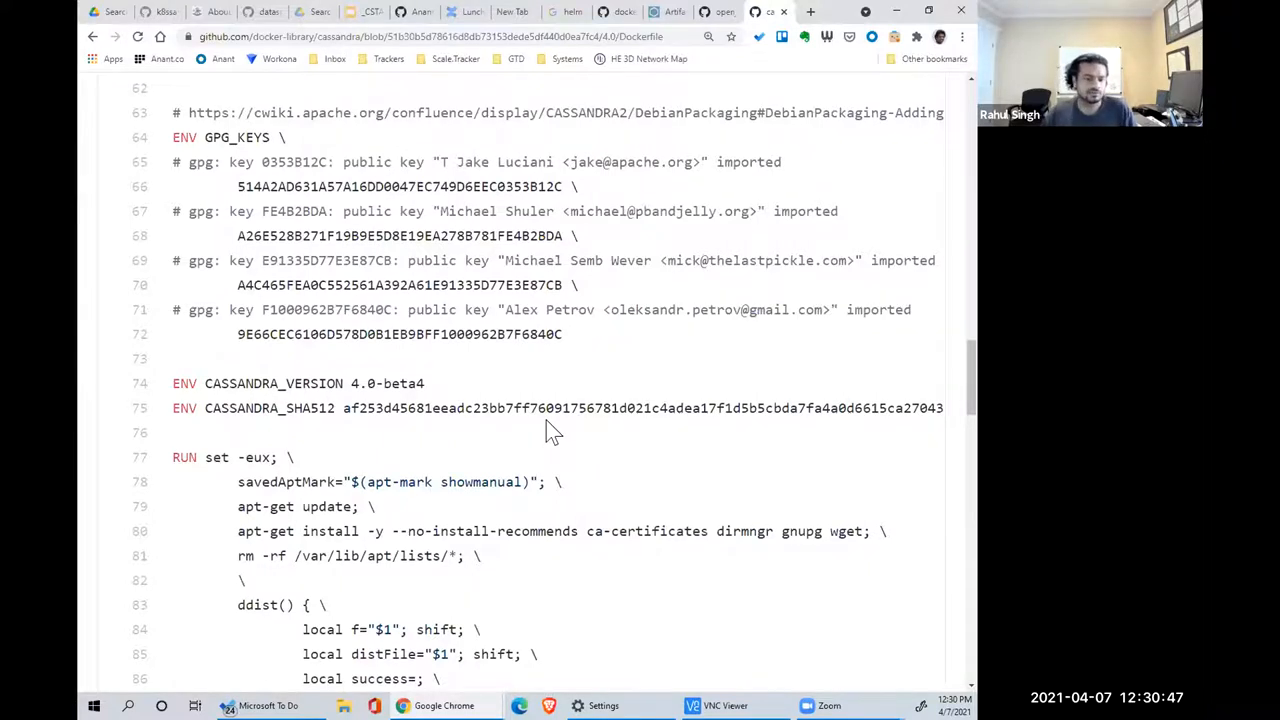
{"action": "scroll", "scroll_direction": "down", "scroll_amount": 3}
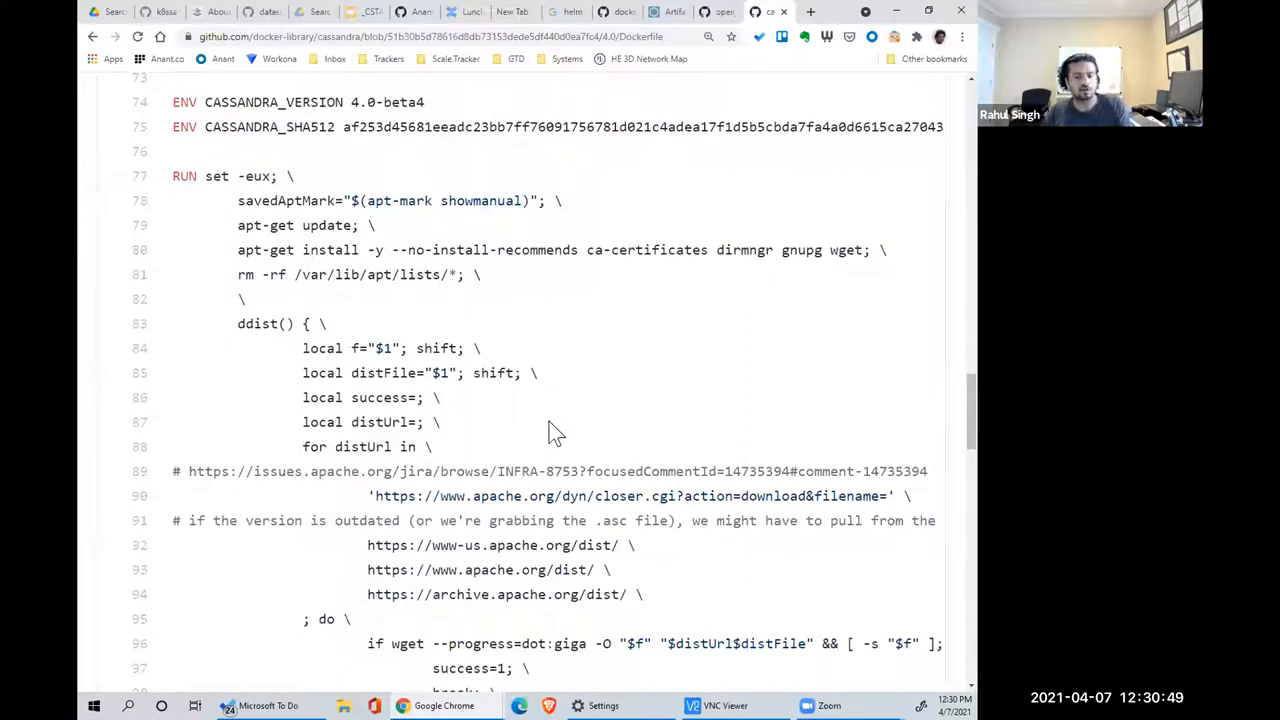
{"action": "mouse_move", "coordinate": [583, 355]}
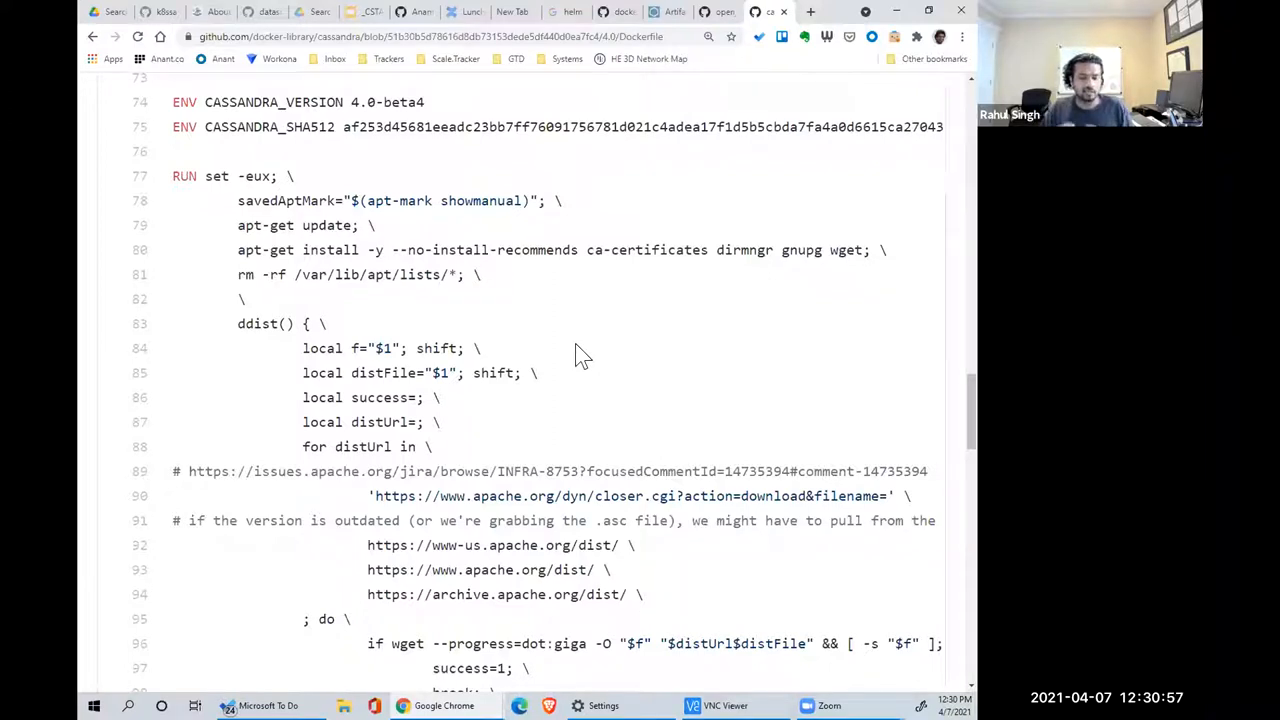
{"action": "mouse_move", "coordinate": [633, 92]}
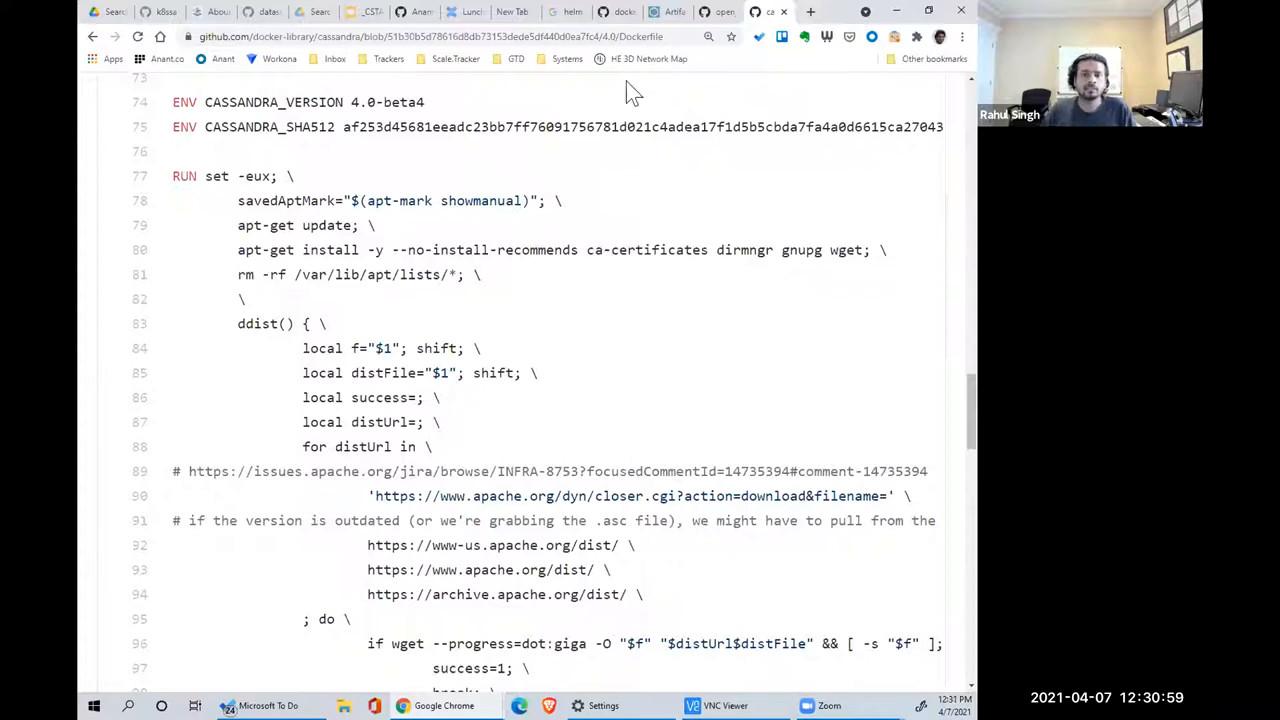
{"action": "left_click", "coordinate": [420, 37]}
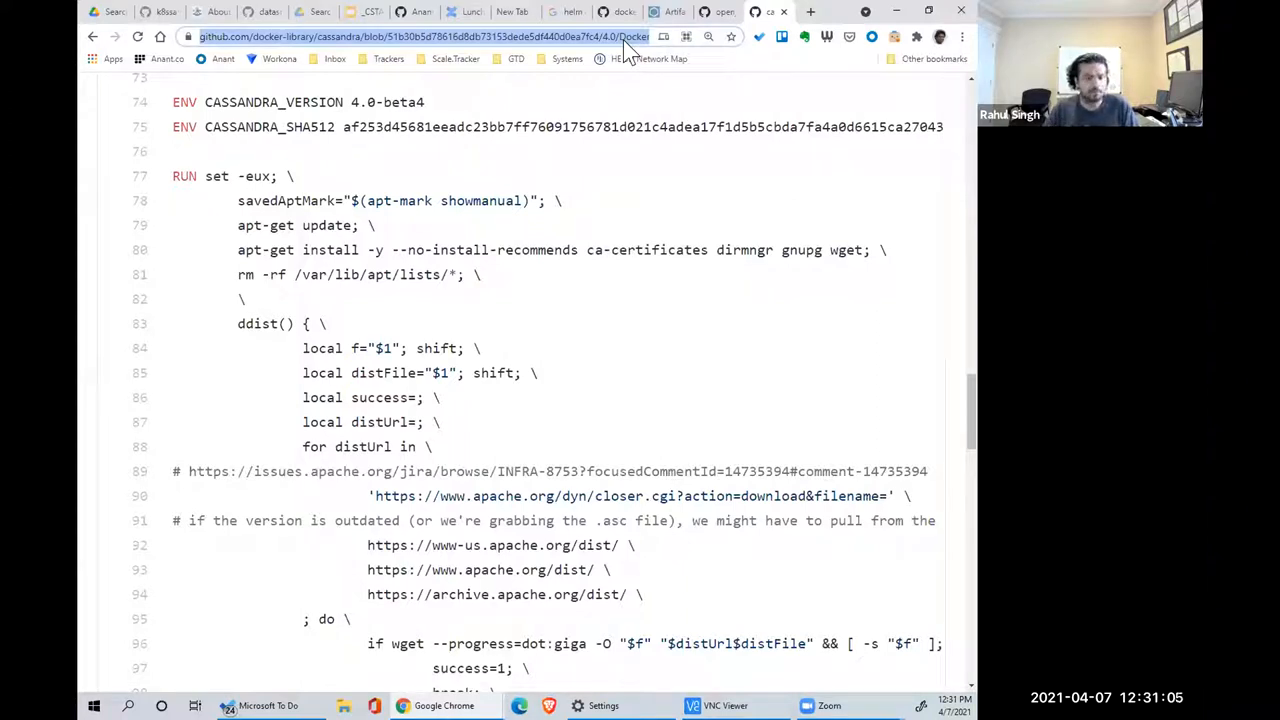
- Search 'docker compose cassandra' and open bitnami/cassandra's raw Docker Compose file
{"action": "type", "text": "docker compose"}
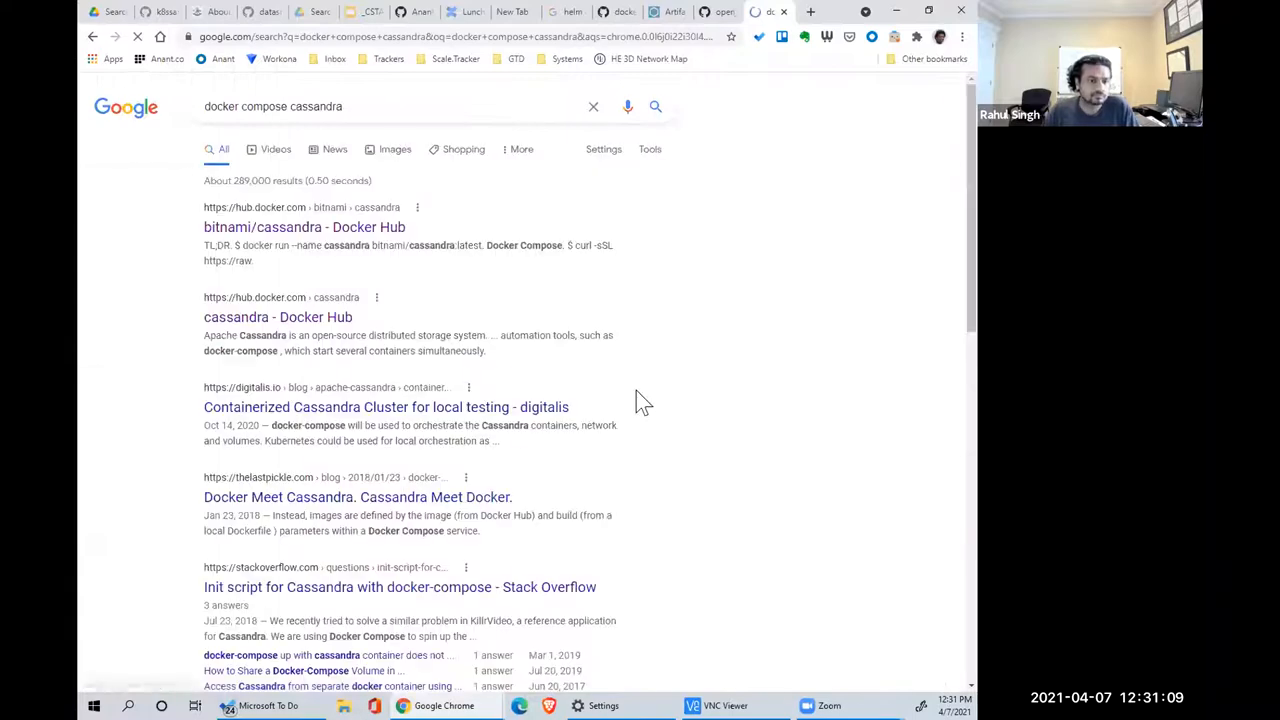
{"action": "left_click", "coordinate": [304, 227]}
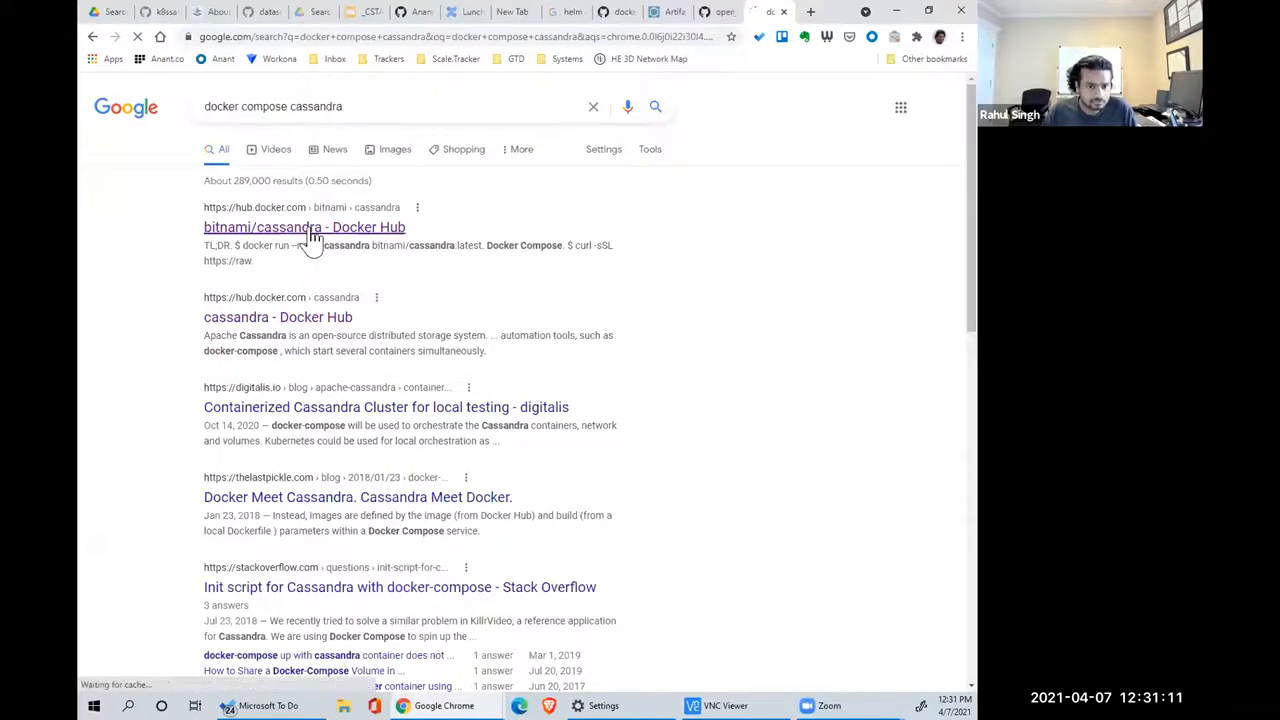
{"action": "left_click", "coordinate": [304, 227]}
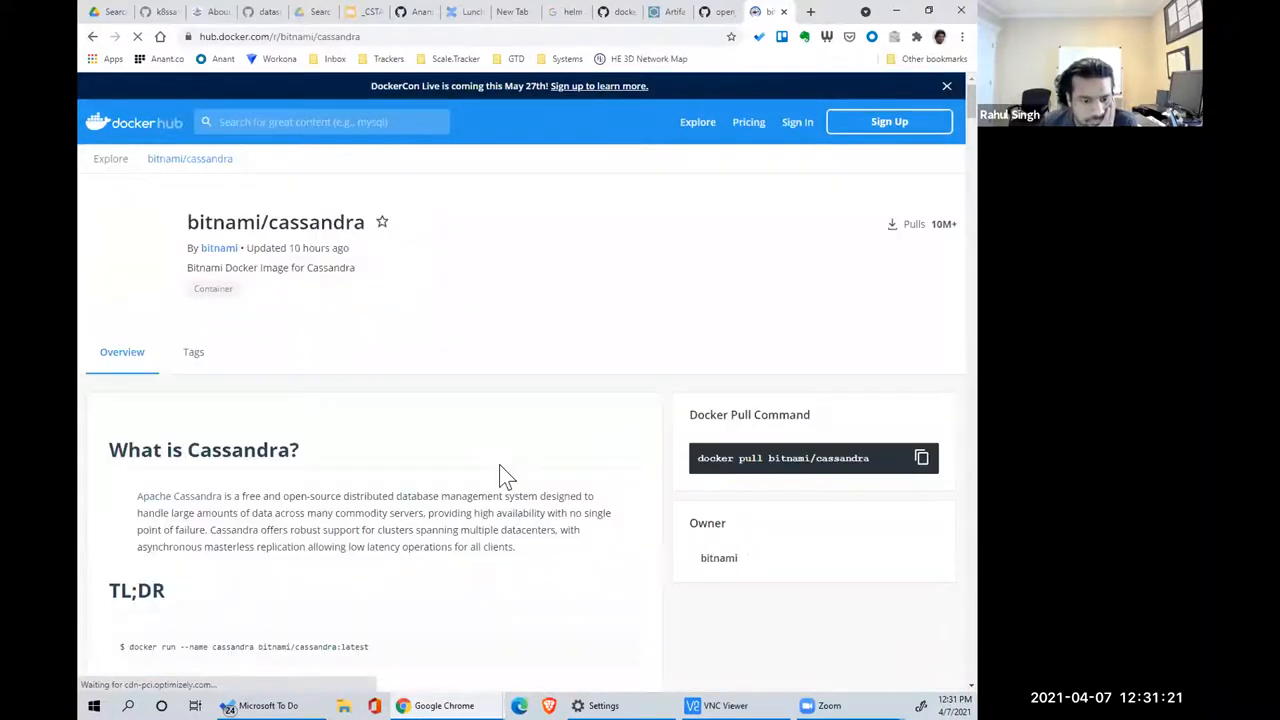
{"action": "scroll", "scroll_direction": "down", "scroll_amount": 3}
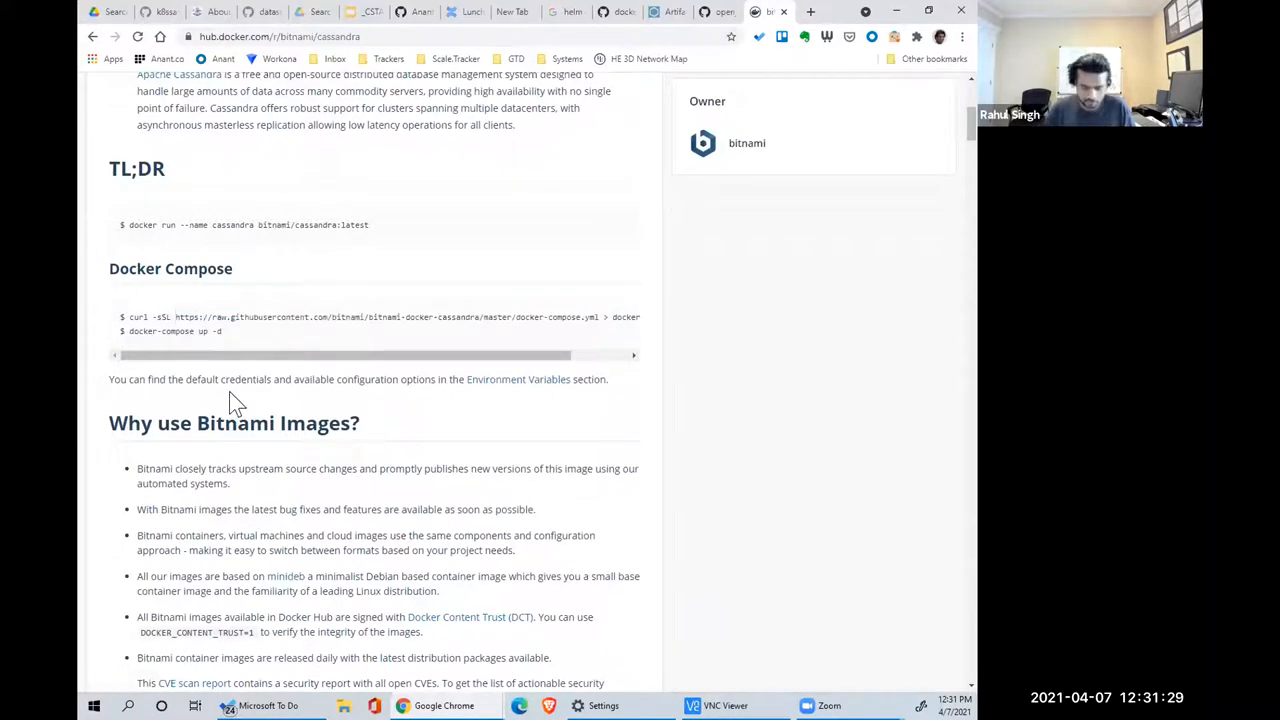
{"action": "left_click", "coordinate": [388, 317]}
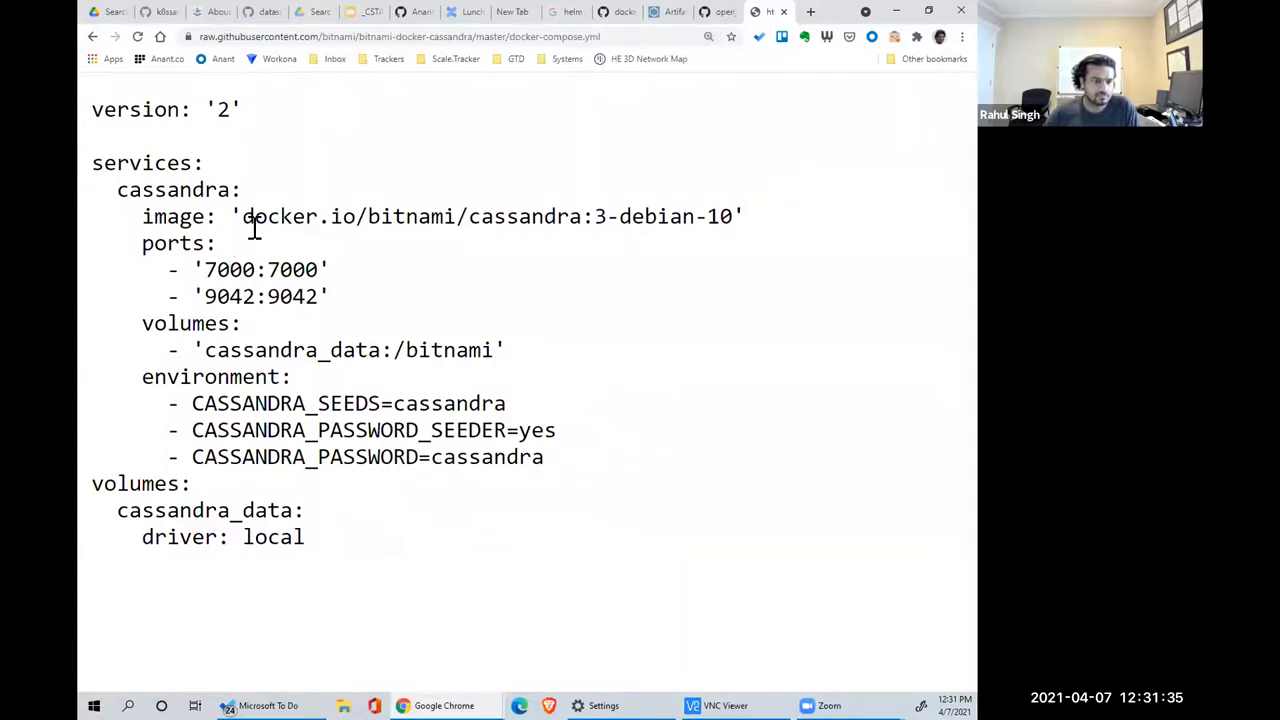
- Read Bitnami's docker-compose.yml, highlighting the /bitnami mount path and CASSANDRA_SEEDS
{"action": "left_click_drag", "start_coordinate": [240, 216], "coordinate": [725, 216]}
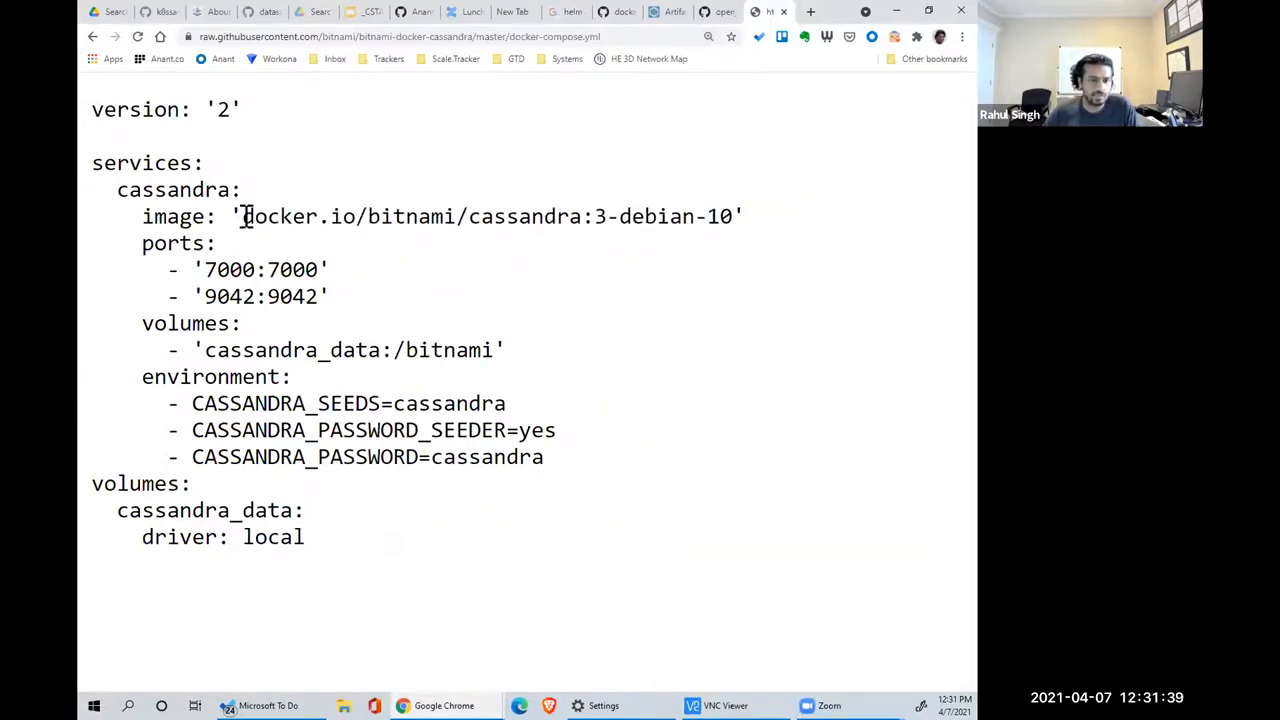
{"action": "left_click_drag", "start_coordinate": [241, 216], "coordinate": [483, 216]}
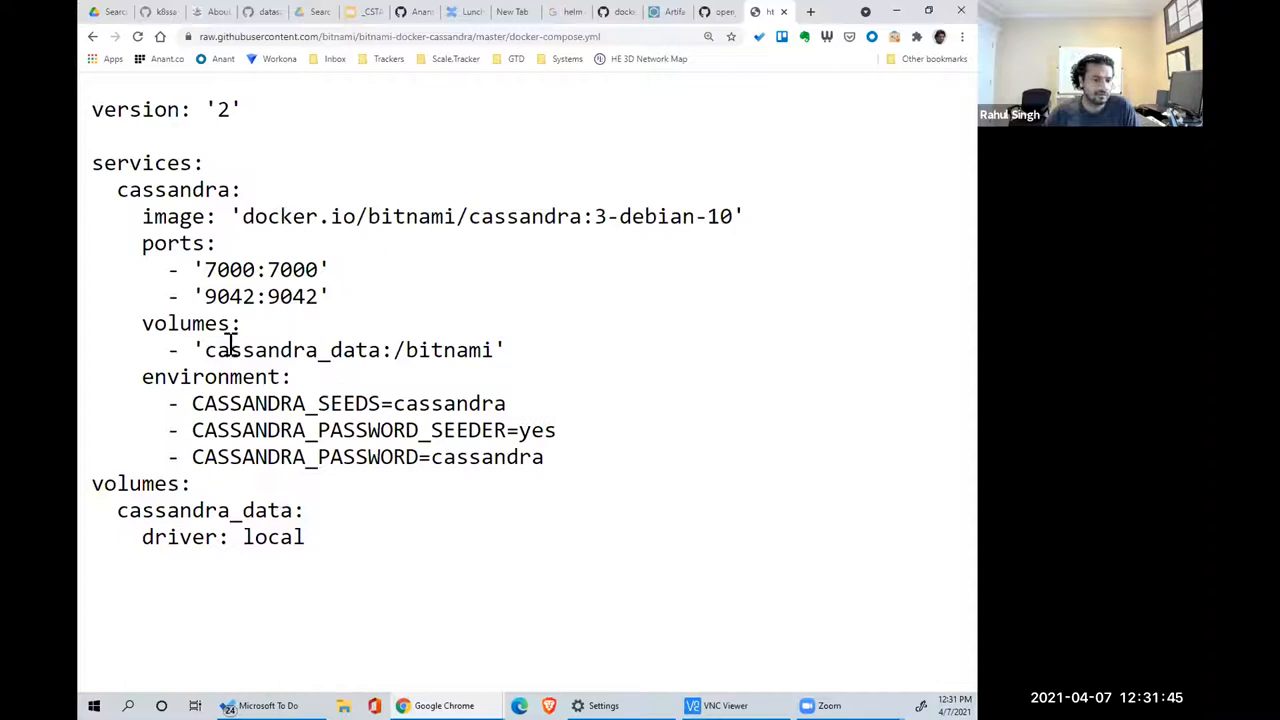
{"action": "double_click", "coordinate": [291, 349]}
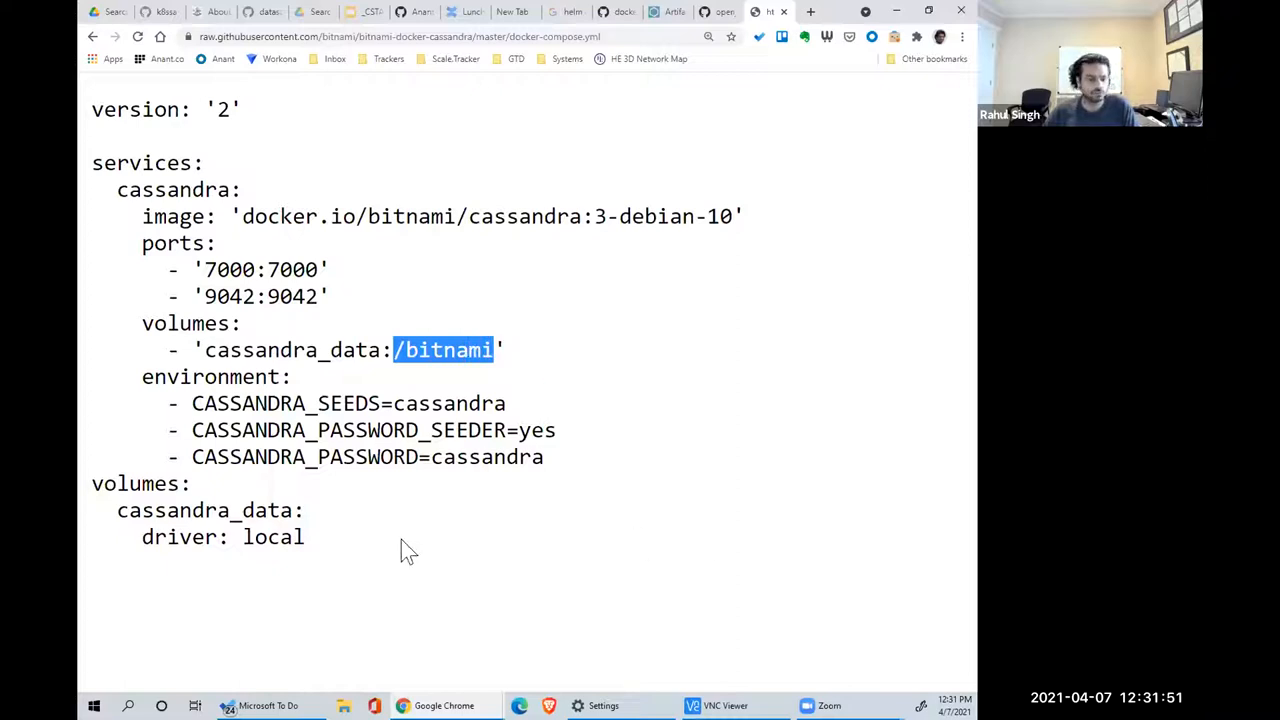
{"action": "mouse_move", "coordinate": [412, 400]}
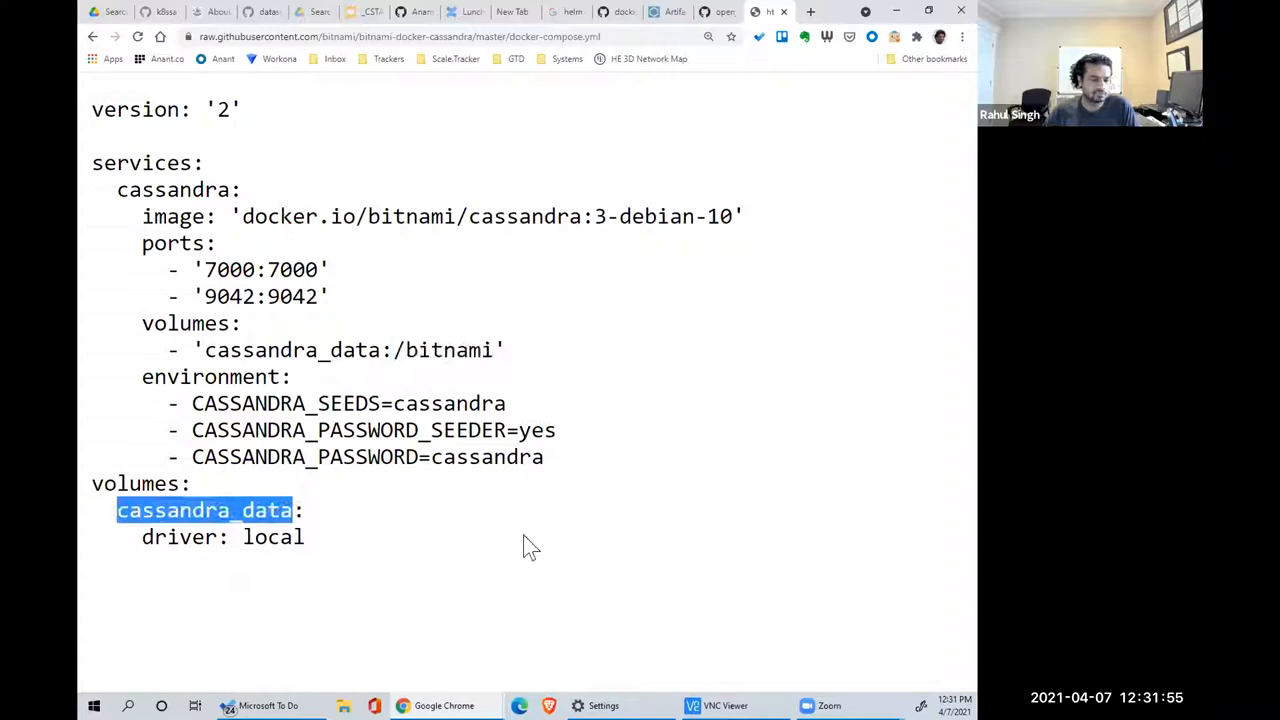
{"action": "mouse_move", "coordinate": [370, 490]}
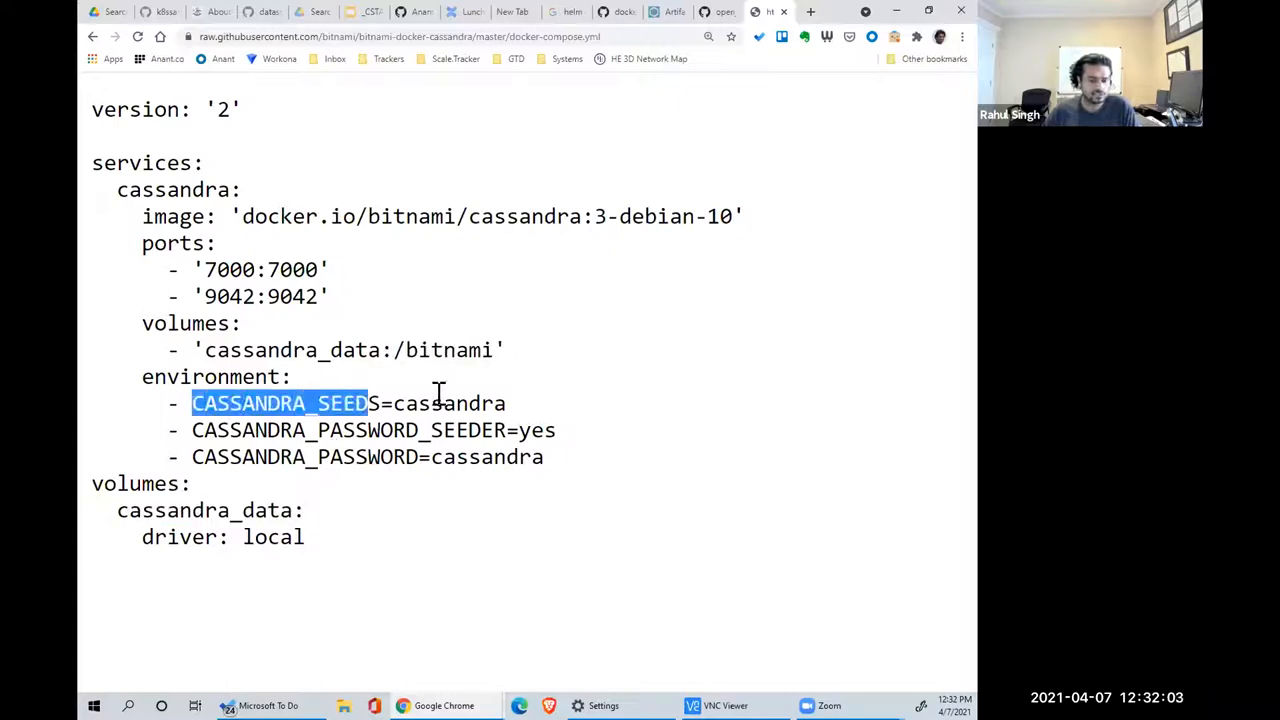
{"action": "double_click", "coordinate": [450, 403]}
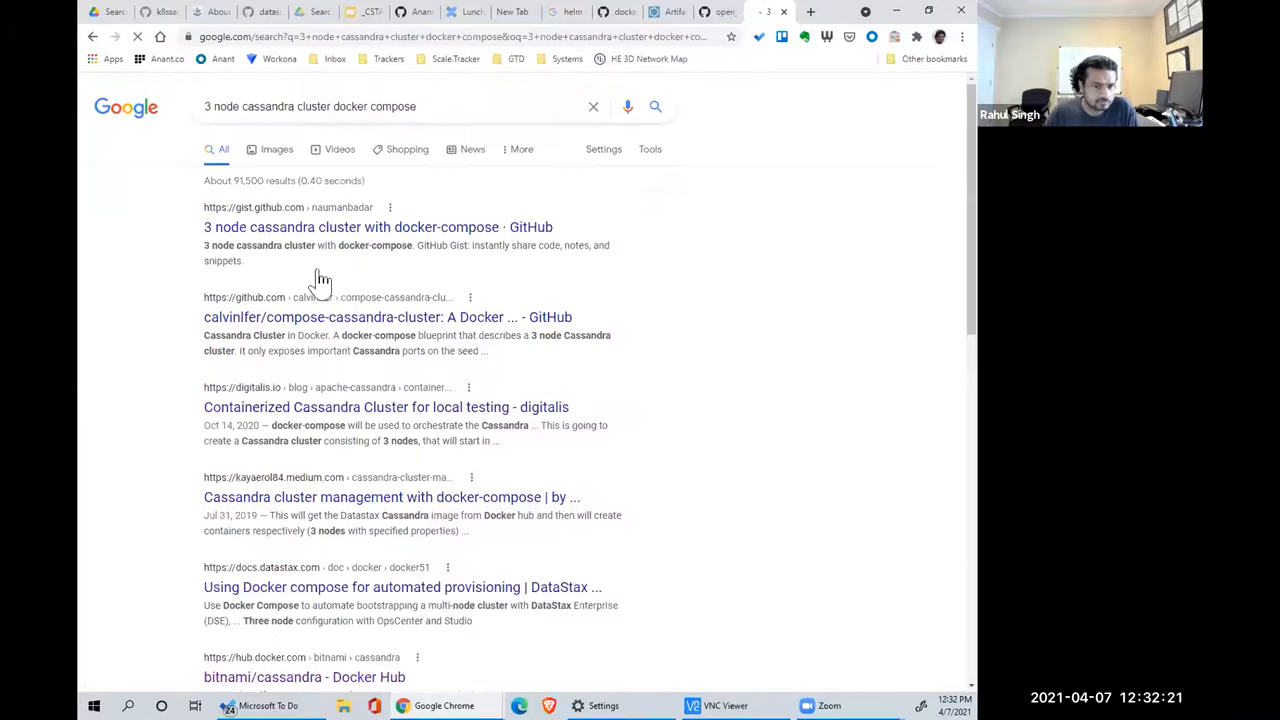
- Open the 3 node cassandra cluster gist and highlight the seed's cassandra:latest image
{"action": "left_click", "coordinate": [377, 227]}
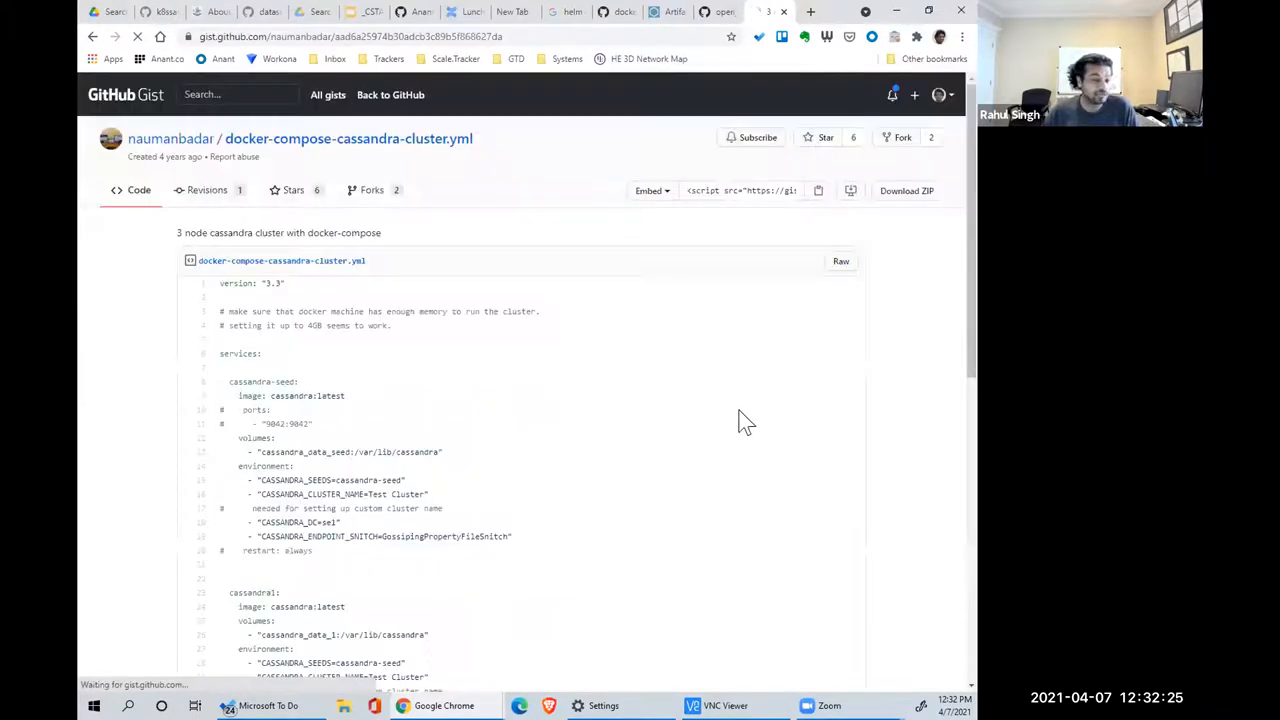
{"action": "scroll", "scroll_direction": "down", "scroll_amount": 3}
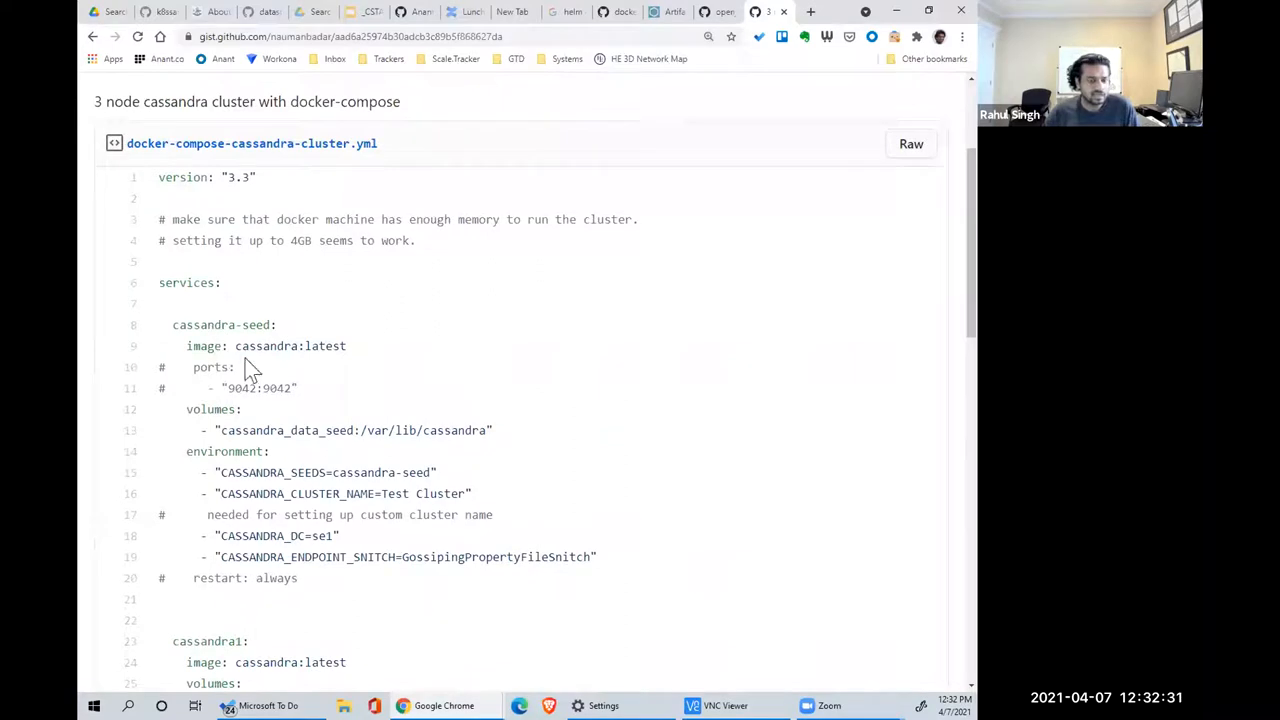
{"action": "double_click", "coordinate": [290, 346]}
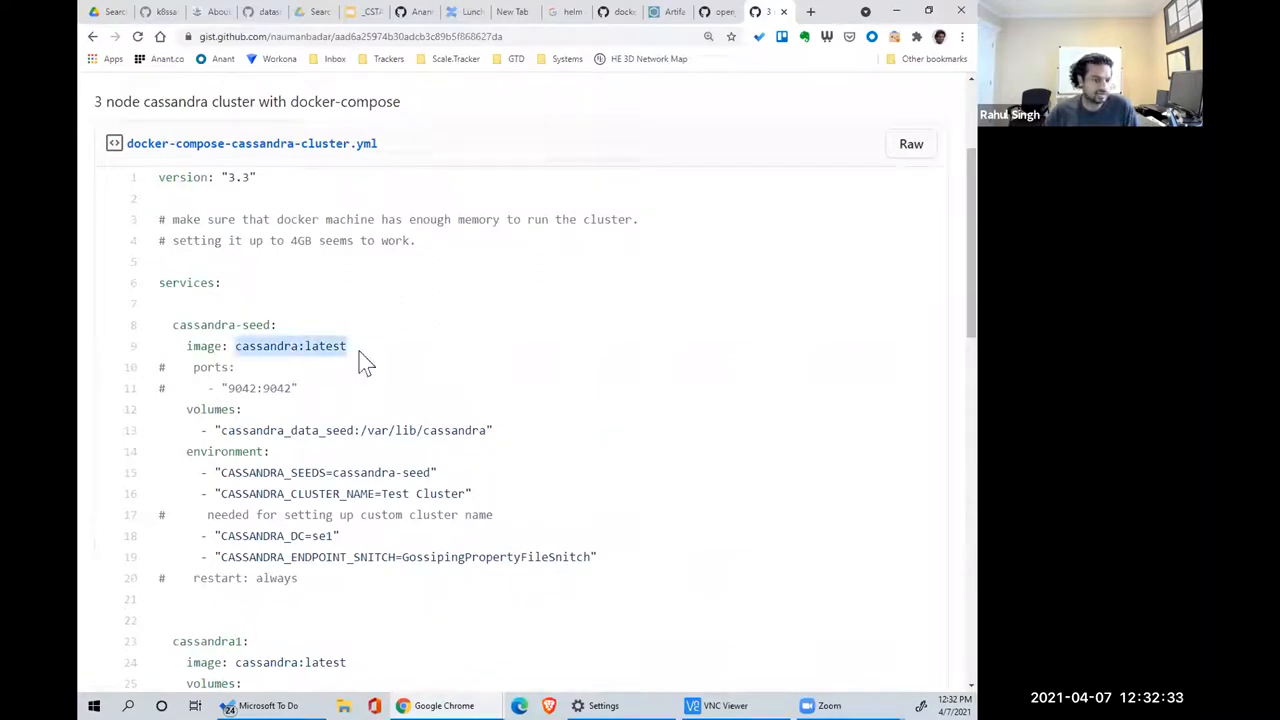
{"action": "mouse_move", "coordinate": [305, 375]}
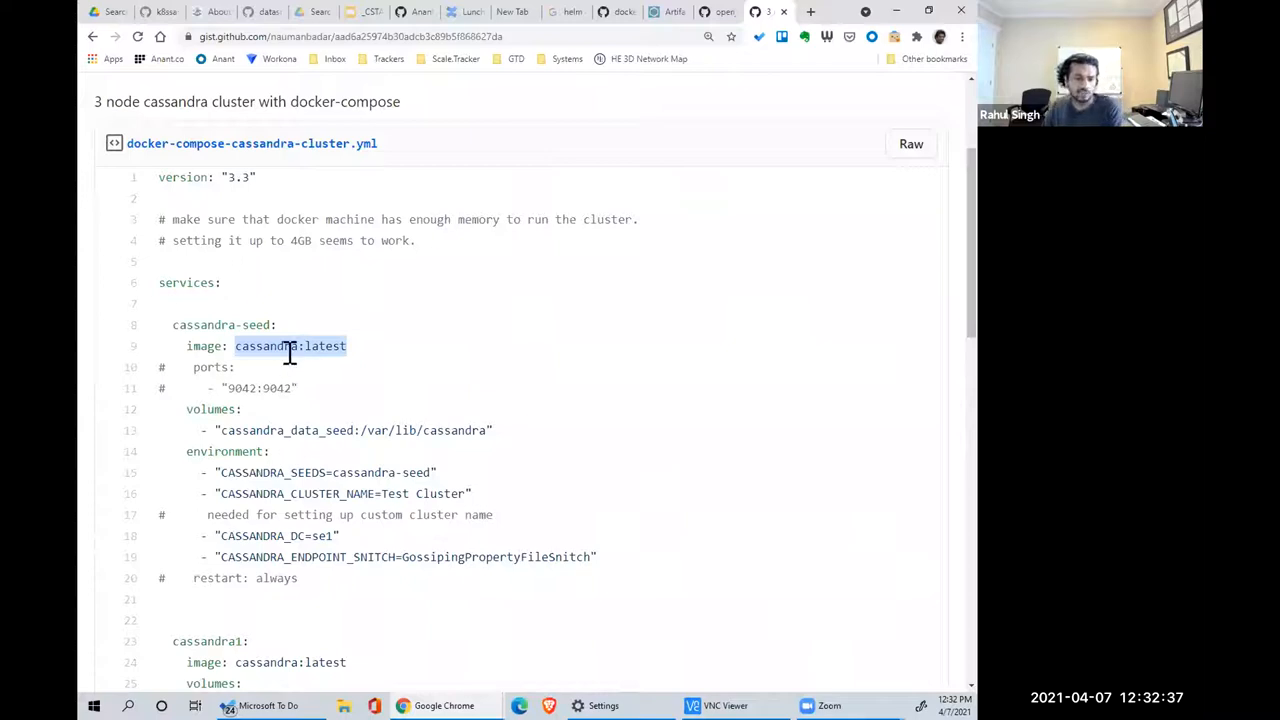
{"action": "left_click", "coordinate": [447, 456]}
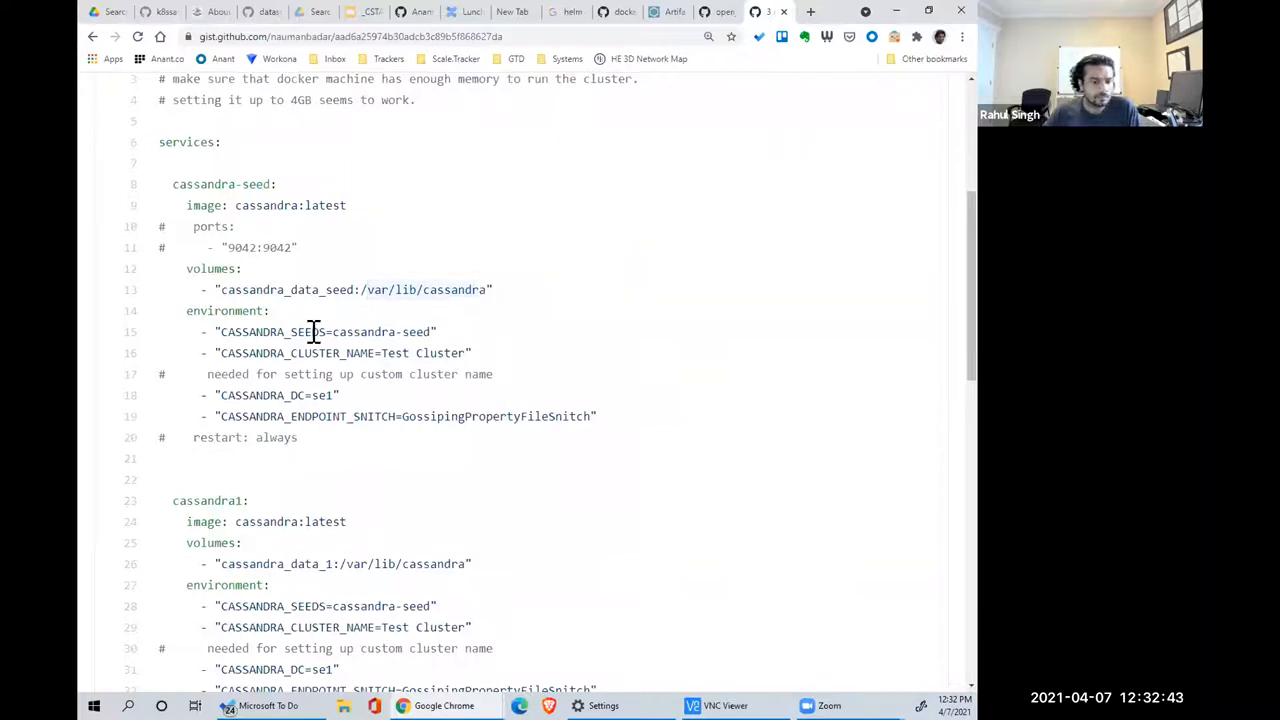
{"action": "mouse_move", "coordinate": [394, 361]}
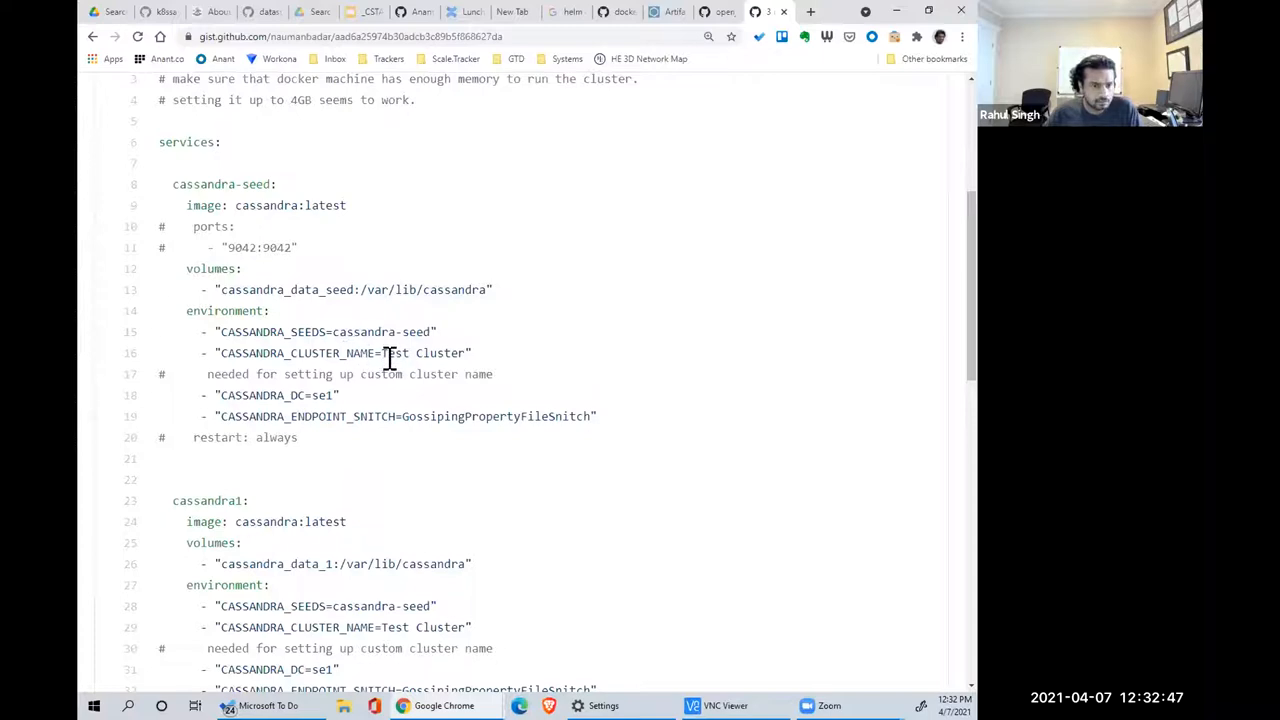
- Scroll through the cassandra1 and cassandra2 services, highlighting the cassandra_data_1 volume
{"action": "scroll", "scroll_direction": "down", "scroll_amount": 3}
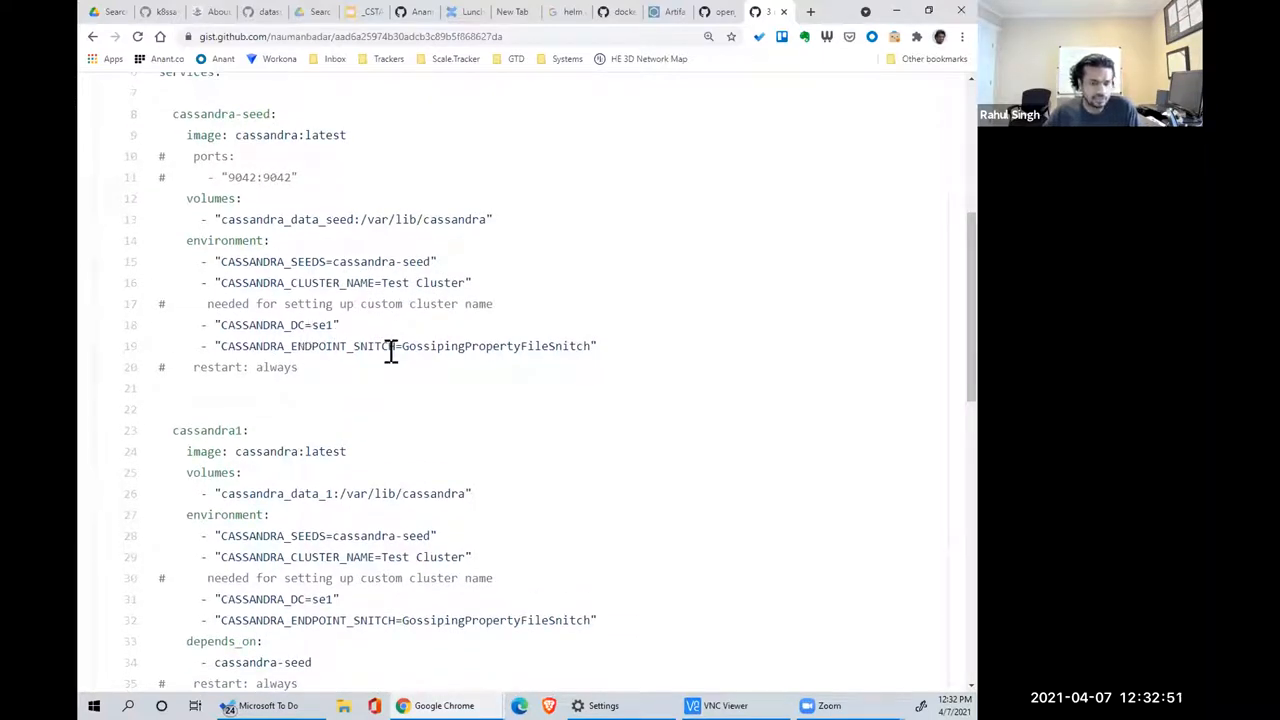
{"action": "mouse_move", "coordinate": [528, 372]}
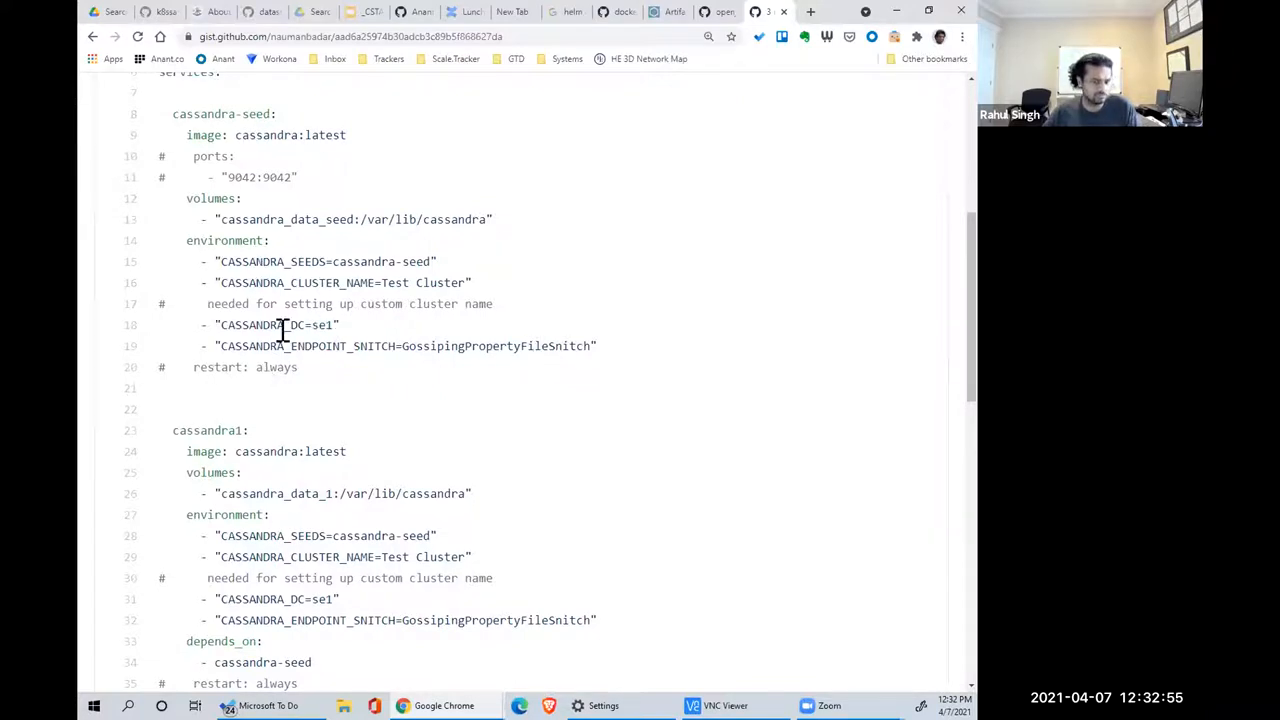
{"action": "mouse_move", "coordinate": [455, 388]}
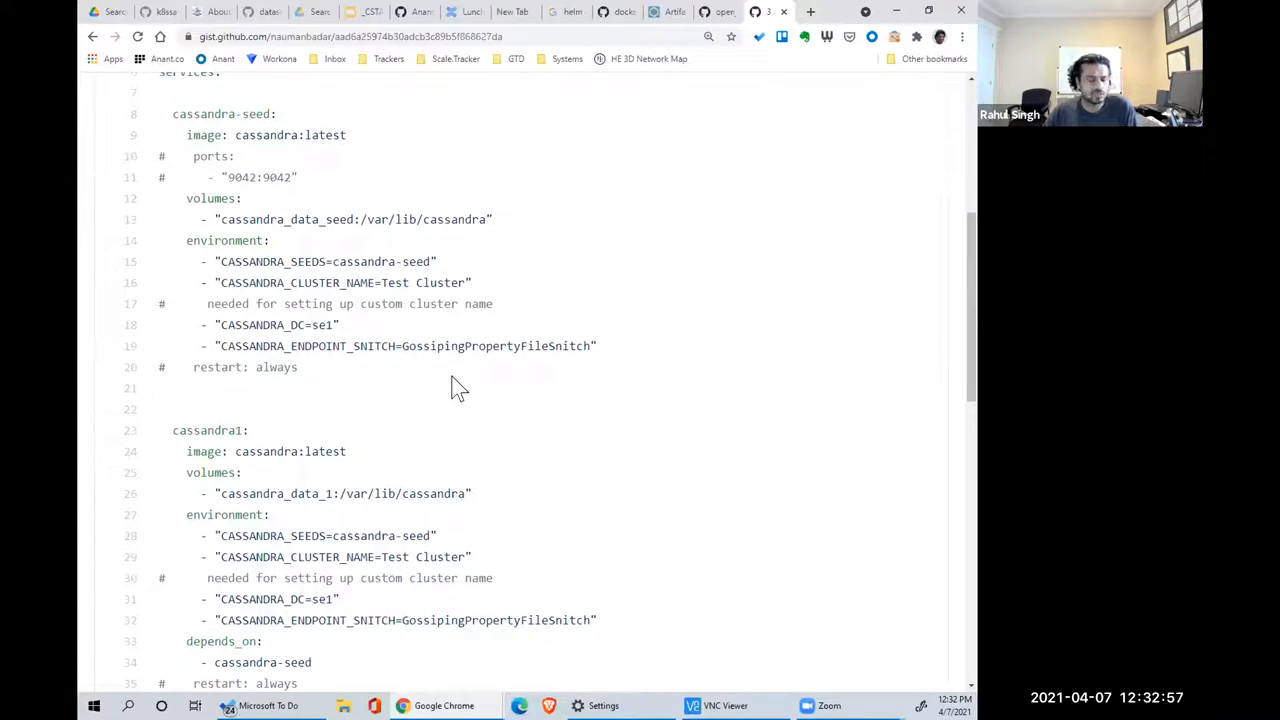
{"action": "scroll", "scroll_direction": "down", "scroll_amount": 3}
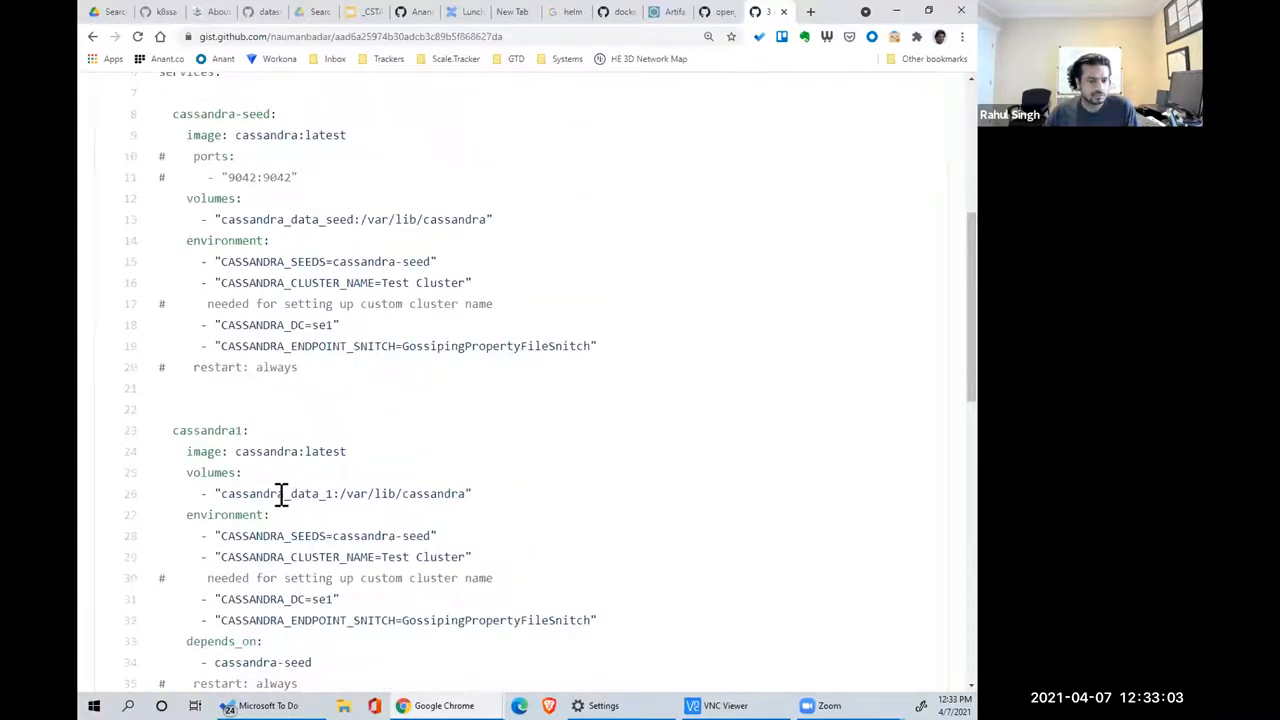
{"action": "double_click", "coordinate": [277, 493]}
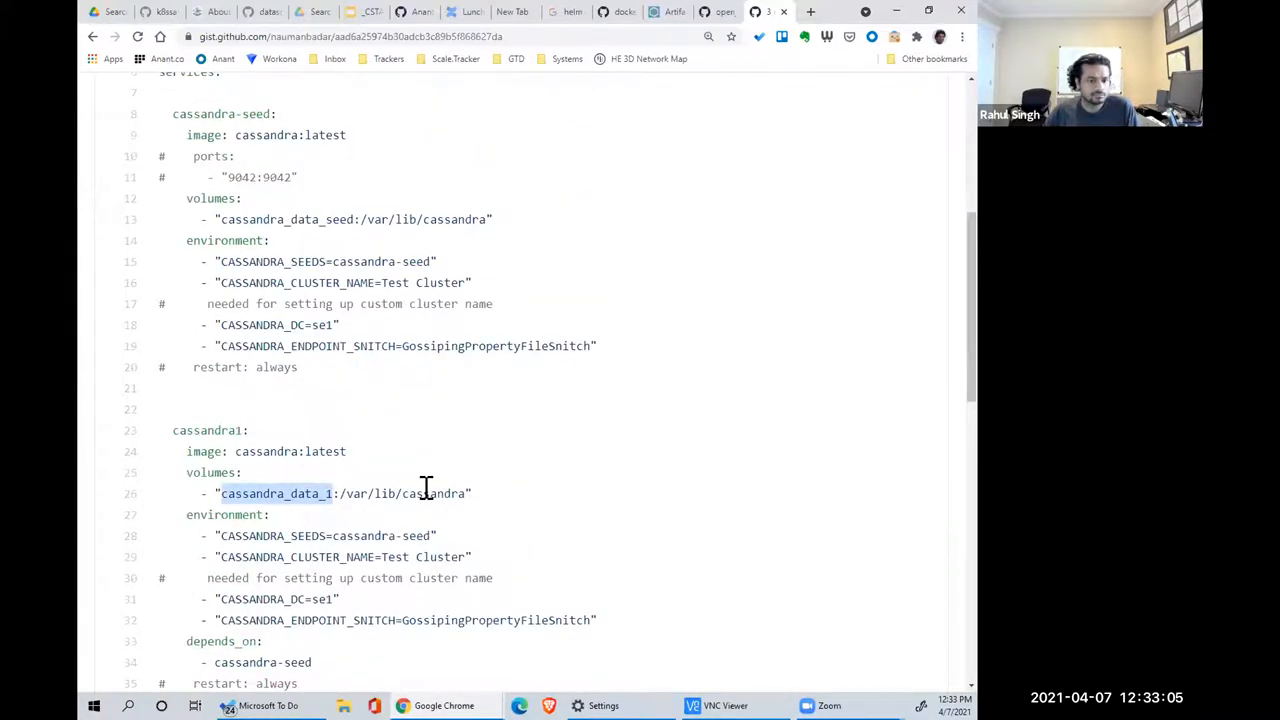
{"action": "scroll", "scroll_direction": "down", "scroll_amount": 3}
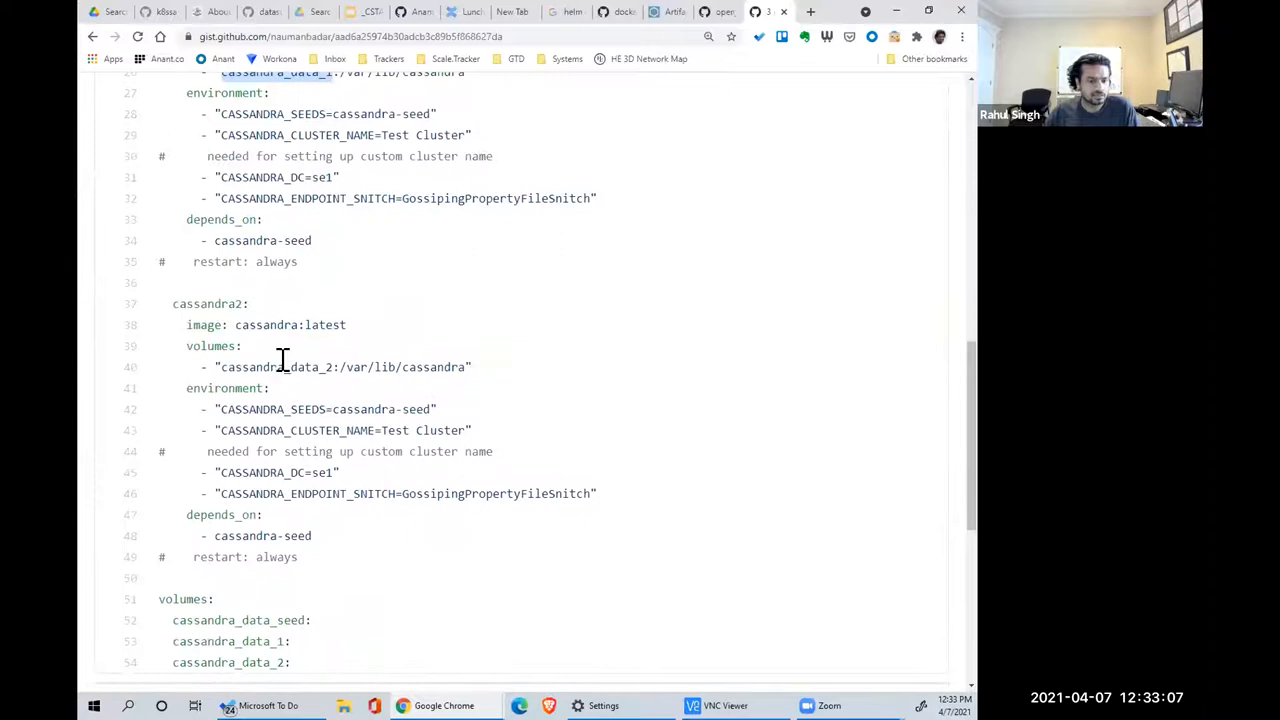
{"action": "scroll", "scroll_direction": "down", "scroll_amount": 3}
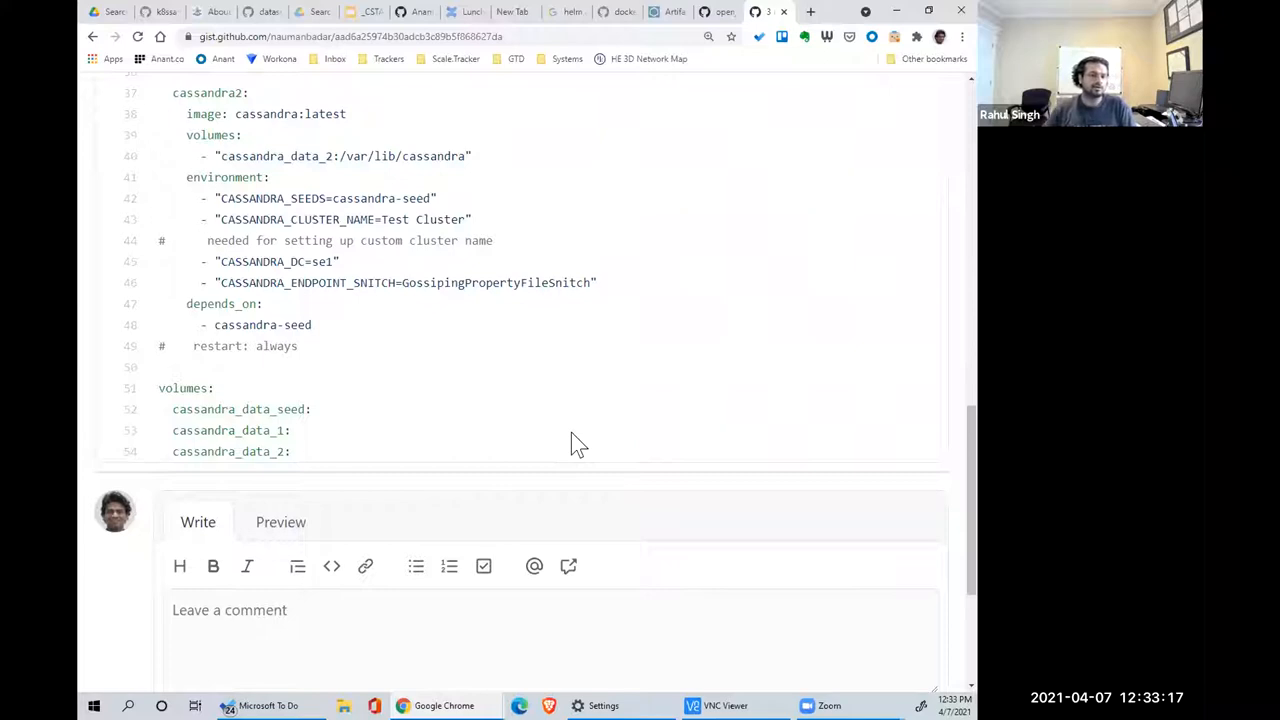
{"action": "scroll", "scroll_direction": "up", "scroll_amount": 3}
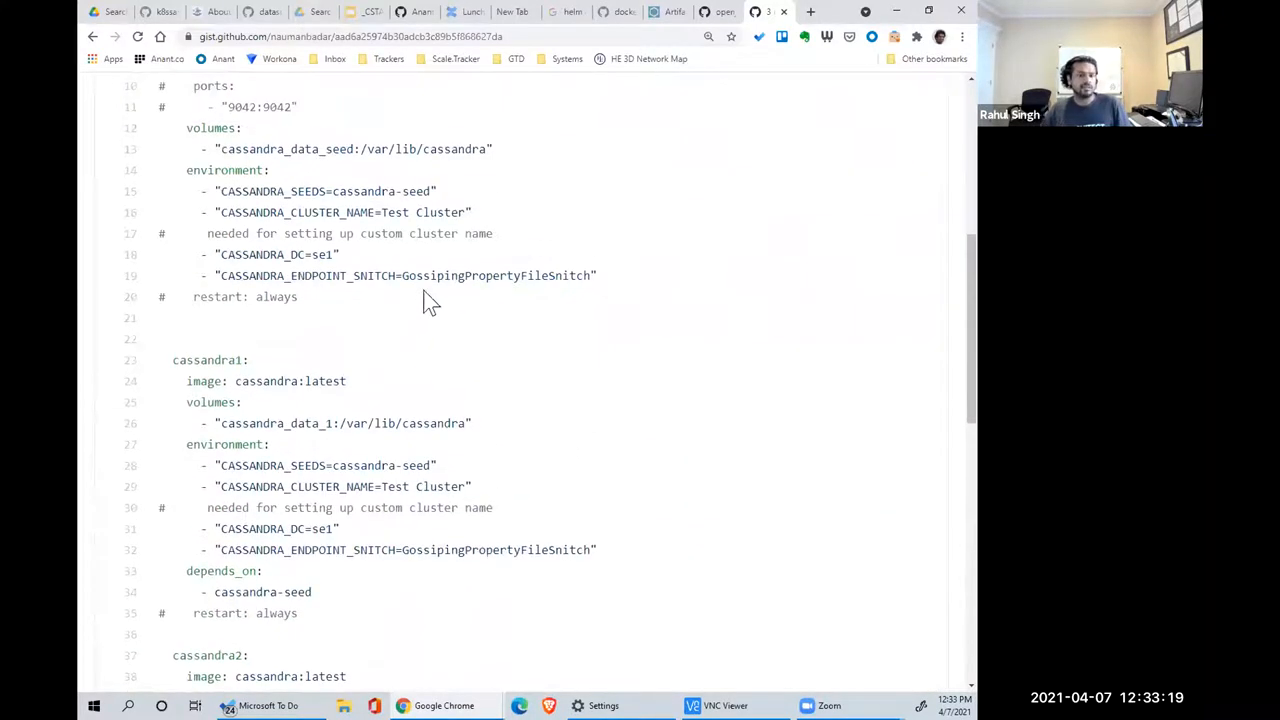
{"action": "scroll", "scroll_direction": "up", "scroll_amount": 3}
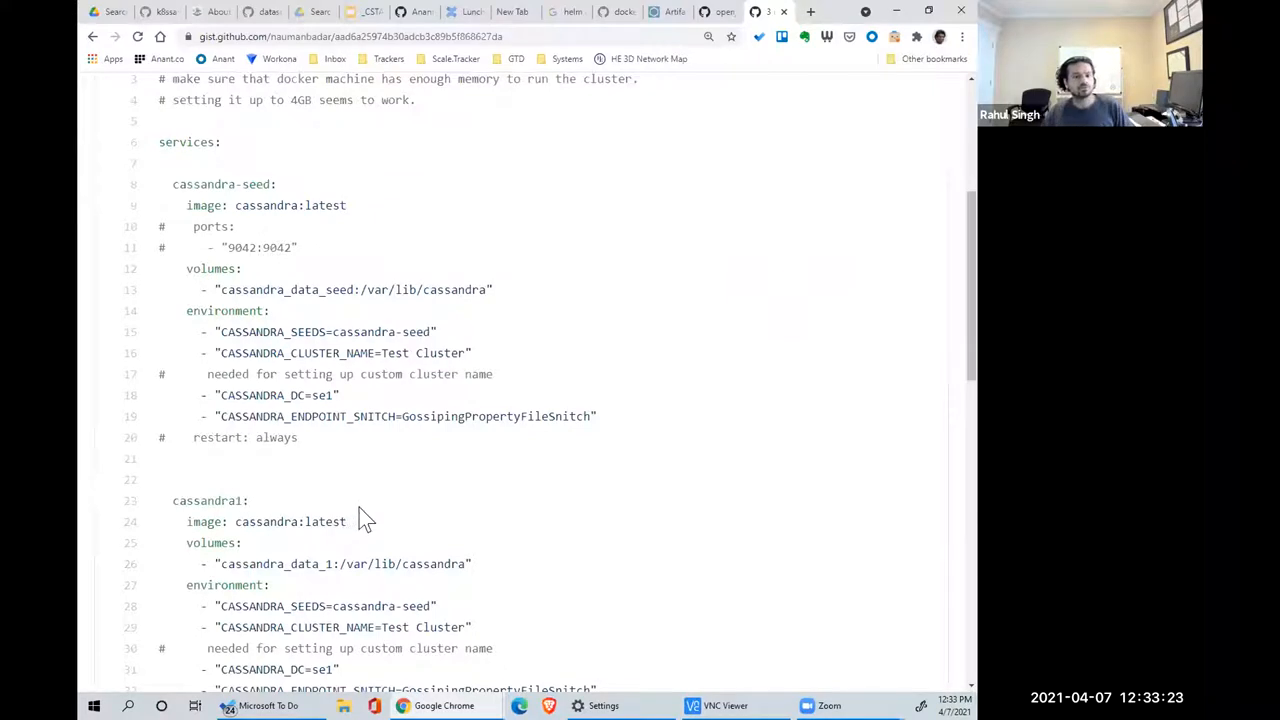
{"action": "scroll", "scroll_direction": "down", "scroll_amount": 3}
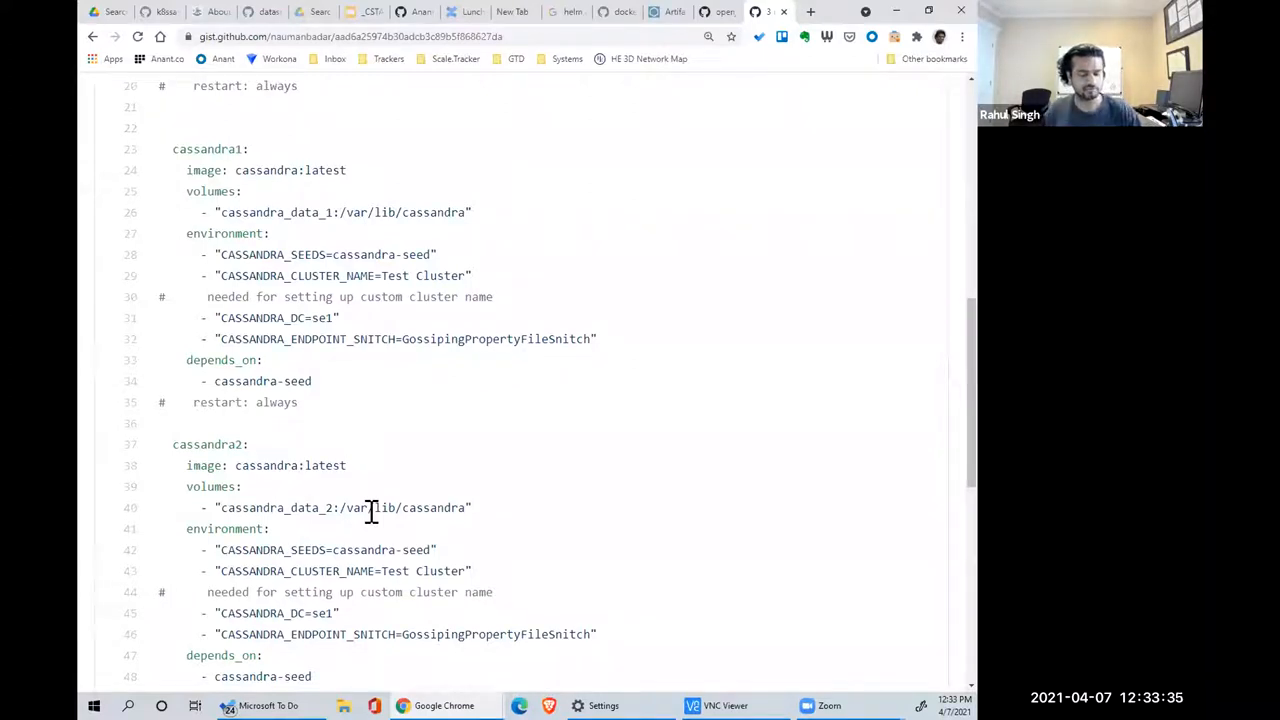
{"action": "mouse_move", "coordinate": [615, 458]}
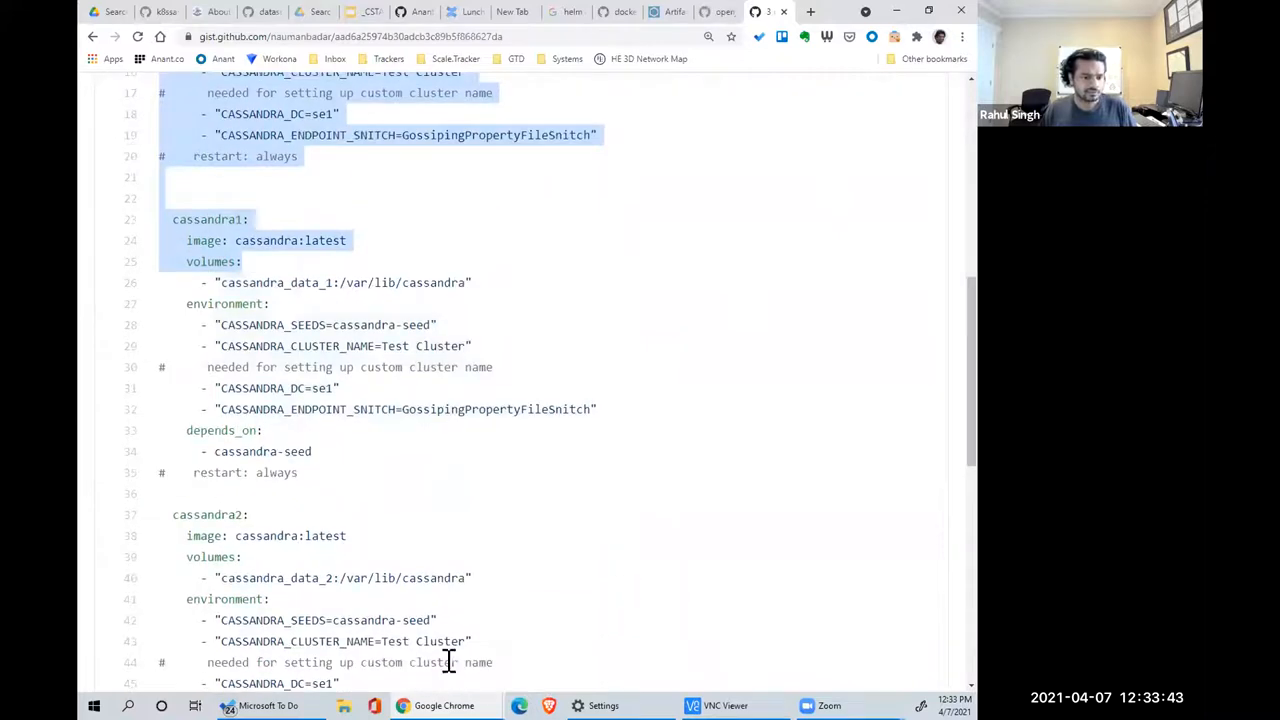
{"action": "scroll", "scroll_direction": "down", "scroll_amount": 3}
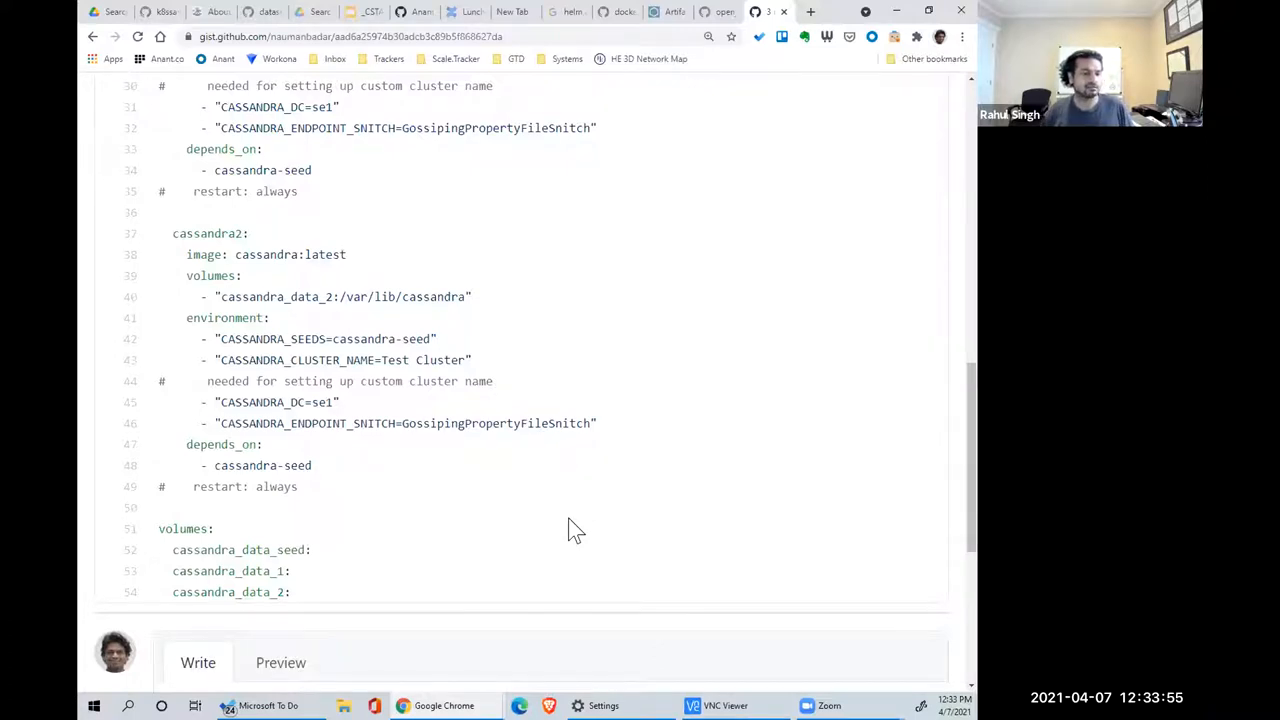
{"action": "scroll", "scroll_direction": "up", "scroll_amount": 3}
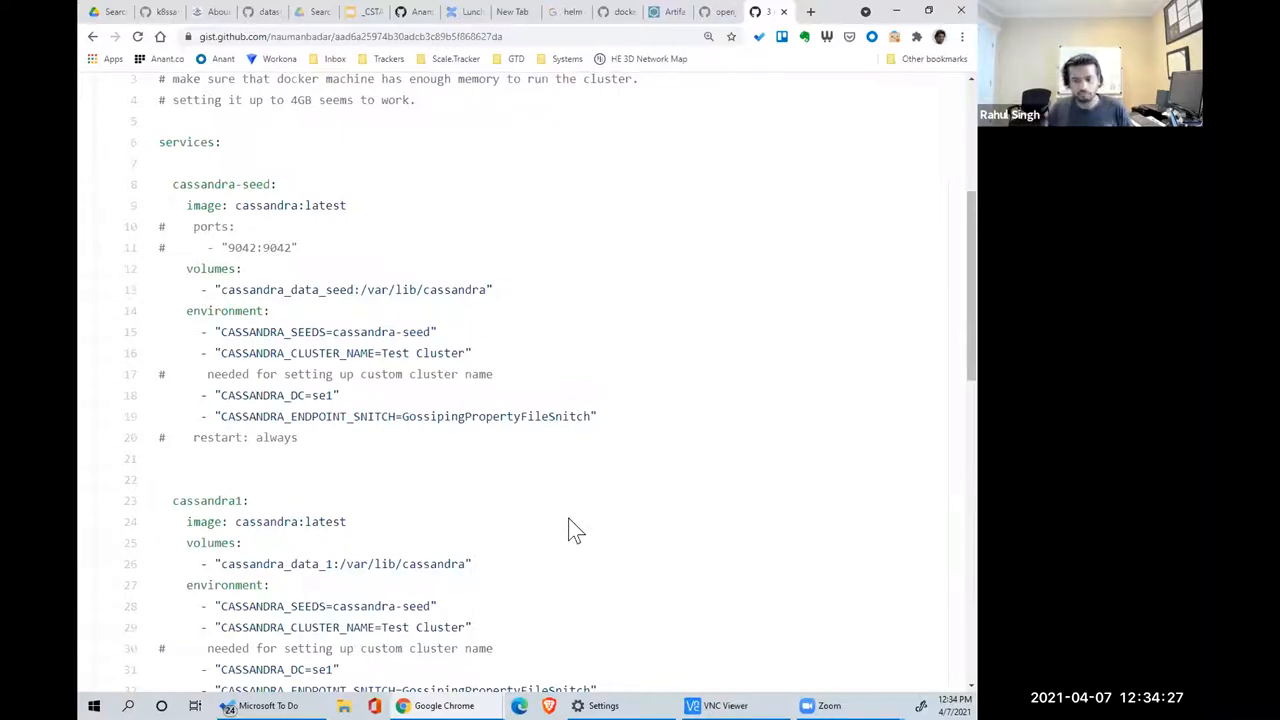
{"action": "mouse_move", "coordinate": [582, 525]}
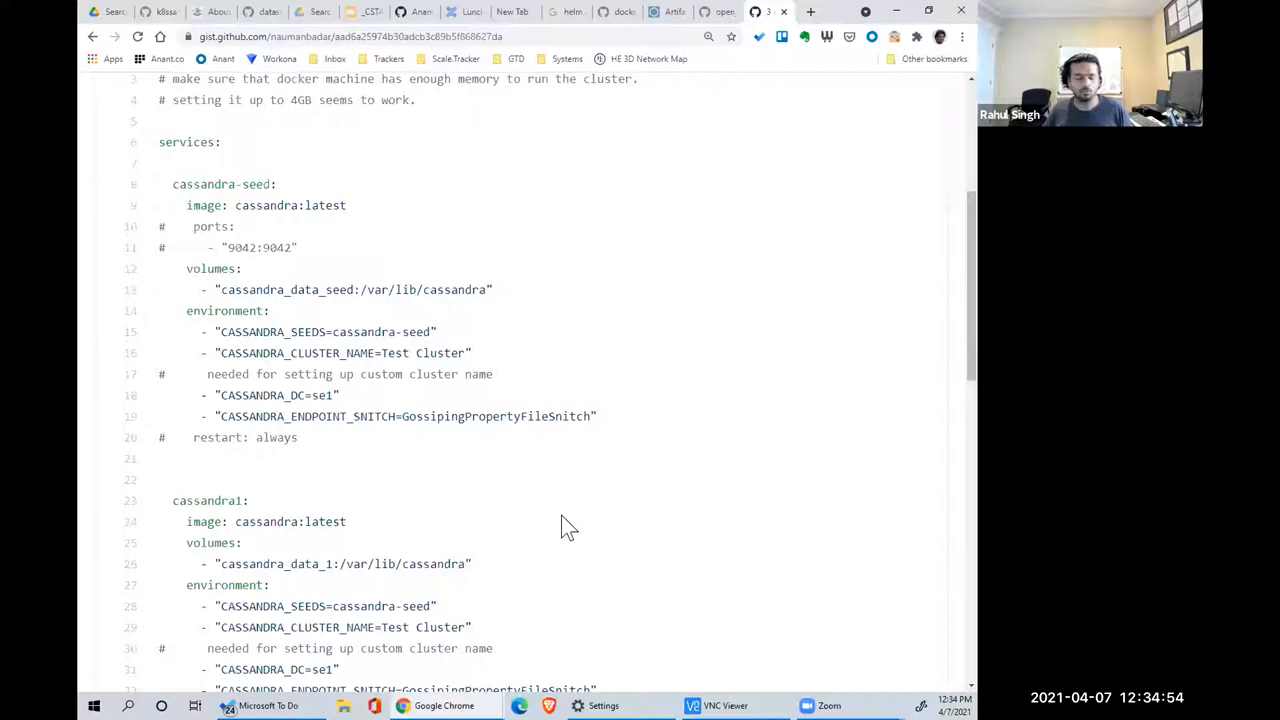
{"action": "mouse_move", "coordinate": [475, 457]}
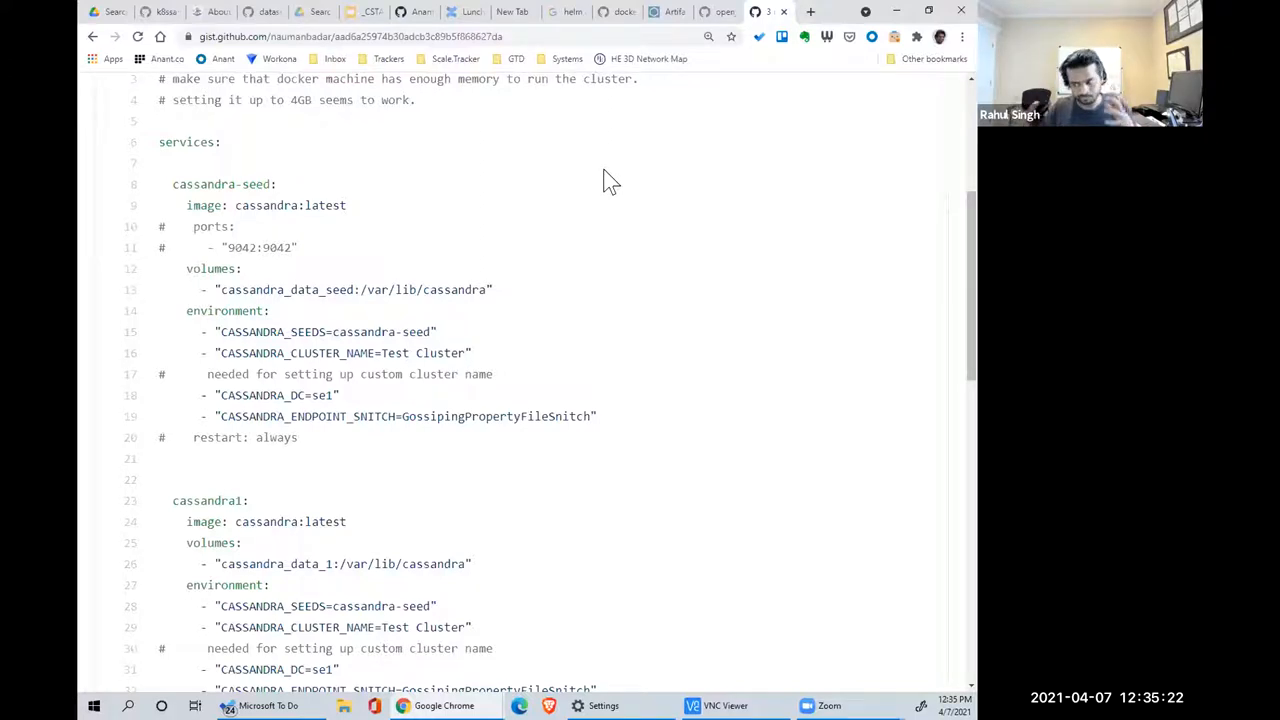
{"action": "mouse_move", "coordinate": [625, 183]}
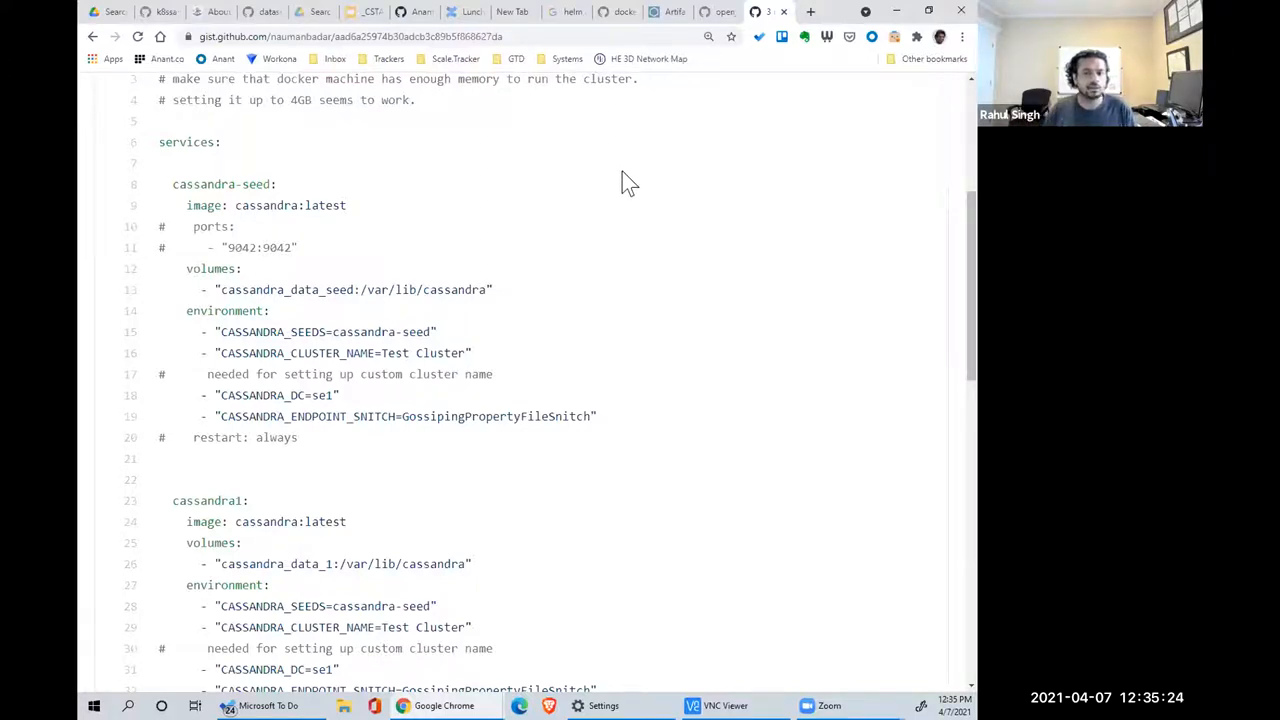
{"action": "mouse_move", "coordinate": [670, 150]}
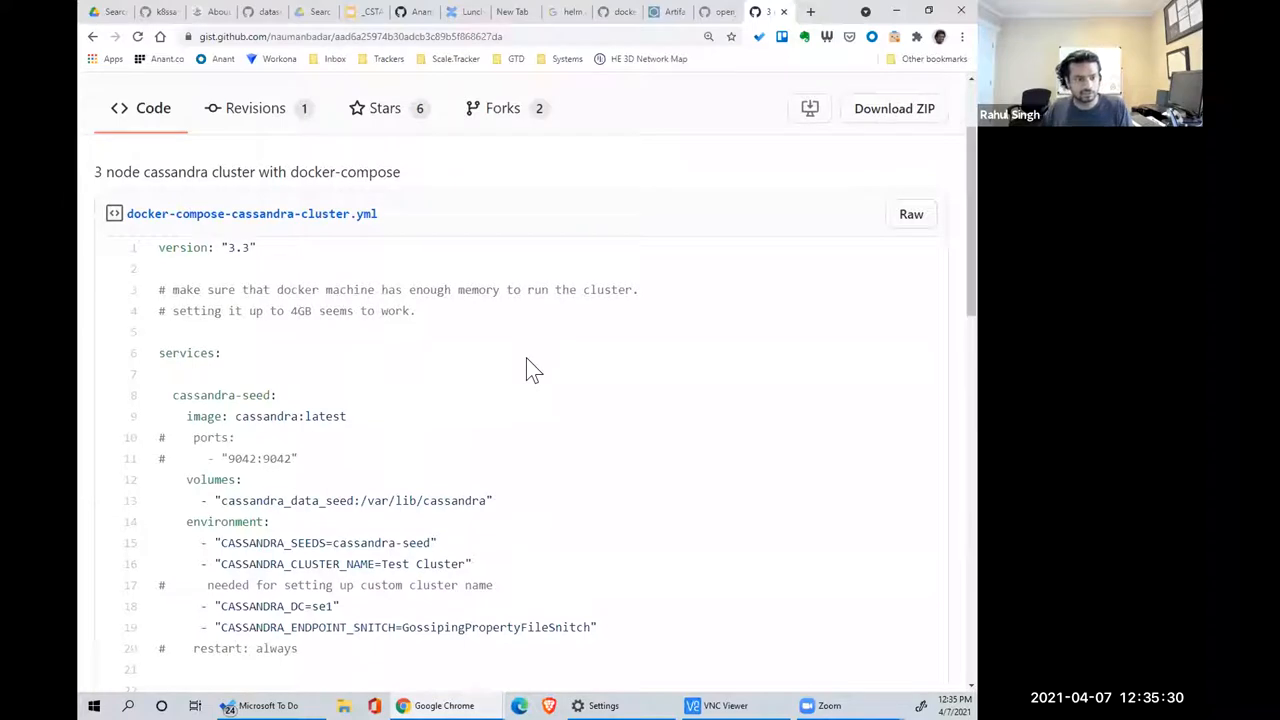
- Switch to the 'cassandra kubernetes deployment yaml' results tab and scroll through them
{"action": "left_click", "coordinate": [350, 37]}
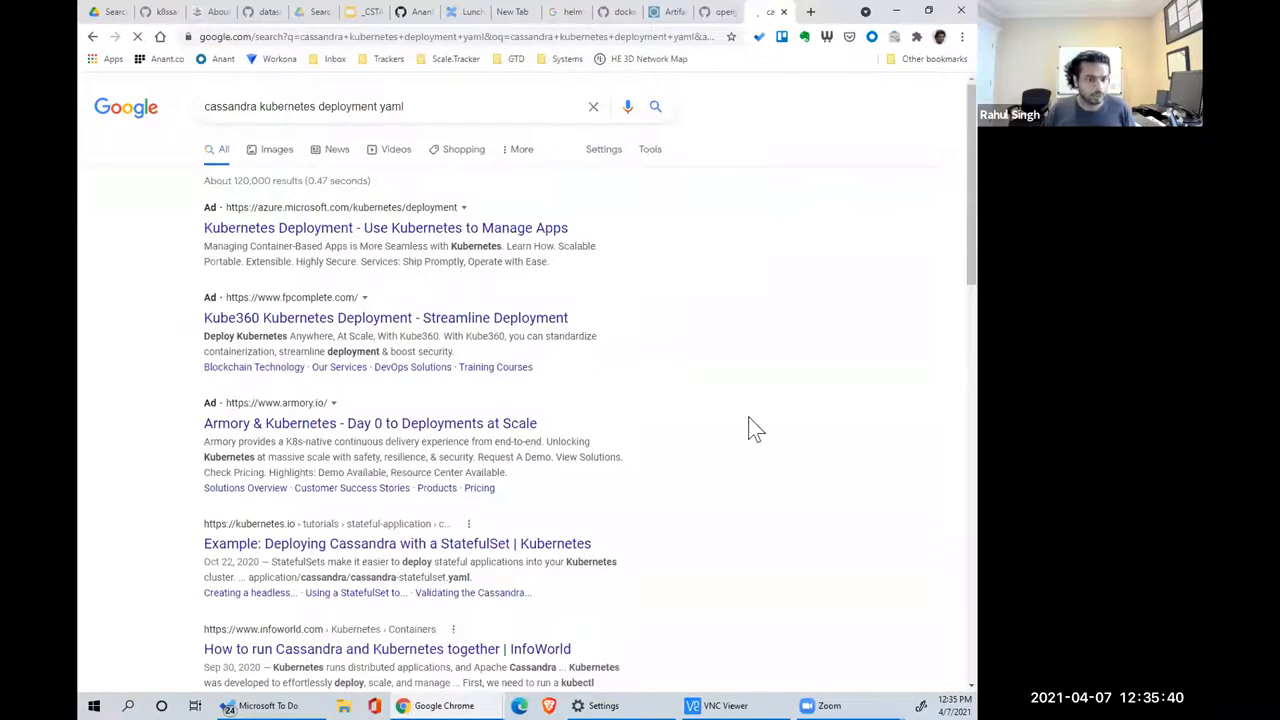
{"action": "scroll", "scroll_direction": "down", "scroll_amount": 3}
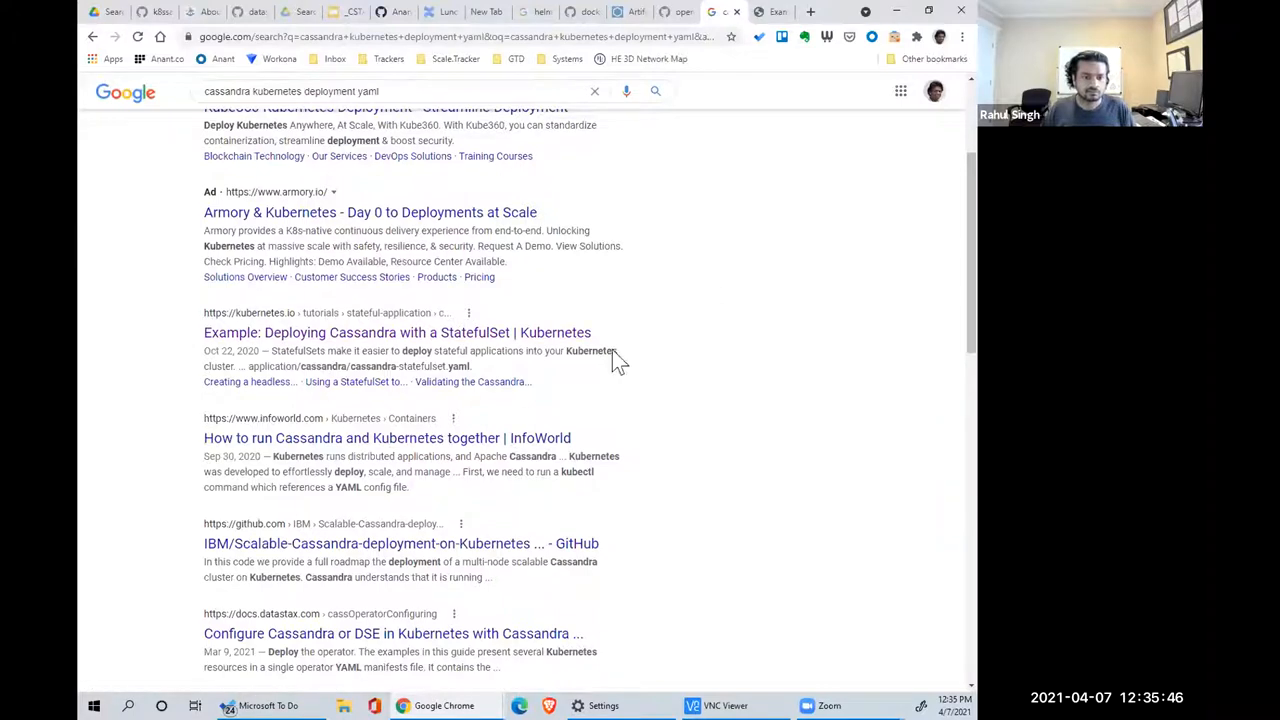
{"action": "mouse_move", "coordinate": [793, 292]}
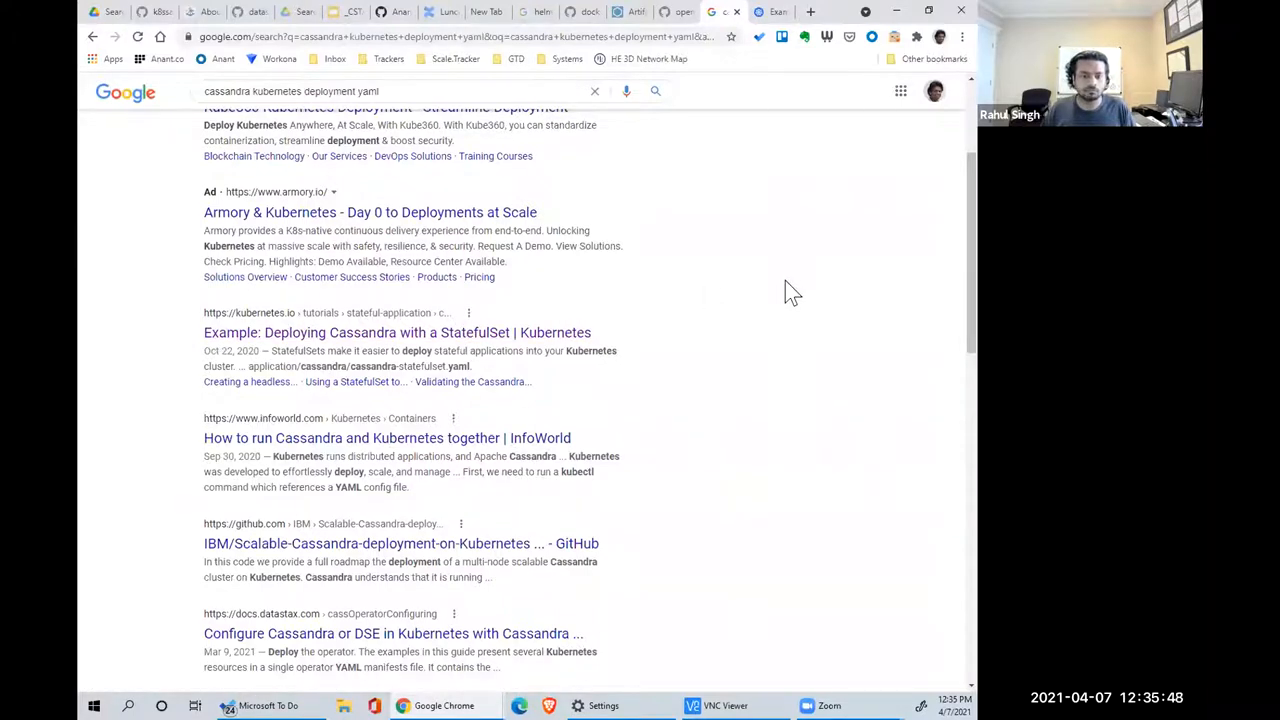
- Open 'Example: Deploying Cassandra with a StatefulSet' and read its objectives and prerequisites
{"action": "left_click", "coordinate": [397, 332]}
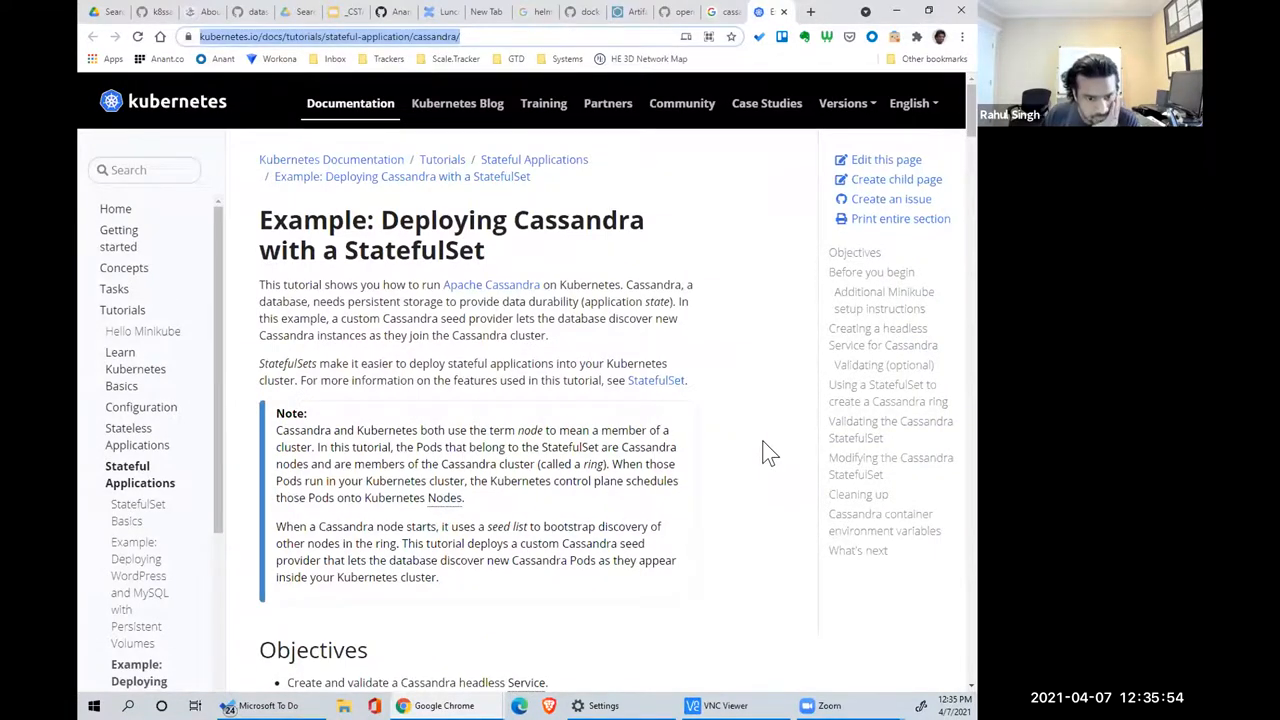
{"action": "scroll", "scroll_direction": "down", "scroll_amount": 3}
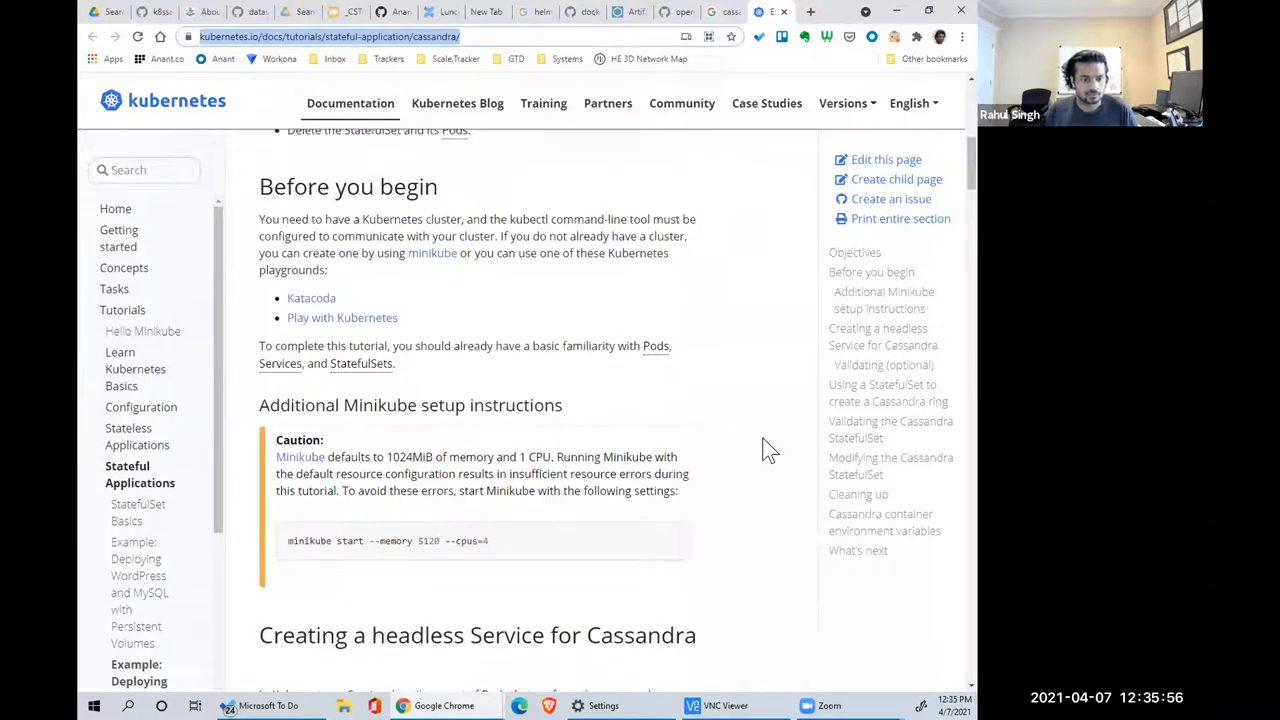
{"action": "scroll", "scroll_direction": "up", "scroll_amount": 3}
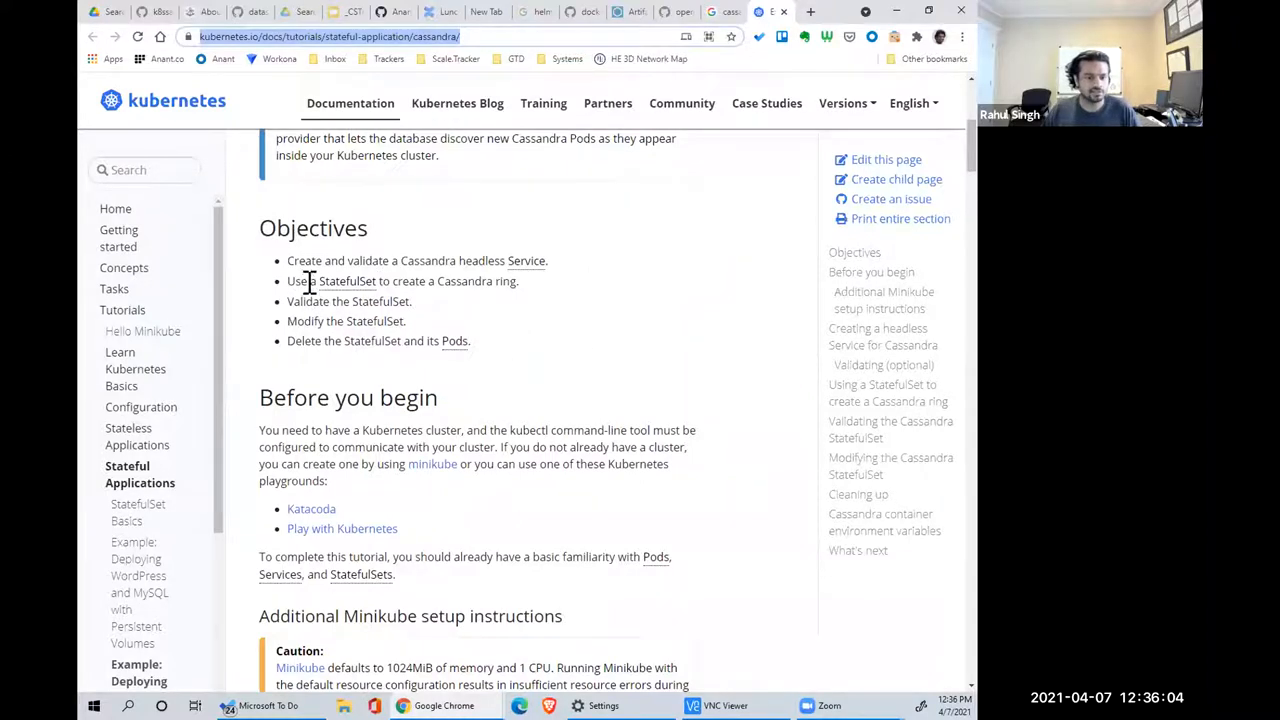
{"action": "mouse_move", "coordinate": [320, 310]}
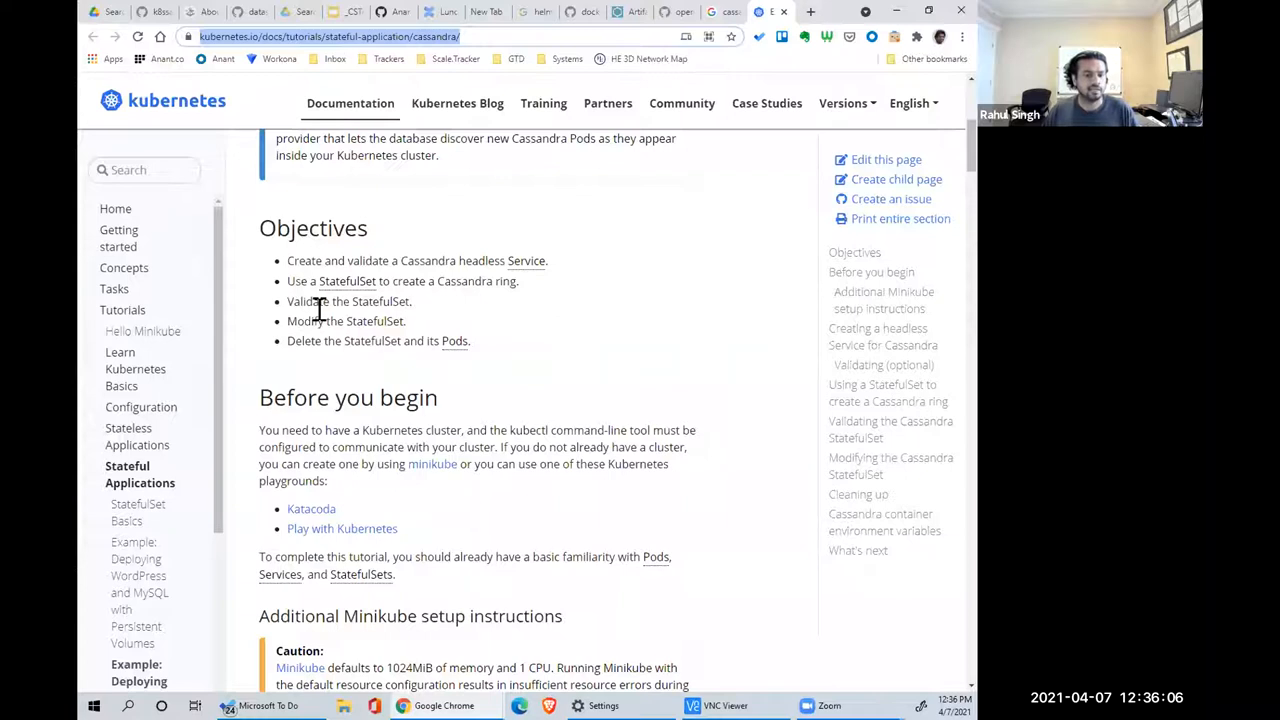
{"action": "scroll", "scroll_direction": "down", "scroll_amount": 3}
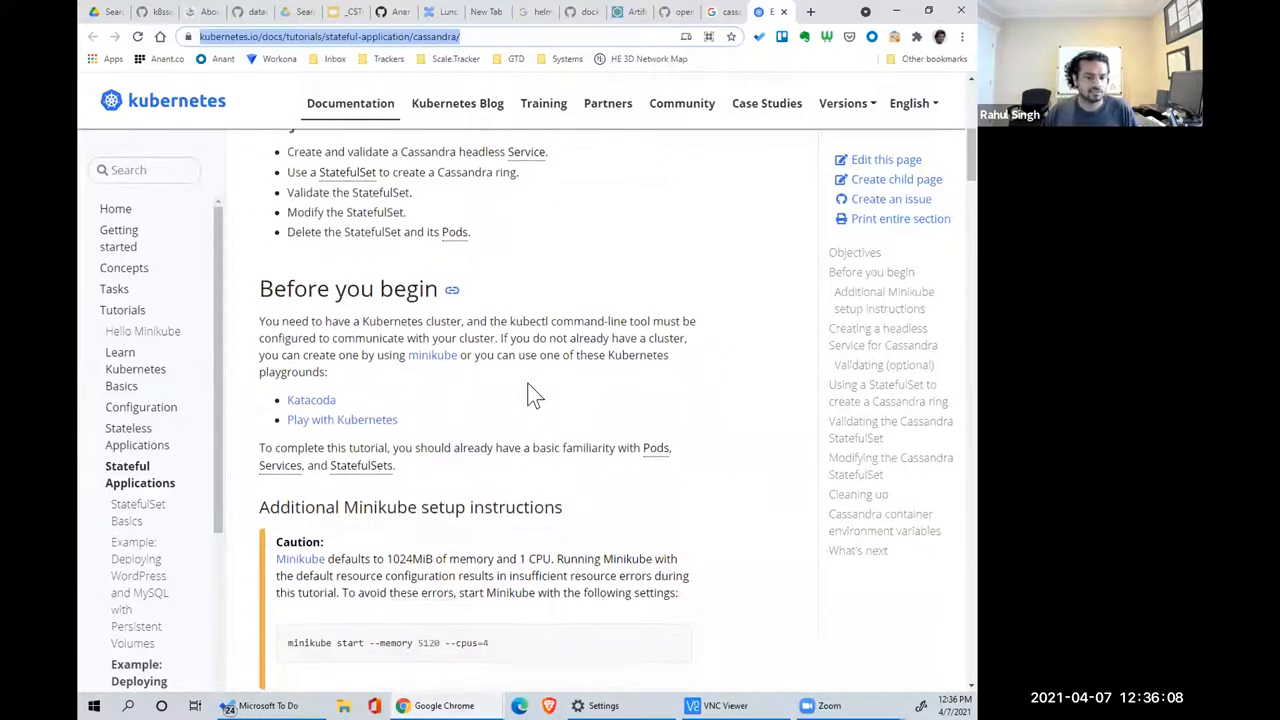
{"action": "scroll", "scroll_direction": "down", "scroll_amount": 3}
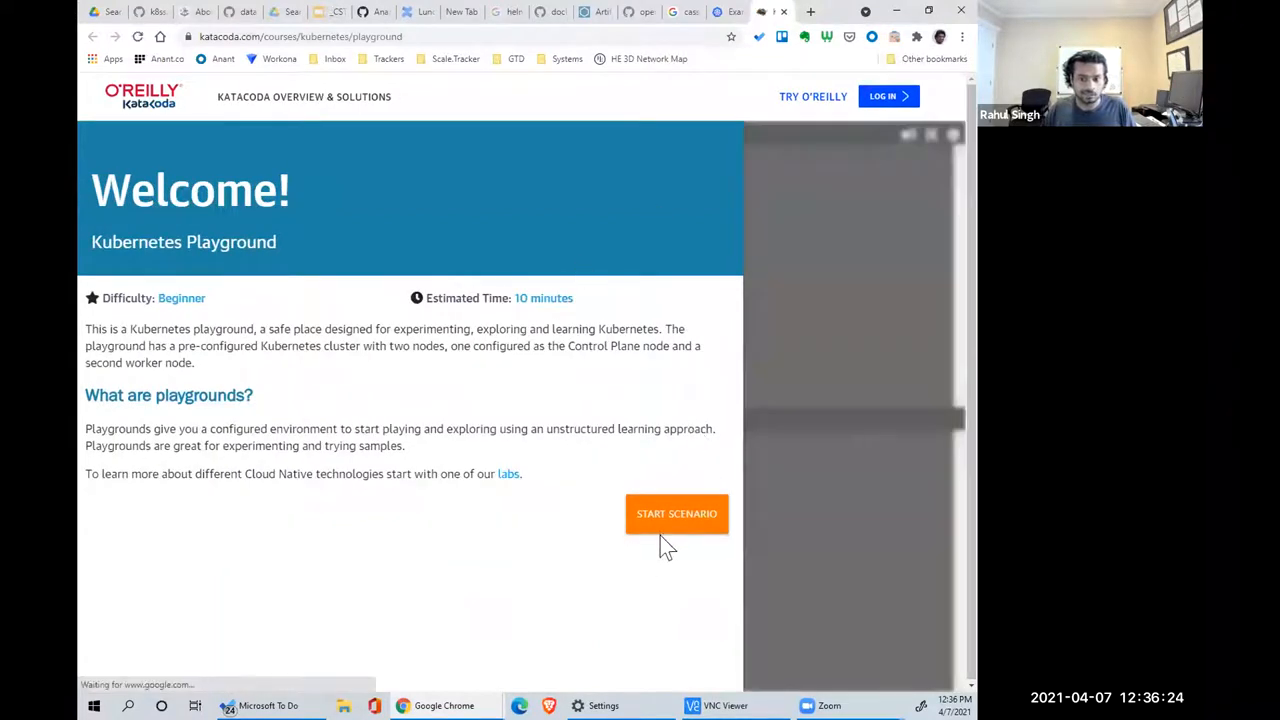
- Start the Katacoda playground, run kubectl cluster-info, and launch the two-node cluster
{"action": "left_click", "coordinate": [676, 513]}
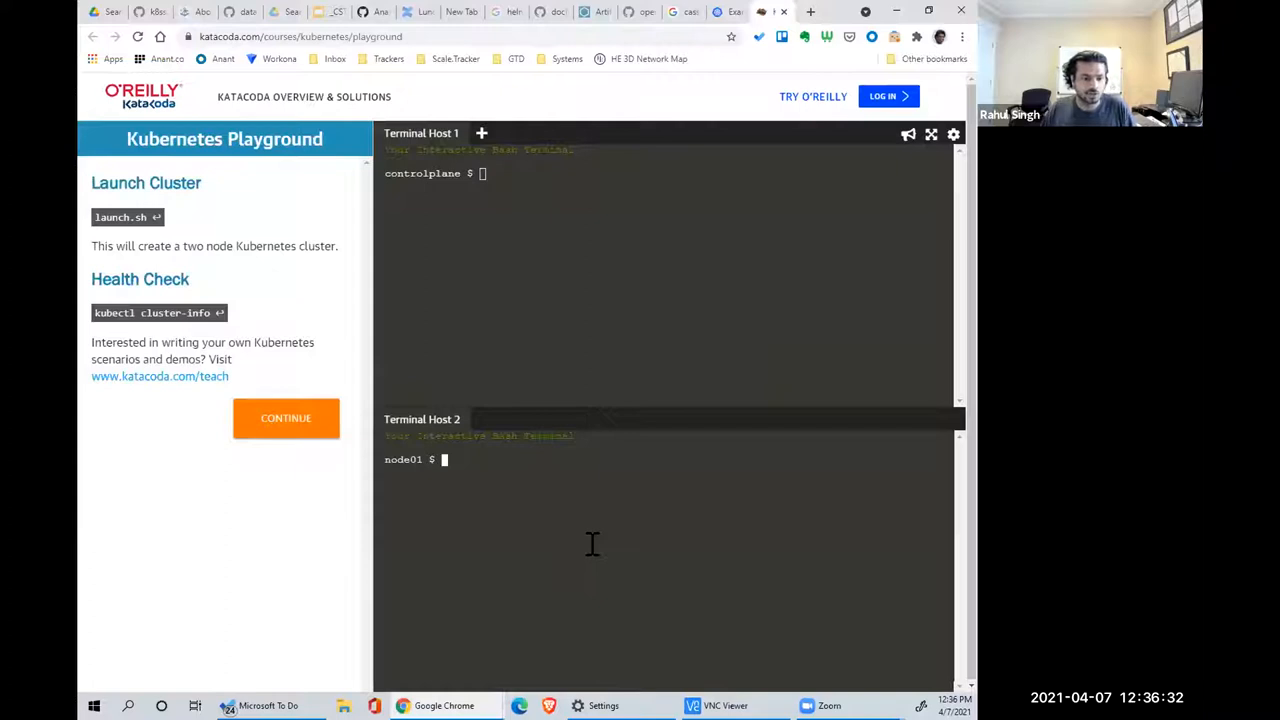
{"action": "mouse_move", "coordinate": [620, 510]}
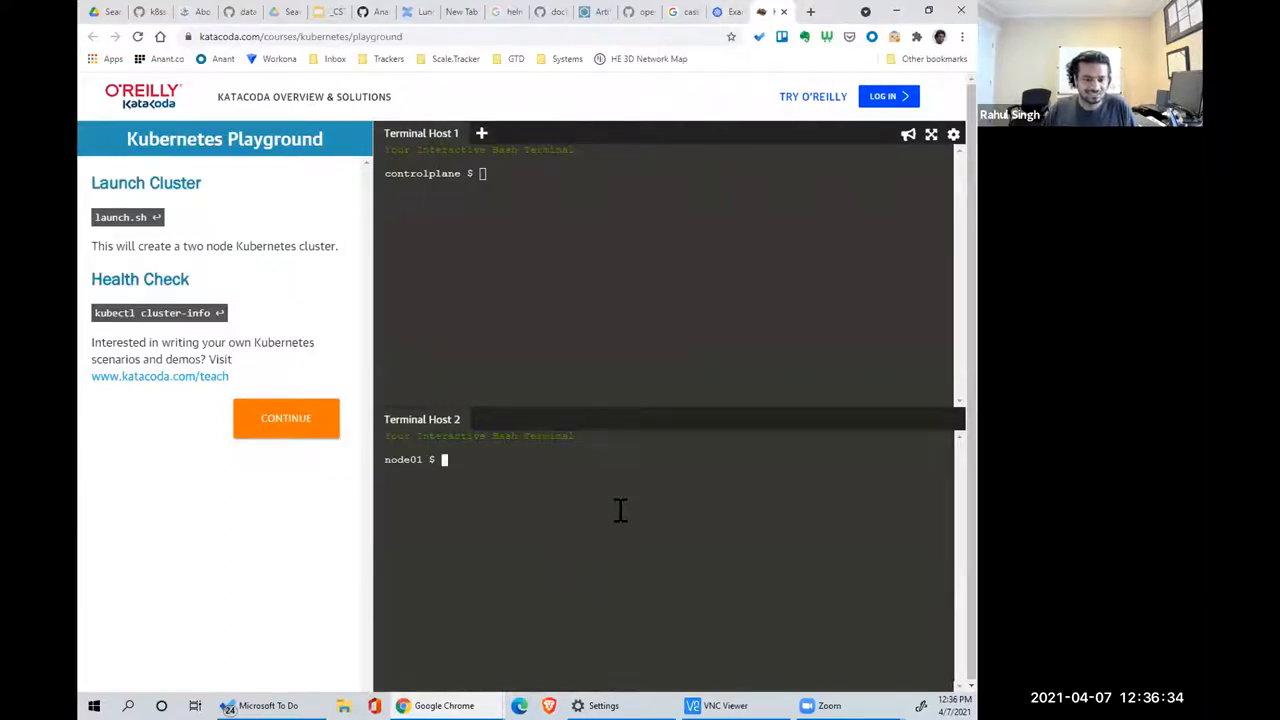
{"action": "type", "text": "kubectl cluster-info"}
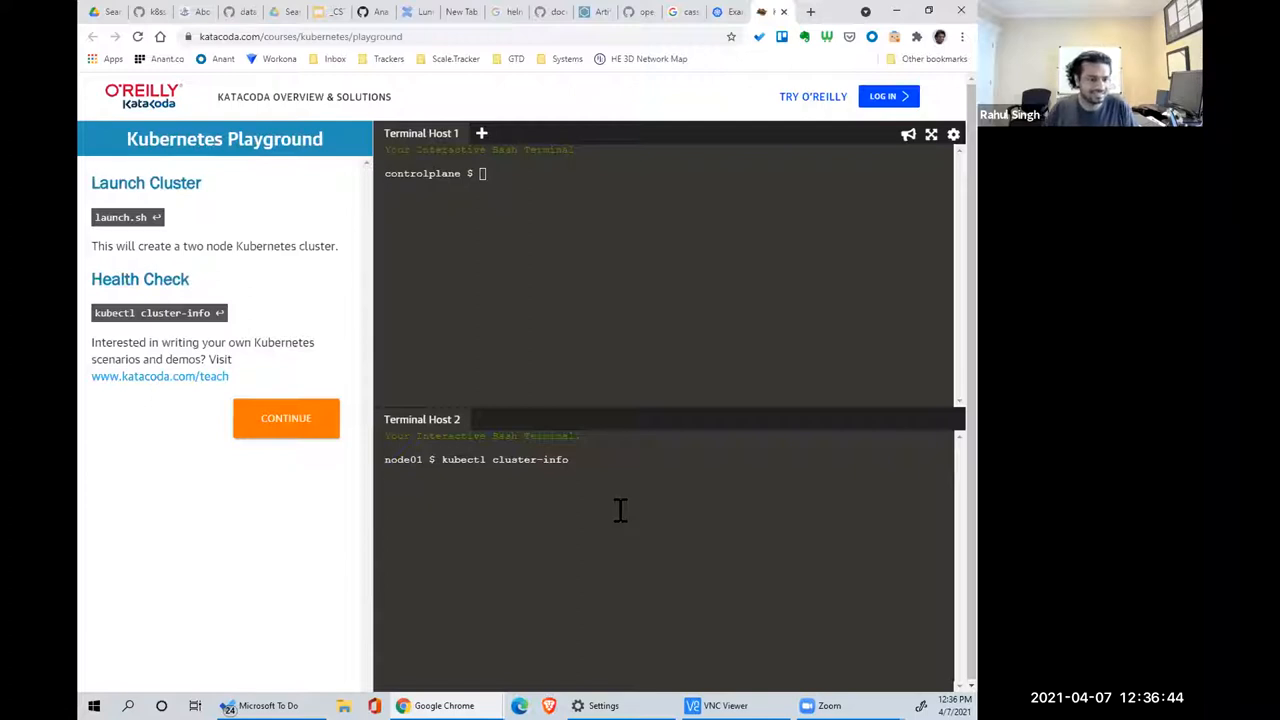
{"action": "mouse_move", "coordinate": [614, 381]}
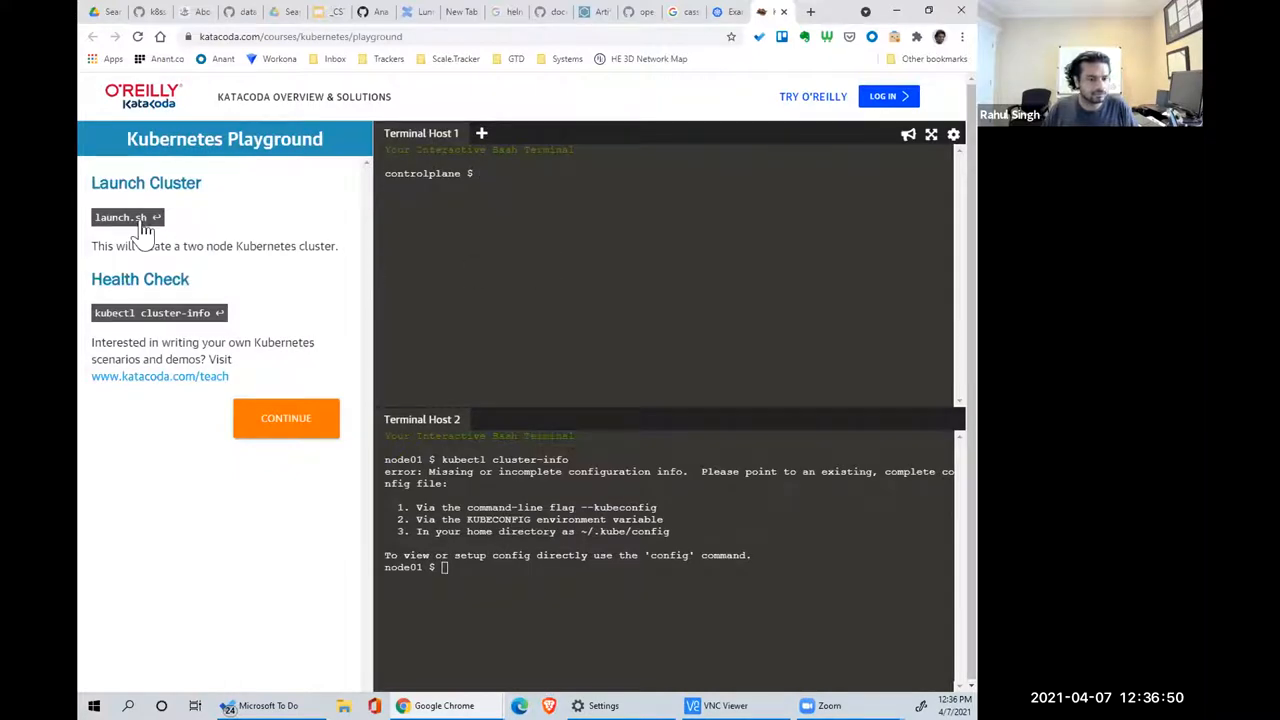
{"action": "left_click", "coordinate": [120, 217]}
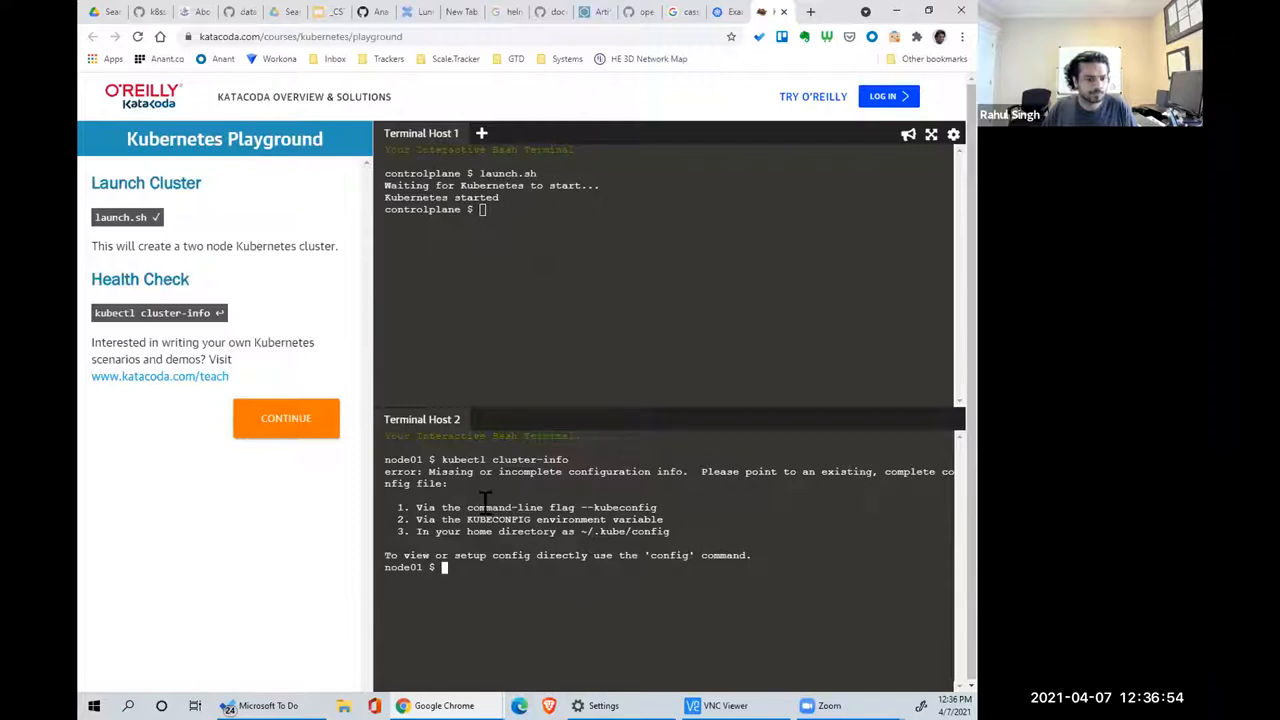
{"action": "mouse_move", "coordinate": [127, 217]}
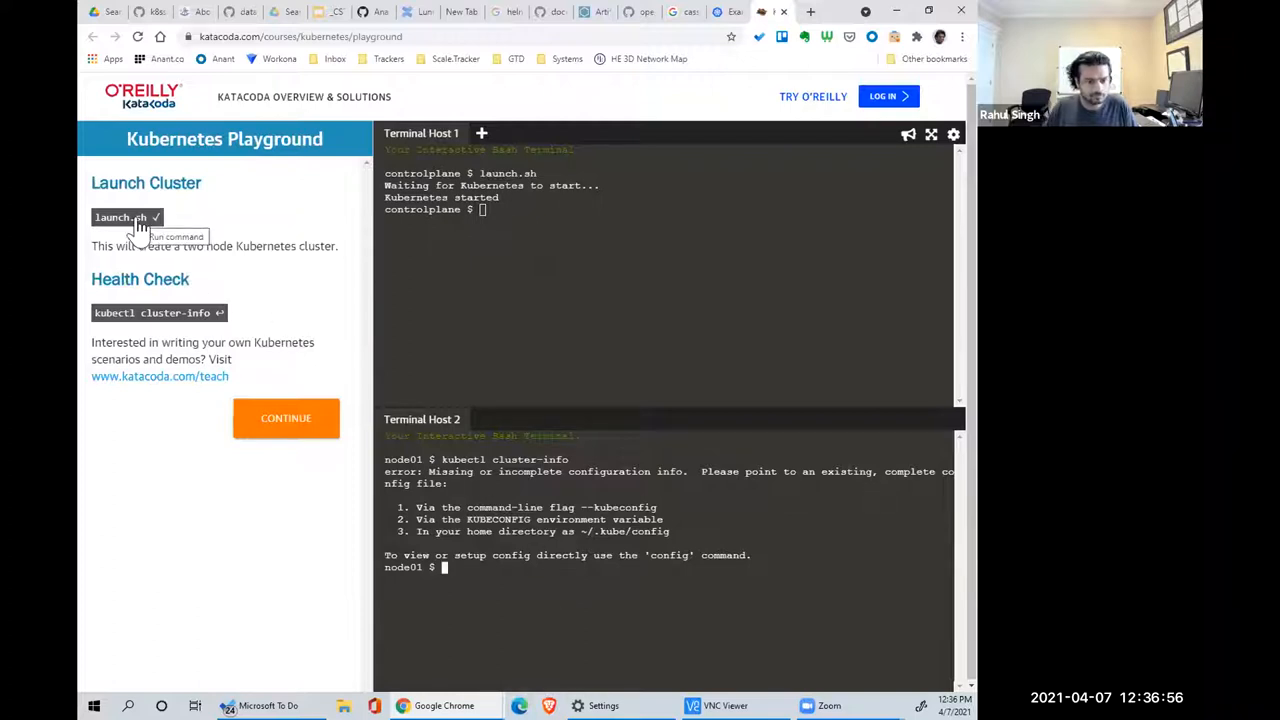
{"action": "left_click", "coordinate": [158, 312]}
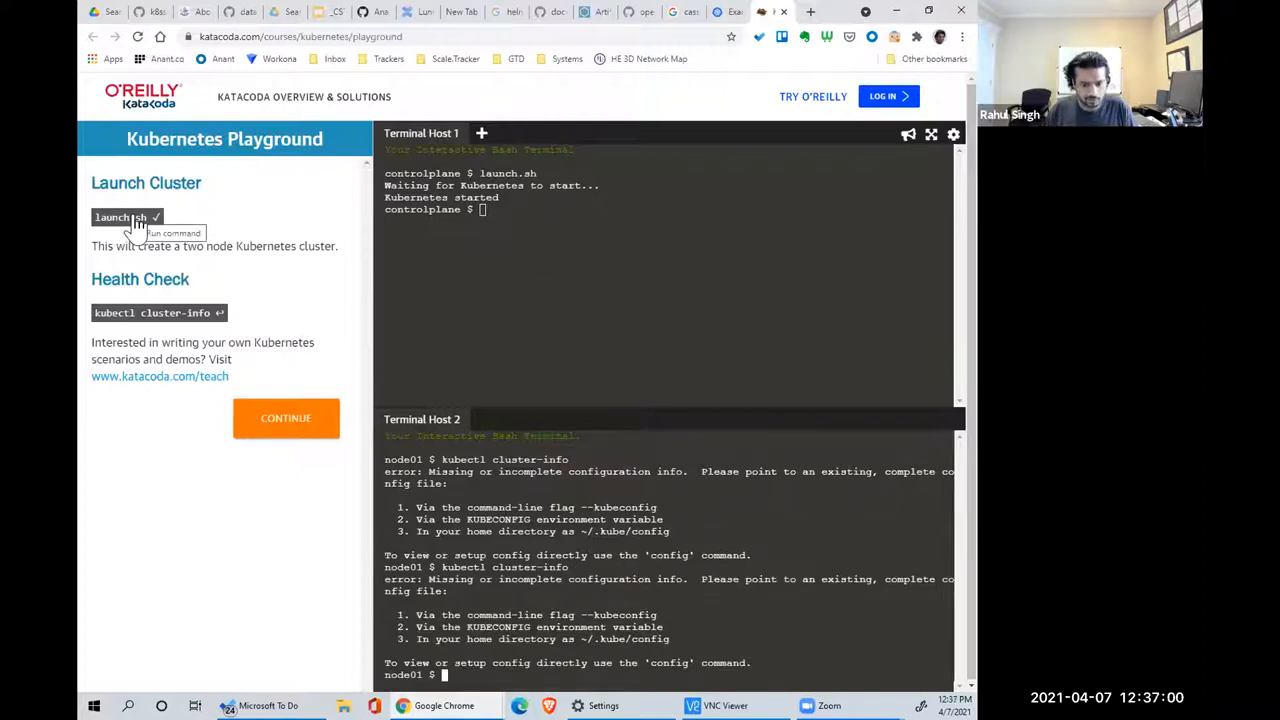
{"action": "mouse_move", "coordinate": [730, 48]}
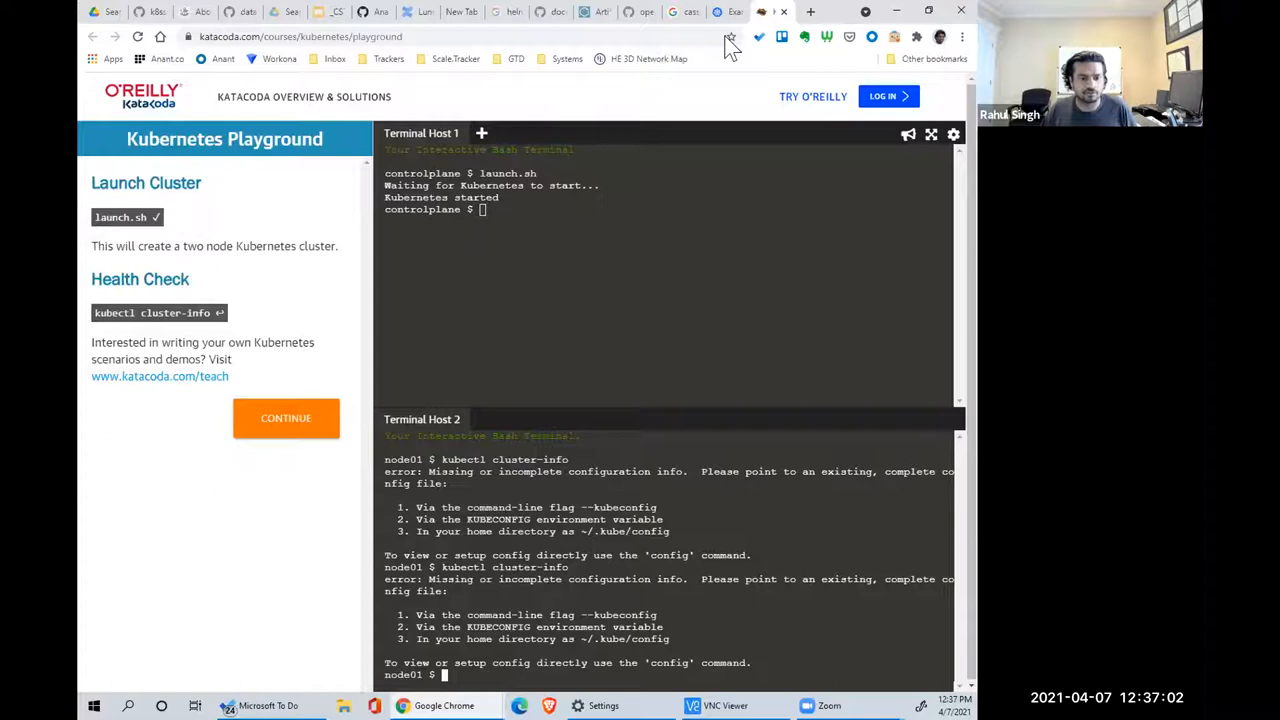
{"action": "mouse_move", "coordinate": [730, 12]}
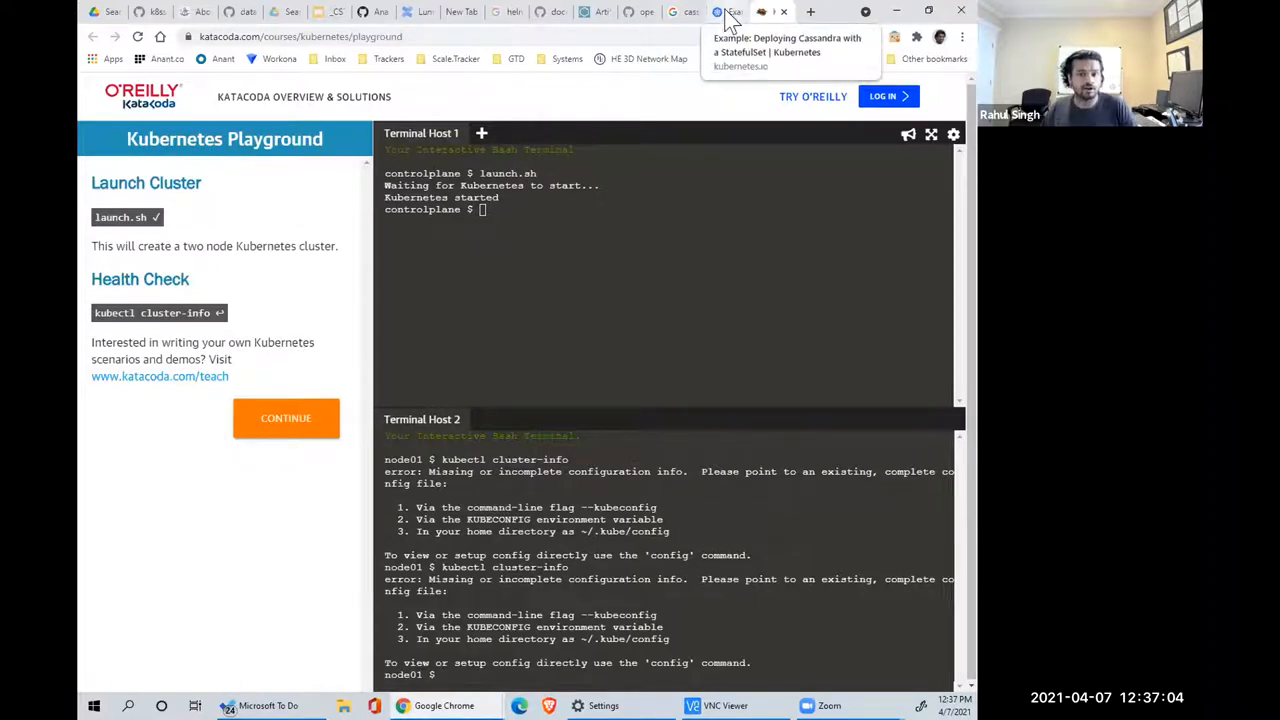
{"action": "left_click", "coordinate": [771, 11]}
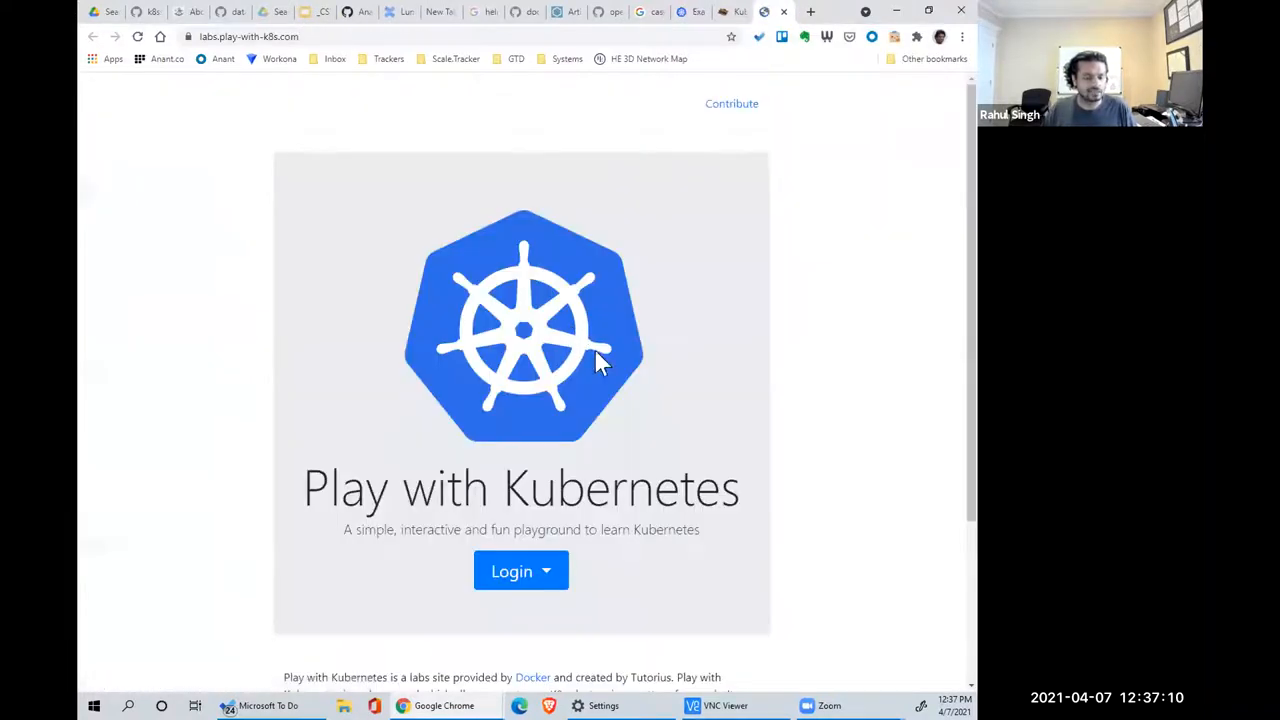
- Sign in to Play with Kubernetes and start a new playground session
{"action": "left_click", "coordinate": [520, 571]}
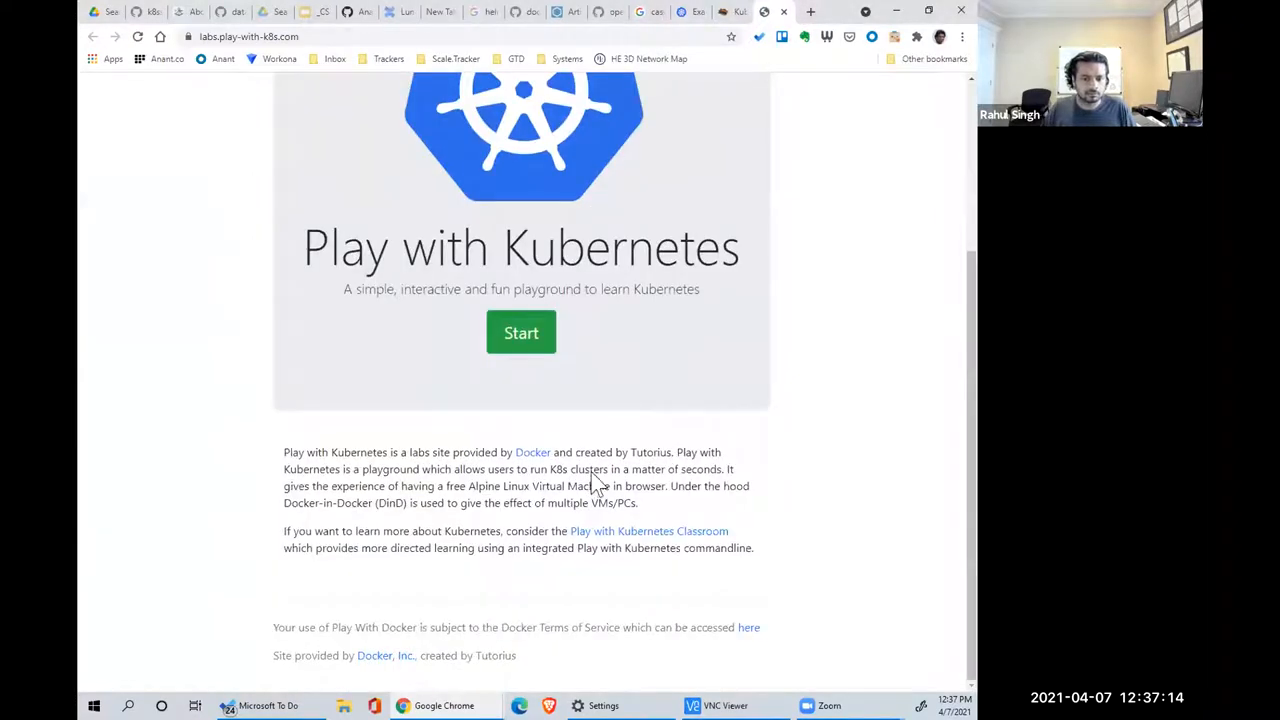
{"action": "left_click", "coordinate": [521, 332]}
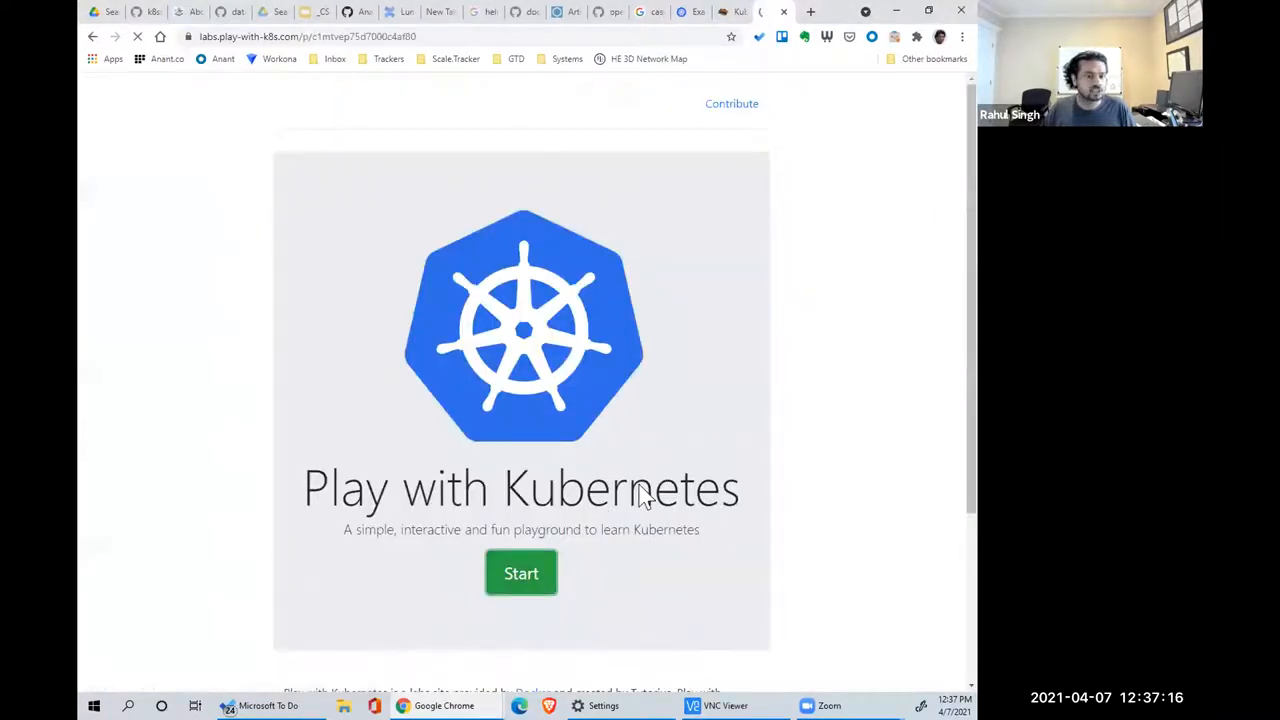
{"action": "left_click", "coordinate": [521, 573]}
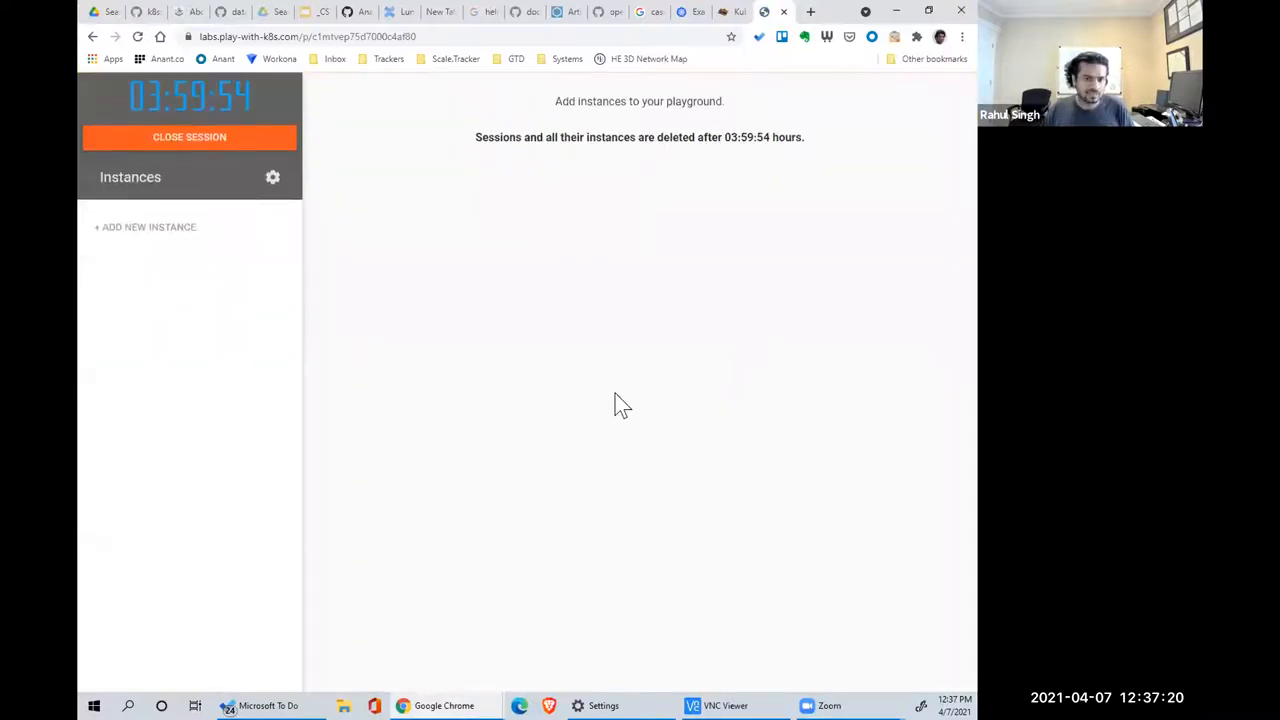
{"action": "mouse_move", "coordinate": [250, 293]}
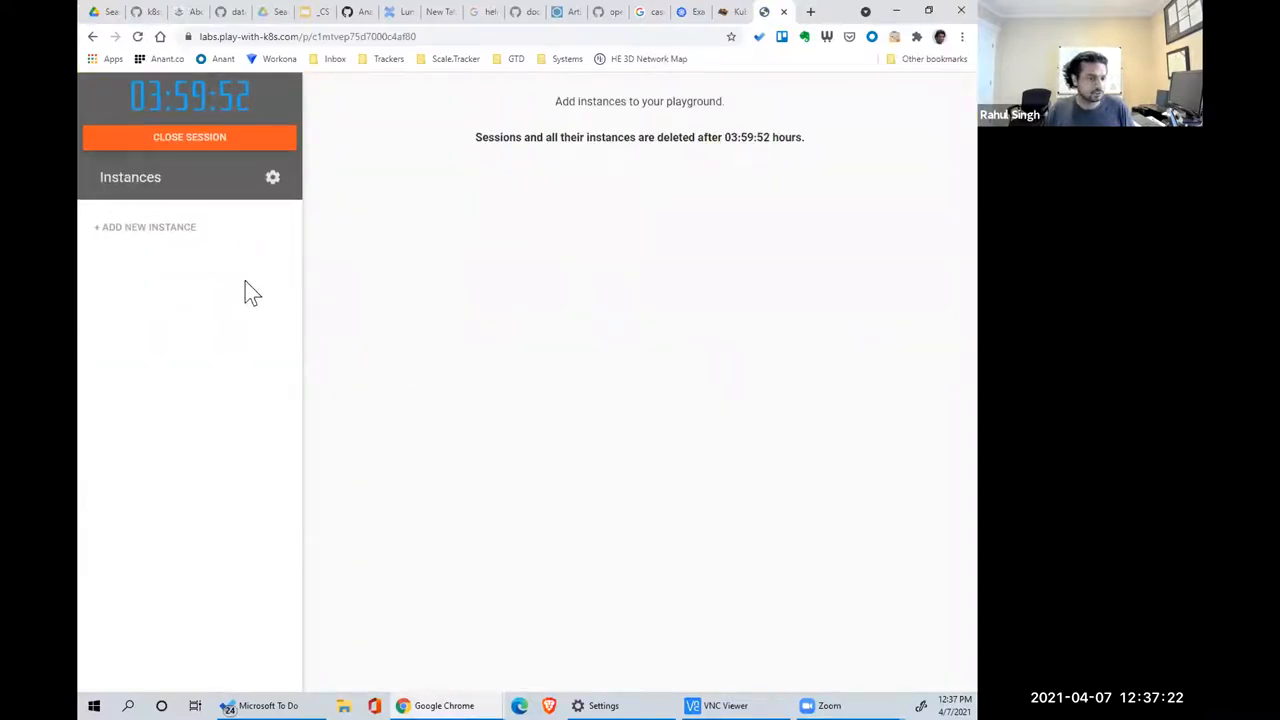
{"action": "mouse_move", "coordinate": [145, 230]}
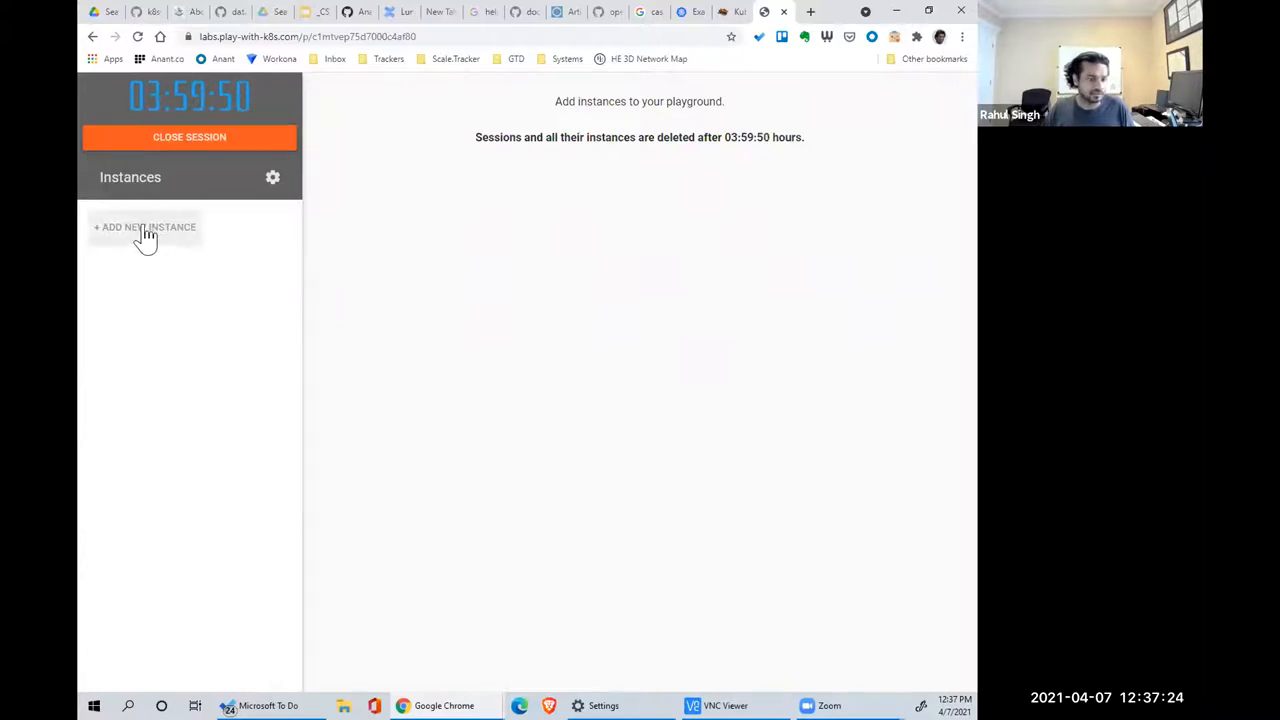
- Add instances node1, node2 and node3 to the session
{"action": "left_click", "coordinate": [145, 227]}
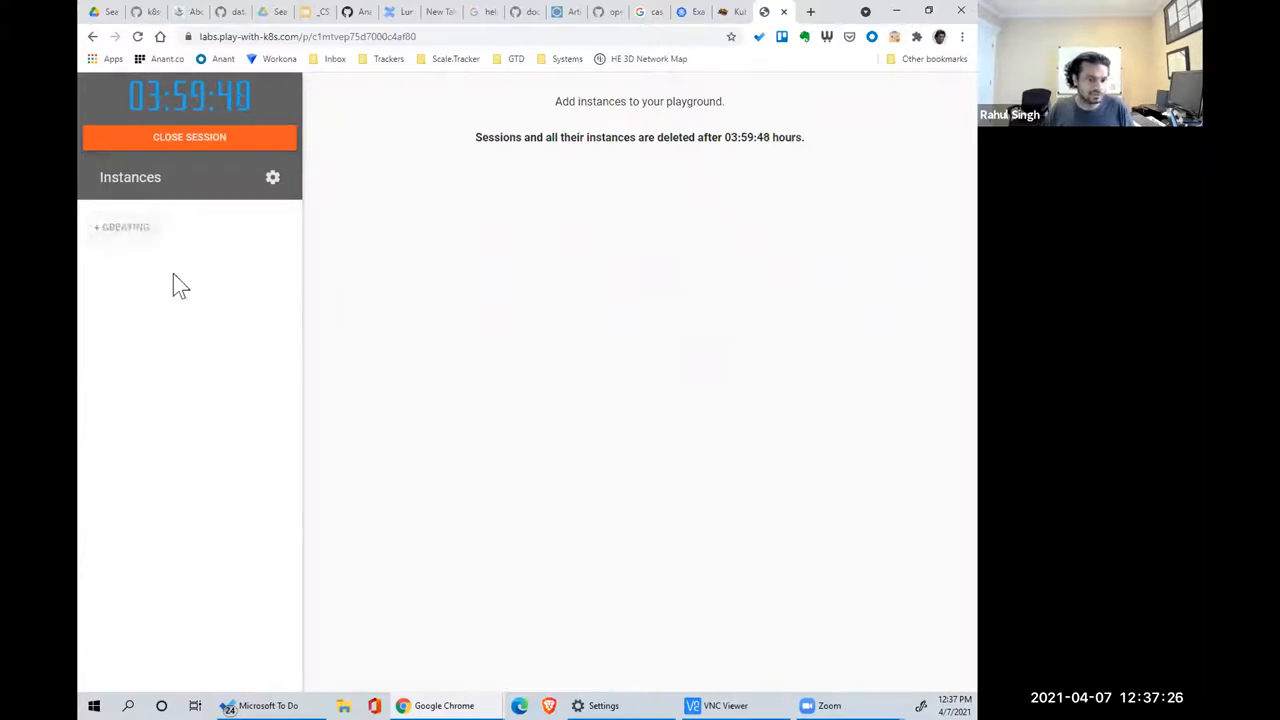
{"action": "left_click", "coordinate": [145, 227]}
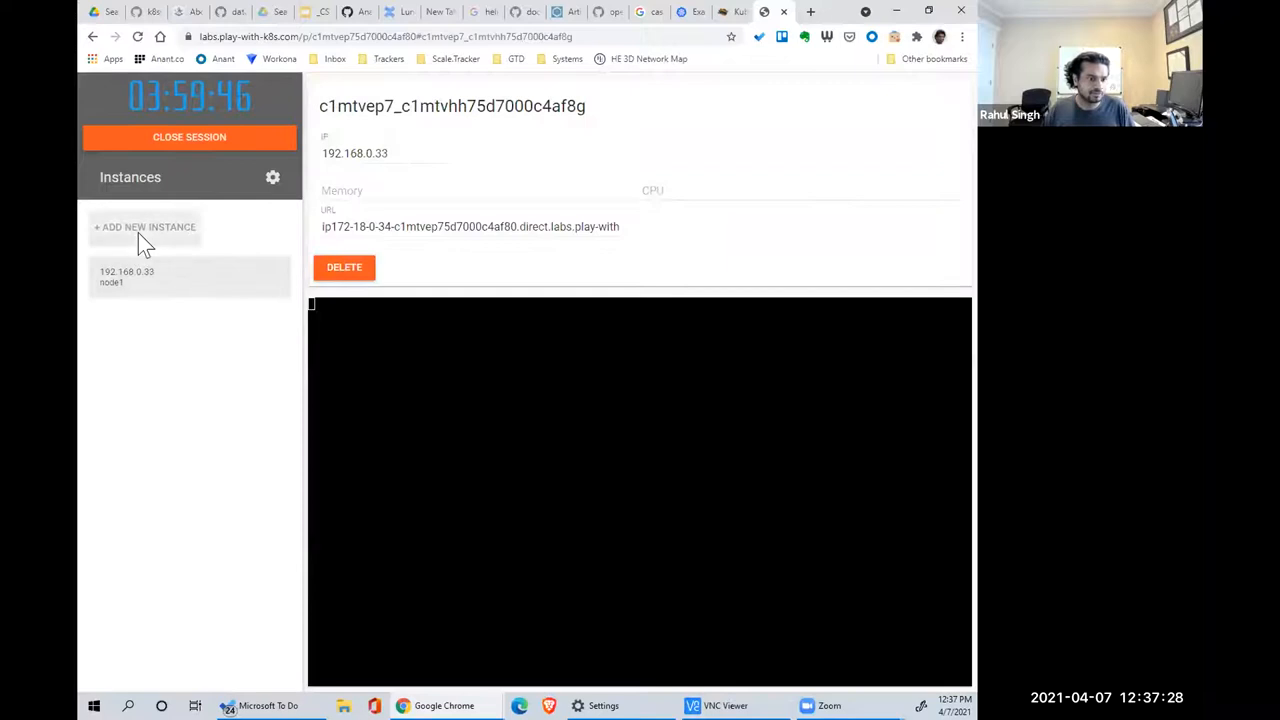
{"action": "left_click", "coordinate": [145, 227]}
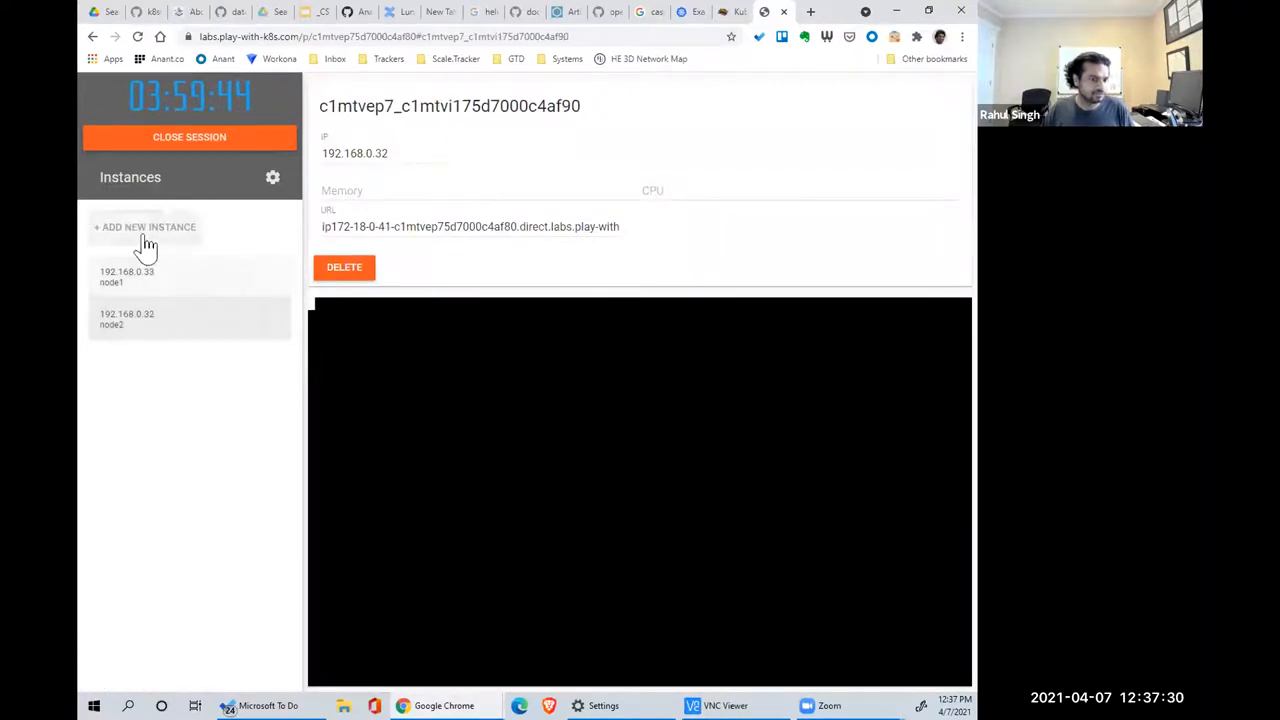
{"action": "left_click", "coordinate": [145, 227]}
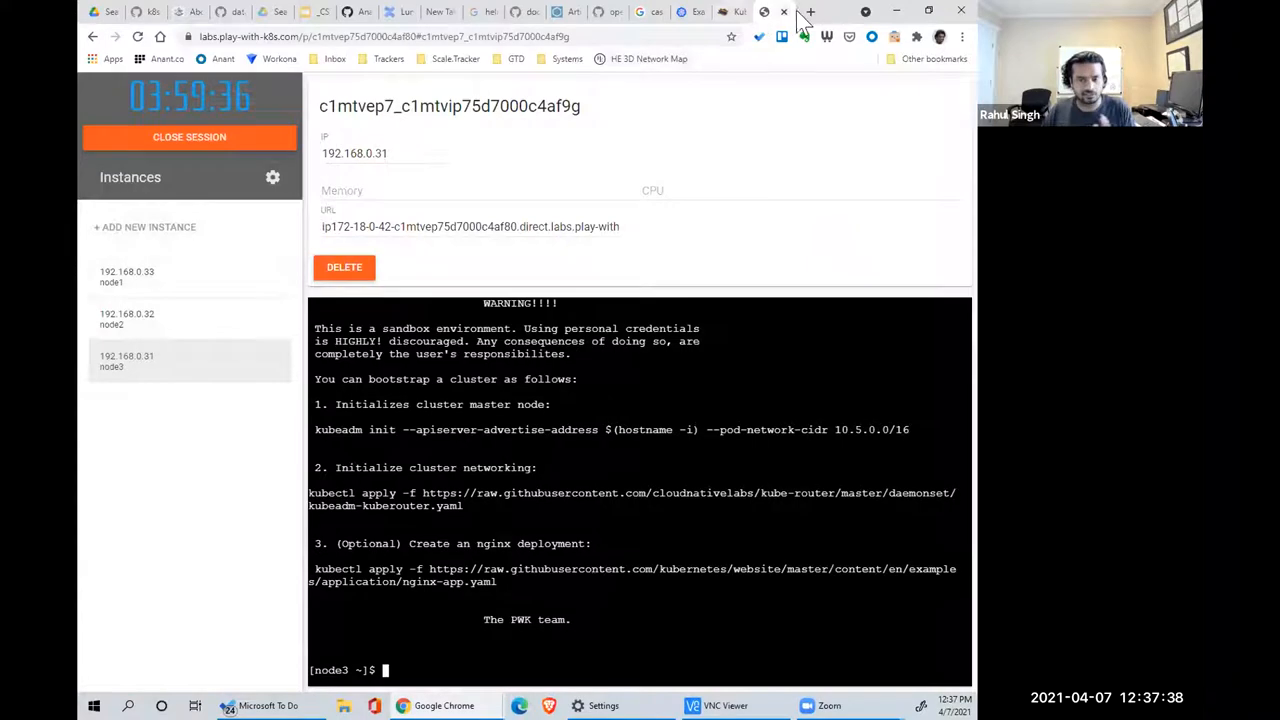
{"action": "mouse_move", "coordinate": [783, 11]}
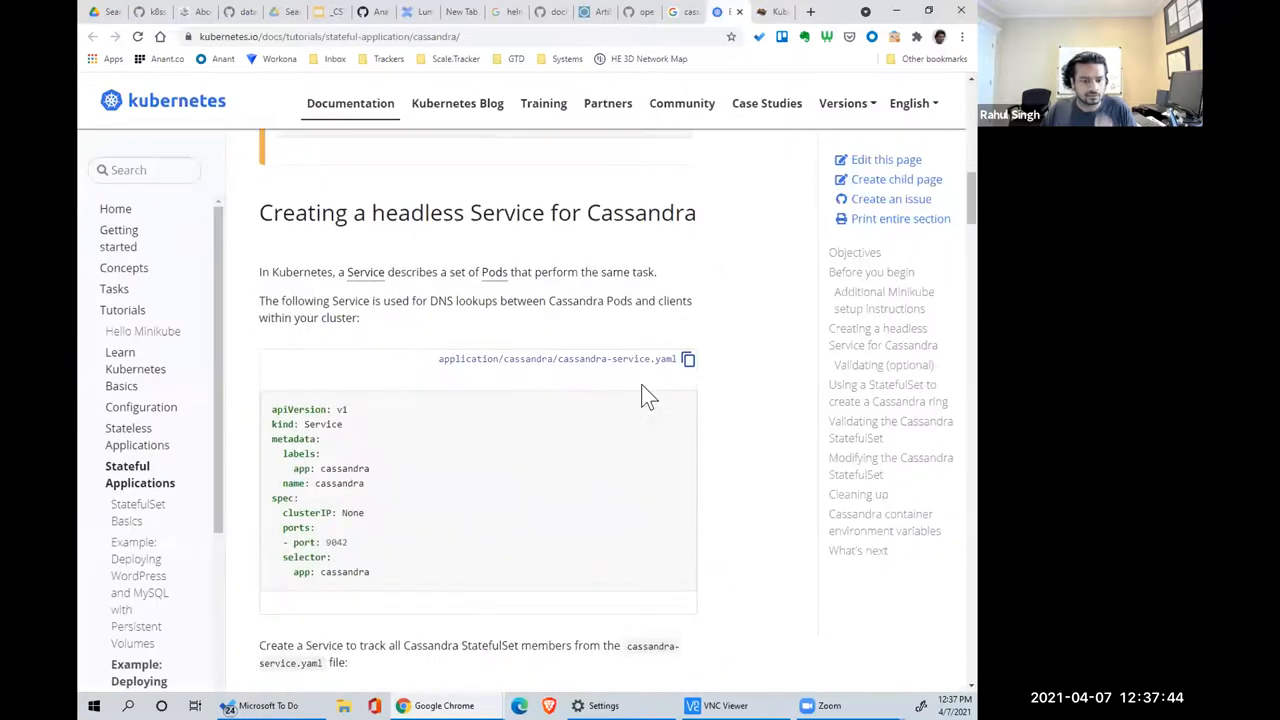
- Scroll to cassandra-service.yaml and highlight the kubectl get svc cassandra command
{"action": "scroll", "scroll_direction": "down", "scroll_amount": 3}
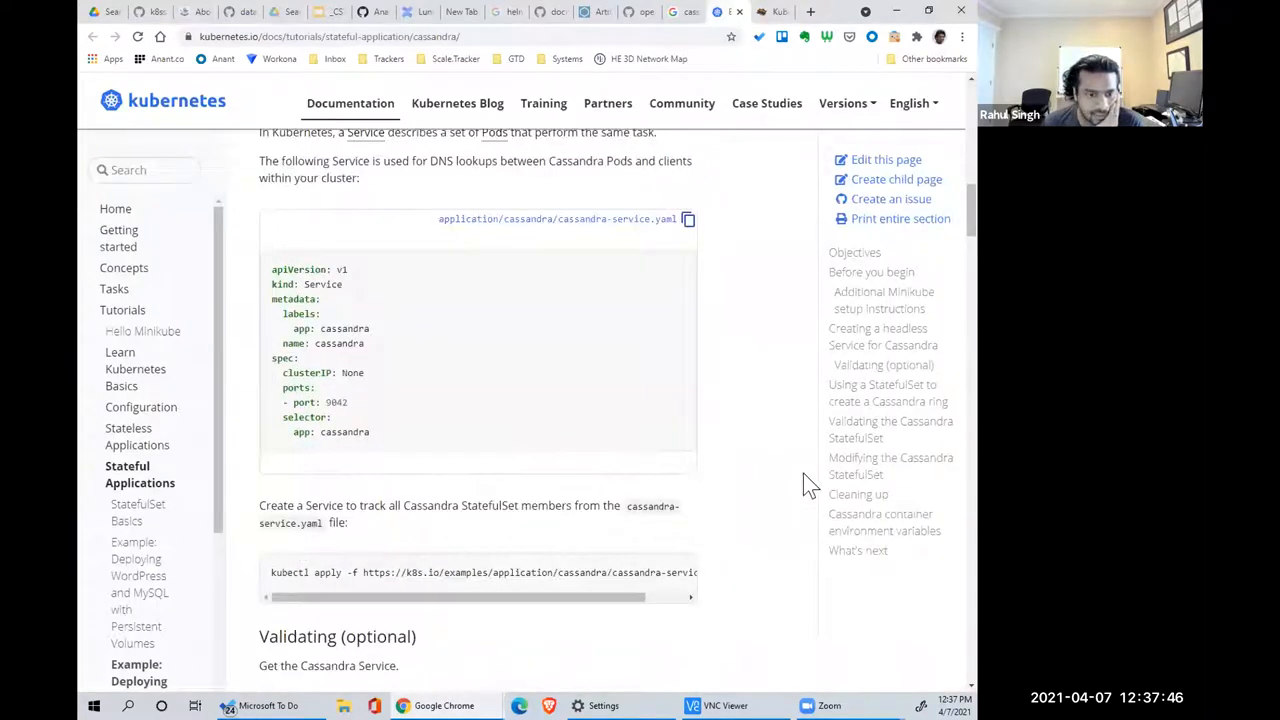
{"action": "mouse_move", "coordinate": [455, 415]}
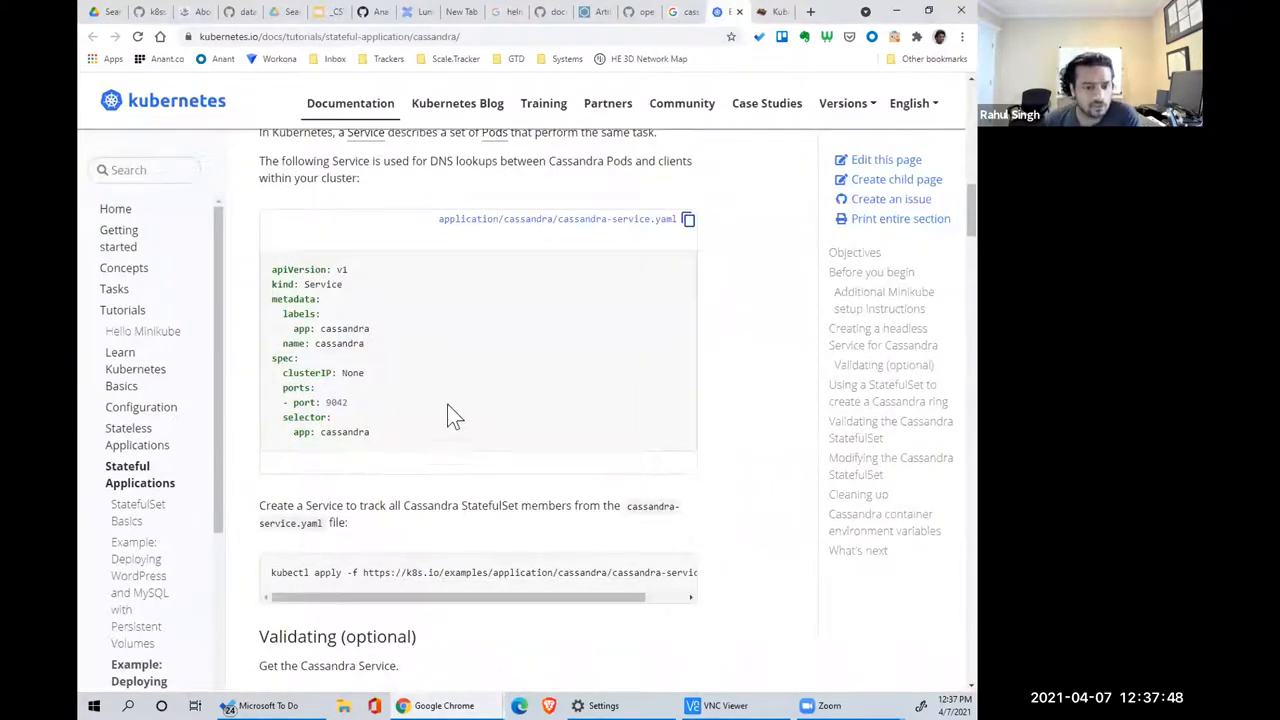
{"action": "mouse_move", "coordinate": [425, 478]}
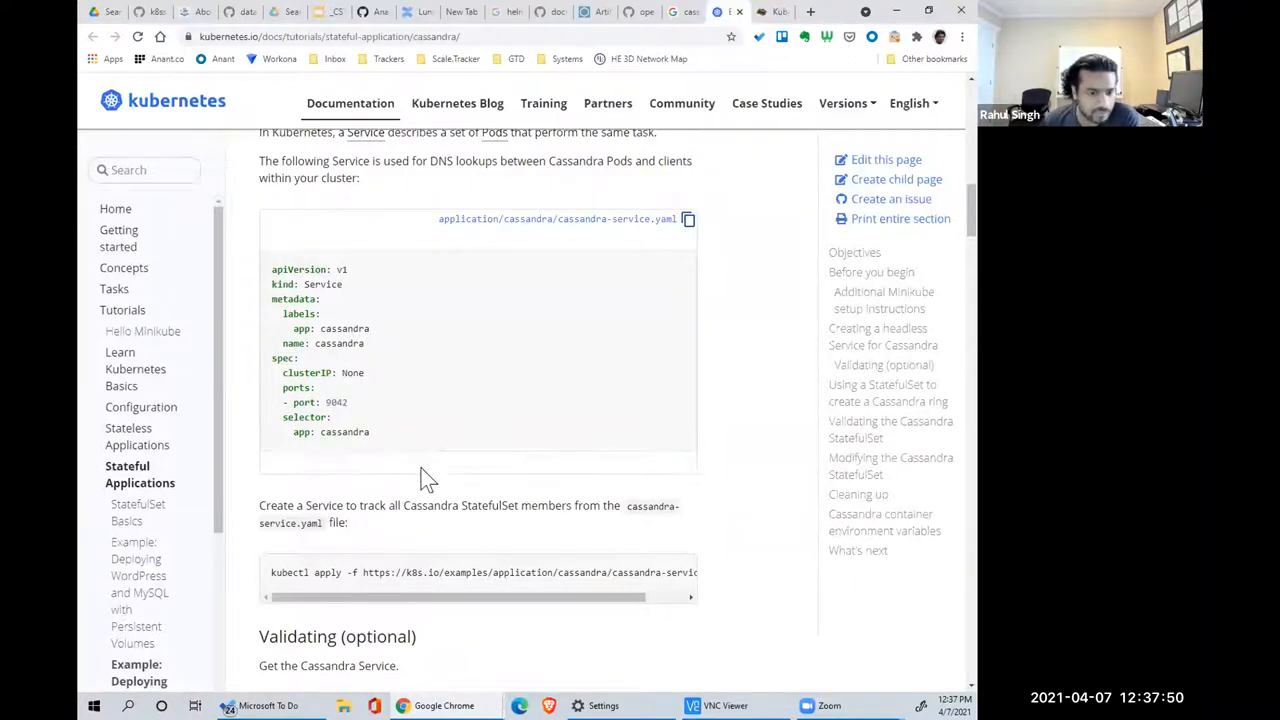
{"action": "mouse_move", "coordinate": [340, 348]}
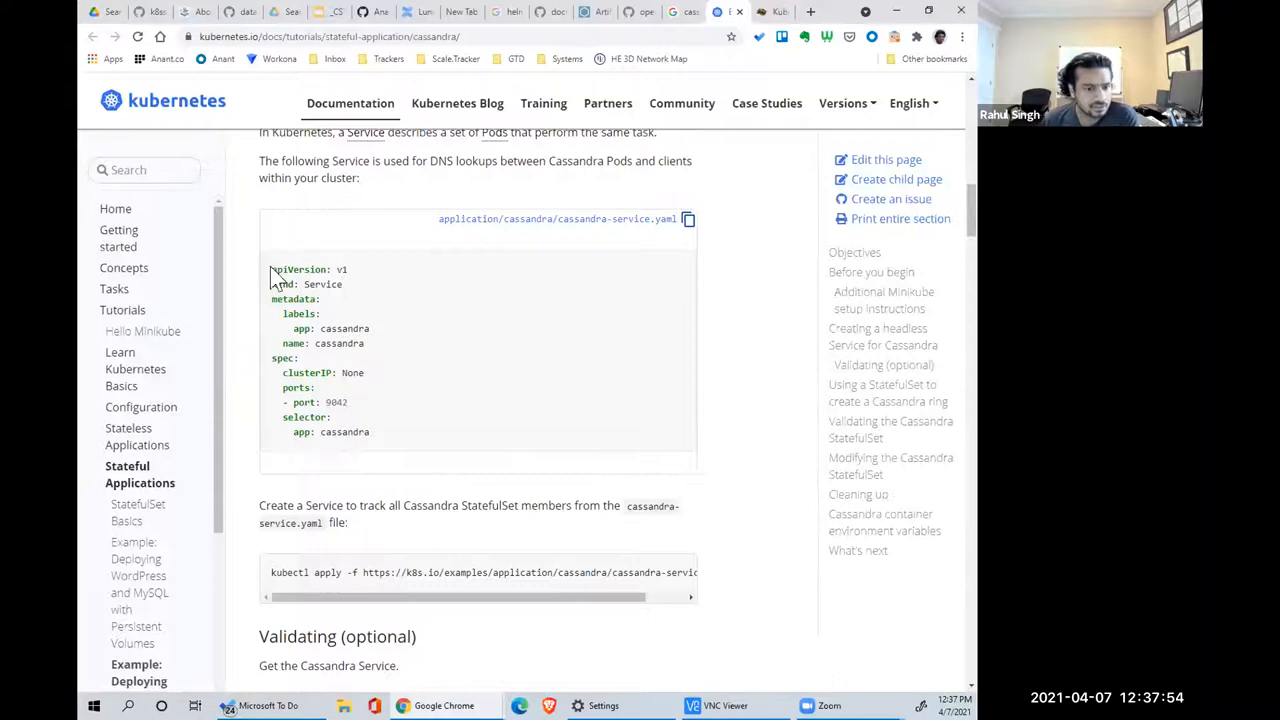
{"action": "left_click_drag", "start_coordinate": [272, 269], "coordinate": [367, 431]}
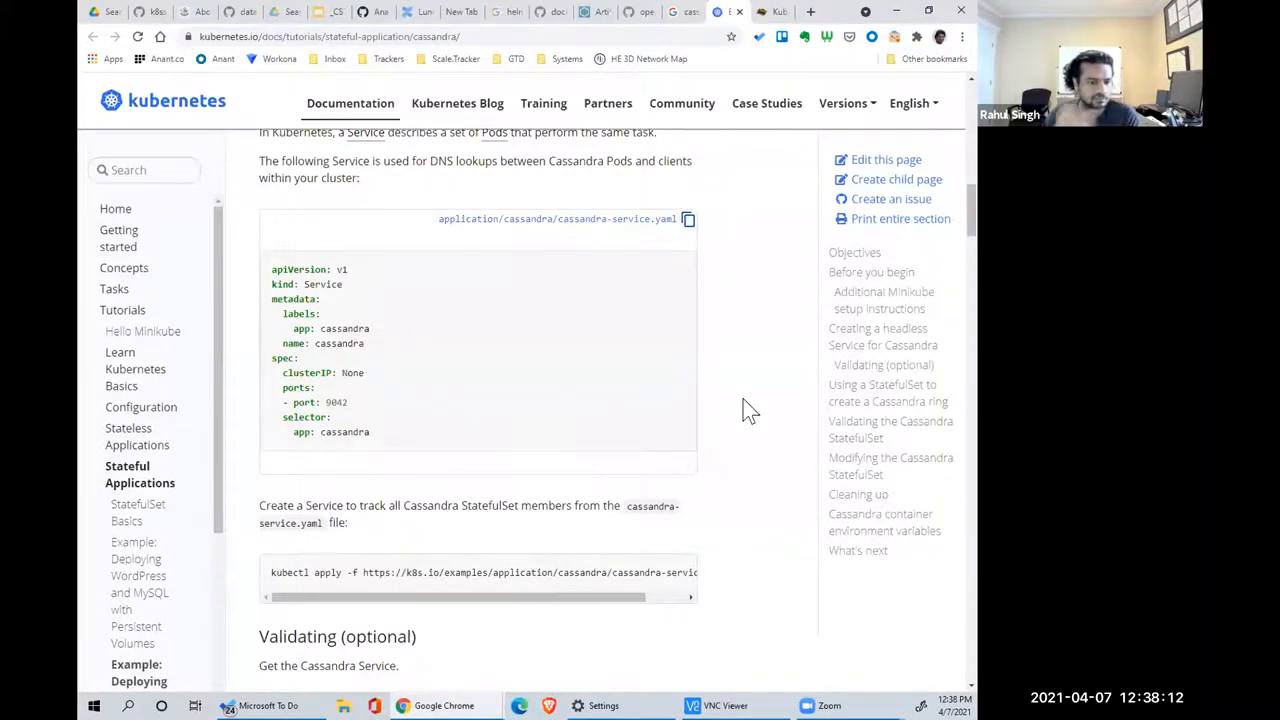
{"action": "scroll", "scroll_direction": "down", "scroll_amount": 3}
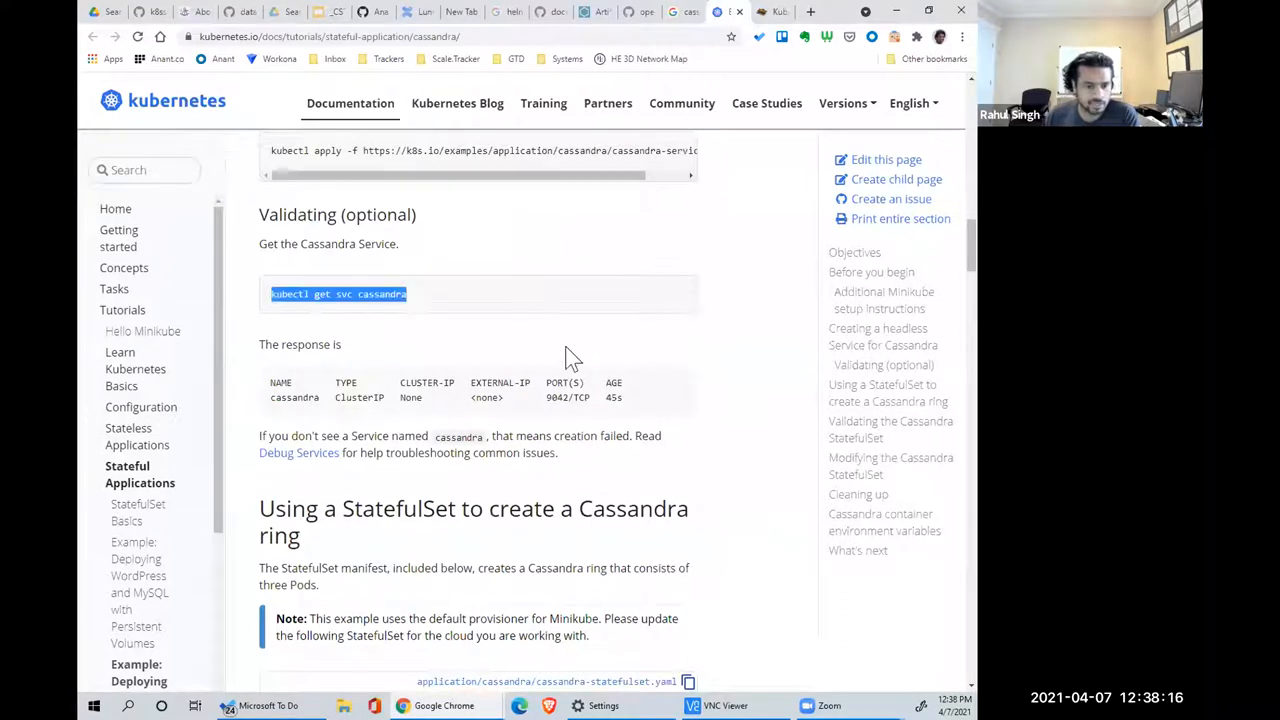
- Scroll the Cassandra manifest, highlighting the StorageClass provisioner and parameters lines
{"action": "scroll", "scroll_direction": "down", "scroll_amount": 3}
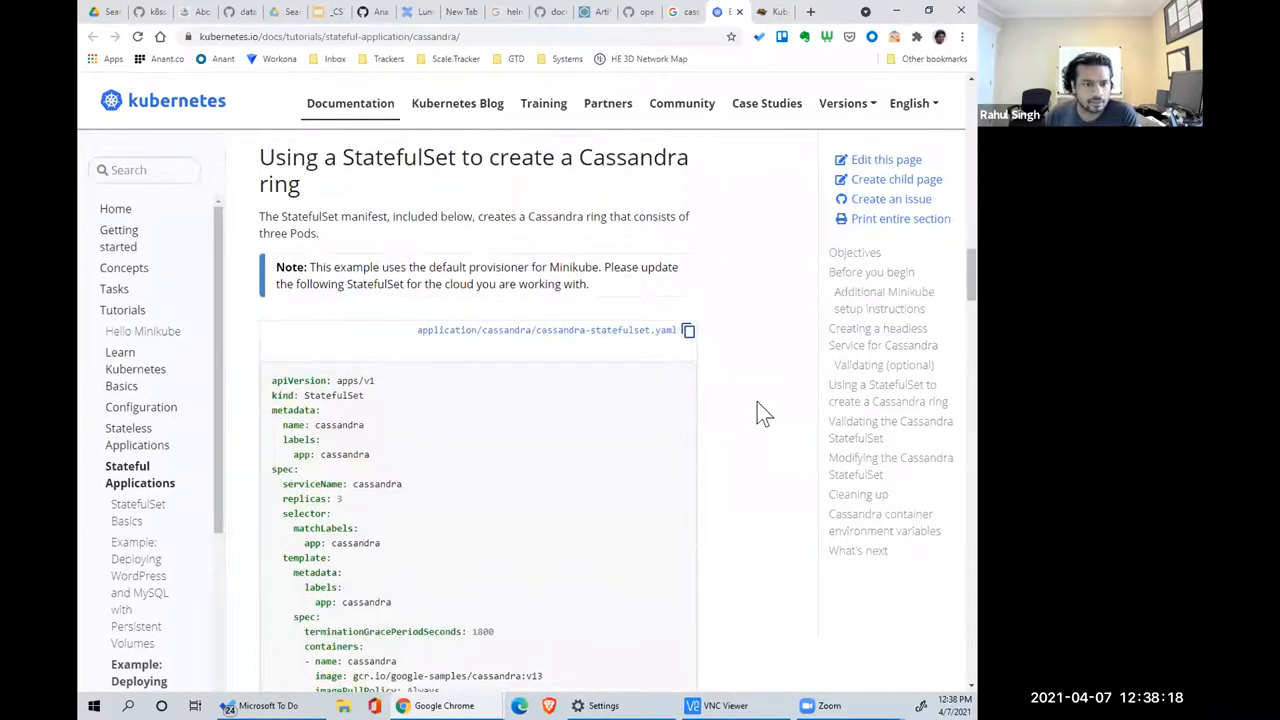
{"action": "mouse_move", "coordinate": [415, 530]}
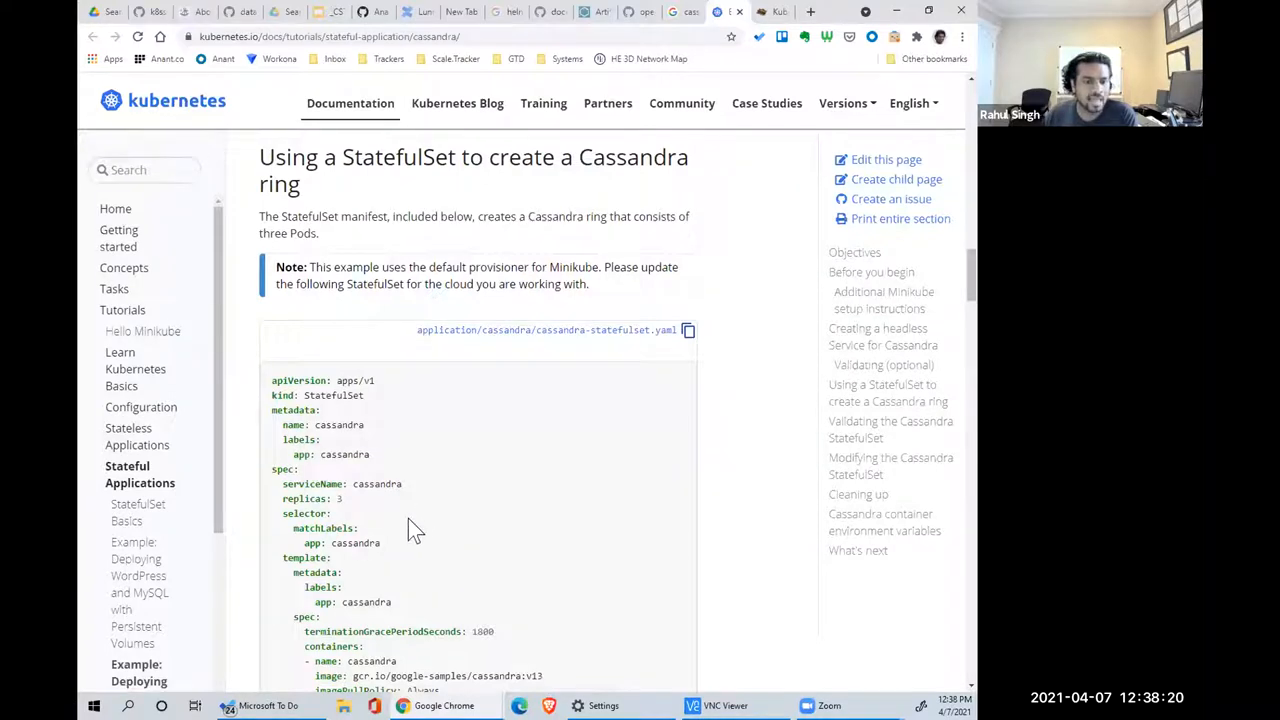
{"action": "scroll", "scroll_direction": "down", "scroll_amount": 3}
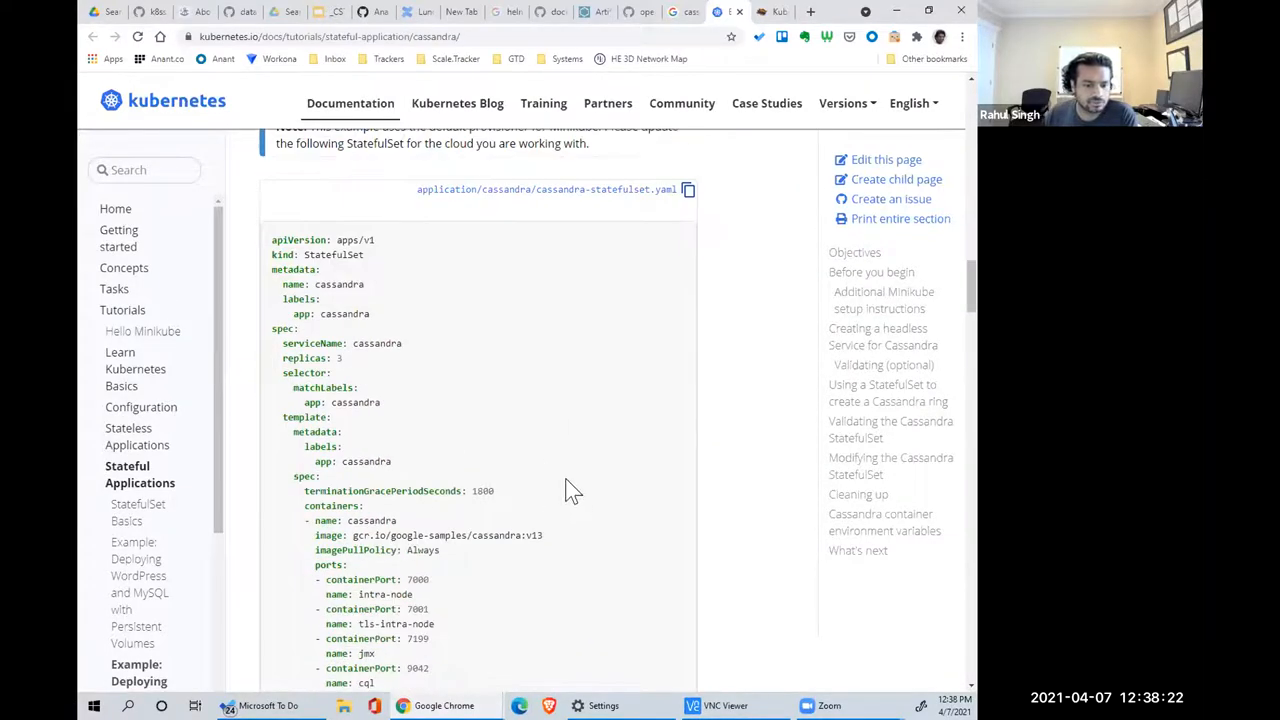
{"action": "scroll", "scroll_direction": "down", "scroll_amount": 3}
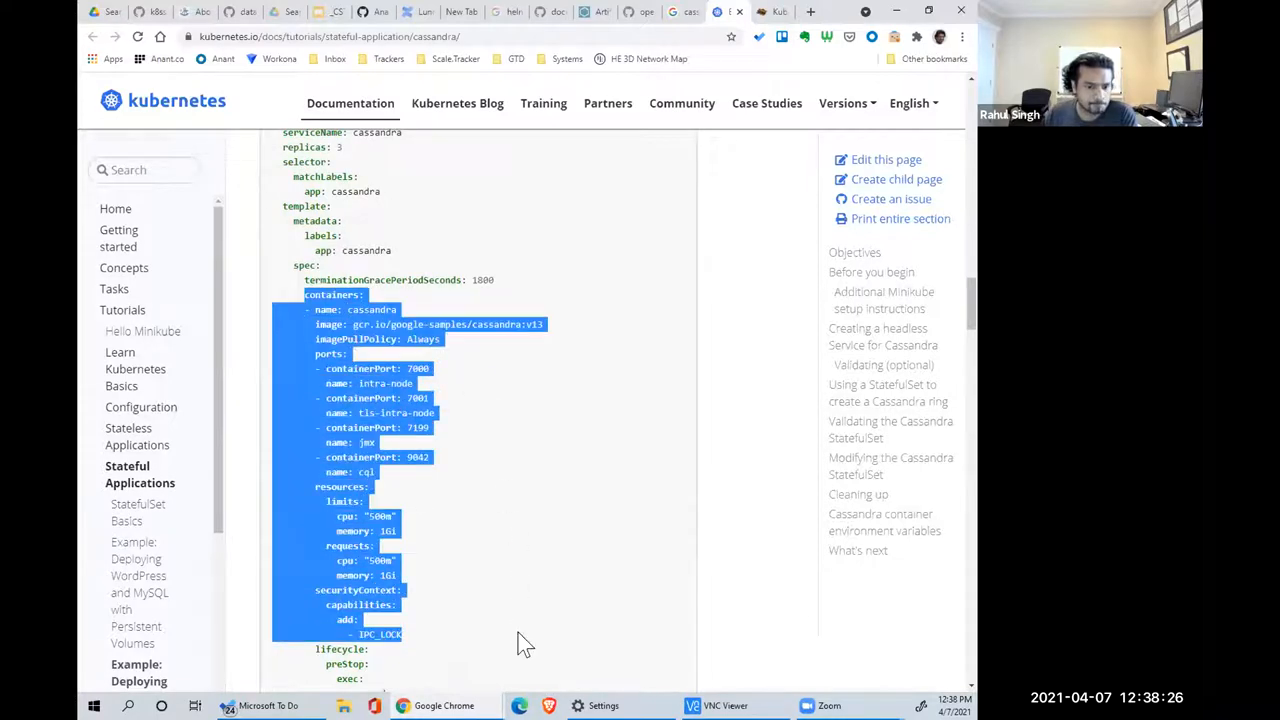
{"action": "scroll", "scroll_direction": "down", "scroll_amount": 3}
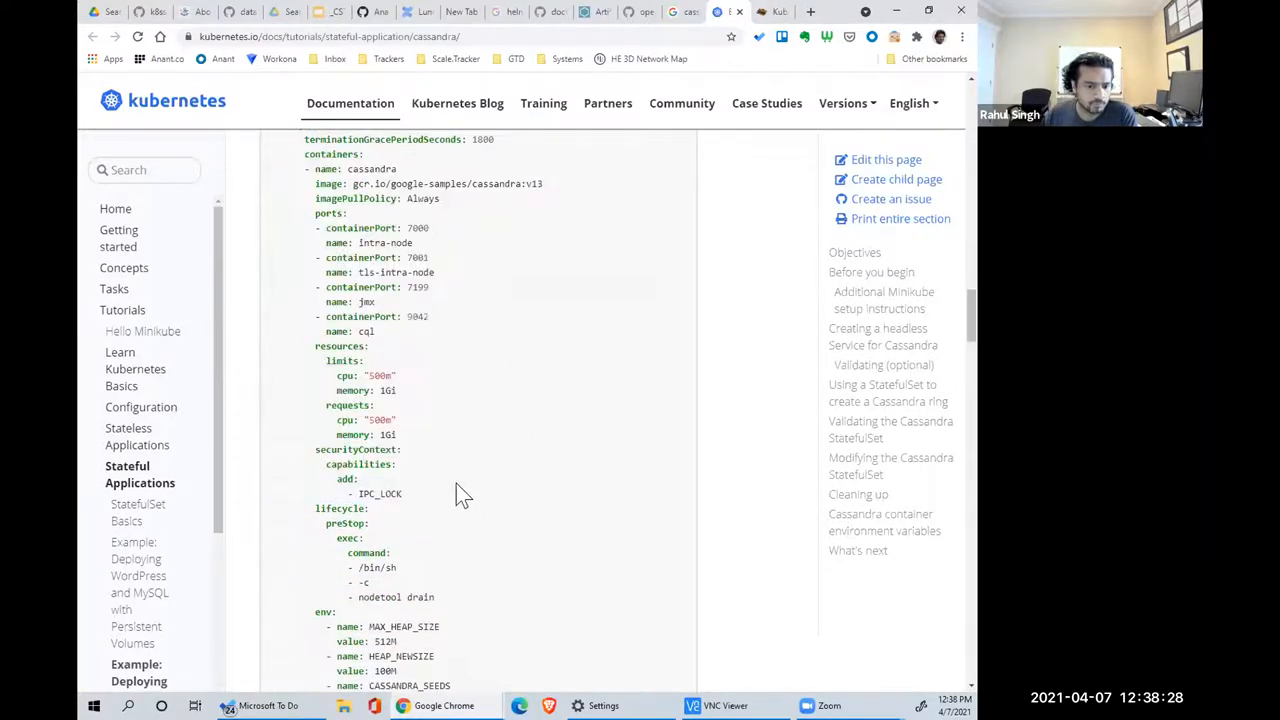
{"action": "scroll", "scroll_direction": "down", "scroll_amount": 3}
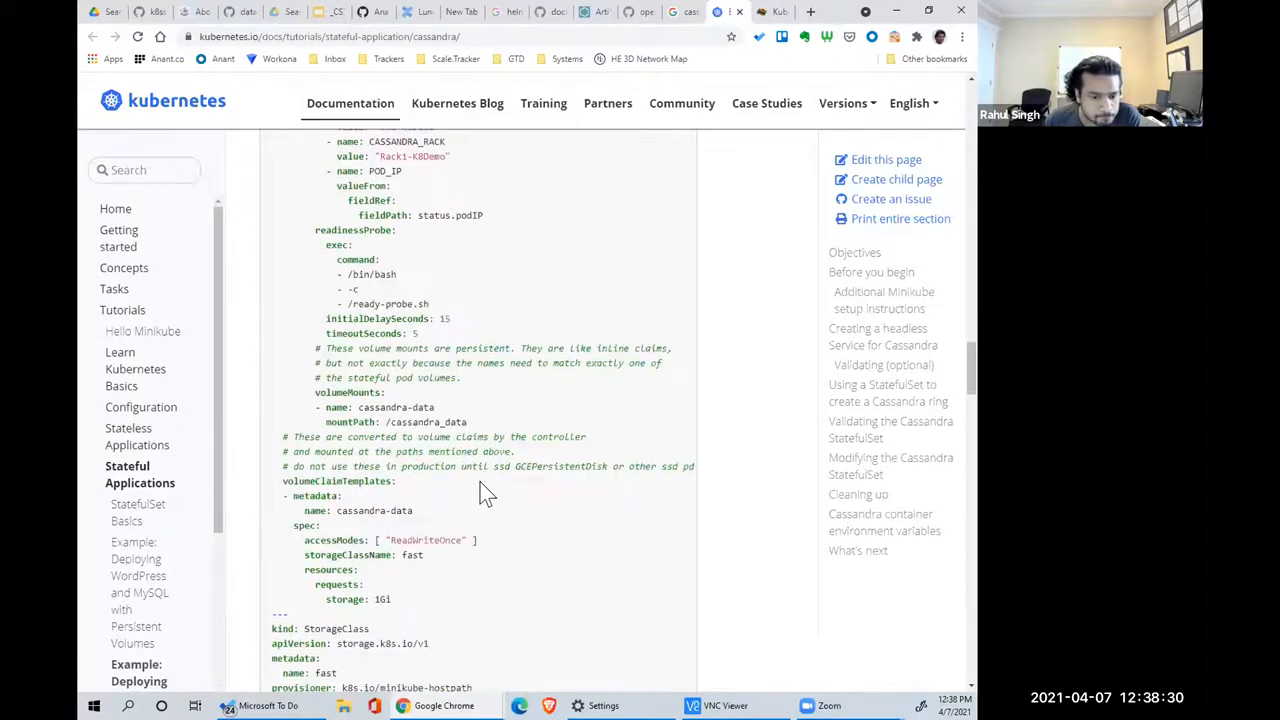
{"action": "scroll", "scroll_direction": "up", "scroll_amount": 3}
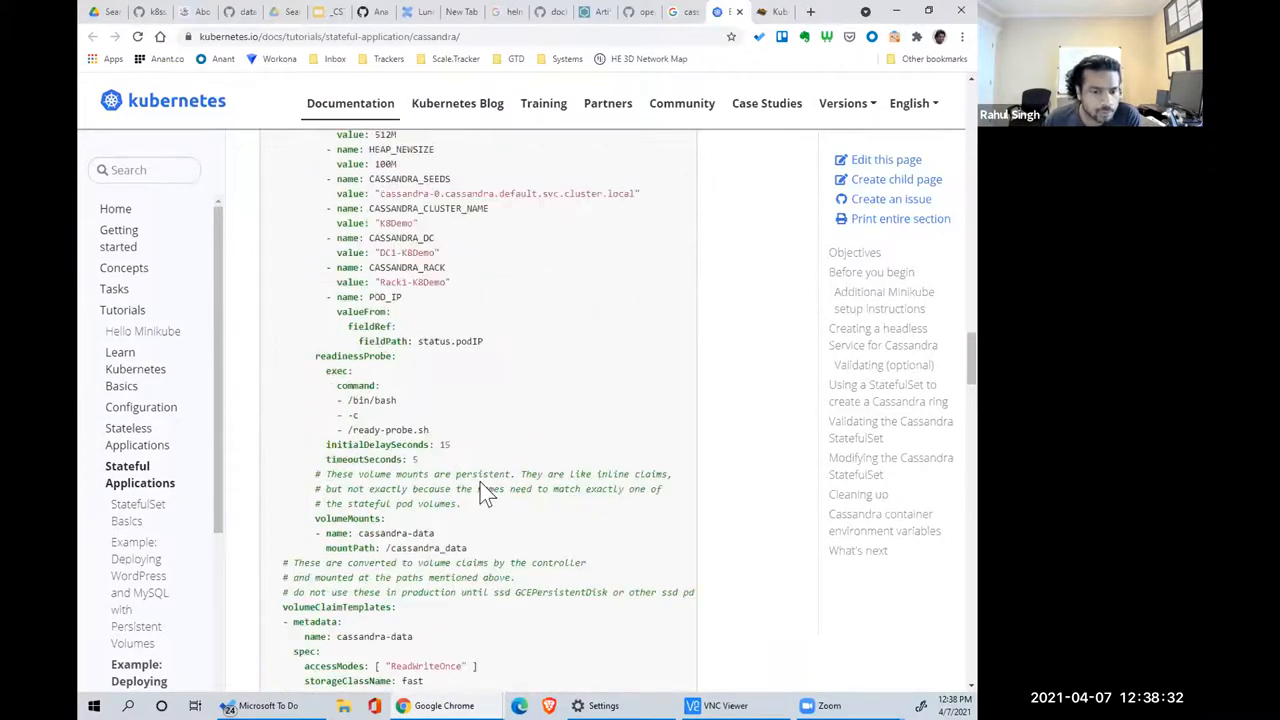
{"action": "scroll", "scroll_direction": "up", "scroll_amount": 3}
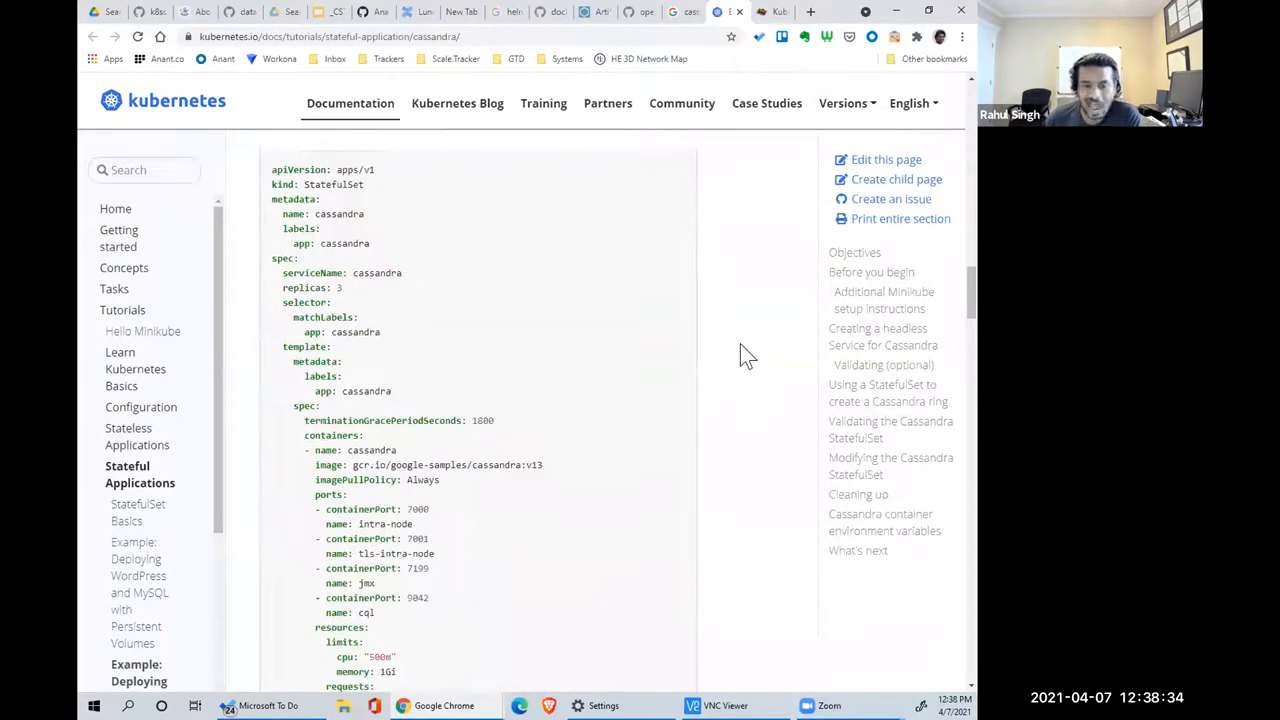
{"action": "mouse_move", "coordinate": [727, 448]}
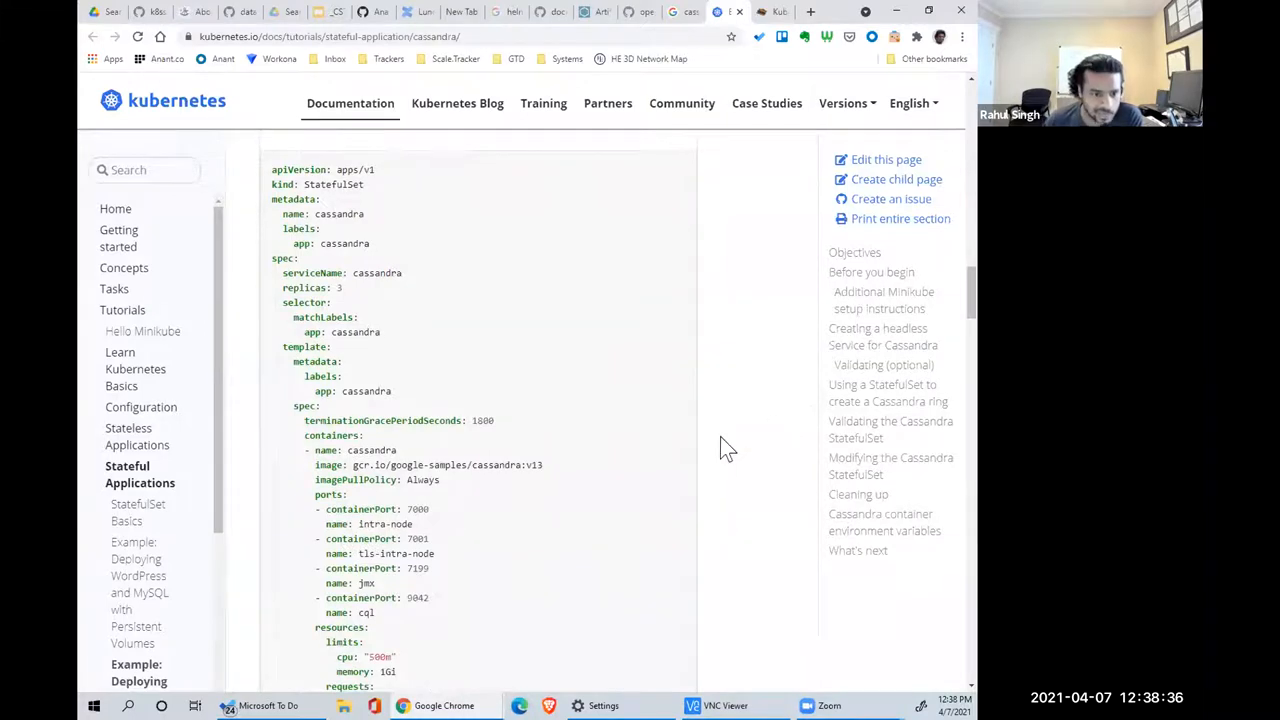
{"action": "scroll", "scroll_direction": "down", "scroll_amount": 3}
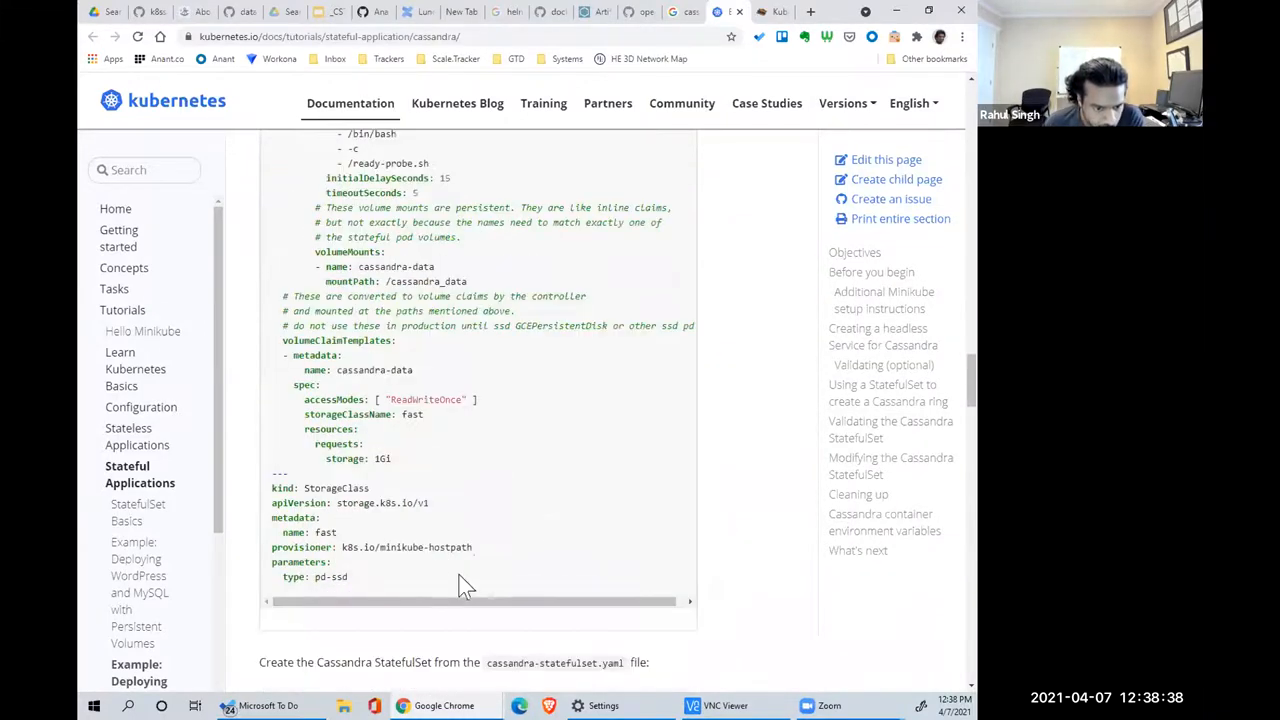
{"action": "left_click_drag", "start_coordinate": [310, 532], "coordinate": [348, 577]}
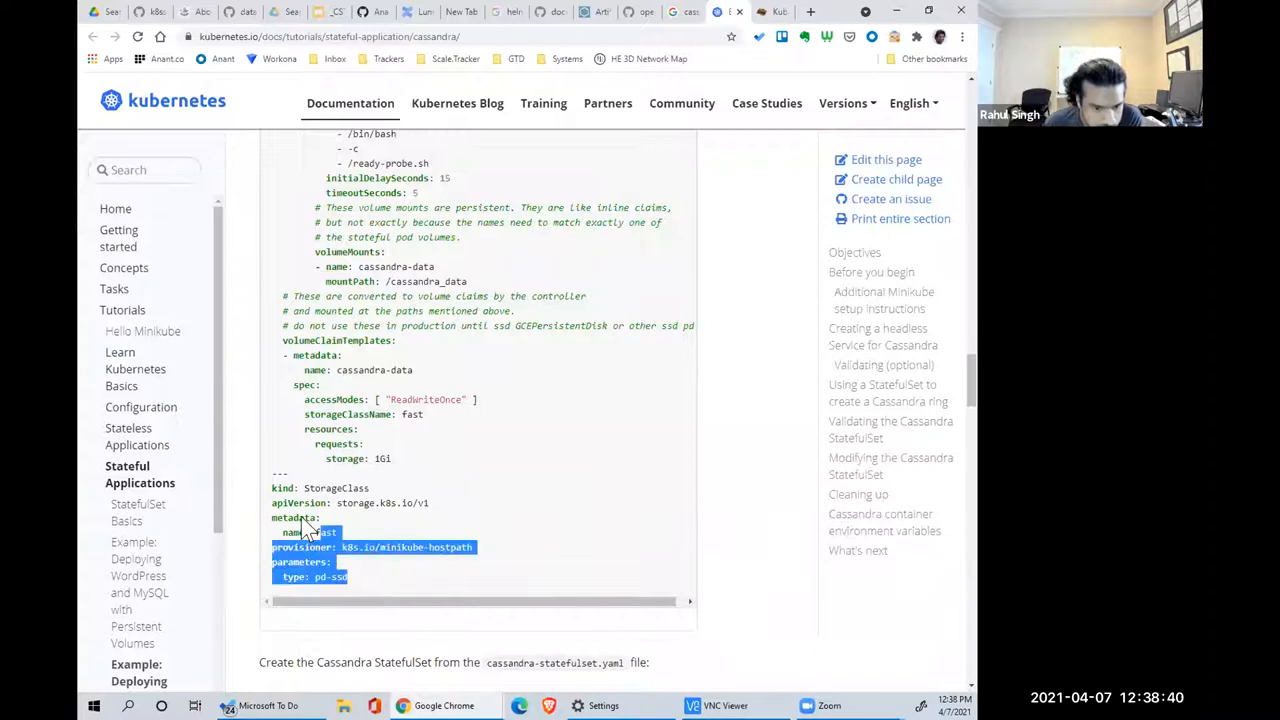
{"action": "left_click", "coordinate": [483, 477]}
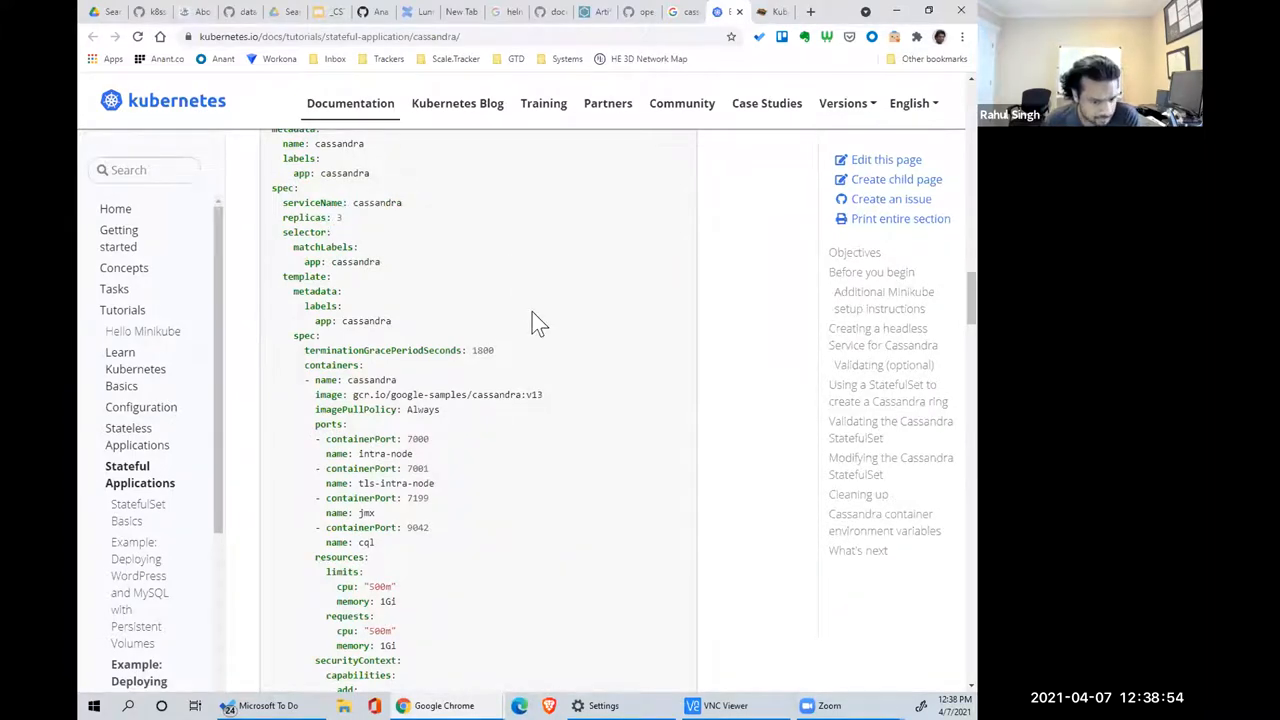
- Scroll past volumeClaimTemplates and select 'StatefulSet' in the manifest's kind line
{"action": "scroll", "scroll_direction": "down", "scroll_amount": 3}
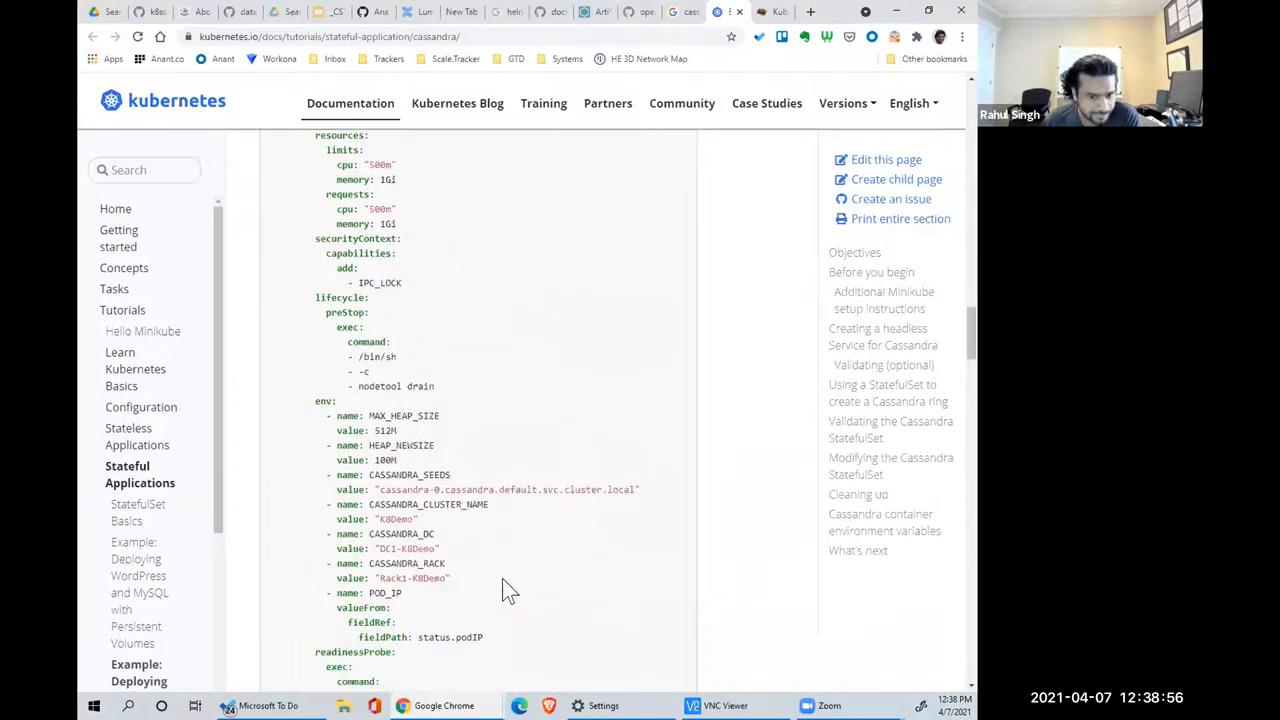
{"action": "scroll", "scroll_direction": "down", "scroll_amount": 3}
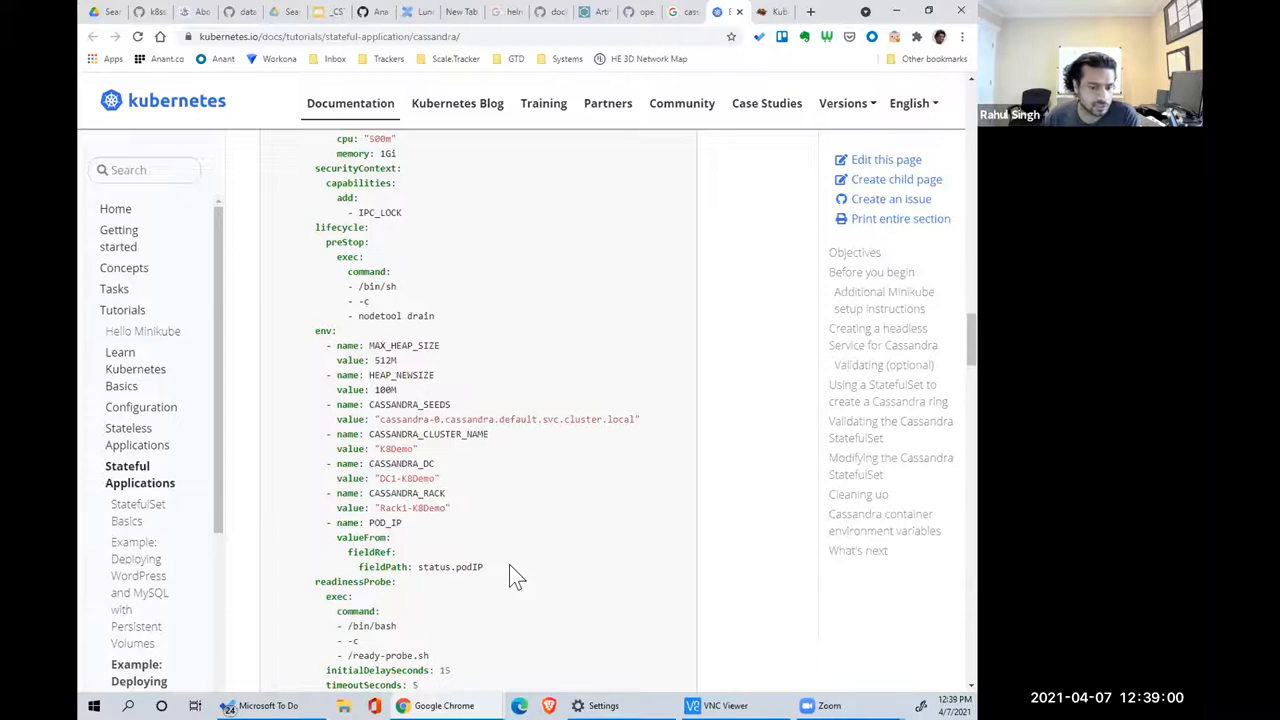
{"action": "scroll", "scroll_direction": "down", "scroll_amount": 3}
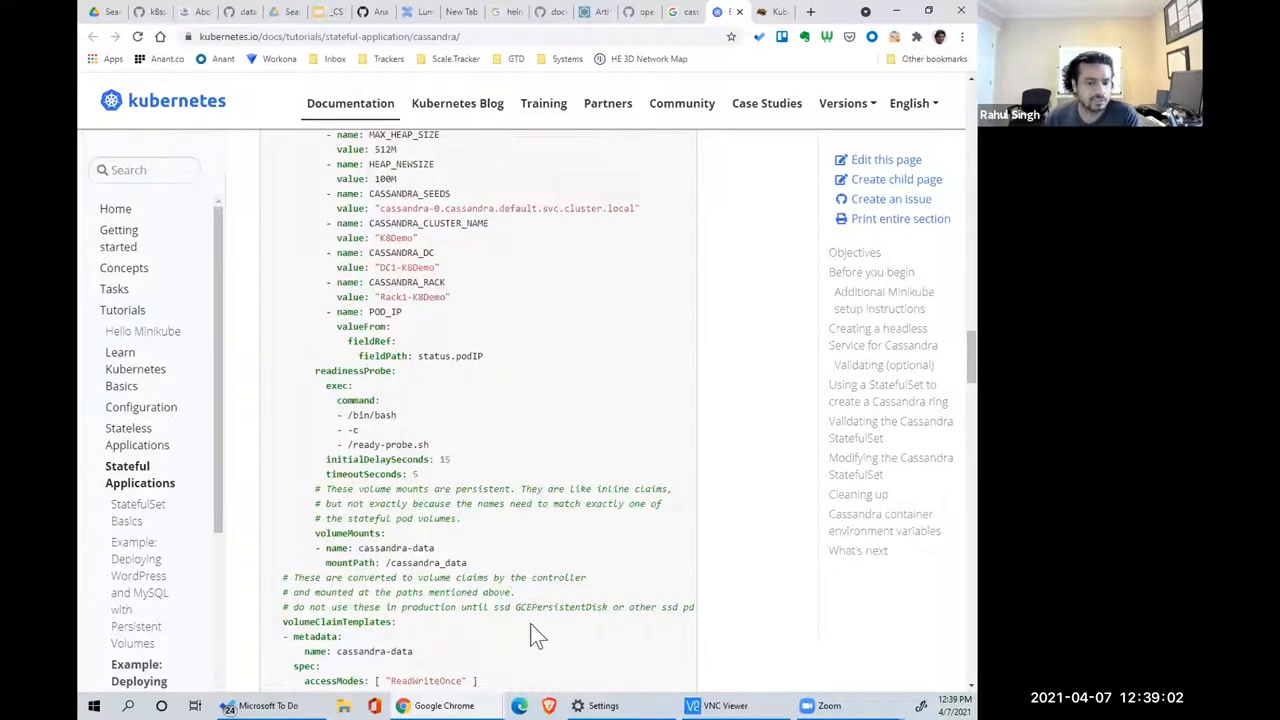
{"action": "mouse_move", "coordinate": [508, 568]}
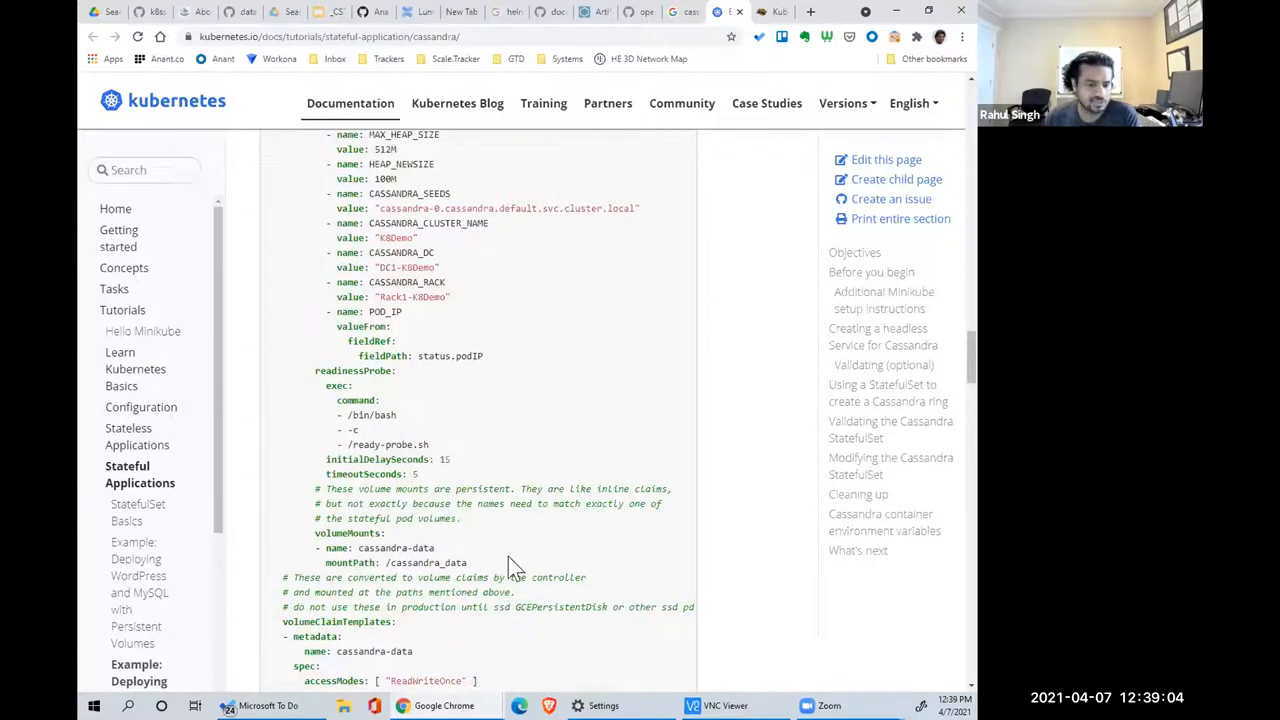
{"action": "scroll", "scroll_direction": "down", "scroll_amount": 3}
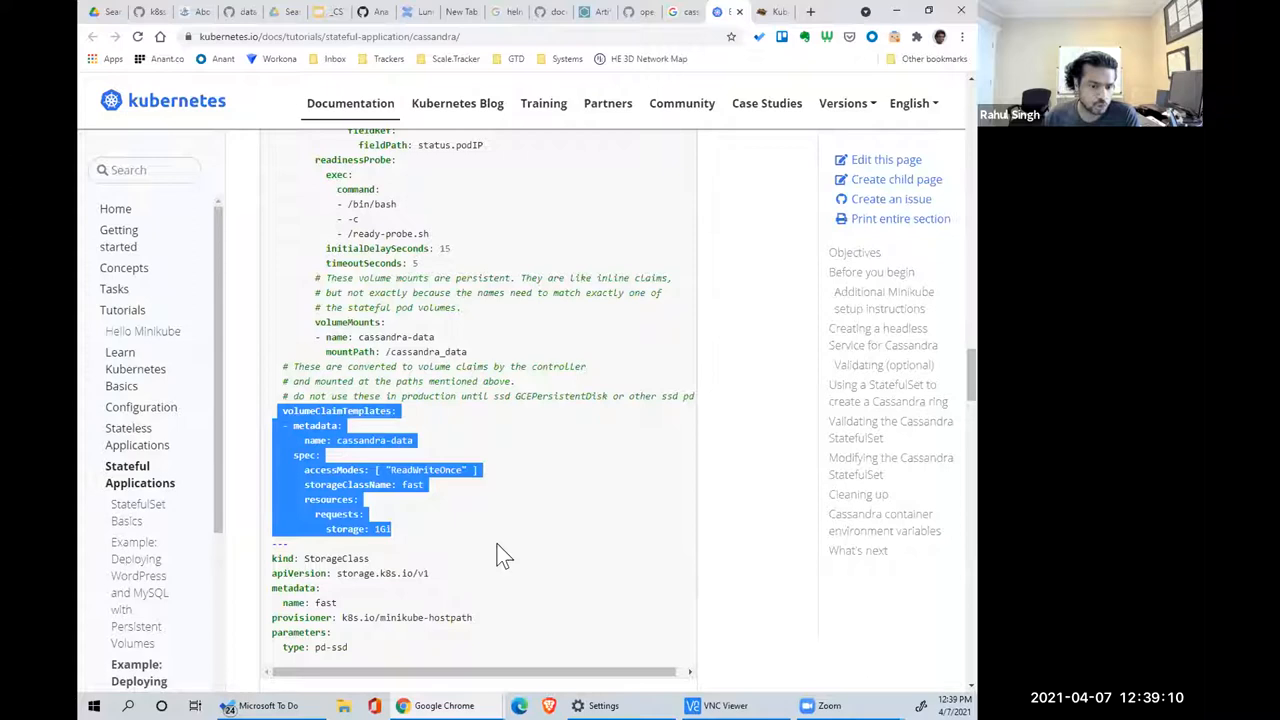
{"action": "left_click", "coordinate": [530, 608]}
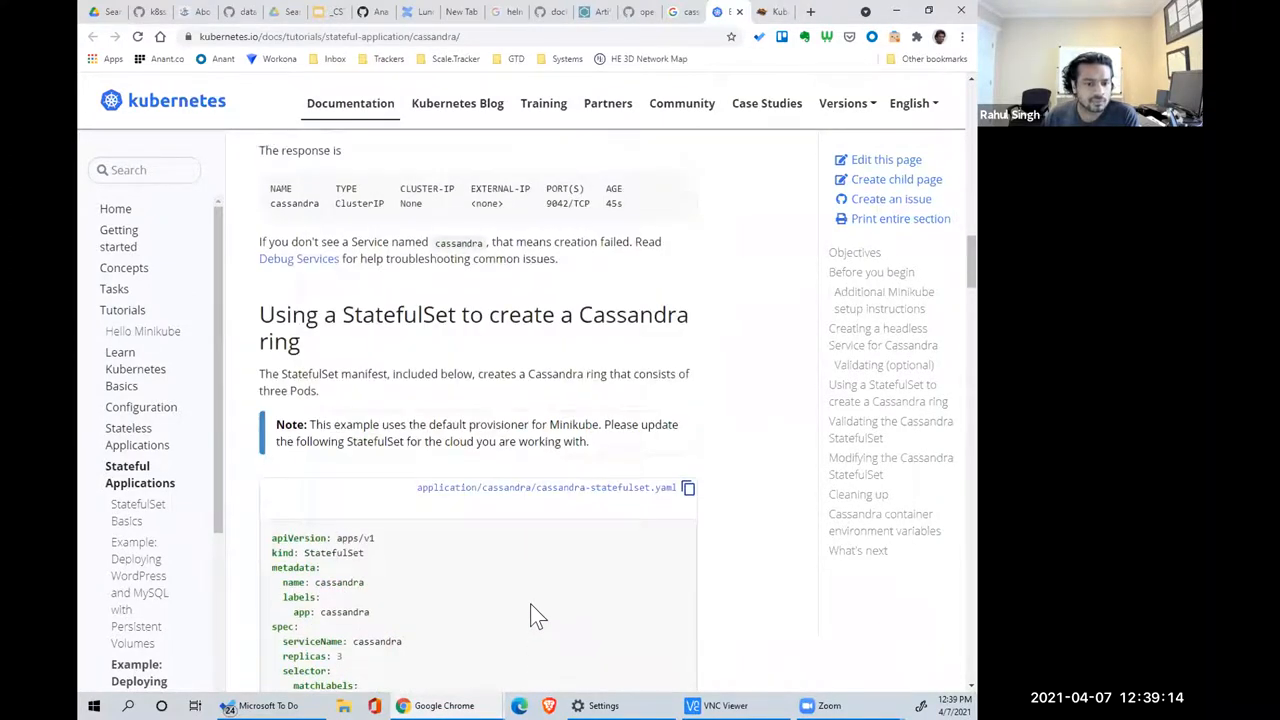
{"action": "scroll", "scroll_direction": "down", "scroll_amount": 3}
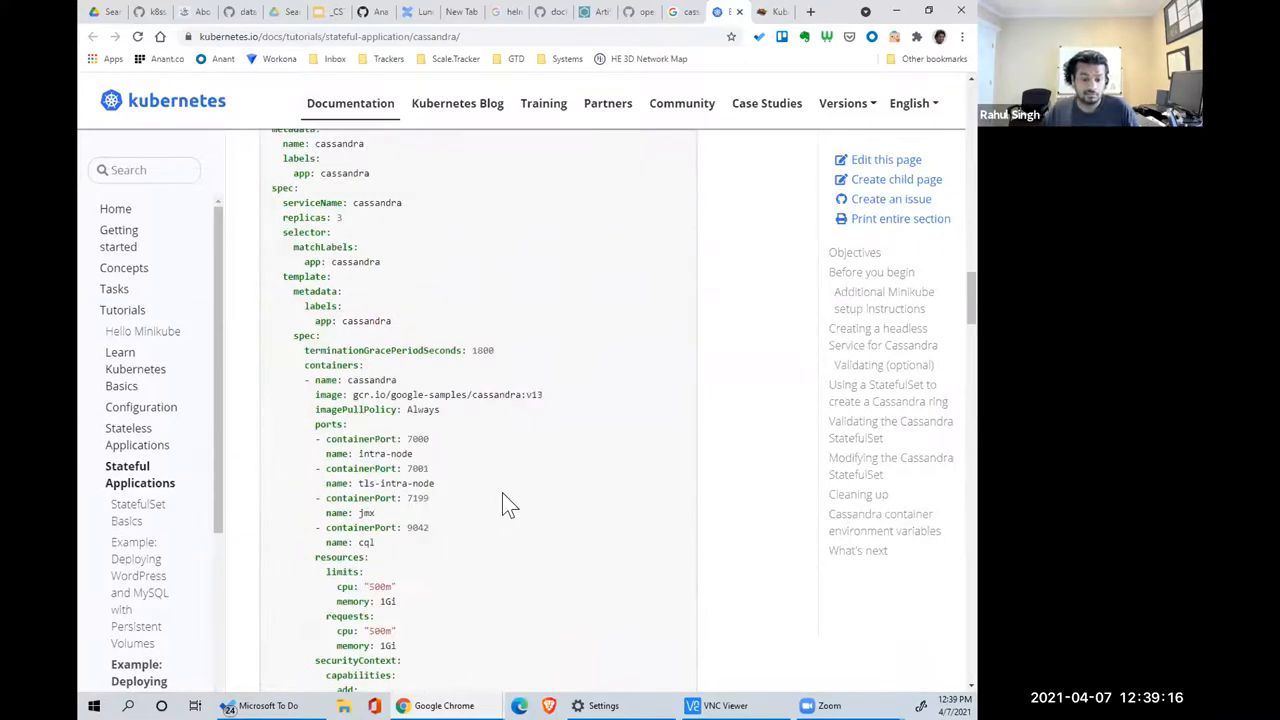
{"action": "mouse_move", "coordinate": [513, 503]}
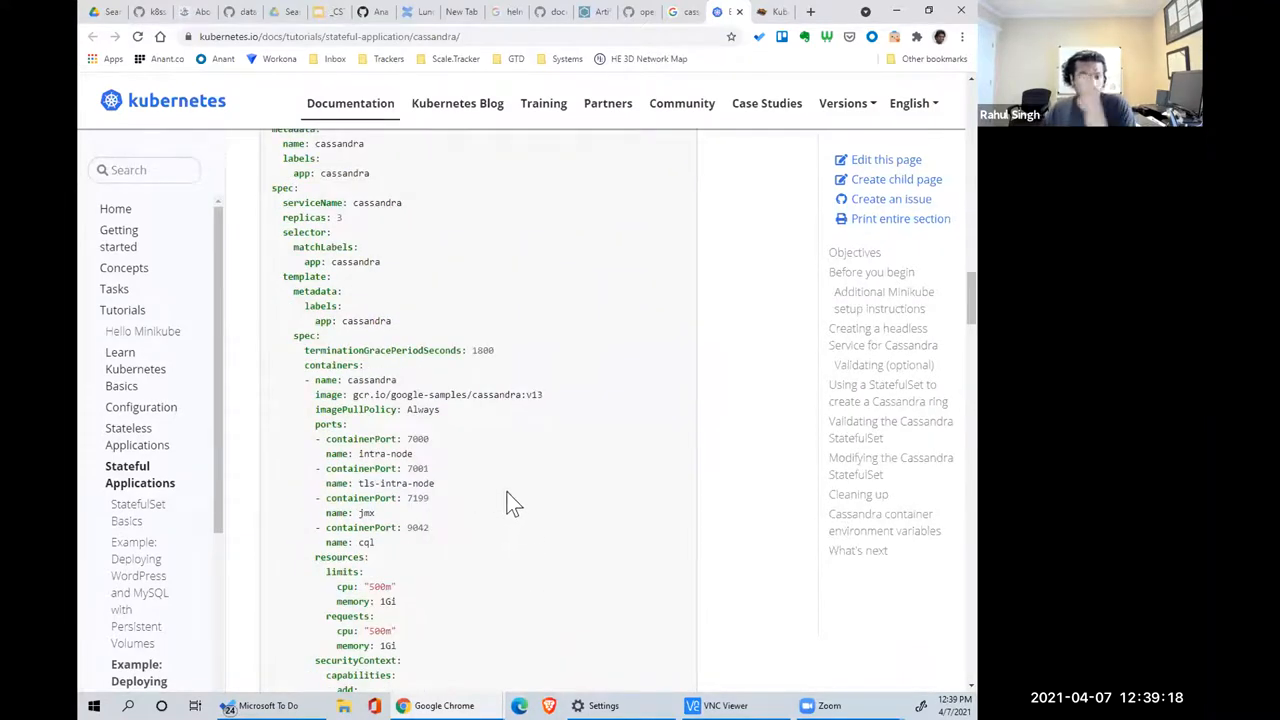
{"action": "mouse_move", "coordinate": [680, 455]}
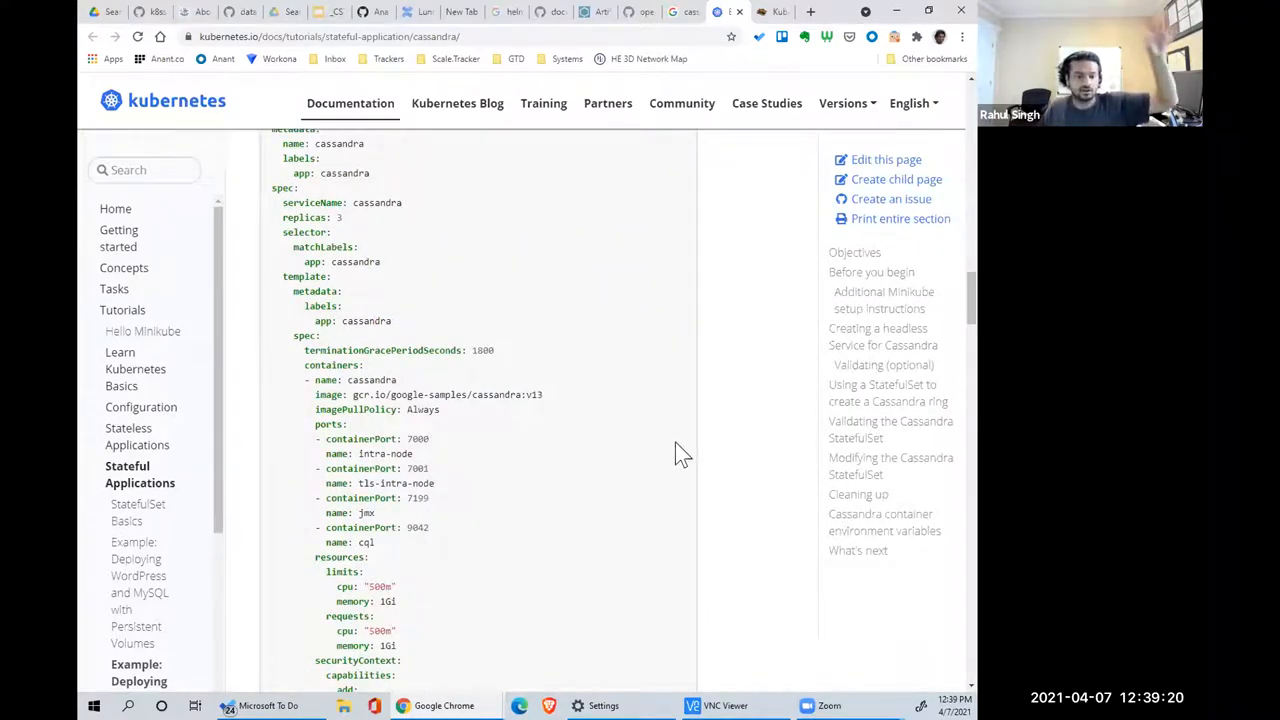
{"action": "mouse_move", "coordinate": [700, 500]}
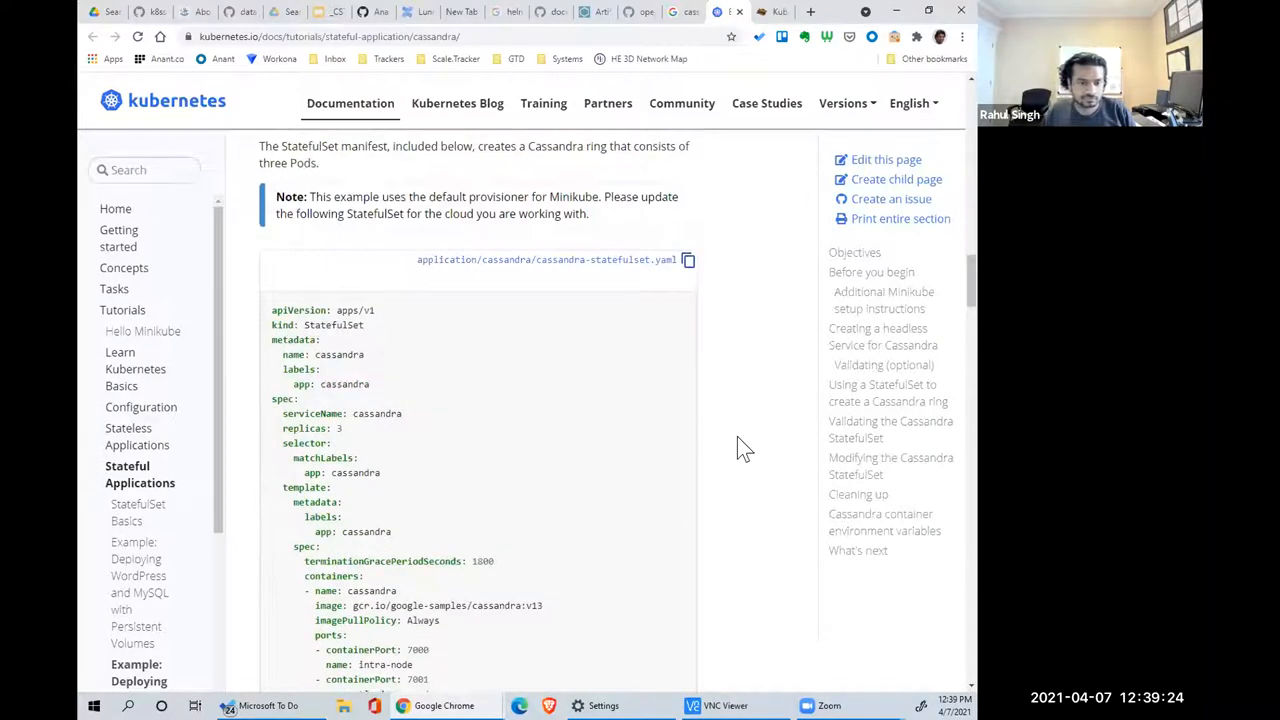
{"action": "double_click", "coordinate": [333, 325]}
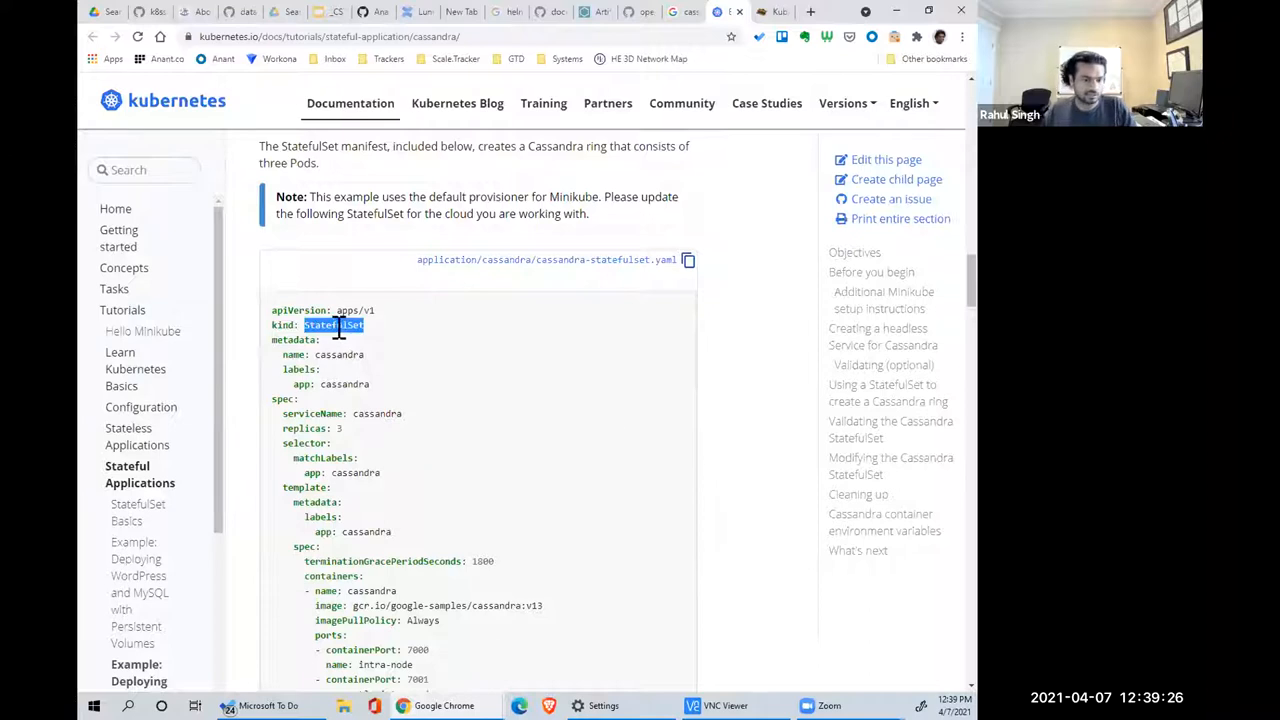
{"action": "mouse_move", "coordinate": [615, 425]}
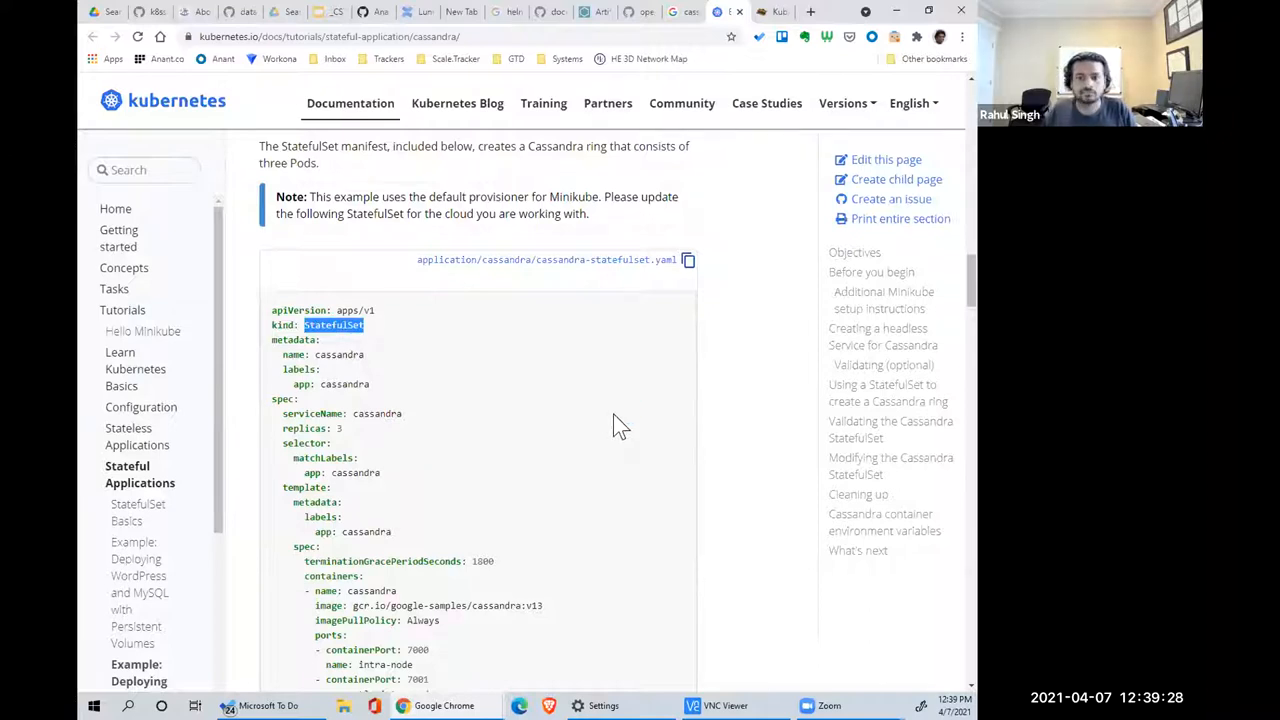
{"action": "scroll", "scroll_direction": "down", "scroll_amount": 3}
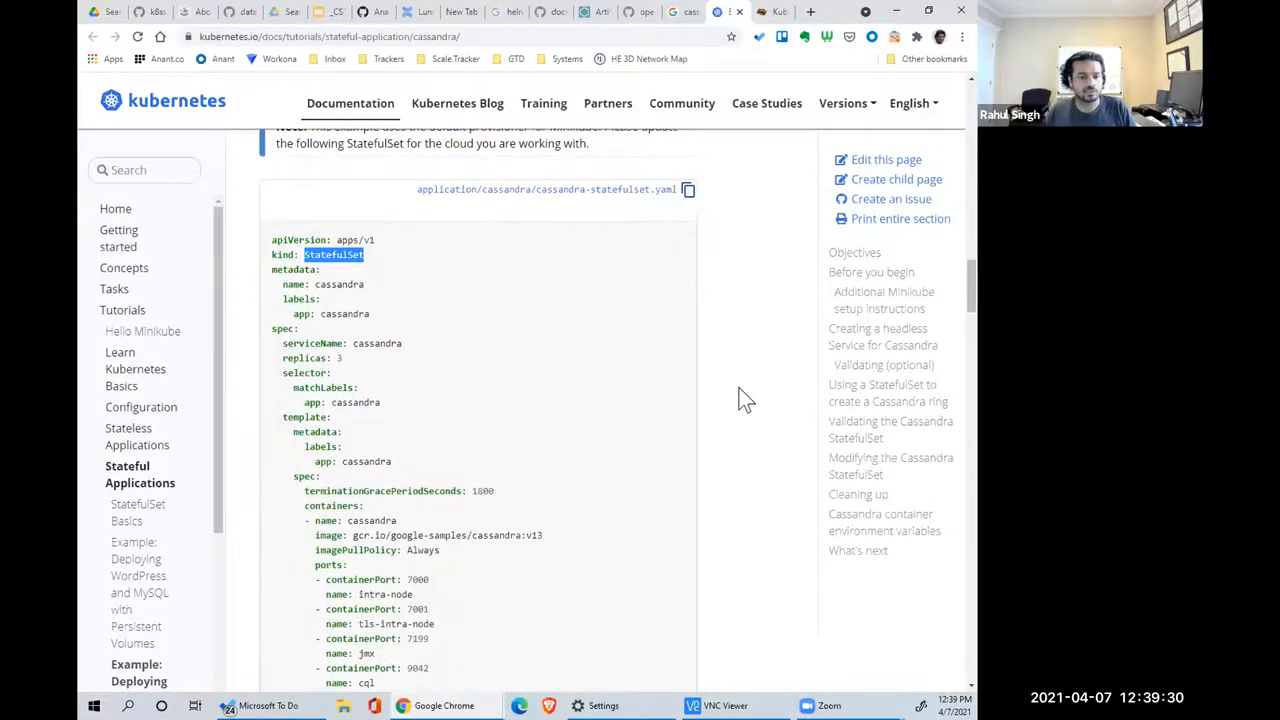
{"action": "scroll", "scroll_direction": "down", "scroll_amount": 3}
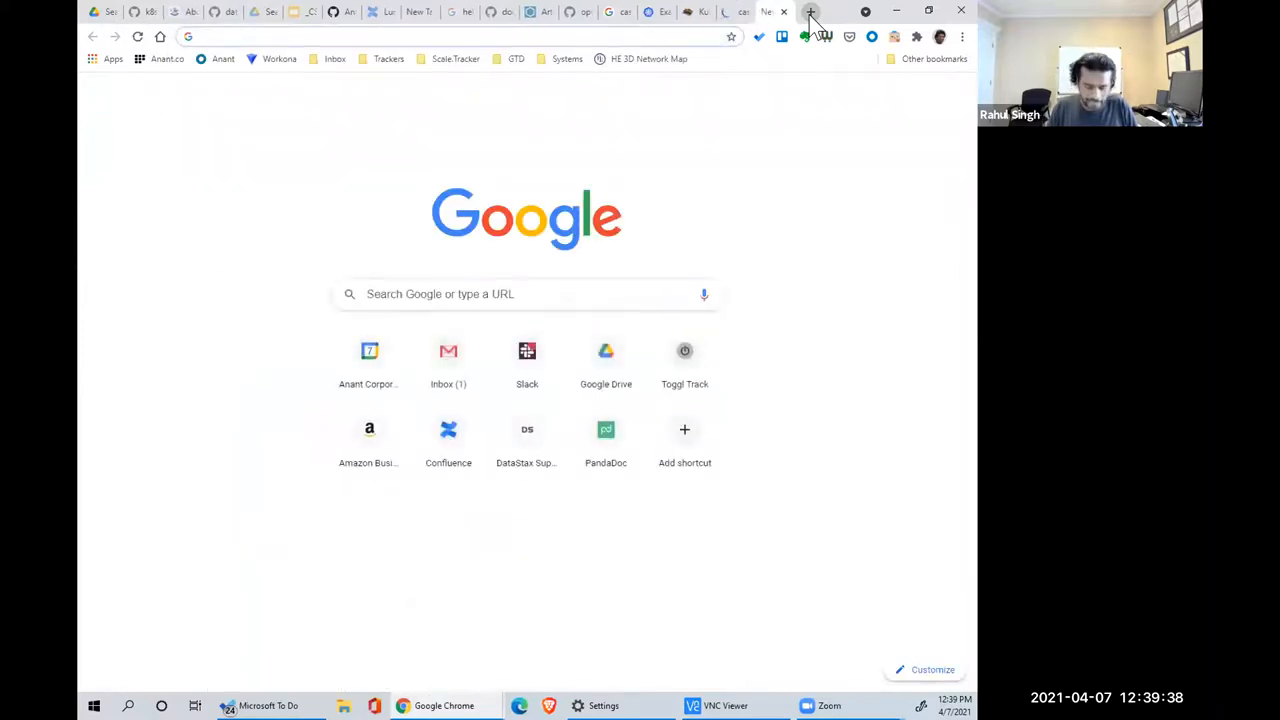
- Enter 'Cassandra.link' in the new tab's address bar
{"action": "type", "text": "Cassandra.link"}
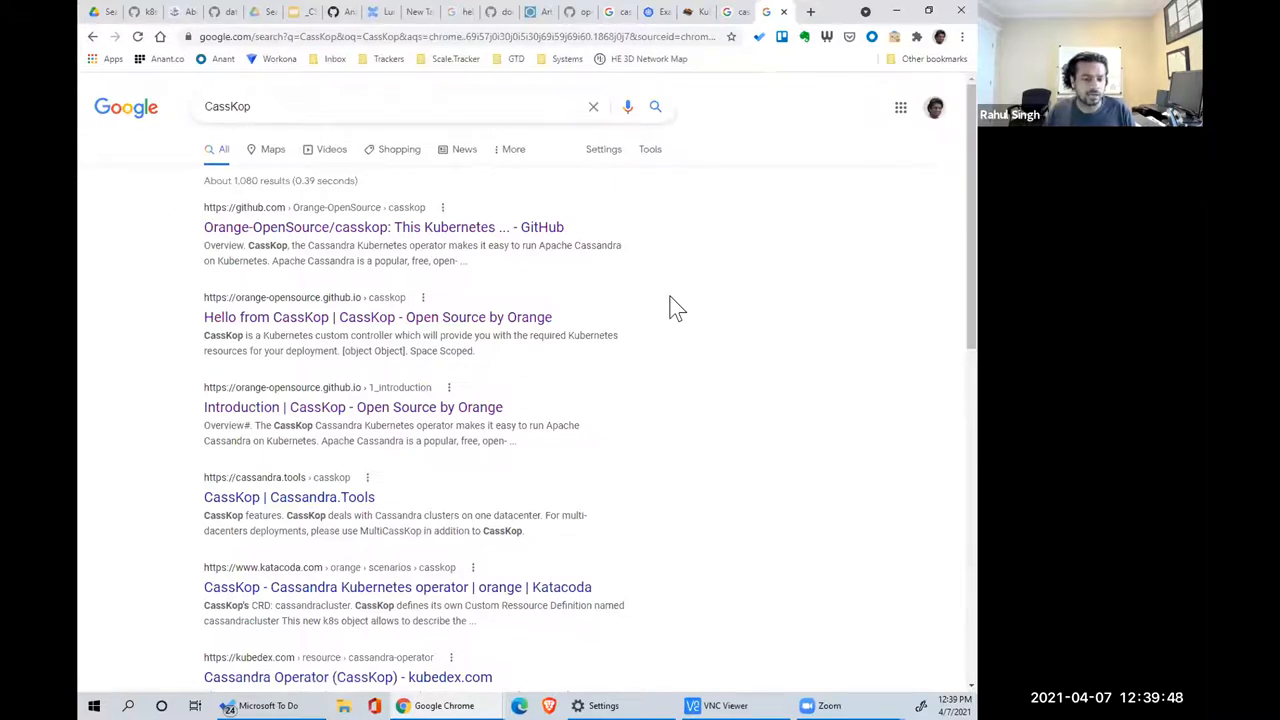
{"action": "mouse_move", "coordinate": [712, 322]}
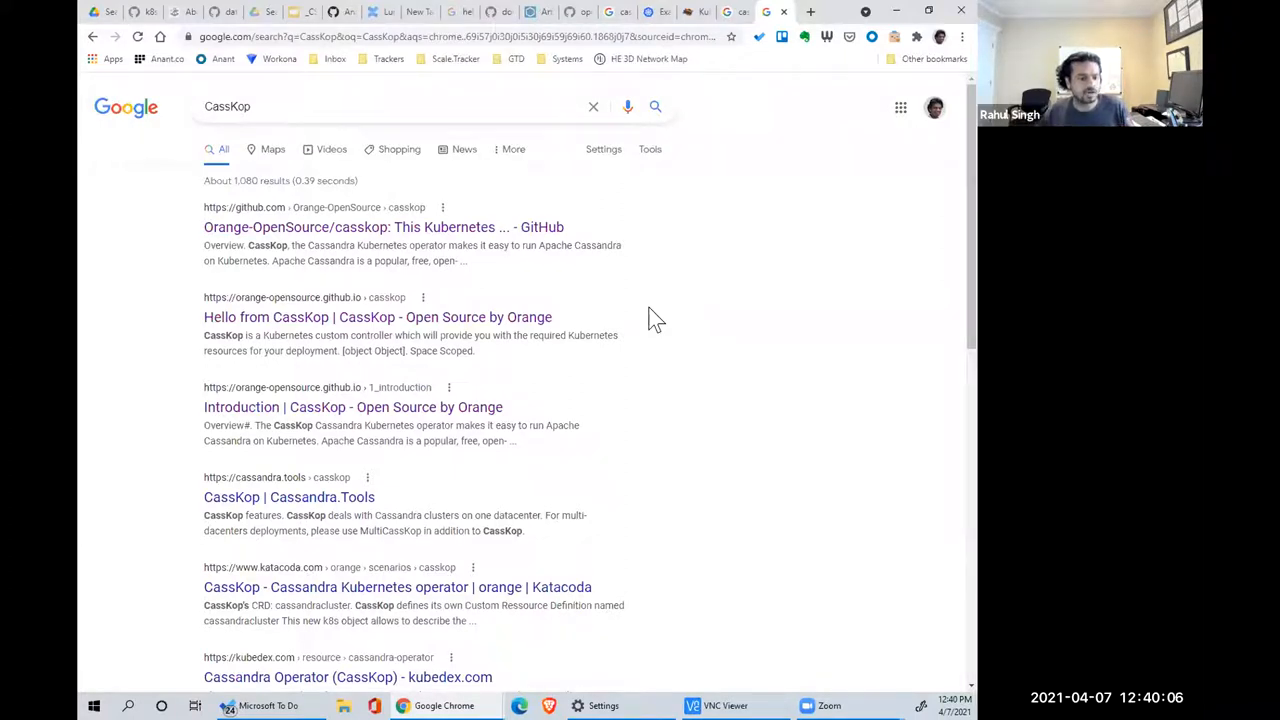
{"action": "mouse_move", "coordinate": [172, 238]}
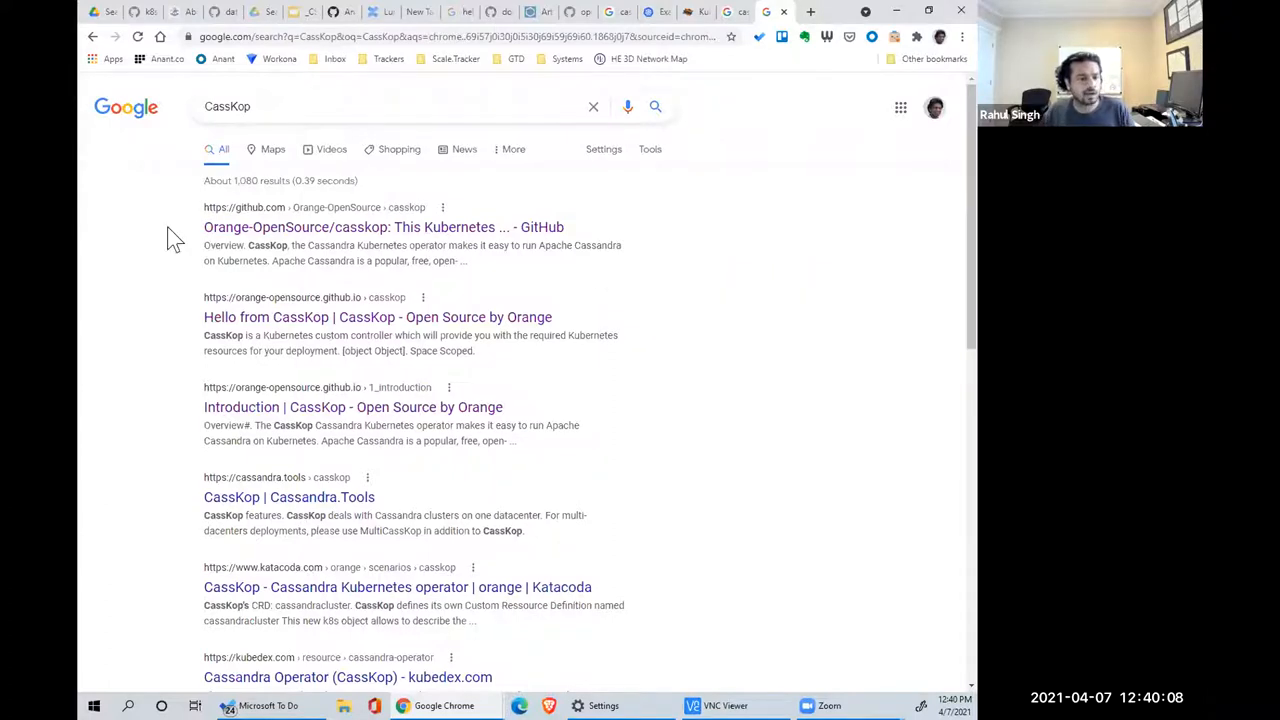
{"action": "mouse_move", "coordinate": [359, 283]}
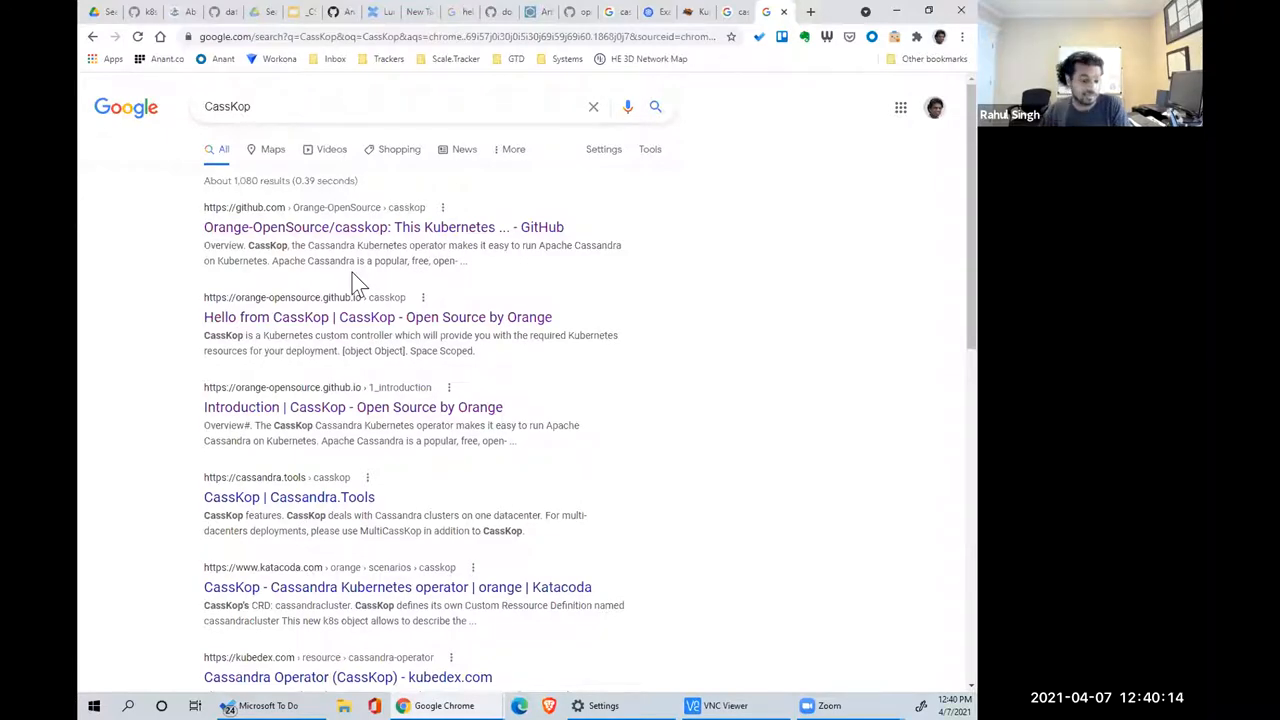
{"action": "mouse_move", "coordinate": [795, 47]}
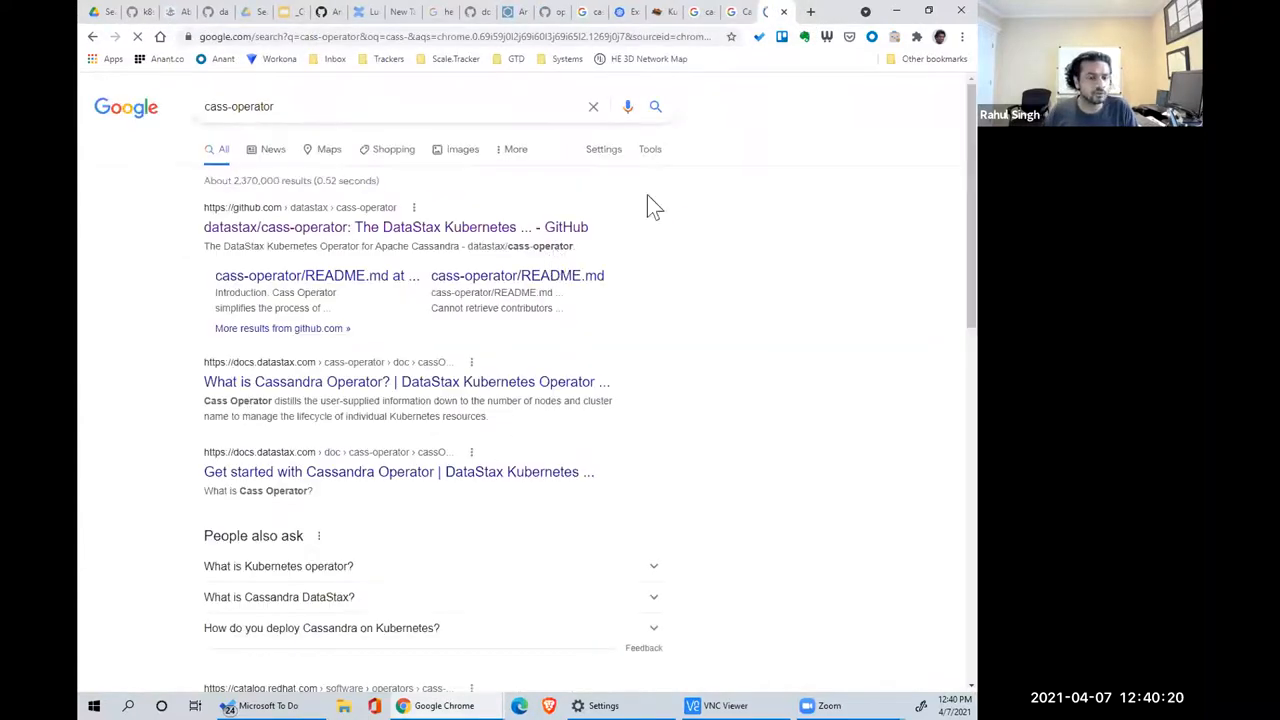
- Open the Apache Cassandra blog in a new tab and skim its April 2021 to January posts
{"action": "left_click", "coordinate": [810, 11]}
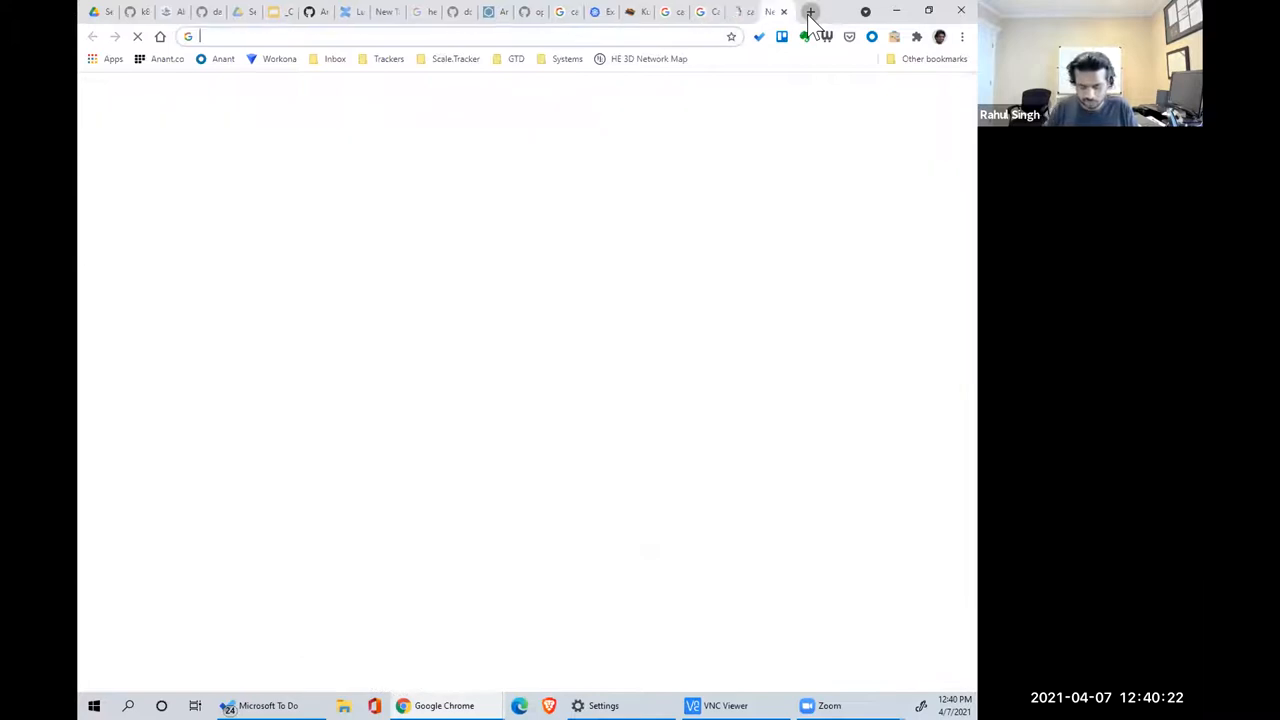
{"action": "type", "text": "cassandra.link"}
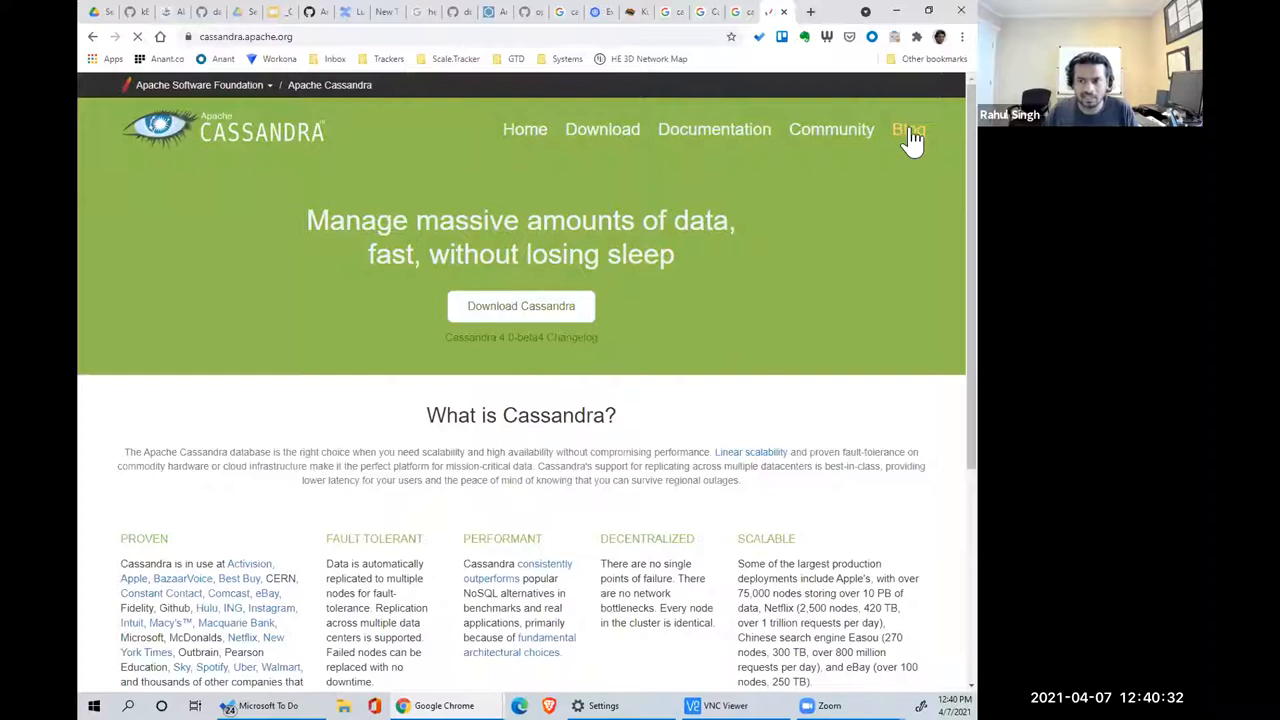
{"action": "left_click", "coordinate": [908, 129]}
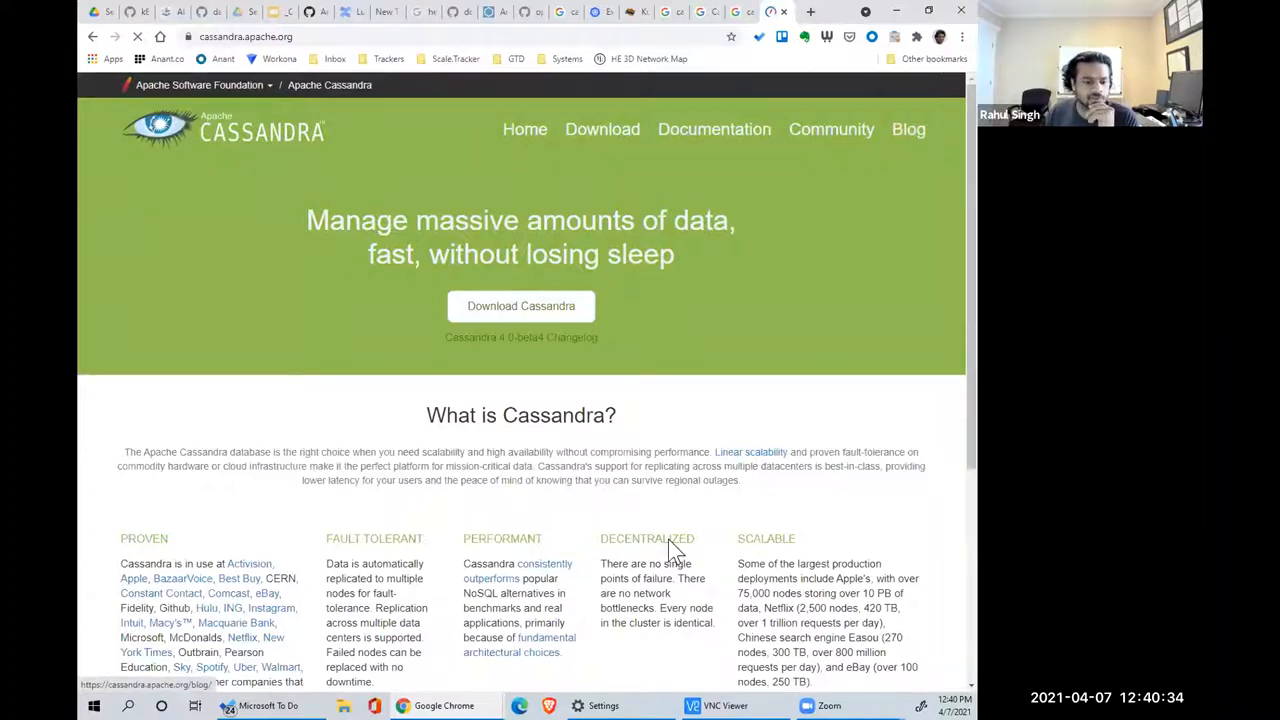
{"action": "left_click", "coordinate": [907, 129]}
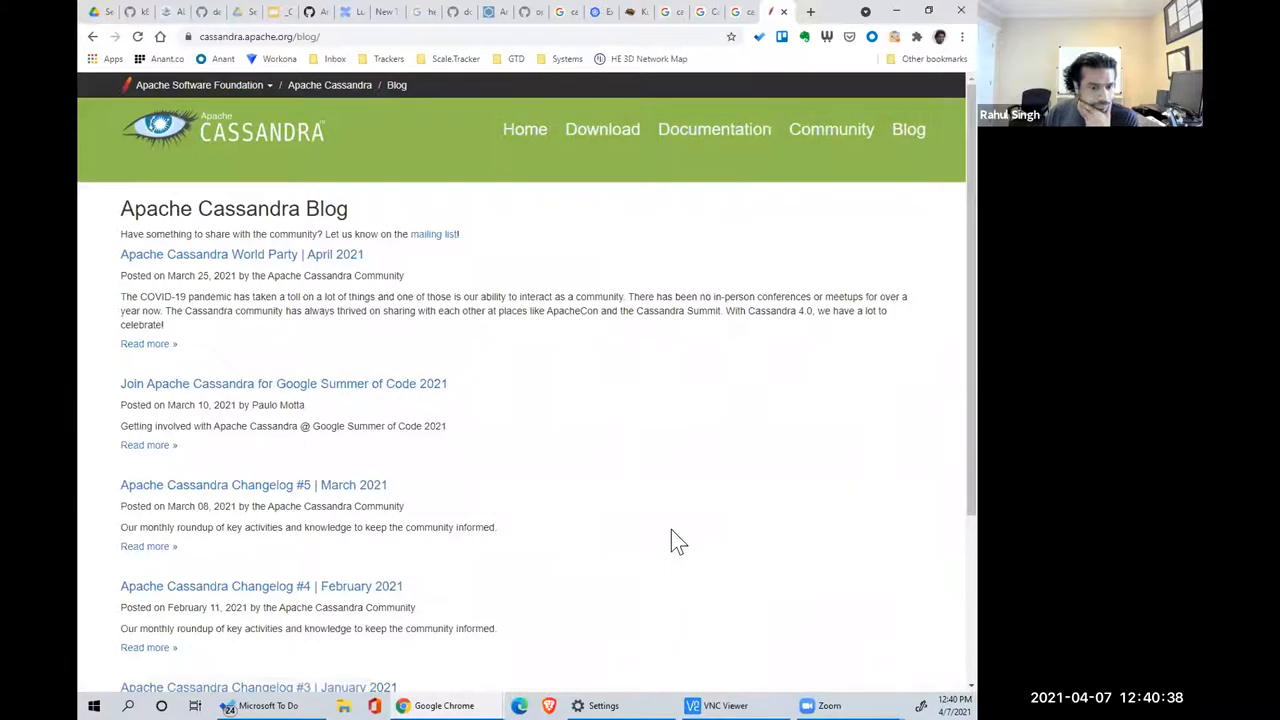
{"action": "scroll", "scroll_direction": "down", "scroll_amount": 3}
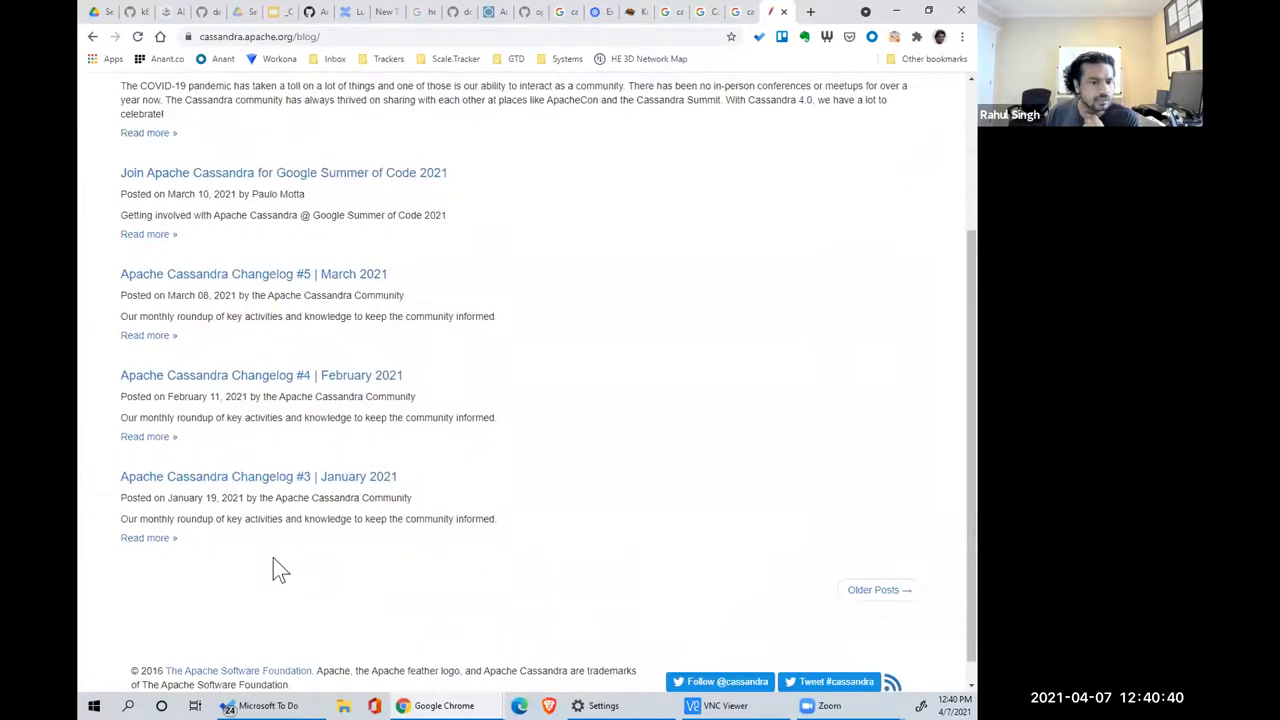
{"action": "scroll", "scroll_direction": "up", "scroll_amount": 3}
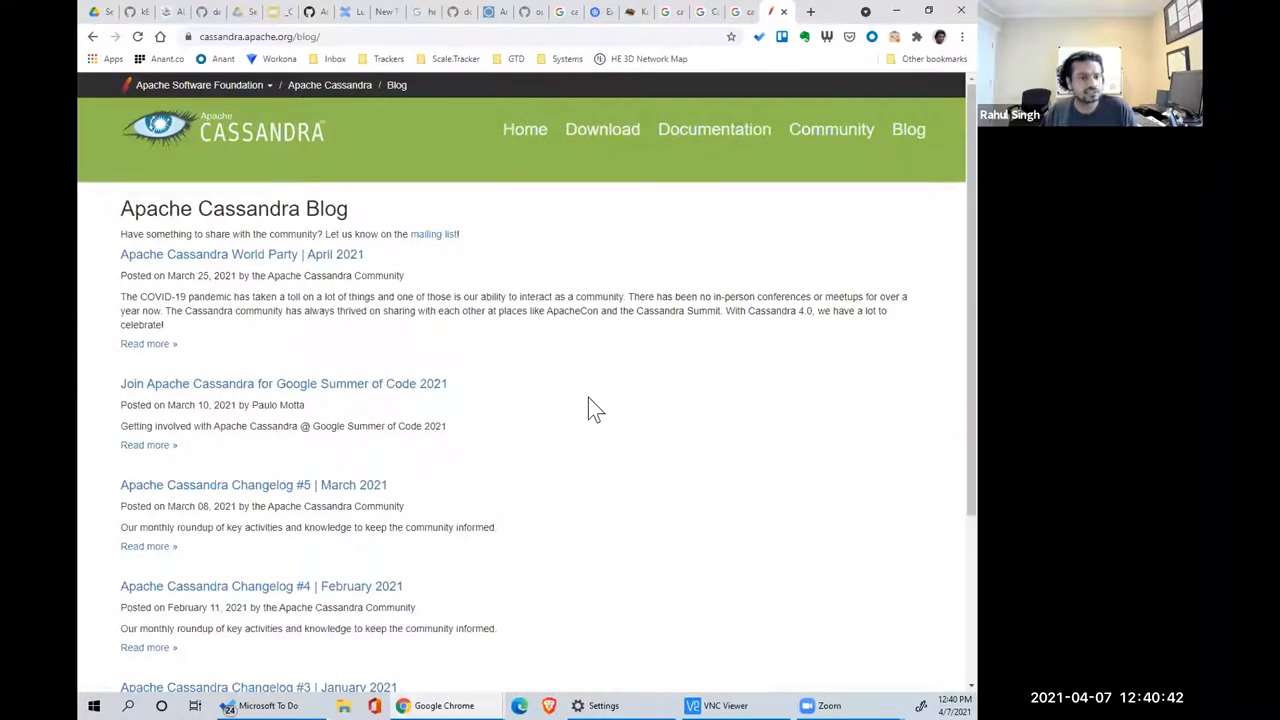
{"action": "mouse_move", "coordinate": [91, 305]}
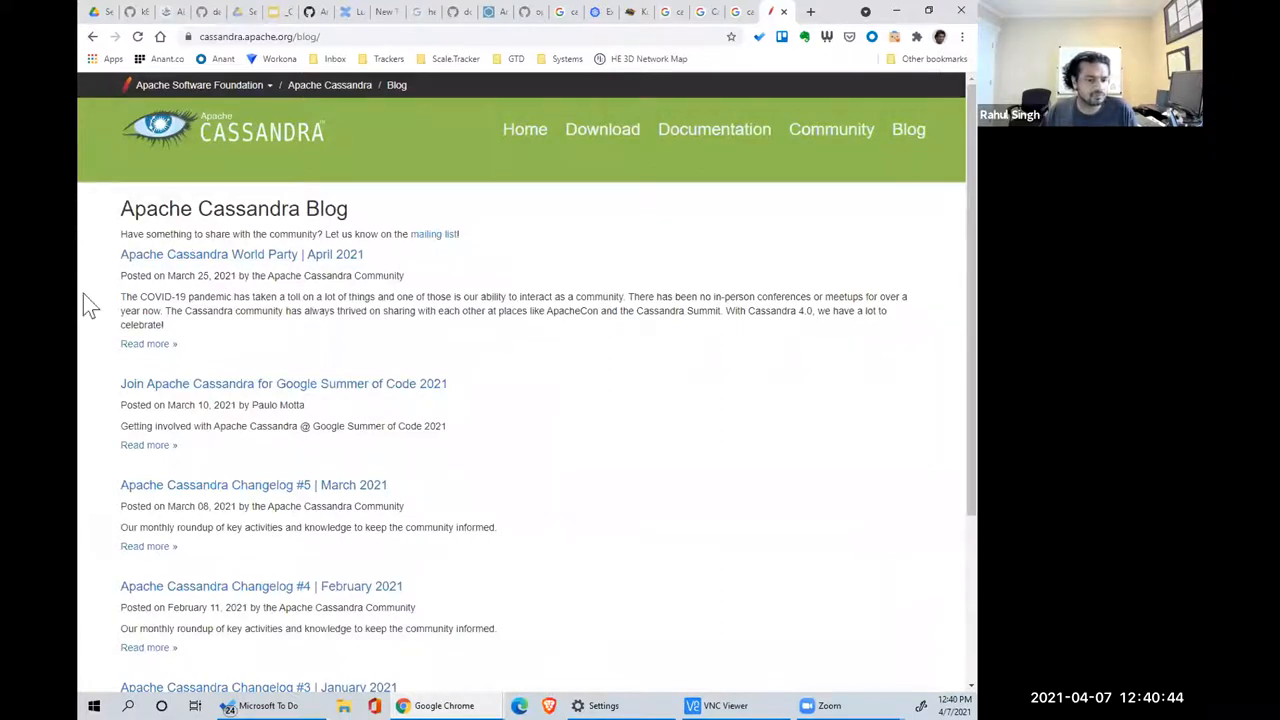
{"action": "mouse_move", "coordinate": [370, 275]}
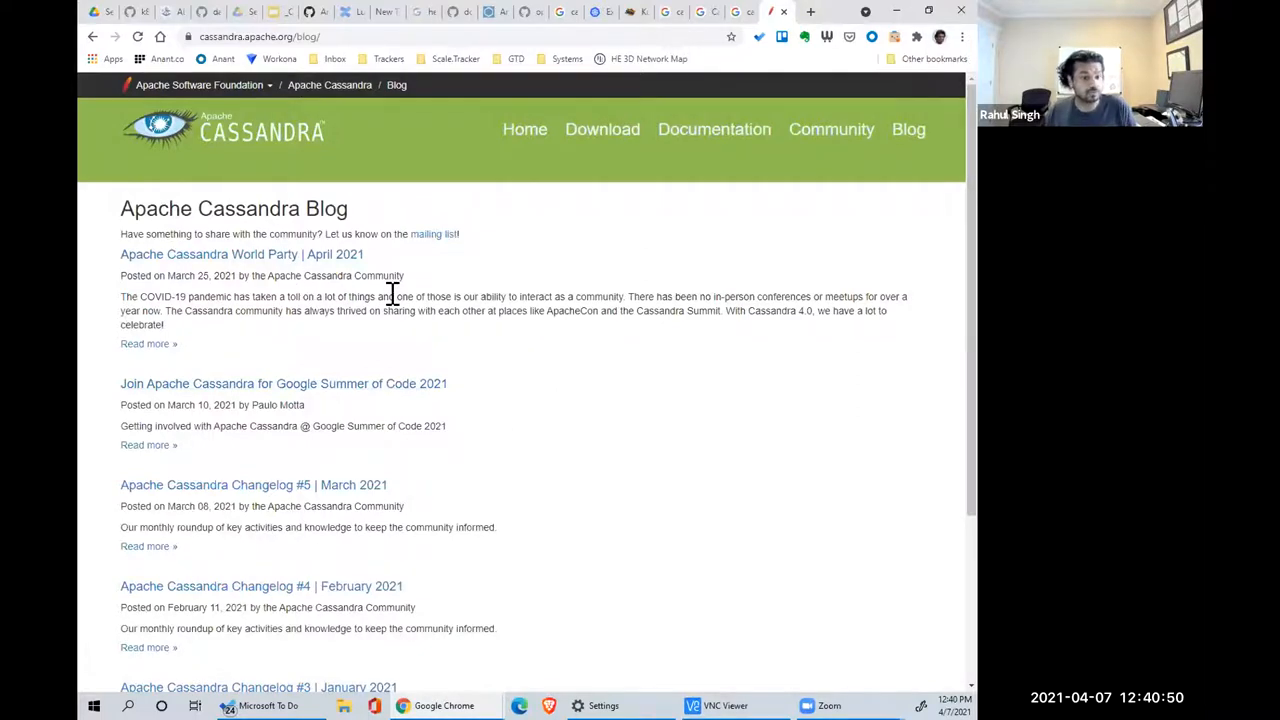
{"action": "mouse_move", "coordinate": [694, 150]}
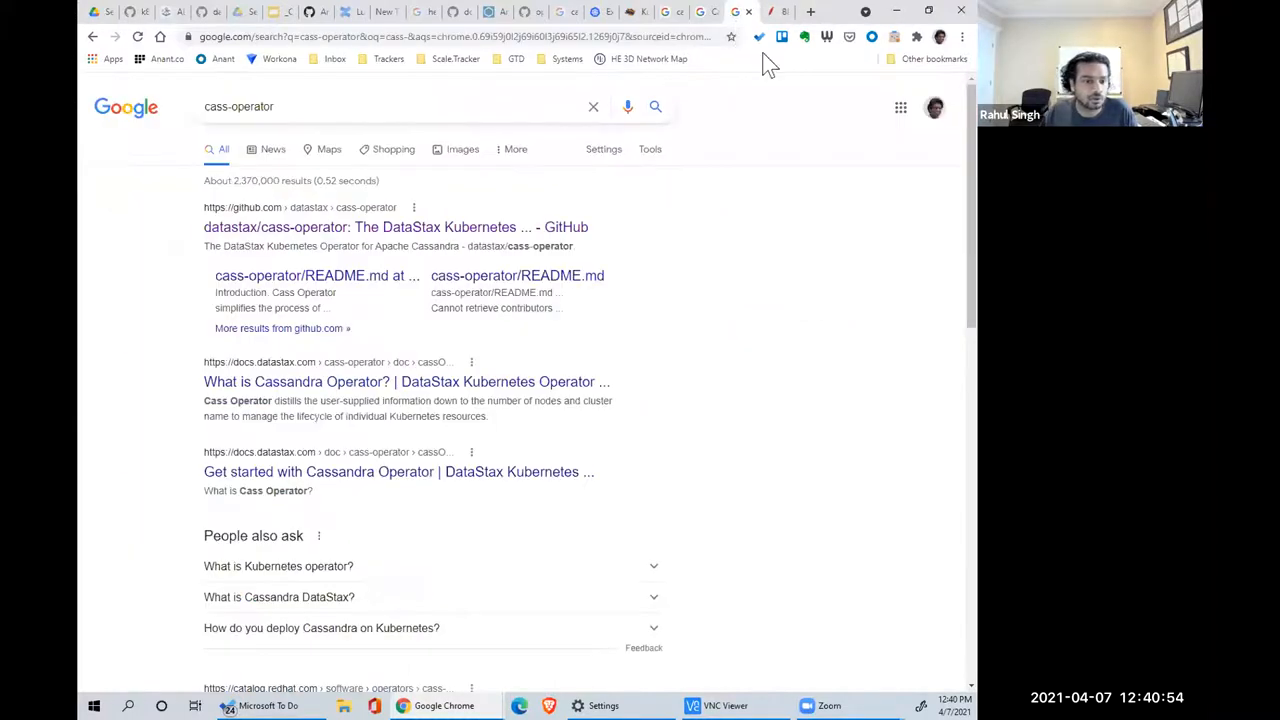
- Return to the Kubernetes Cassandra tutorial tab and scroll through its manifest
{"action": "left_click", "coordinate": [396, 227]}
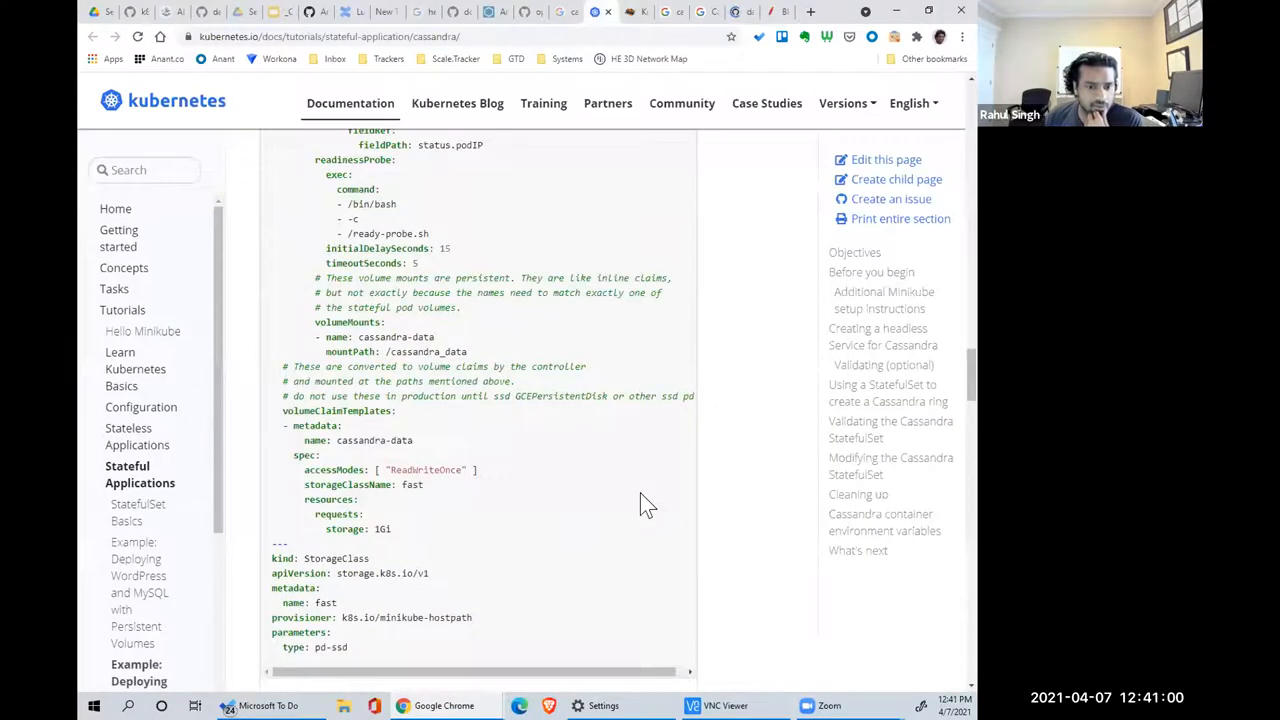
{"action": "scroll", "scroll_direction": "up", "scroll_amount": 3}
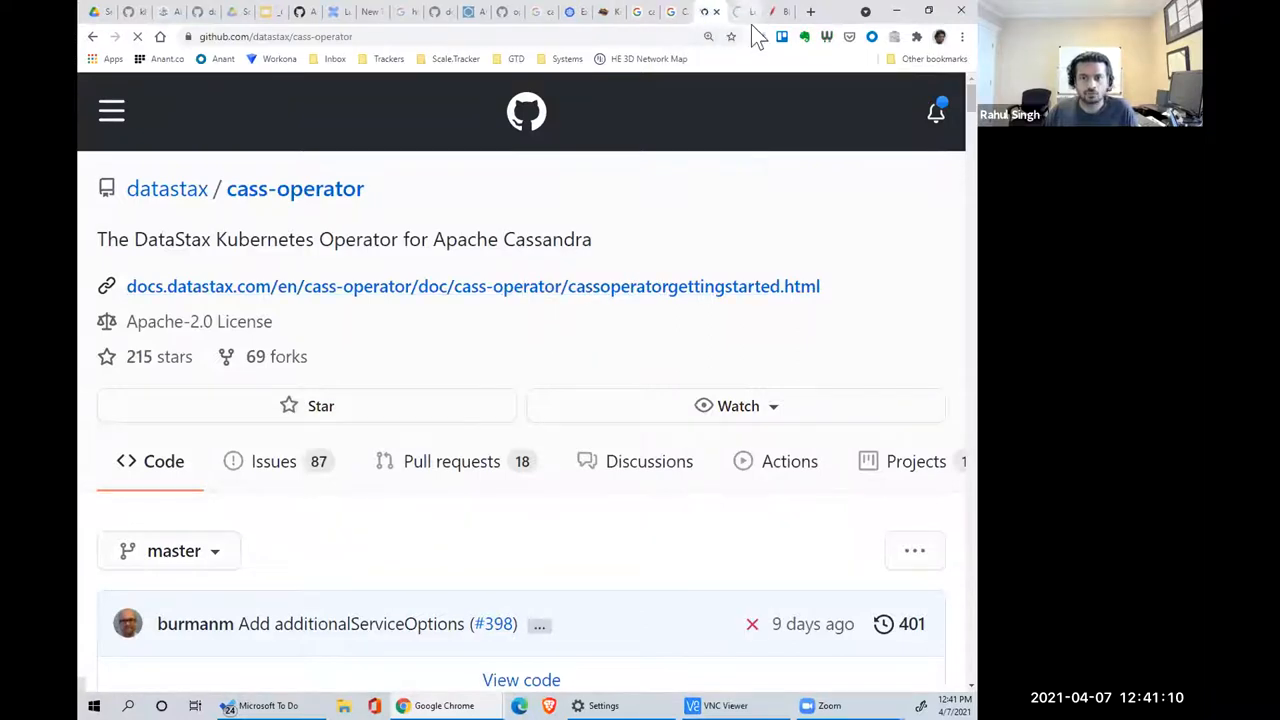
- Open the DataStax Cass Operator getting-started guide and scroll through its kubectl quick-start commands
{"action": "left_click", "coordinate": [472, 286]}
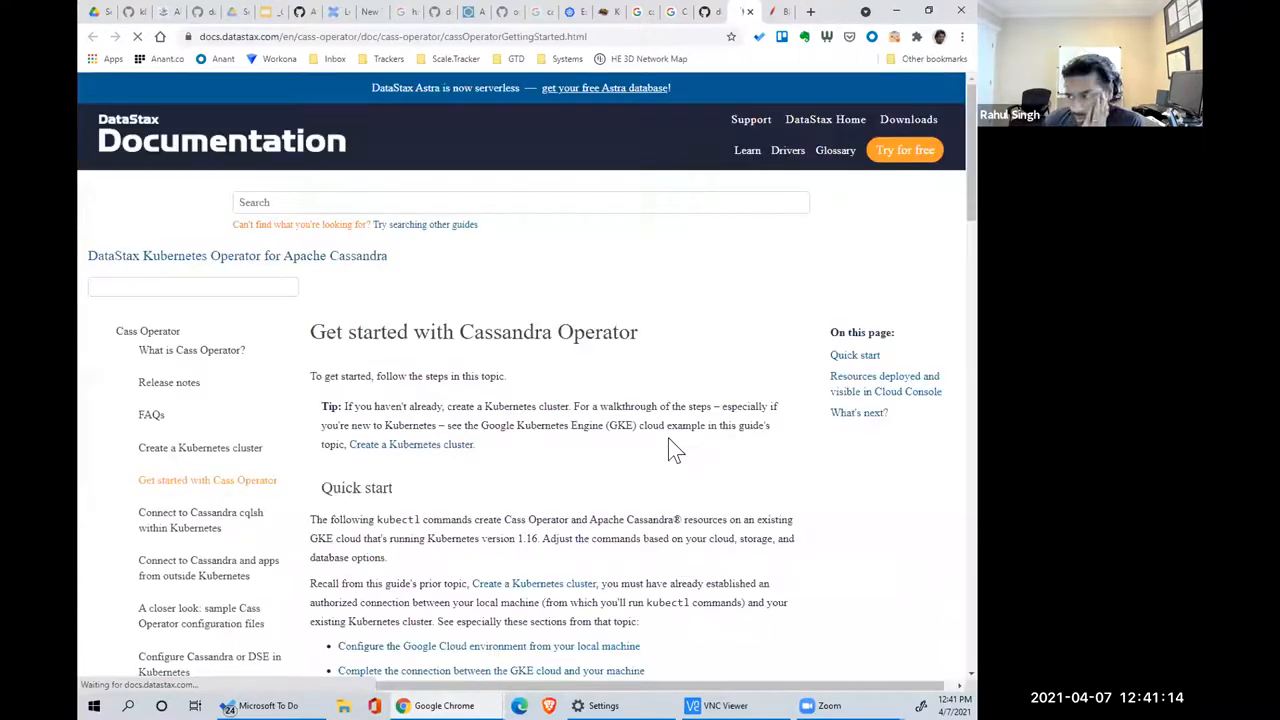
{"action": "scroll", "scroll_direction": "down", "scroll_amount": 3}
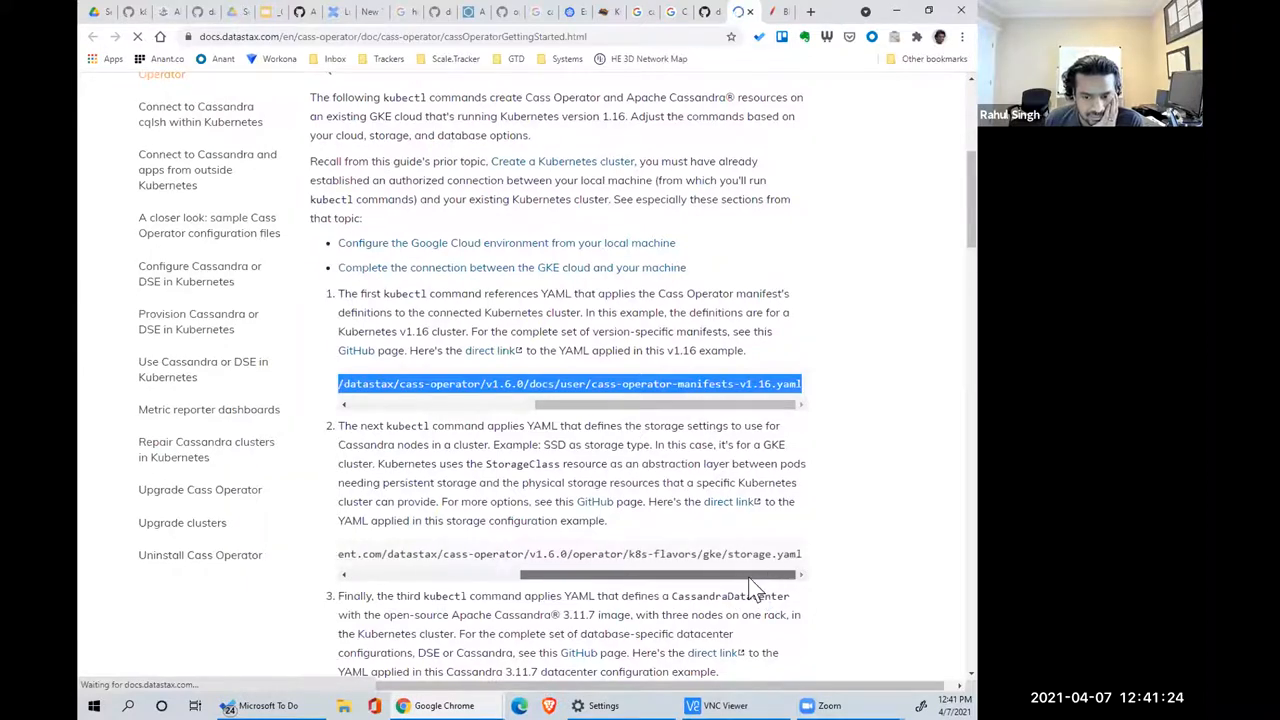
{"action": "scroll", "scroll_direction": "down", "scroll_amount": 3}
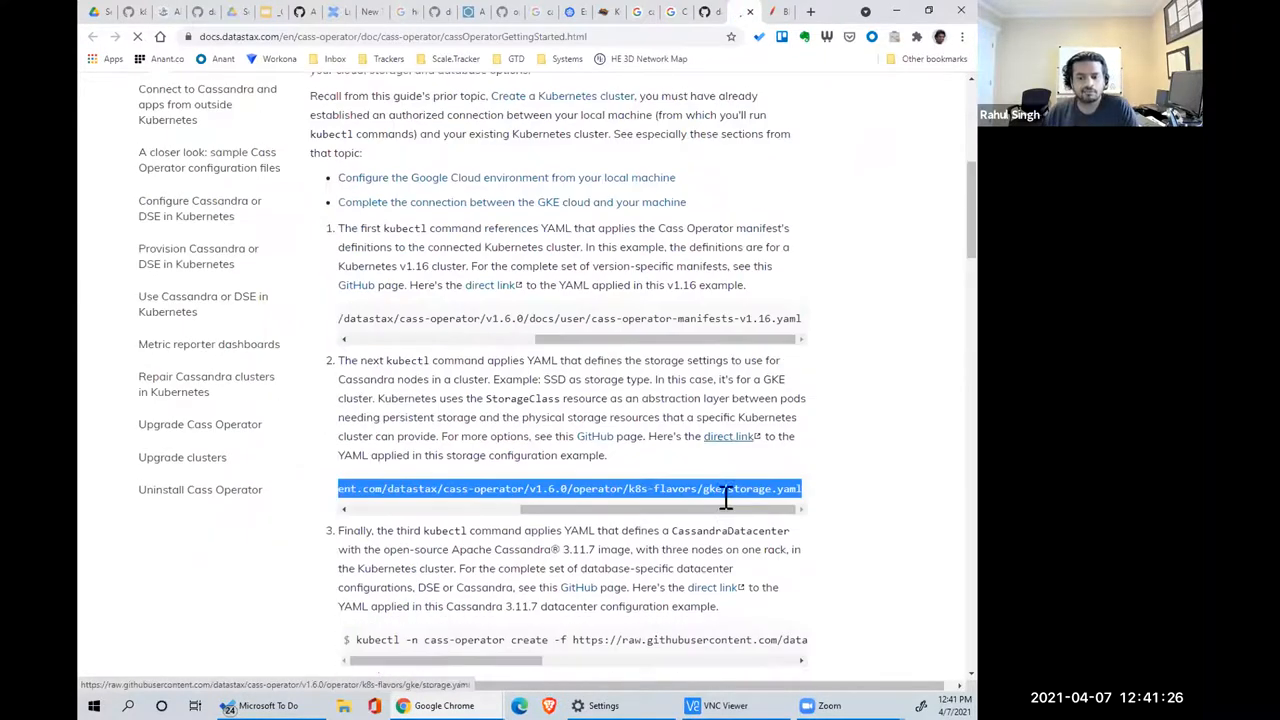
{"action": "scroll", "scroll_direction": "down", "scroll_amount": 3}
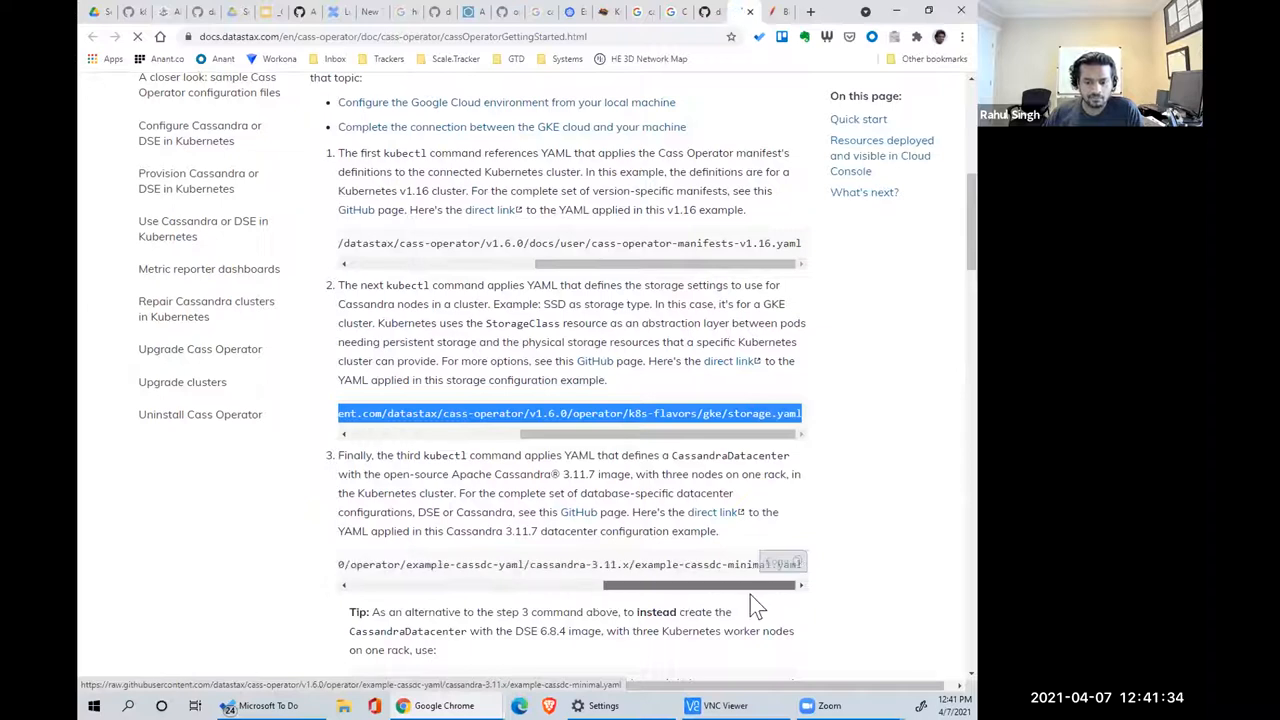
{"action": "scroll", "scroll_direction": "down", "scroll_amount": 3}
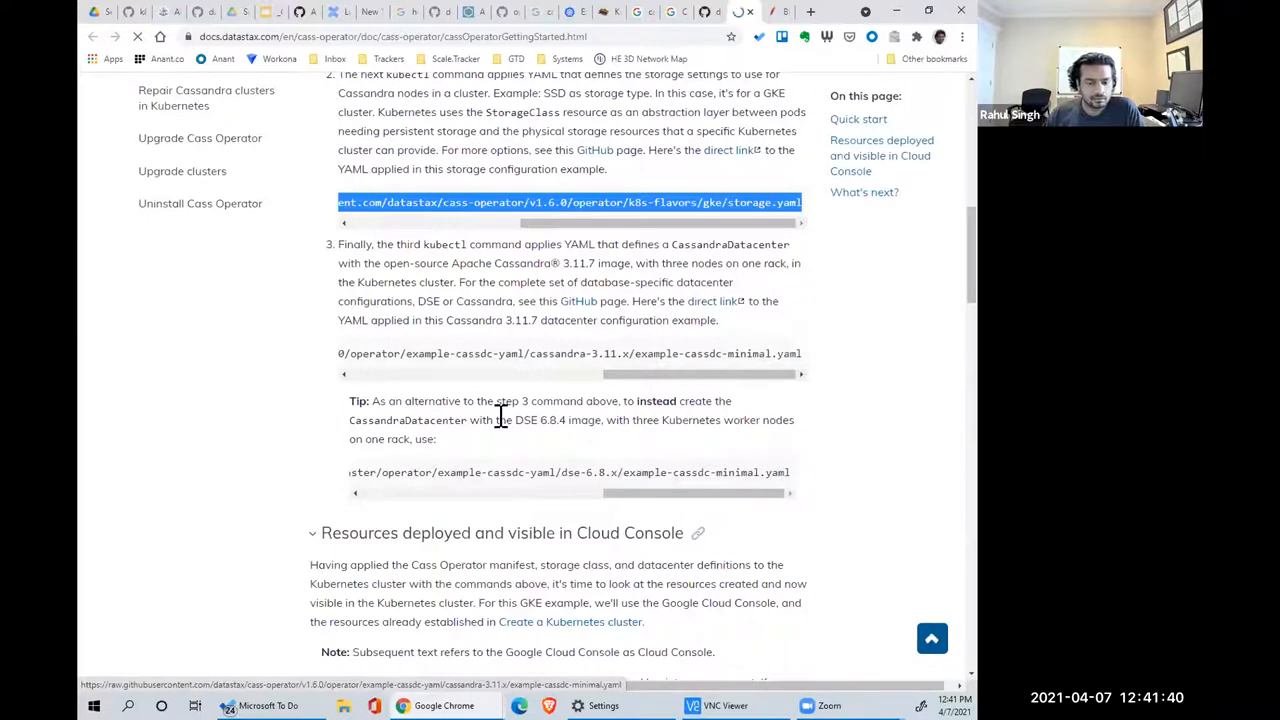
{"action": "mouse_move", "coordinate": [622, 424]}
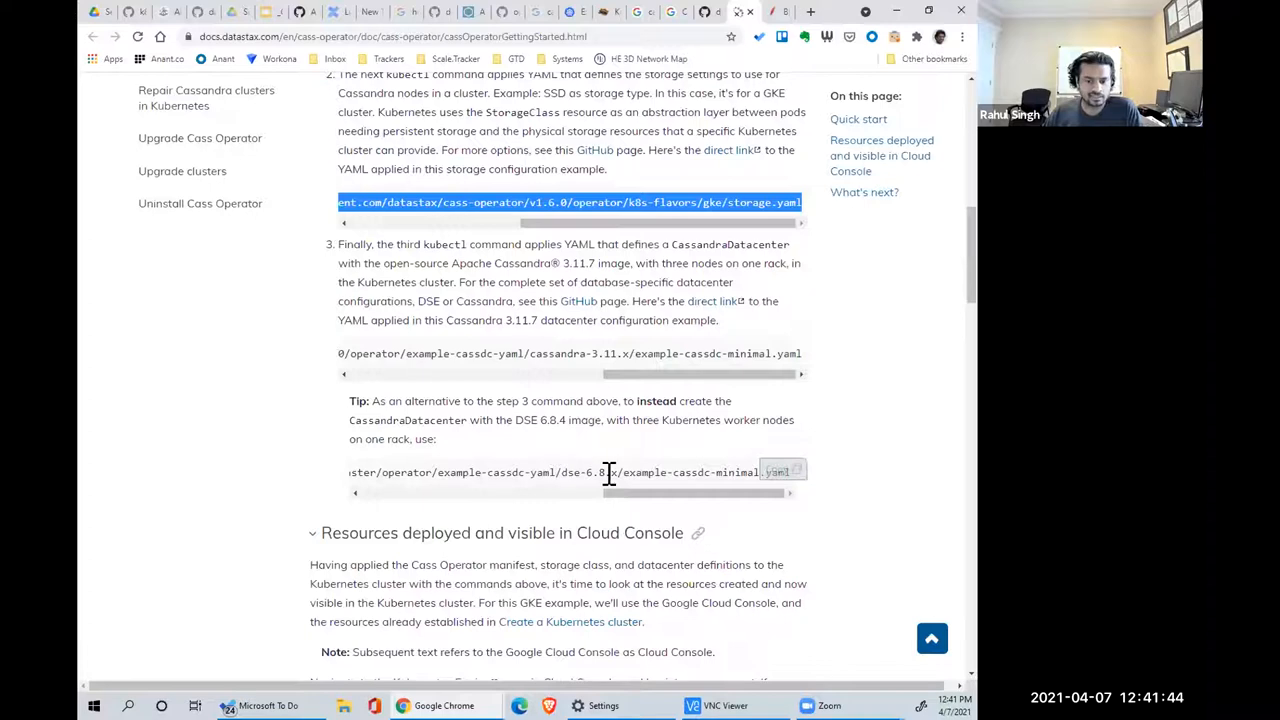
{"action": "scroll", "scroll_direction": "down", "scroll_amount": 3}
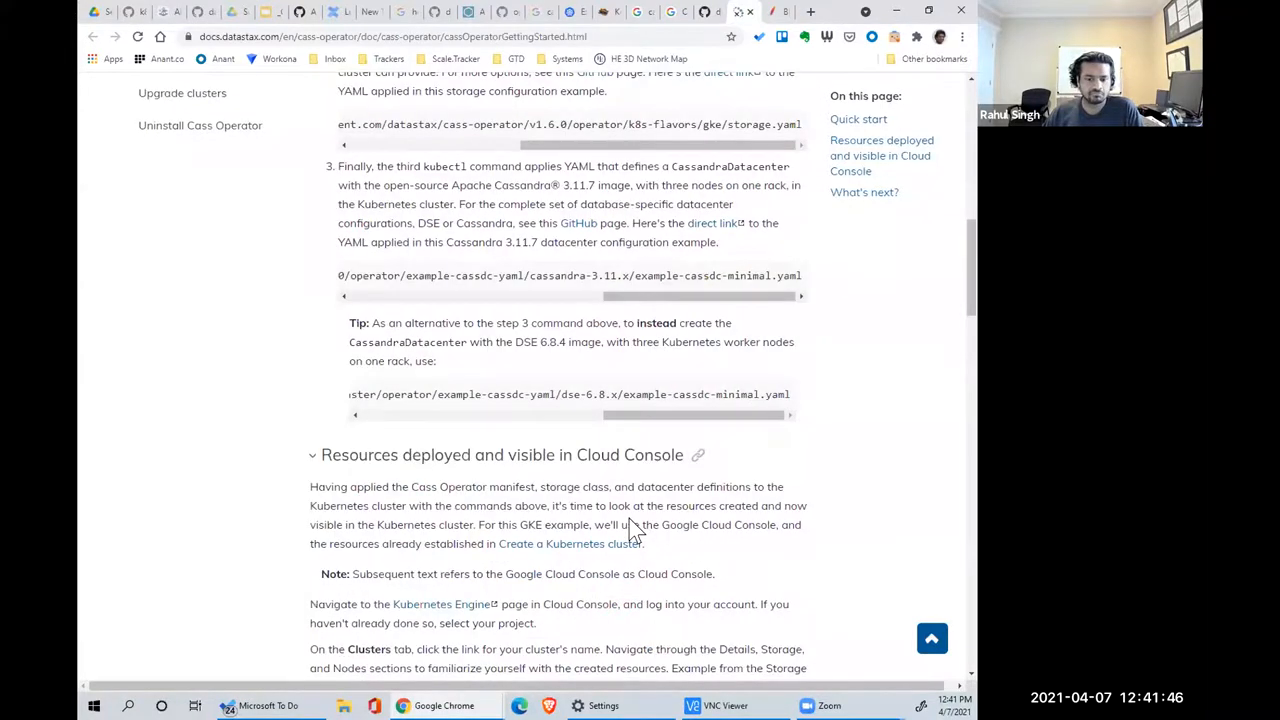
{"action": "scroll", "scroll_direction": "down", "scroll_amount": 3}
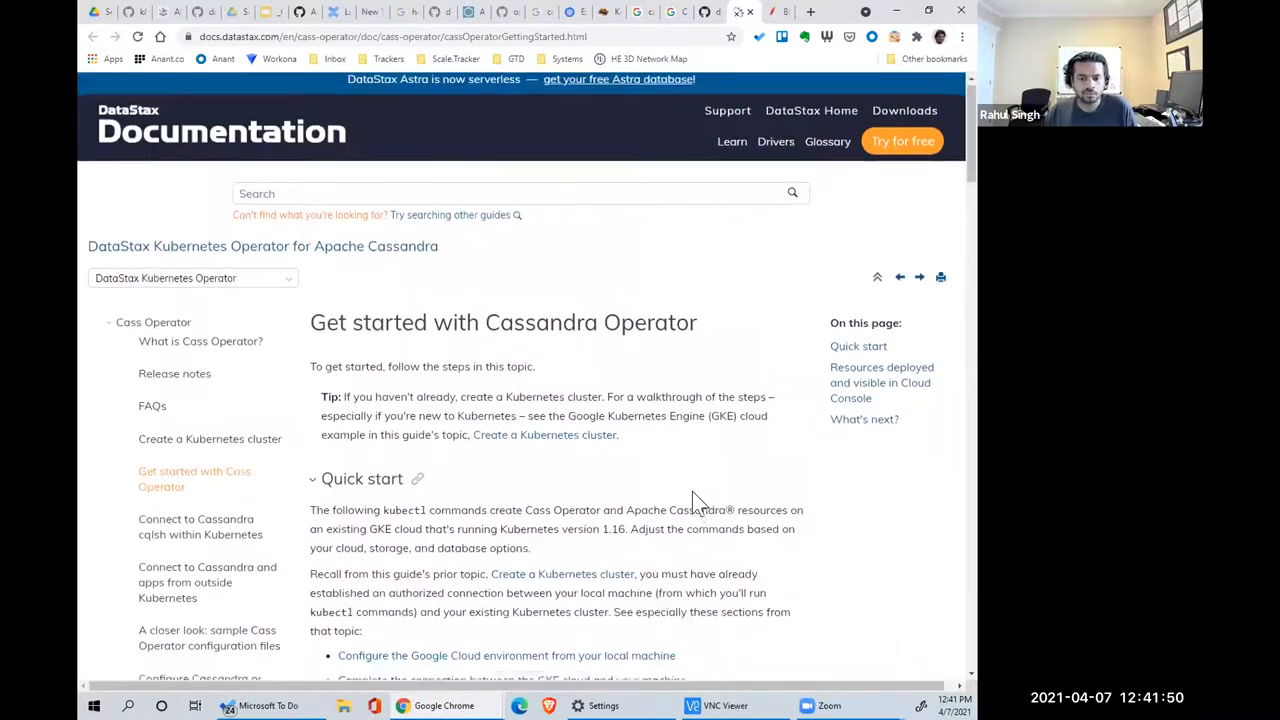
{"action": "scroll", "scroll_direction": "down", "scroll_amount": 3}
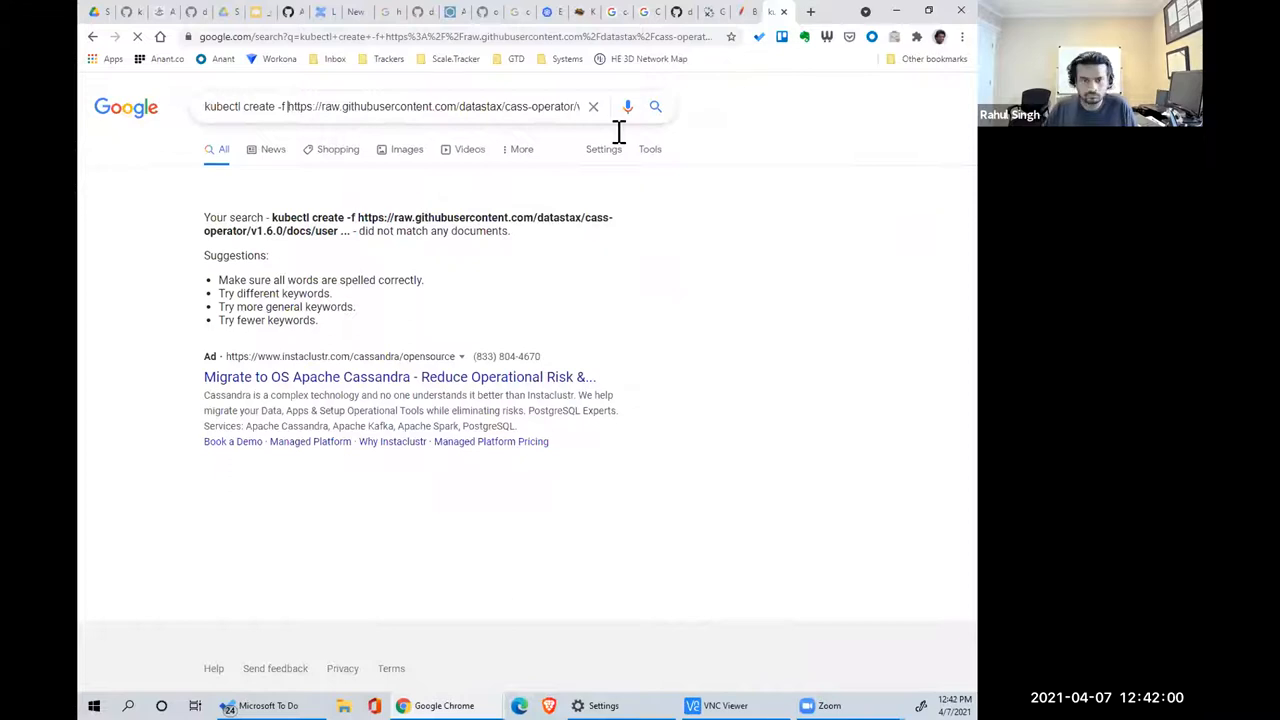
- Scroll through the cass-operator v1.16 manifest's CRD schema and leave the Kubernetes Playground page
{"action": "triple_click", "coordinate": [390, 106]}
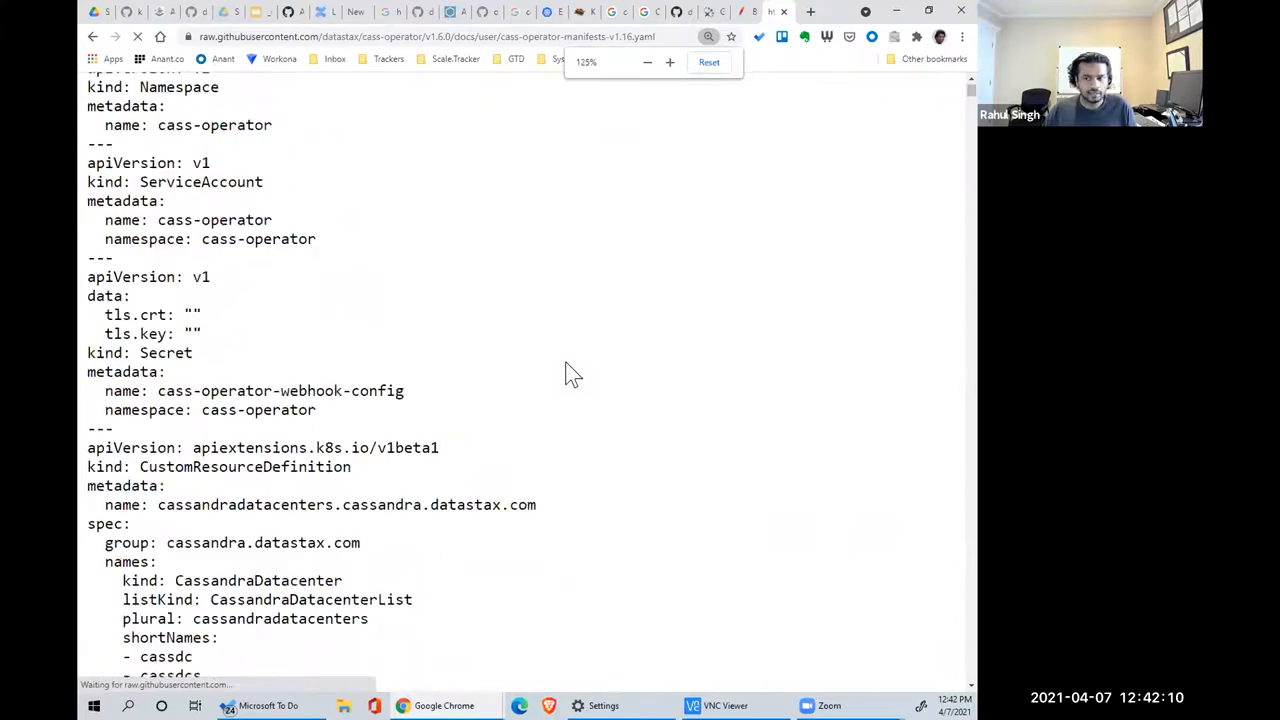
{"action": "scroll", "scroll_direction": "down", "scroll_amount": 3}
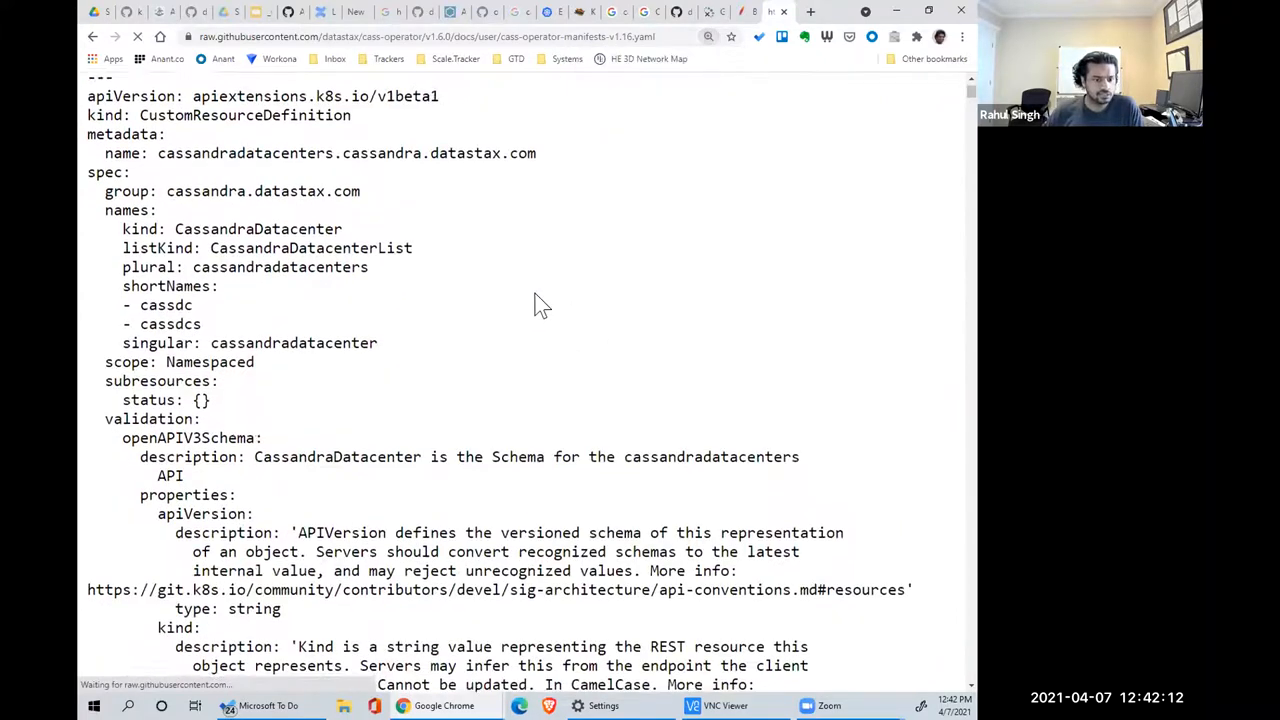
{"action": "scroll", "scroll_direction": "down", "scroll_amount": 3}
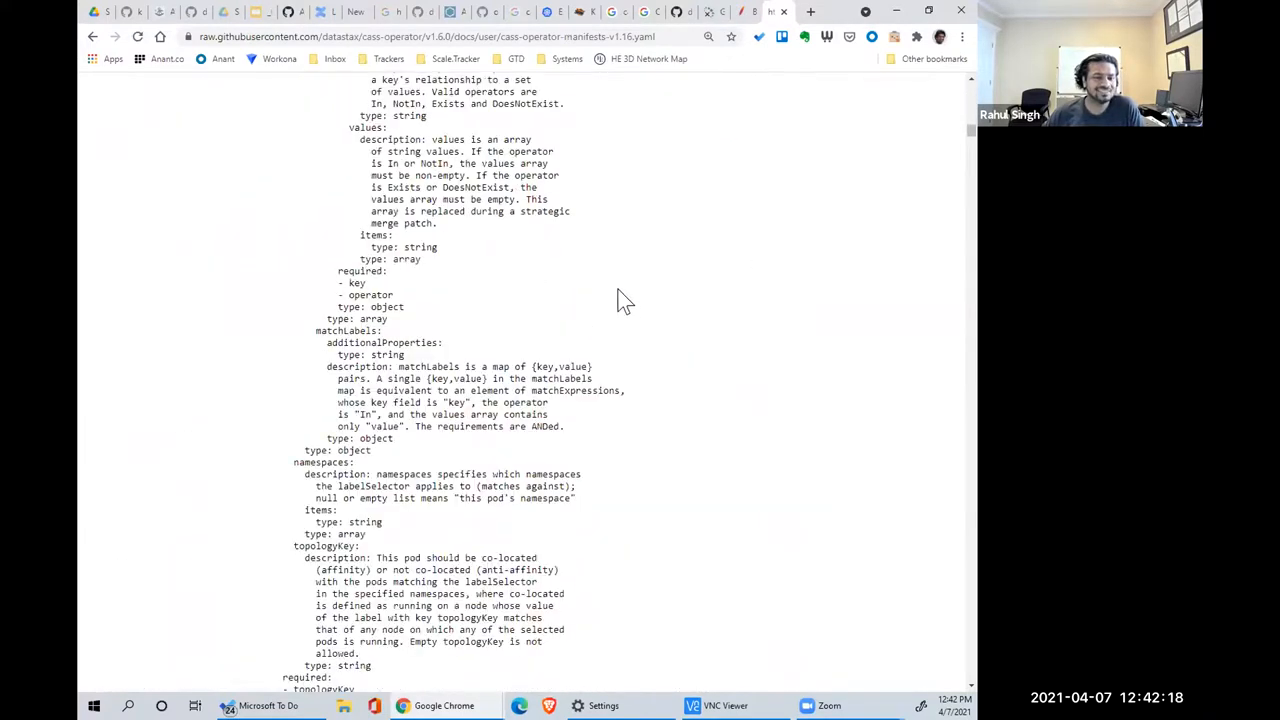
{"action": "scroll", "scroll_direction": "down", "scroll_amount": 3}
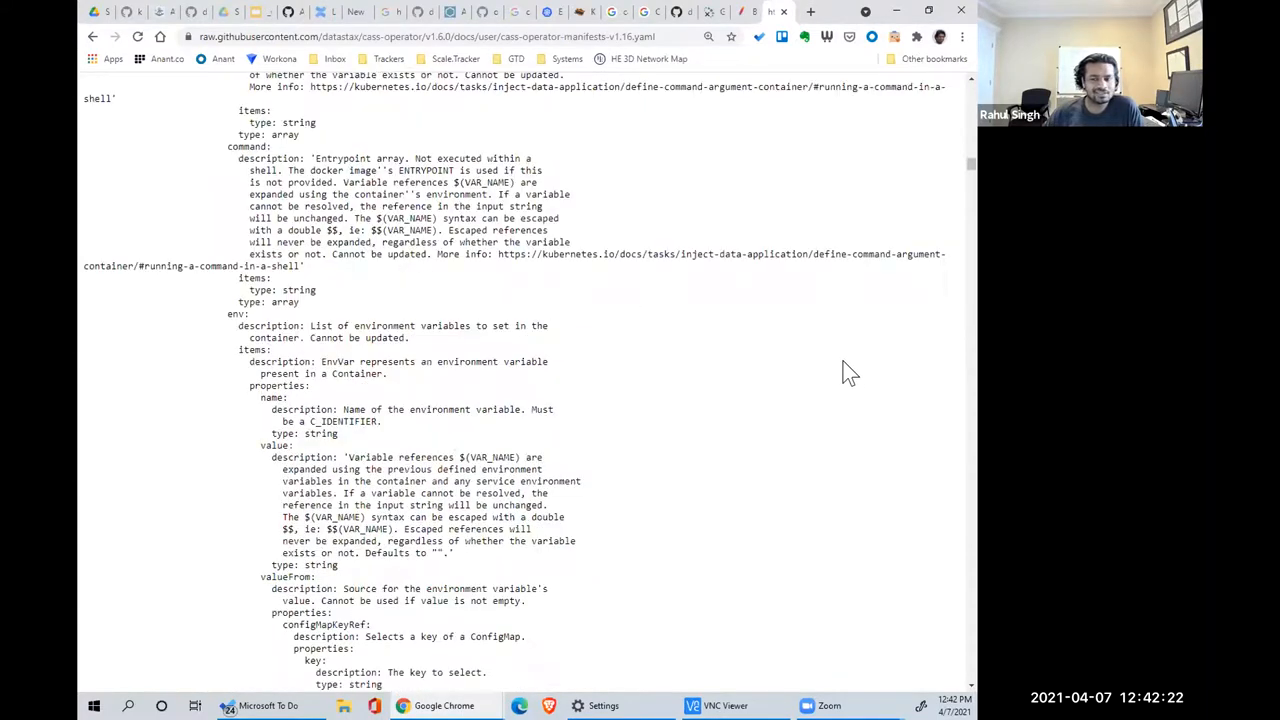
{"action": "scroll", "scroll_direction": "down", "scroll_amount": 3}
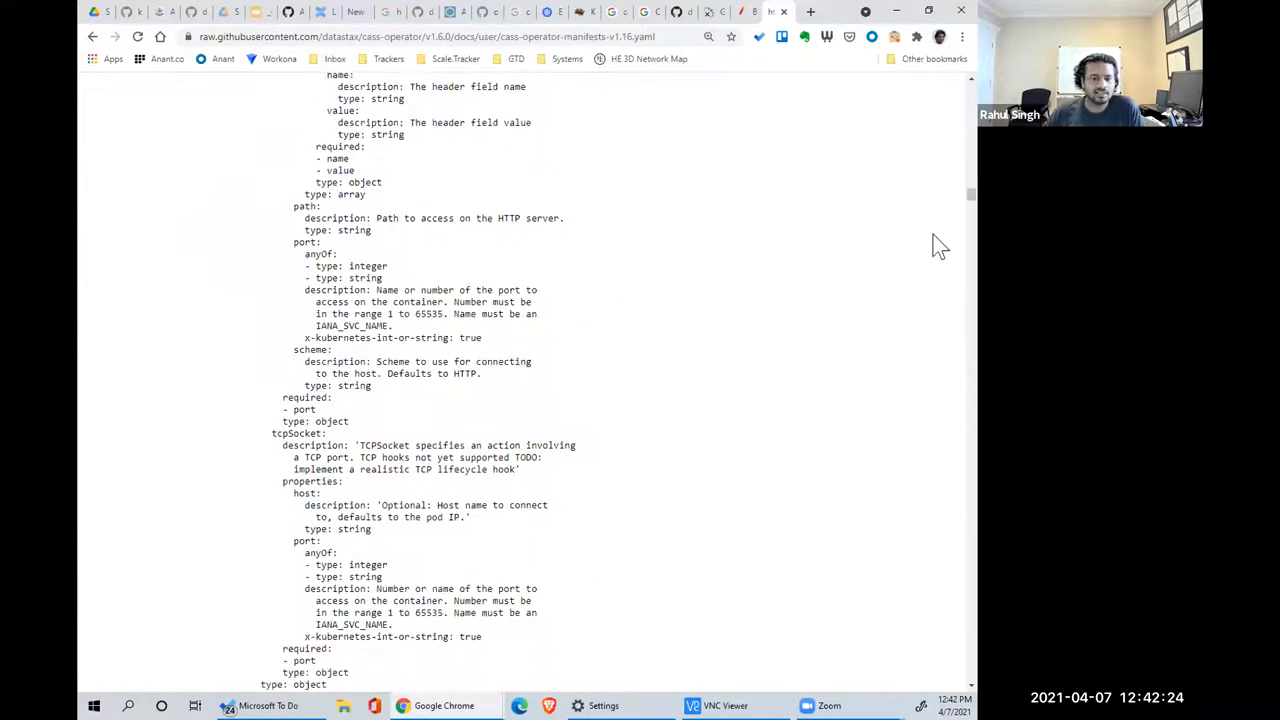
{"action": "scroll", "scroll_direction": "down", "scroll_amount": 3}
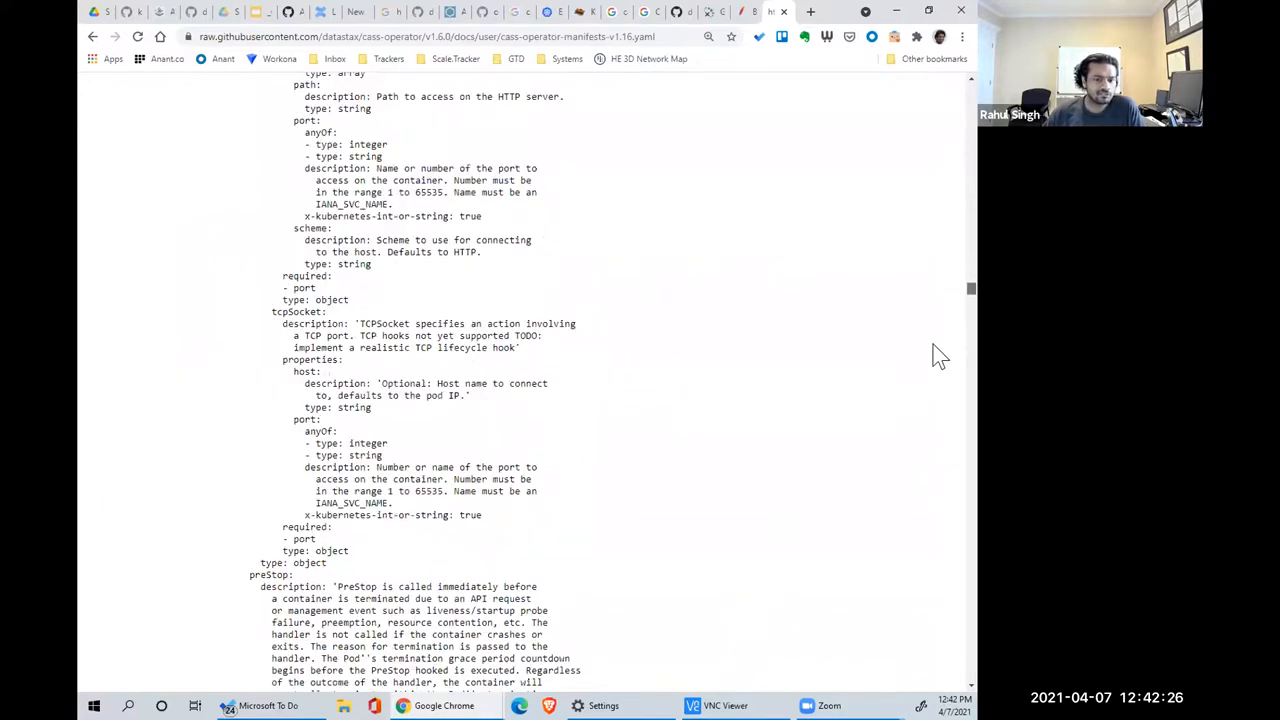
{"action": "scroll", "scroll_direction": "up", "scroll_amount": 3}
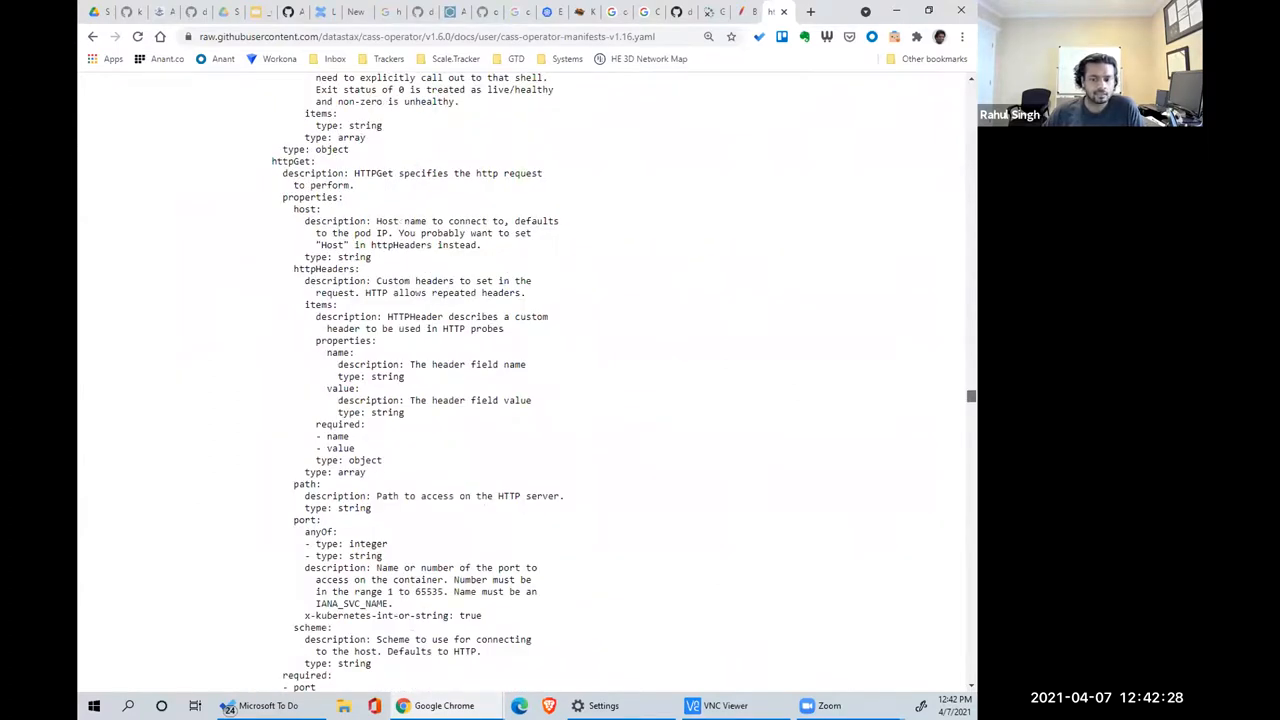
{"action": "scroll", "scroll_direction": "down", "scroll_amount": 3}
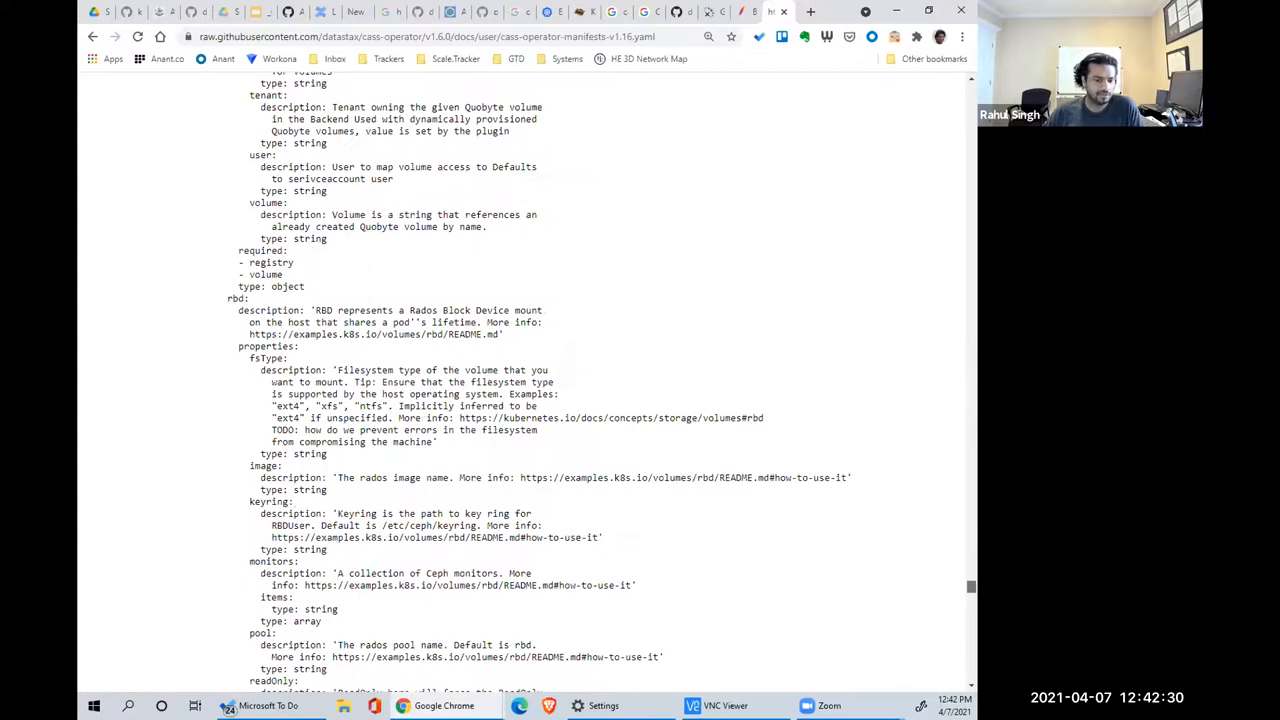
{"action": "scroll", "scroll_direction": "down", "scroll_amount": 3}
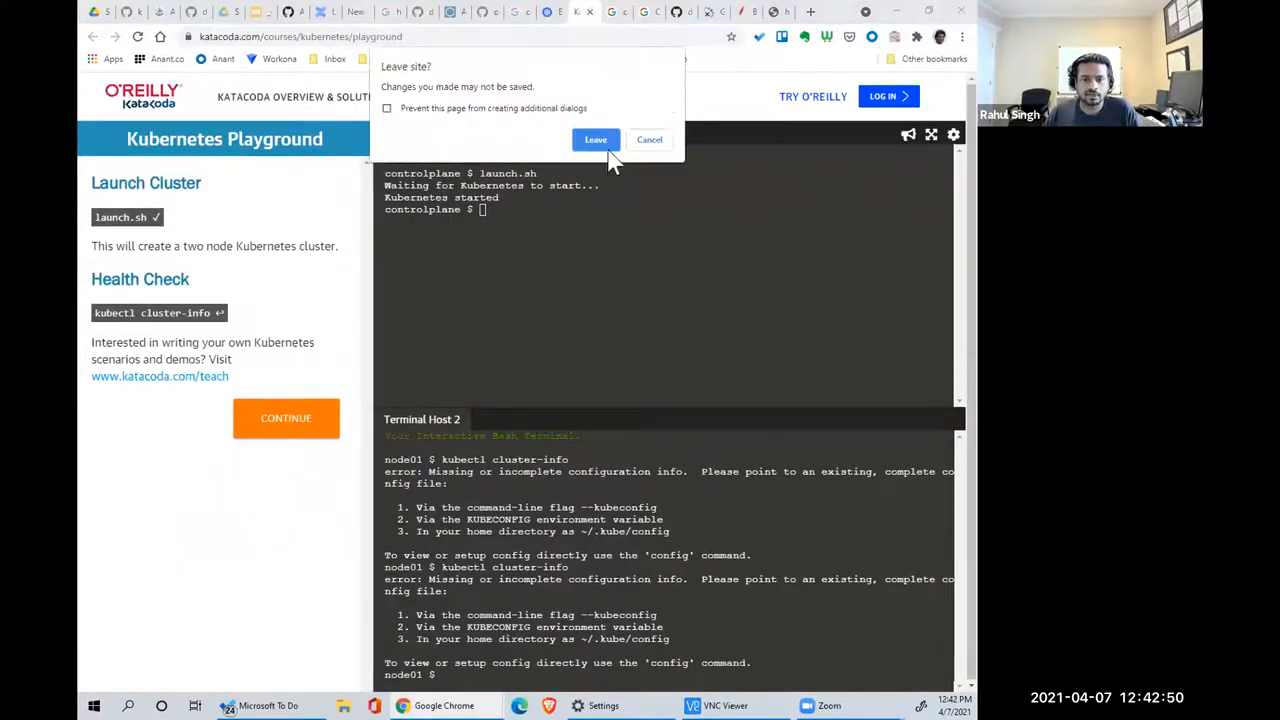
{"action": "left_click", "coordinate": [595, 139]}
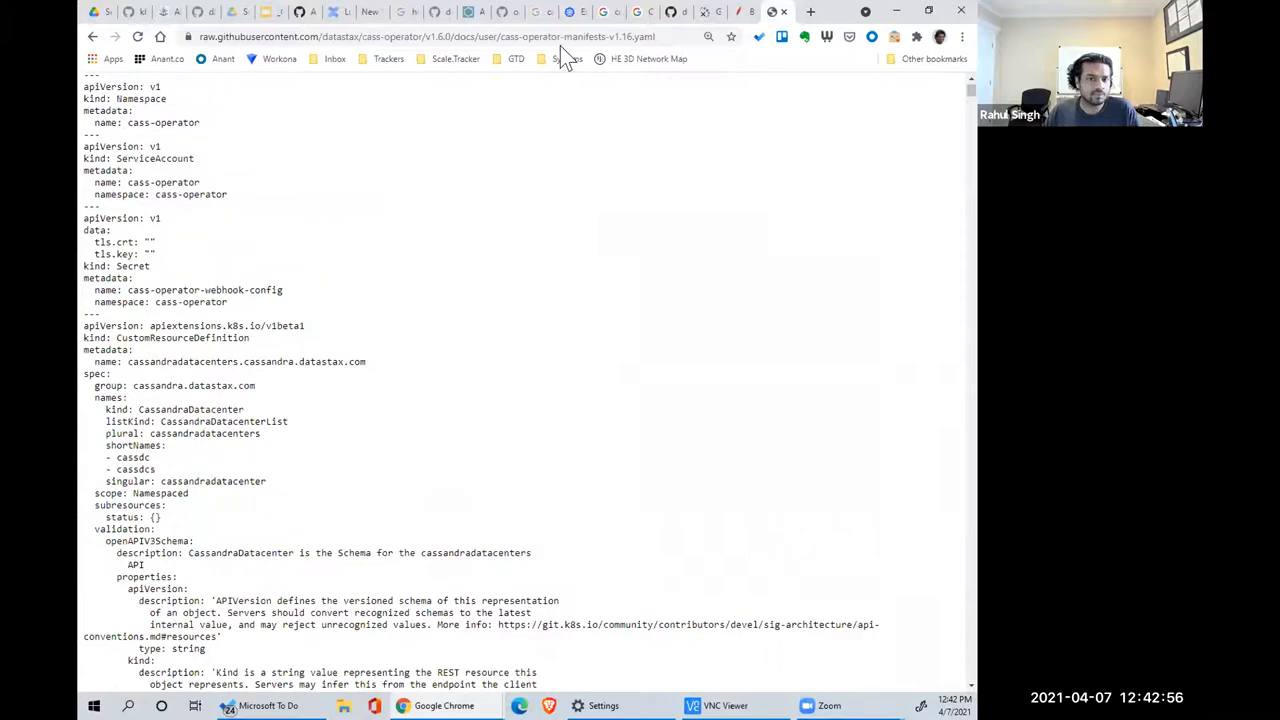
- Switch to the storage.yaml tab defining the server-storage StorageClass with gce-pd and pd-ssd
{"action": "left_click", "coordinate": [420, 37]}
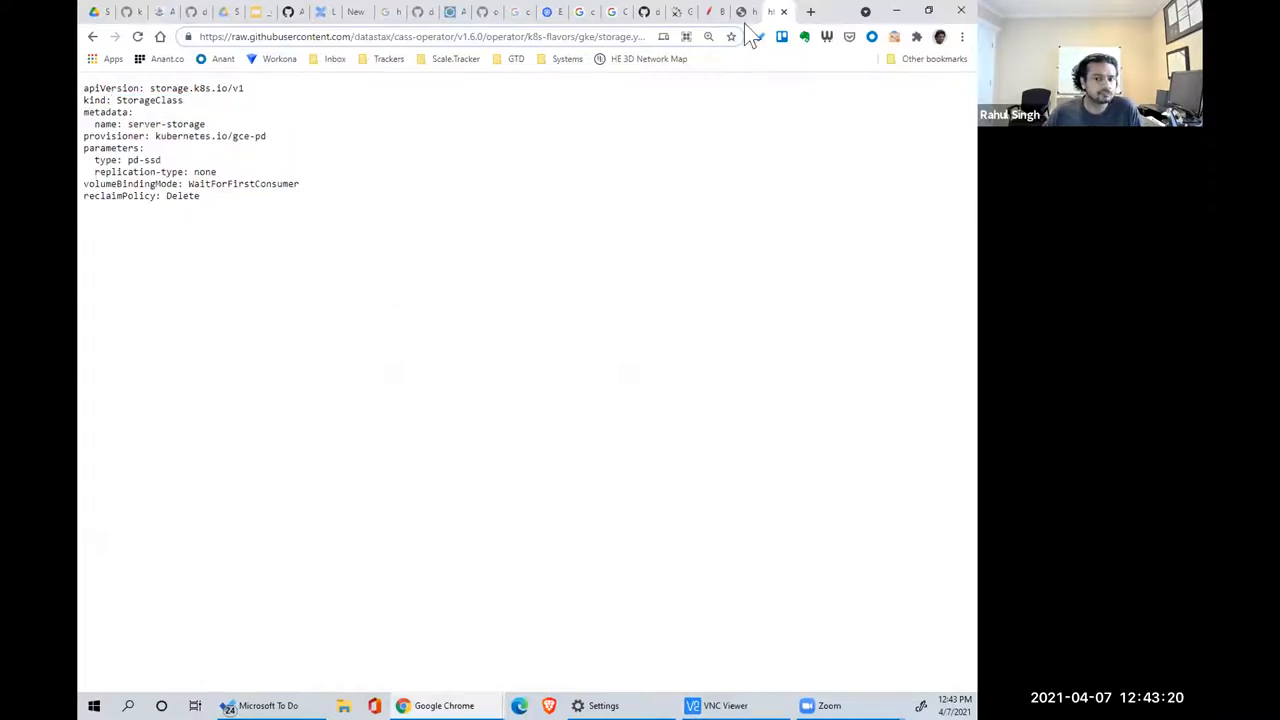
{"action": "mouse_move", "coordinate": [683, 12]}
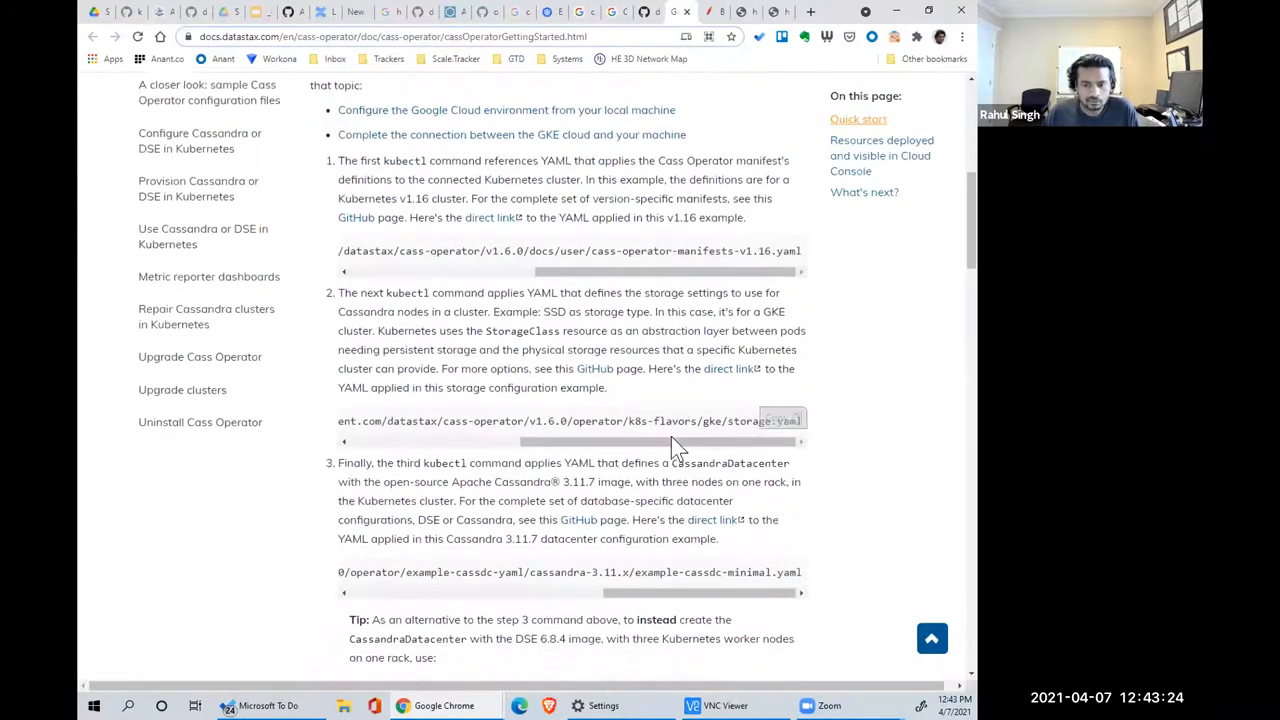
- View example-cassdc-minimal.yaml (dc1, cluster1, Cassandra 3.11.7, three nodes) and highlight a header word
{"action": "scroll", "scroll_direction": "down", "scroll_amount": 3}
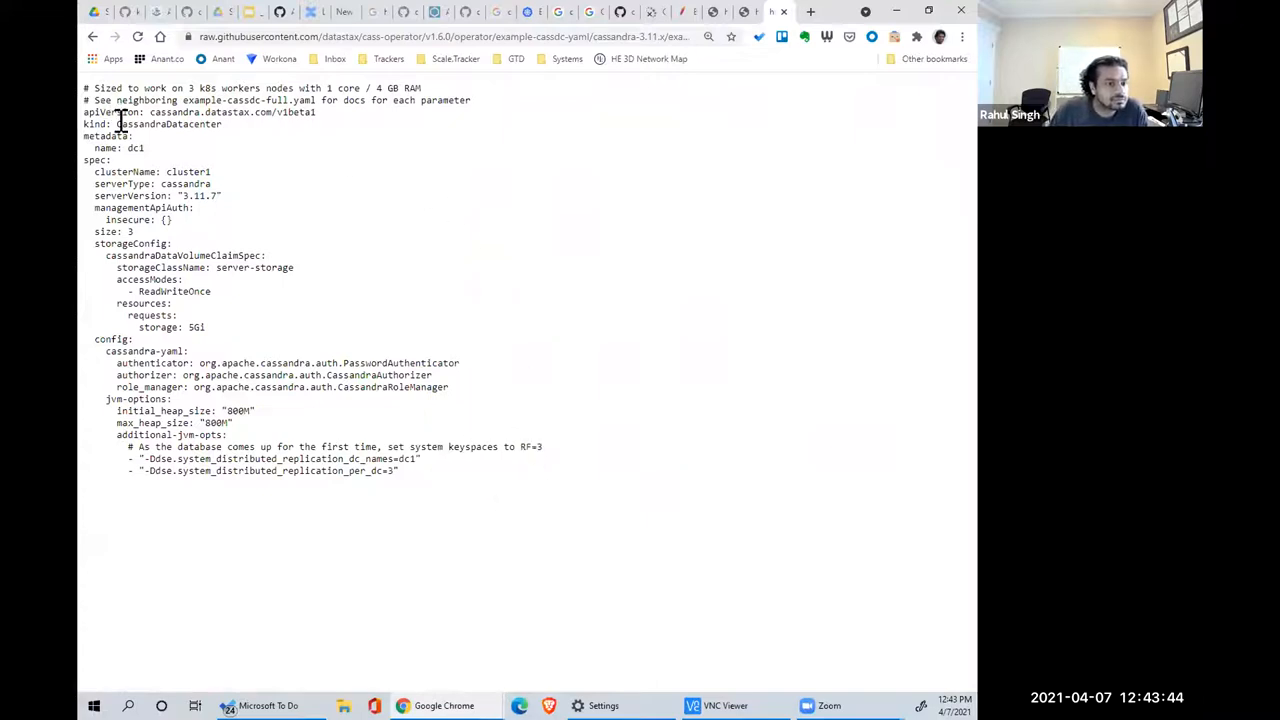
{"action": "double_click", "coordinate": [168, 124]}
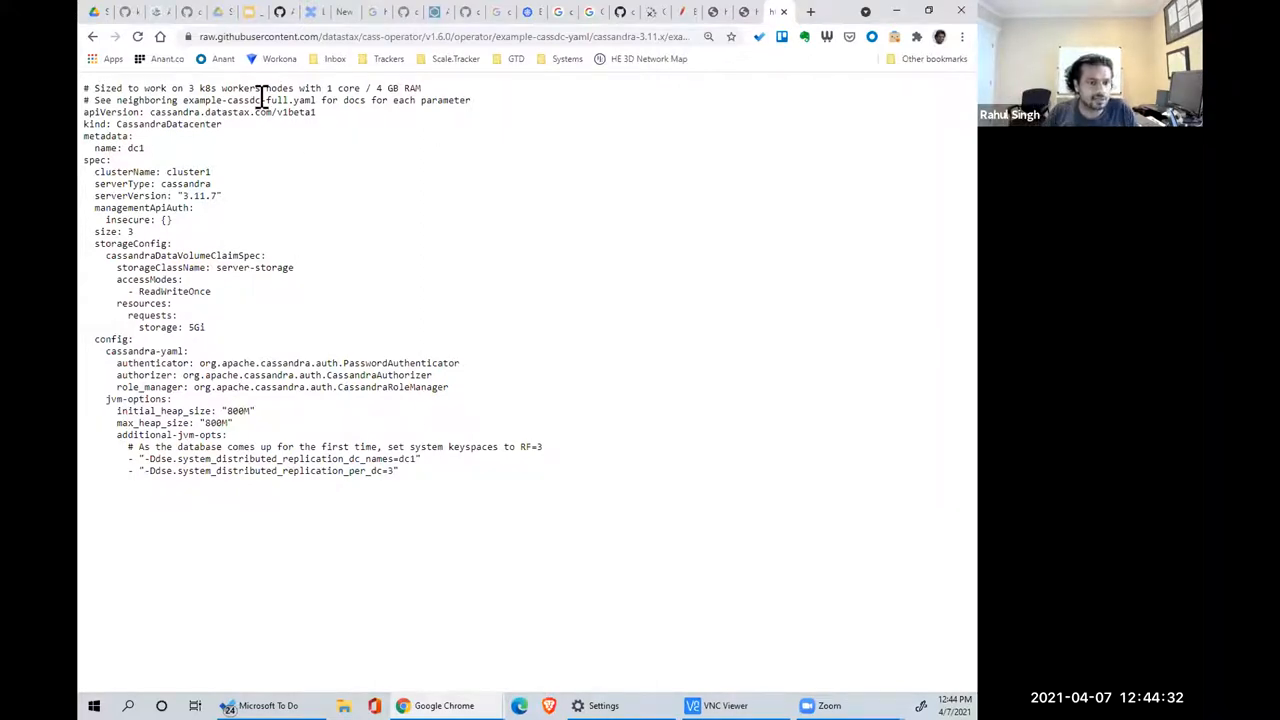
- Open example-cassdc-full.yaml and highlight its cassandra-yaml settings block
{"action": "double_click", "coordinate": [248, 100]}
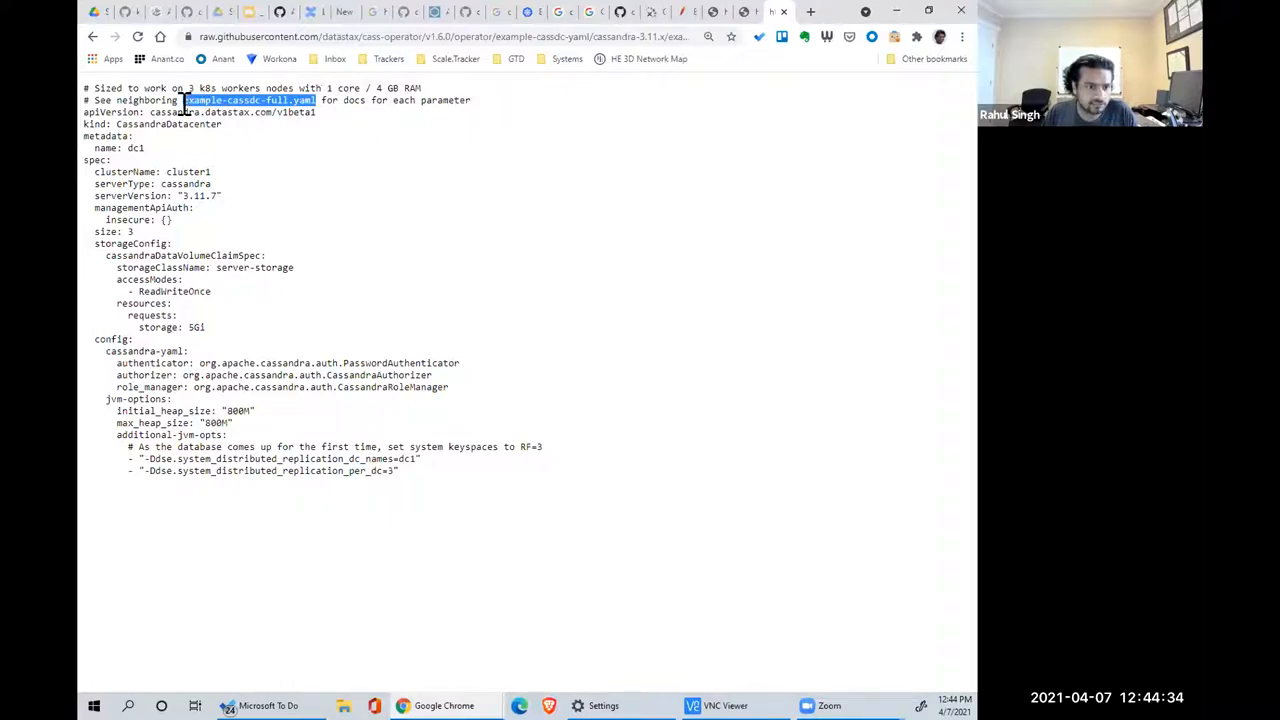
{"action": "left_click", "coordinate": [450, 37]}
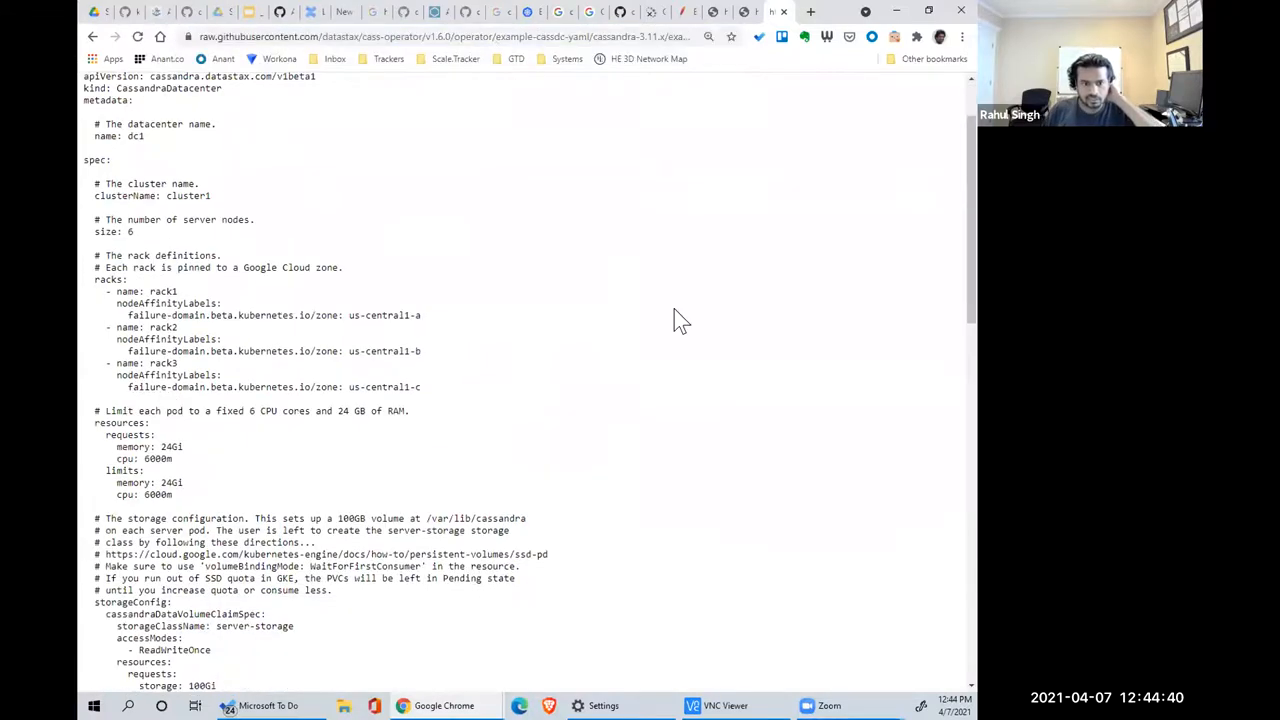
{"action": "scroll", "scroll_direction": "down", "scroll_amount": 3}
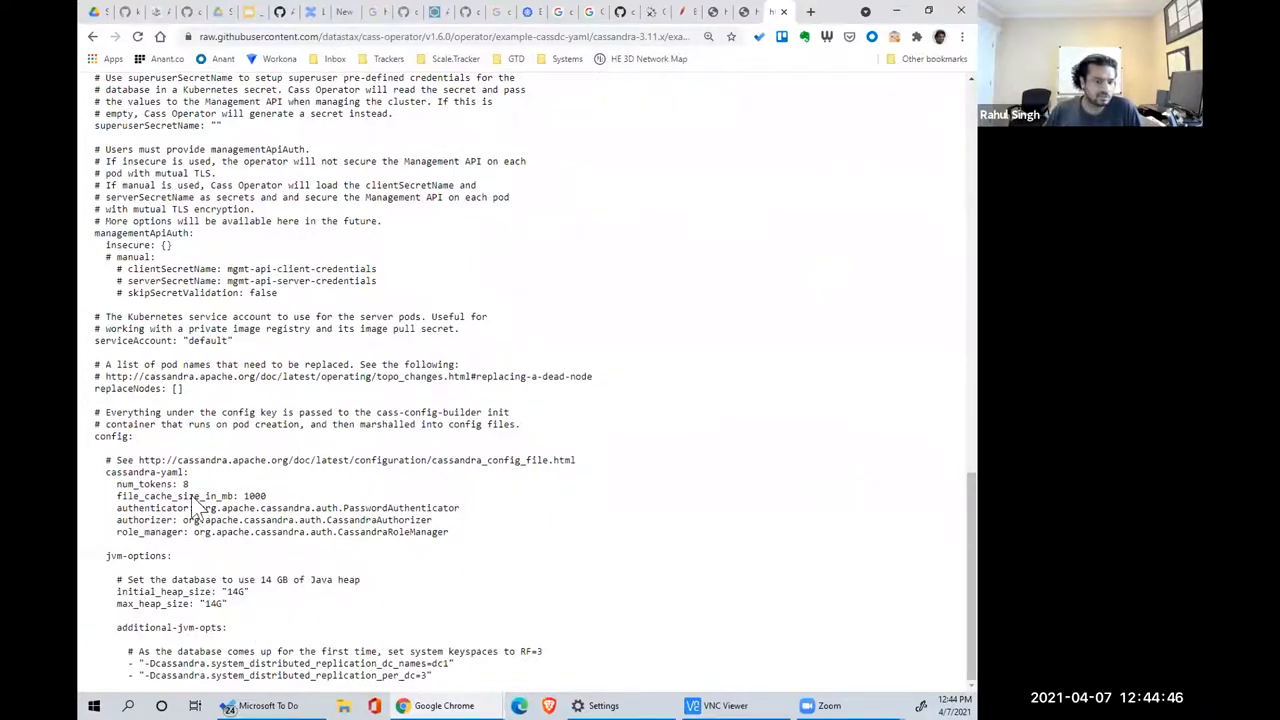
{"action": "left_click_drag", "start_coordinate": [117, 484], "coordinate": [449, 531]}
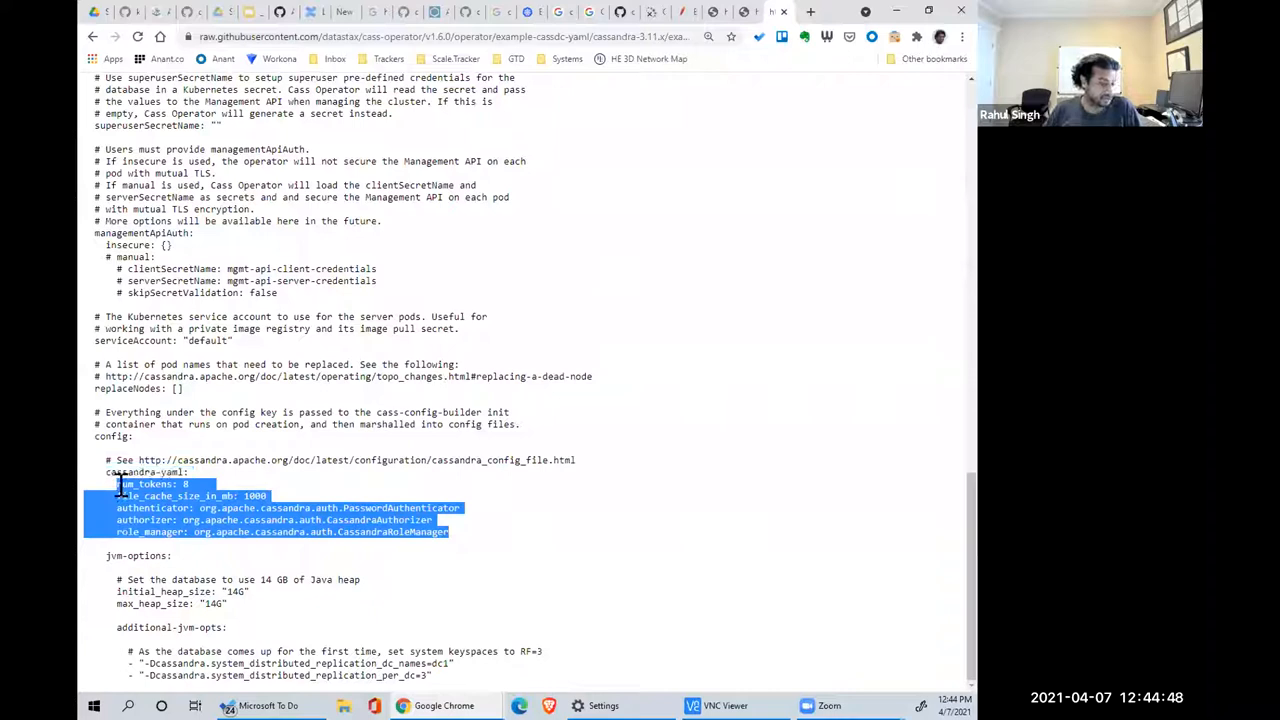
- Highlight the node count of 6, then scroll through the rack and storage settings
{"action": "scroll", "scroll_direction": "up", "scroll_amount": 3}
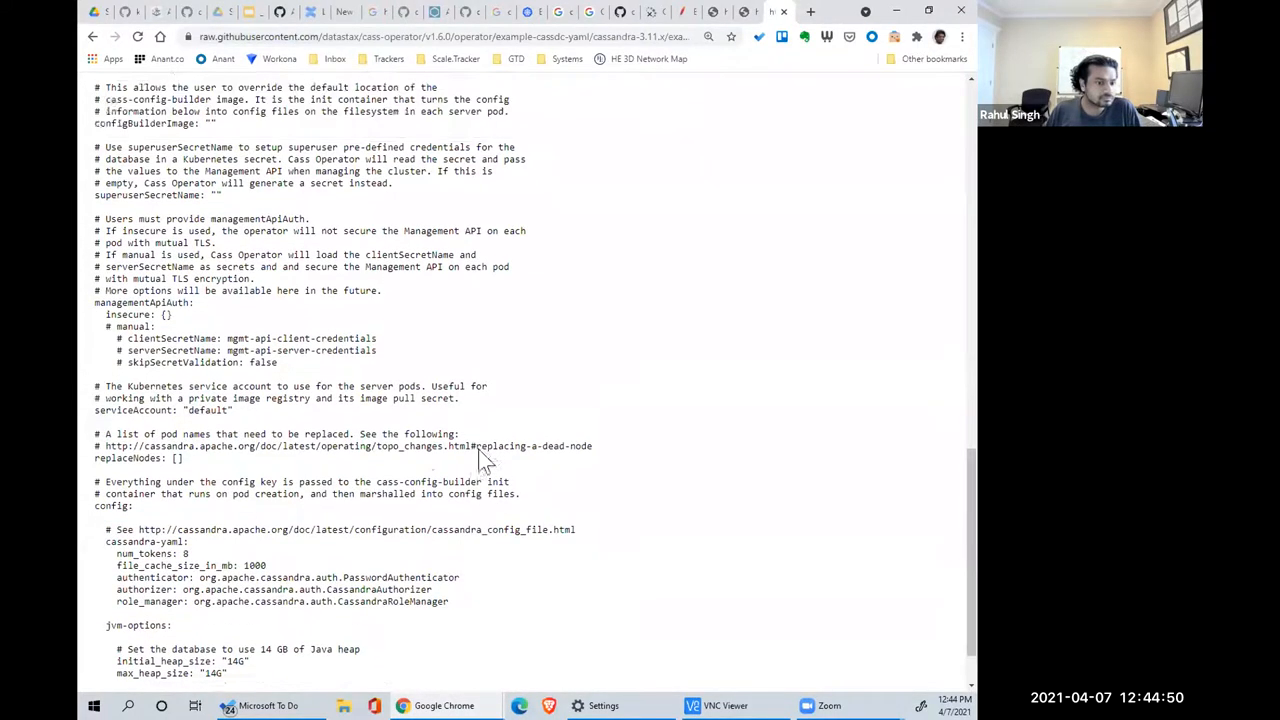
{"action": "scroll", "scroll_direction": "up", "scroll_amount": 3}
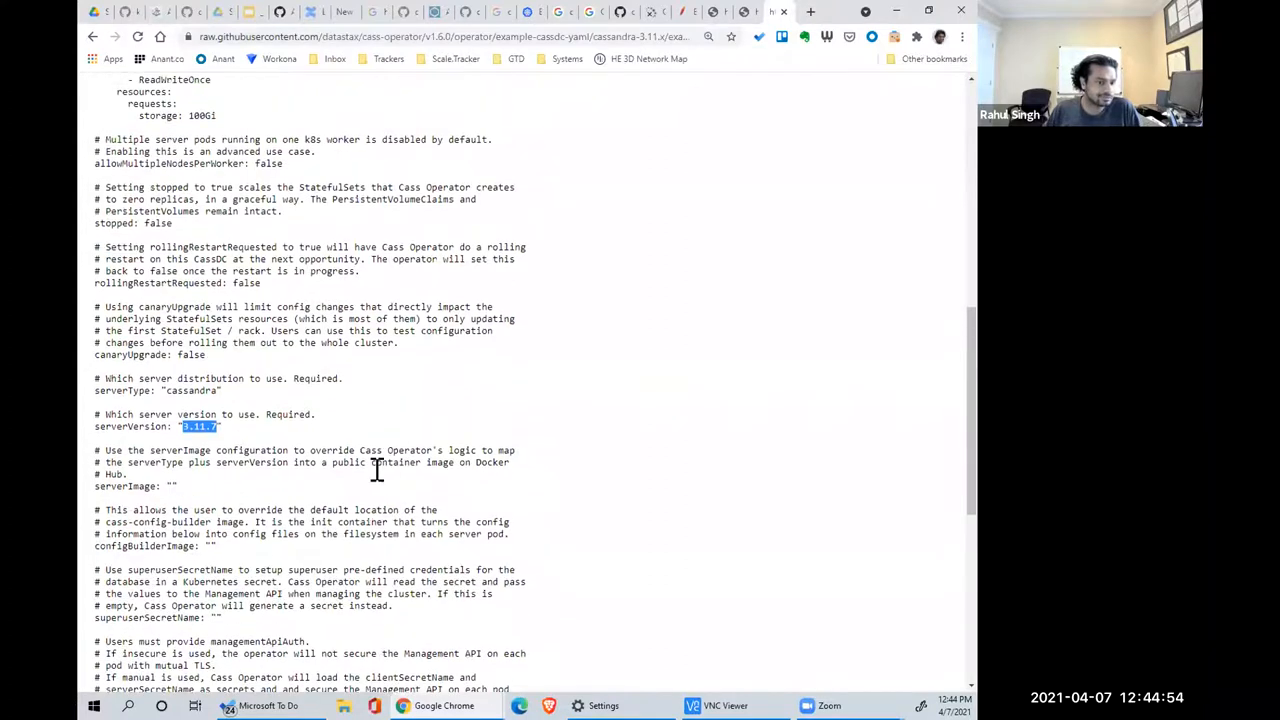
{"action": "scroll", "scroll_direction": "up", "scroll_amount": 3}
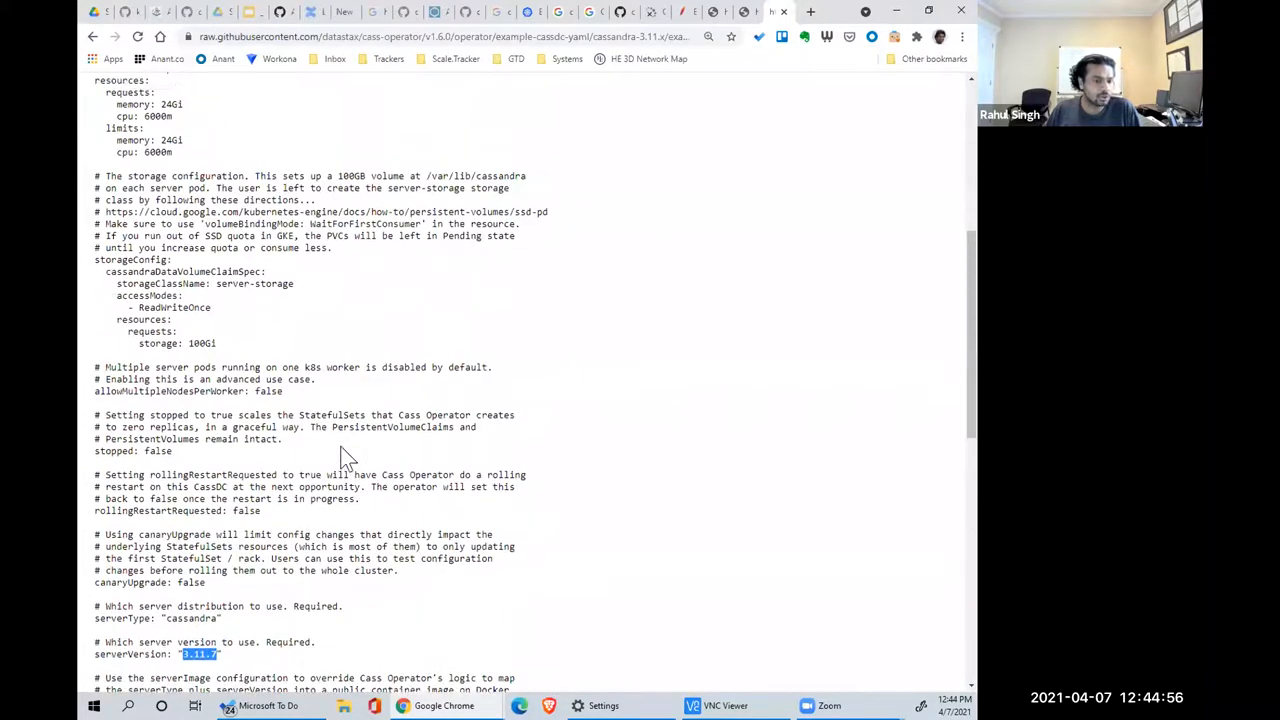
{"action": "scroll", "scroll_direction": "up", "scroll_amount": 3}
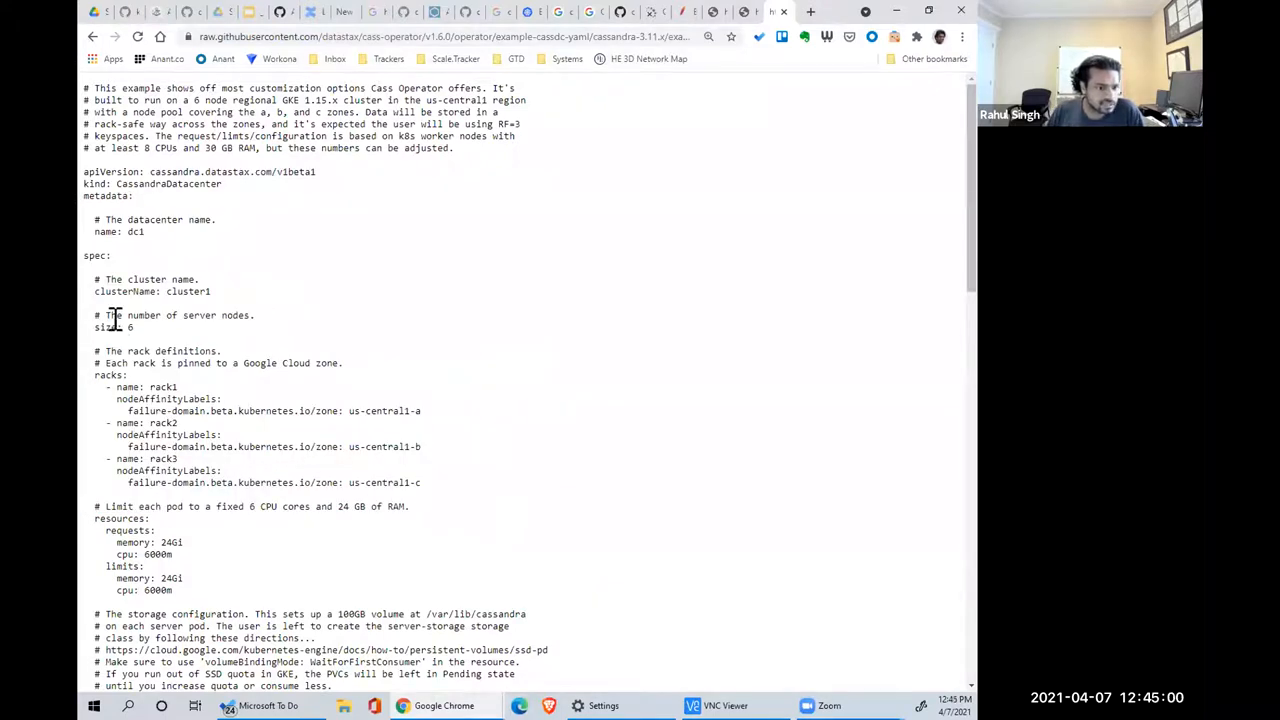
{"action": "double_click", "coordinate": [129, 327]}
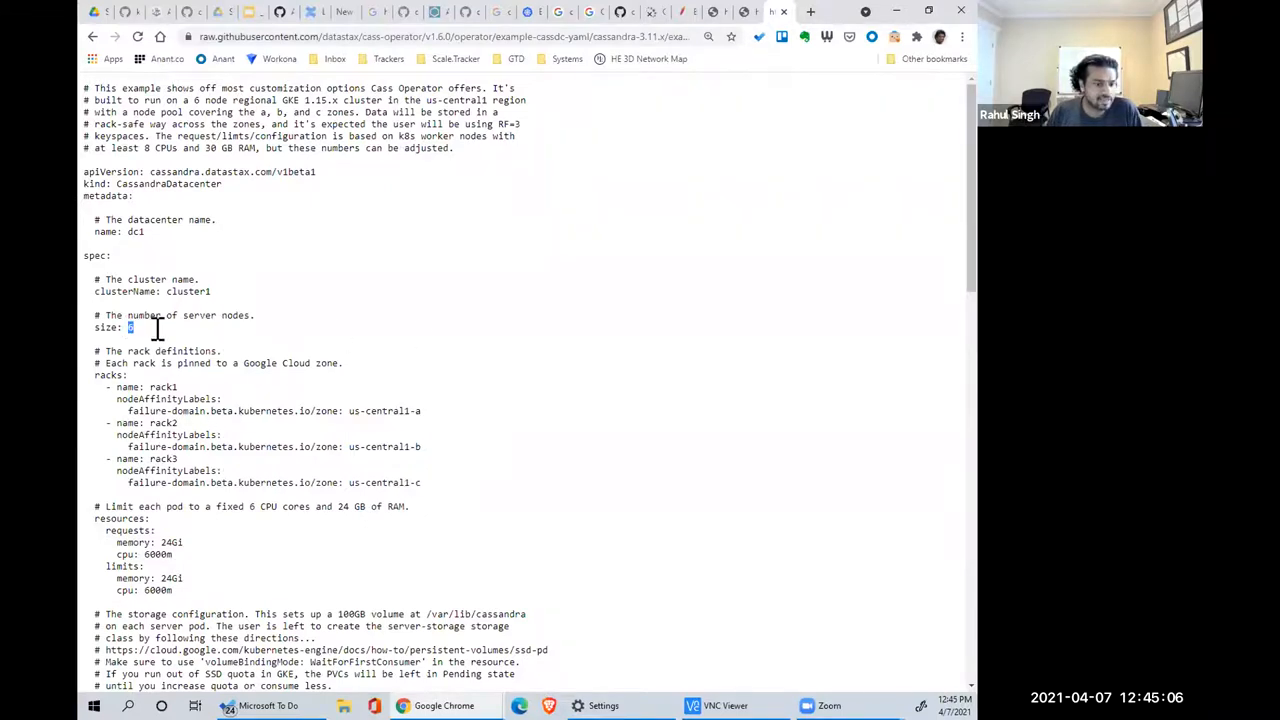
{"action": "scroll", "scroll_direction": "down", "scroll_amount": 3}
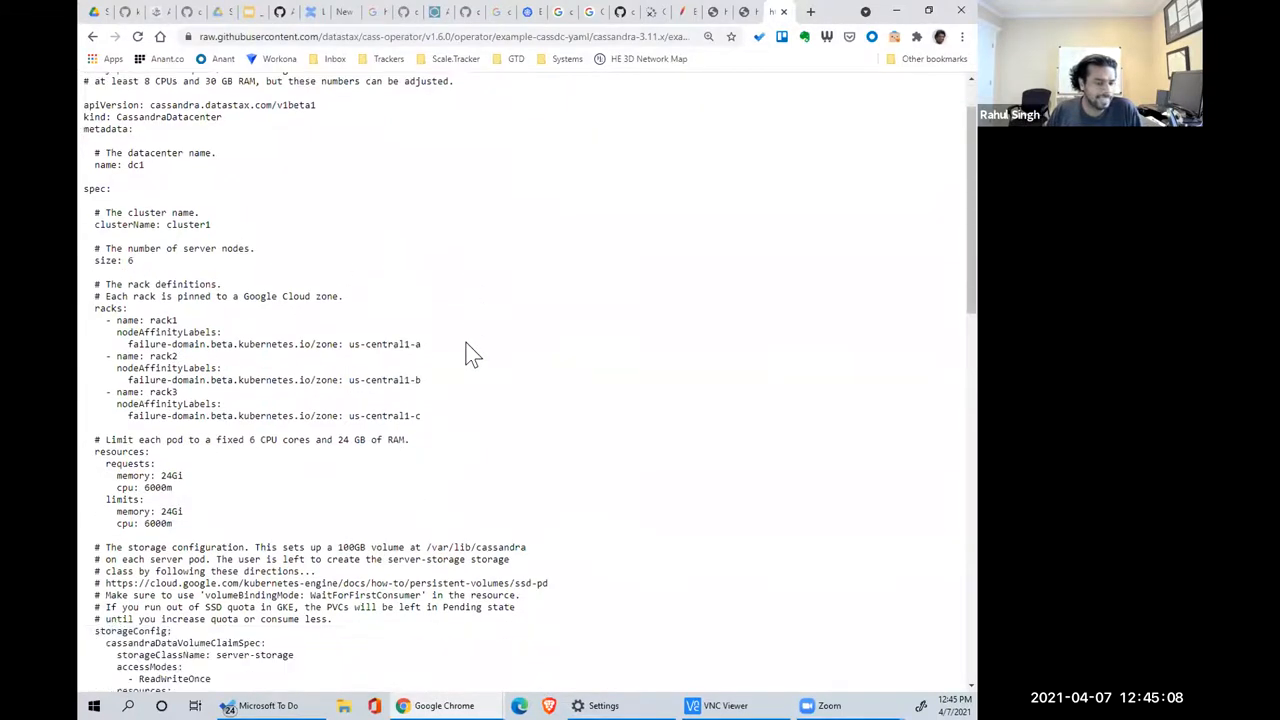
{"action": "scroll", "scroll_direction": "down", "scroll_amount": 3}
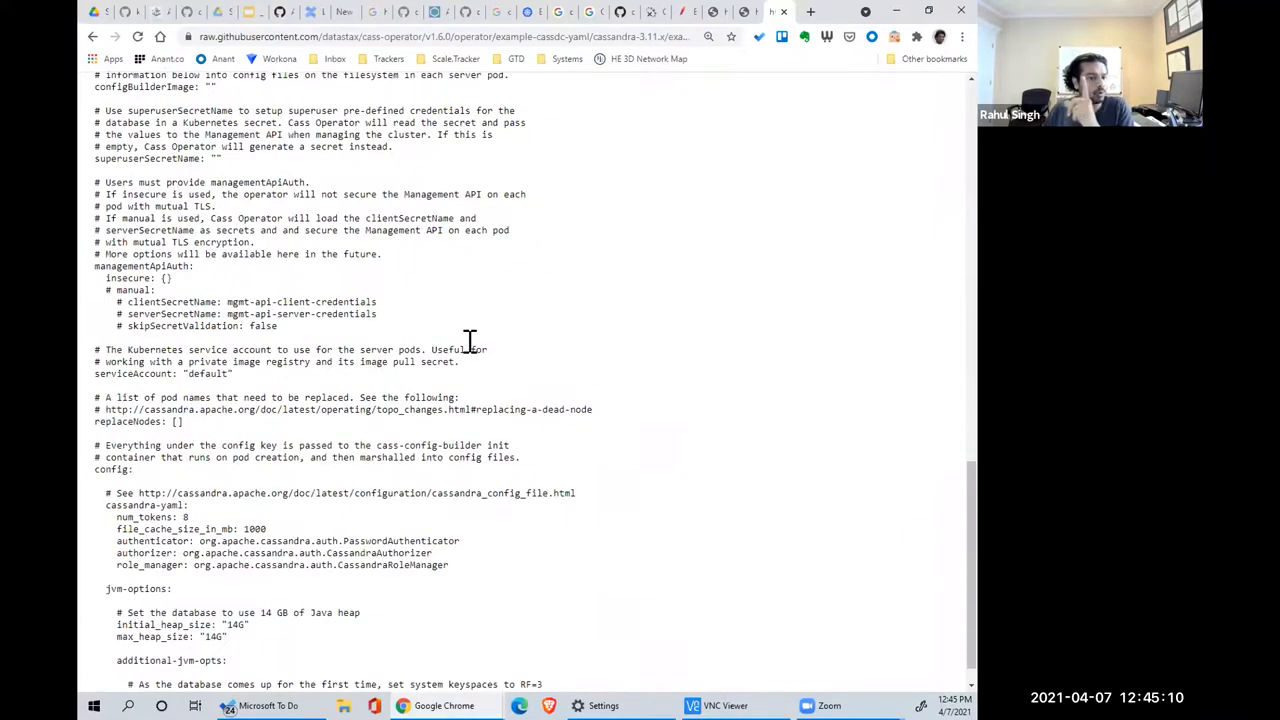
{"action": "scroll", "scroll_direction": "down", "scroll_amount": 3}
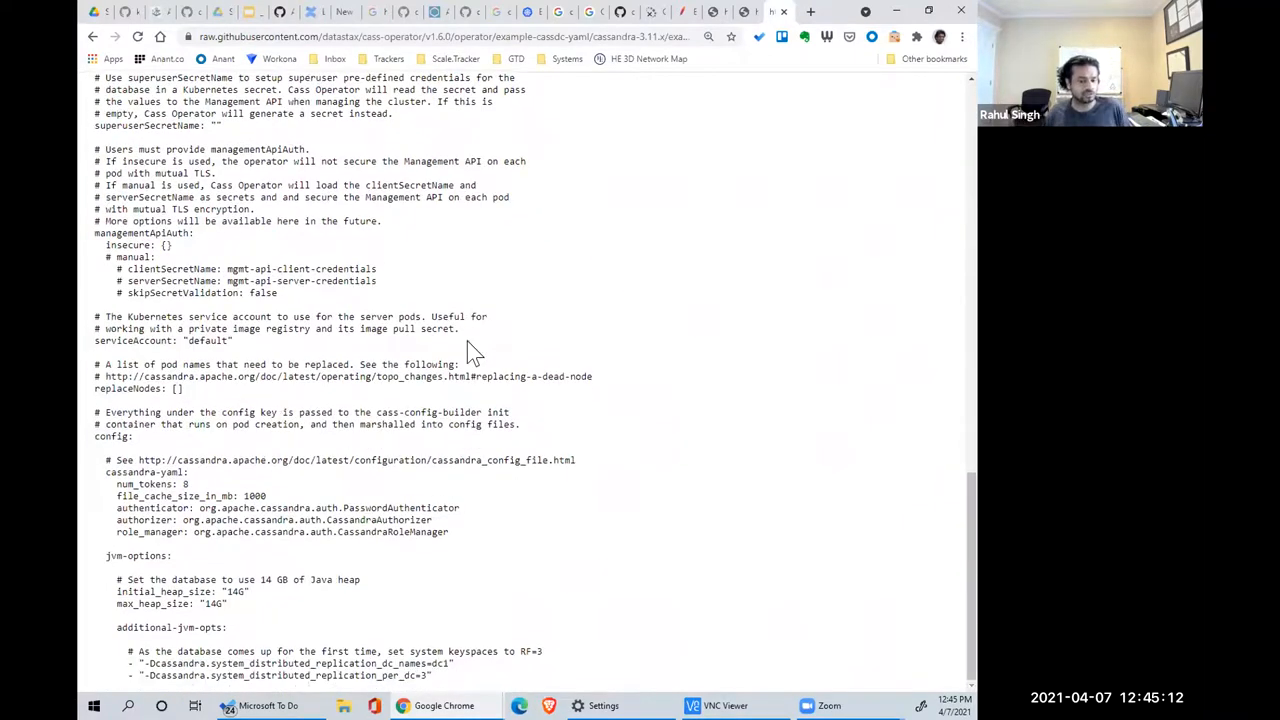
{"action": "mouse_move", "coordinate": [510, 380]}
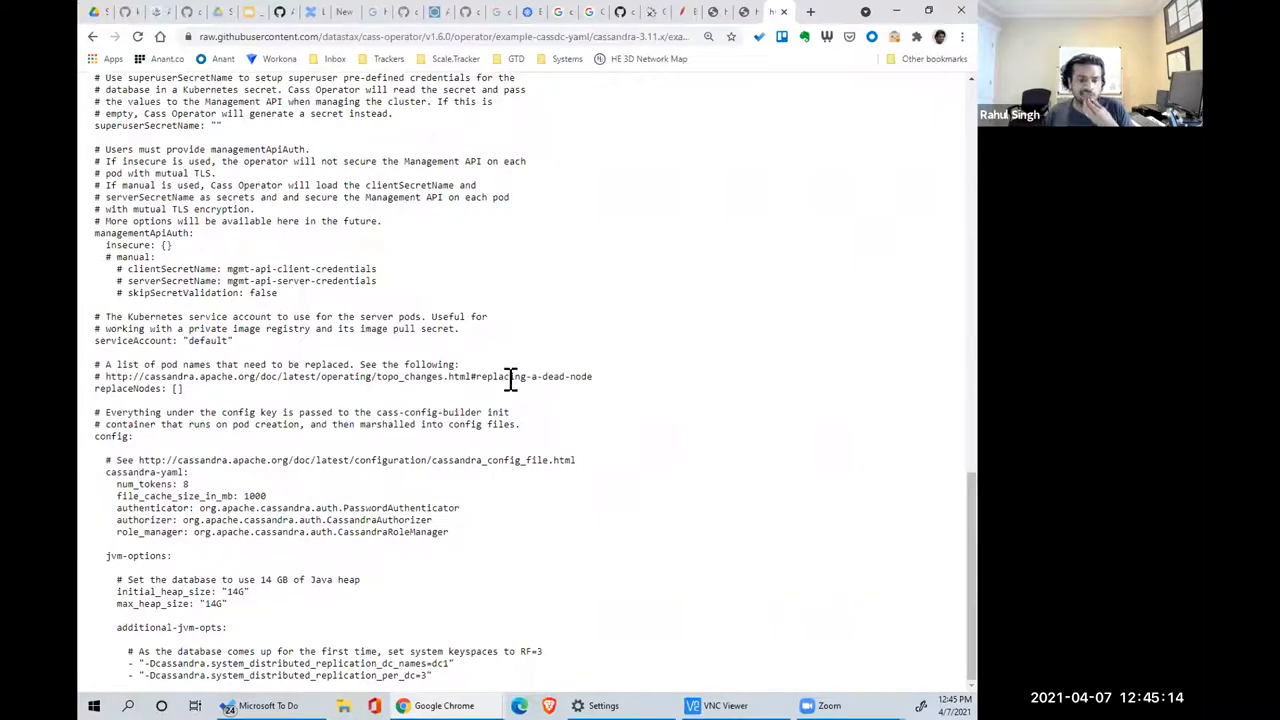
{"action": "mouse_move", "coordinate": [520, 397]}
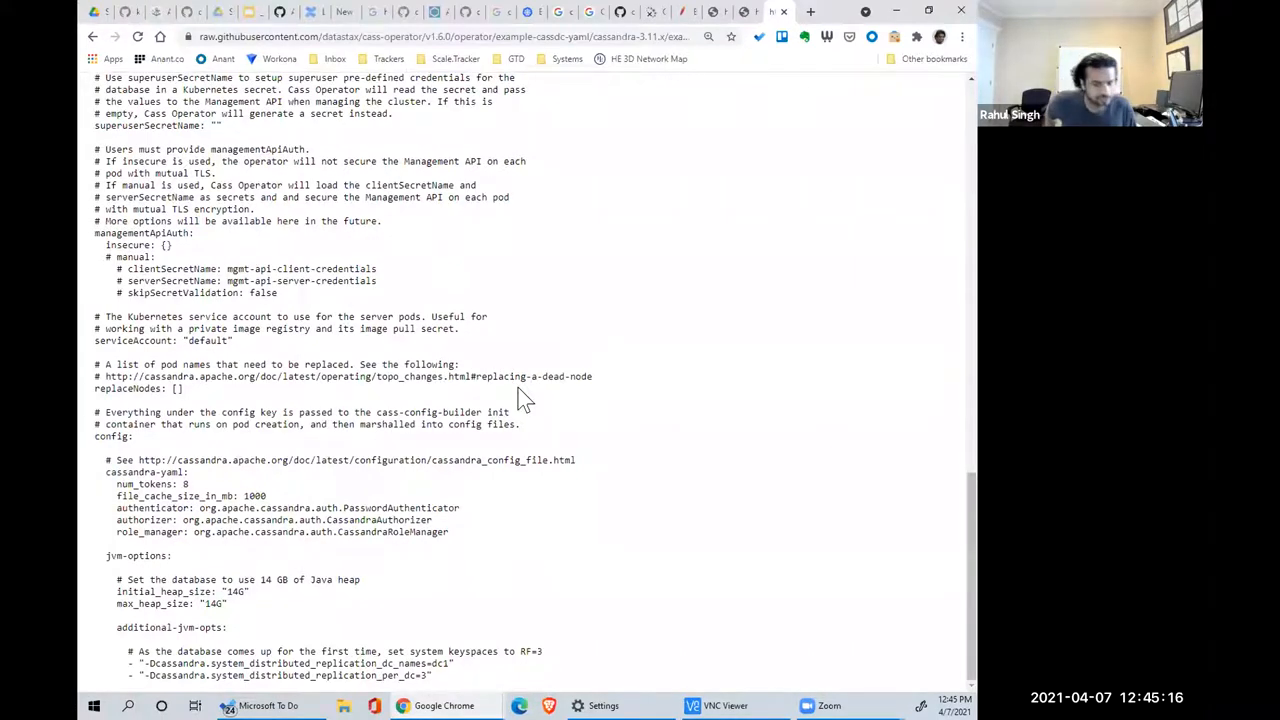
{"action": "mouse_move", "coordinate": [495, 368]}
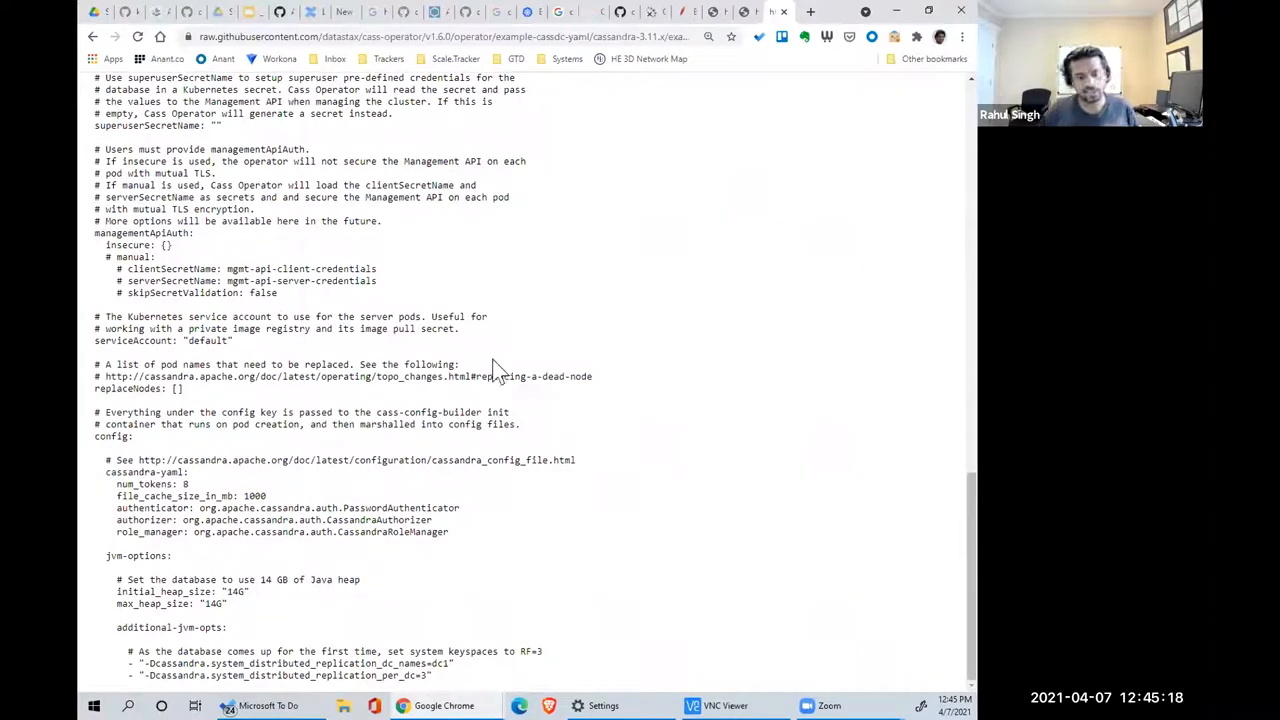
{"action": "mouse_move", "coordinate": [475, 368]}
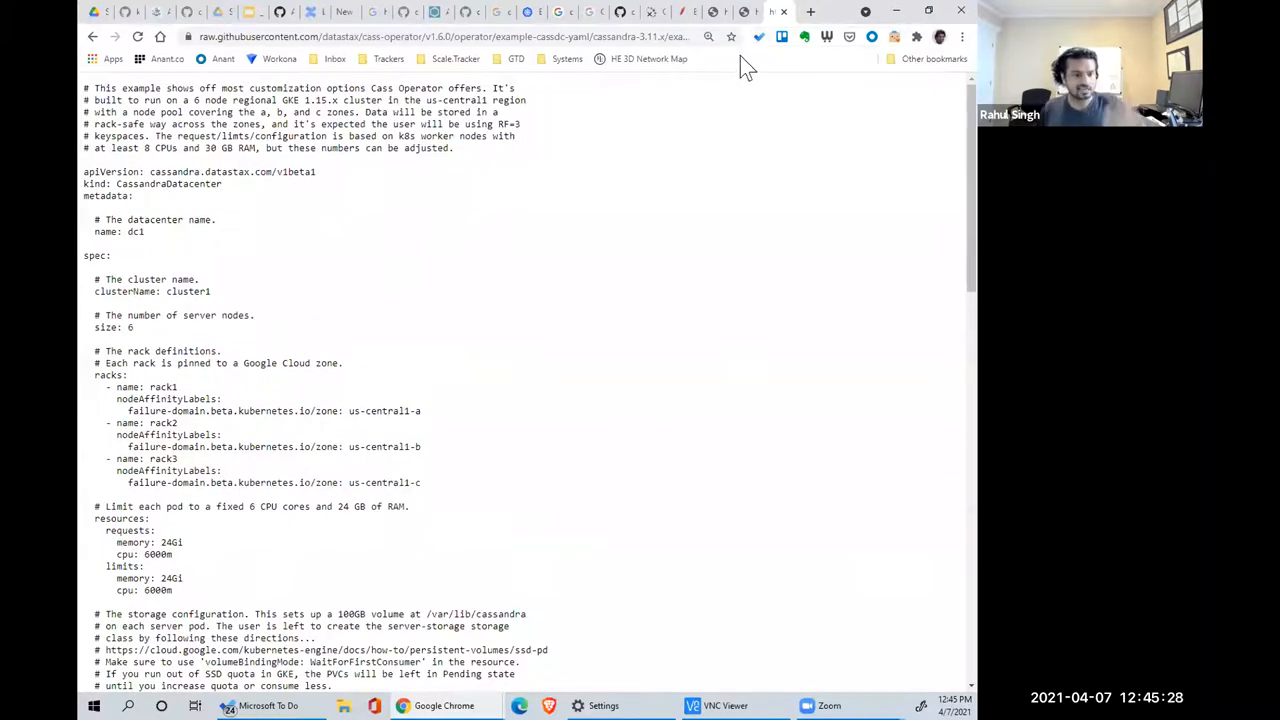
{"action": "mouse_move", "coordinate": [726, 328]}
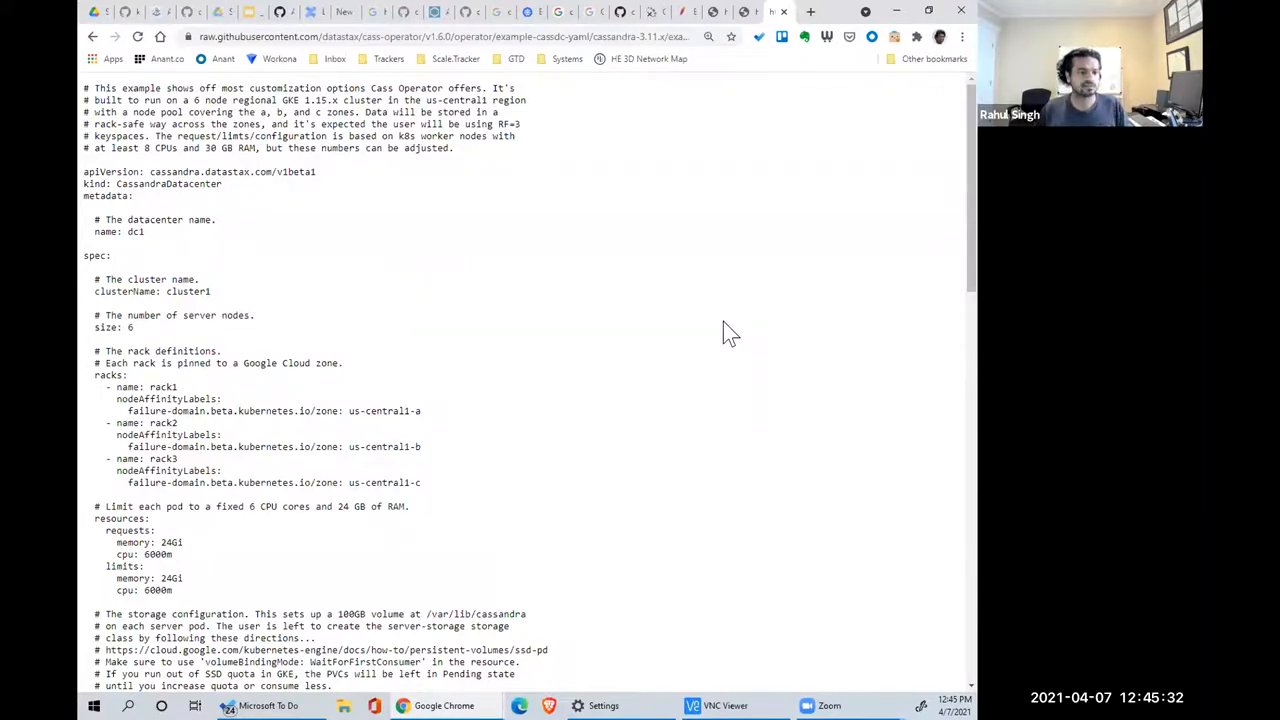
{"action": "mouse_move", "coordinate": [735, 335]}
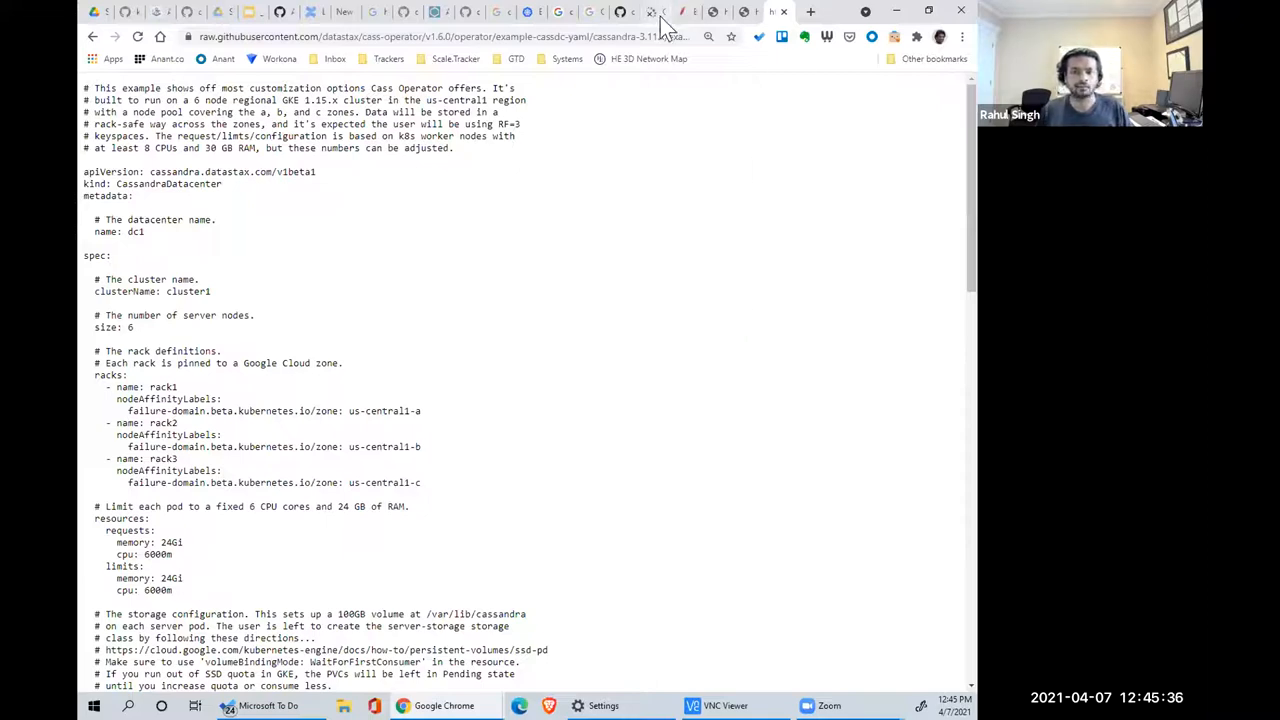
- Load k8ssandra.io in a new tab and scroll its homepage down and back up
{"action": "left_click", "coordinate": [810, 11]}
{"action": "type", "text": "k8s"}
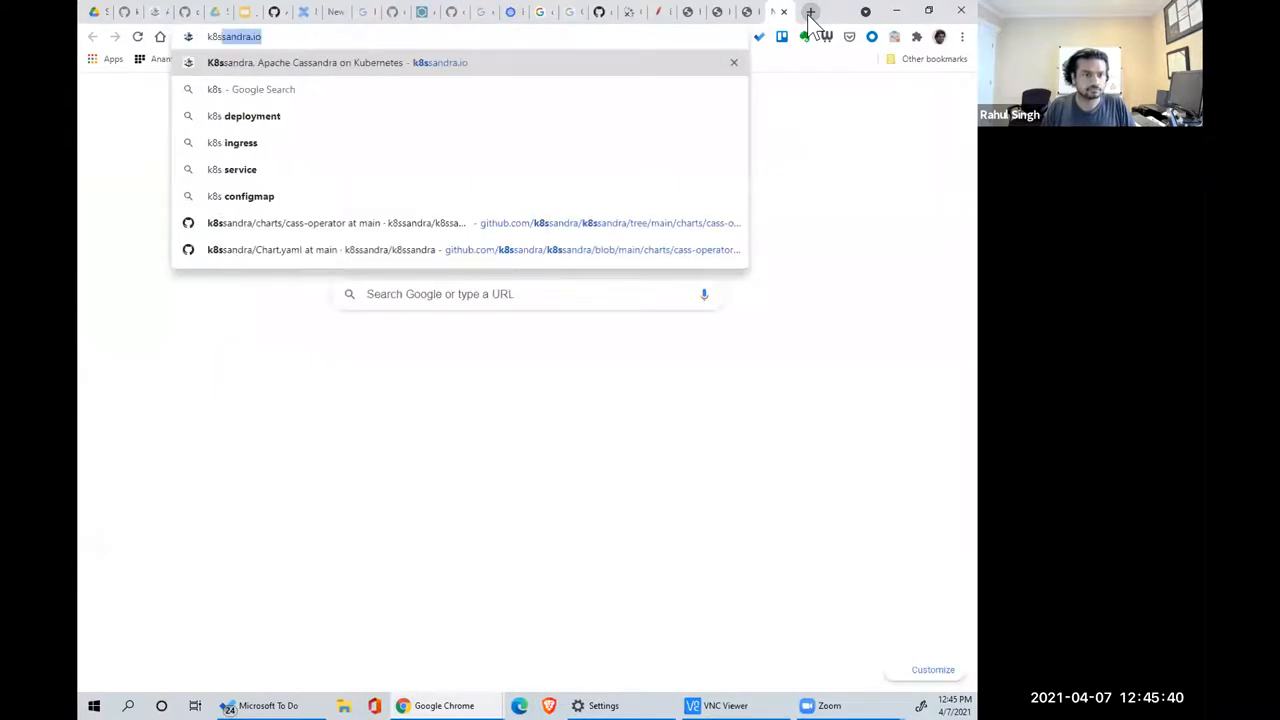
{"action": "key", "text": "Return"}
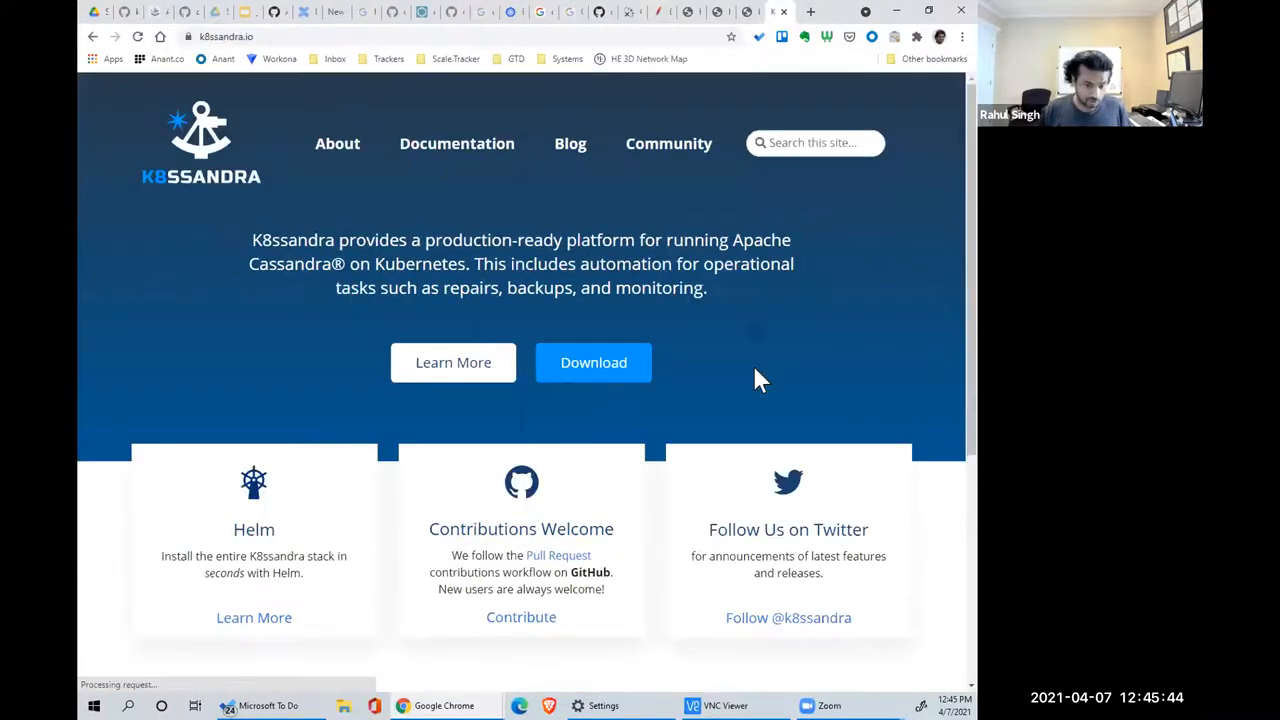
{"action": "scroll", "scroll_direction": "down", "scroll_amount": 3}
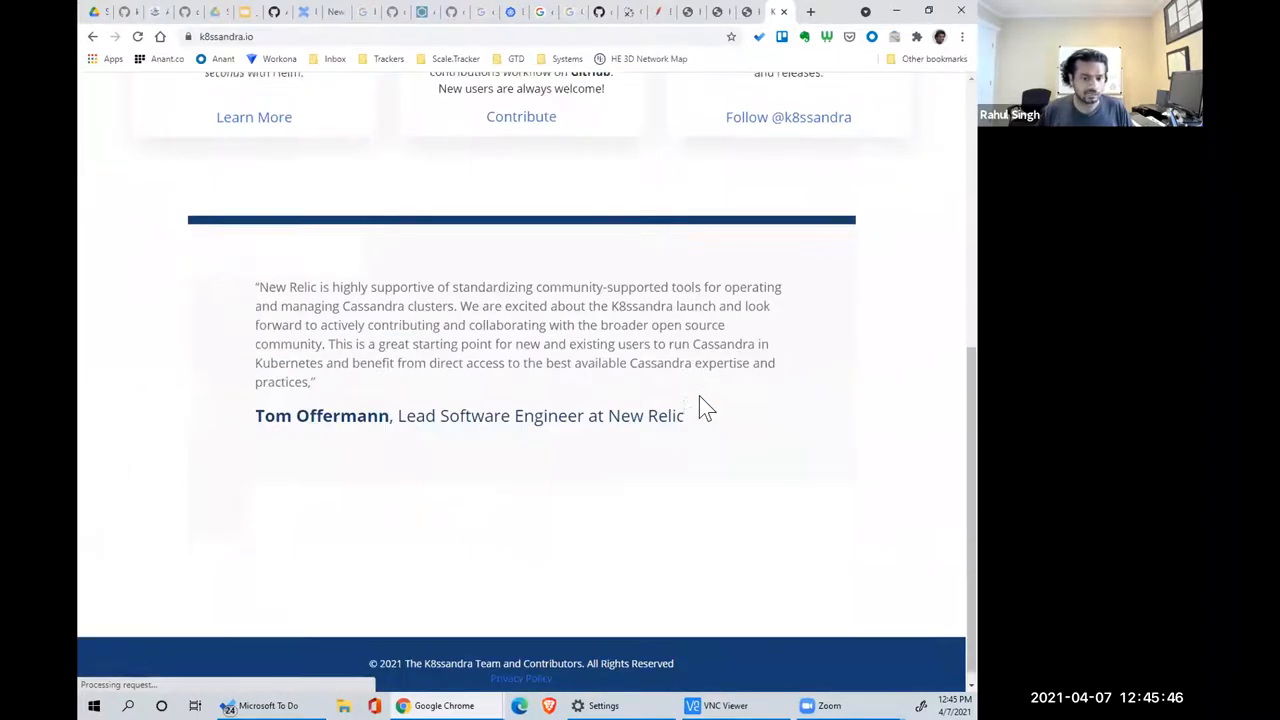
{"action": "scroll", "scroll_direction": "up", "scroll_amount": 3}
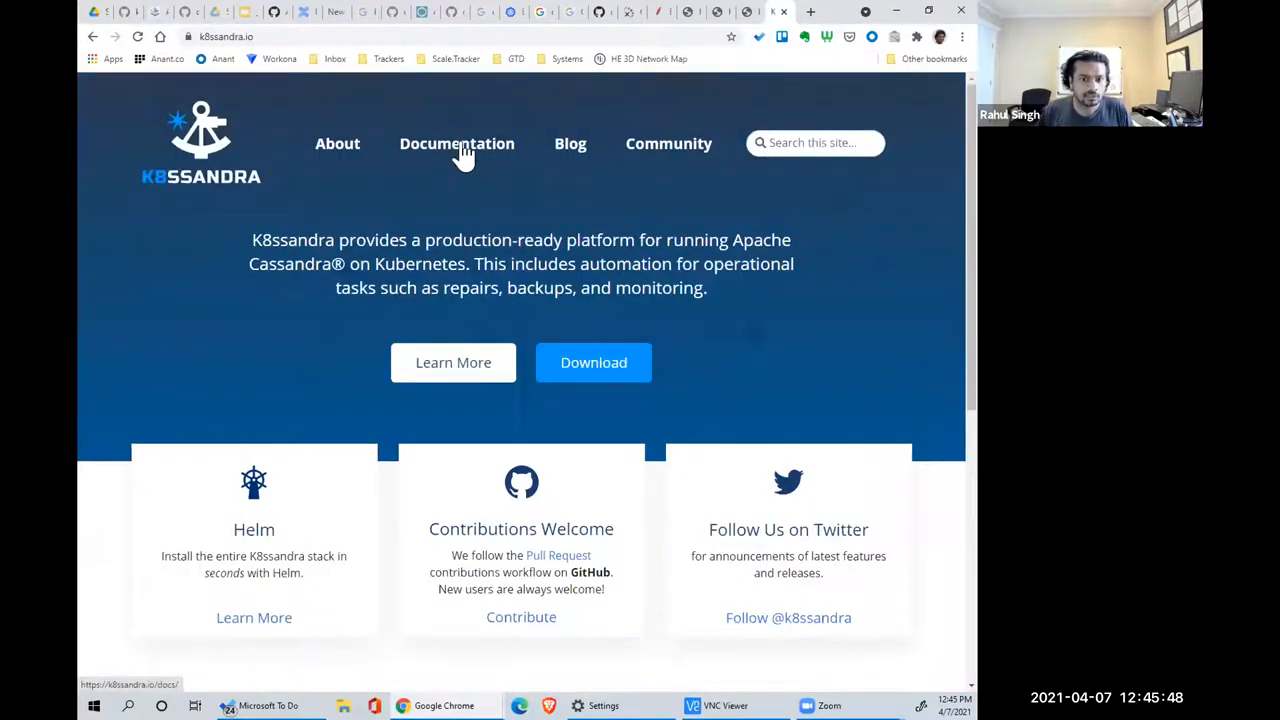
- Open the K8ssandra Documentation overview and read down to its integrations list
{"action": "left_click", "coordinate": [457, 143]}
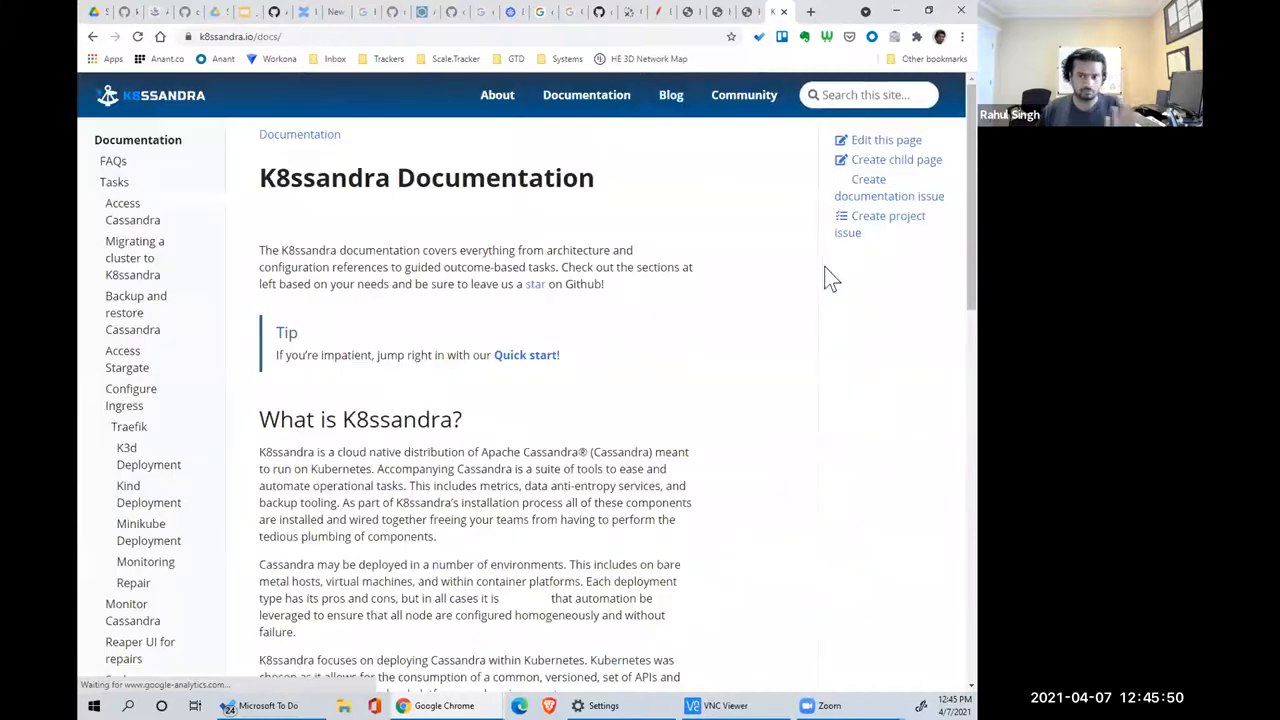
{"action": "scroll", "scroll_direction": "down", "scroll_amount": 3}
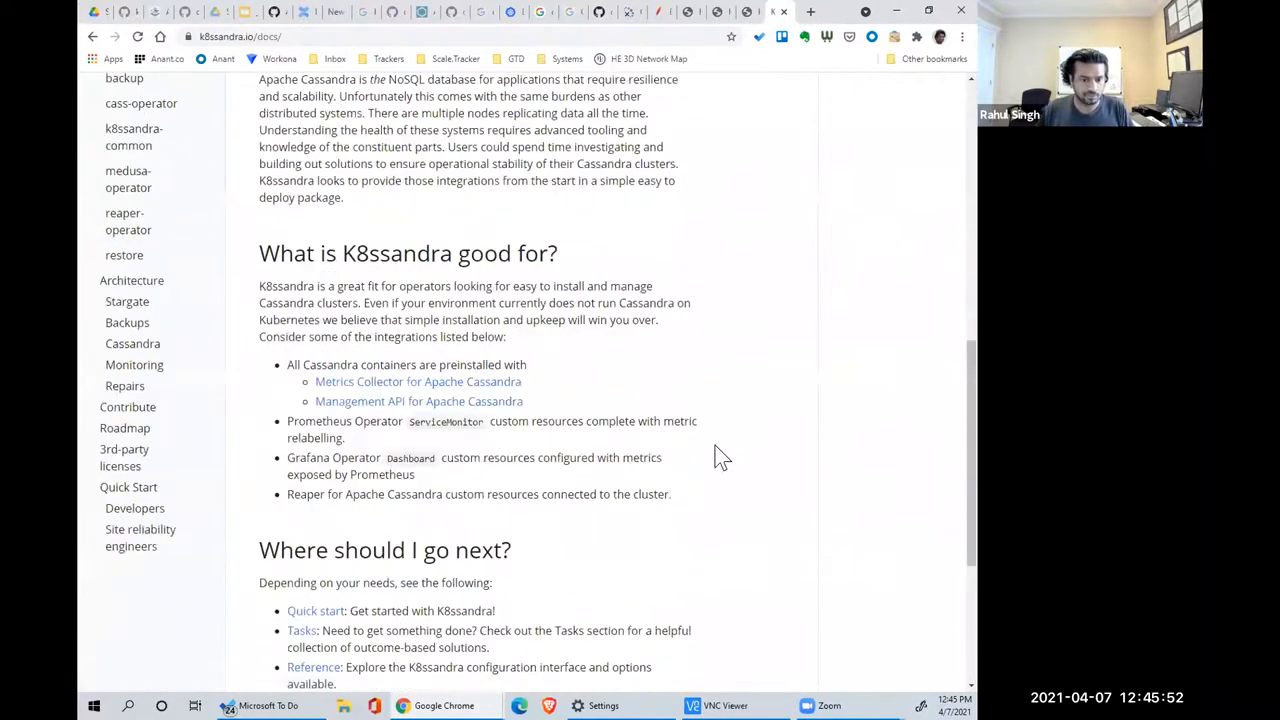
{"action": "scroll", "scroll_direction": "down", "scroll_amount": 3}
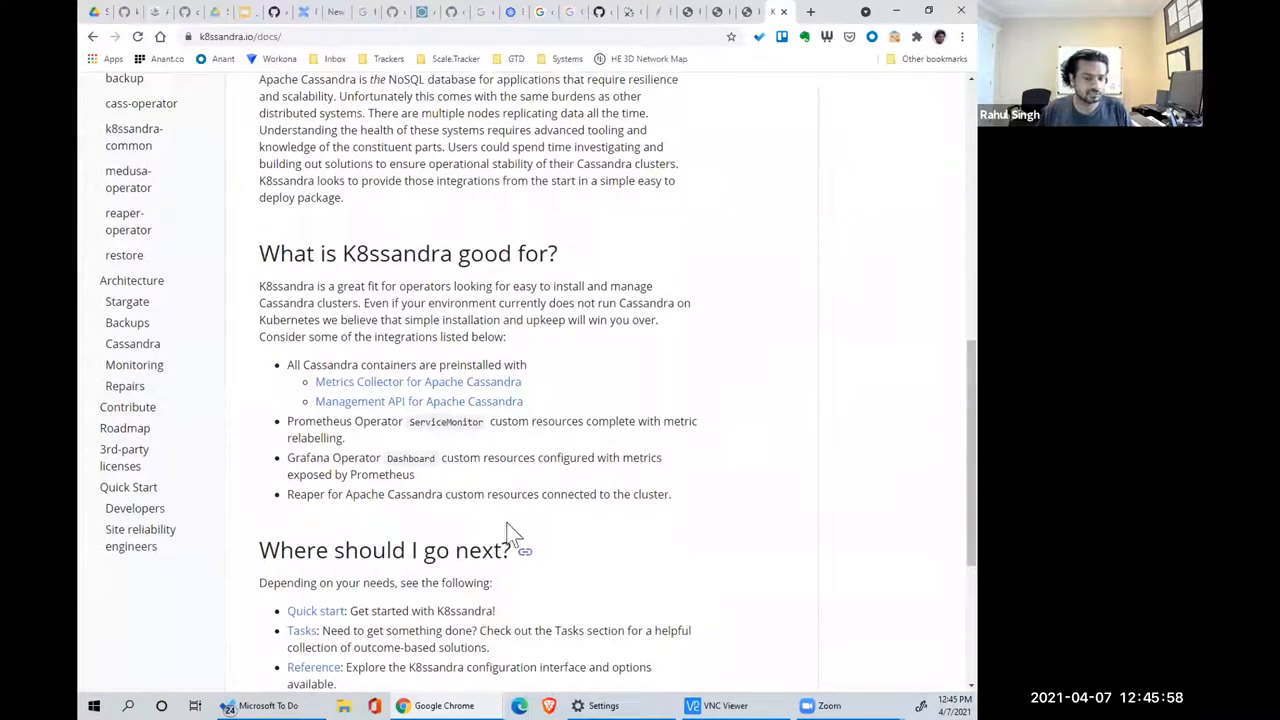
{"action": "left_click_drag", "start_coordinate": [287, 364], "coordinate": [584, 421]}
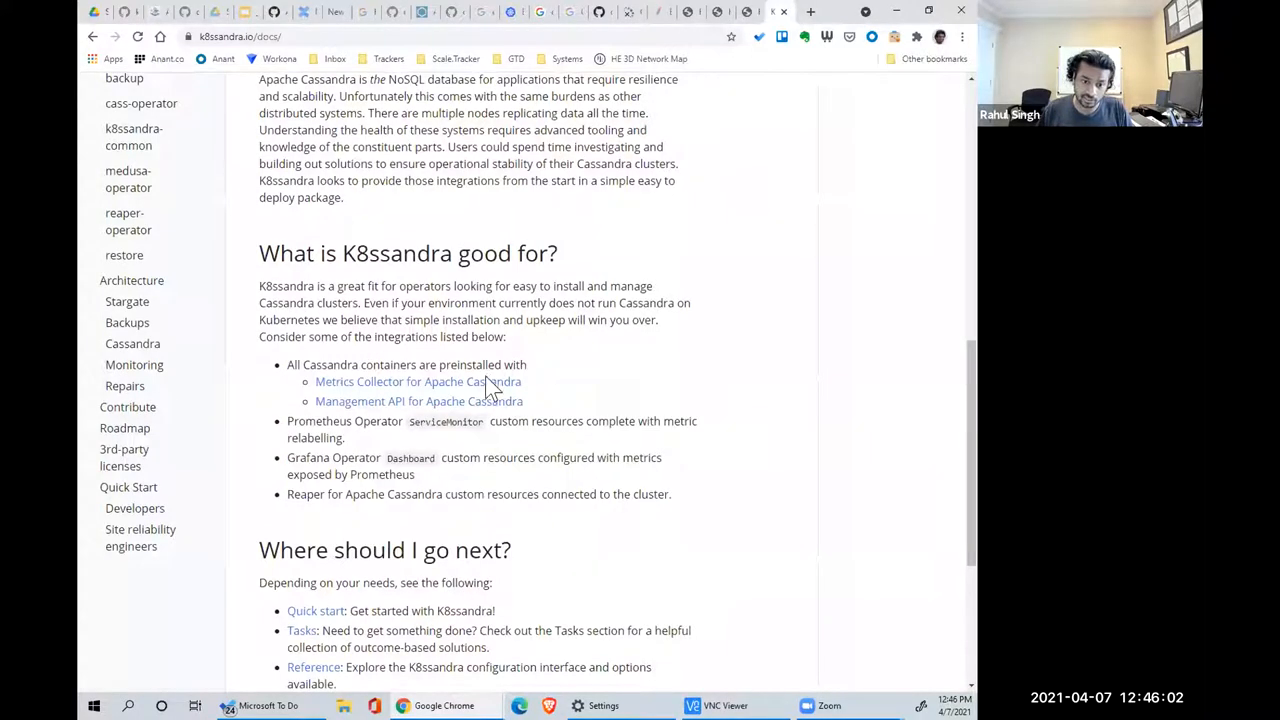
{"action": "mouse_move", "coordinate": [290, 372]}
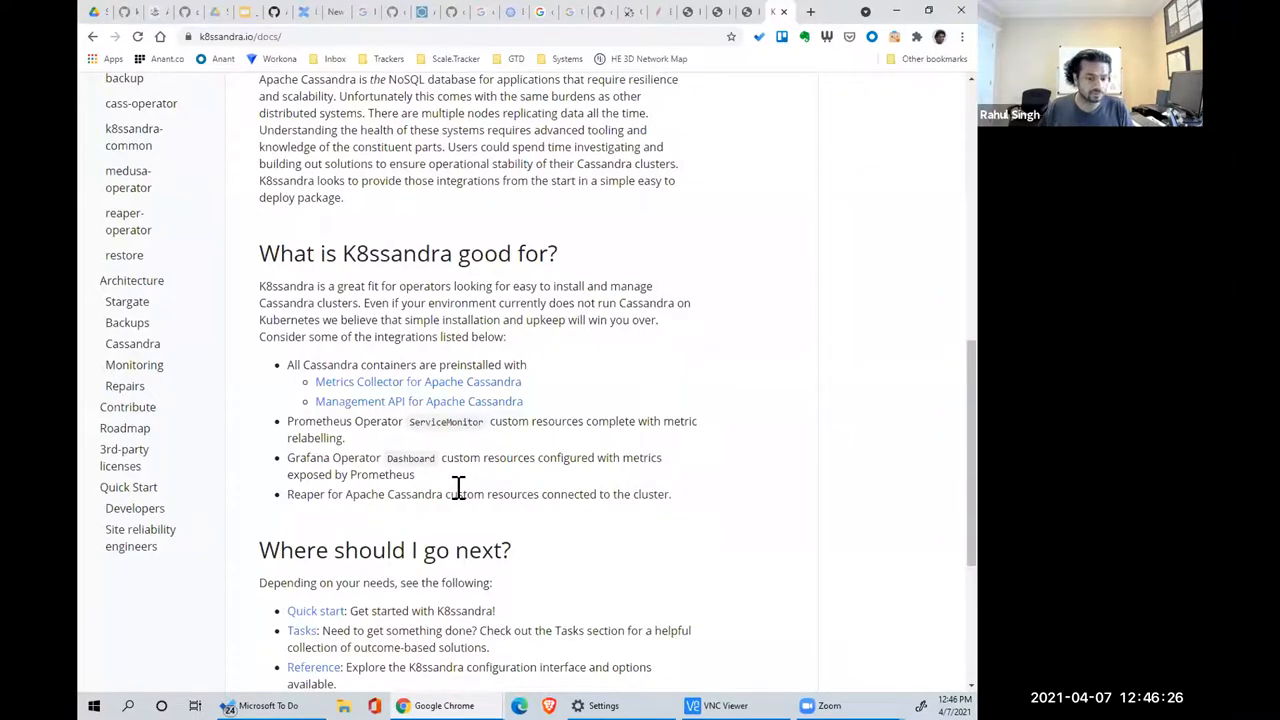
{"action": "scroll", "scroll_direction": "down", "scroll_amount": 3}
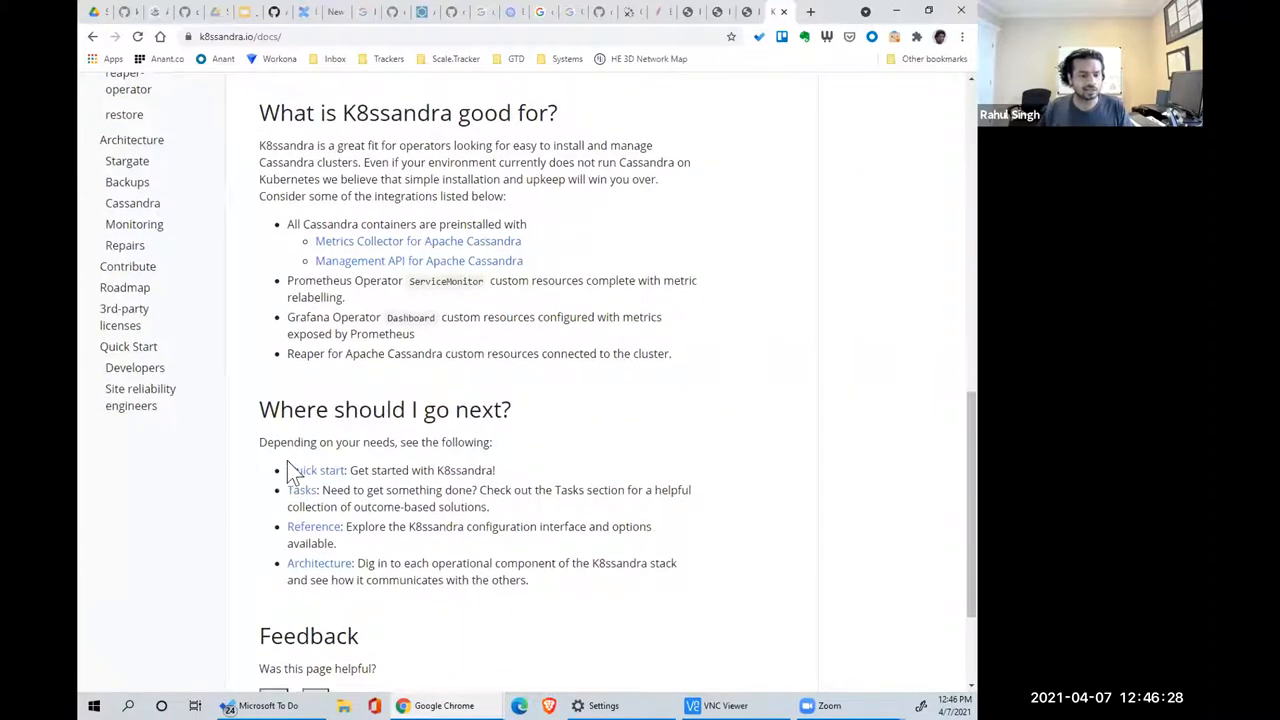
- Open the K8ssandra quick start guide and scroll to the StorageClasses section
{"action": "left_click", "coordinate": [315, 470]}
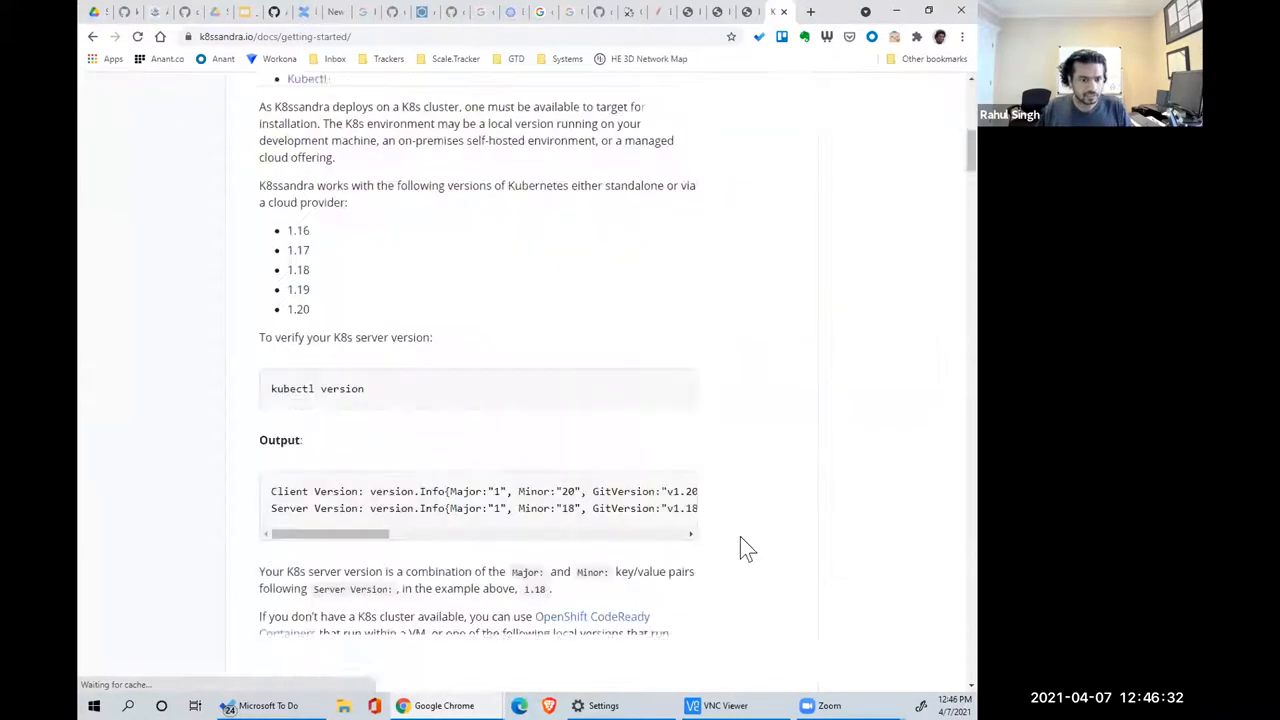
{"action": "scroll", "scroll_direction": "down", "scroll_amount": 3}
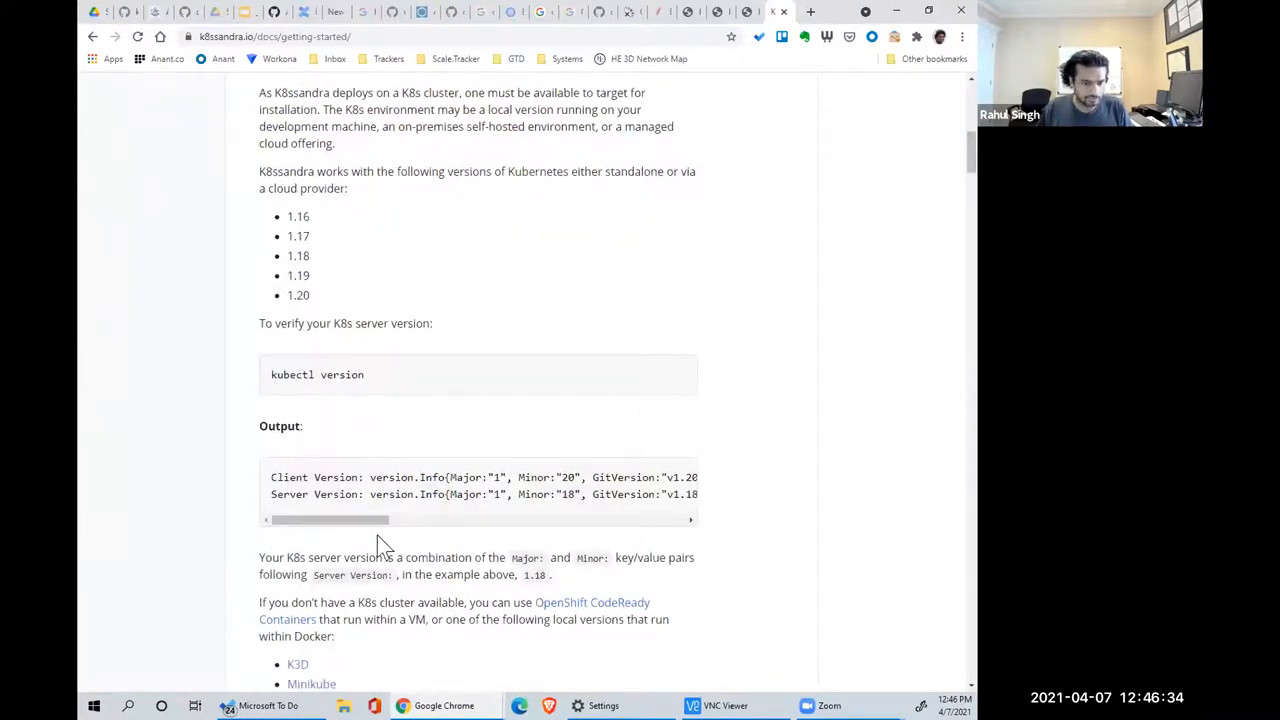
{"action": "scroll", "scroll_direction": "down", "scroll_amount": 3}
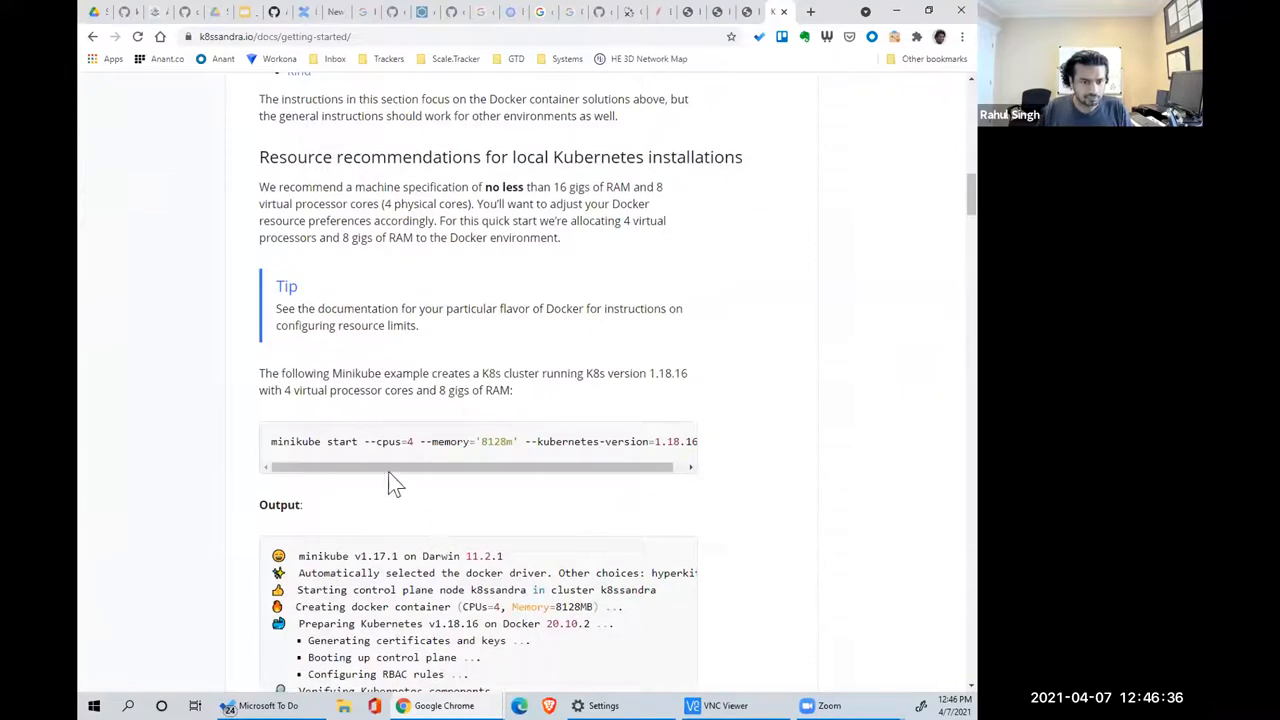
{"action": "scroll", "scroll_direction": "down", "scroll_amount": 3}
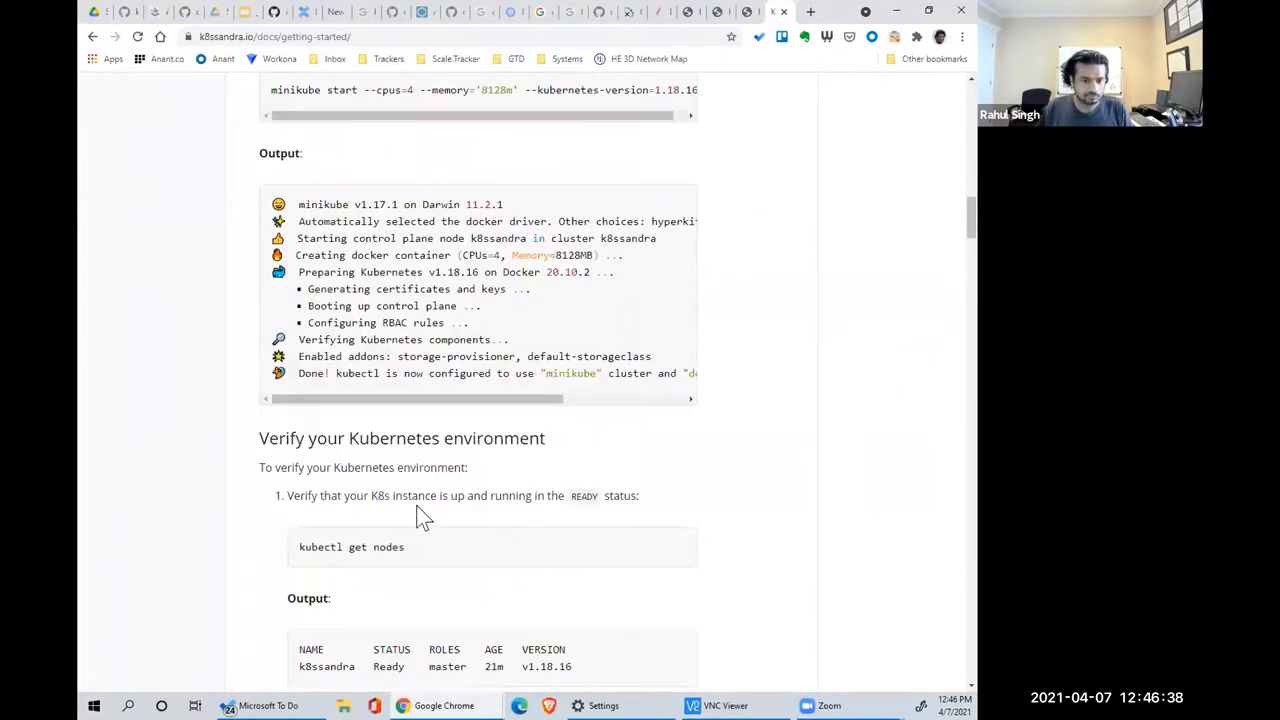
{"action": "scroll", "scroll_direction": "down", "scroll_amount": 3}
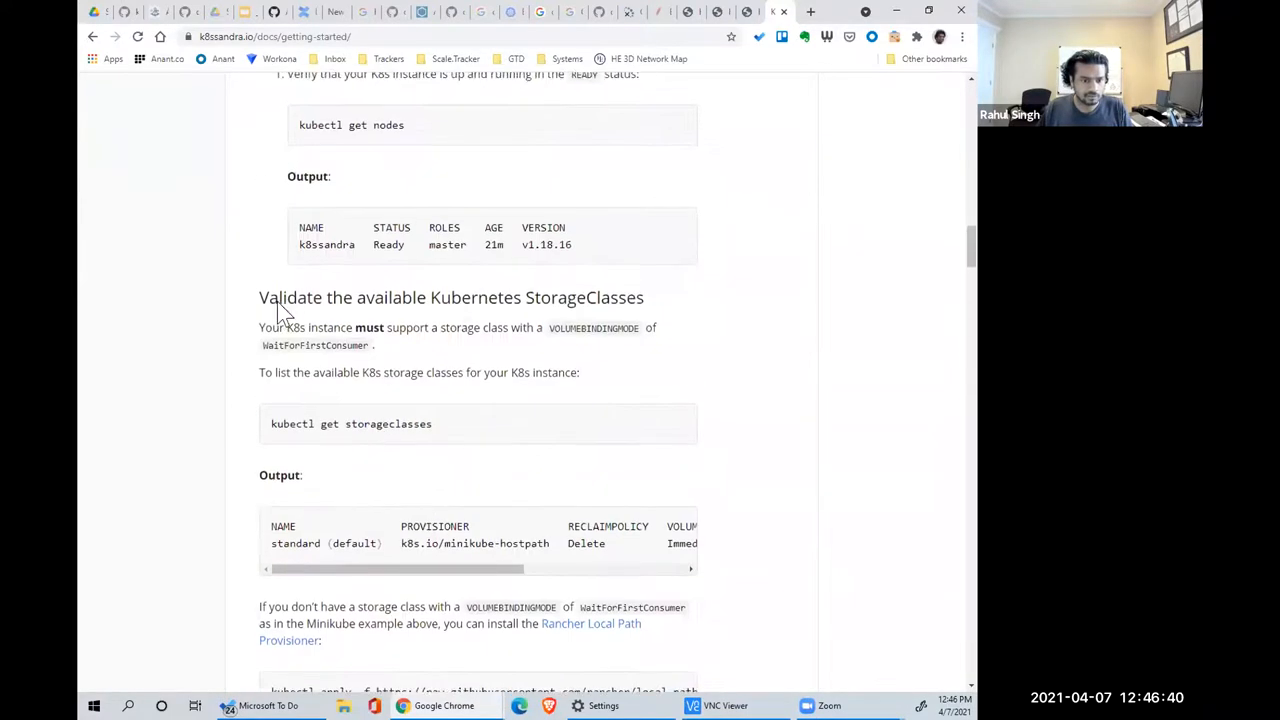
- Highlight 'storageclasses' and enter the Rancher local-path-storage YAML URL in a new tab
{"action": "double_click", "coordinate": [388, 424]}
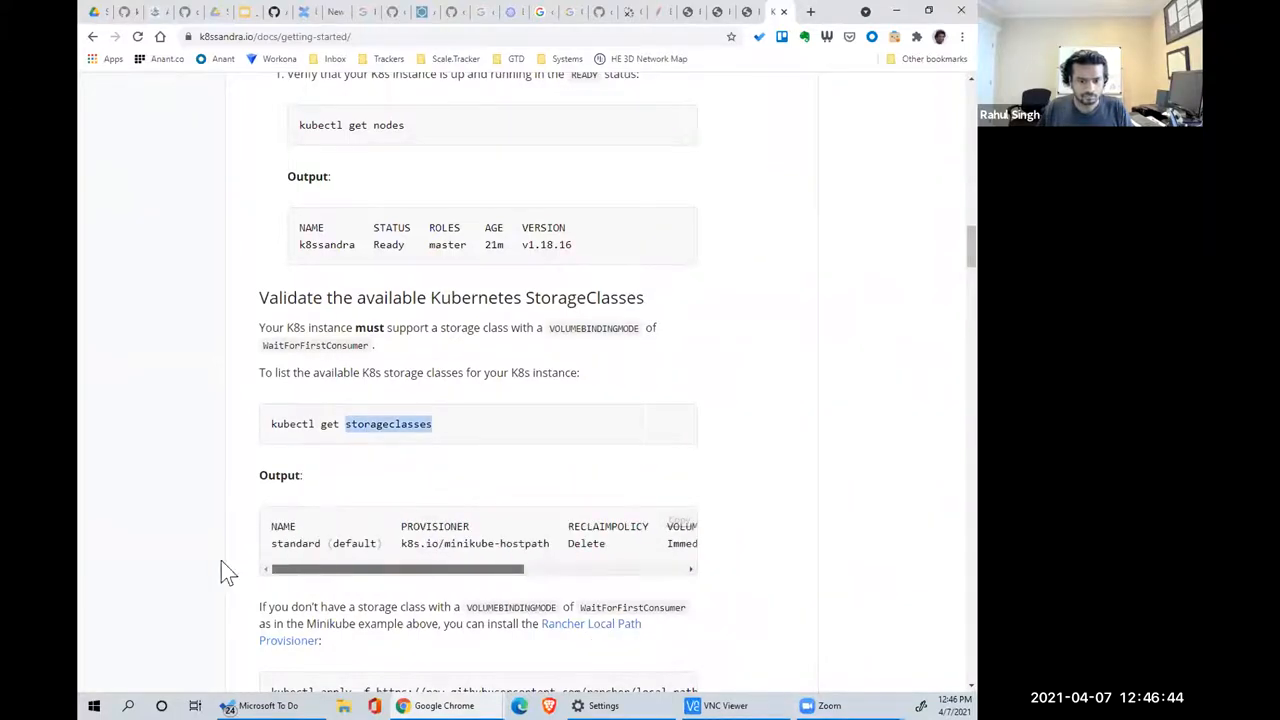
{"action": "scroll", "scroll_direction": "down", "scroll_amount": 3}
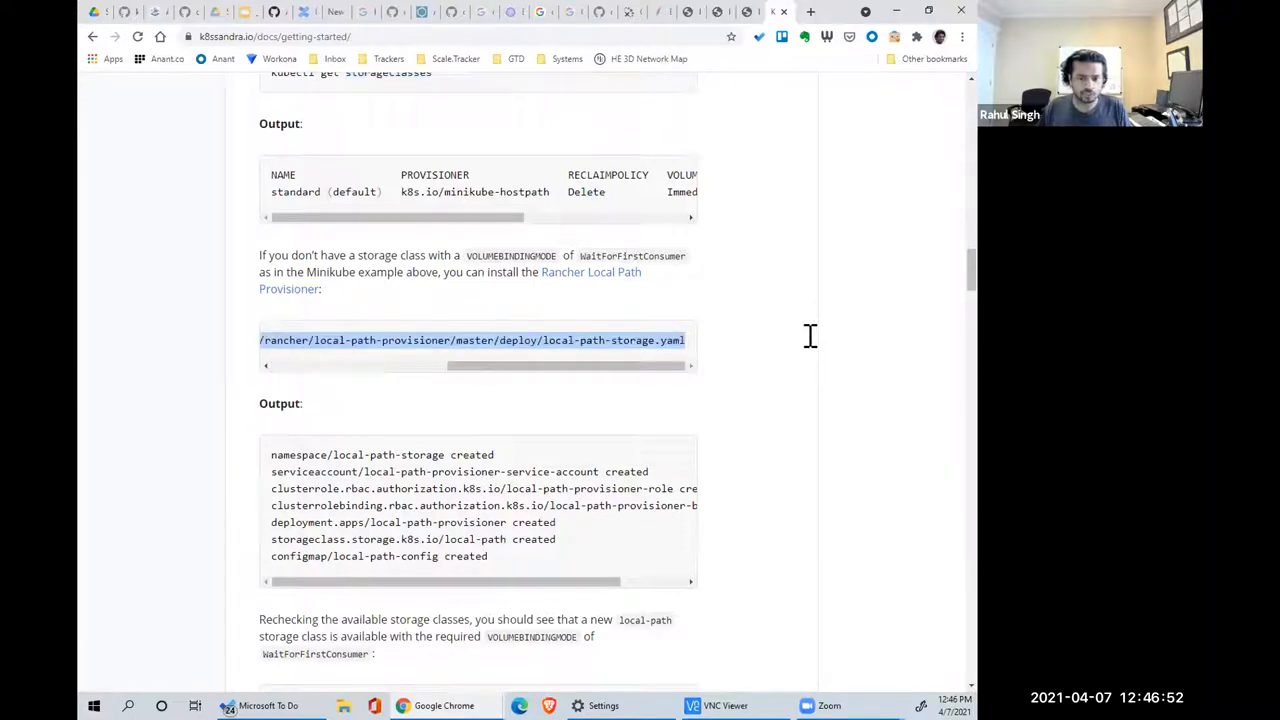
{"action": "left_click", "coordinate": [811, 11]}
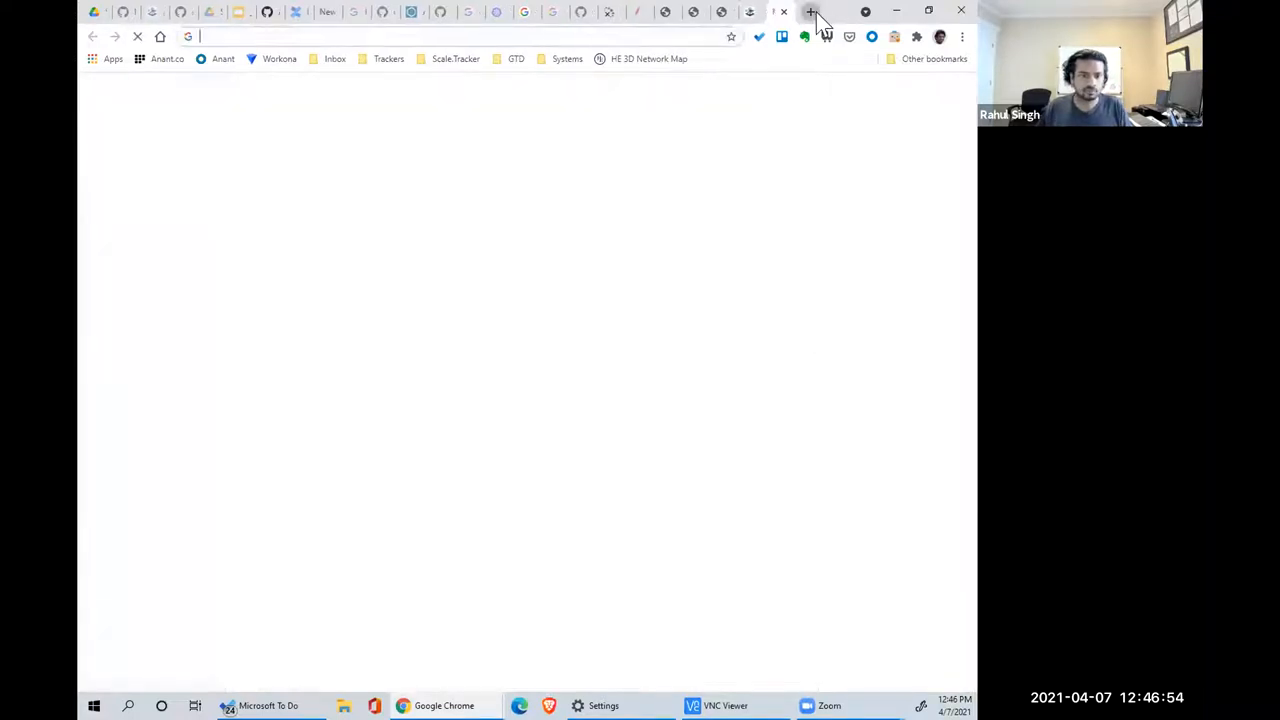
{"action": "type", "text": "raw.githubusercontent.com/rancher/local-path-provisioner/master/deploy/local-path-storage.yaml"}
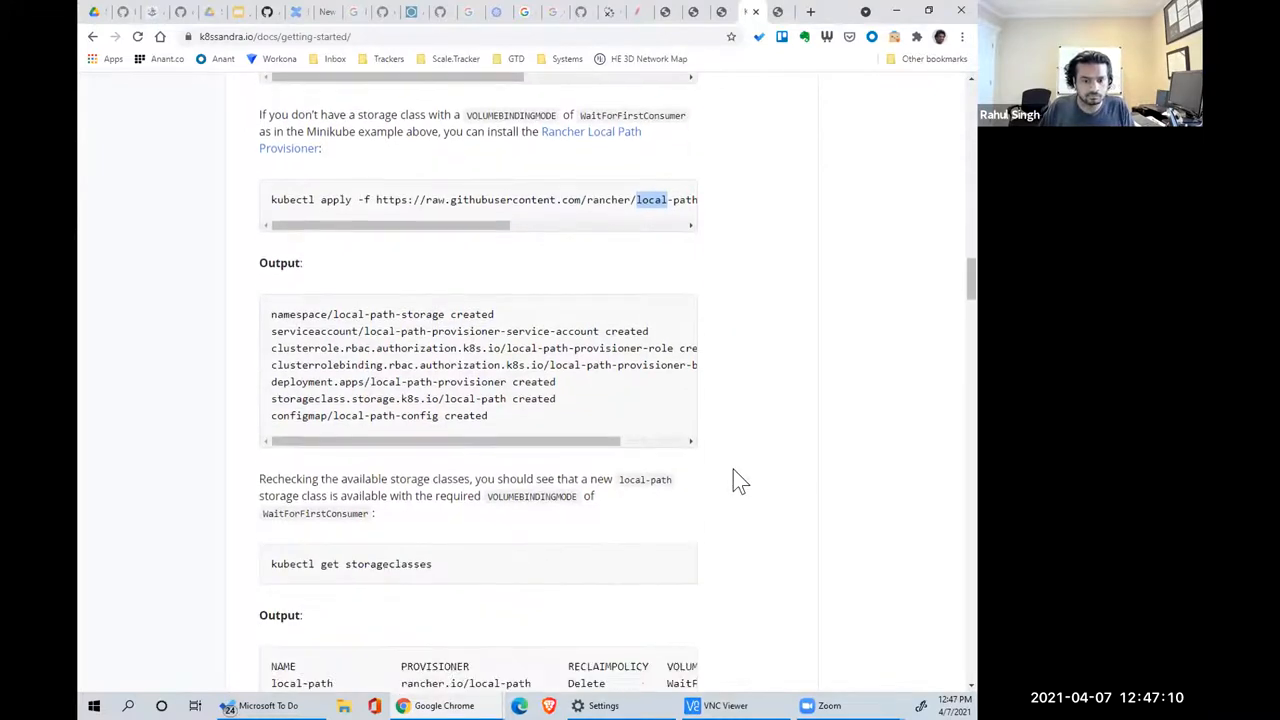
{"action": "mouse_move", "coordinate": [705, 500]}
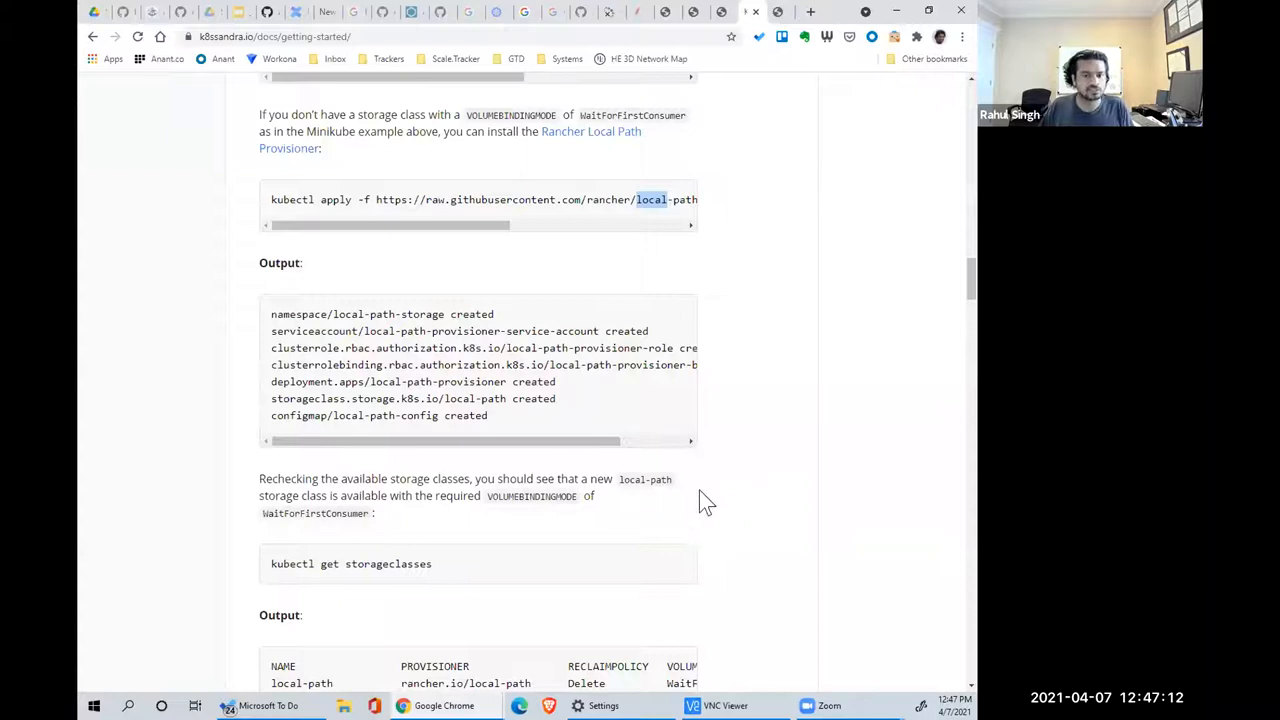
- Search the K8ssandra guide page for 'helm' mentions, then close the find bar
{"action": "scroll", "scroll_direction": "down", "scroll_amount": 3}
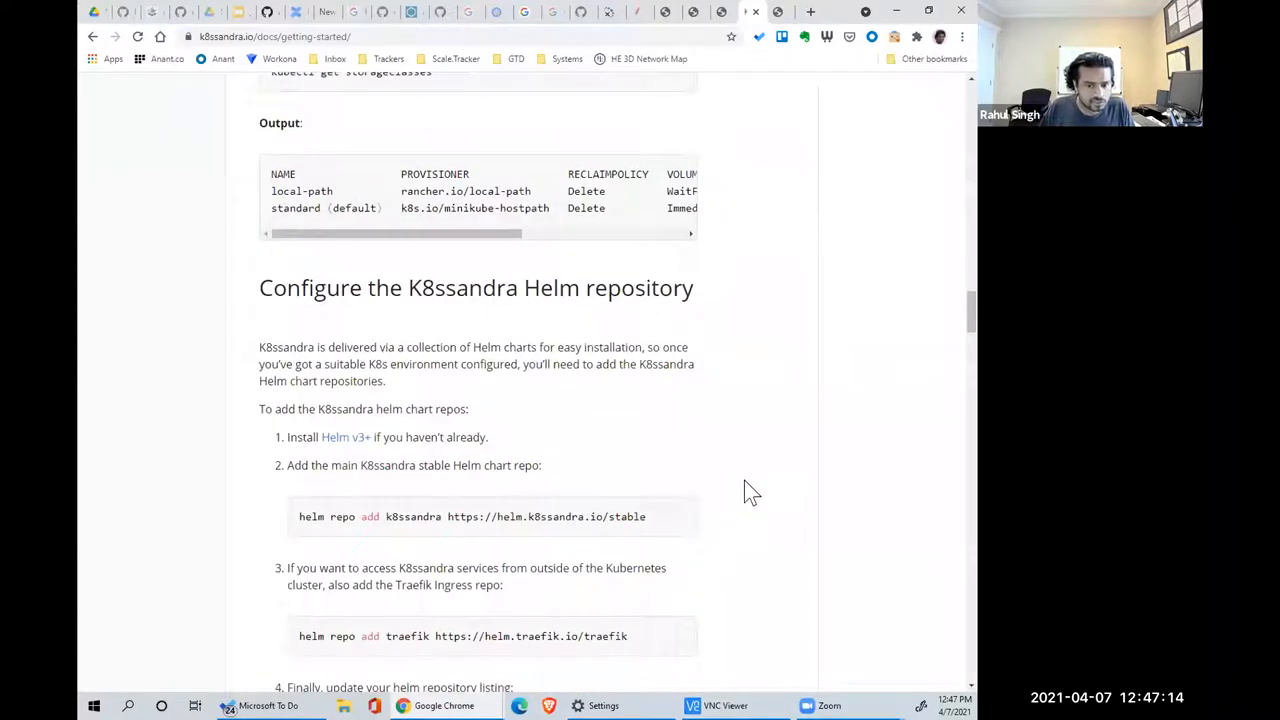
{"action": "type", "text": "h"}
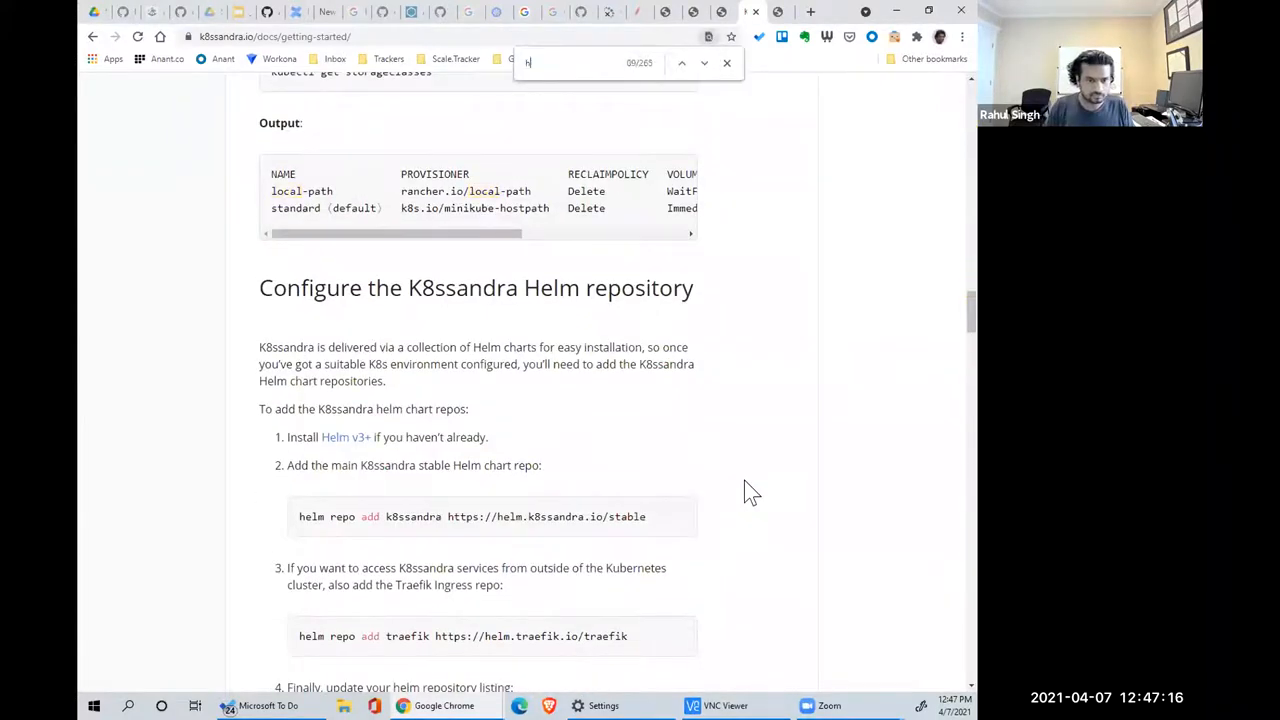
{"action": "type", "text": "elm"}
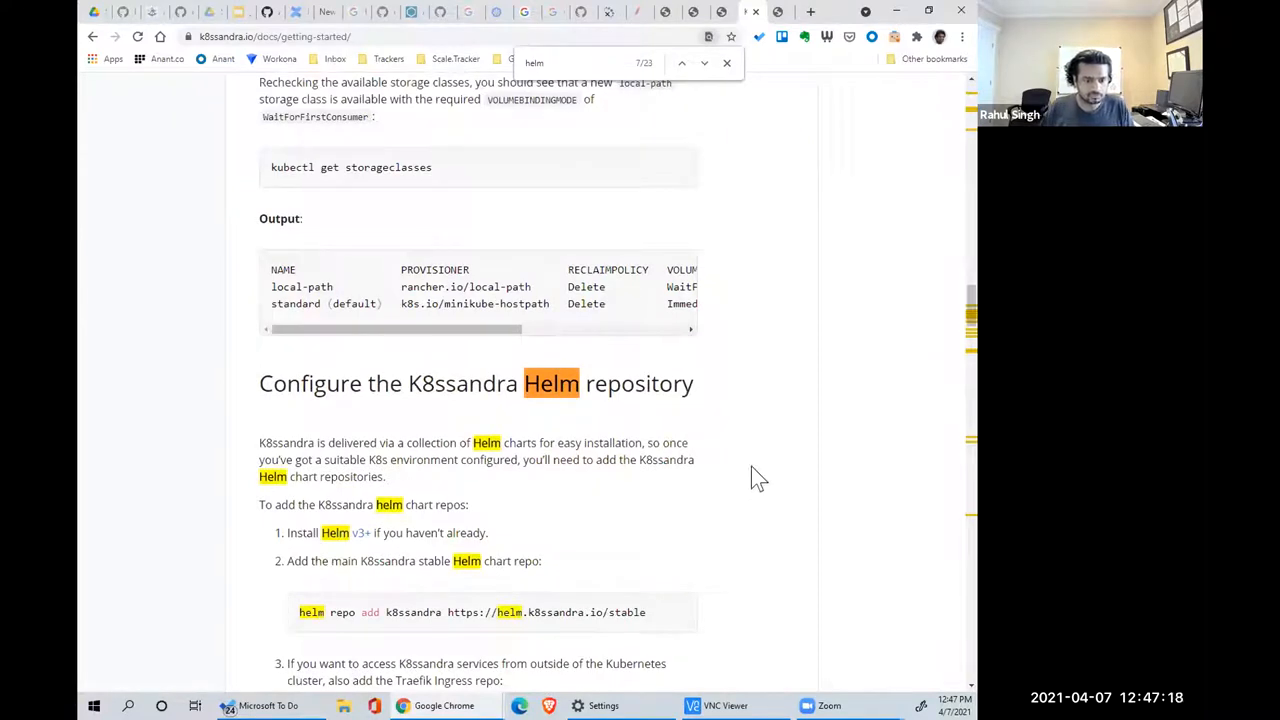
{"action": "left_click", "coordinate": [727, 63]}
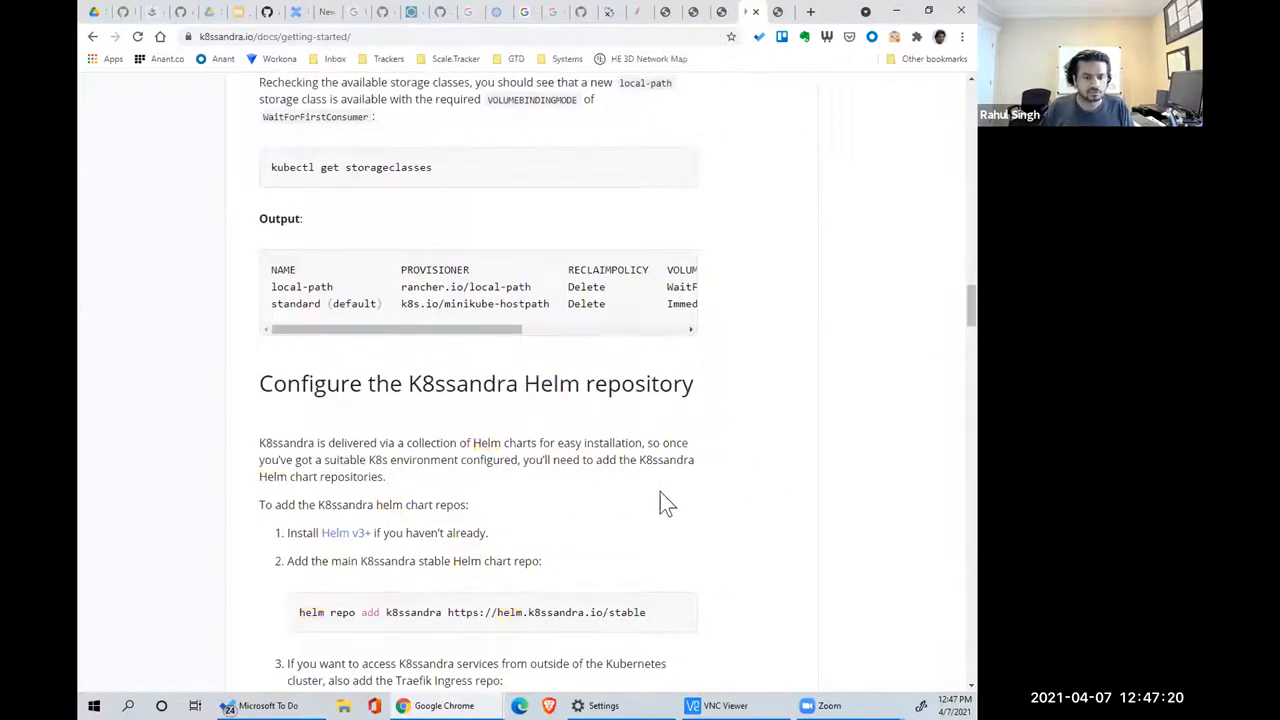
- Scroll down to the single-node k8ssandra.yaml install example with Cassandra 3.11.10
{"action": "scroll", "scroll_direction": "down", "scroll_amount": 3}
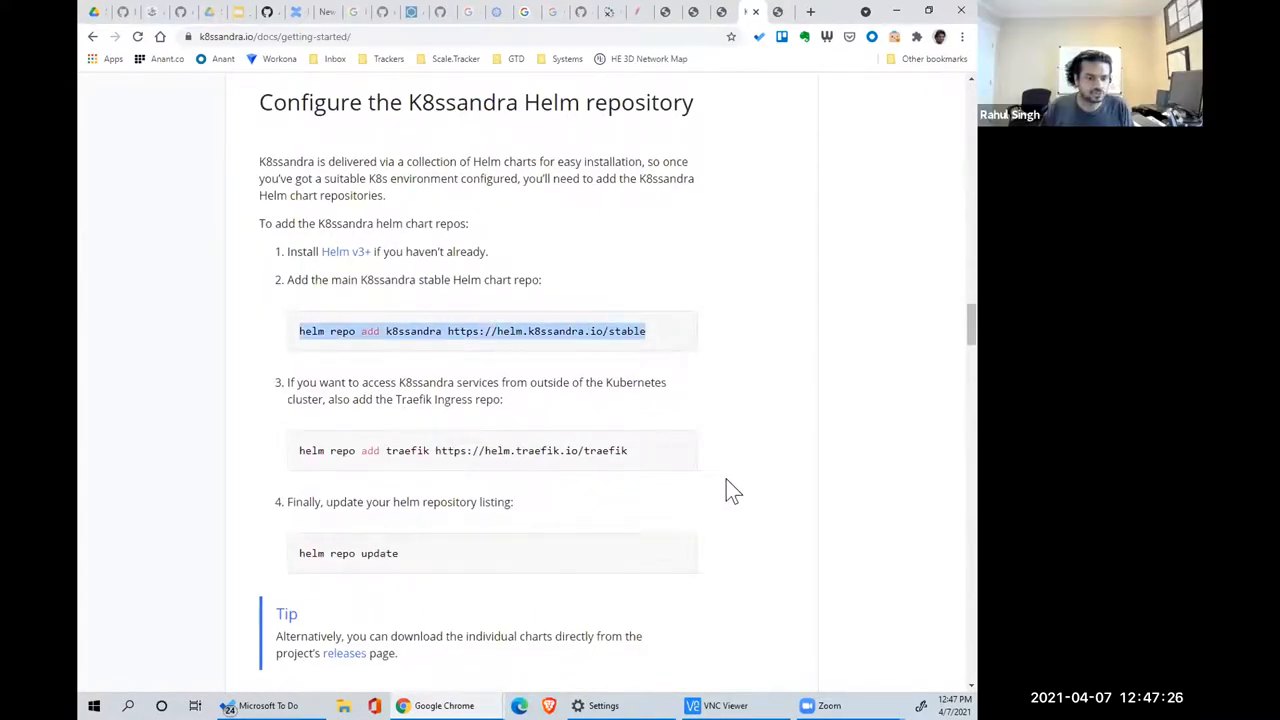
{"action": "scroll", "scroll_direction": "down", "scroll_amount": 3}
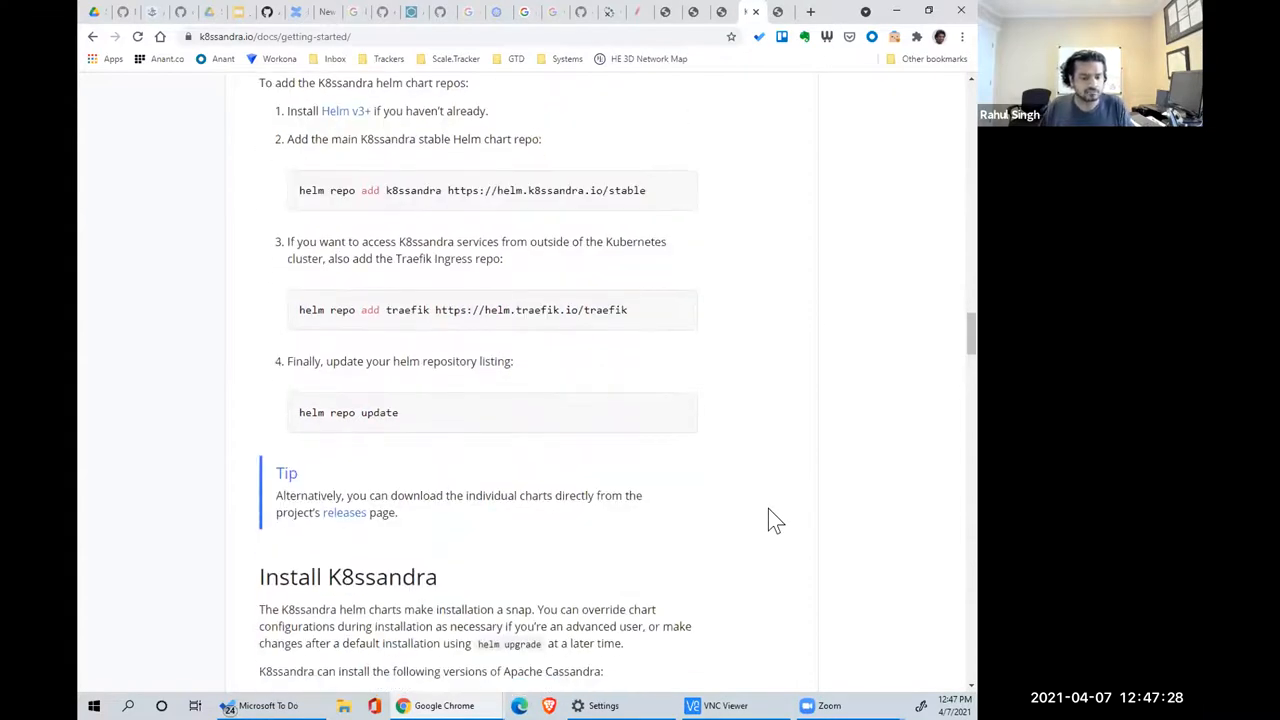
{"action": "scroll", "scroll_direction": "down", "scroll_amount": 3}
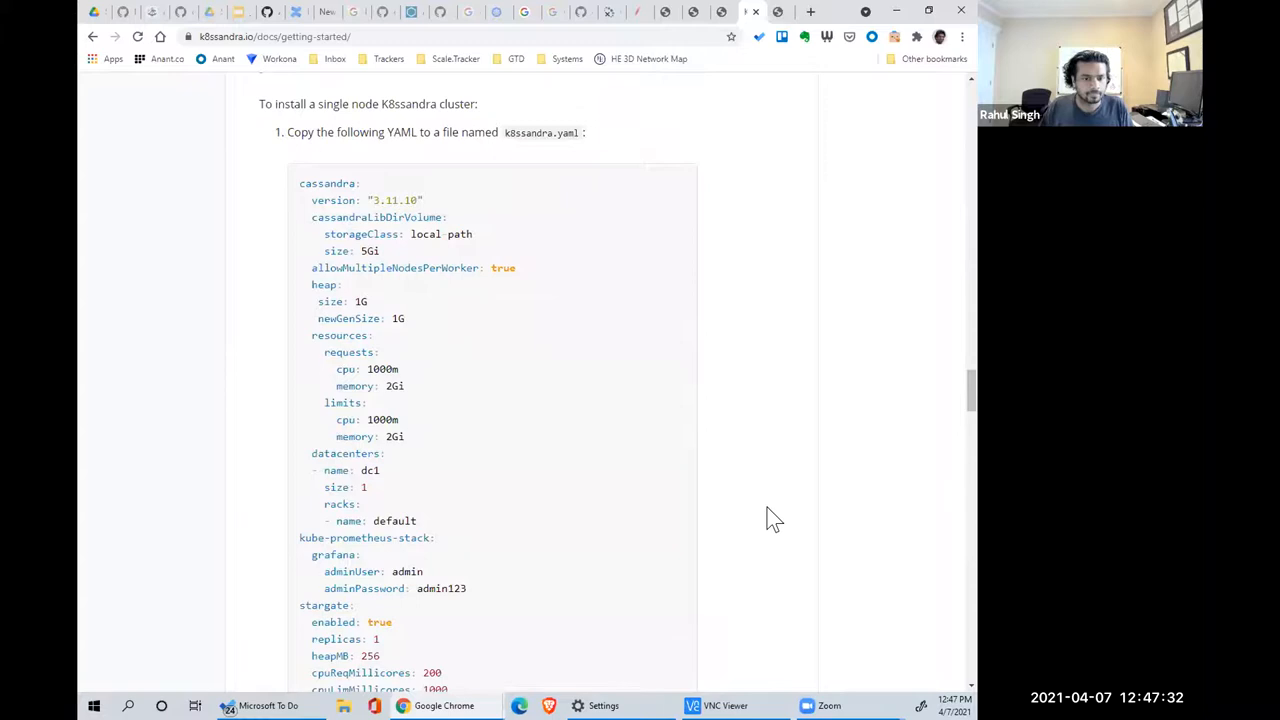
- Scroll the Quick Start prerequisites to the Minikube output and Verify your Kubernetes environment
{"action": "scroll", "scroll_direction": "down", "scroll_amount": 3}
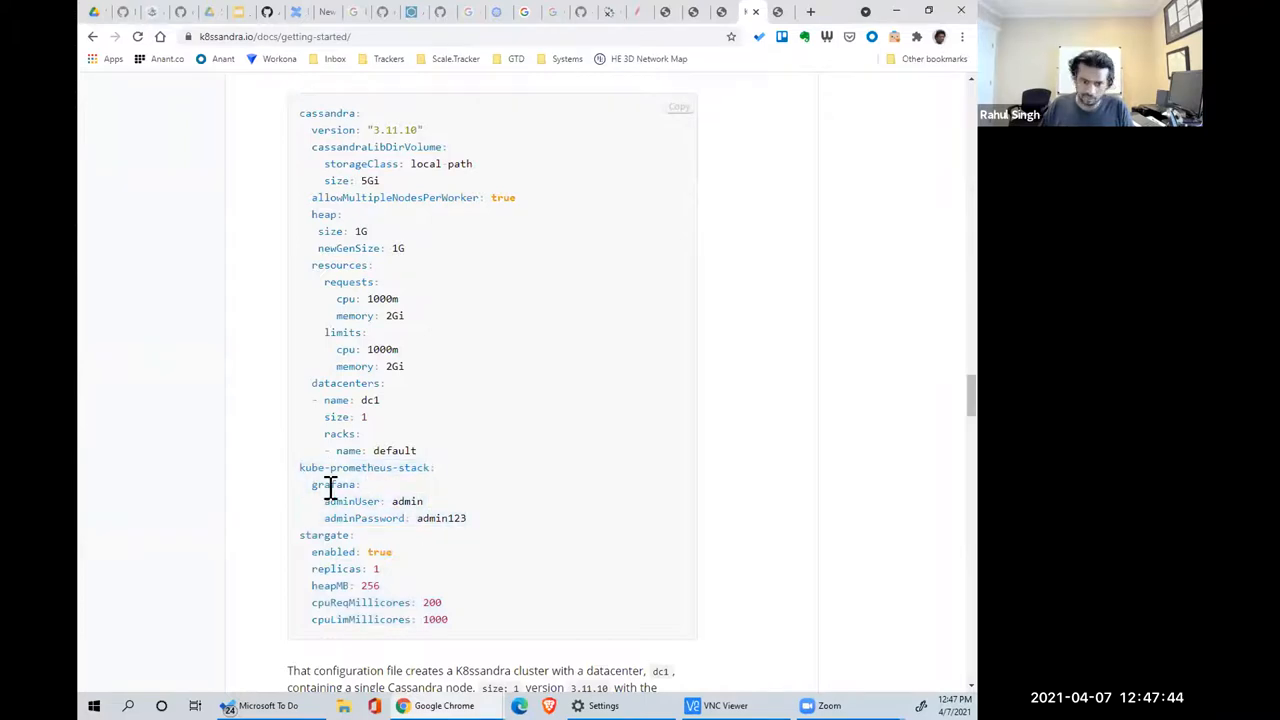
{"action": "mouse_move", "coordinate": [535, 527]}
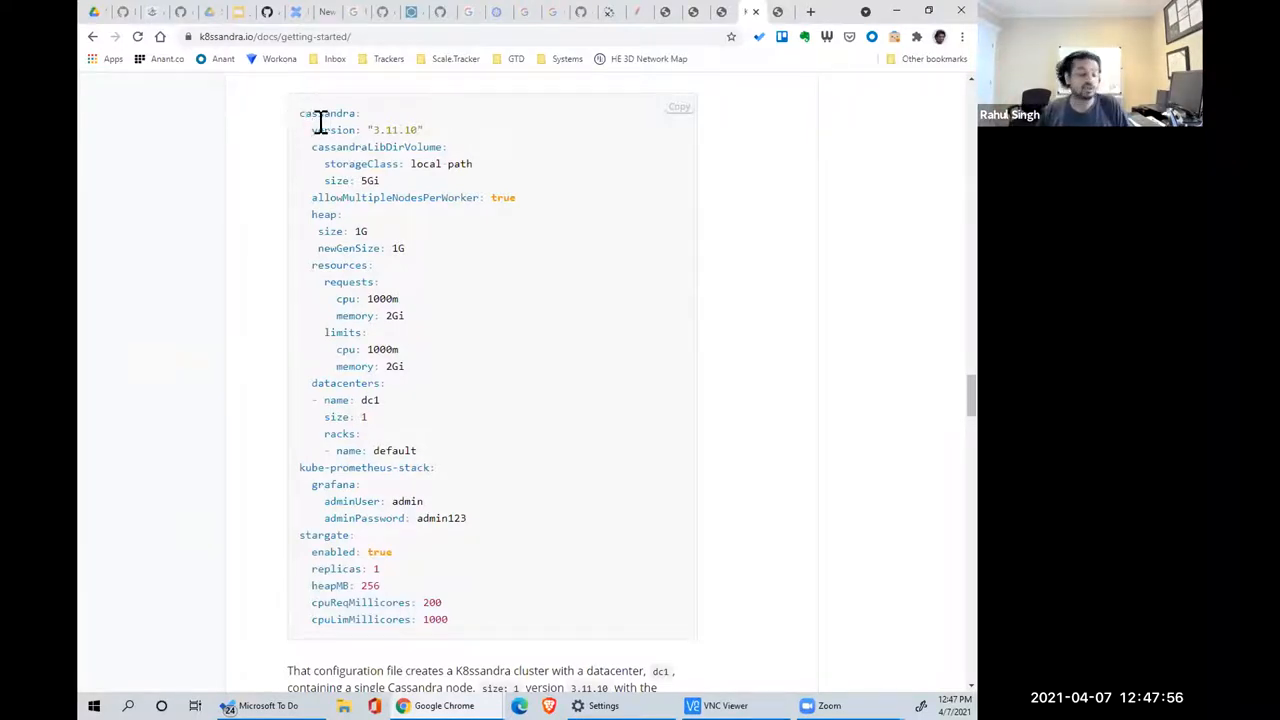
{"action": "scroll", "scroll_direction": "down", "scroll_amount": 3}
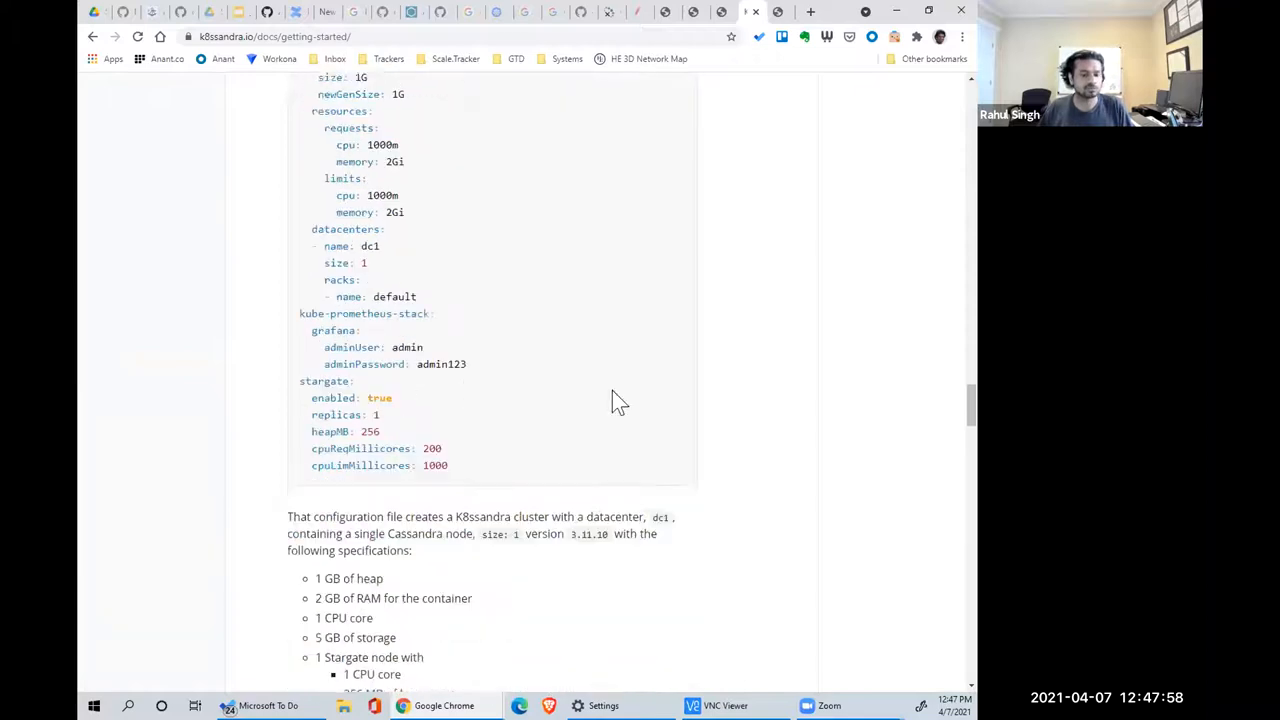
{"action": "scroll", "scroll_direction": "down", "scroll_amount": 3}
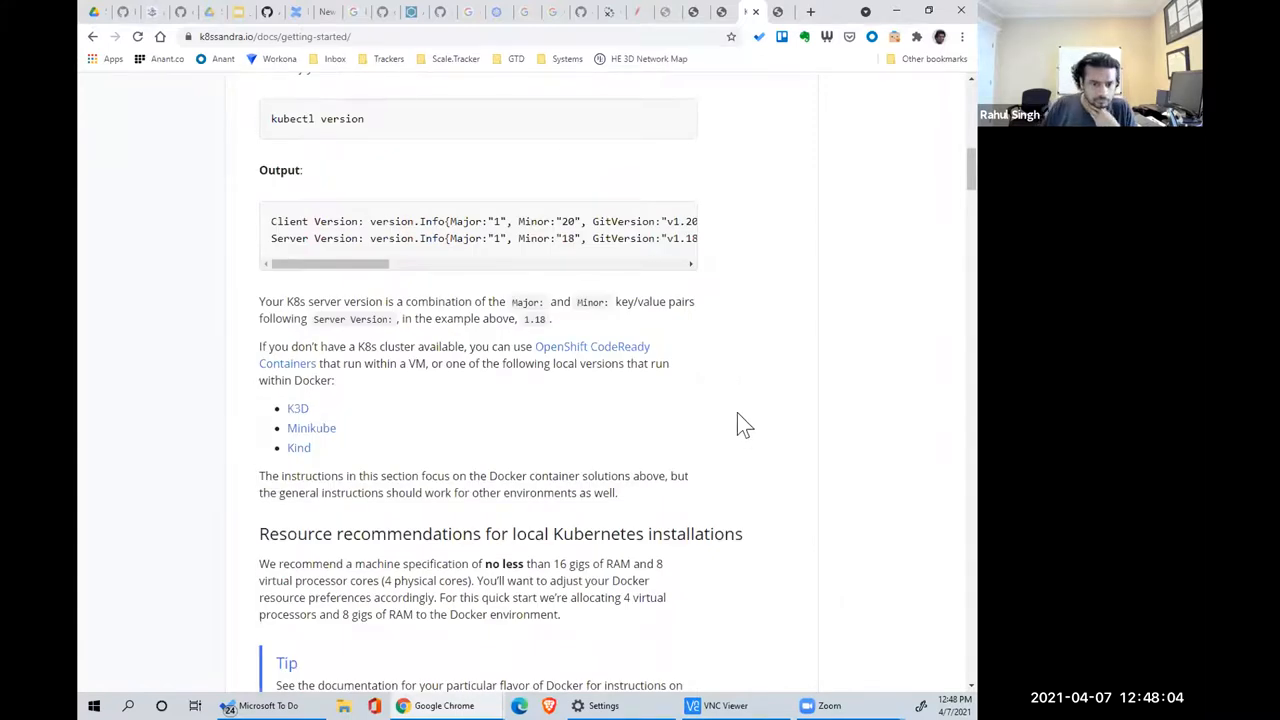
{"action": "scroll", "scroll_direction": "up", "scroll_amount": 3}
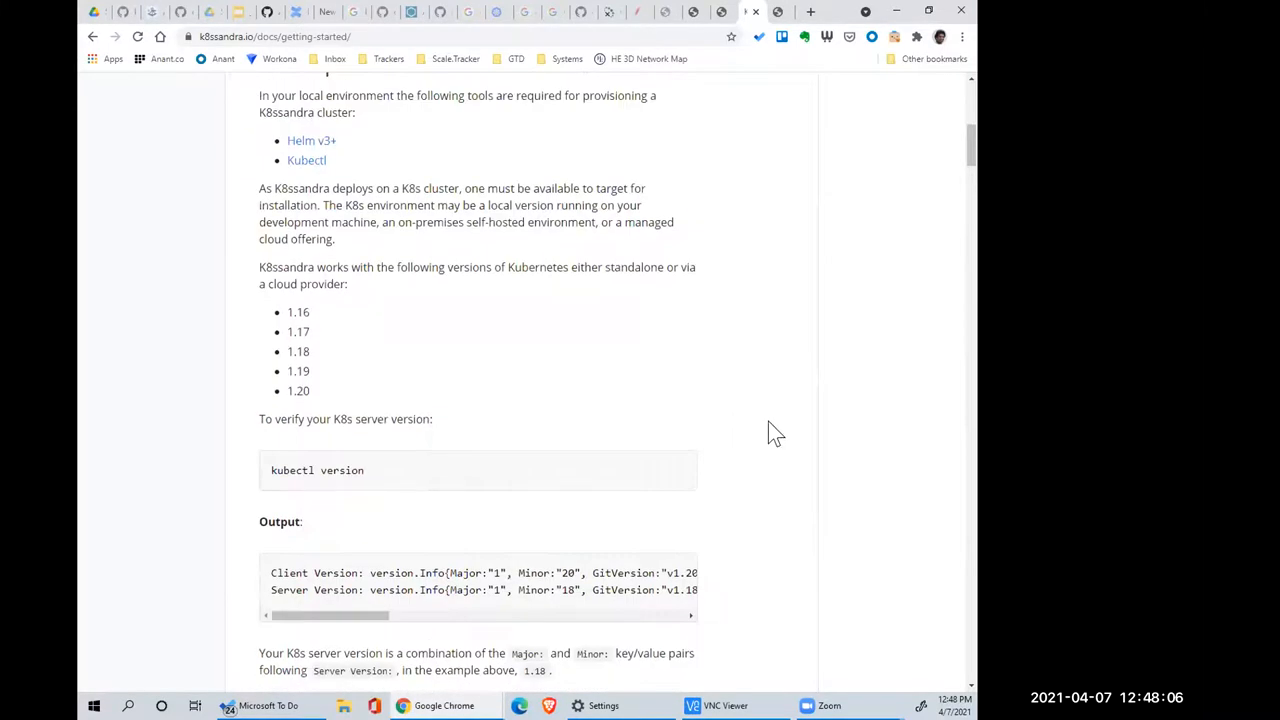
{"action": "scroll", "scroll_direction": "up", "scroll_amount": 3}
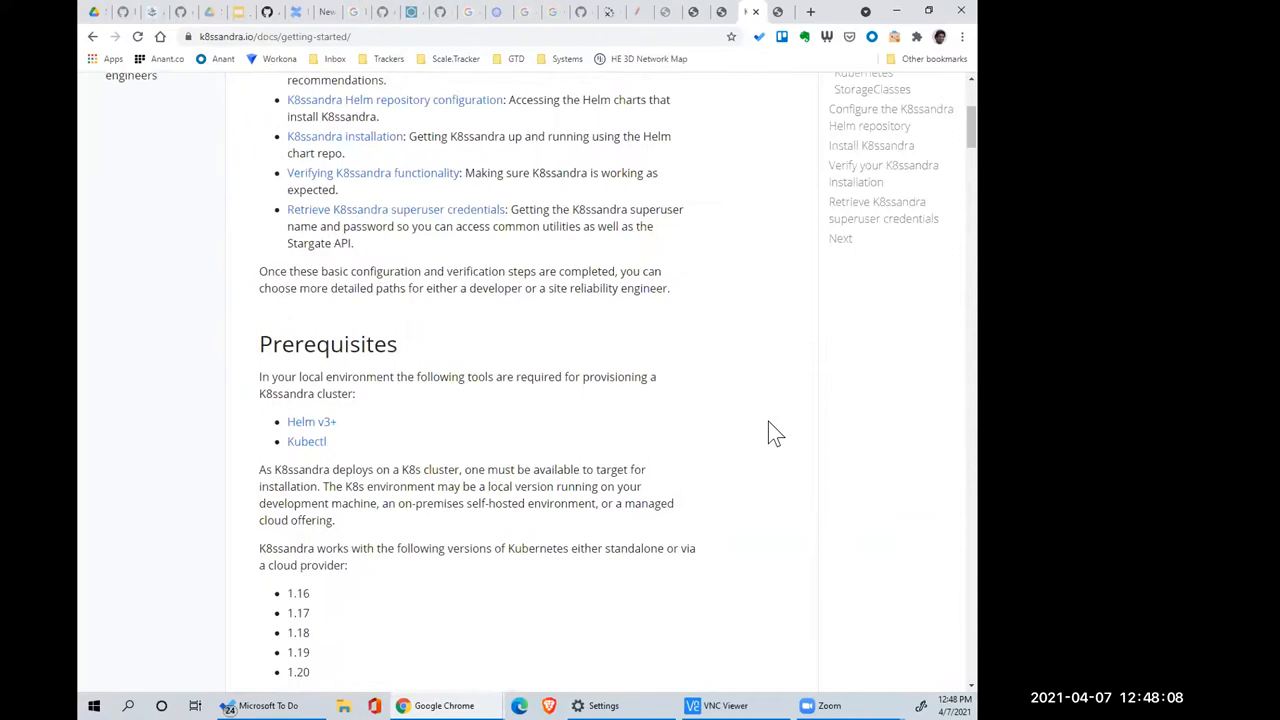
{"action": "scroll", "scroll_direction": "up", "scroll_amount": 3}
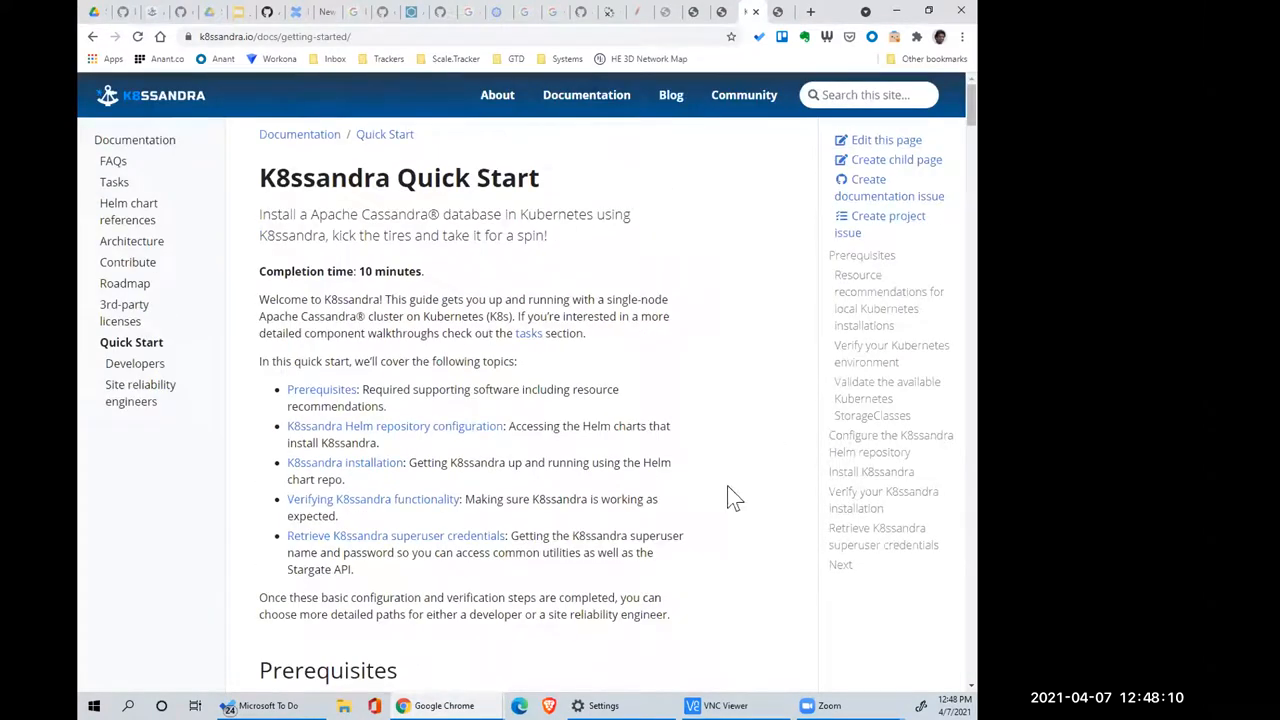
{"action": "mouse_move", "coordinate": [645, 497]}
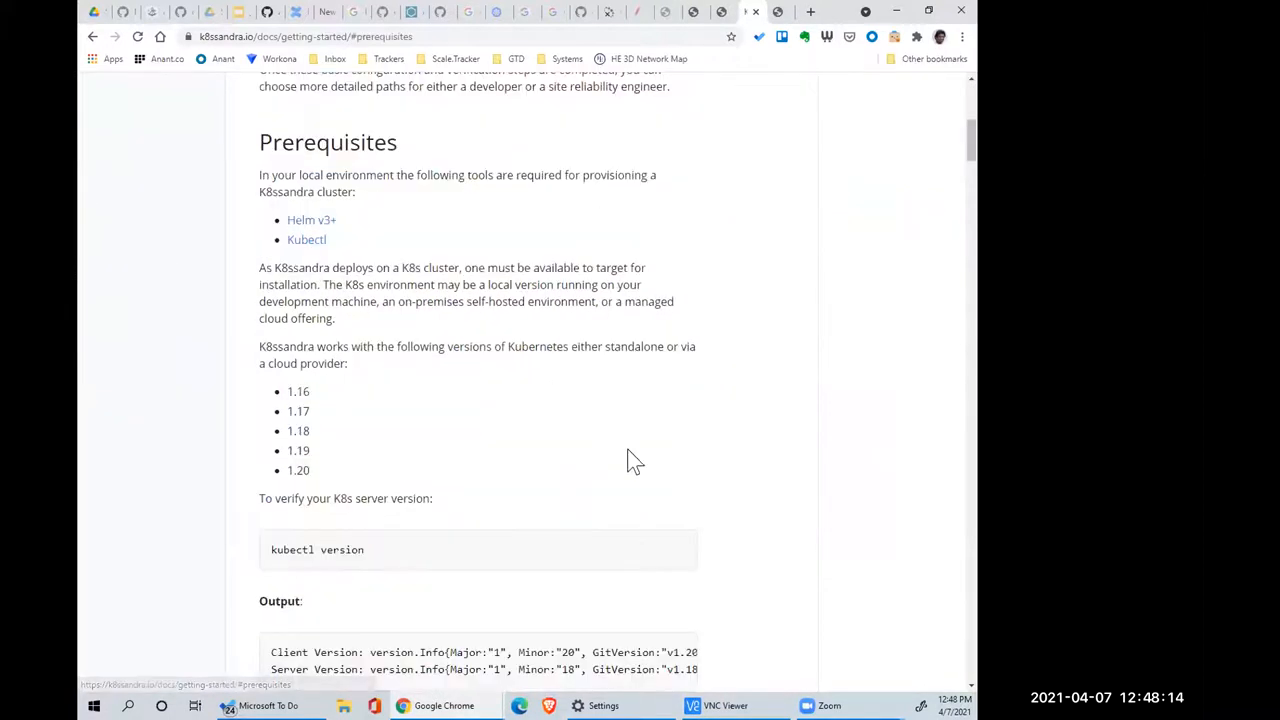
{"action": "scroll", "scroll_direction": "down", "scroll_amount": 3}
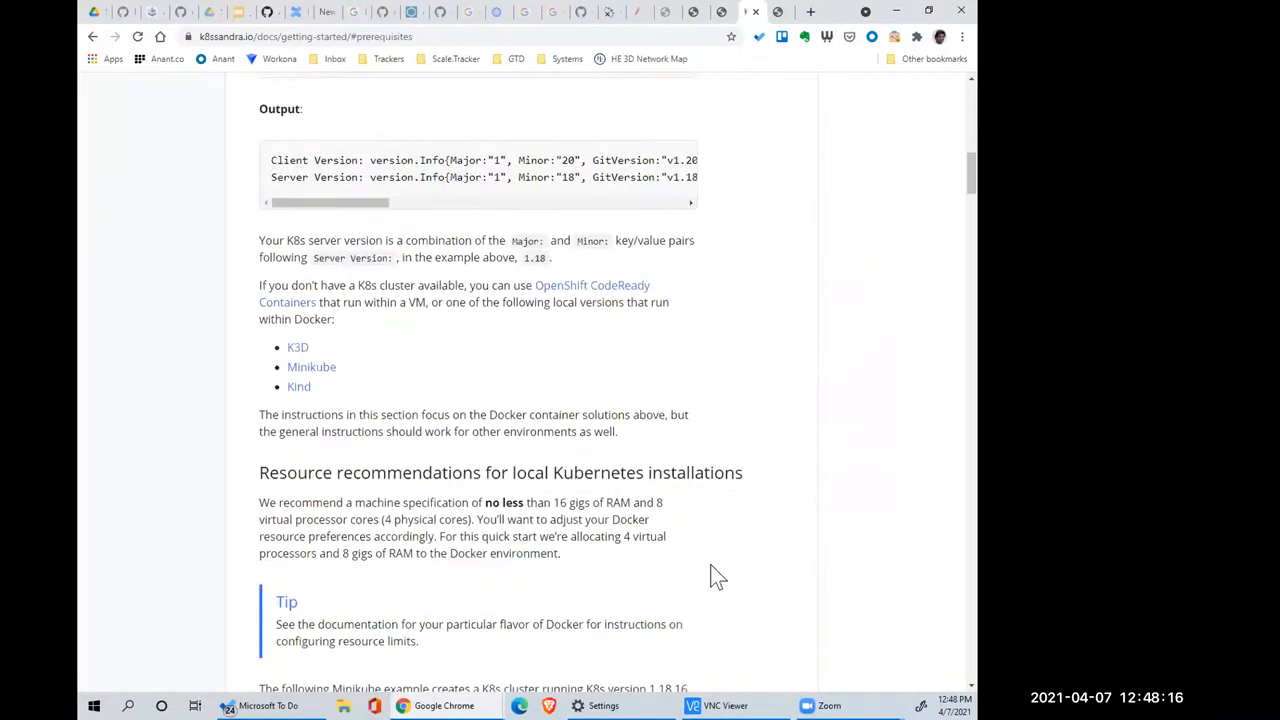
{"action": "scroll", "scroll_direction": "down", "scroll_amount": 3}
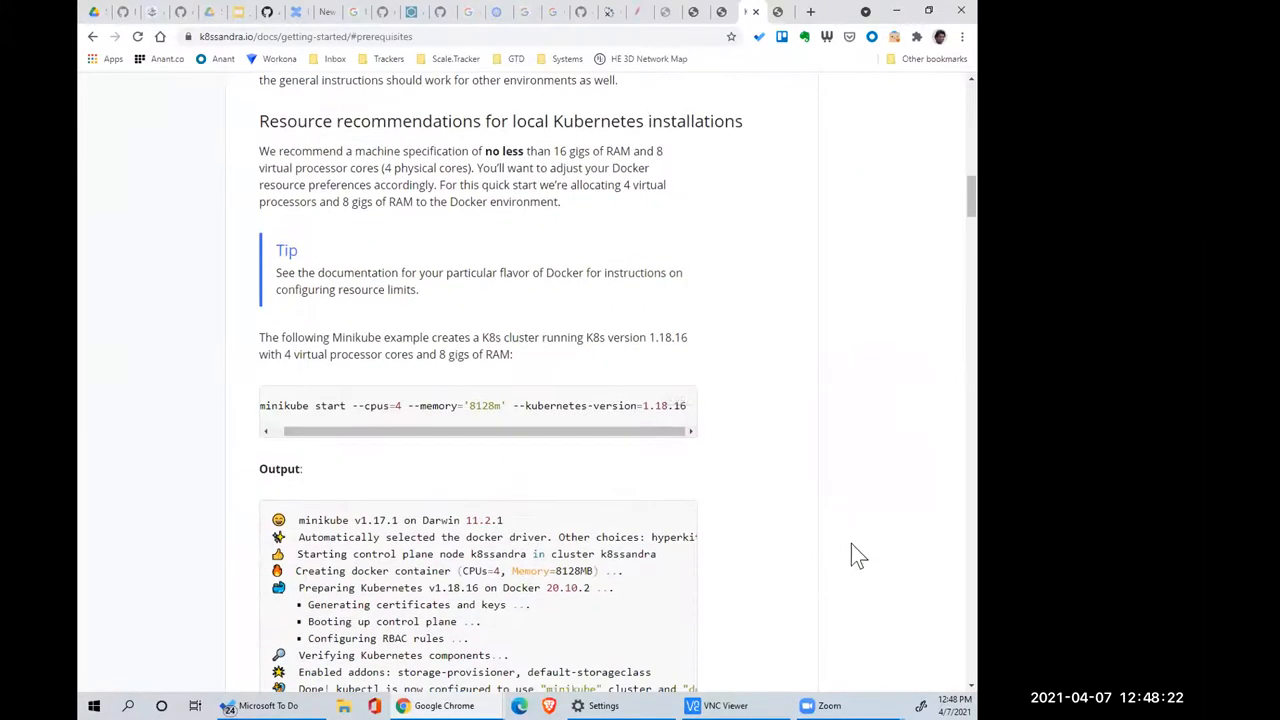
{"action": "scroll", "scroll_direction": "down", "scroll_amount": 3}
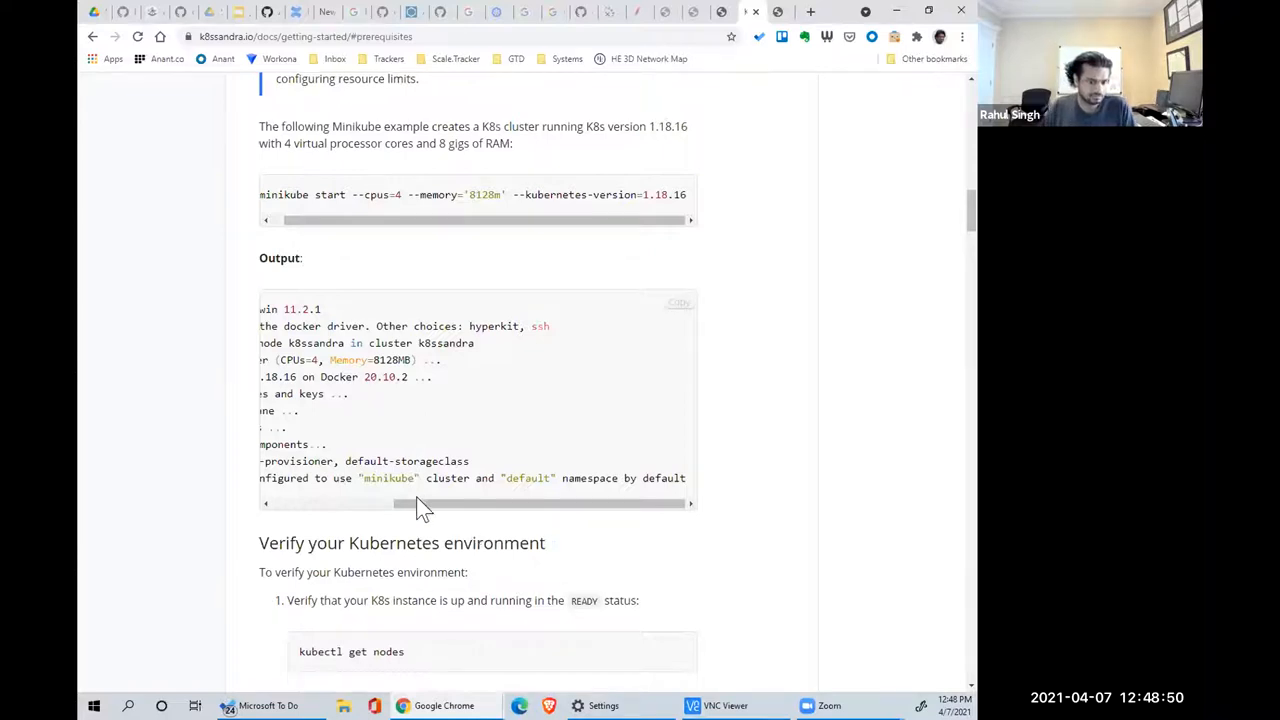
{"action": "mouse_move", "coordinate": [440, 535]}
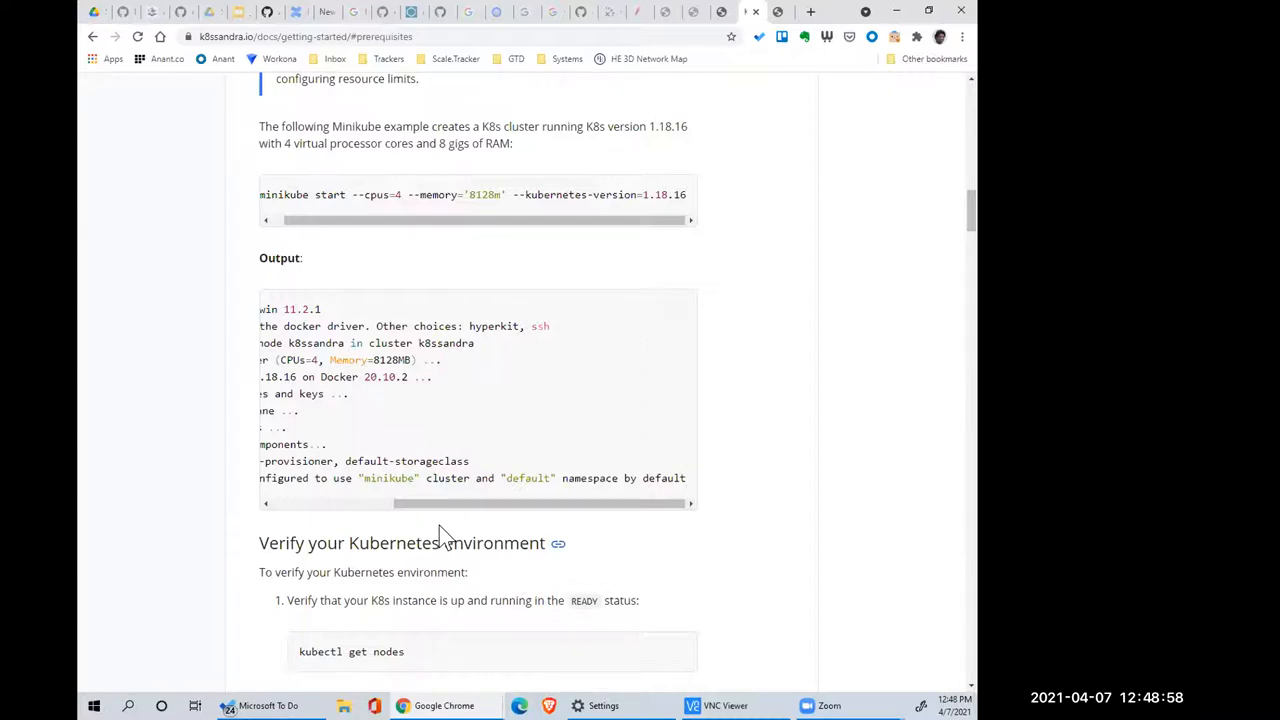
{"action": "mouse_move", "coordinate": [700, 540]}
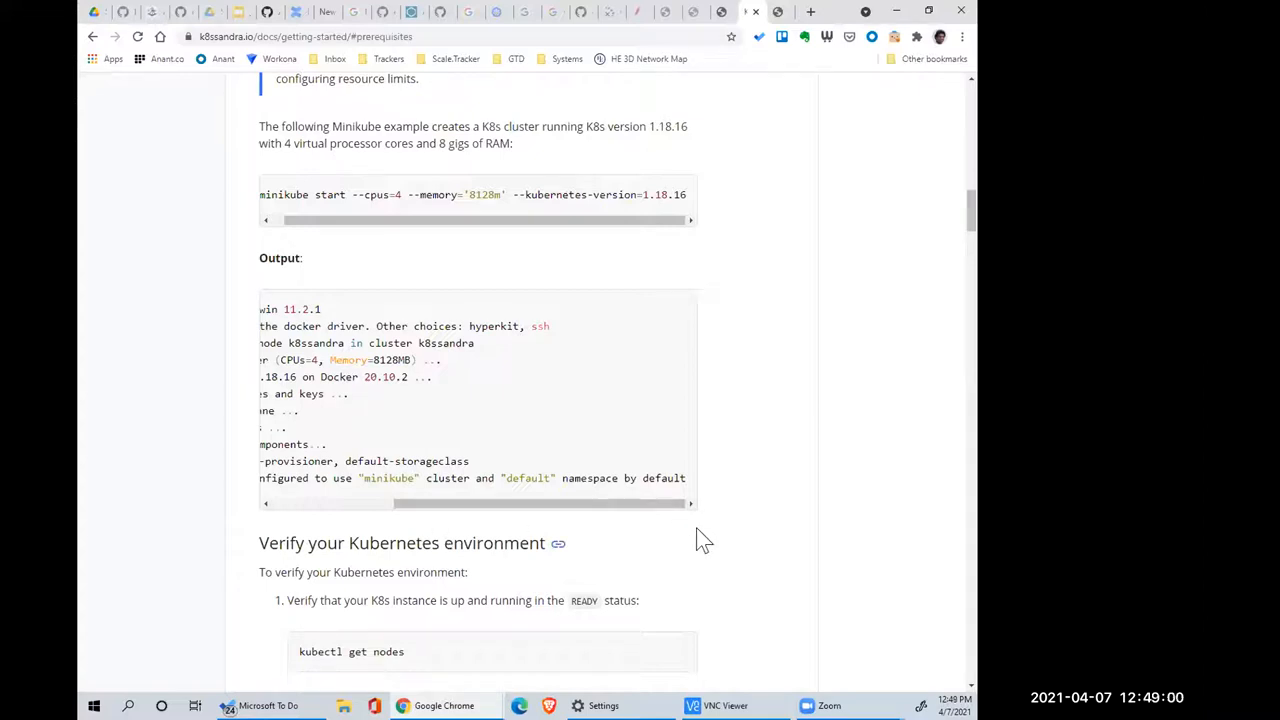
{"action": "mouse_move", "coordinate": [735, 484]}
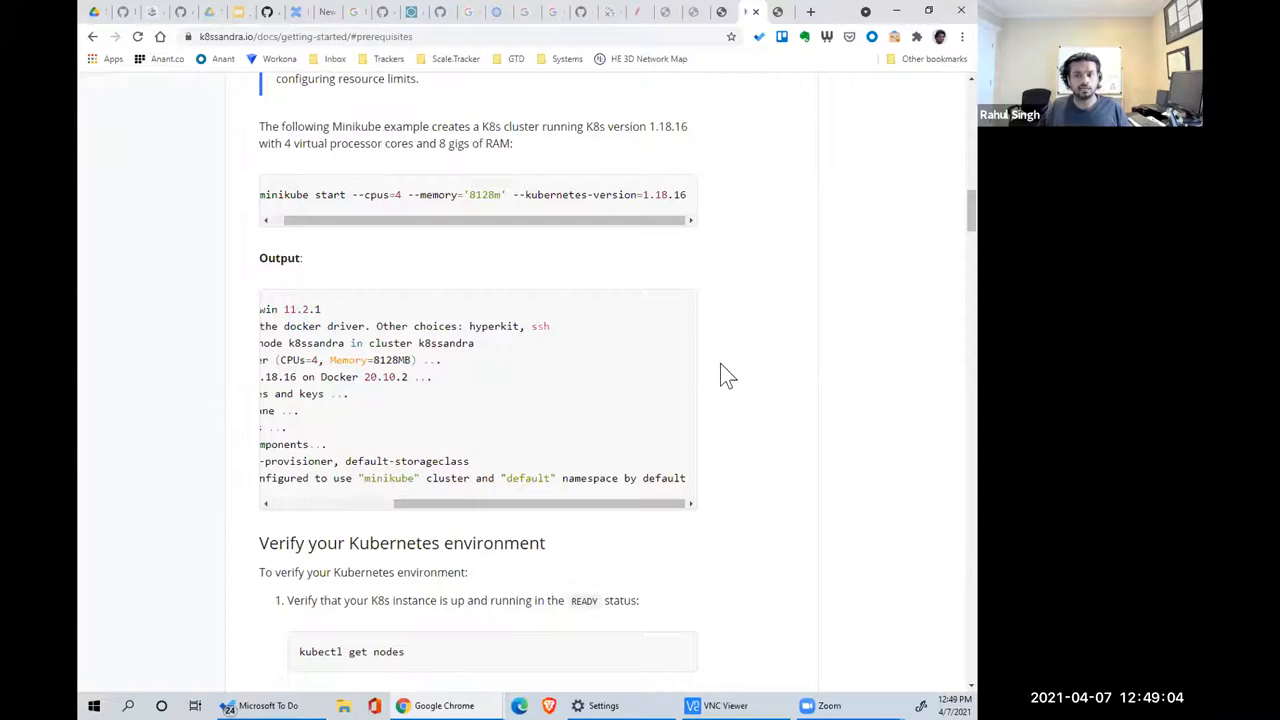
{"action": "mouse_move", "coordinate": [130, 690]}
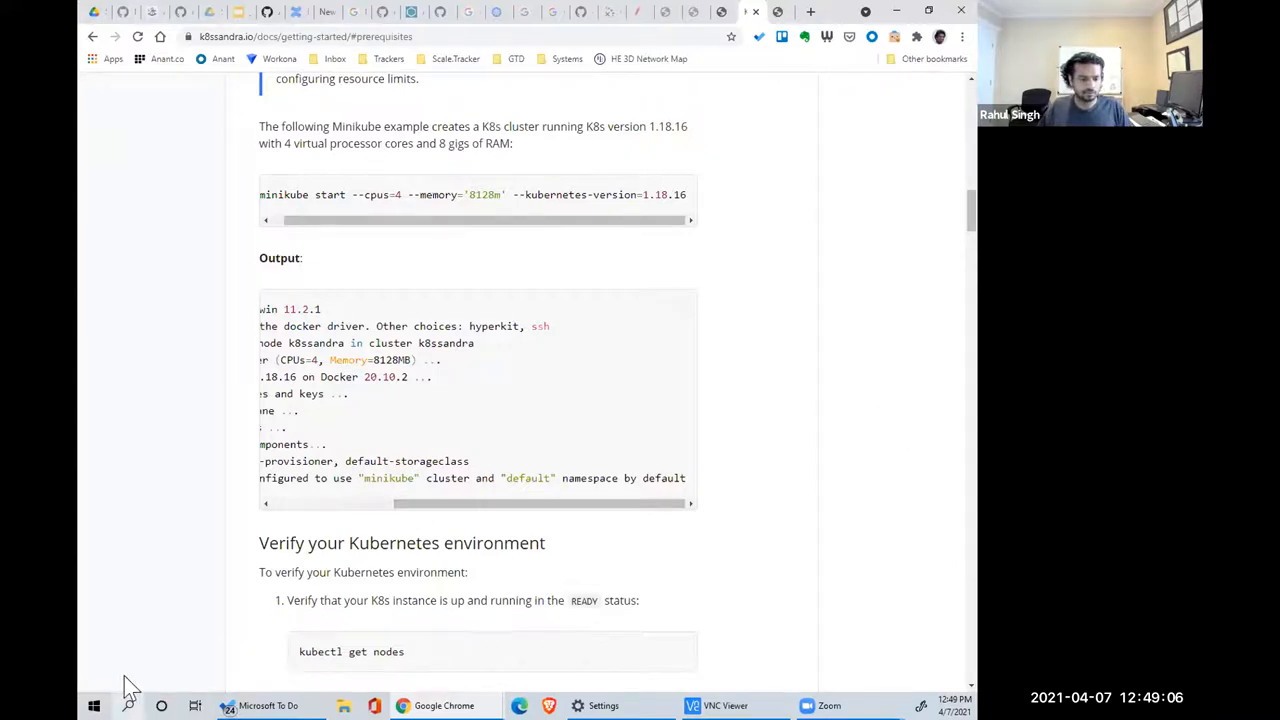
- Launch Notepad and type the kubernetes and docker headings with cassandra-image
{"action": "type", "text": "notepad"}
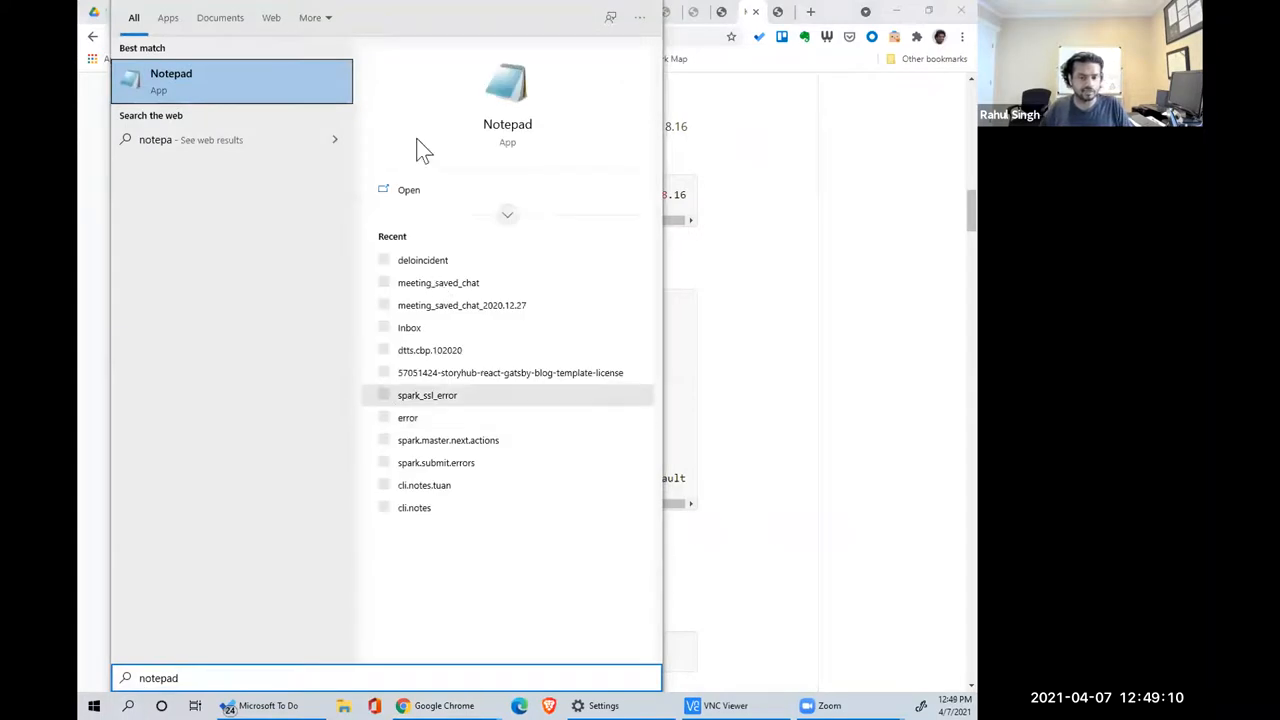
{"action": "left_click", "coordinate": [171, 81]}
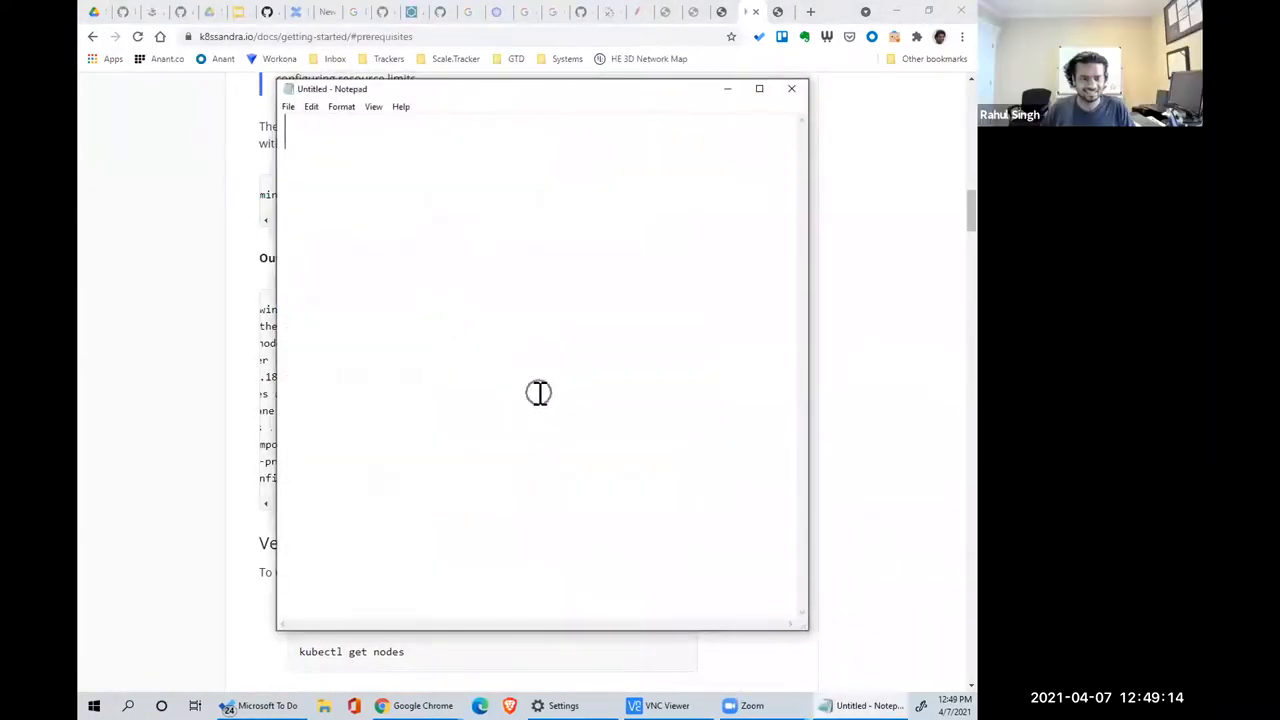
{"action": "type", "text": "kub"}
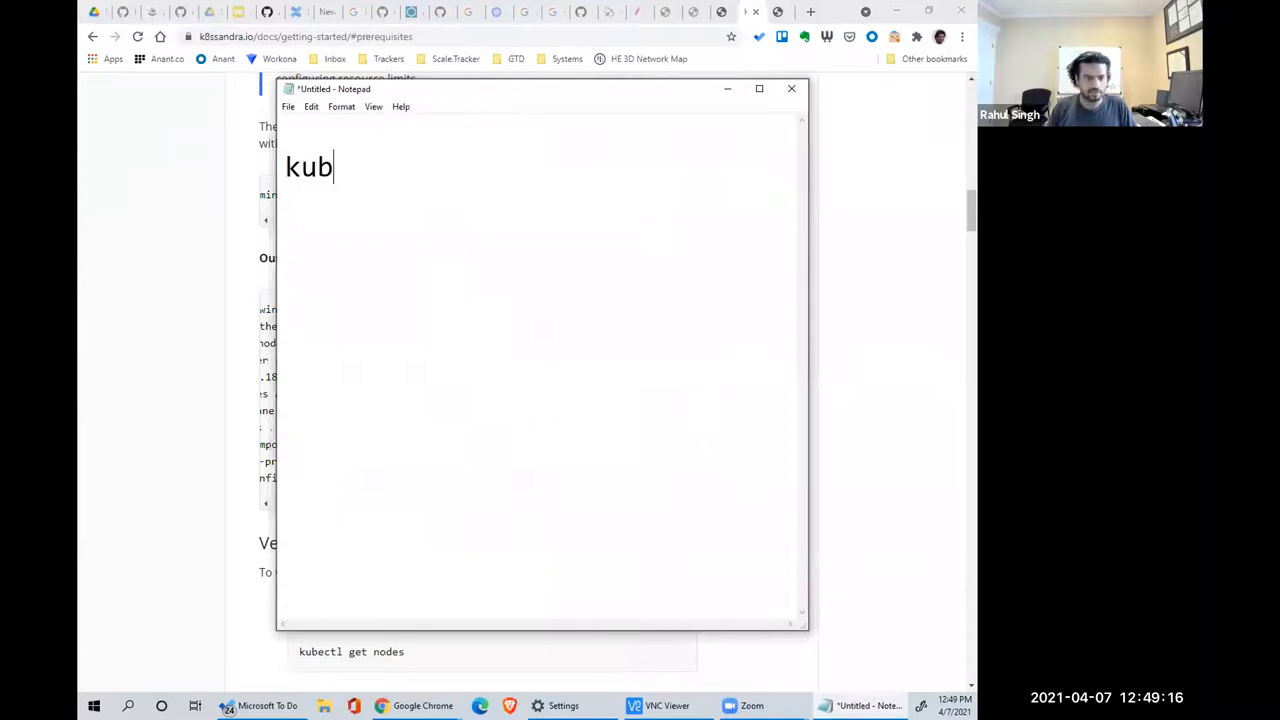
{"action": "type", "text": "ernetes"}
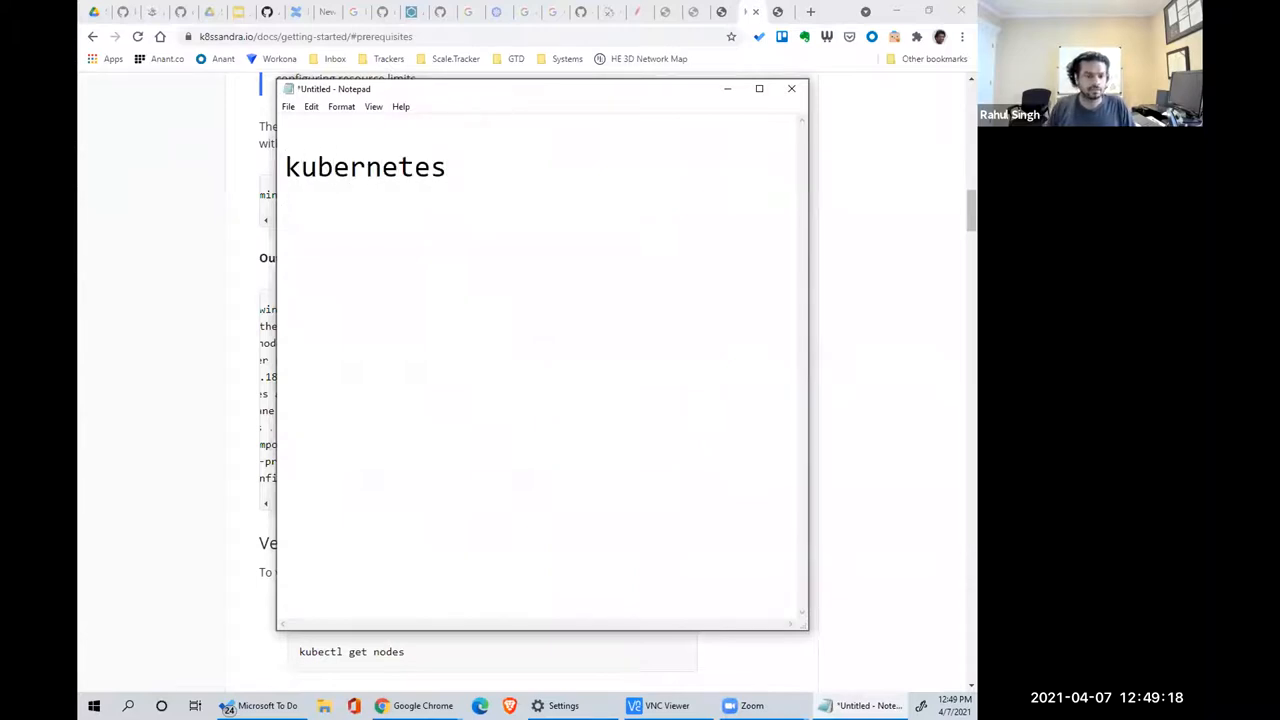
{"action": "type", "text": "docker"}
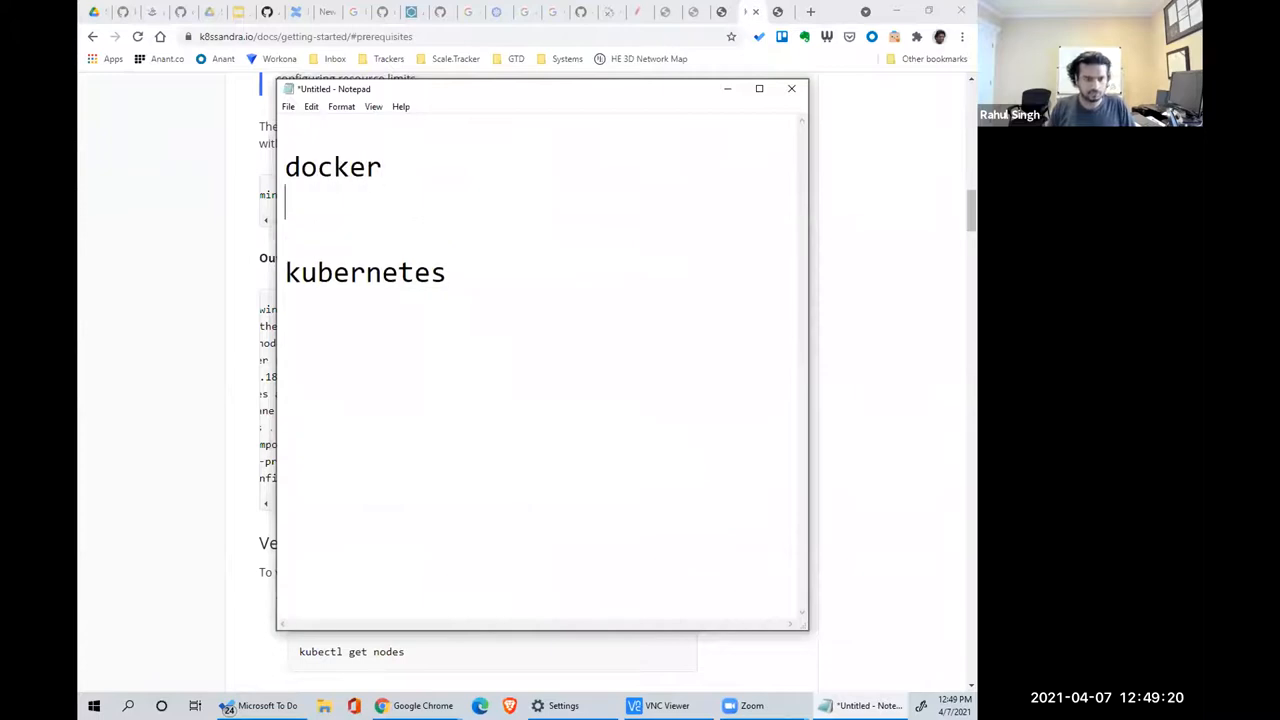
{"action": "type", "text": "cassan"}
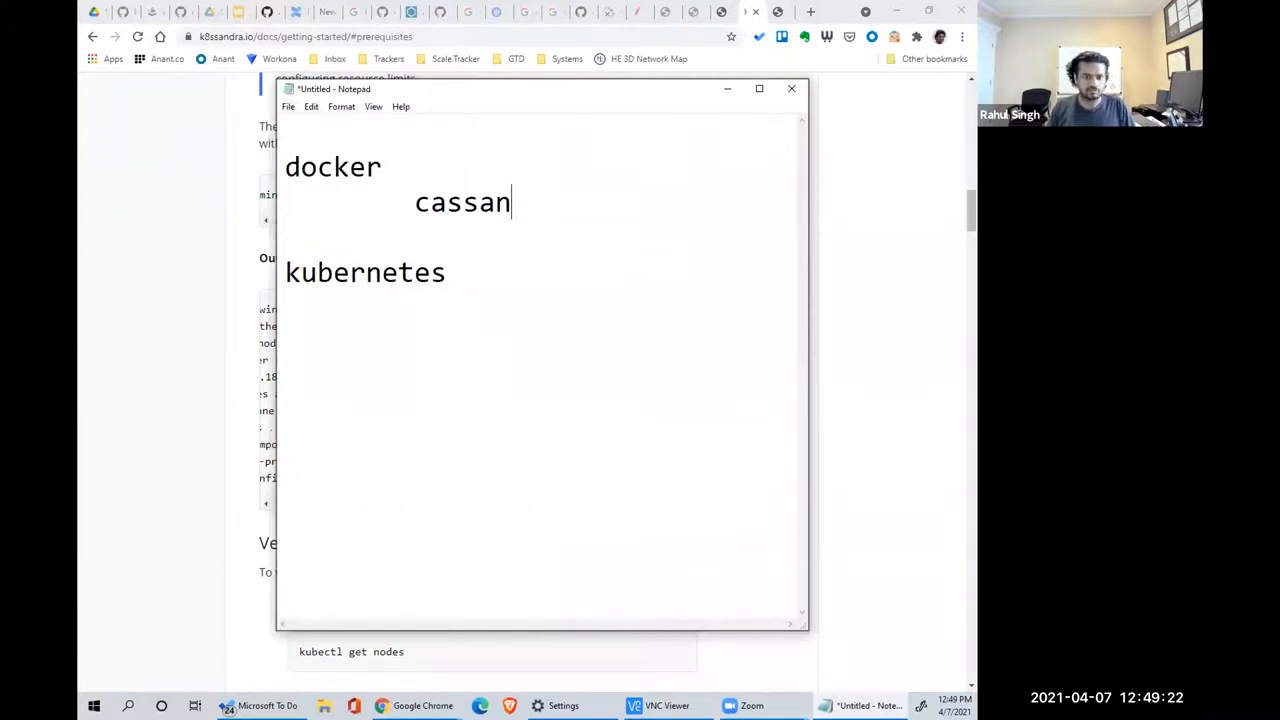
{"action": "type", "text": "dra-image"}
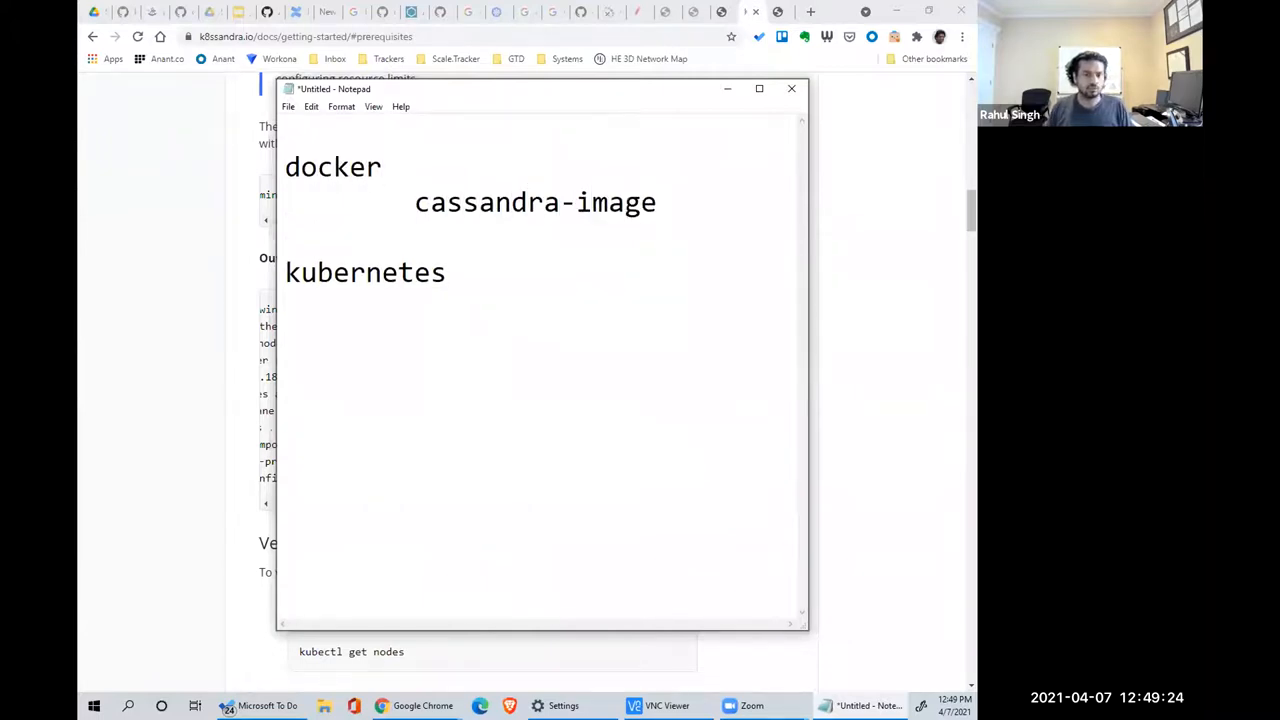
- Add cassandra-custom-image below cassandra-image under docker
{"action": "left_click", "coordinate": [673, 202]}
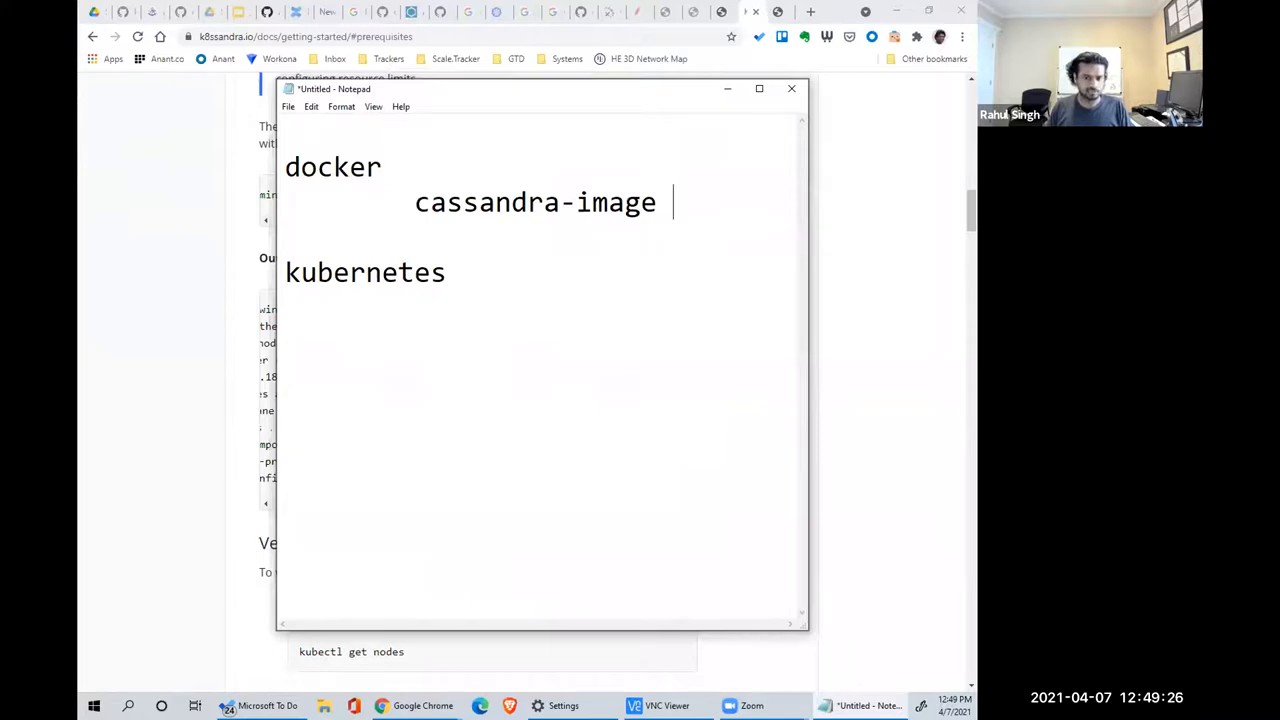
{"action": "double_click", "coordinate": [617, 202]}
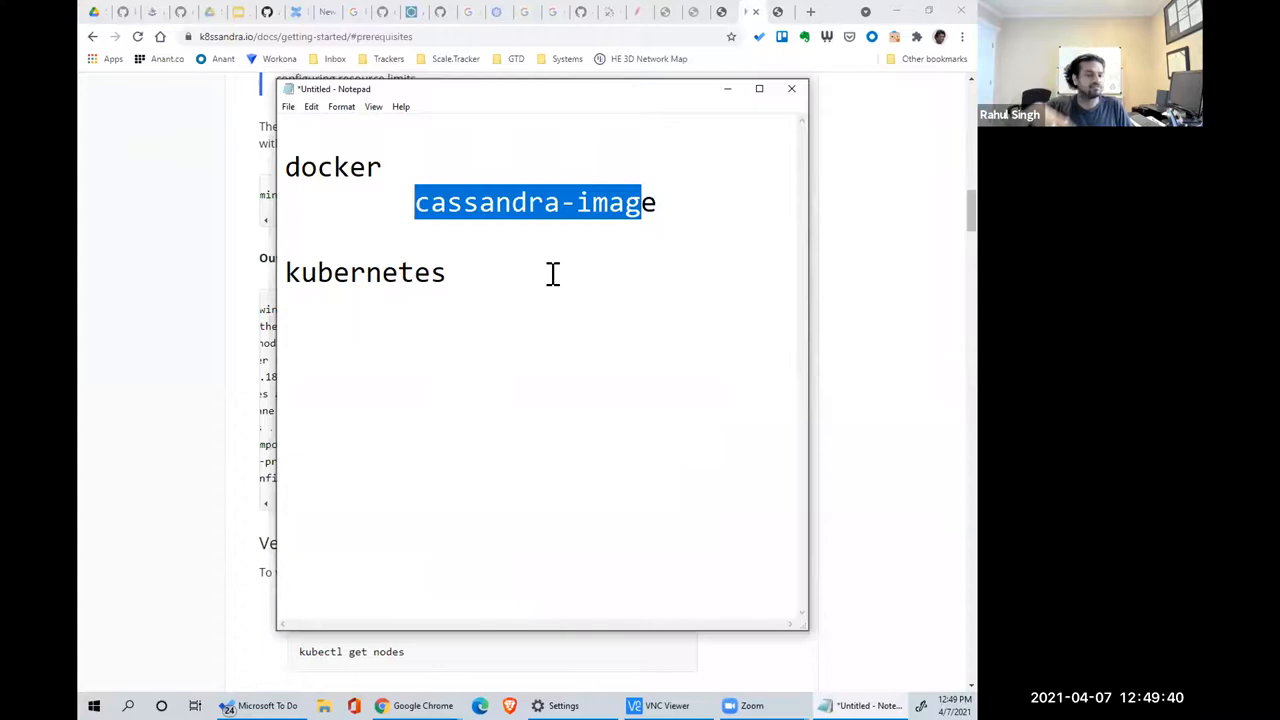
{"action": "left_click", "coordinate": [705, 202]}
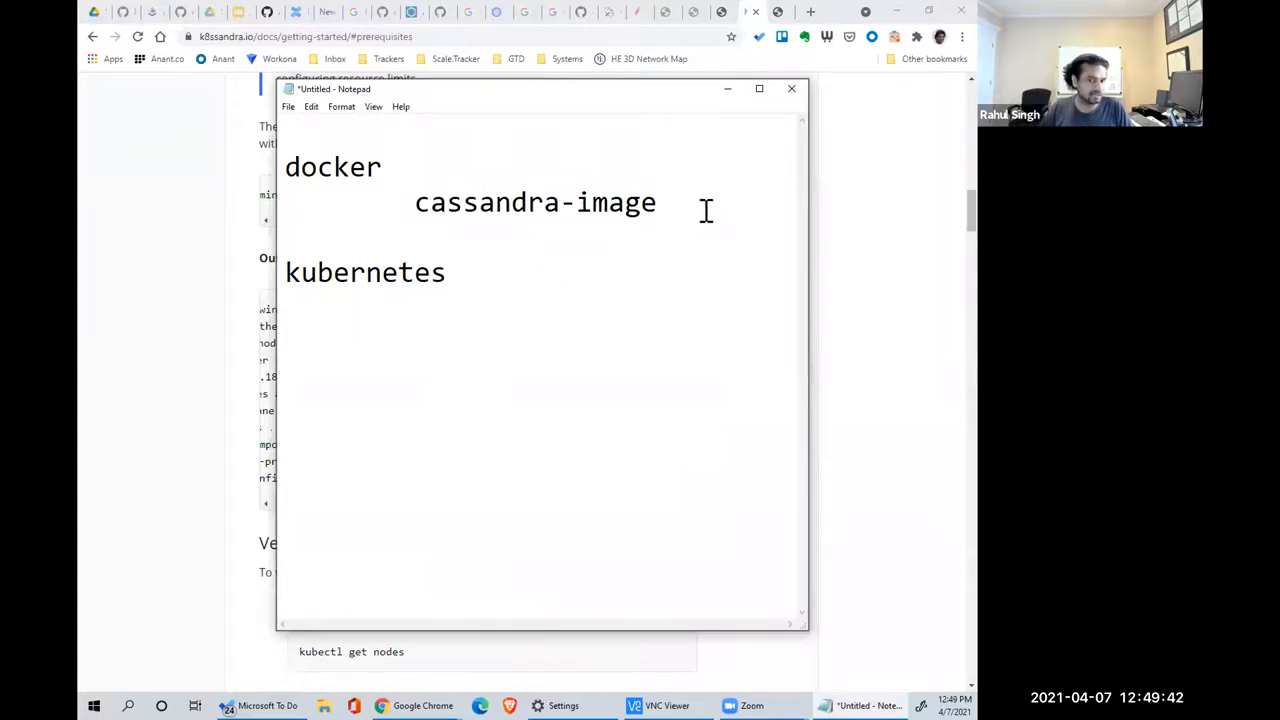
{"action": "mouse_move", "coordinate": [607, 268]}
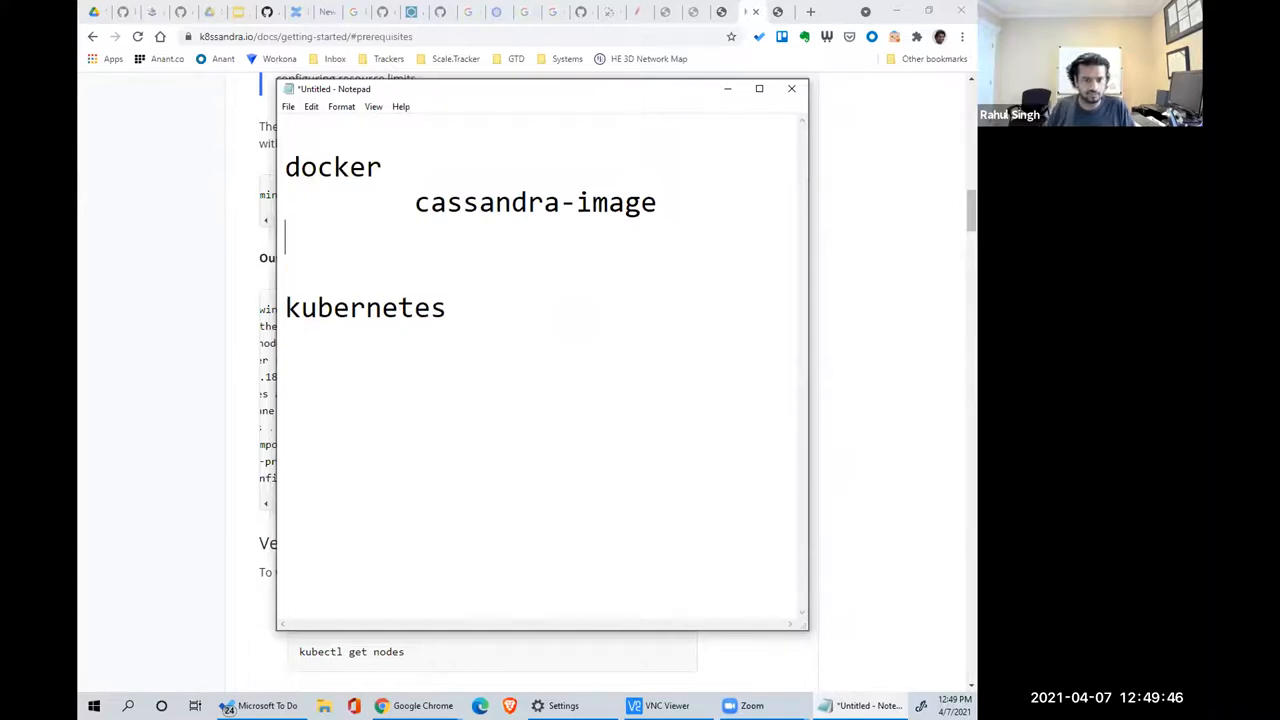
{"action": "type", "text": "cassa"}
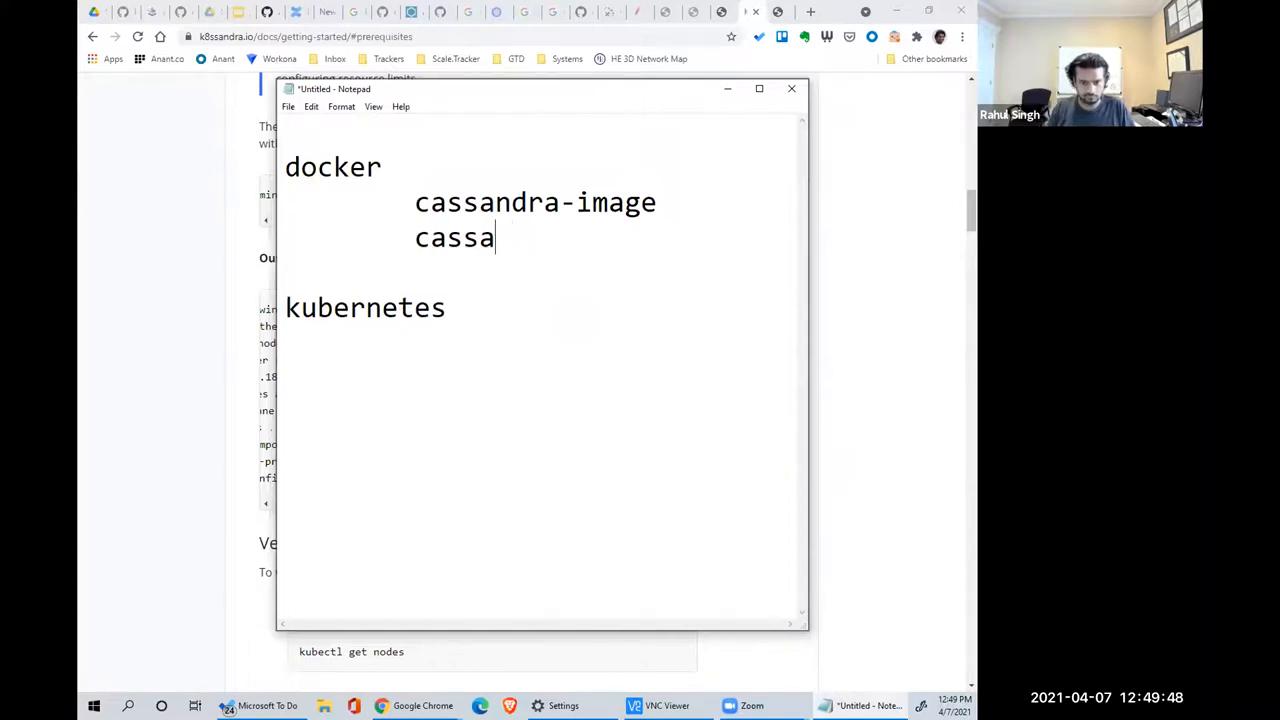
{"action": "type", "text": "ndra-custo"}
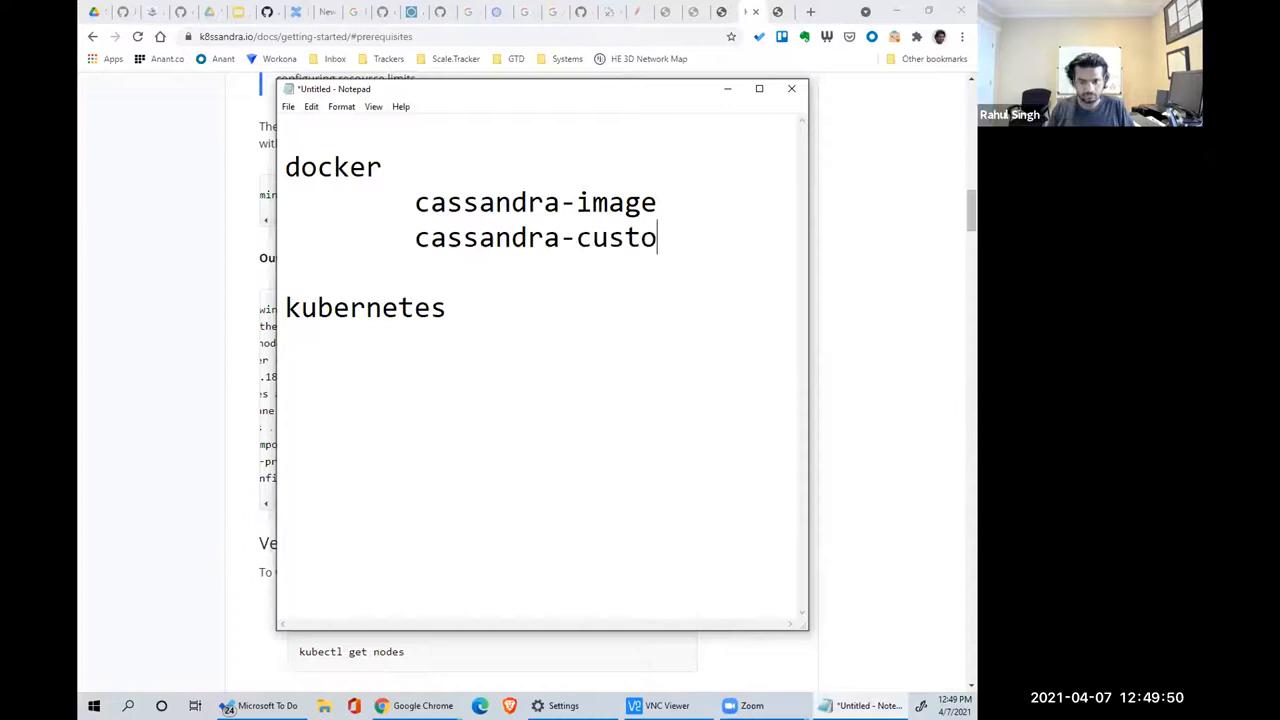
{"action": "type", "text": "m-image"}
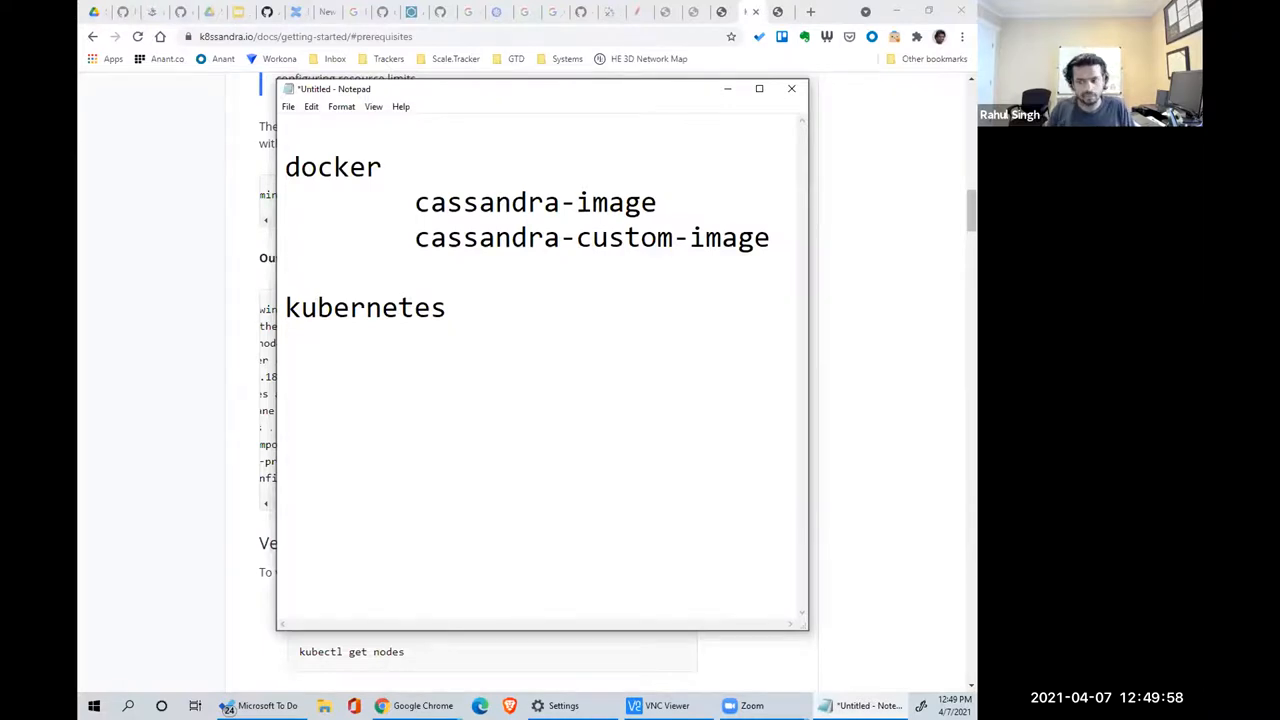
- Add statefulset under kubernetes and the /deploy/local-path-storage.yaml path below it
{"action": "left_click", "coordinate": [414, 378]}
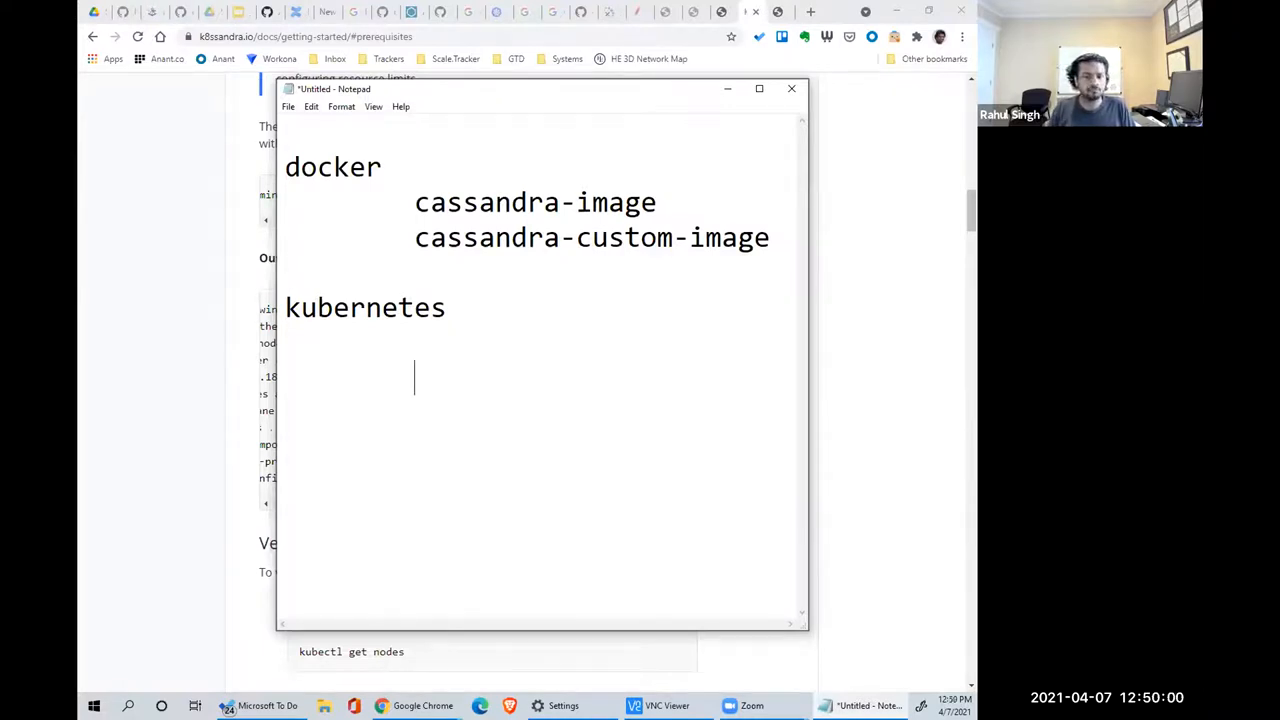
{"action": "type", "text": "s"}
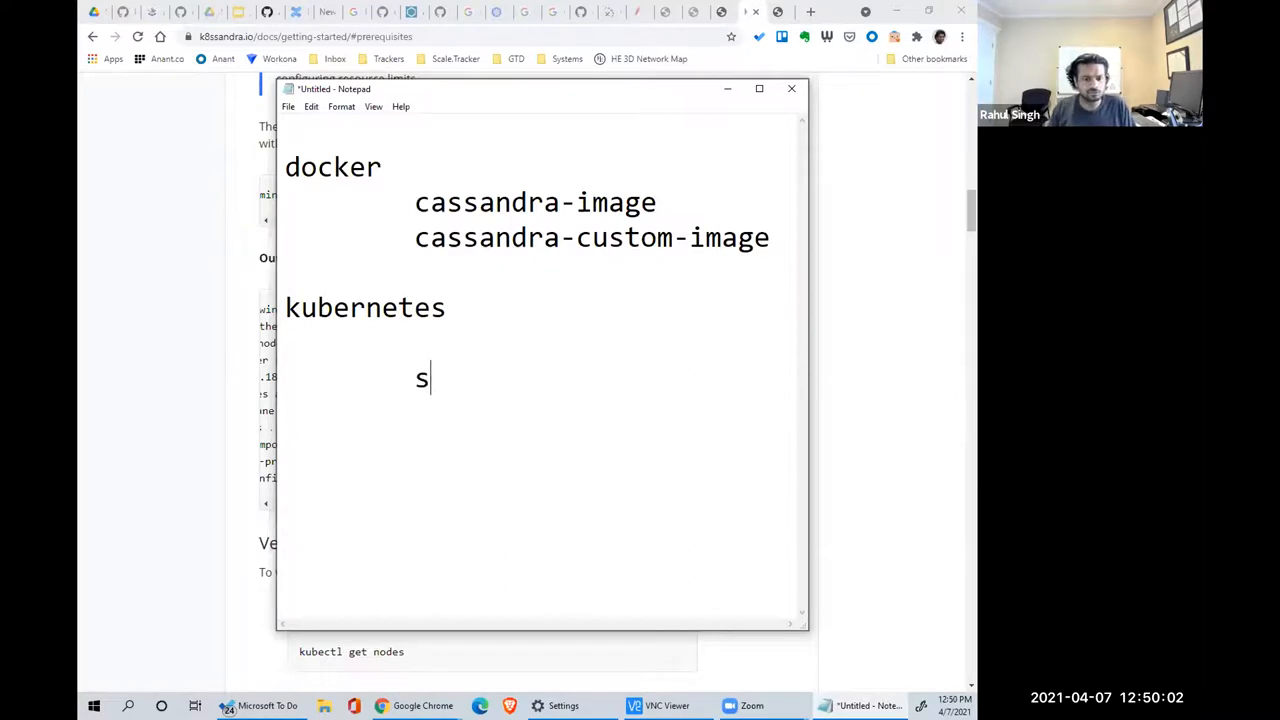
{"action": "type", "text": "tatefulset"}
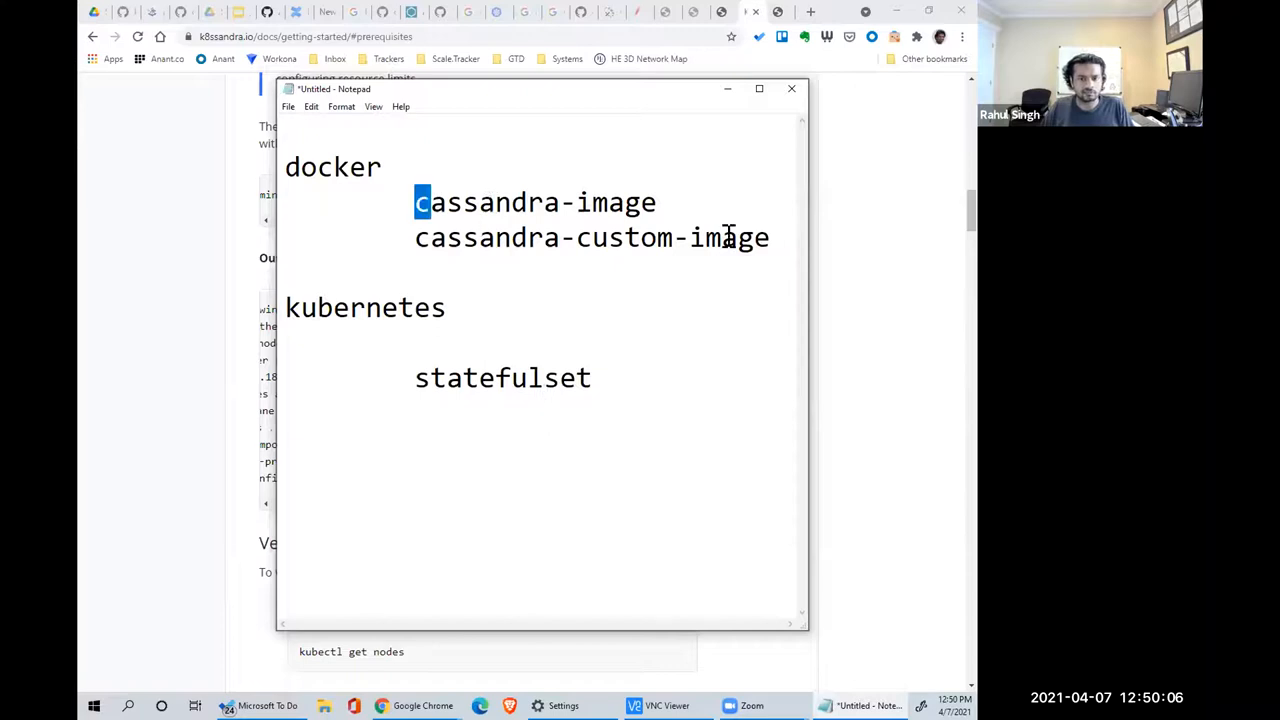
{"action": "left_click", "coordinate": [543, 415]}
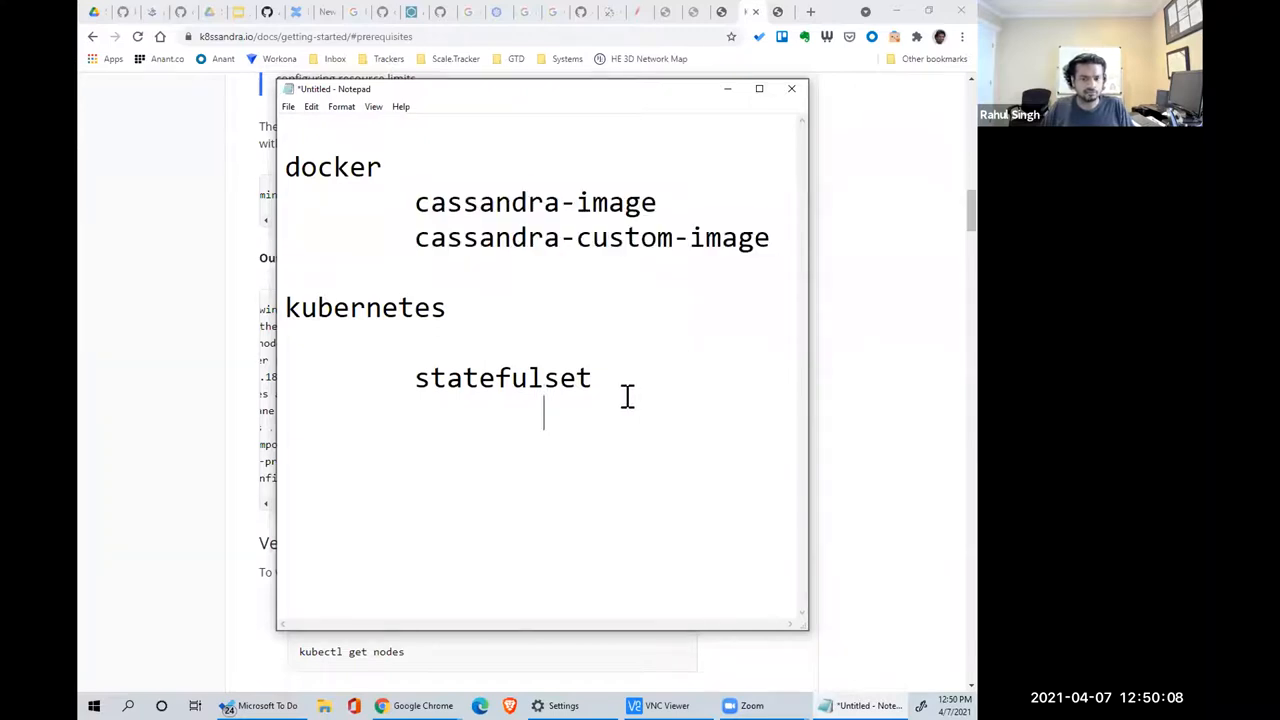
{"action": "type", "text": "/deploy/local-path-storage.yaml"}
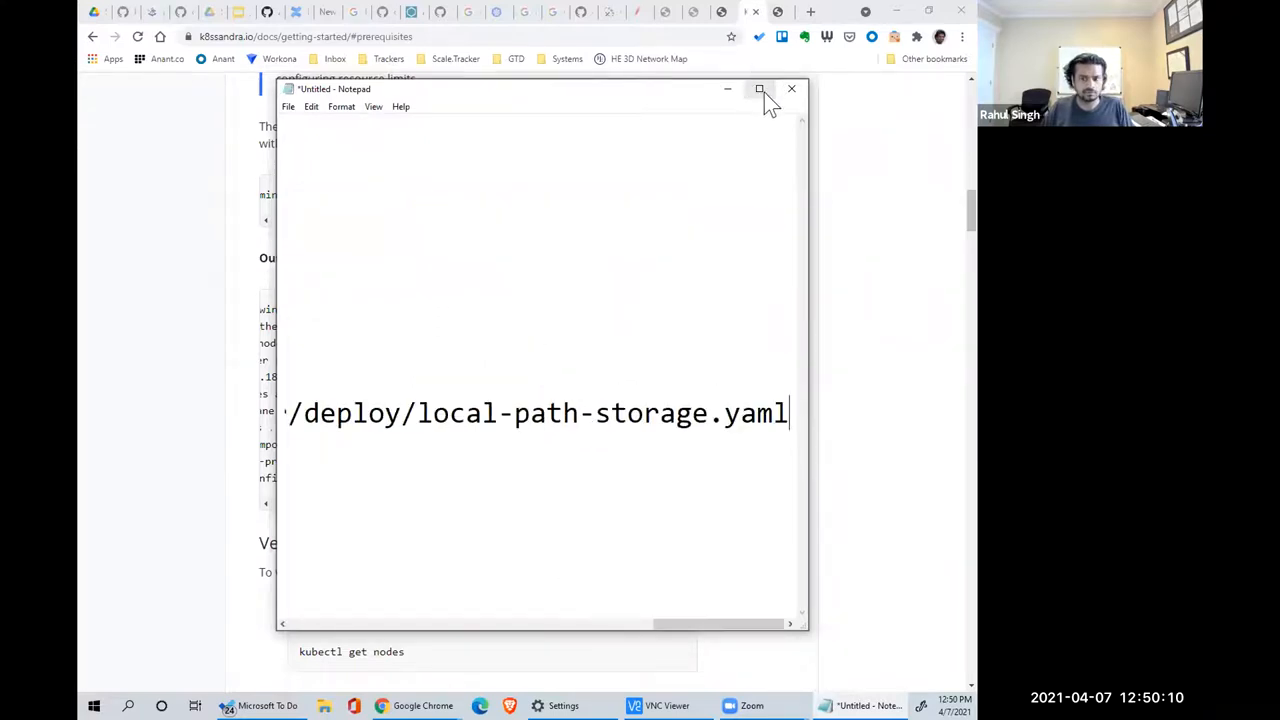
- Maximize Notepad and list cassandra-image and cassandra-custom-image under statefulset
{"action": "left_click", "coordinate": [760, 89]}
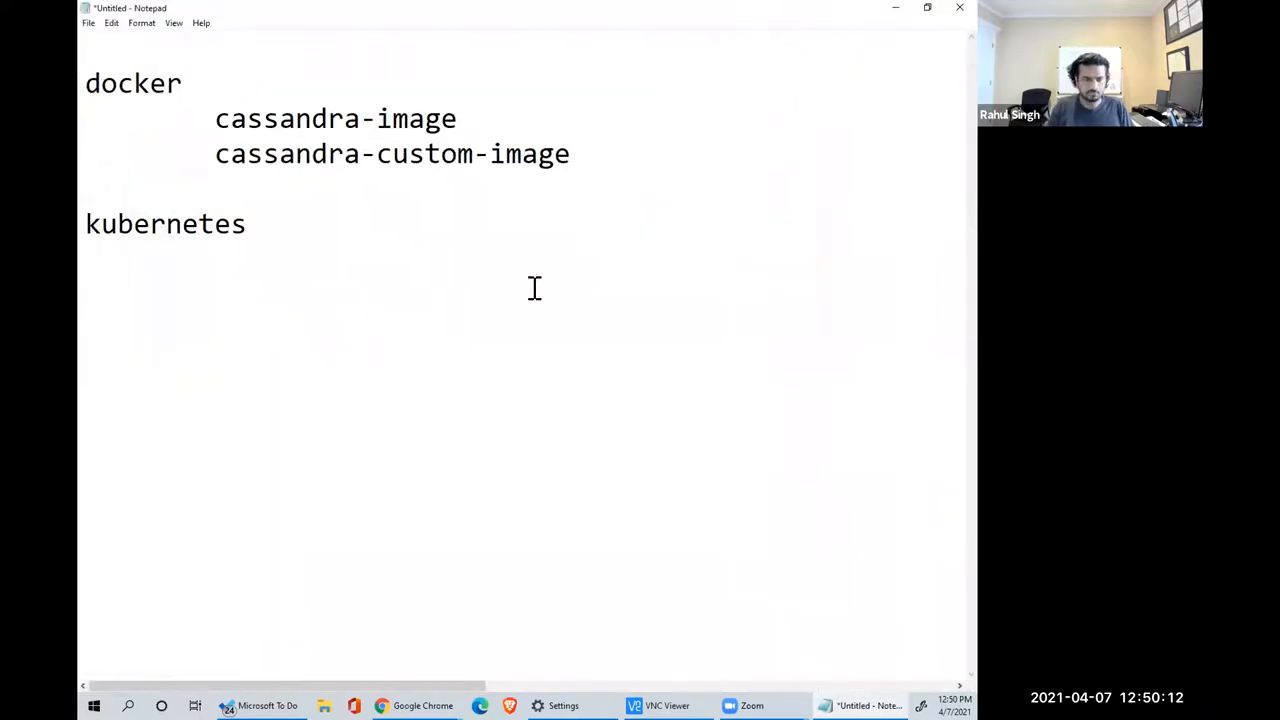
{"action": "type", "text": "state"}
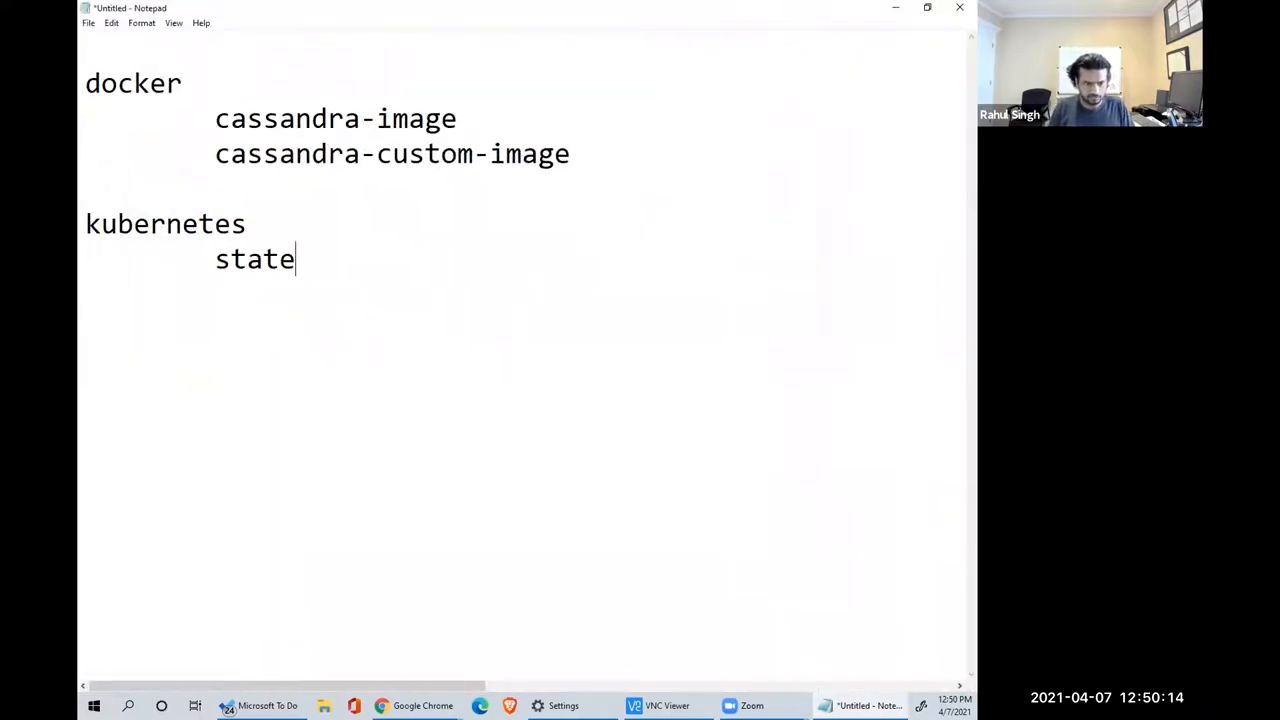
{"action": "type", "text": "fulset"}
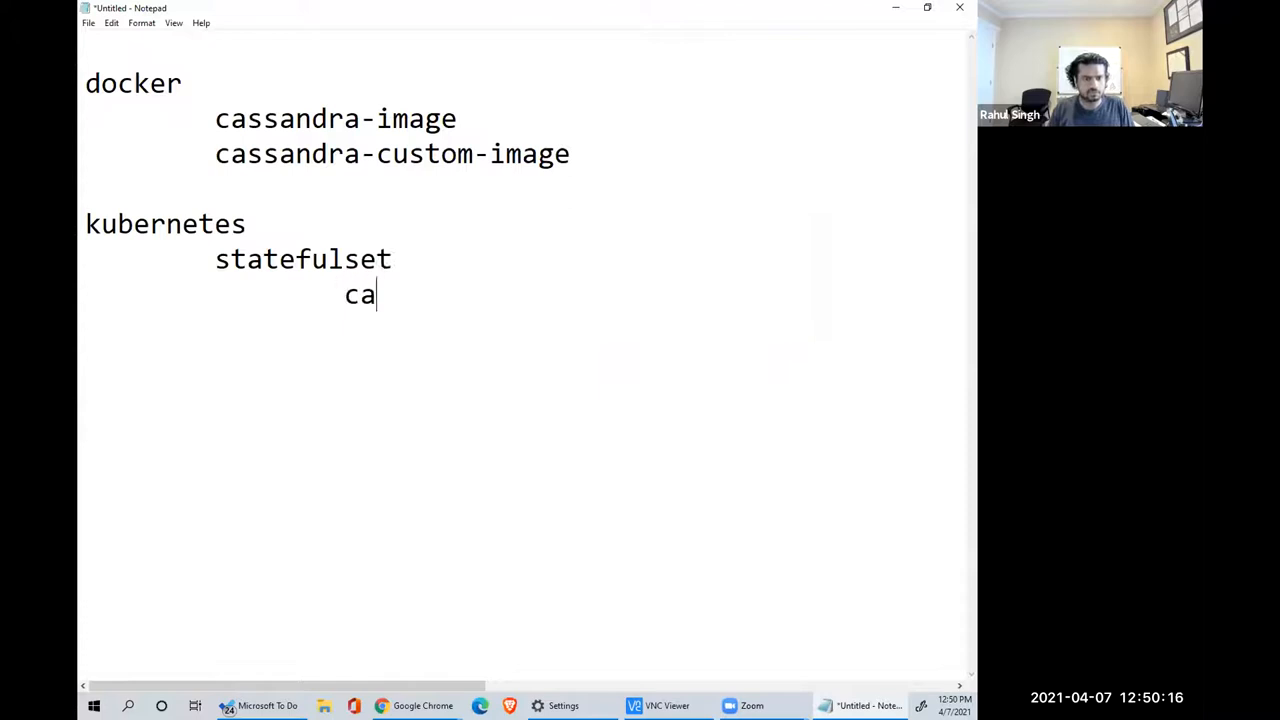
{"action": "type", "text": "ssandra-image"}
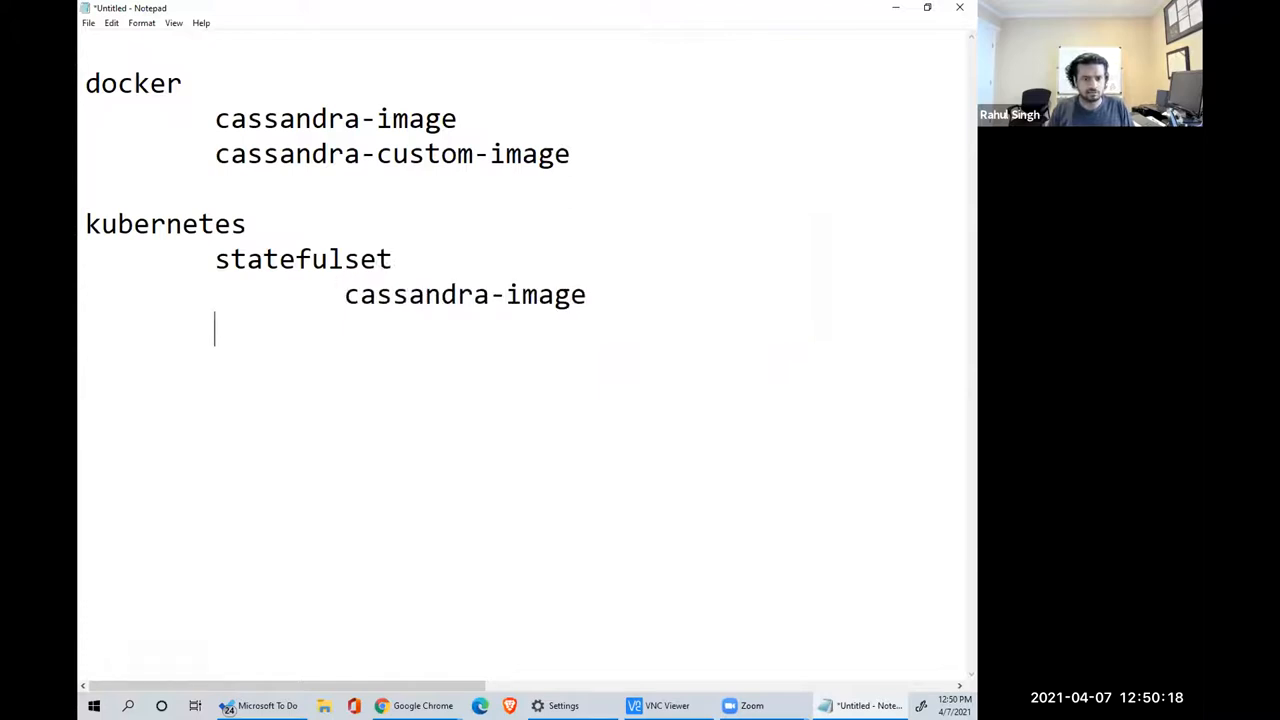
{"action": "type", "text": "cassandra-"}
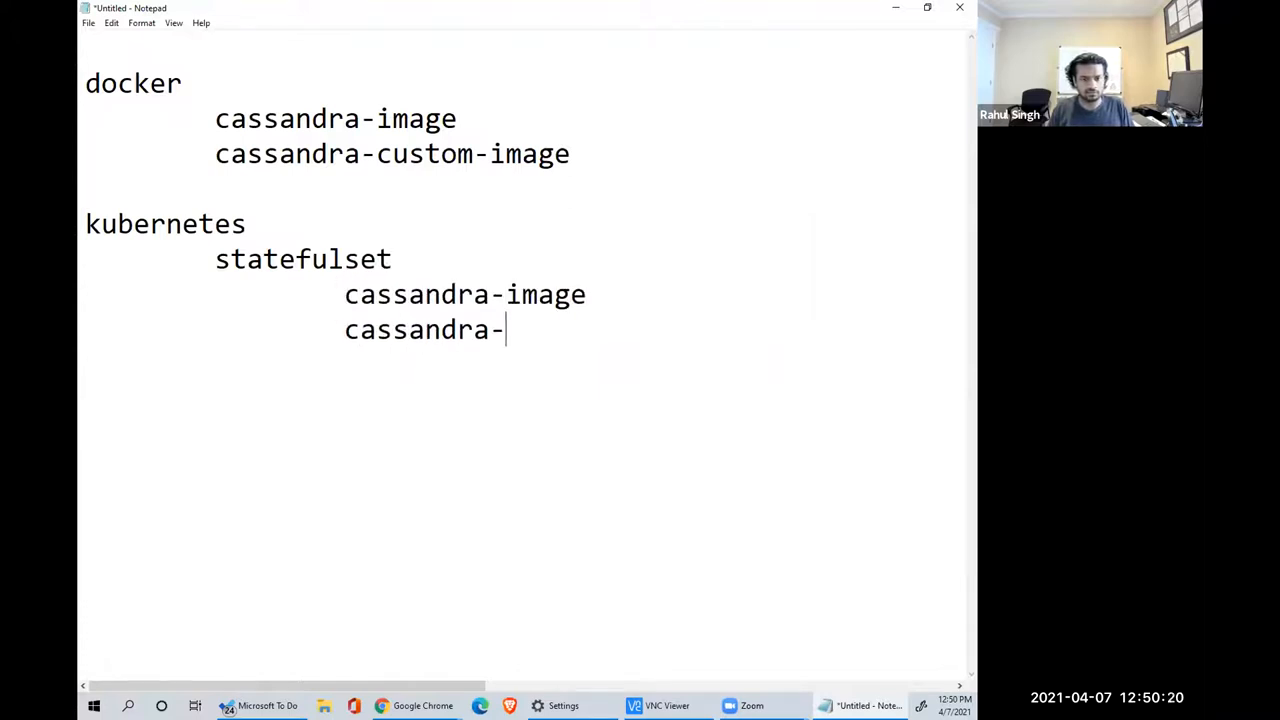
{"action": "type", "text": "custom-image"}
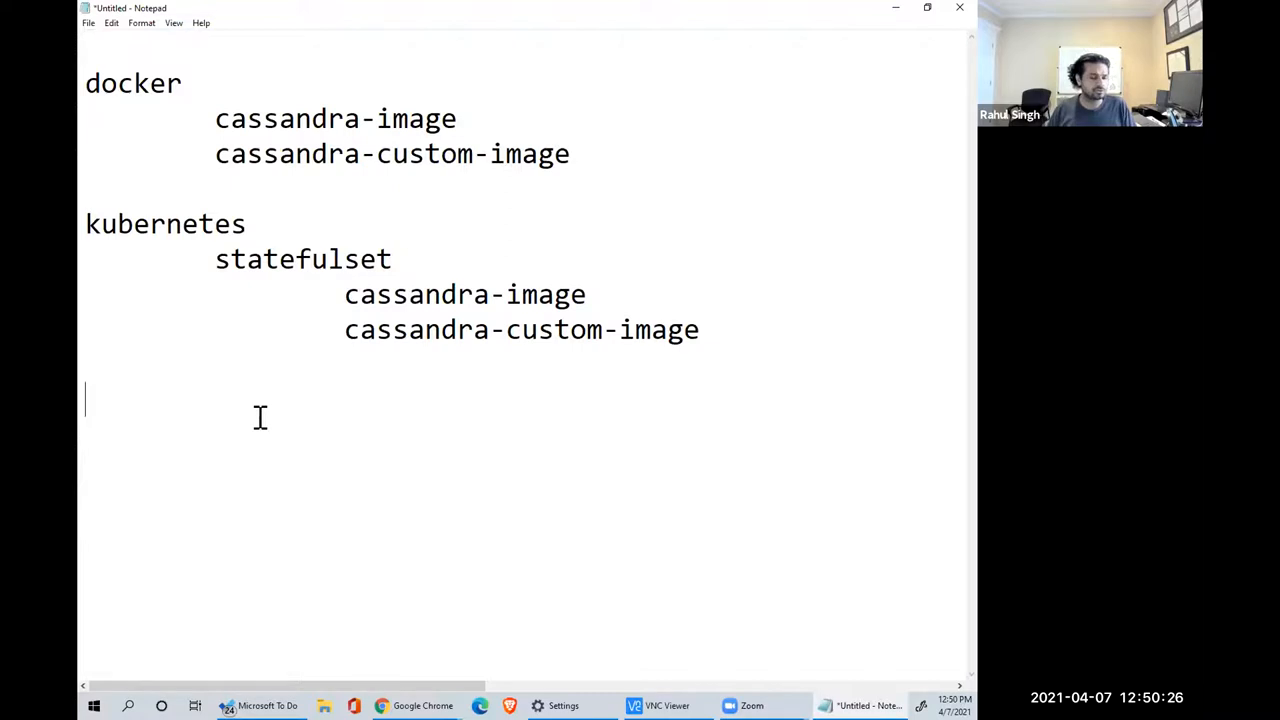
- Add a helm heading and a CasssandraCenter line above it
{"action": "type", "text": "h"}
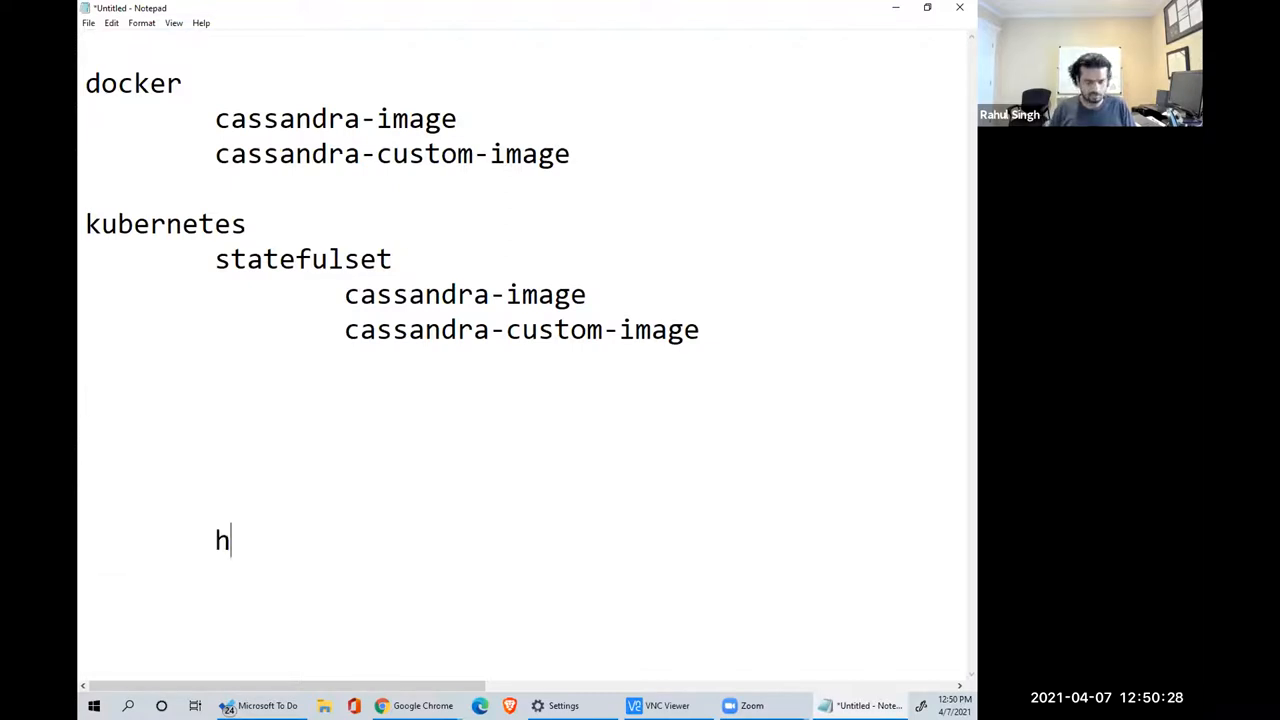
{"action": "type", "text": "elm"}
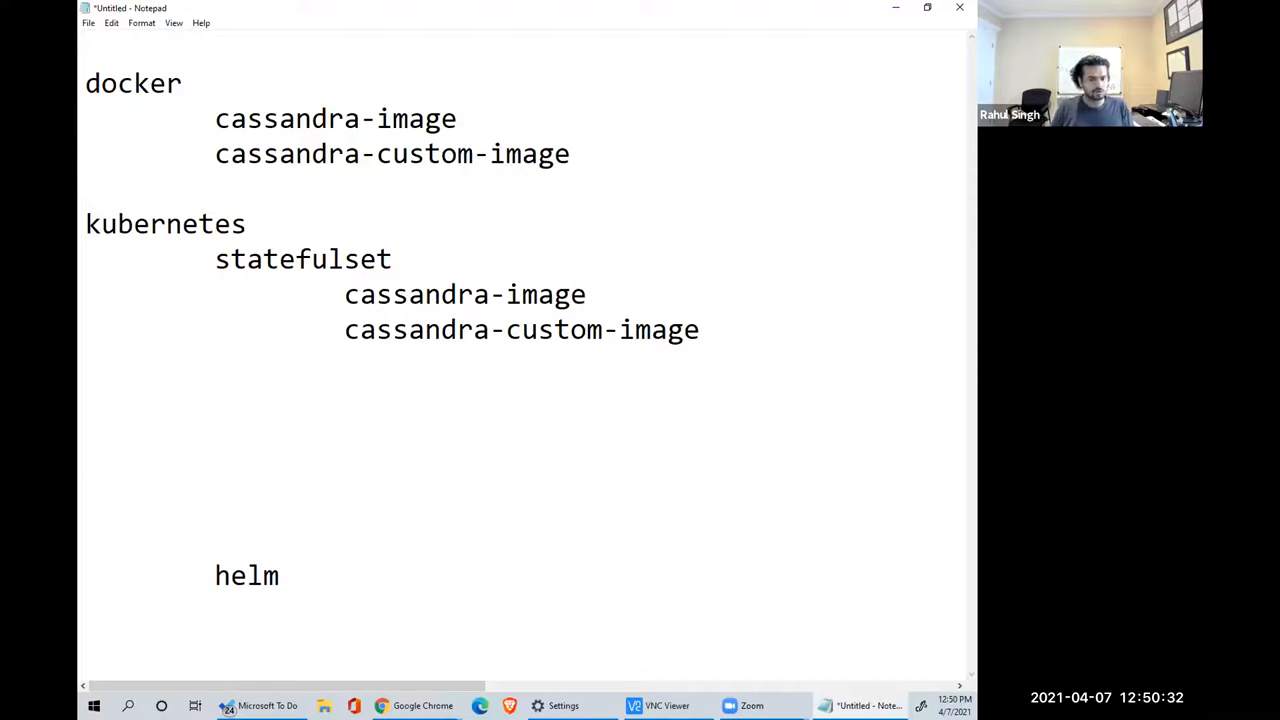
{"action": "type", "text": "CasssandraCe"}
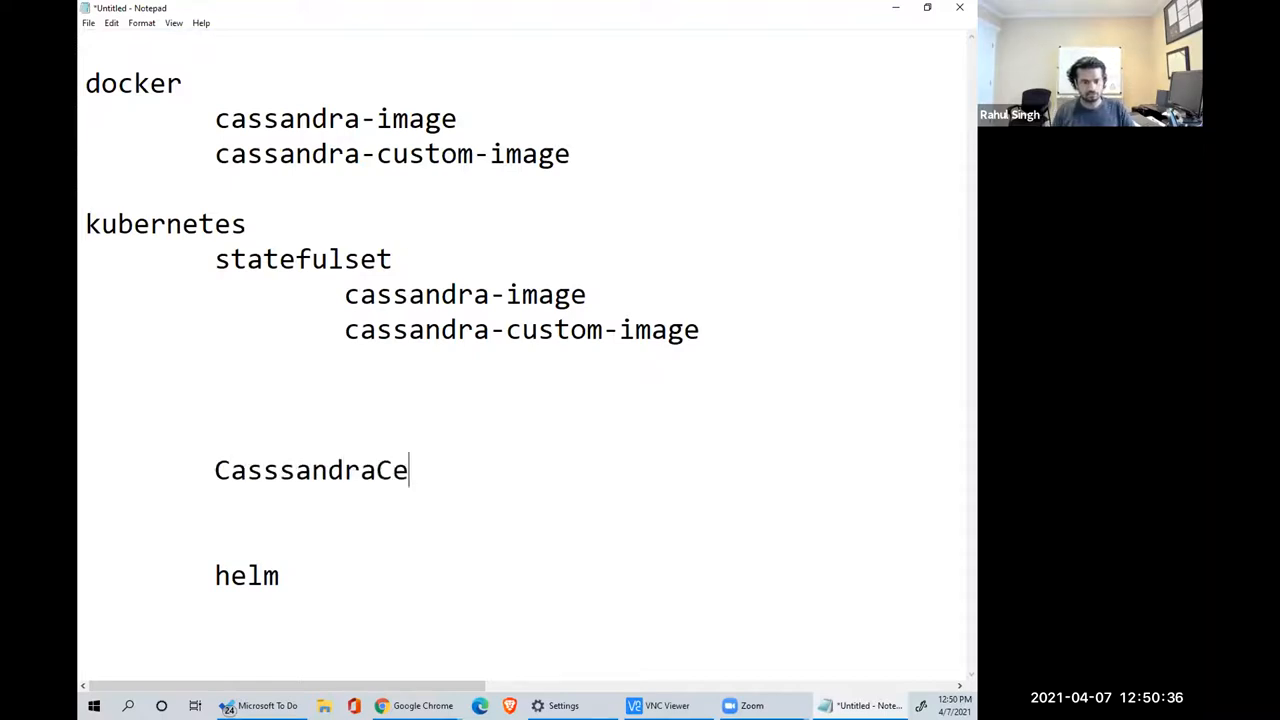
{"action": "type", "text": "nter"}
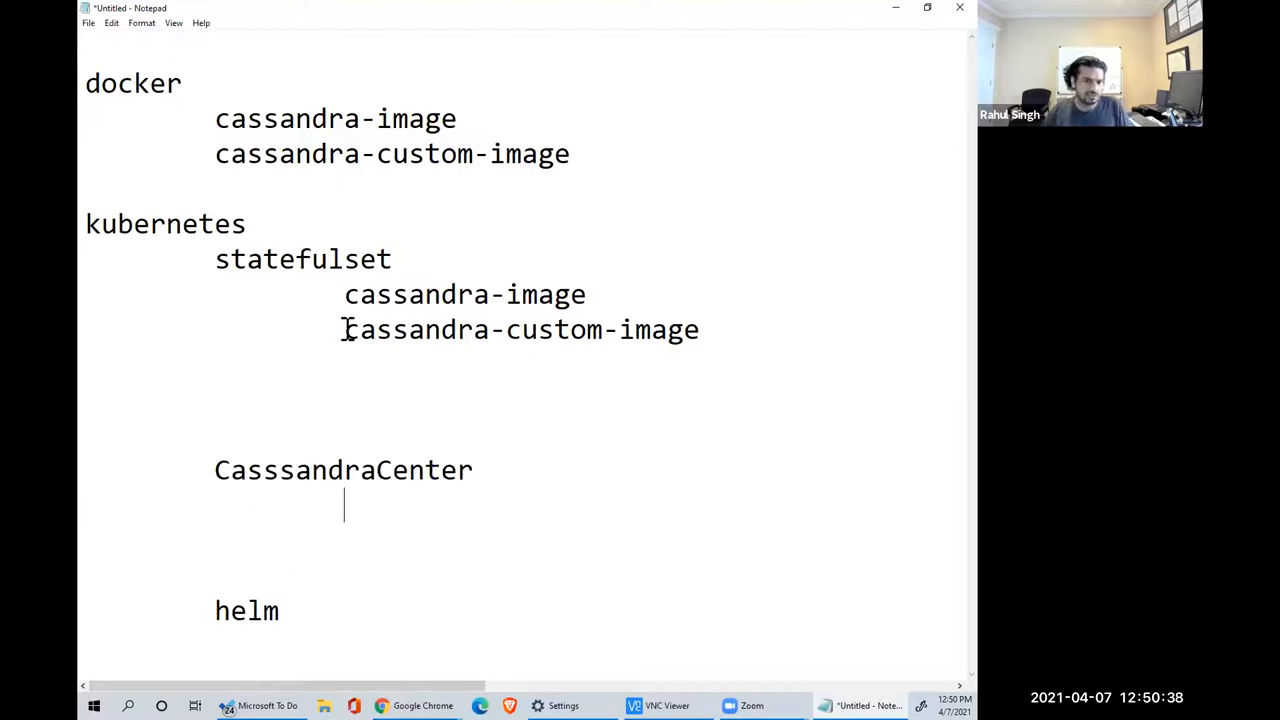
- Paste the two image lines under the heading and rename it CassandraDatacenterCenter
{"action": "left_click_drag", "start_coordinate": [344, 294], "coordinate": [700, 330]}
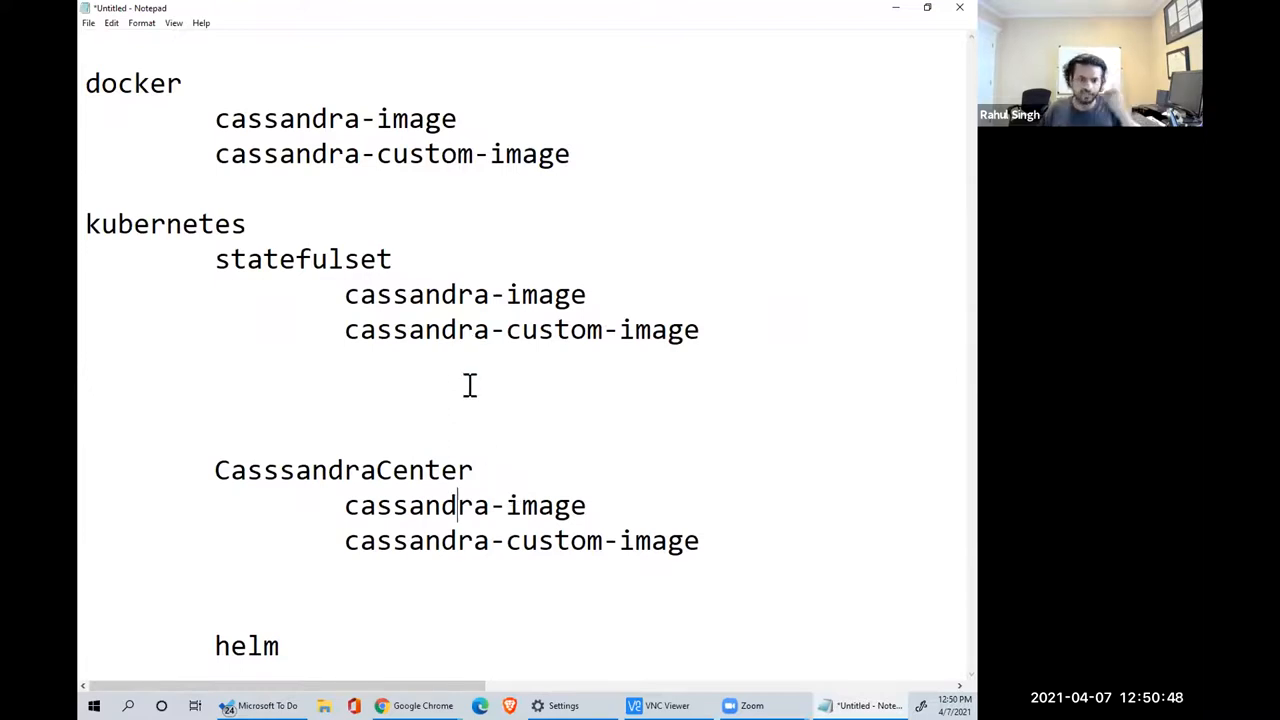
{"action": "mouse_move", "coordinate": [455, 280]}
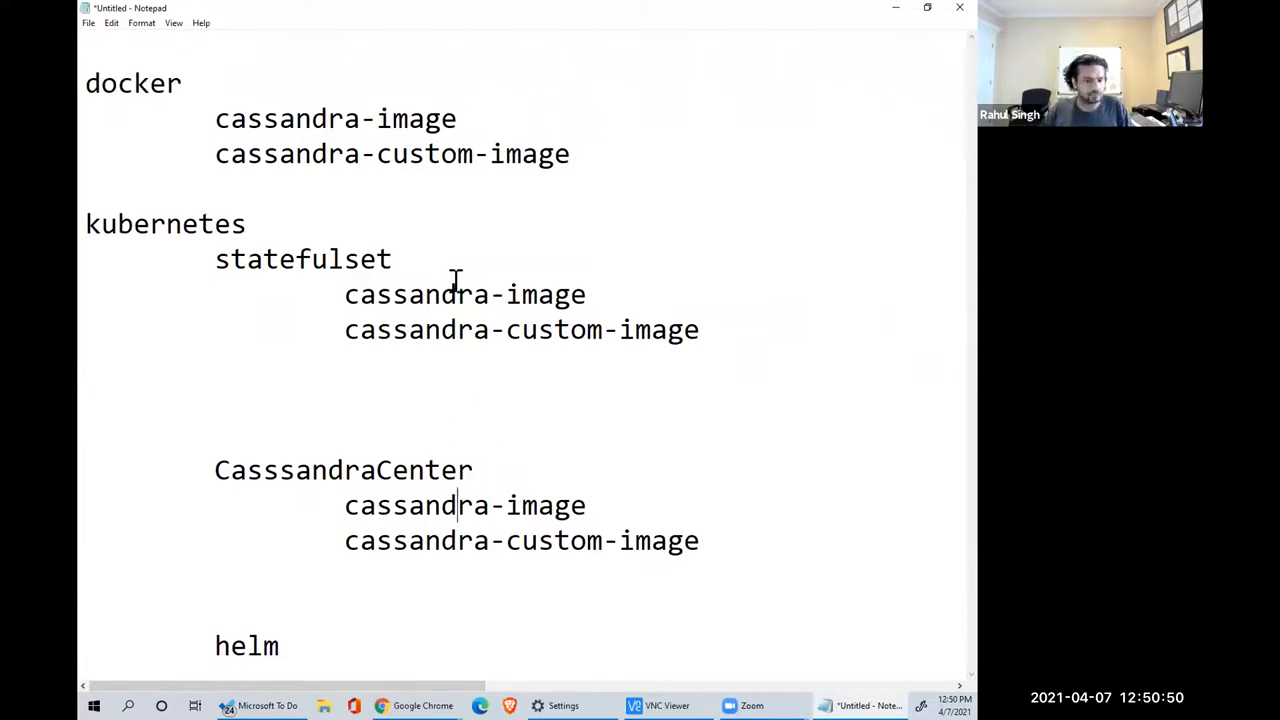
{"action": "mouse_move", "coordinate": [291, 483]}
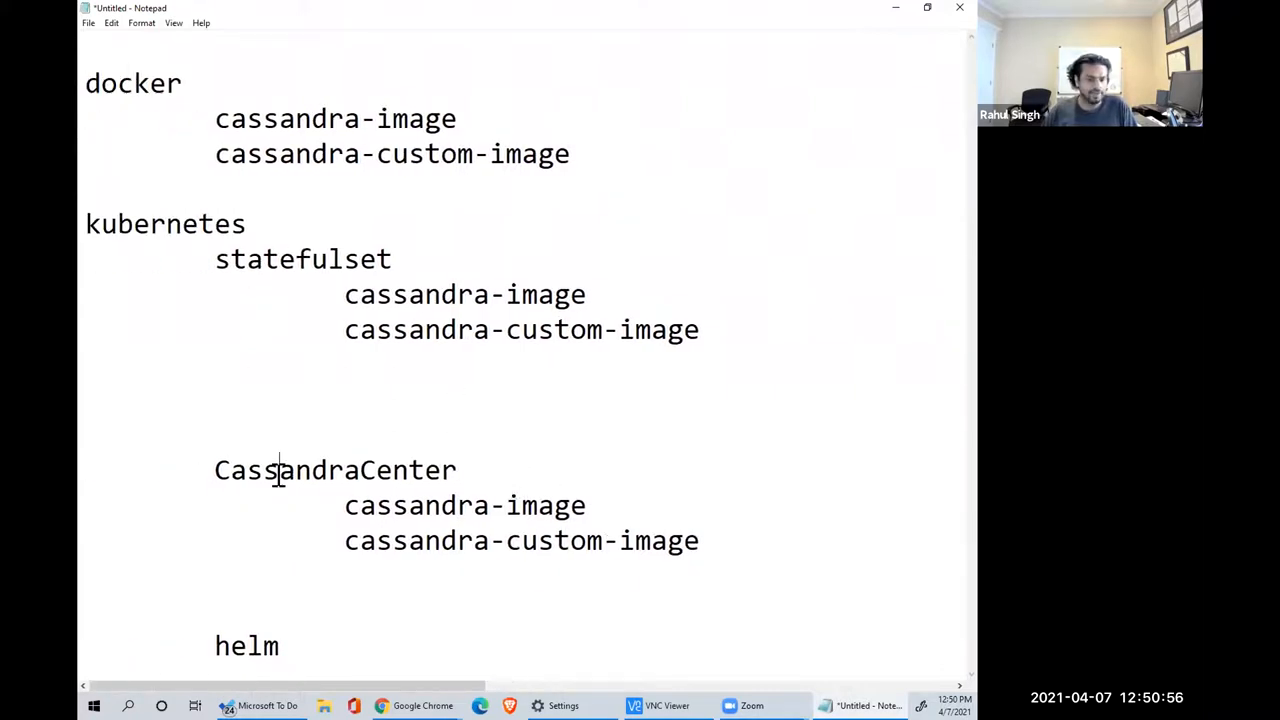
{"action": "type", "text": "Datac"}
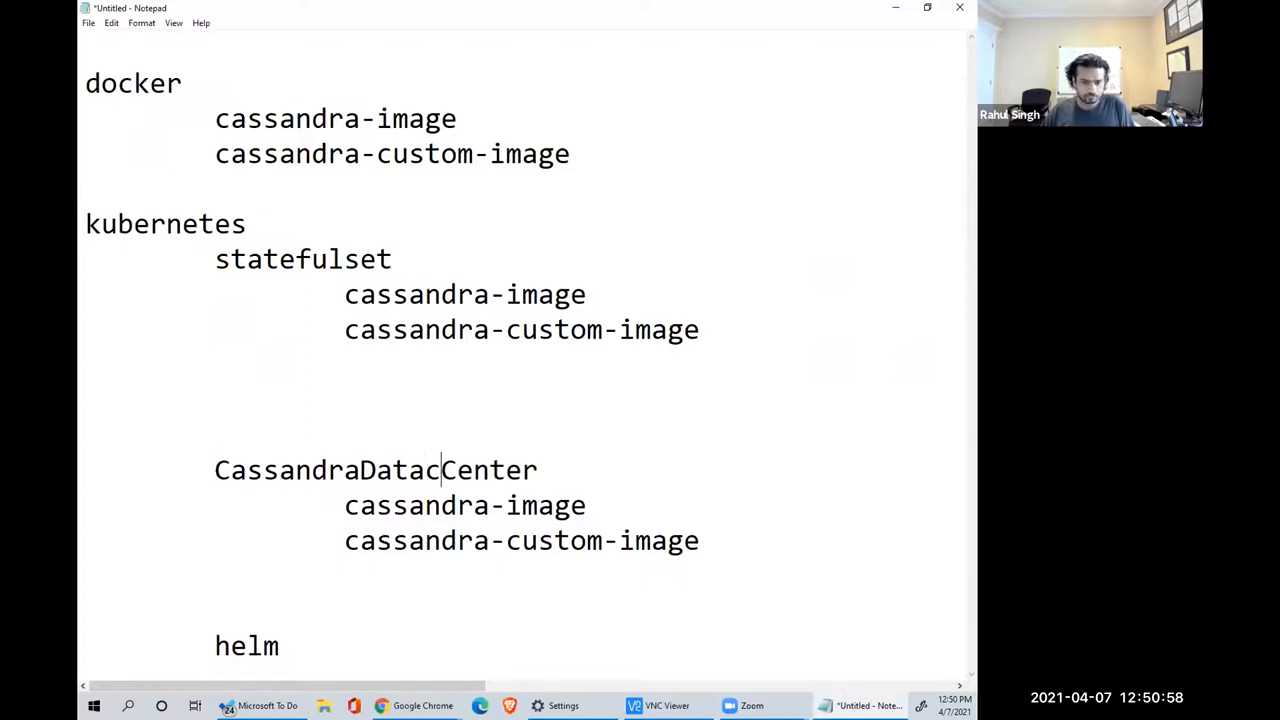
{"action": "type", "text": "eb"}
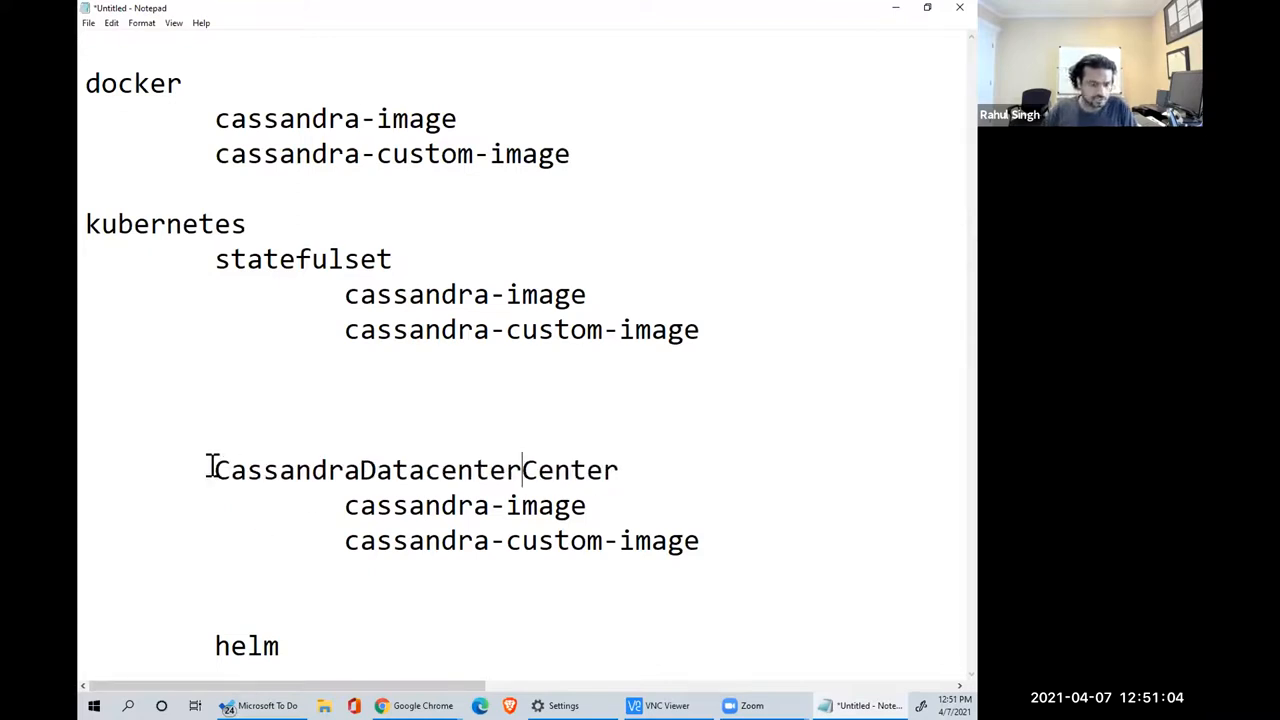
{"action": "left_click_drag", "start_coordinate": [214, 470], "coordinate": [699, 540]}
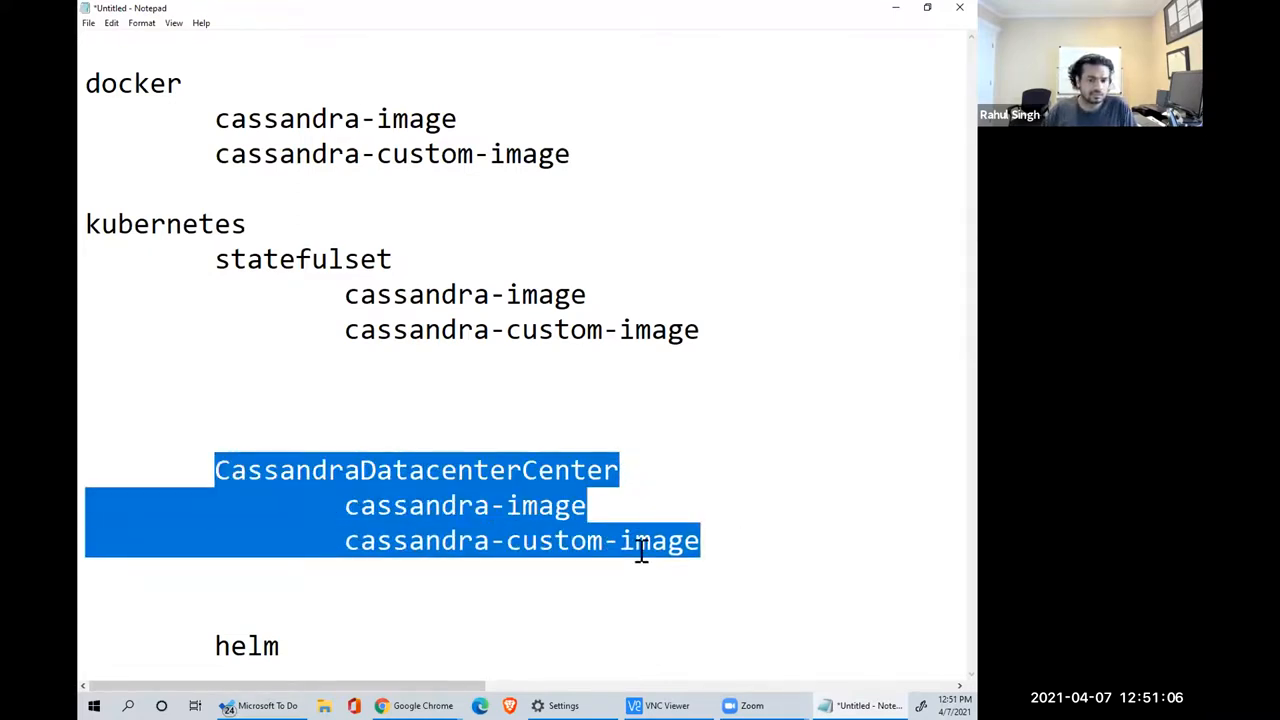
{"action": "left_click", "coordinate": [430, 470]}
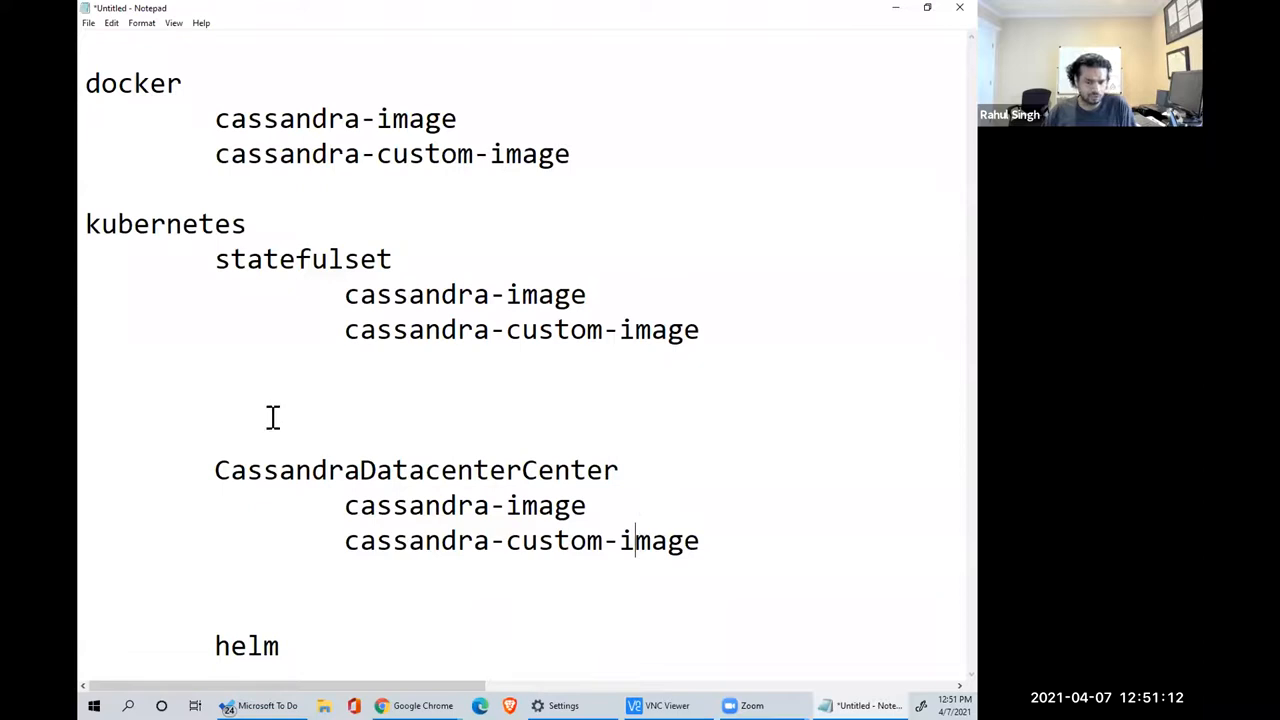
{"action": "double_click", "coordinate": [415, 470]}
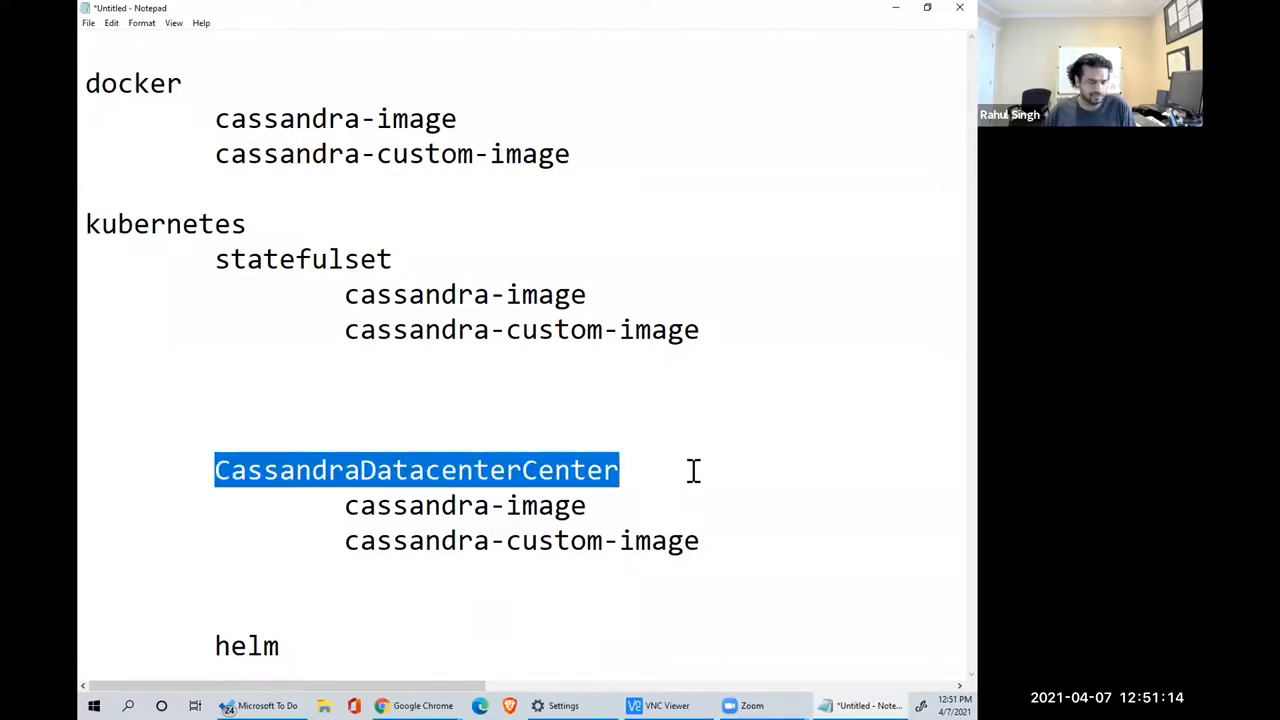
{"action": "mouse_move", "coordinate": [363, 687]}
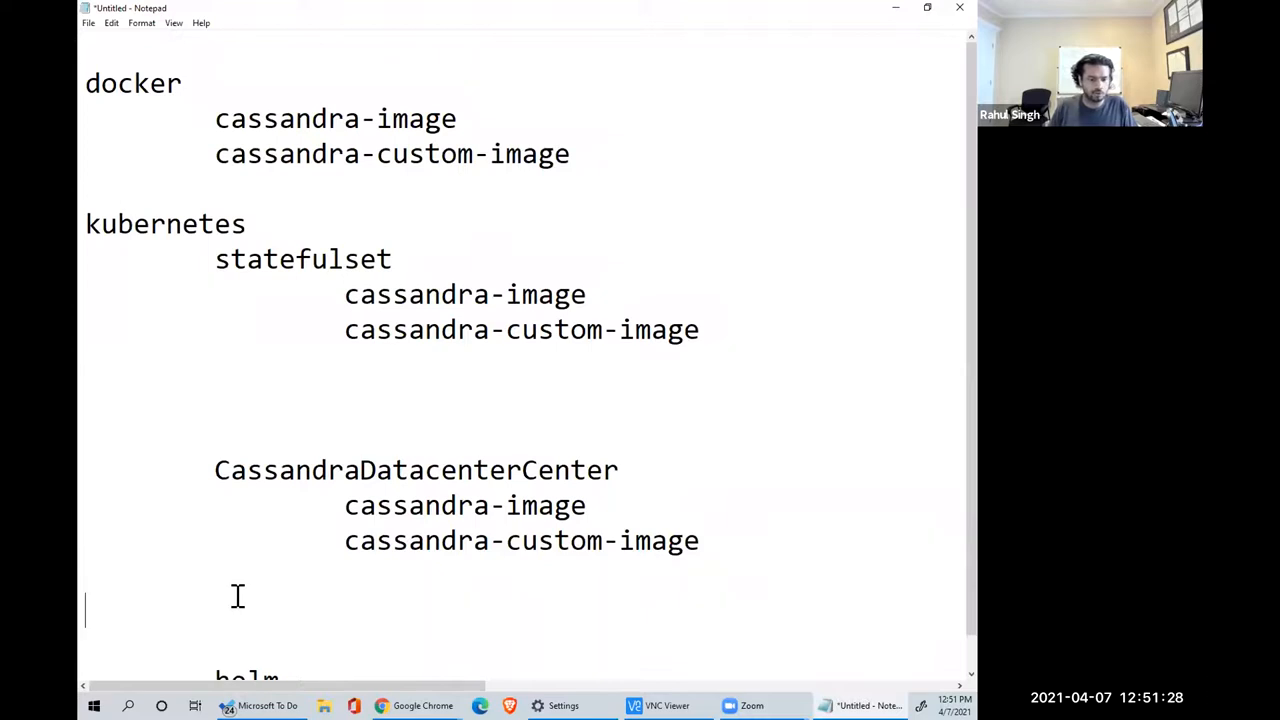
- Add MyOwnCassandraDataCenter with cassandra-custom-image2, also listing that image under docker
{"action": "scroll", "scroll_direction": "down", "scroll_amount": 3}
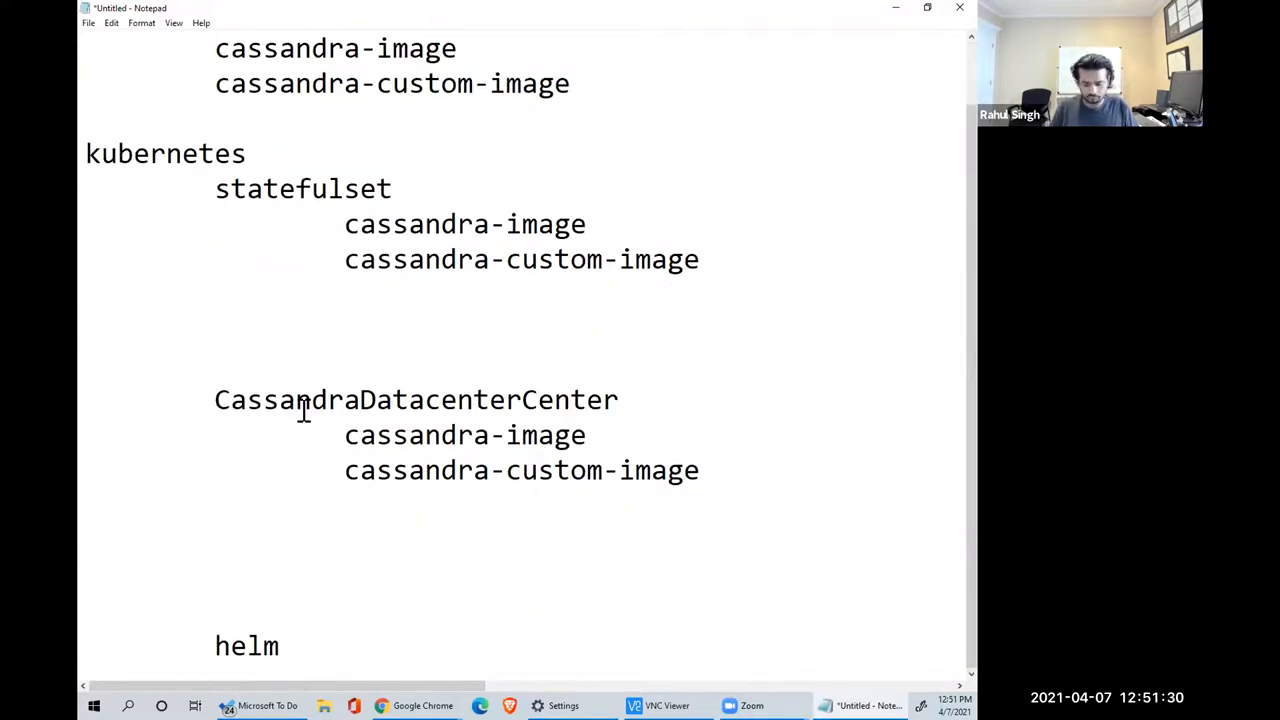
{"action": "type", "text": "MyOwnCassan"}
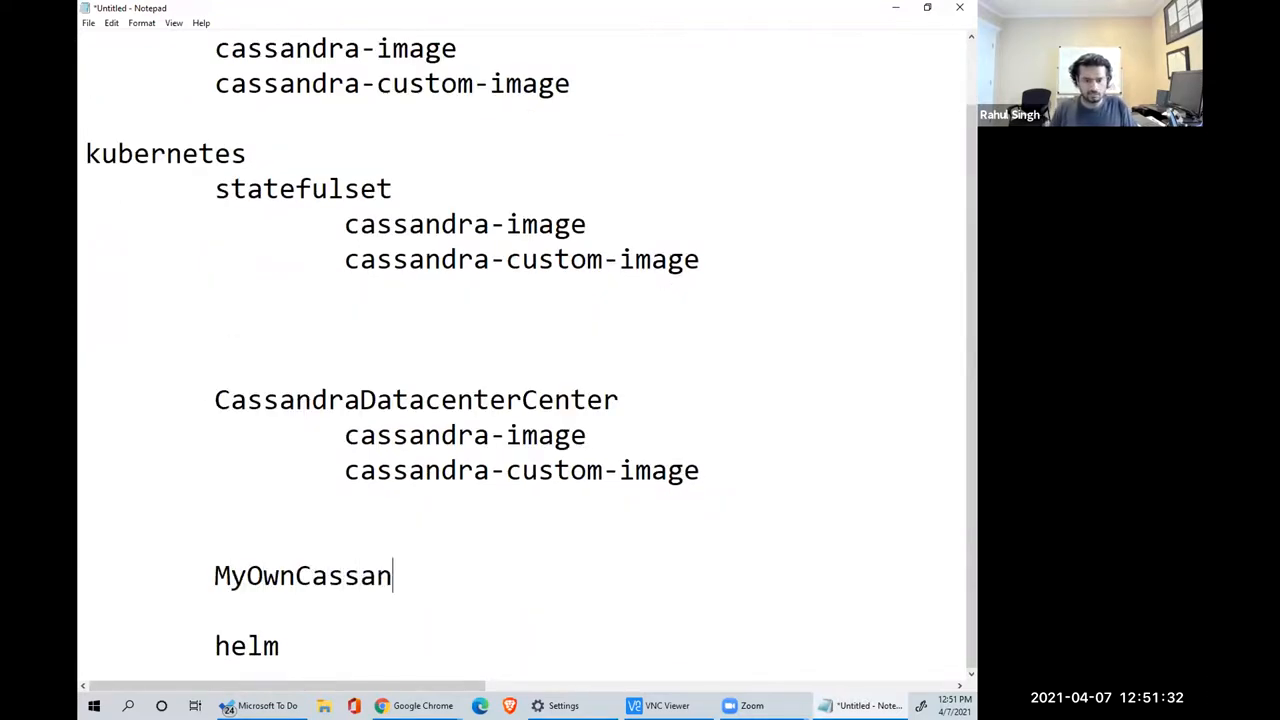
{"action": "type", "text": "draDataCenter"}
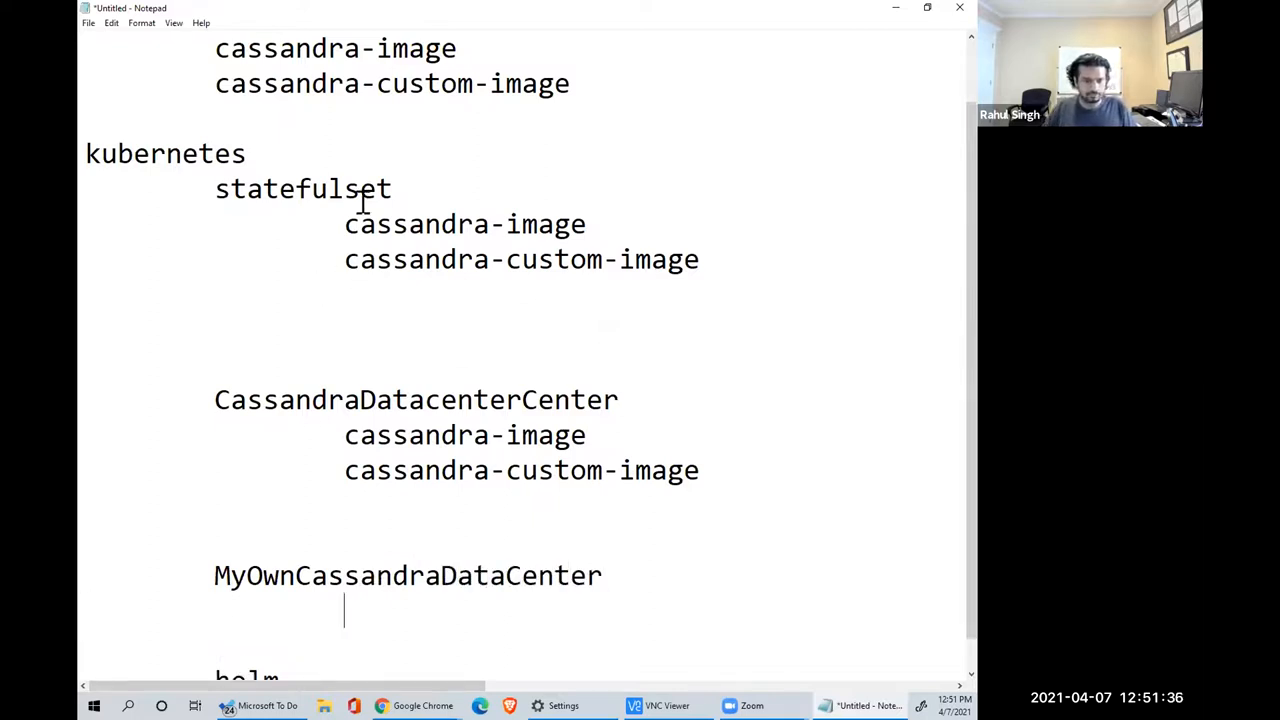
{"action": "type", "text": "cassand"}
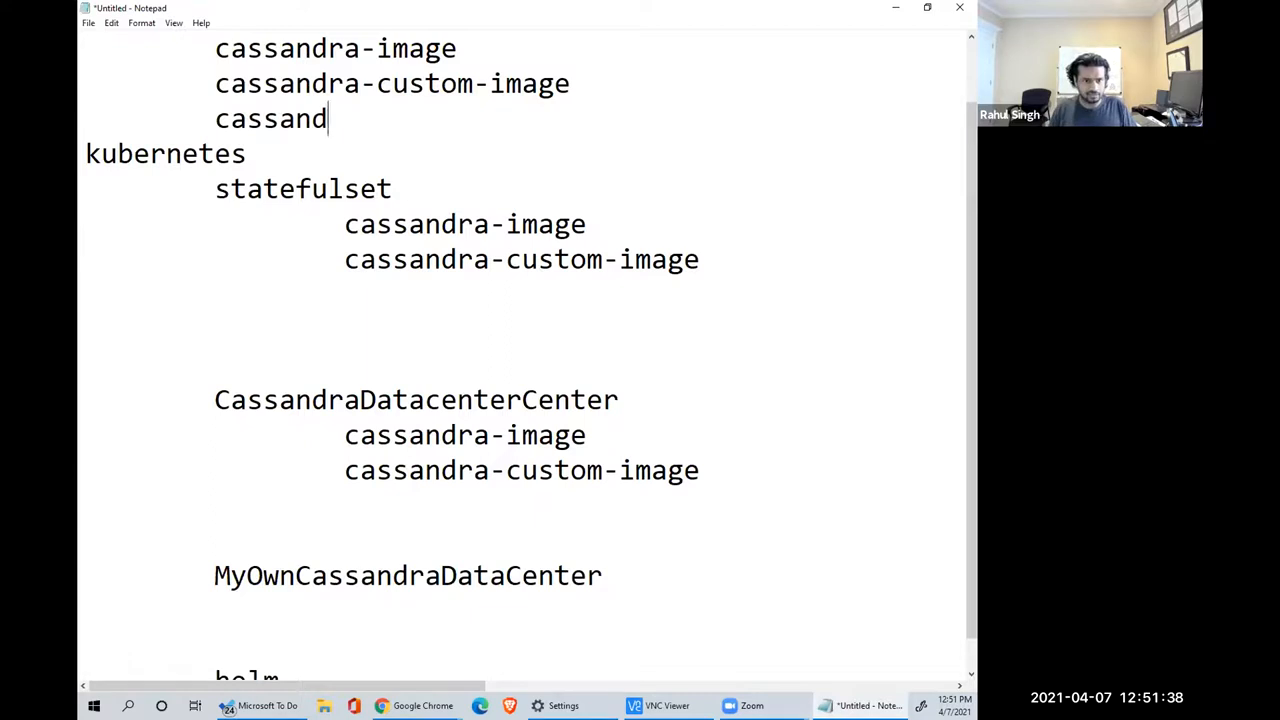
{"action": "type", "text": "ra-image"}
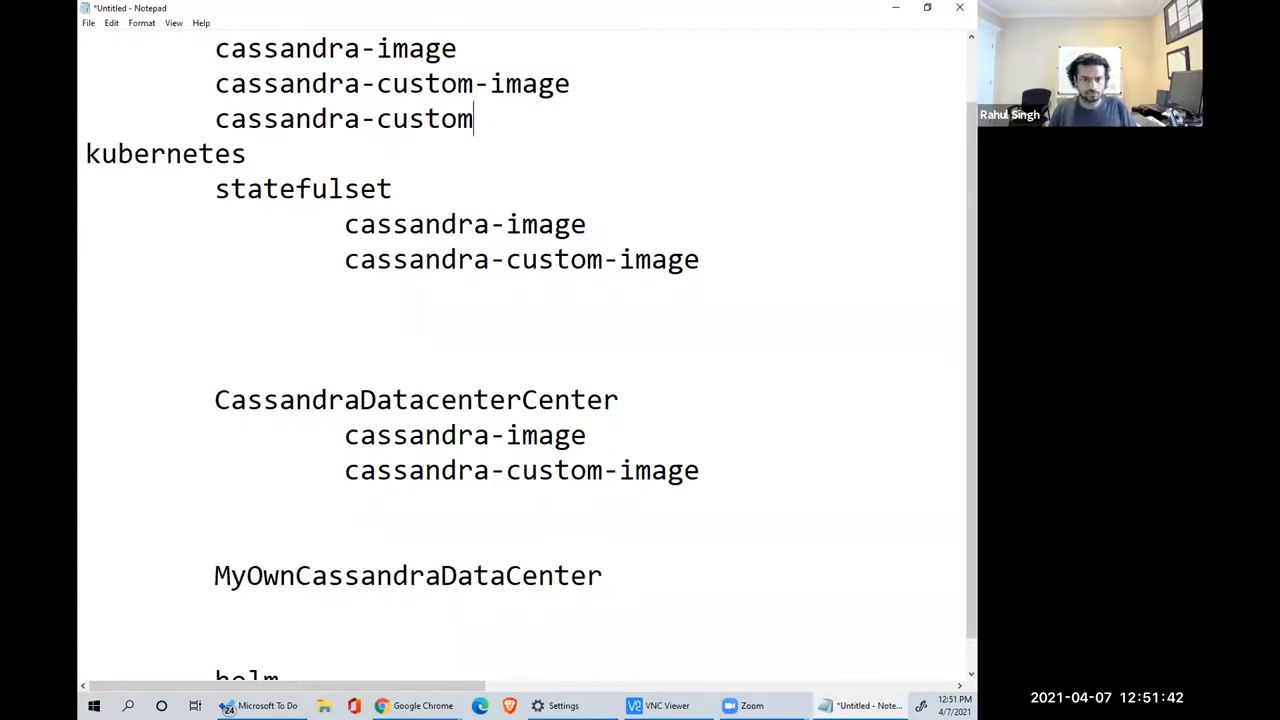
{"action": "type", "text": "-image2"}
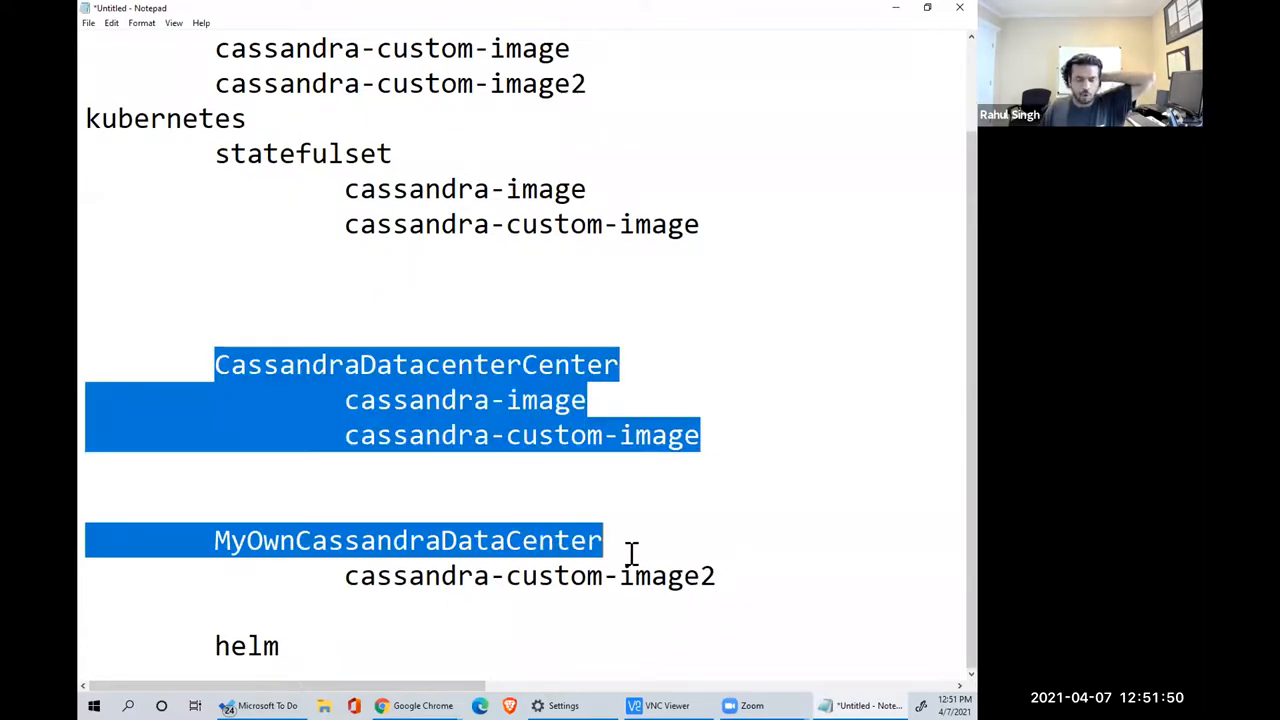
{"action": "left_click", "coordinate": [602, 540]}
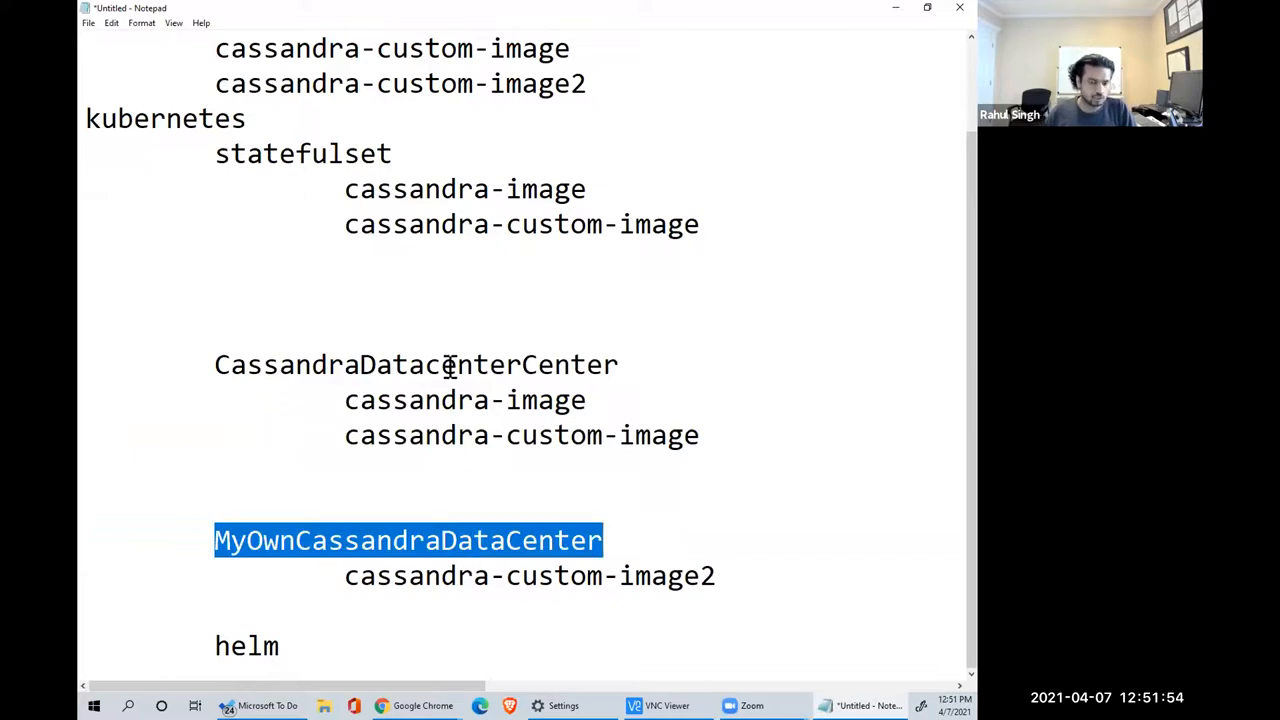
{"action": "double_click", "coordinate": [415, 364]}
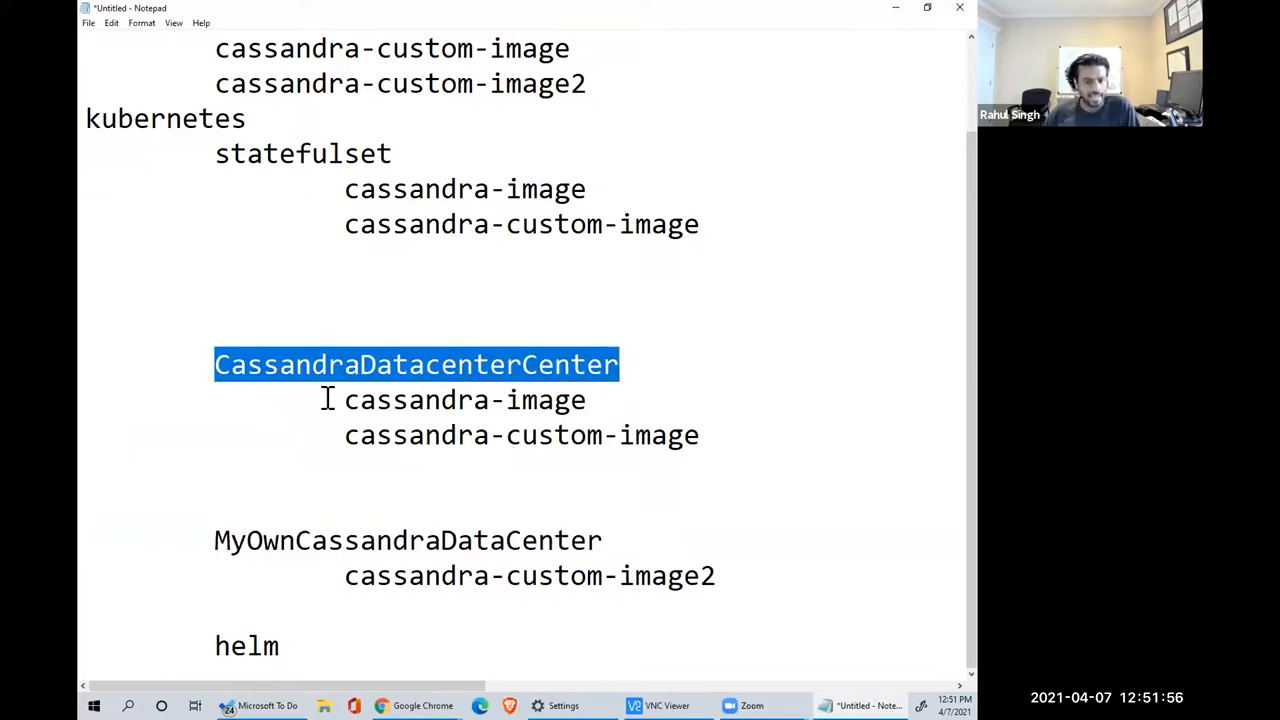
{"action": "mouse_move", "coordinate": [530, 630]}
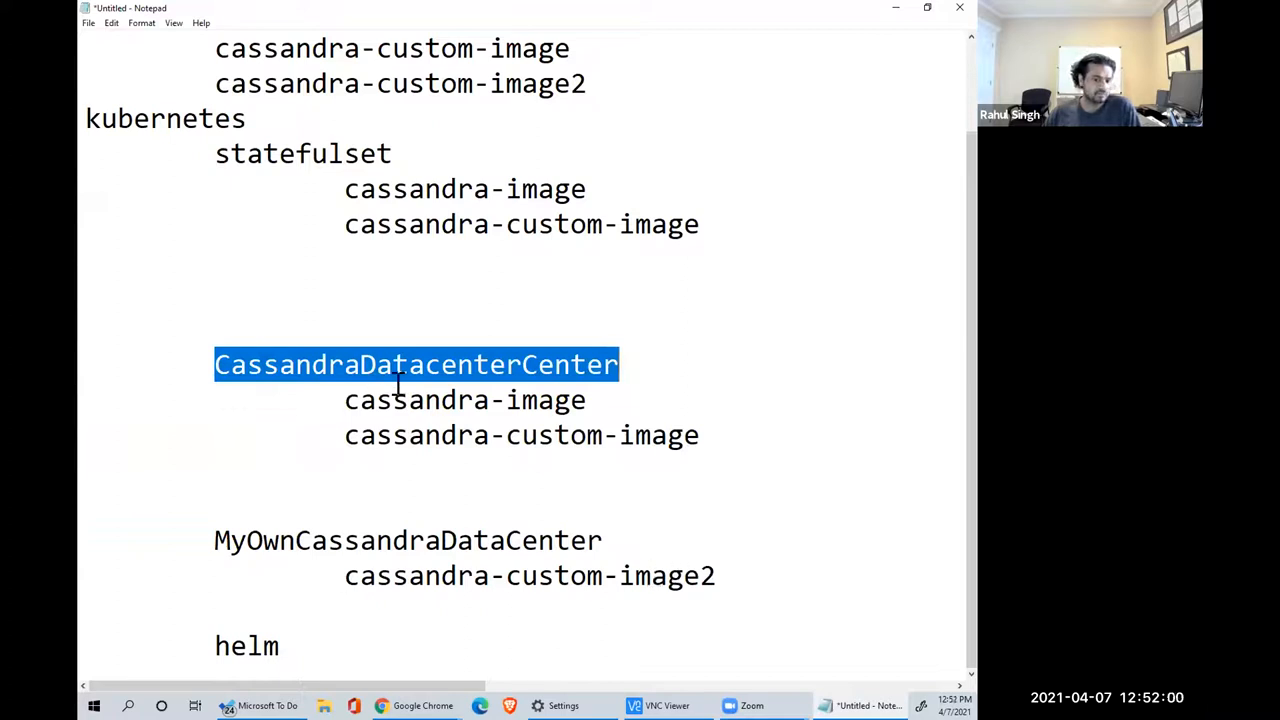
{"action": "mouse_move", "coordinate": [485, 552]}
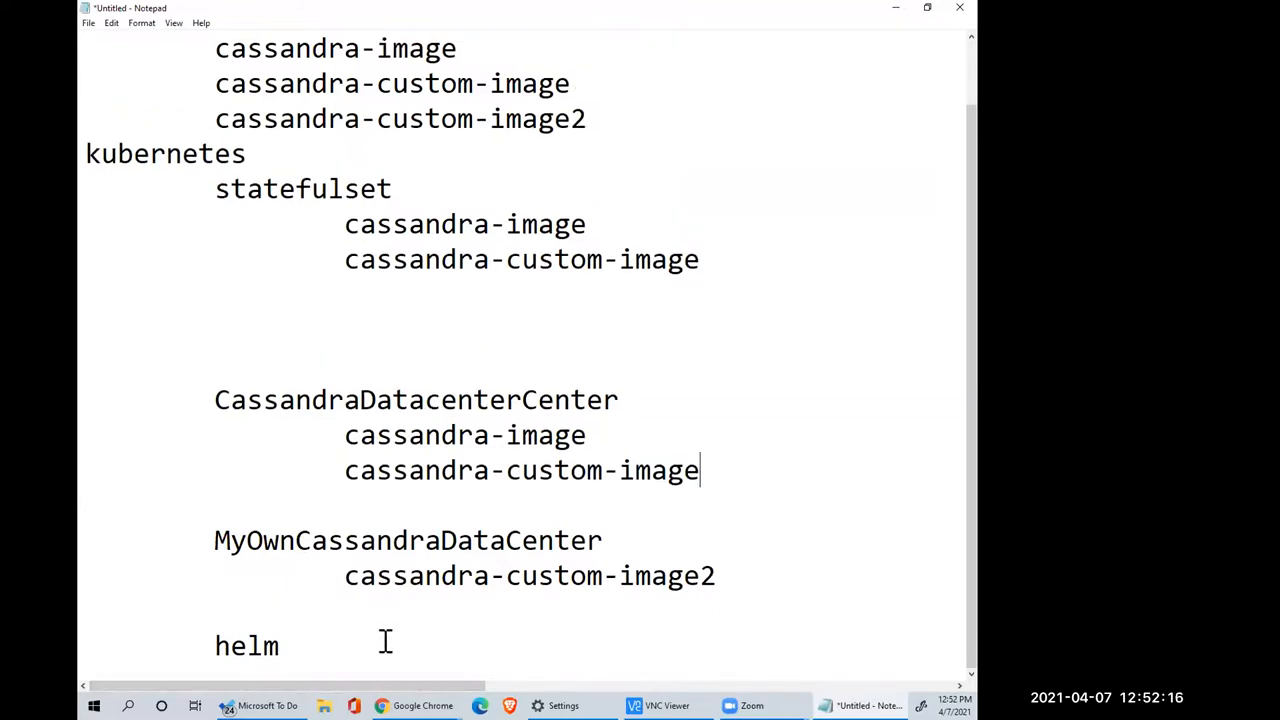
- Type CassandraDatacenterCenter and PrometheusGrafana as two indented entries under helm
{"action": "scroll", "scroll_direction": "down", "scroll_amount": 3}
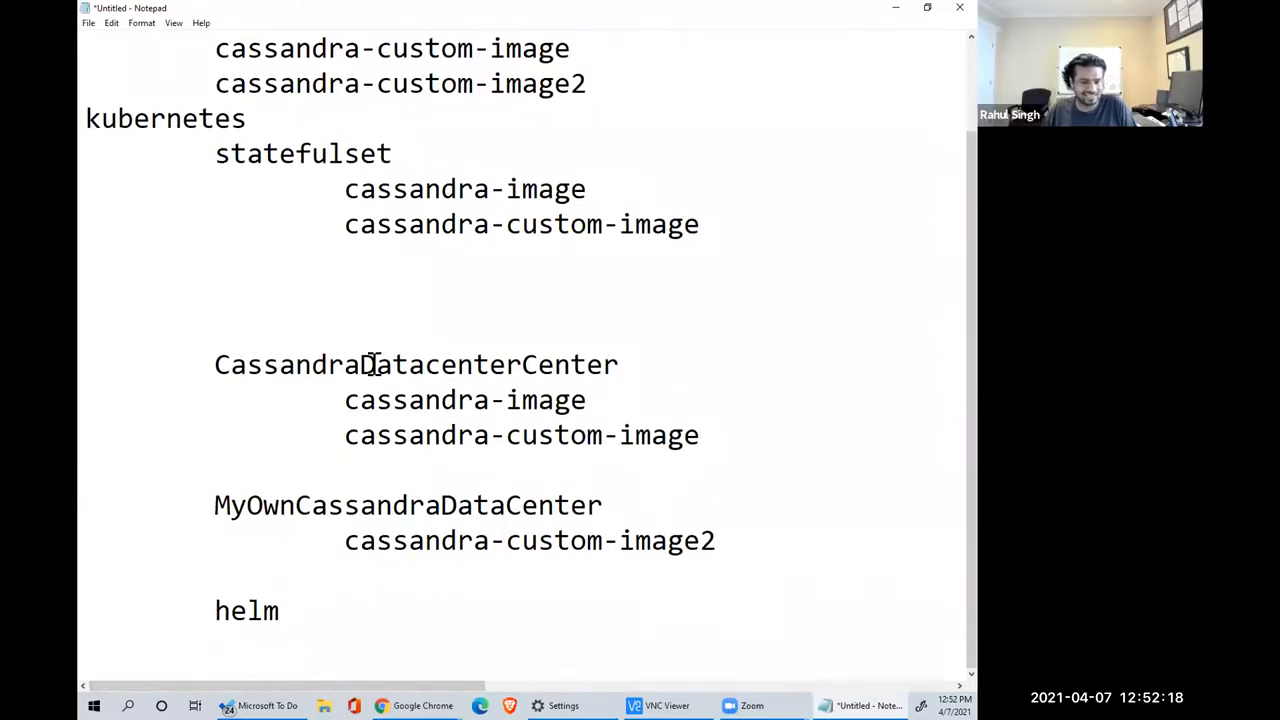
{"action": "type", "text": "CassandraDatacenterCenter"}
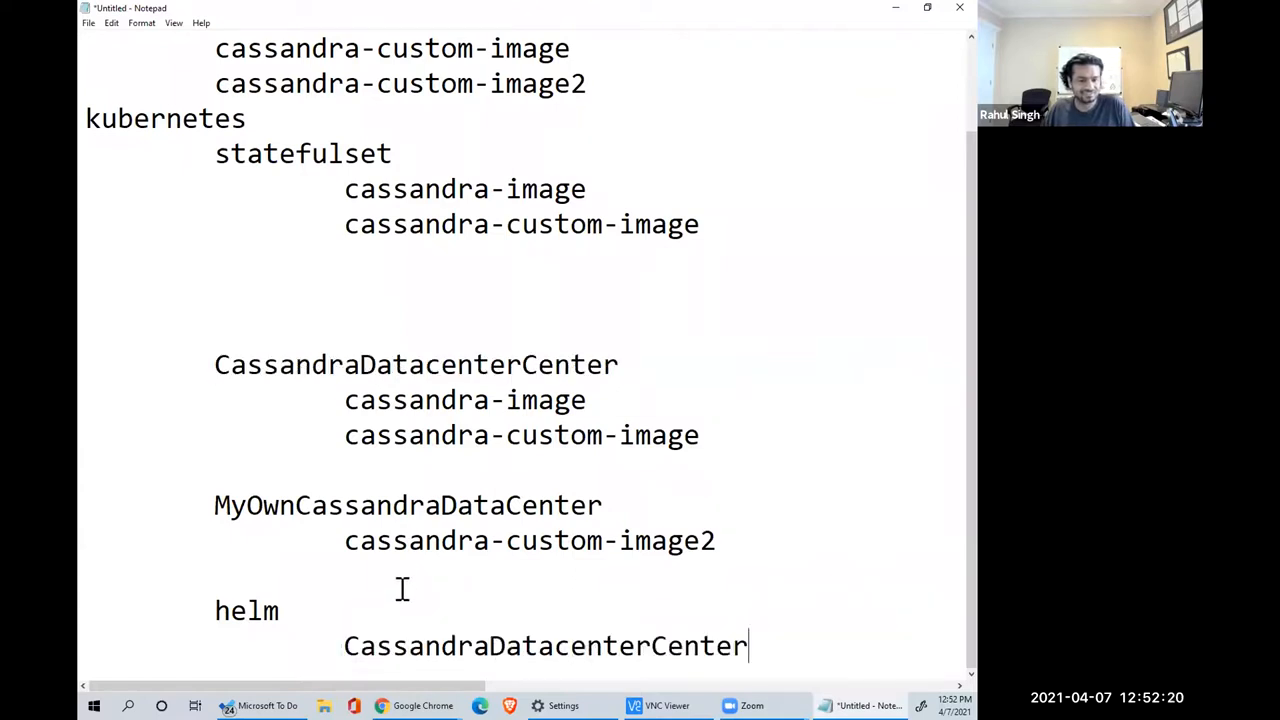
{"action": "mouse_move", "coordinate": [632, 624]}
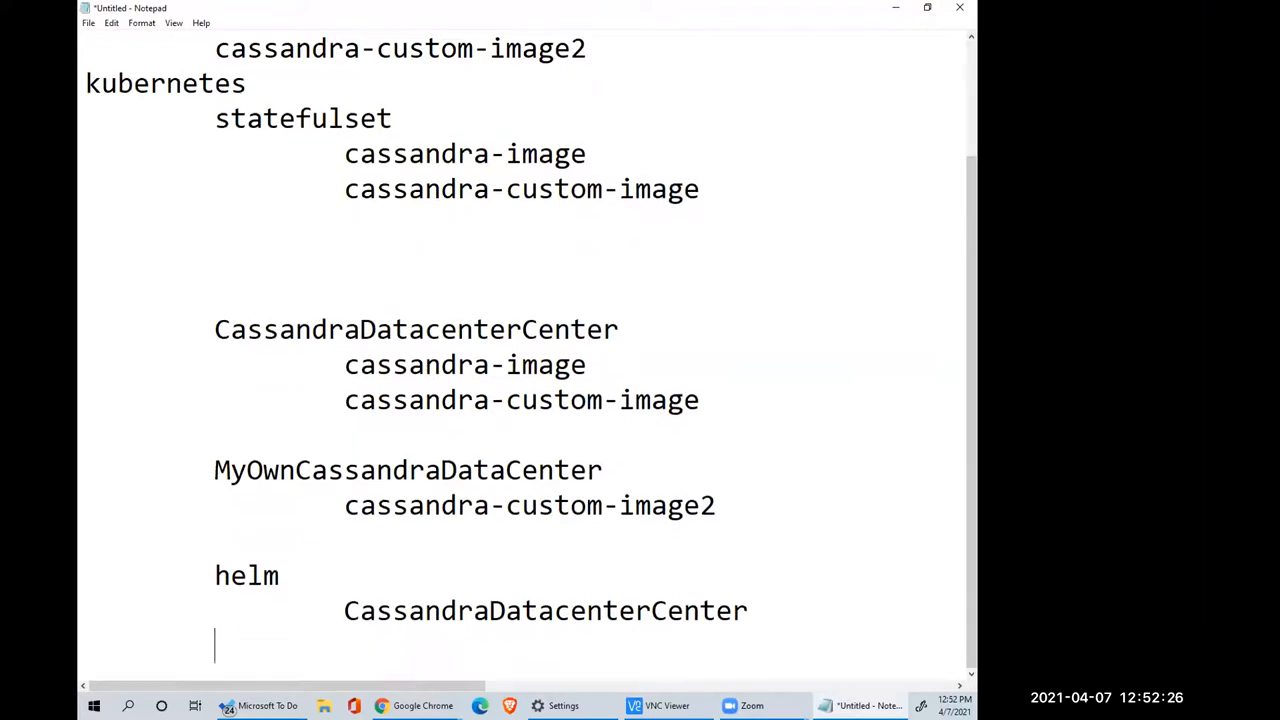
{"action": "type", "text": "Promet"}
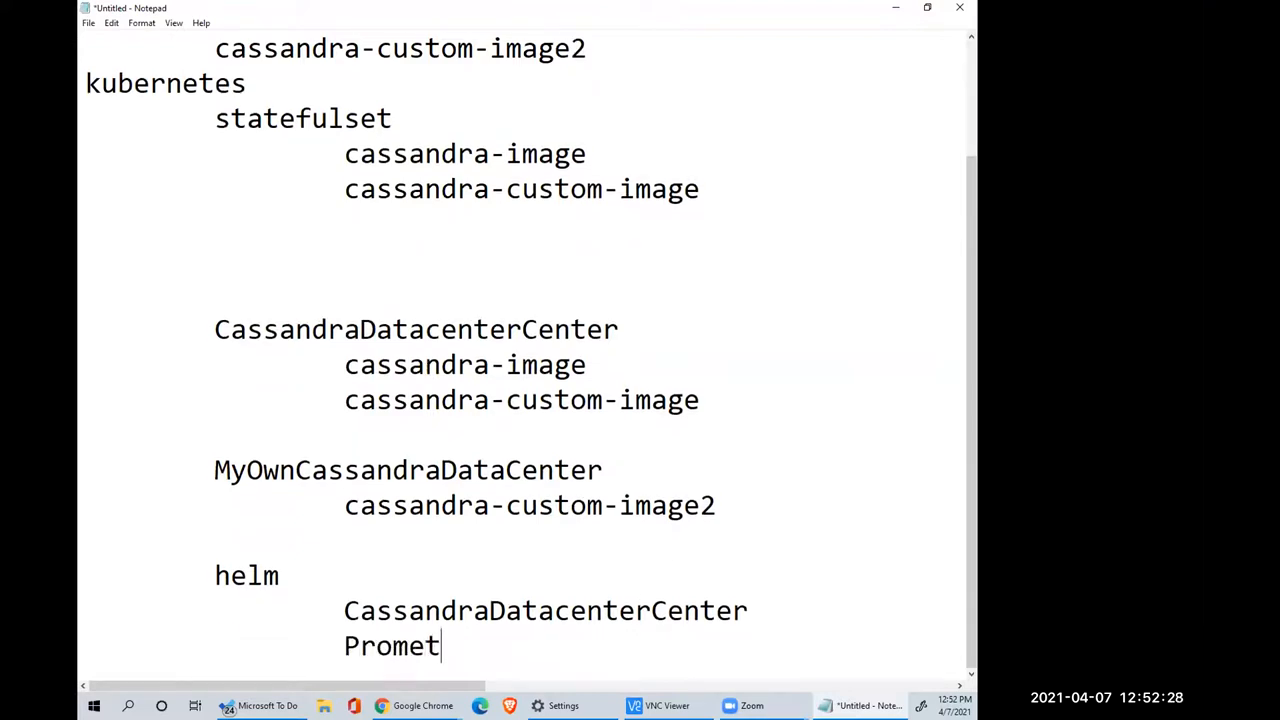
{"action": "type", "text": "heus"}
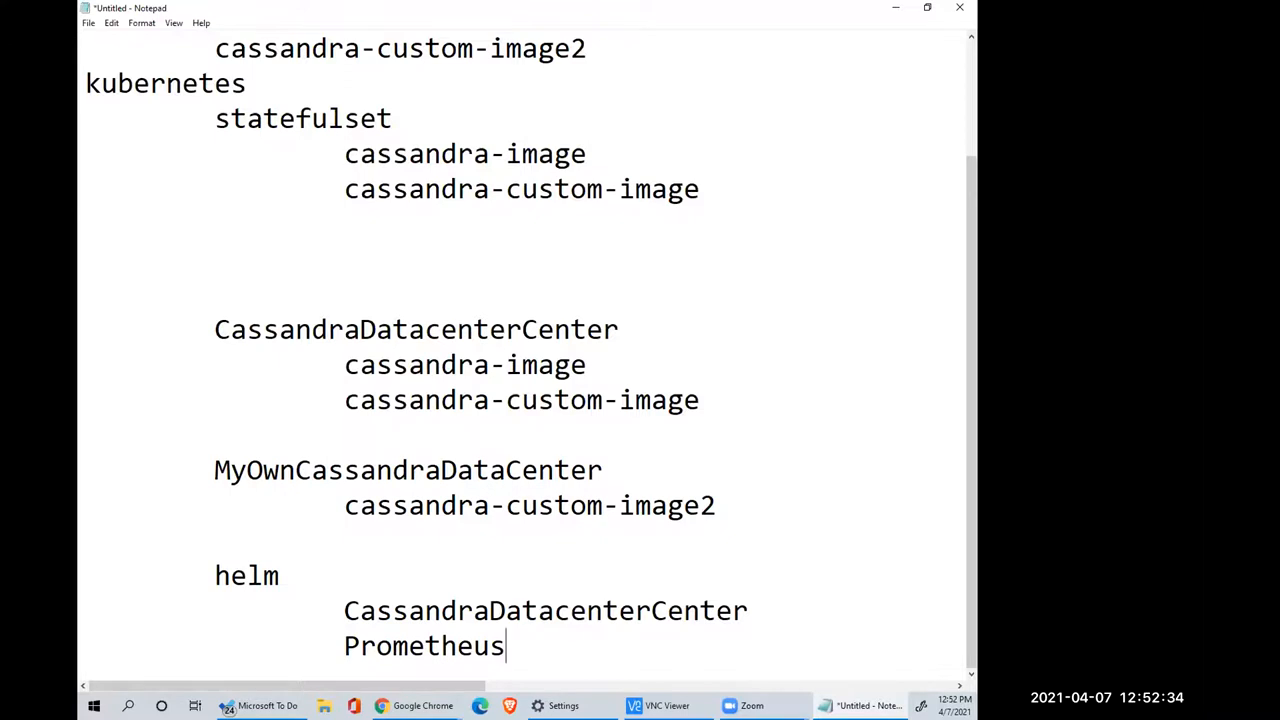
{"action": "type", "text": "Grafana"}
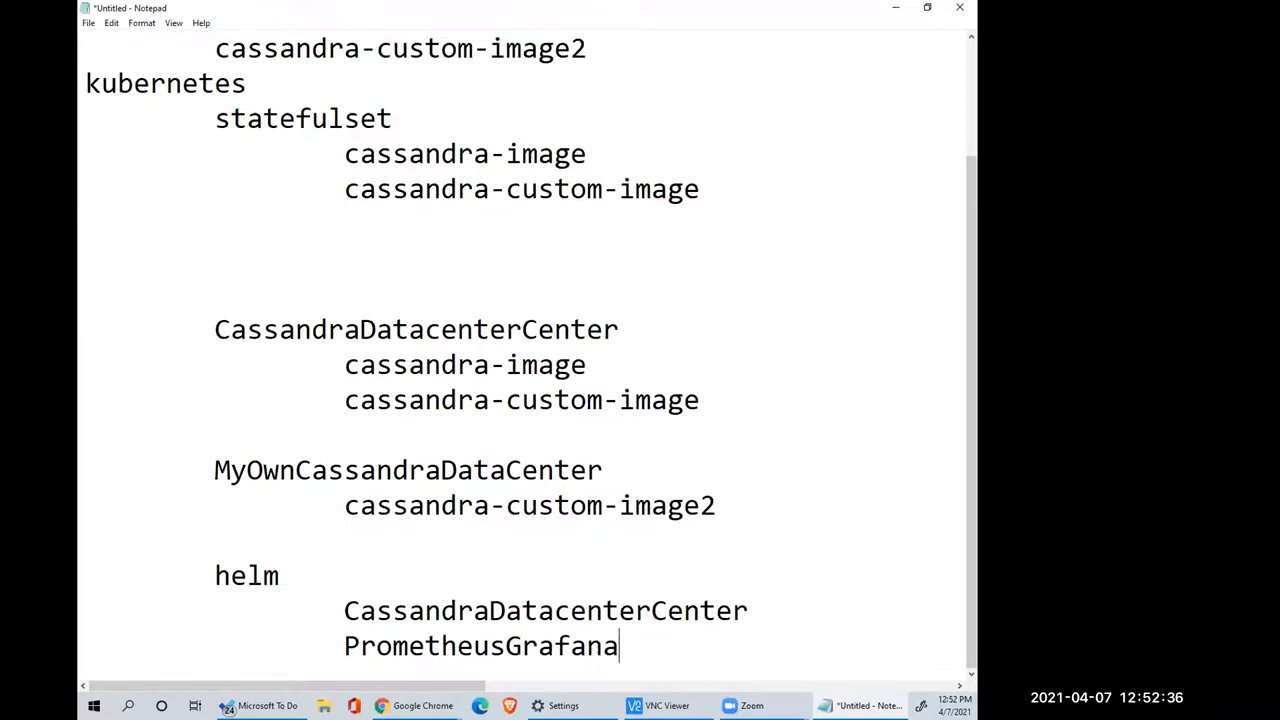
{"action": "mouse_move", "coordinate": [615, 549]}
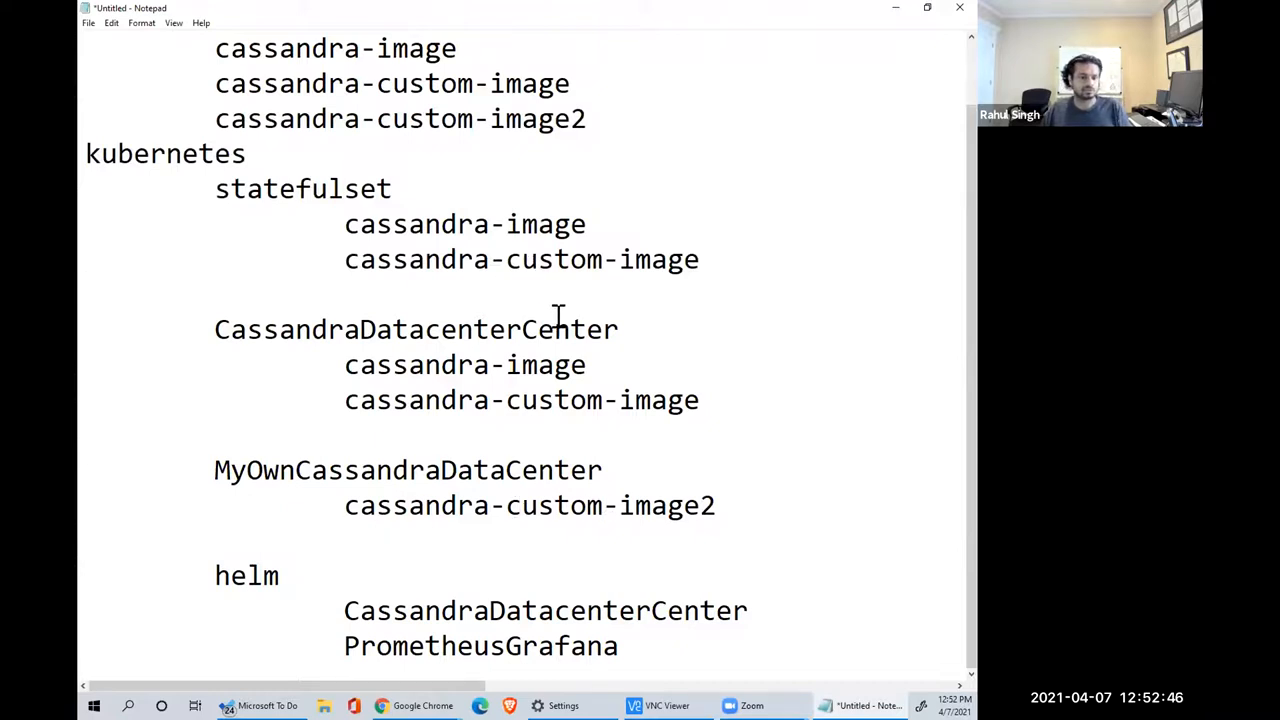
- Remove extra blank lines above CassandraDatacenterCenter and scroll to the outline's end
{"action": "double_click", "coordinate": [165, 224]}
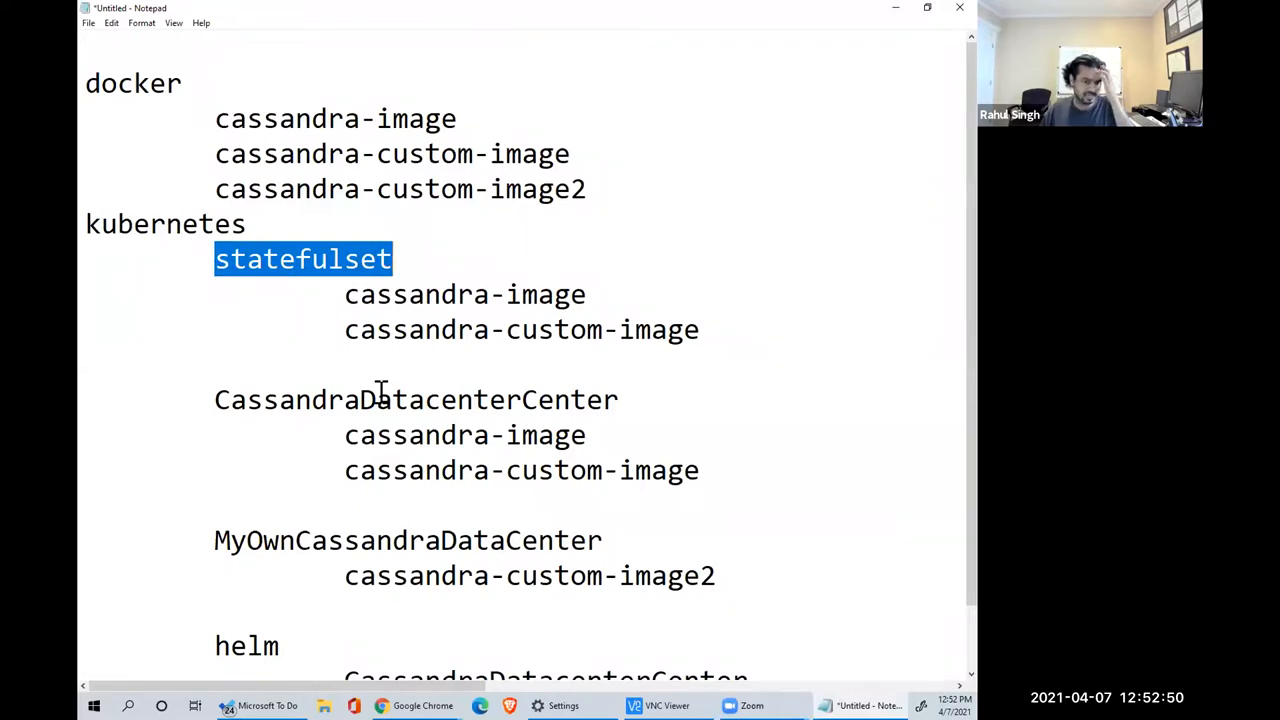
{"action": "scroll", "scroll_direction": "down", "scroll_amount": 3}
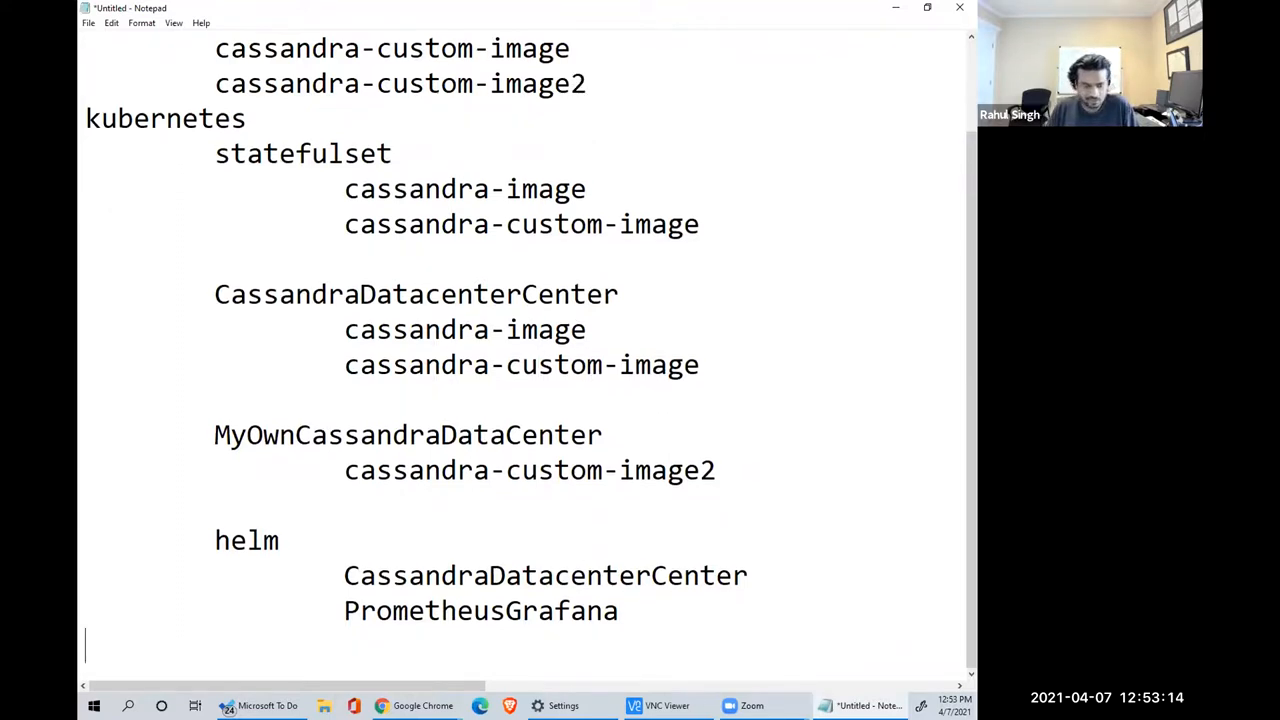
- Type a kubernetes heading with etcd storing object state and kubelet catching up to state
{"action": "type", "text": "kbu"}
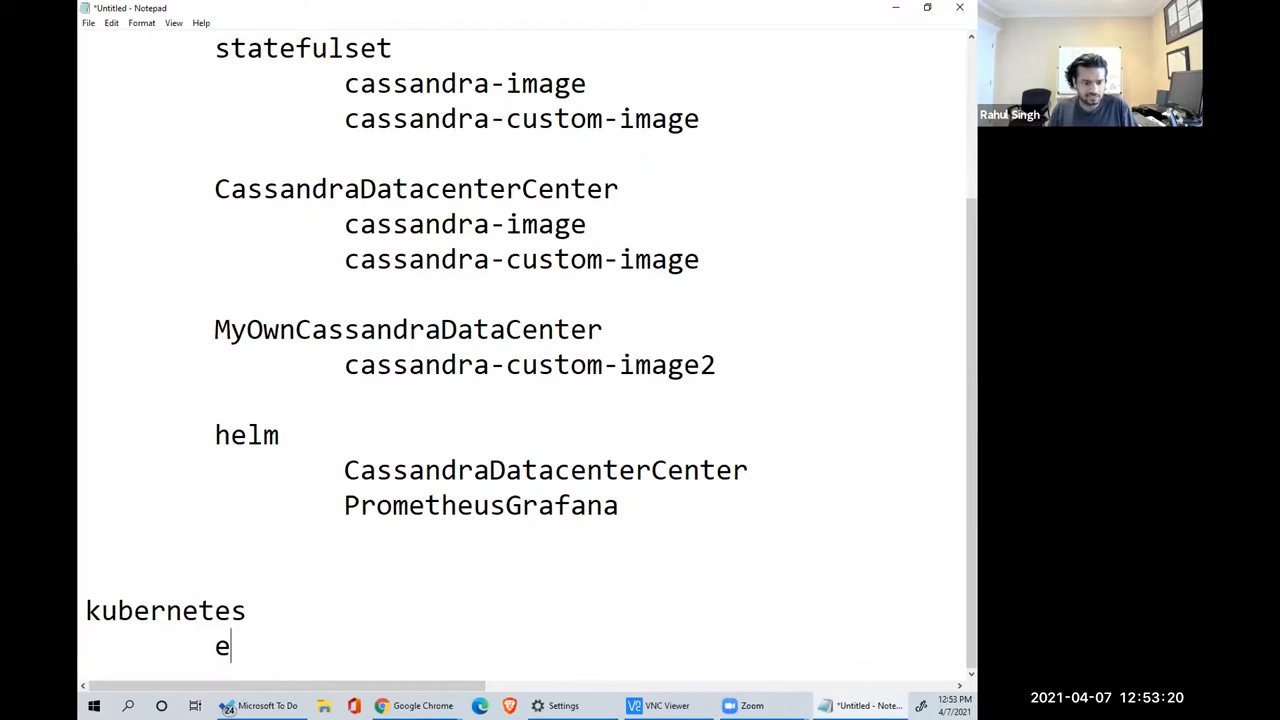
{"action": "type", "text": "tcd - storing the state of the cus"}
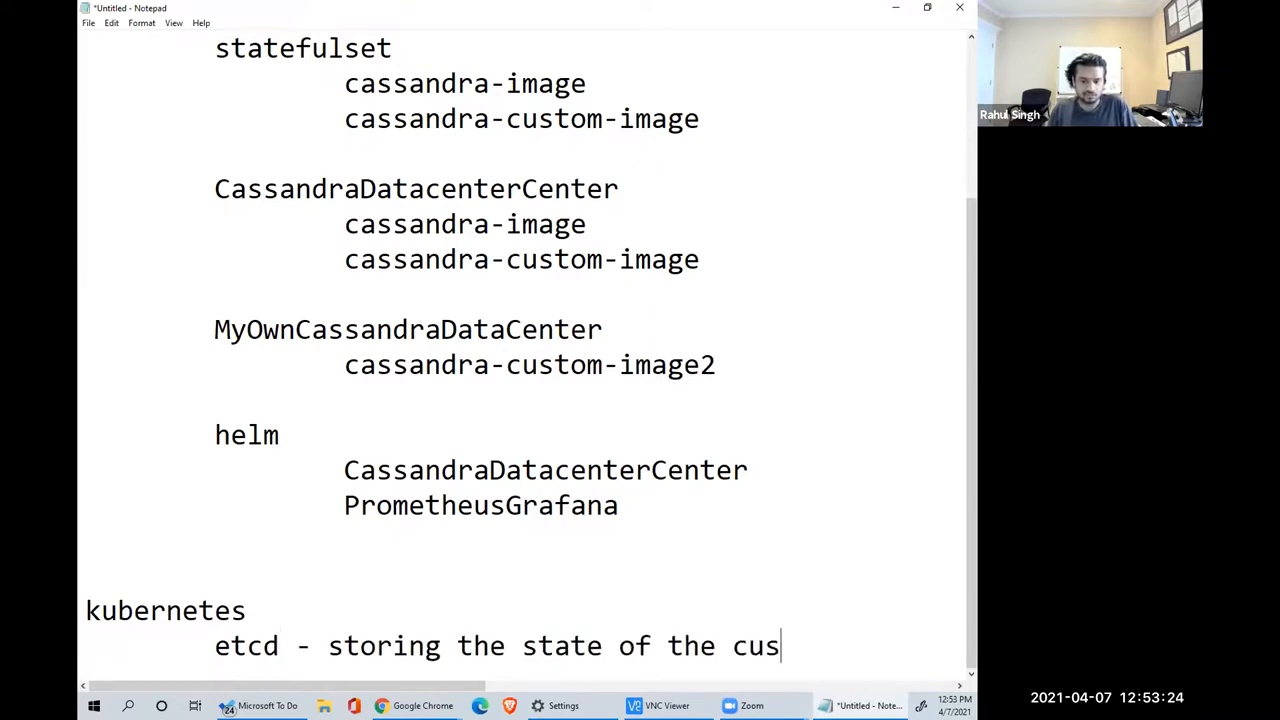
{"action": "type", "text": "tomer"}
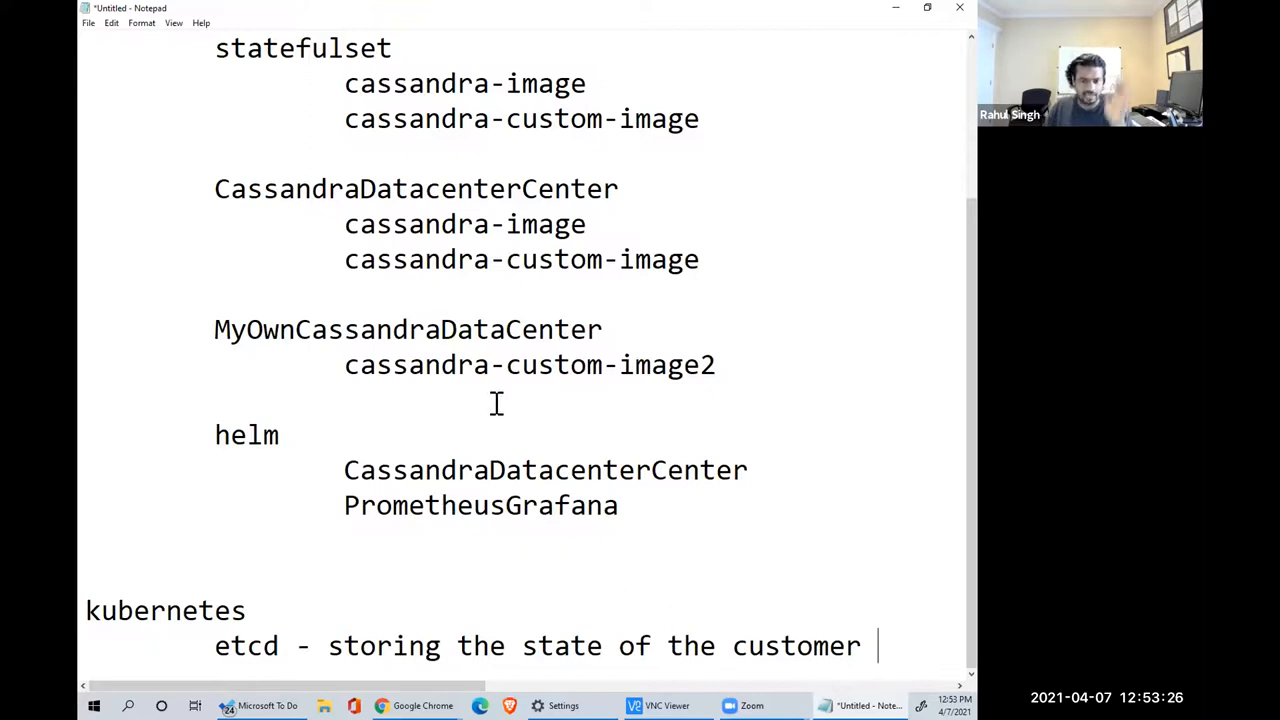
{"action": "scroll", "scroll_direction": "down", "scroll_amount": 3}
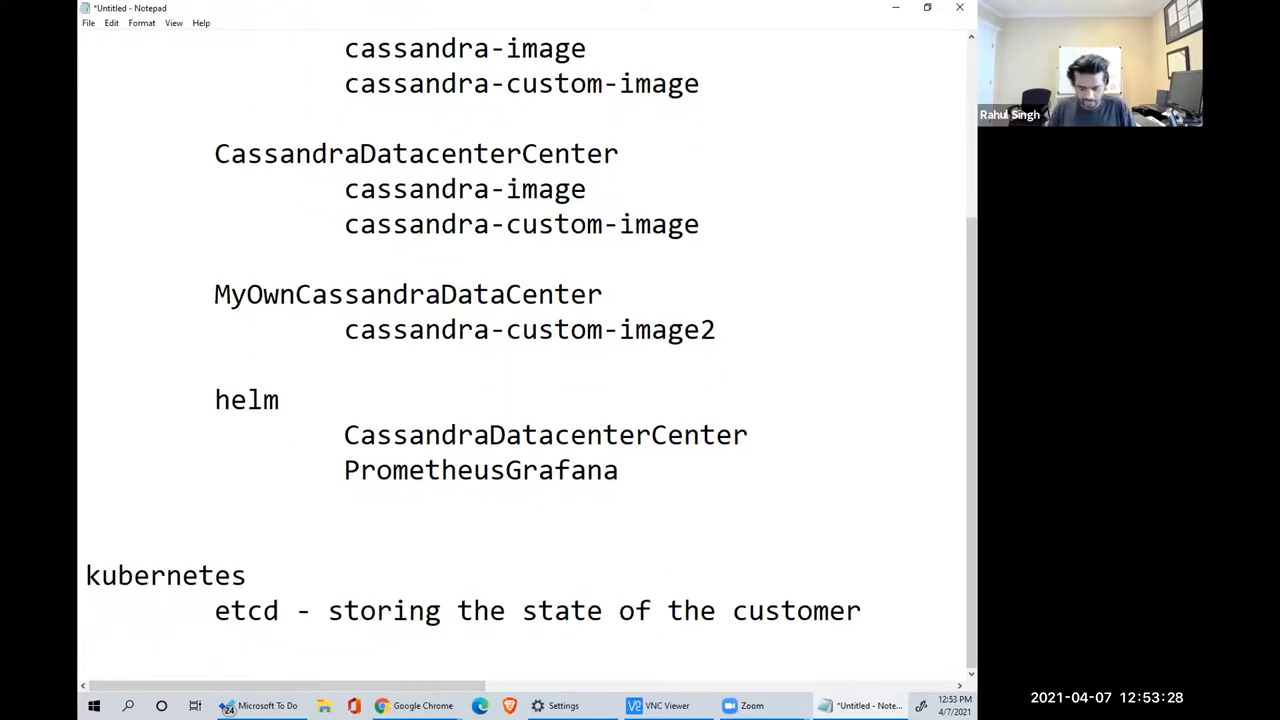
{"action": "type", "text": "kubelet - run"}
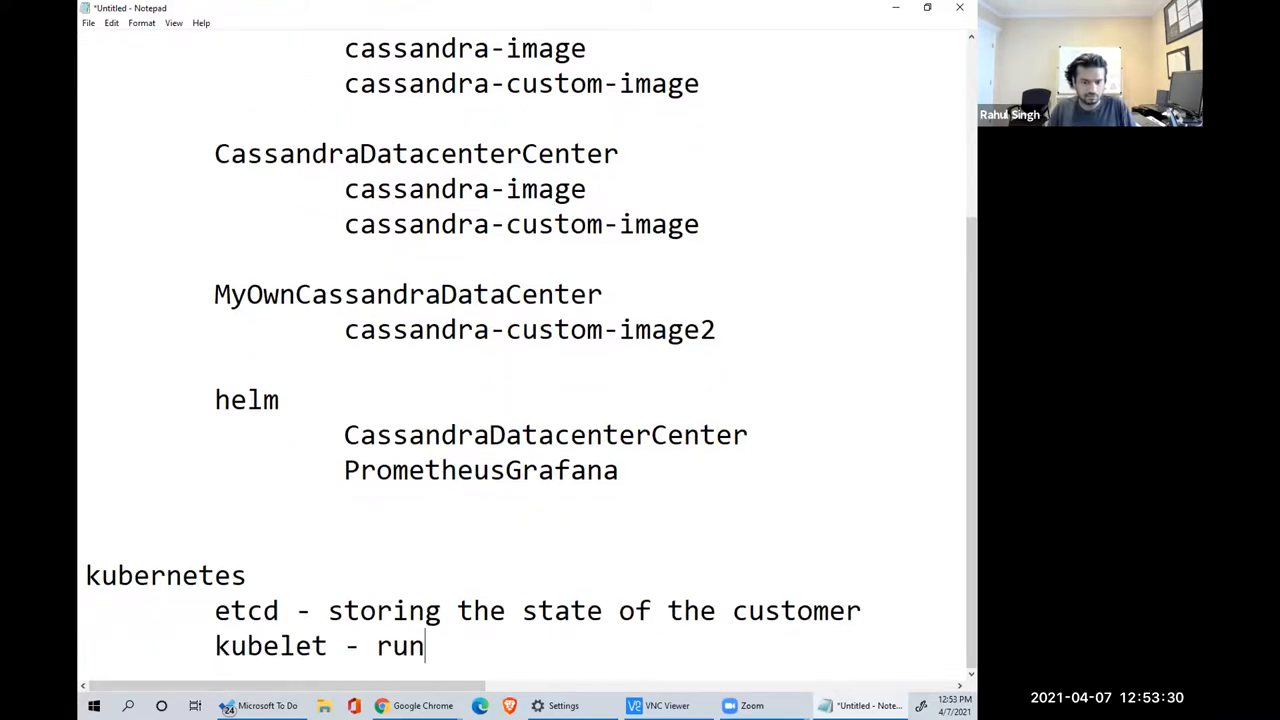
{"action": "type", "text": "ning and catc"}
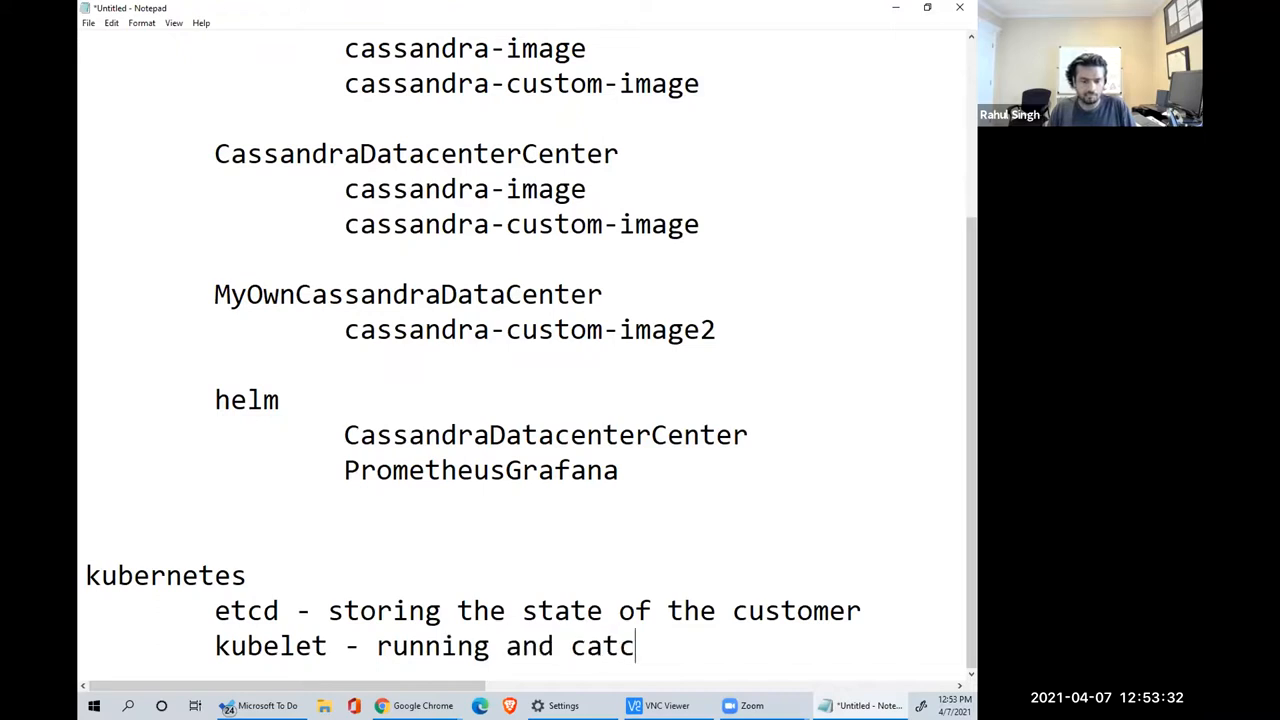
{"action": "type", "text": "hing up to the state"}
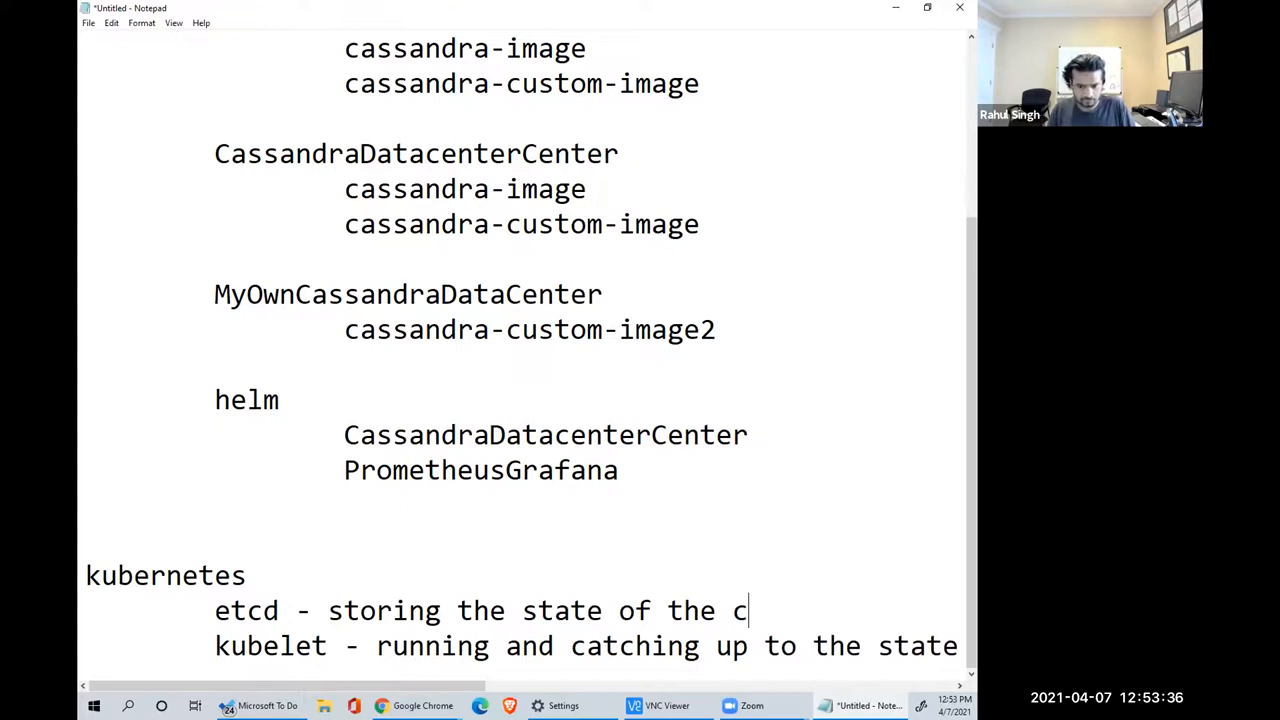
{"action": "type", "text": "luster"}
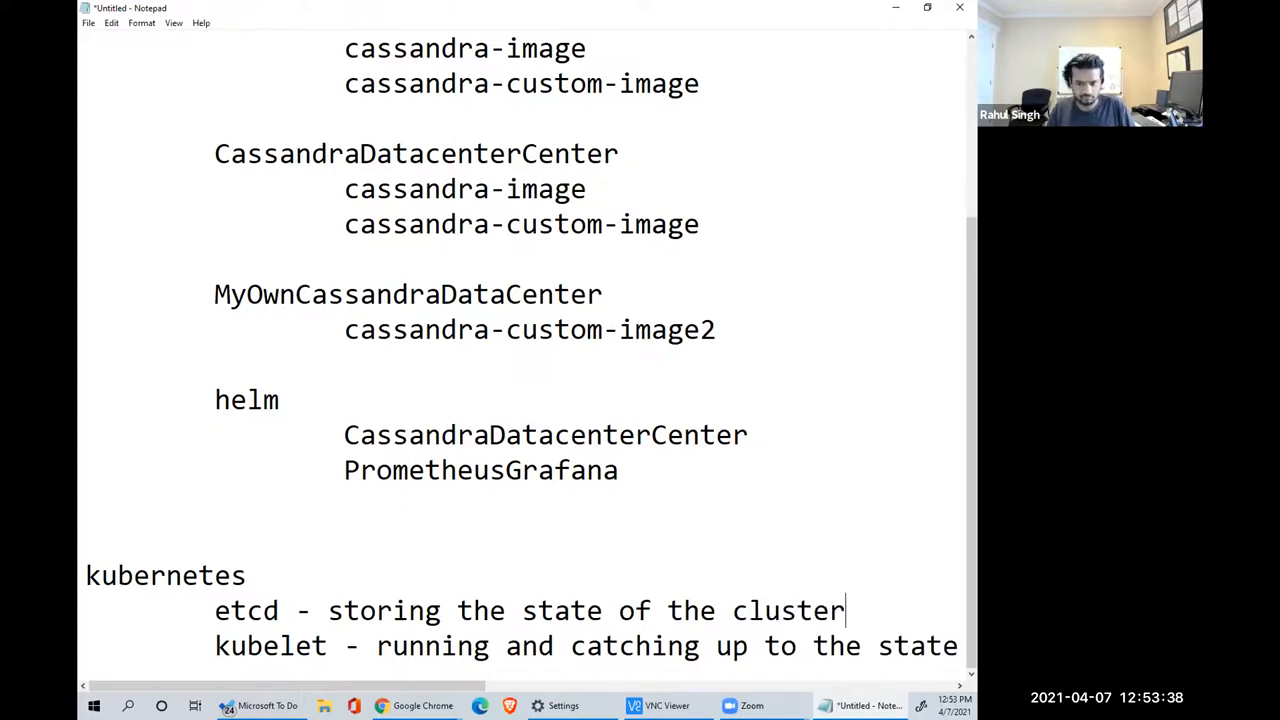
{"action": "type", "text": "objects"}
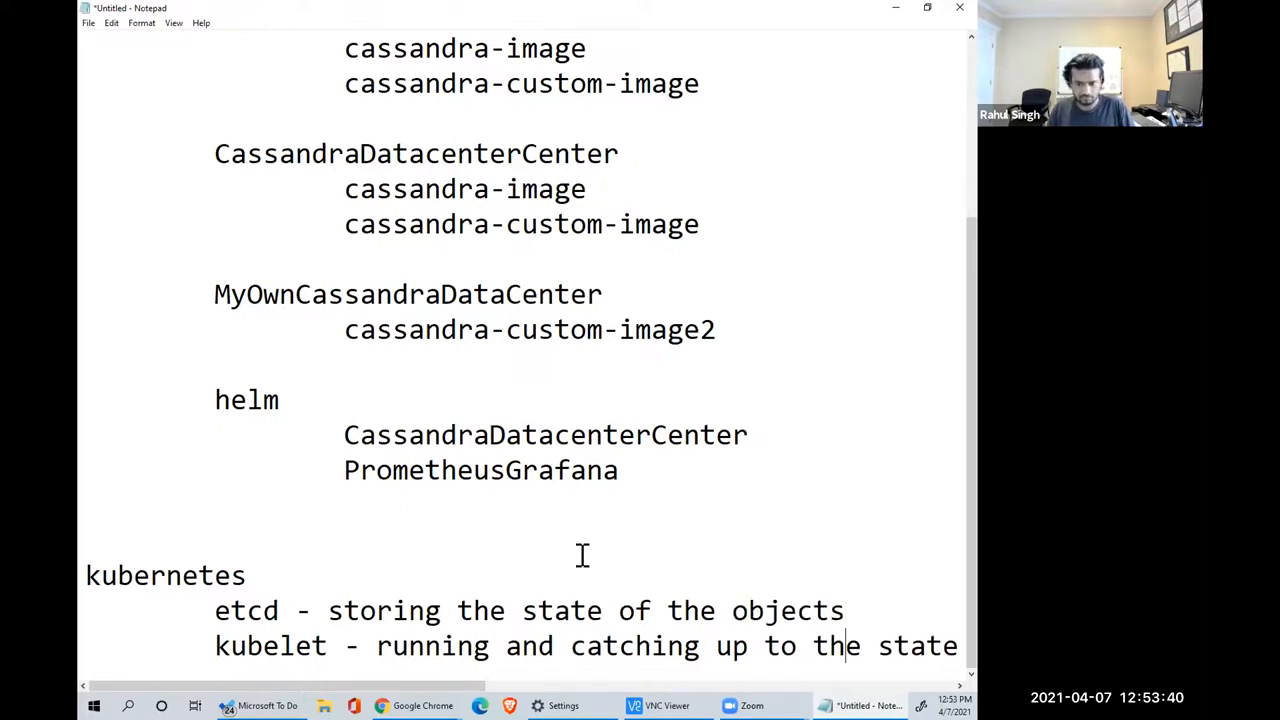
- Add kubeproxy as connecting things together, then select the word etcd
{"action": "type", "text": "kub"}
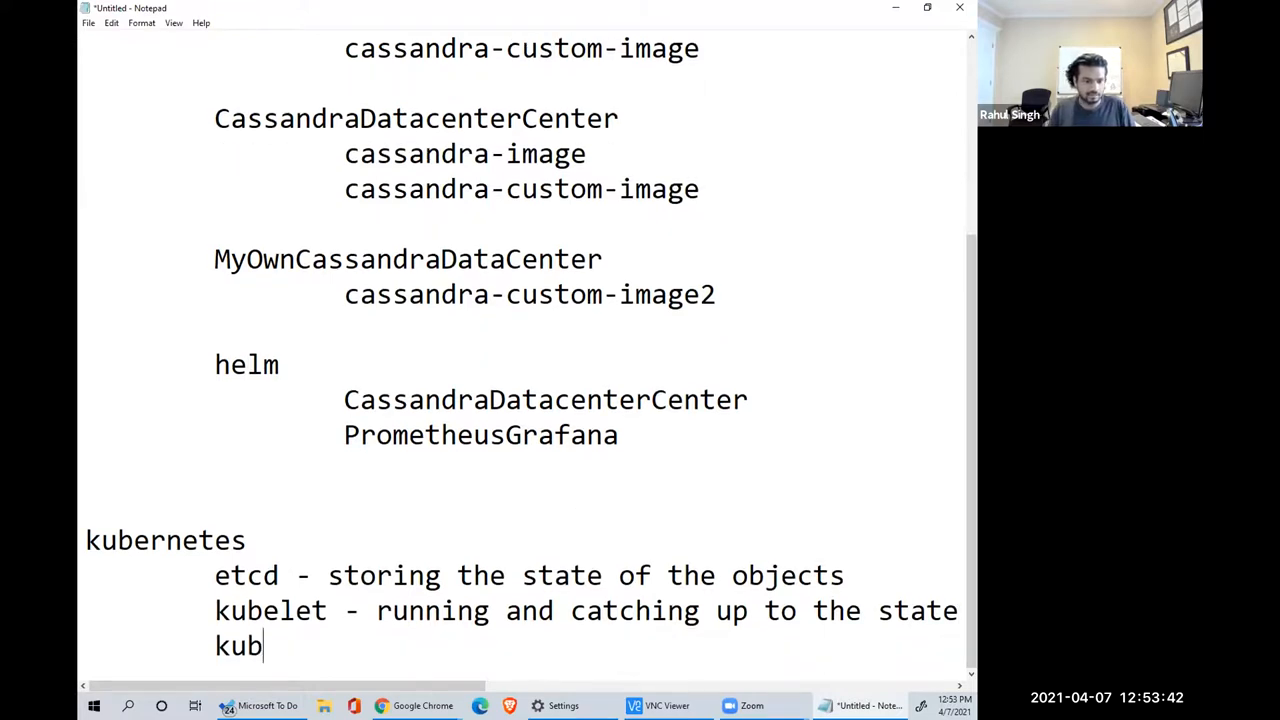
{"action": "type", "text": "eproxy"}
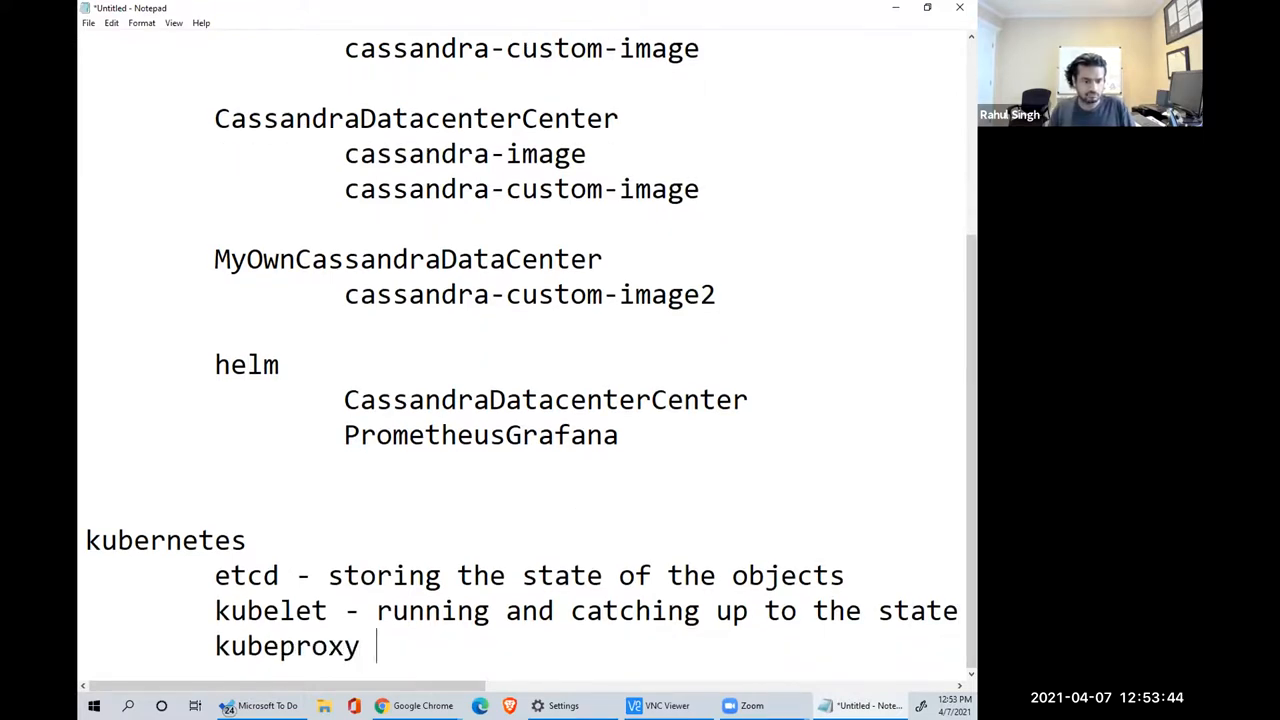
{"action": "type", "text": "- connects"}
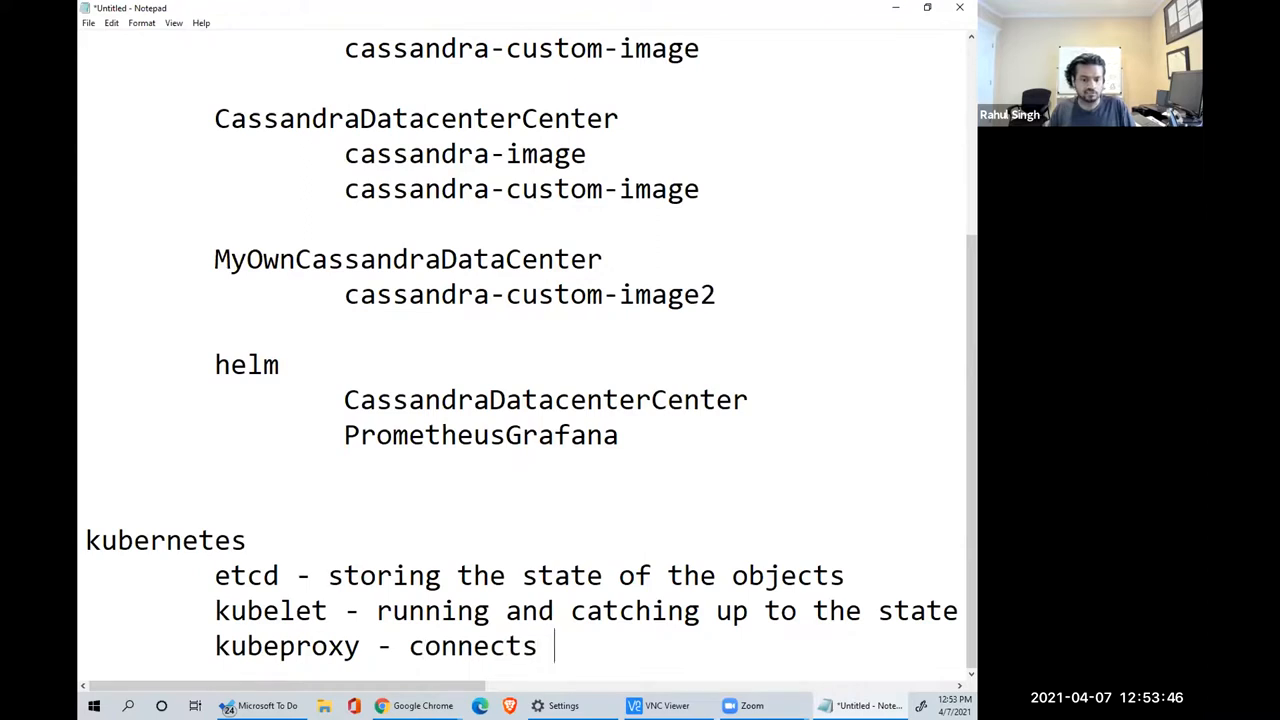
{"action": "type", "text": "shit together"}
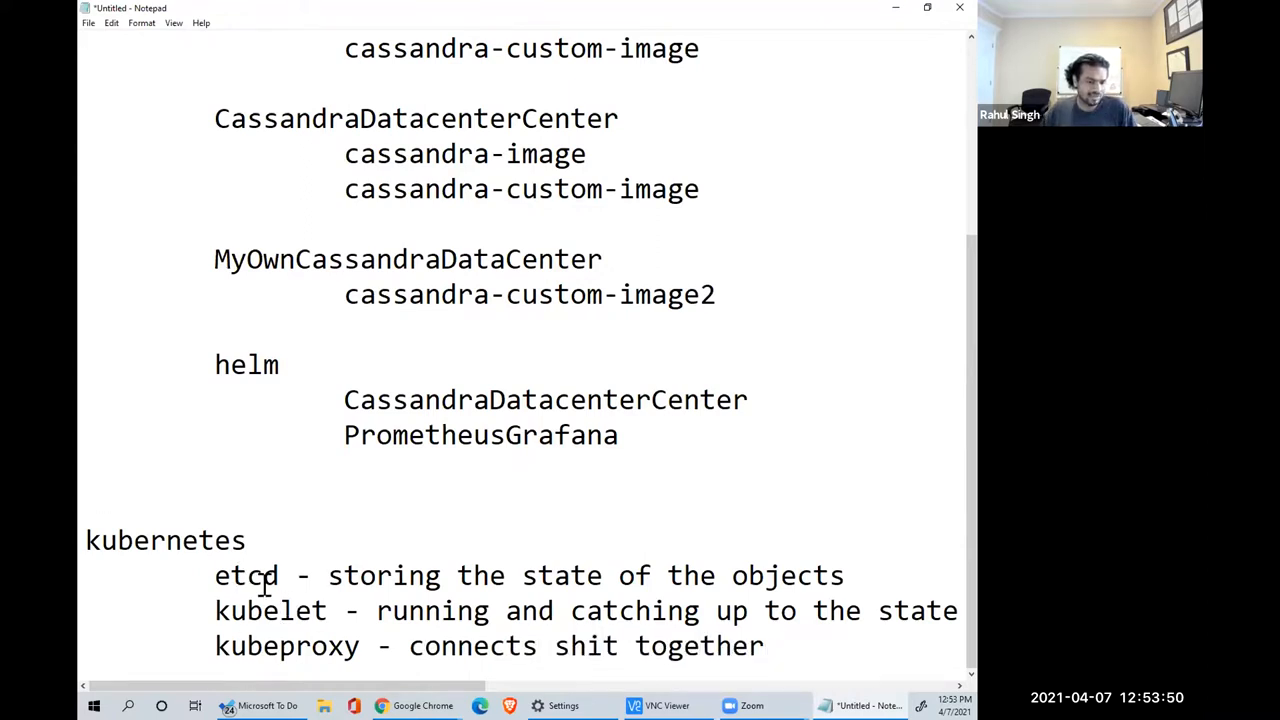
{"action": "double_click", "coordinate": [246, 575]}
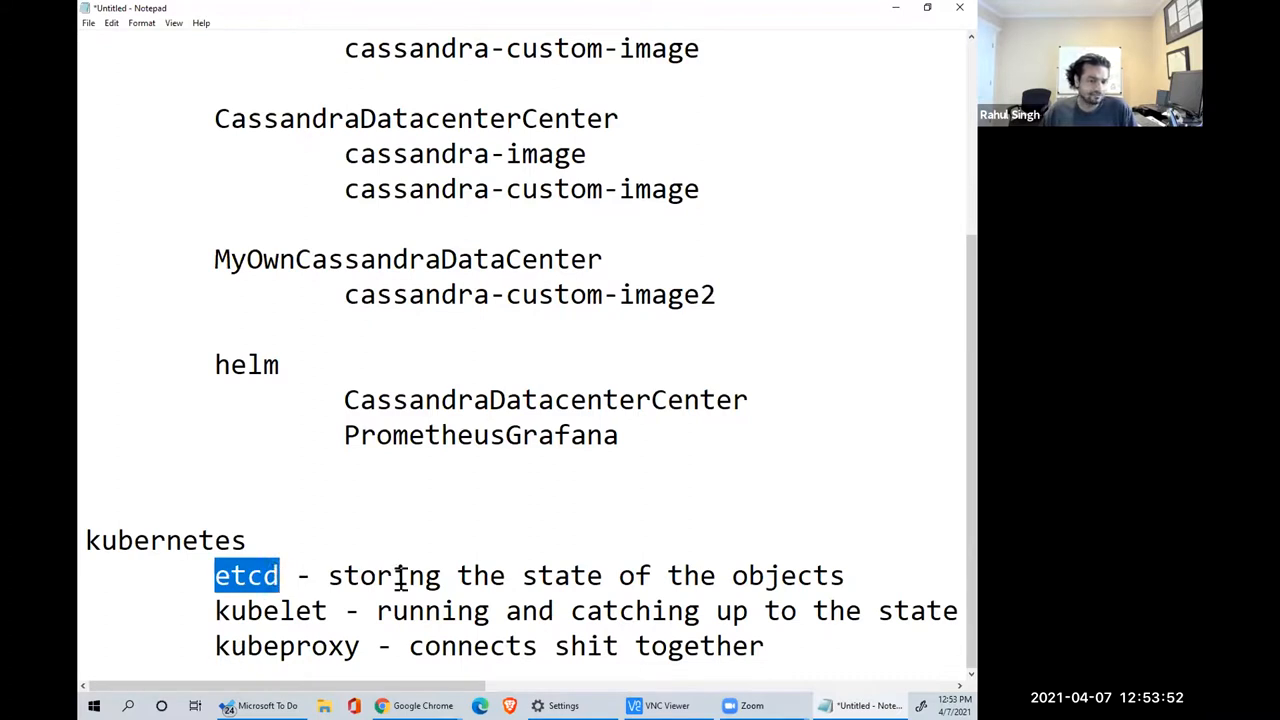
{"action": "mouse_move", "coordinate": [578, 471]}
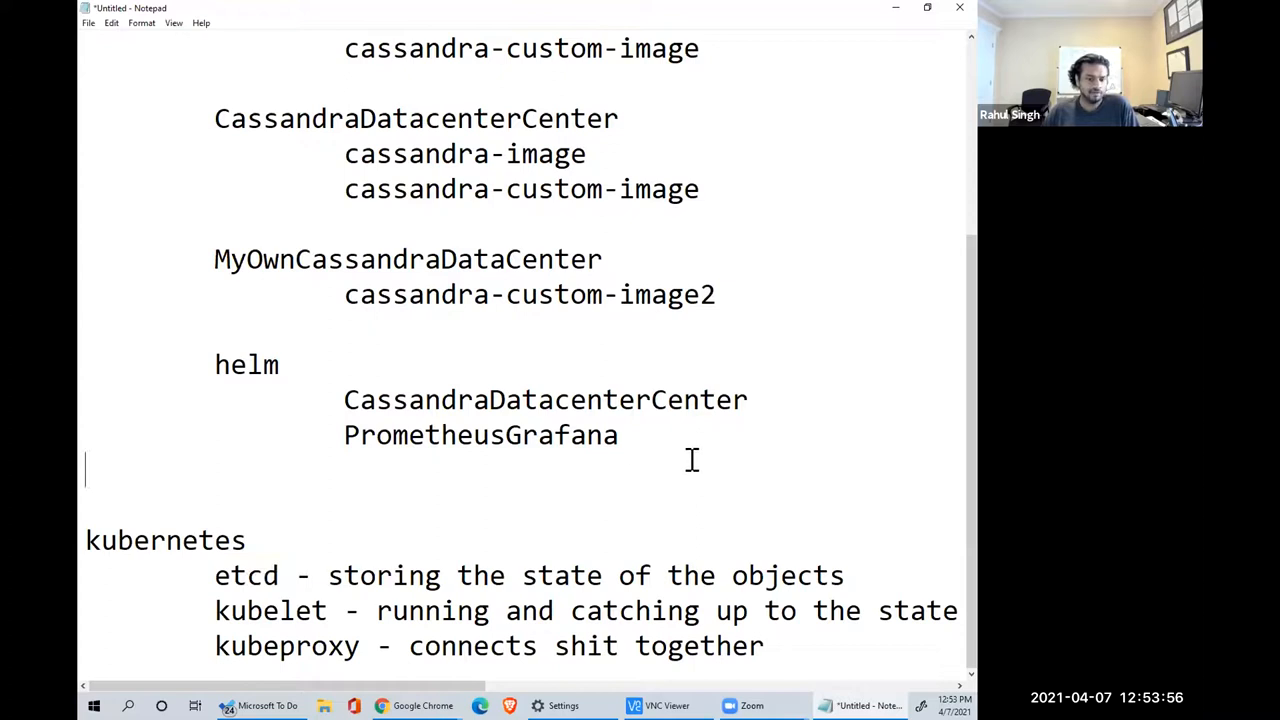
{"action": "left_click_drag", "start_coordinate": [210, 360], "coordinate": [620, 450]}
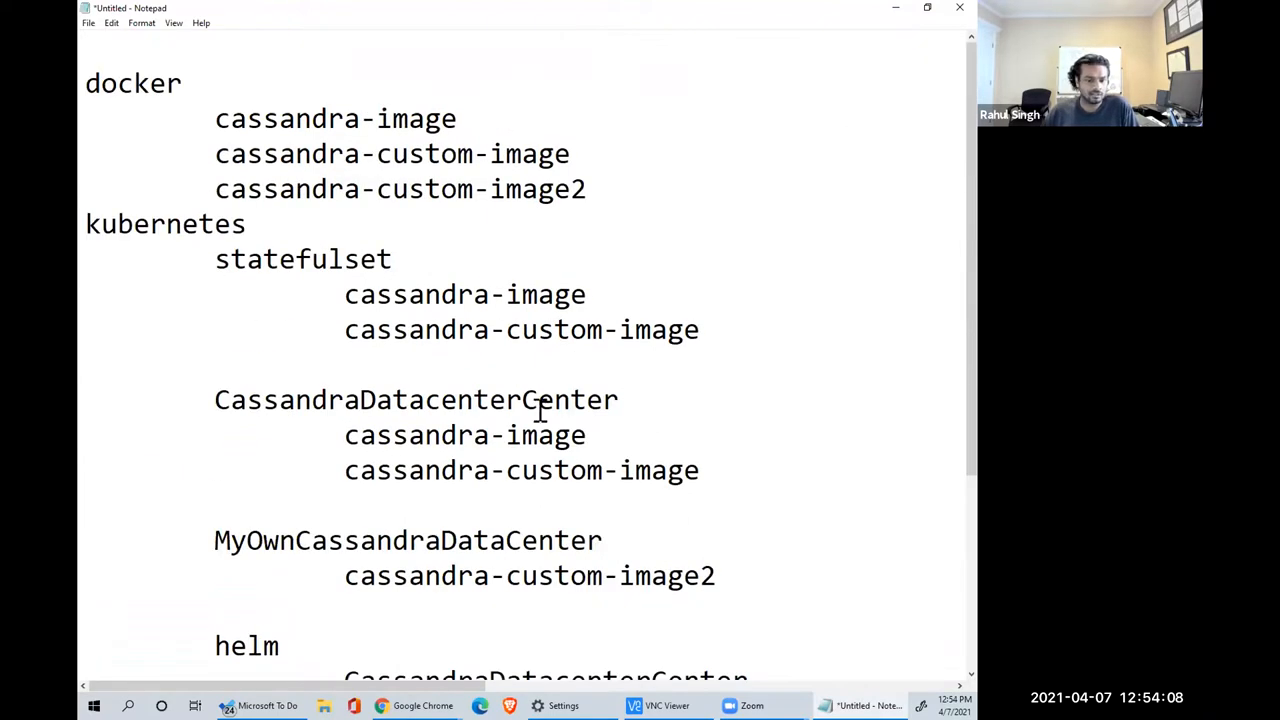
{"action": "scroll", "scroll_direction": "down", "scroll_amount": 3}
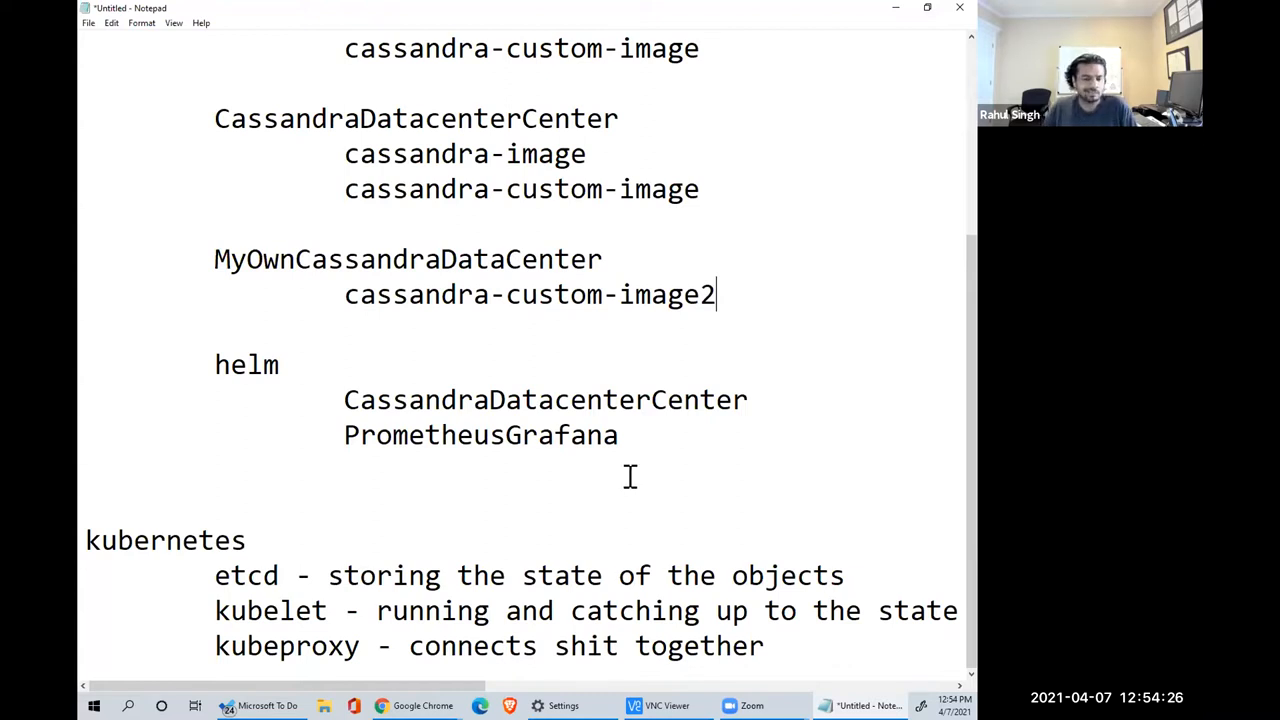
{"action": "mouse_move", "coordinate": [668, 446]}
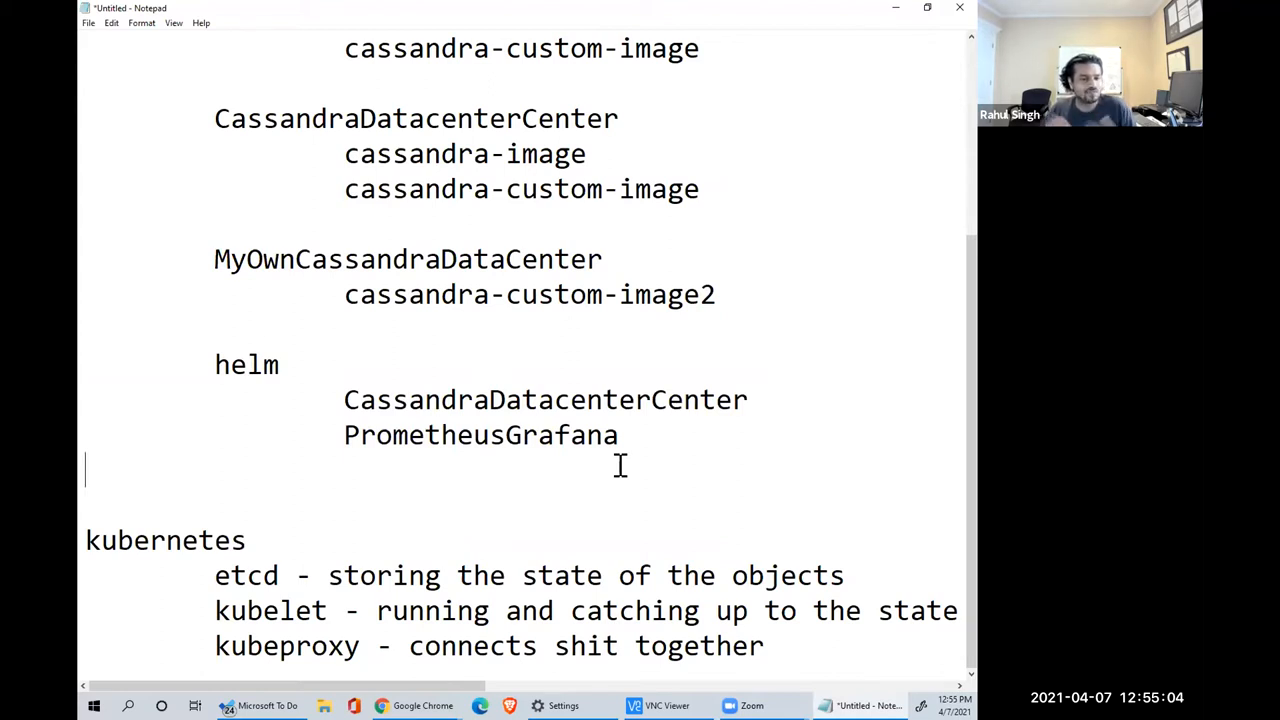
{"action": "mouse_move", "coordinate": [673, 410]}
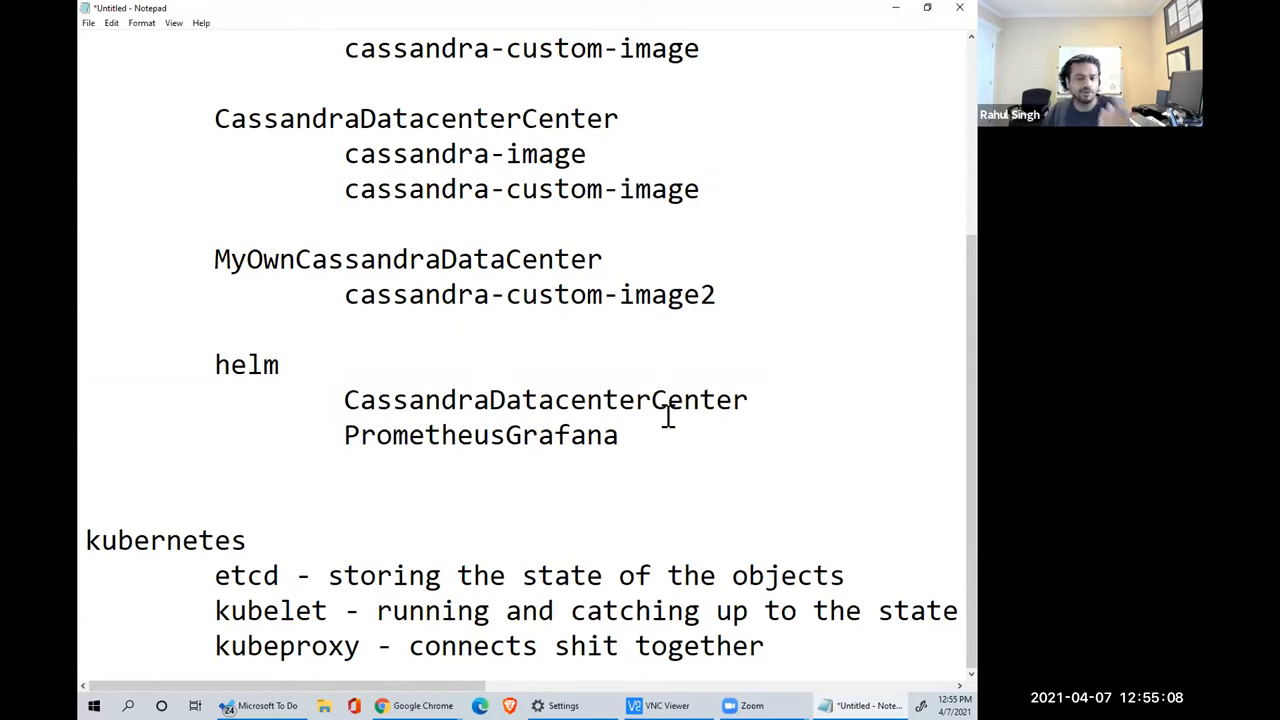
{"action": "mouse_move", "coordinate": [663, 430]}
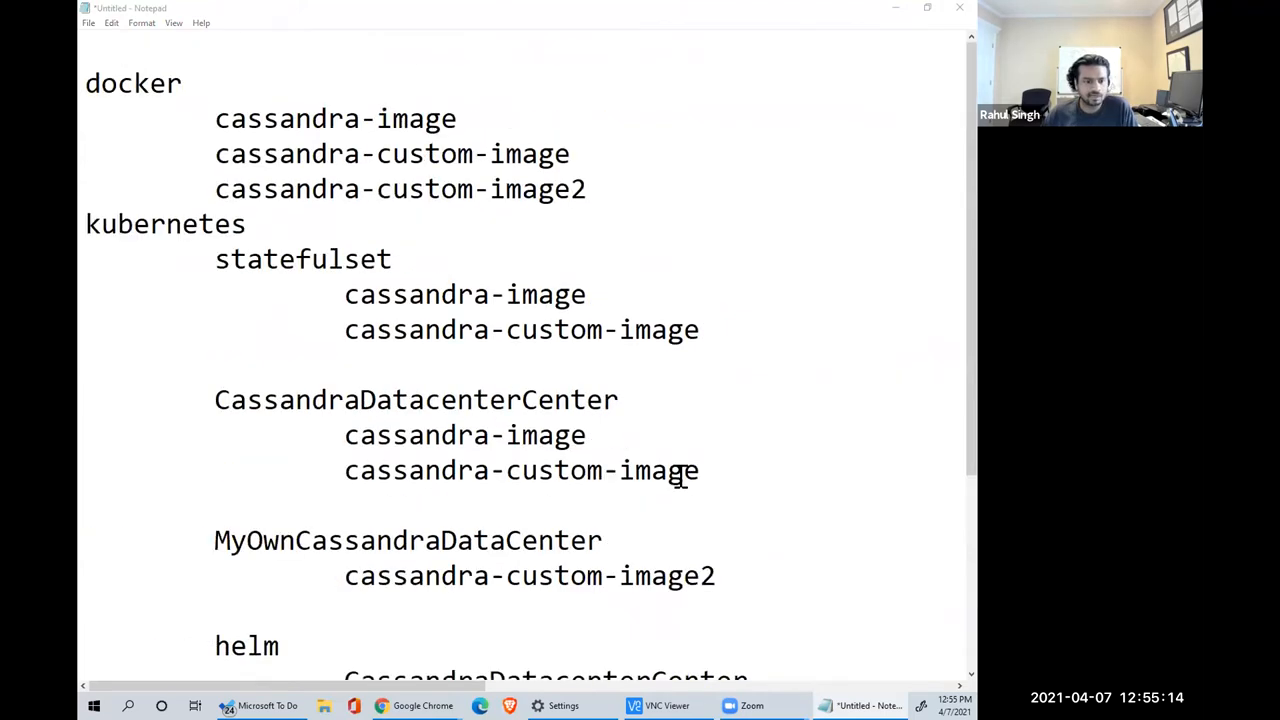
{"action": "scroll", "scroll_direction": "down", "scroll_amount": 3}
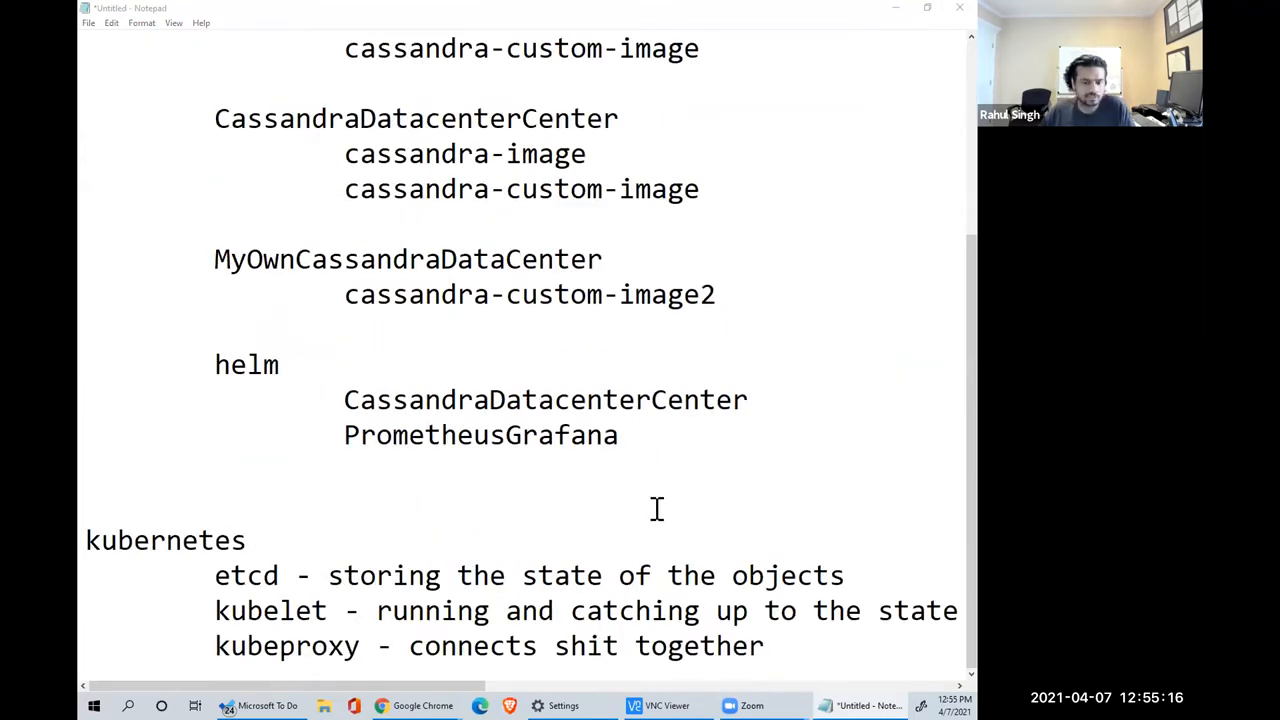